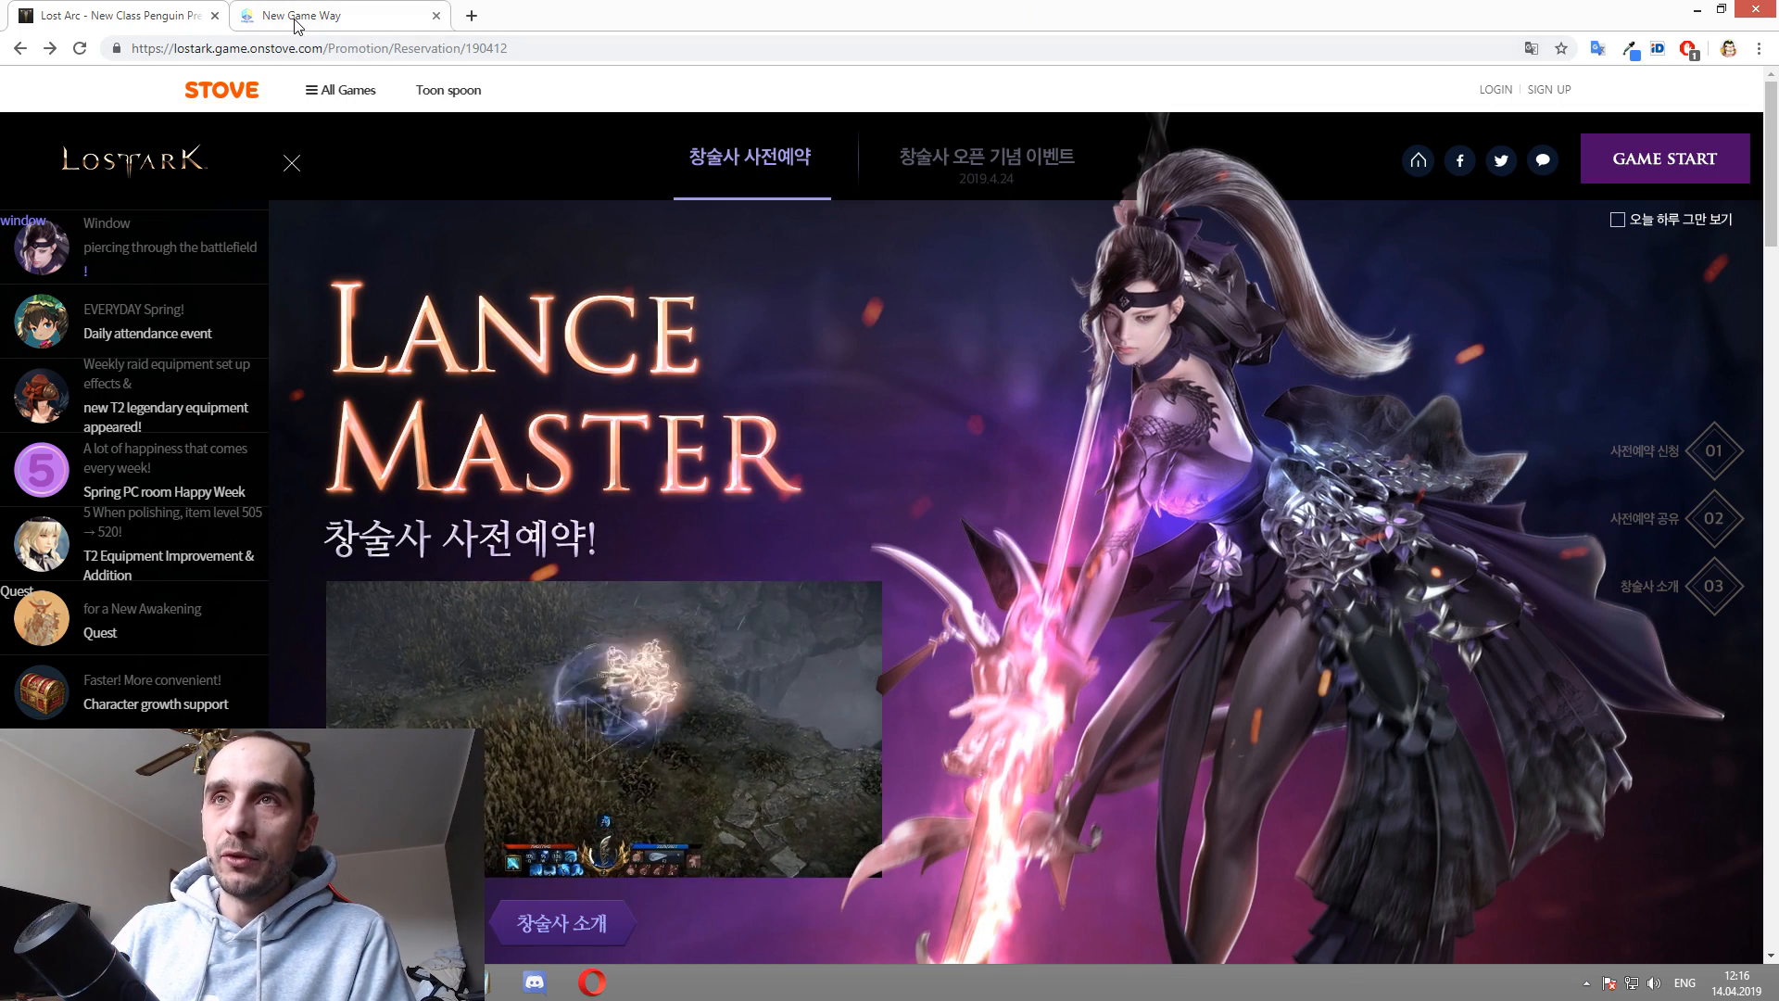
Step: Switch to the NewGameWay tab and view the Hot, Korean, Chinese and Global game categories
click(338, 15)
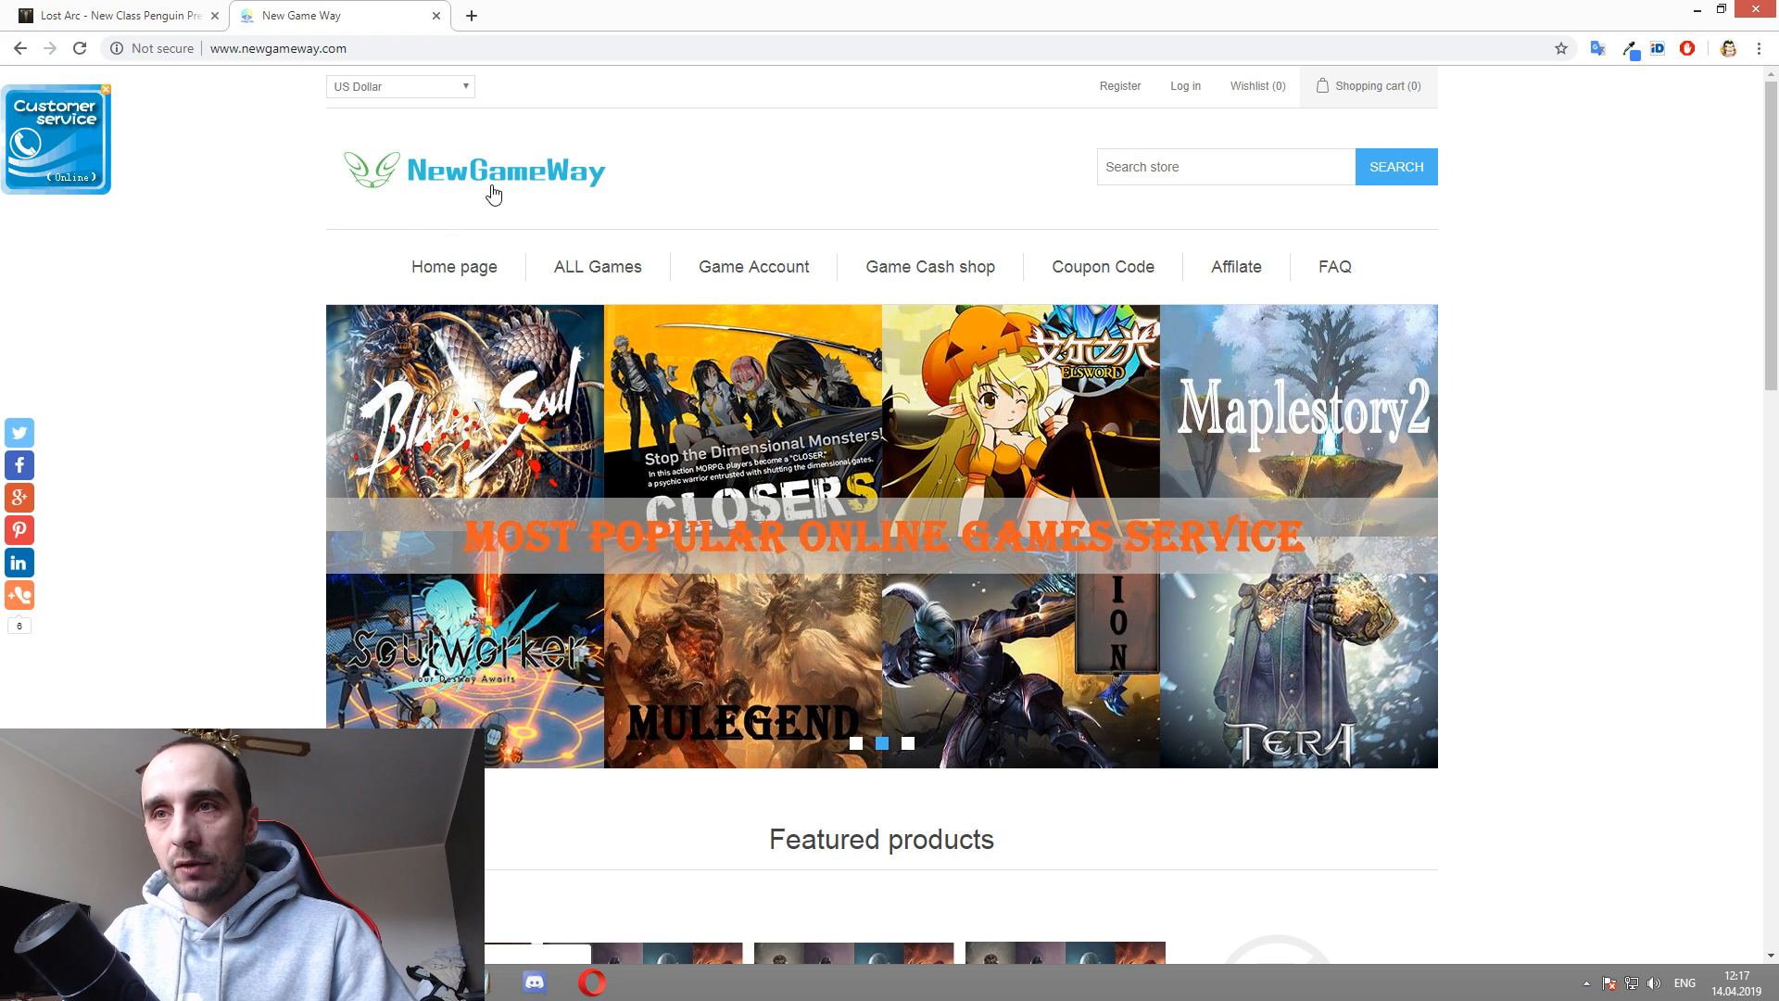
click(908, 744)
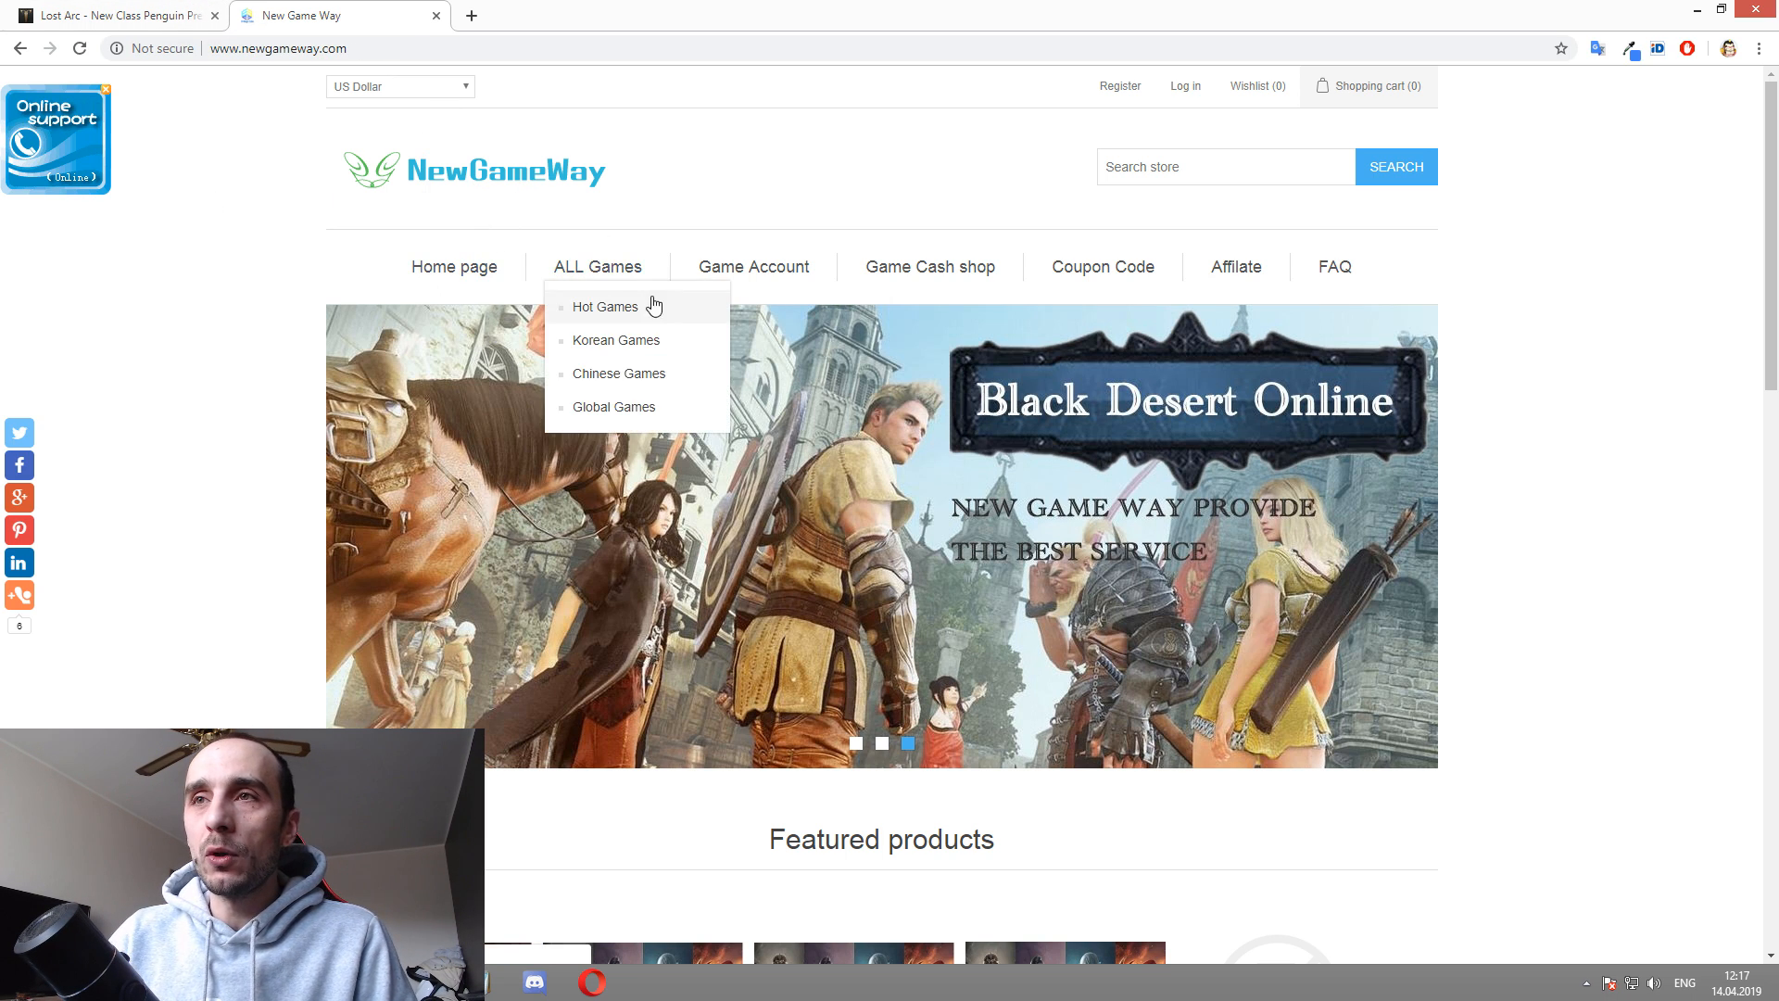
mouse_move(617, 272)
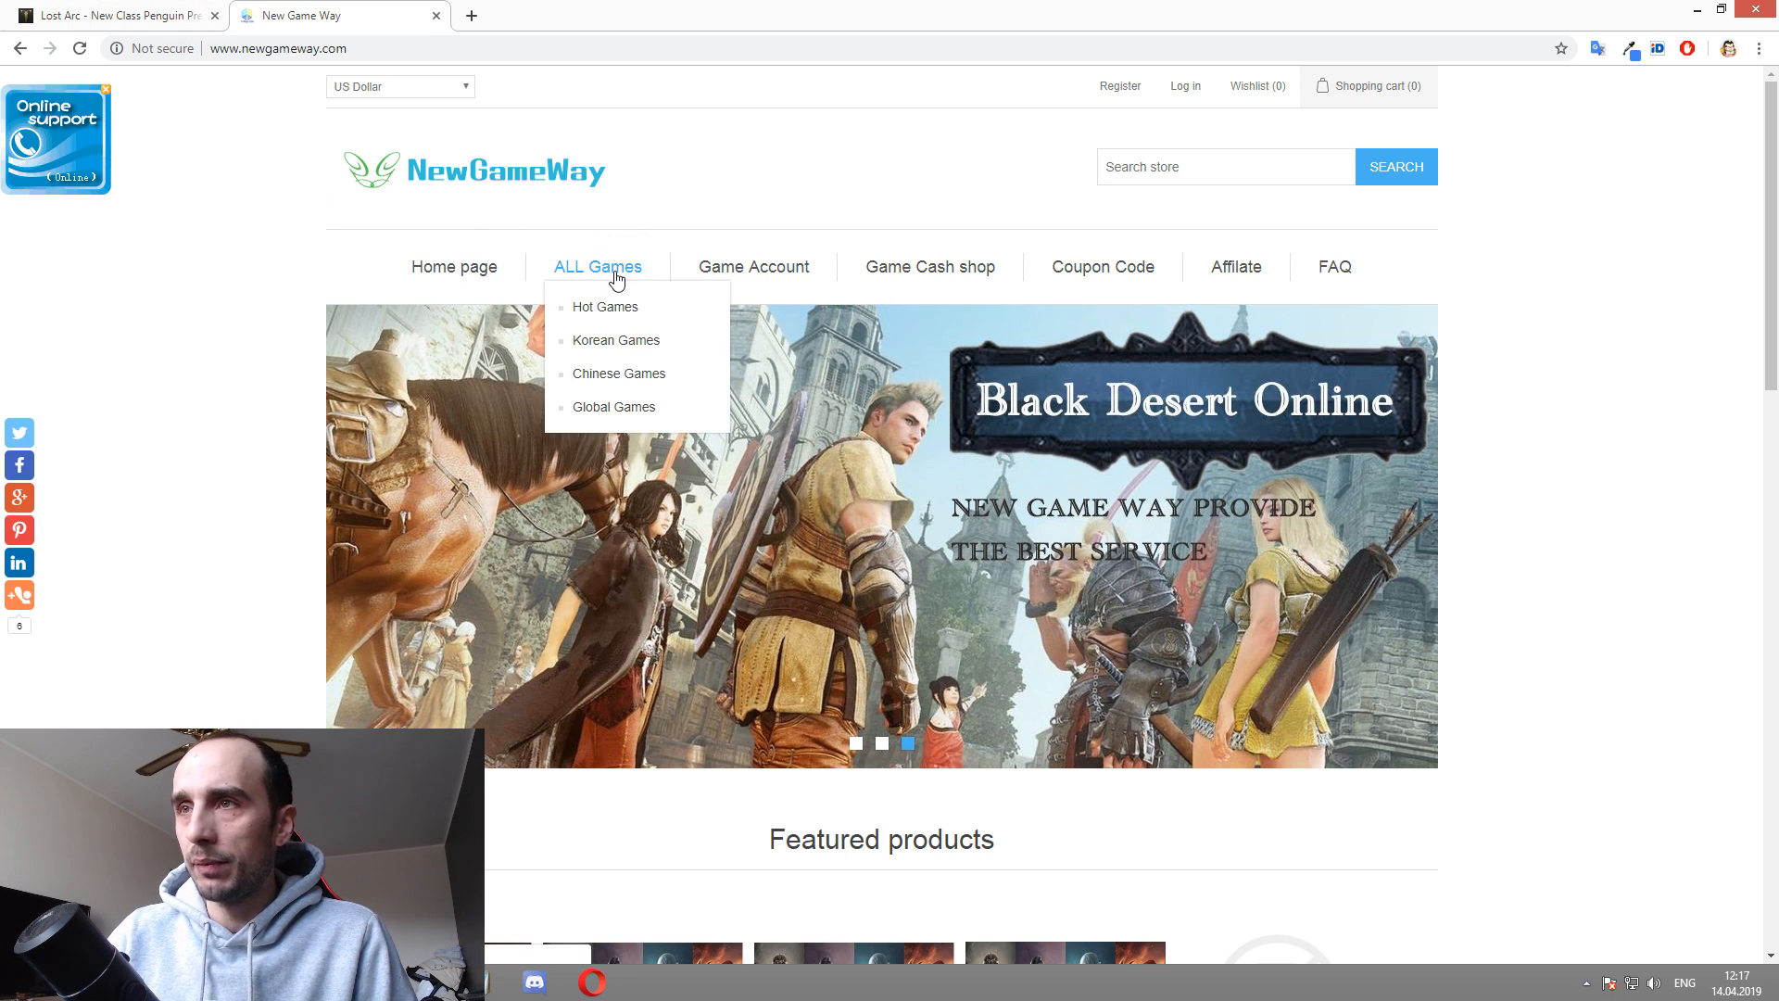
Step: Search 'lost', open Game Account listings, and highlight the $28.00 and verified account prices
text(lost ark)
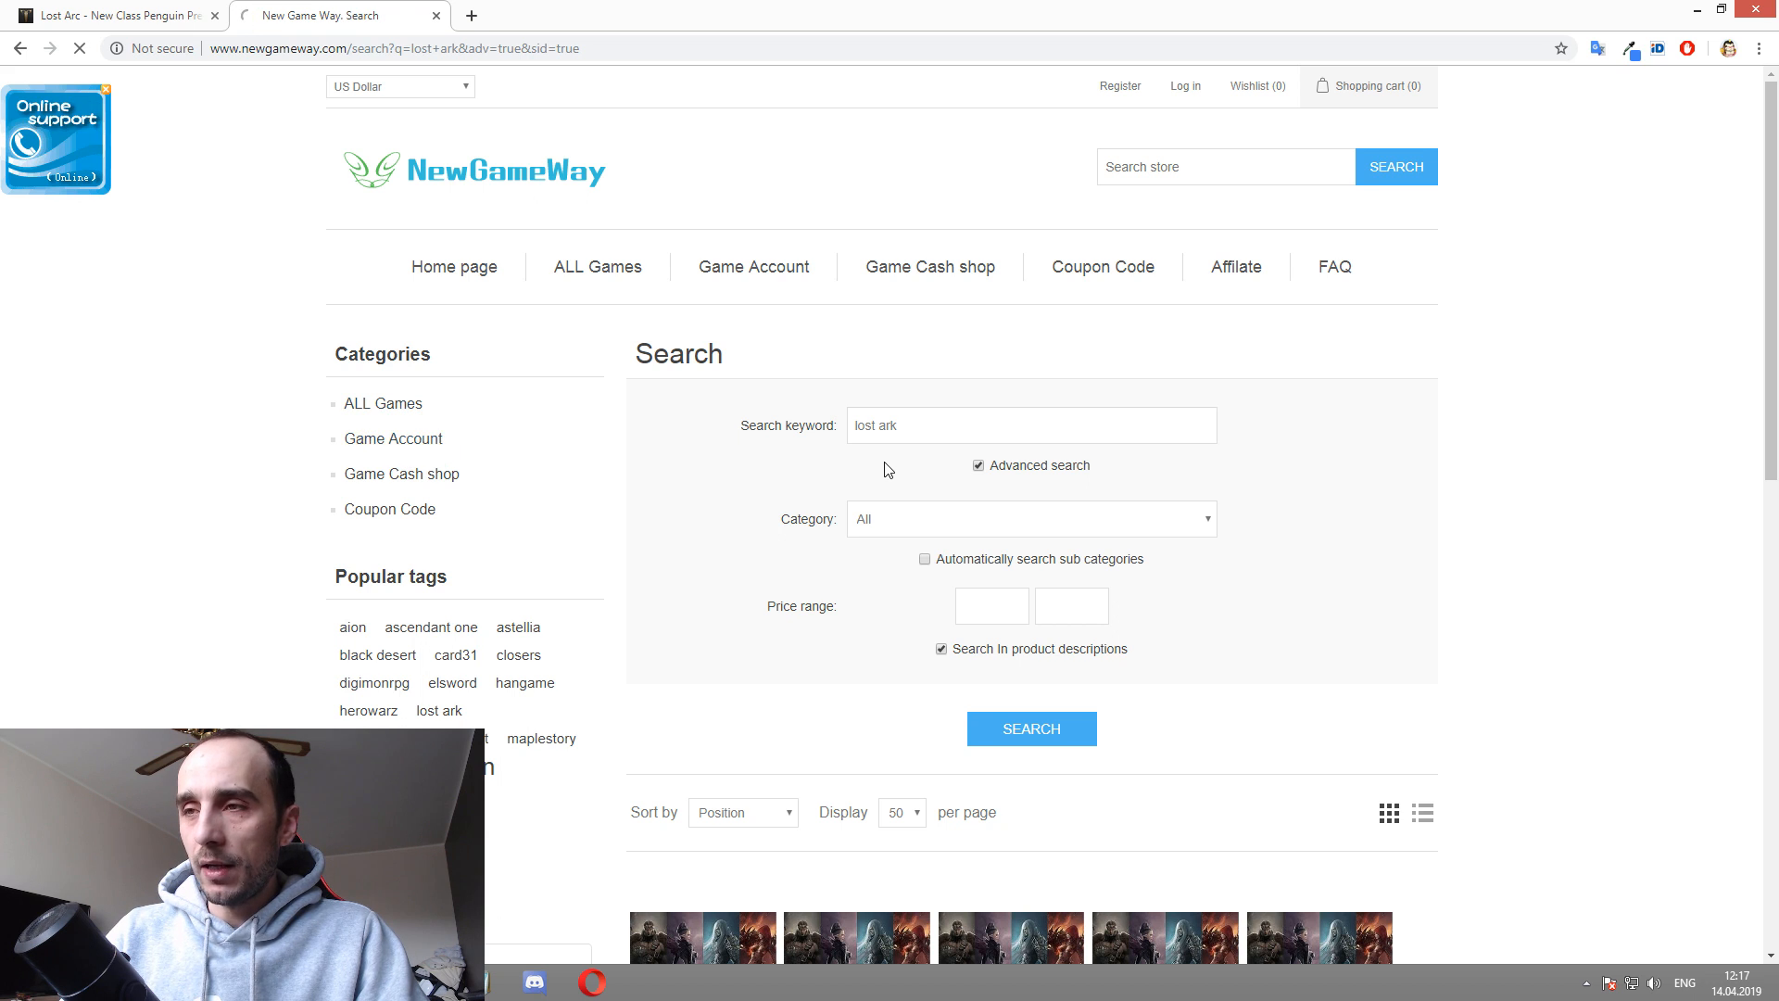
click(752, 267)
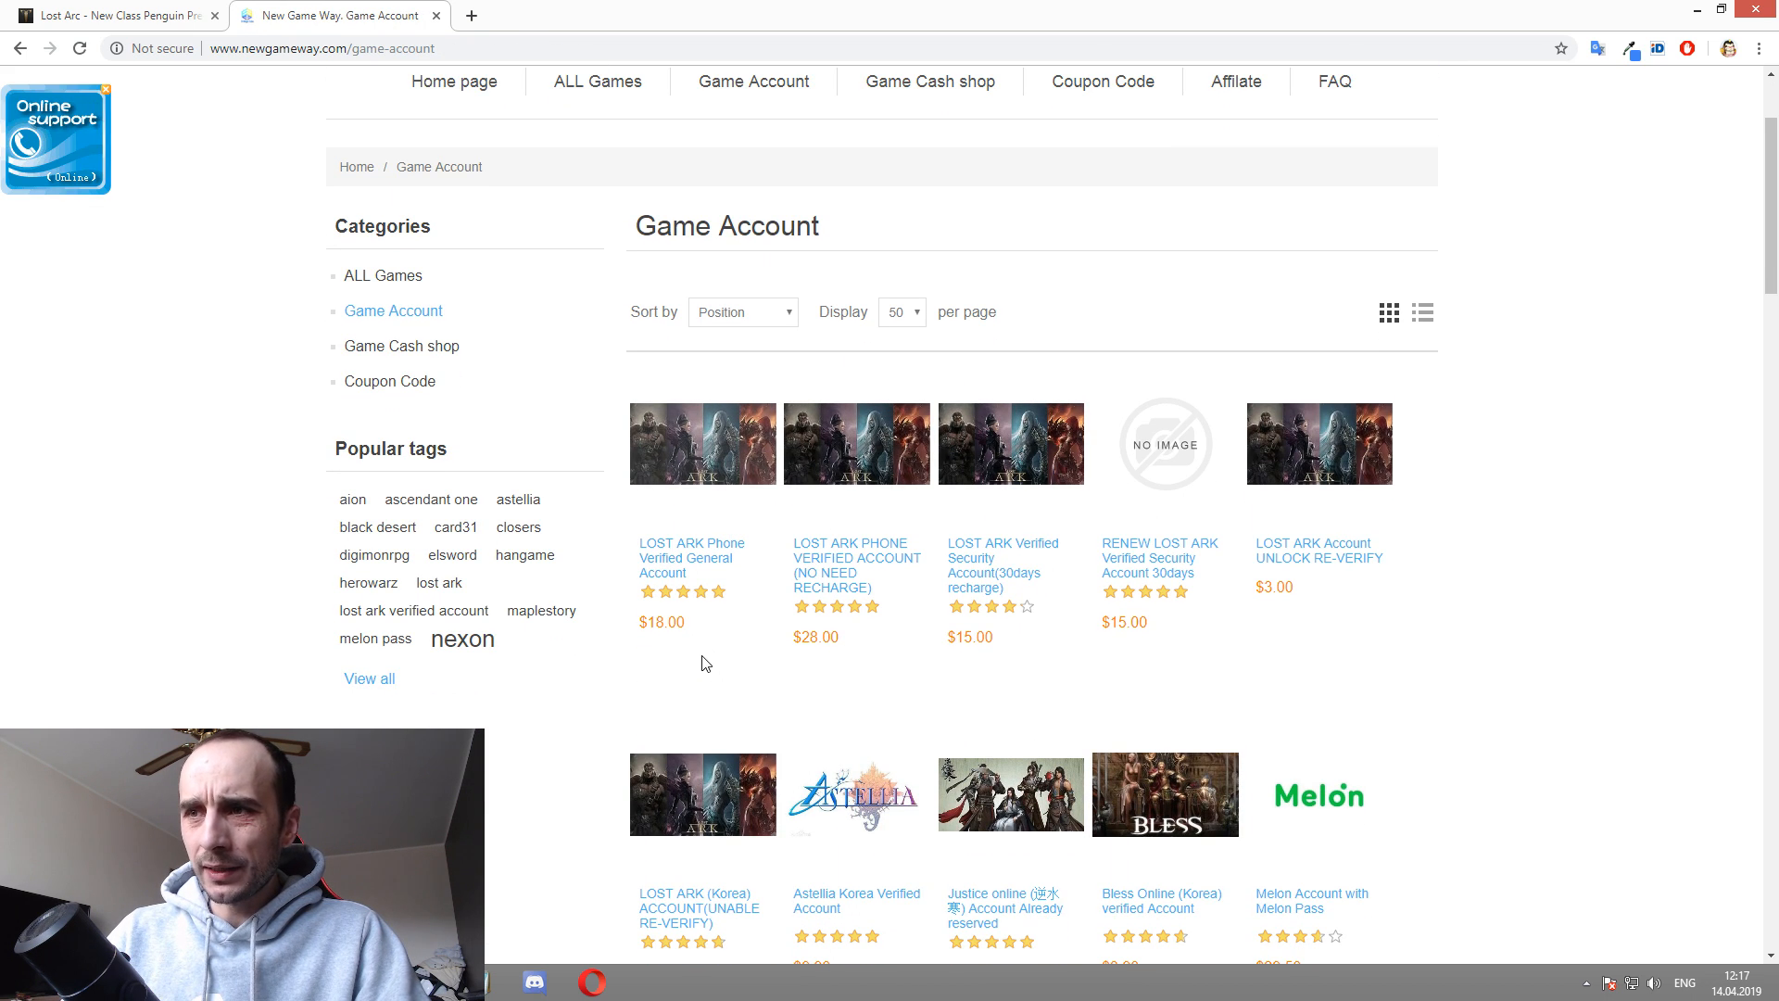
scroll(down, 3)
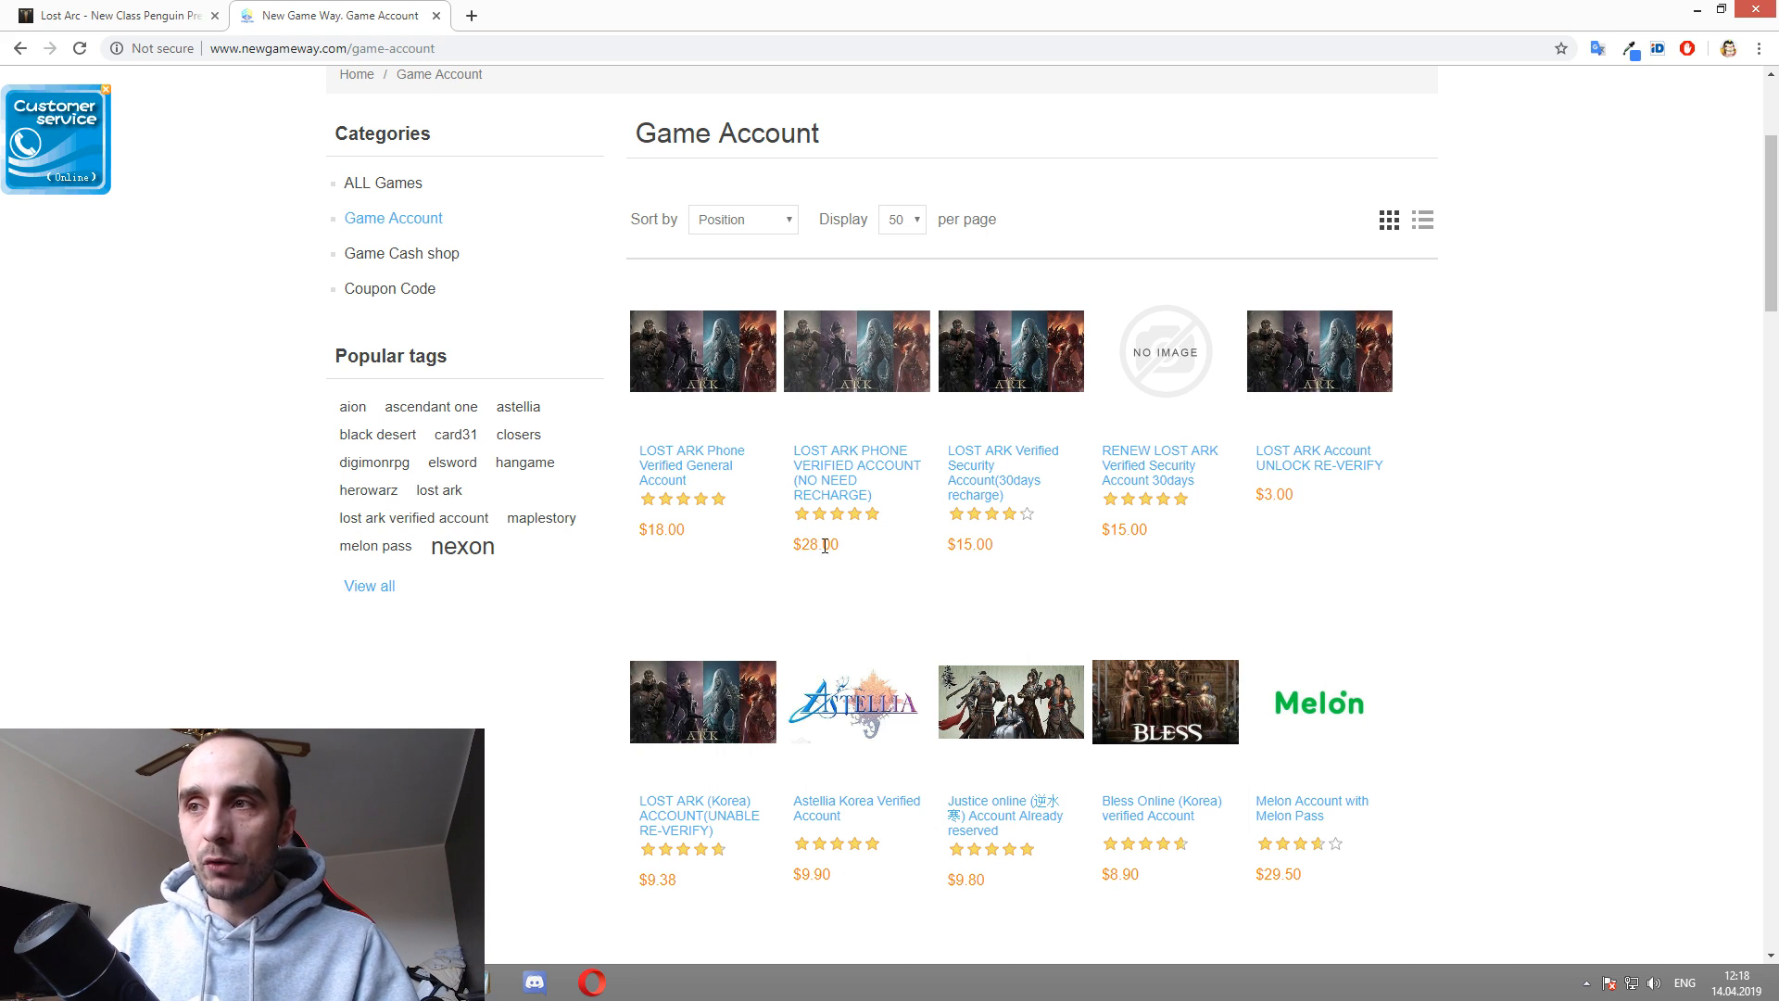
double_click(814, 544)
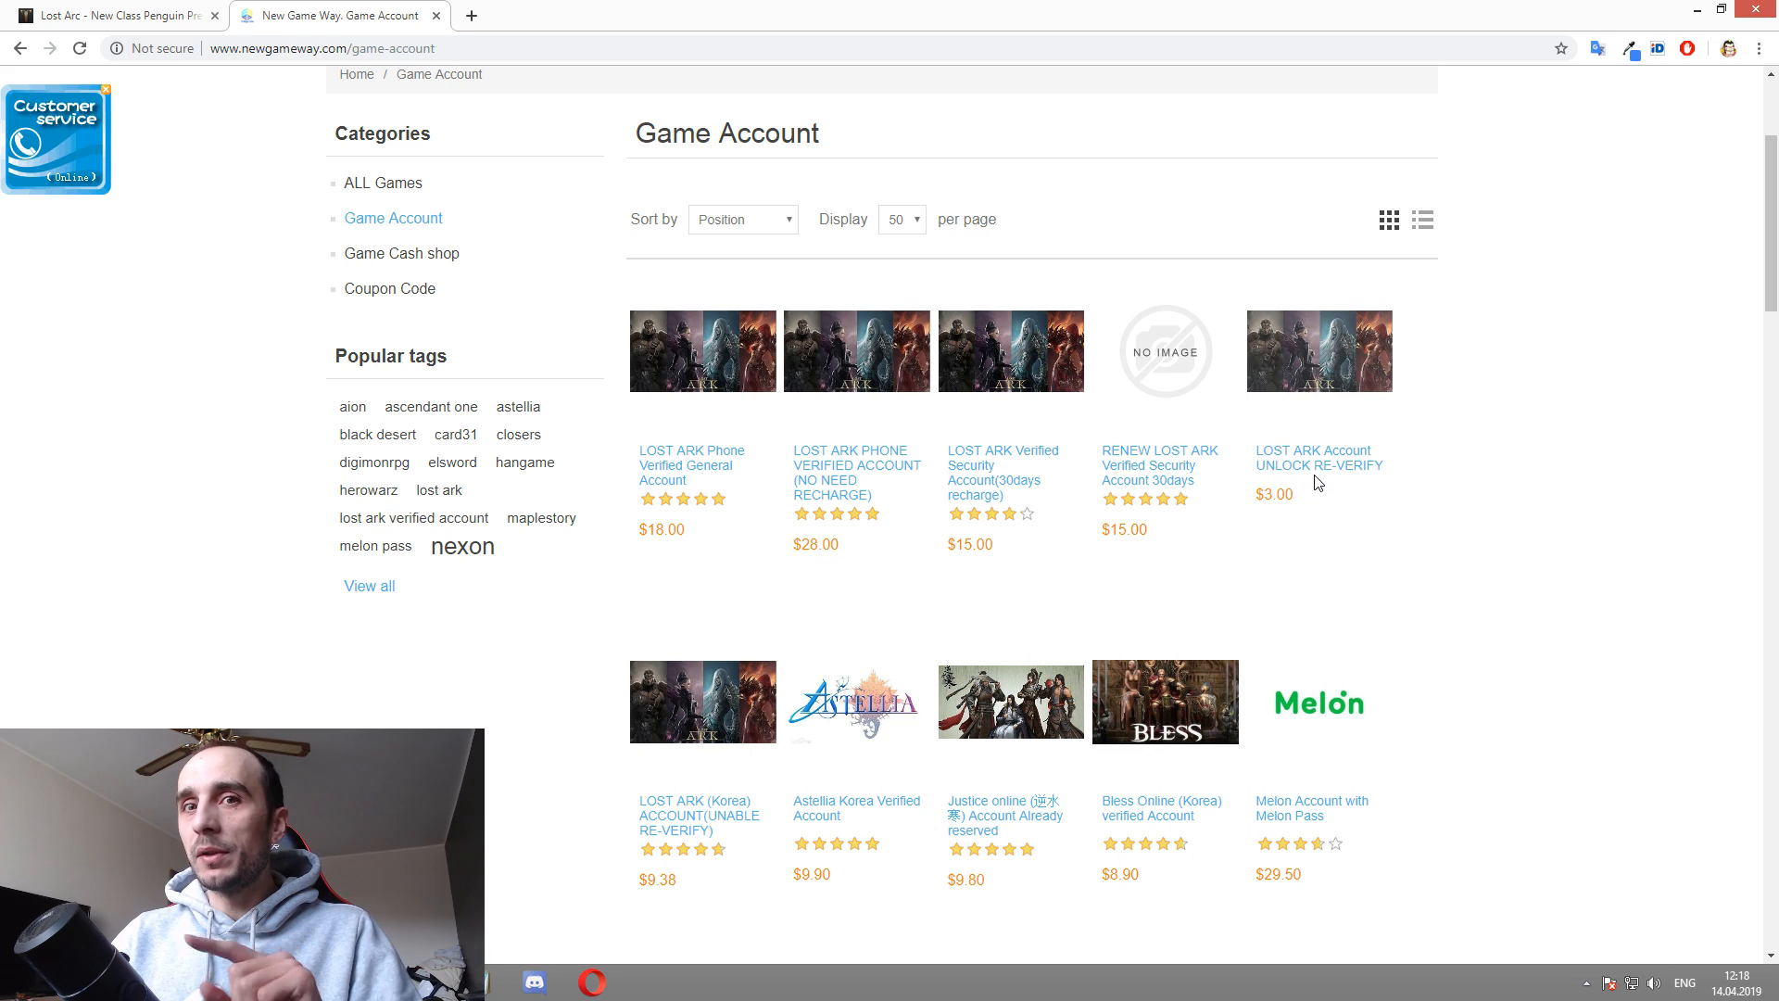
mouse_move(919, 587)
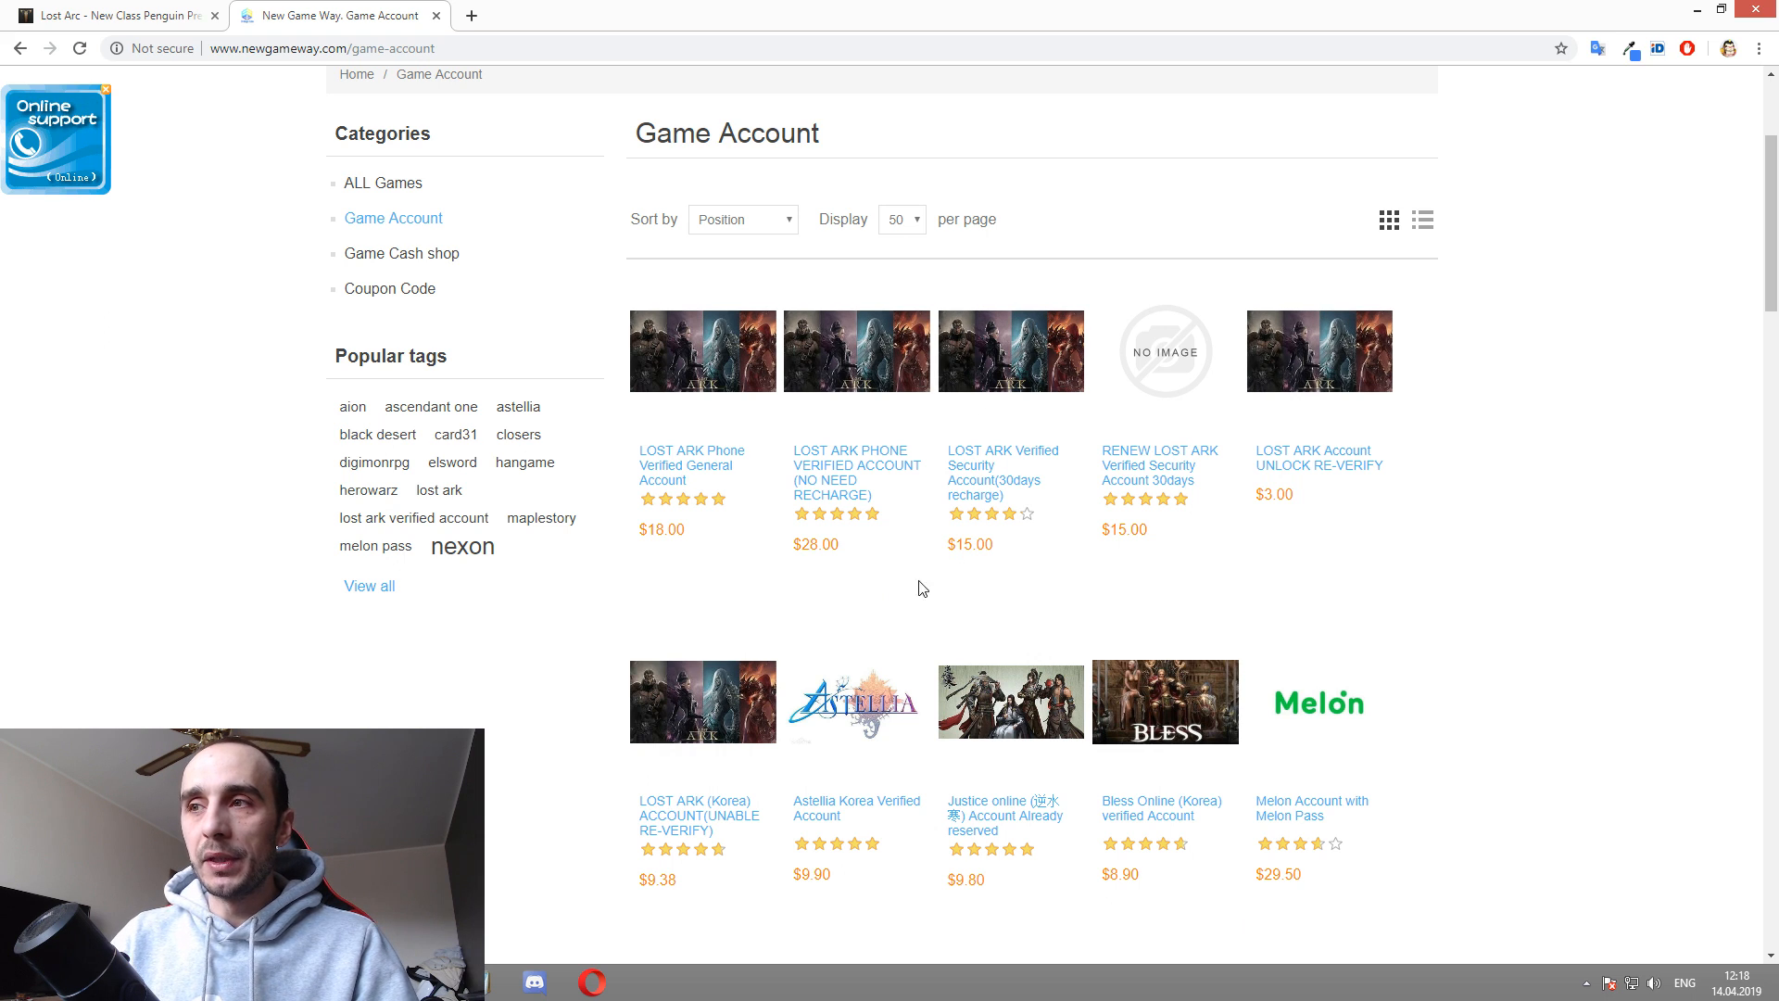
mouse_move(715, 530)
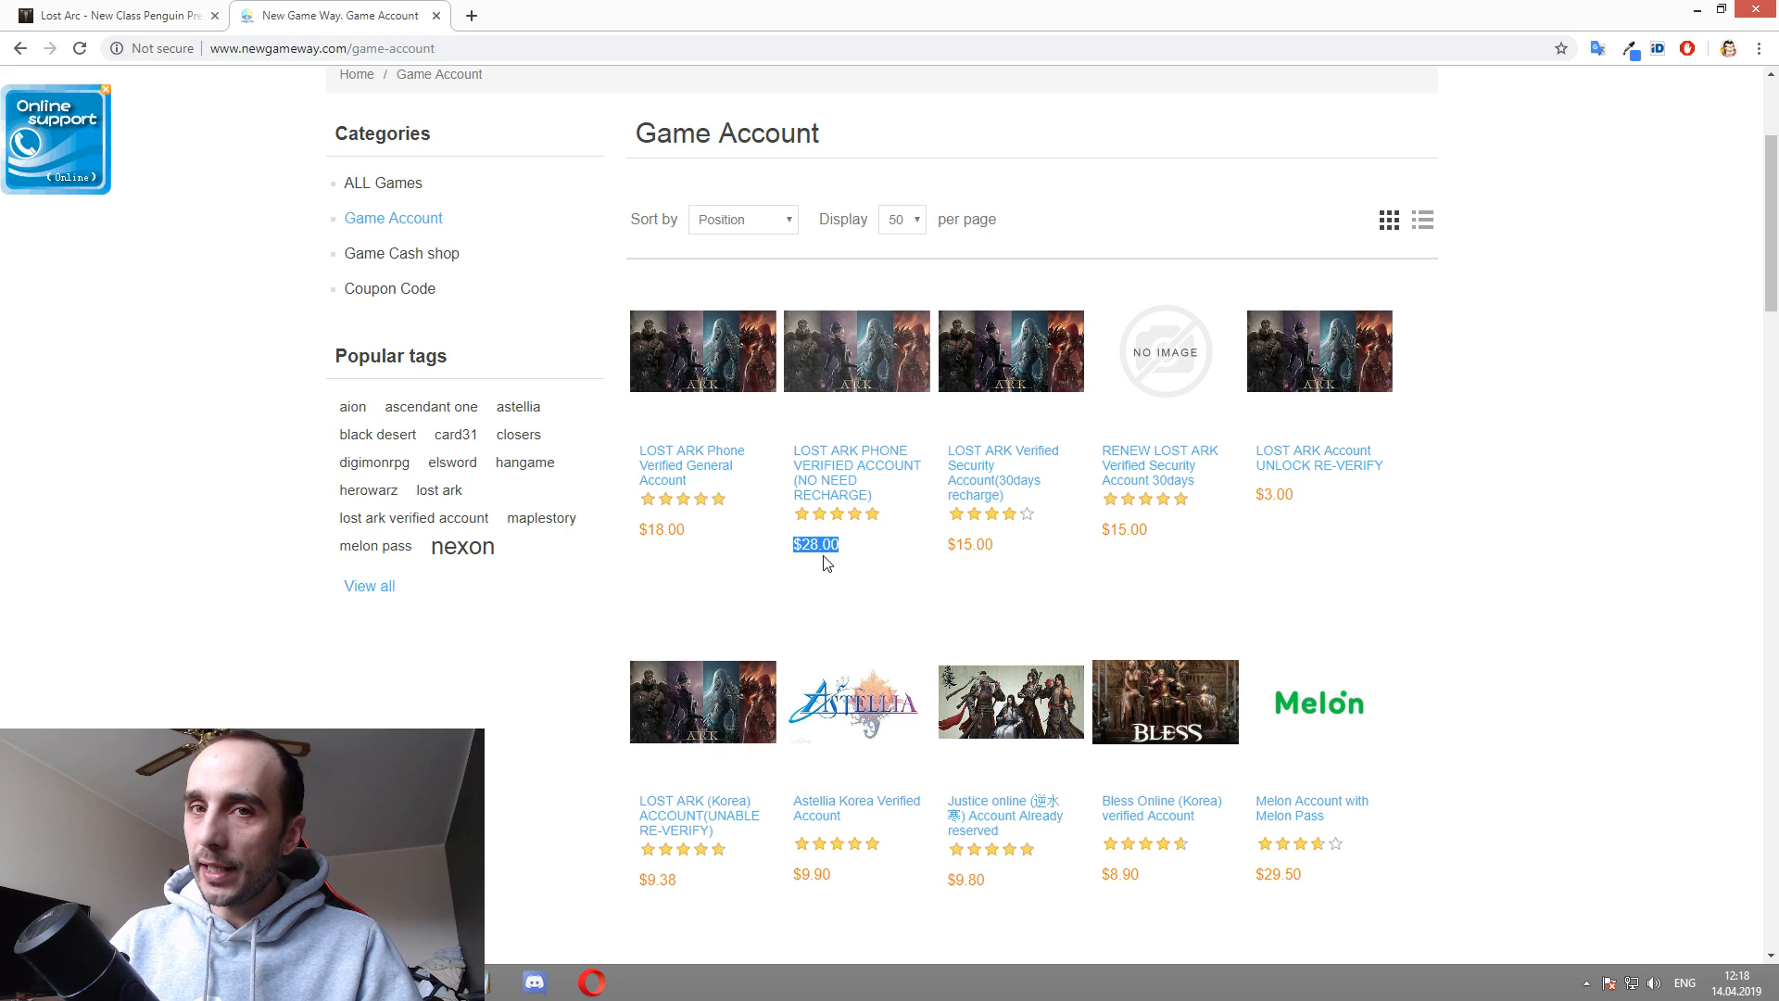
mouse_move(885, 561)
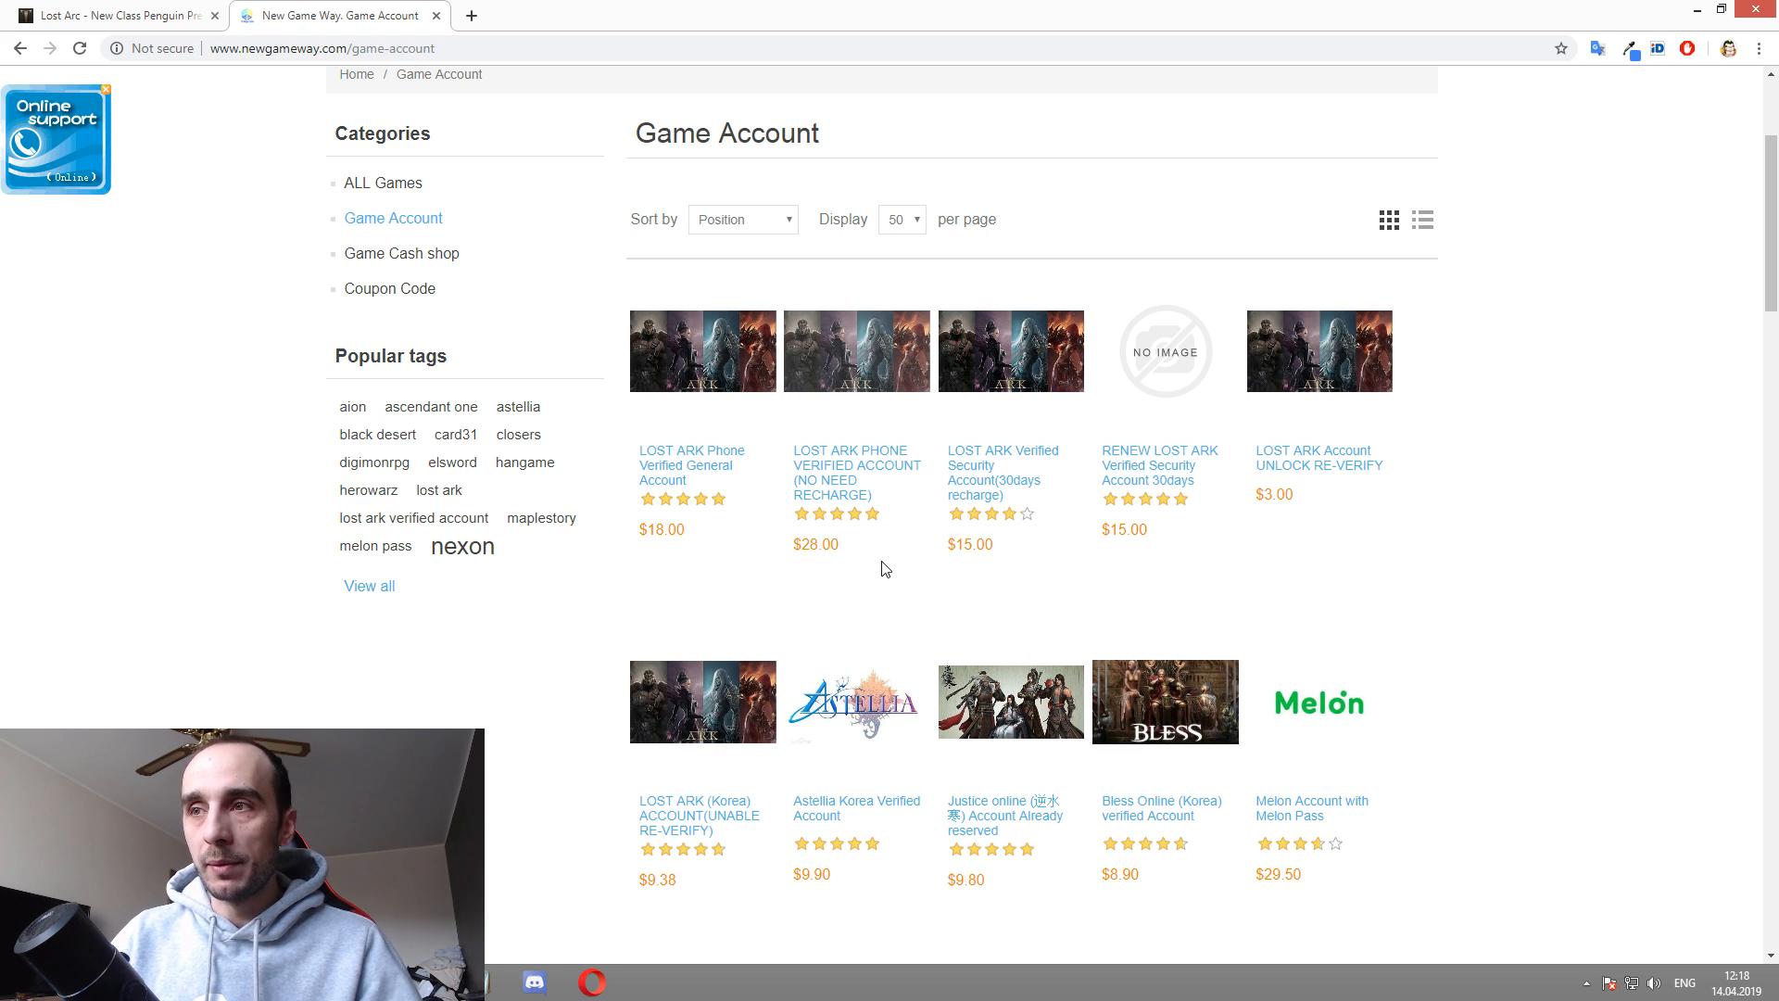
double_click(664, 530)
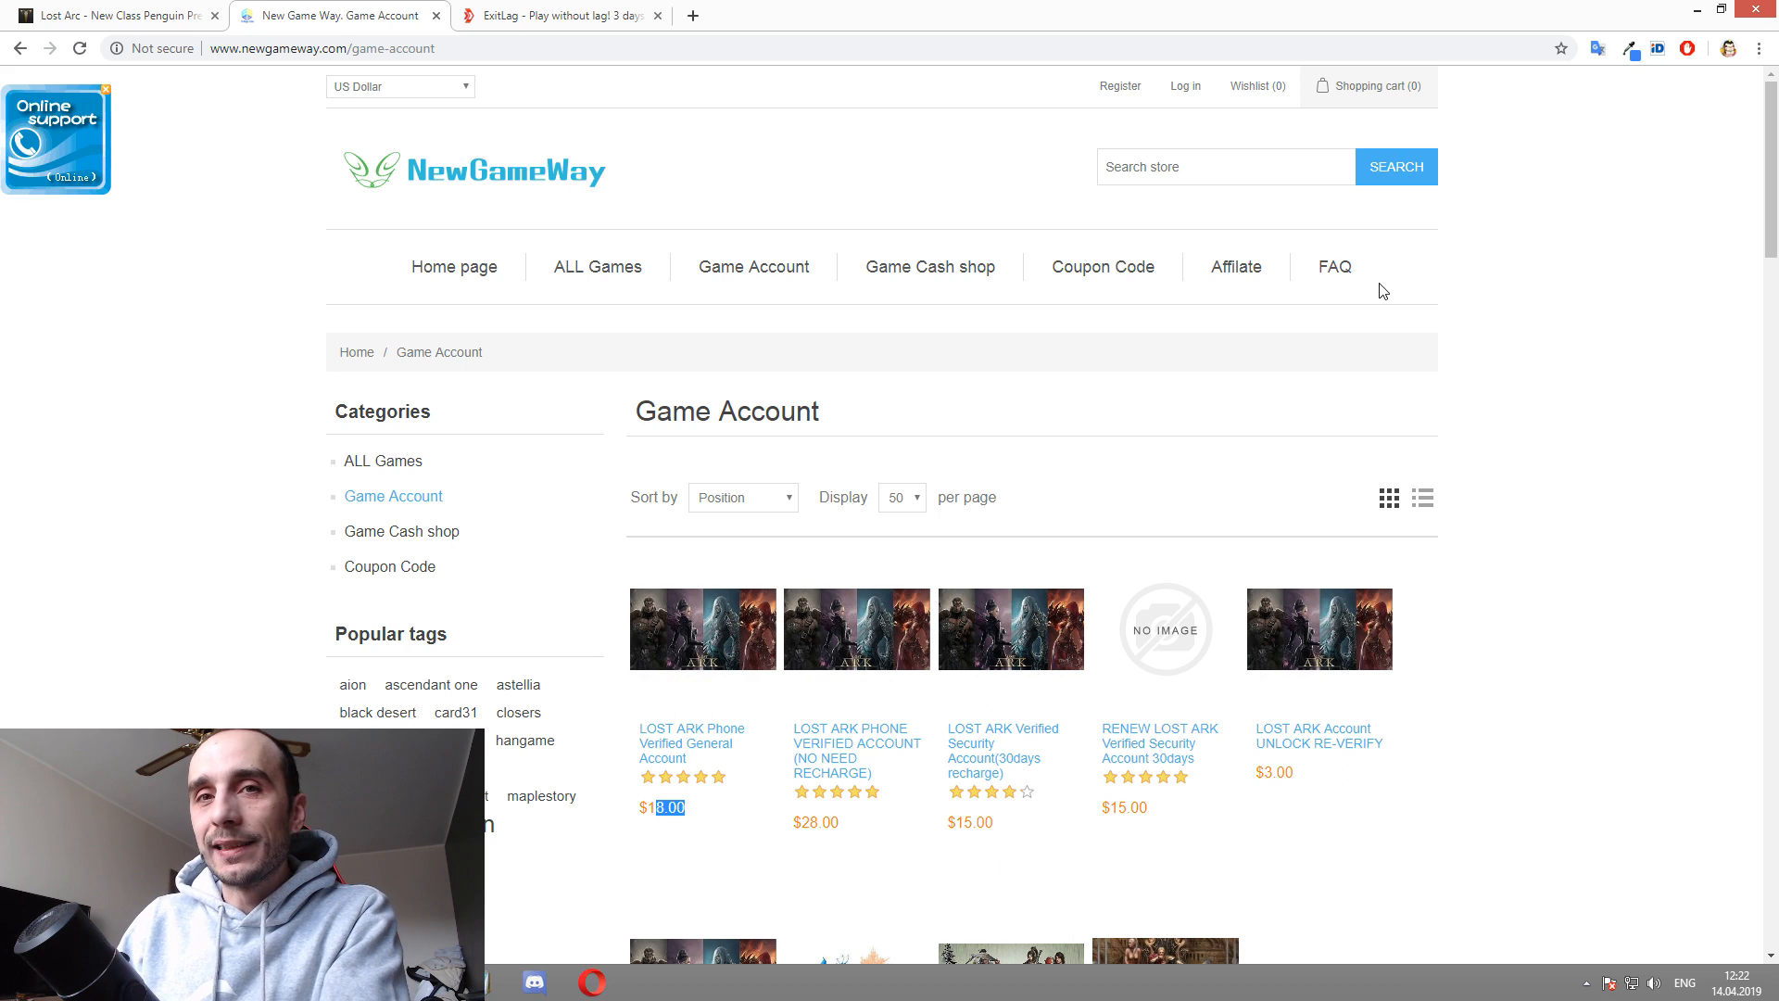
mouse_move(598, 20)
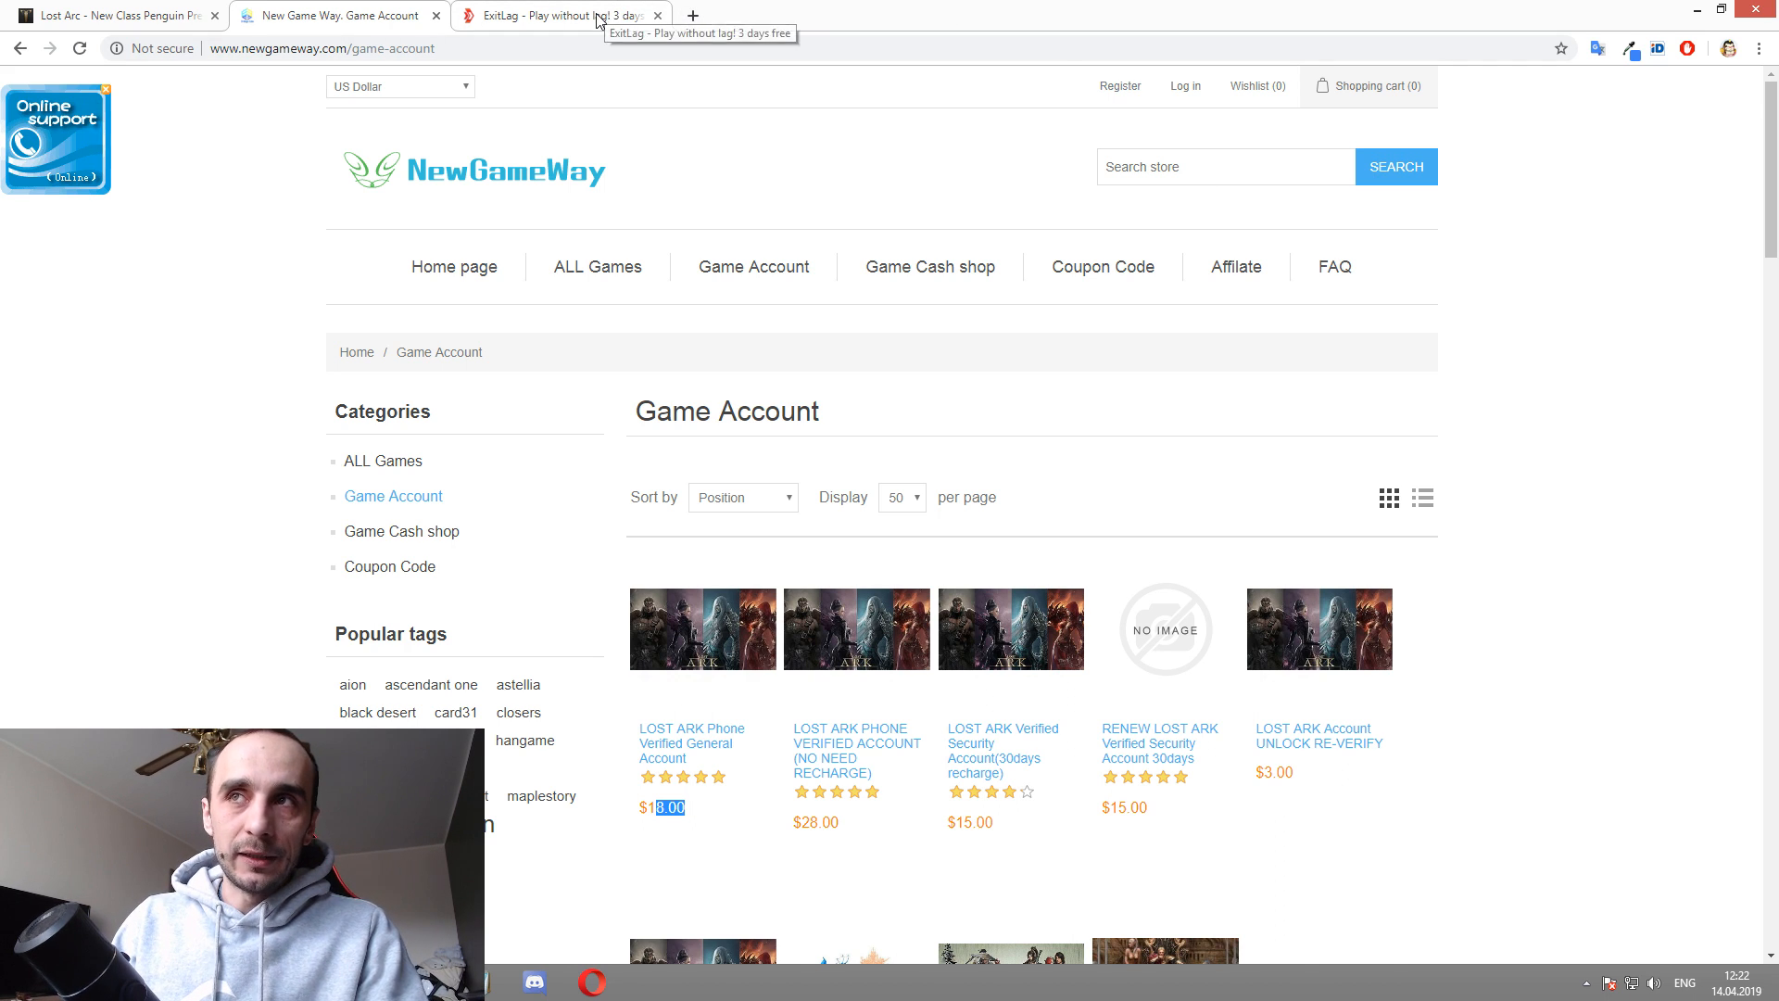
click(556, 15)
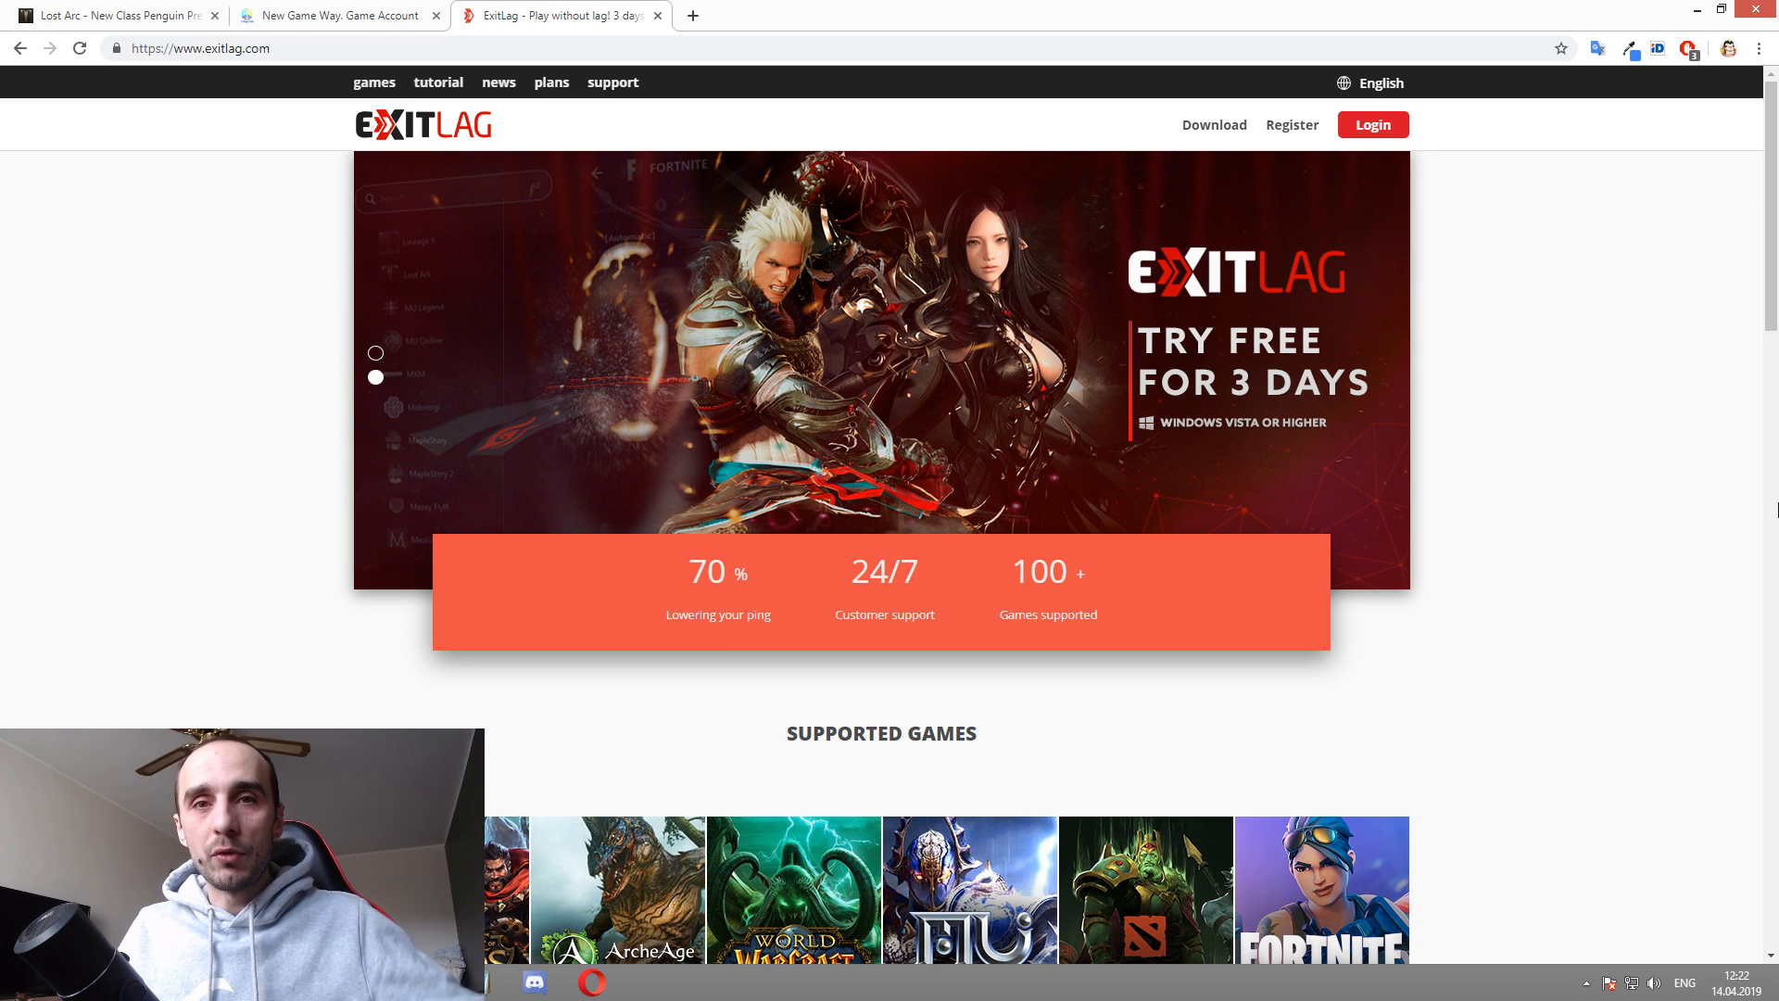
click(375, 353)
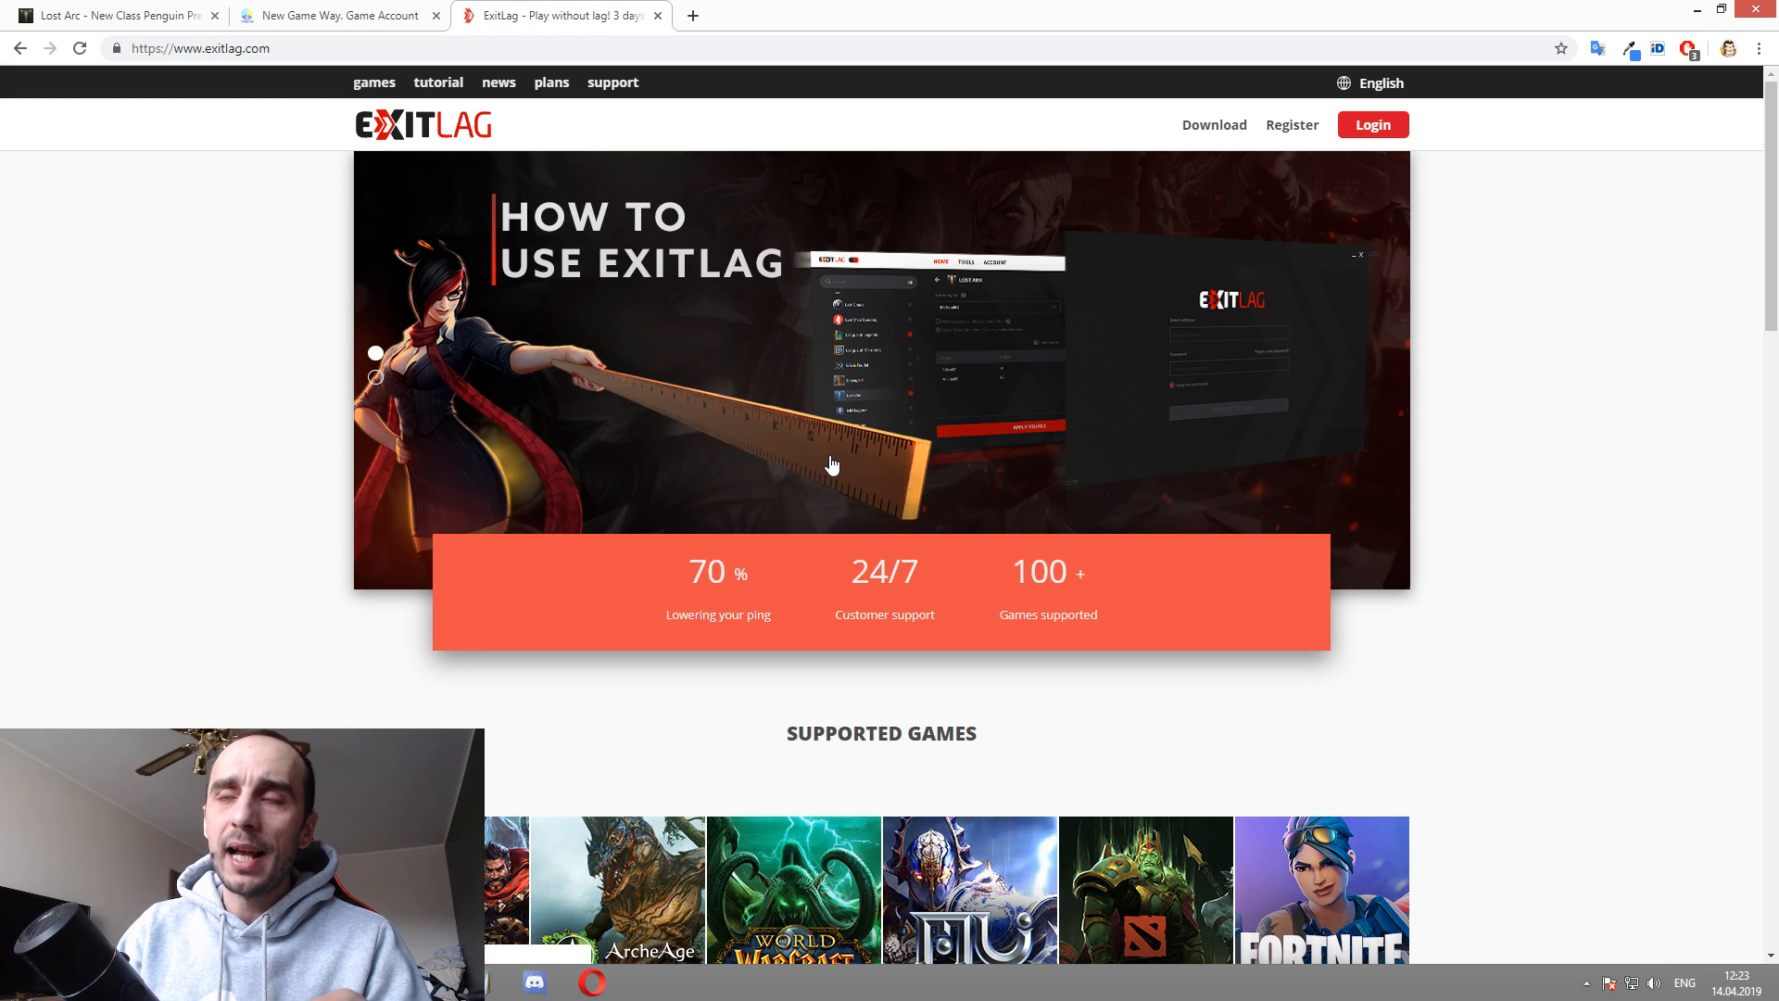
mouse_move(745, 399)
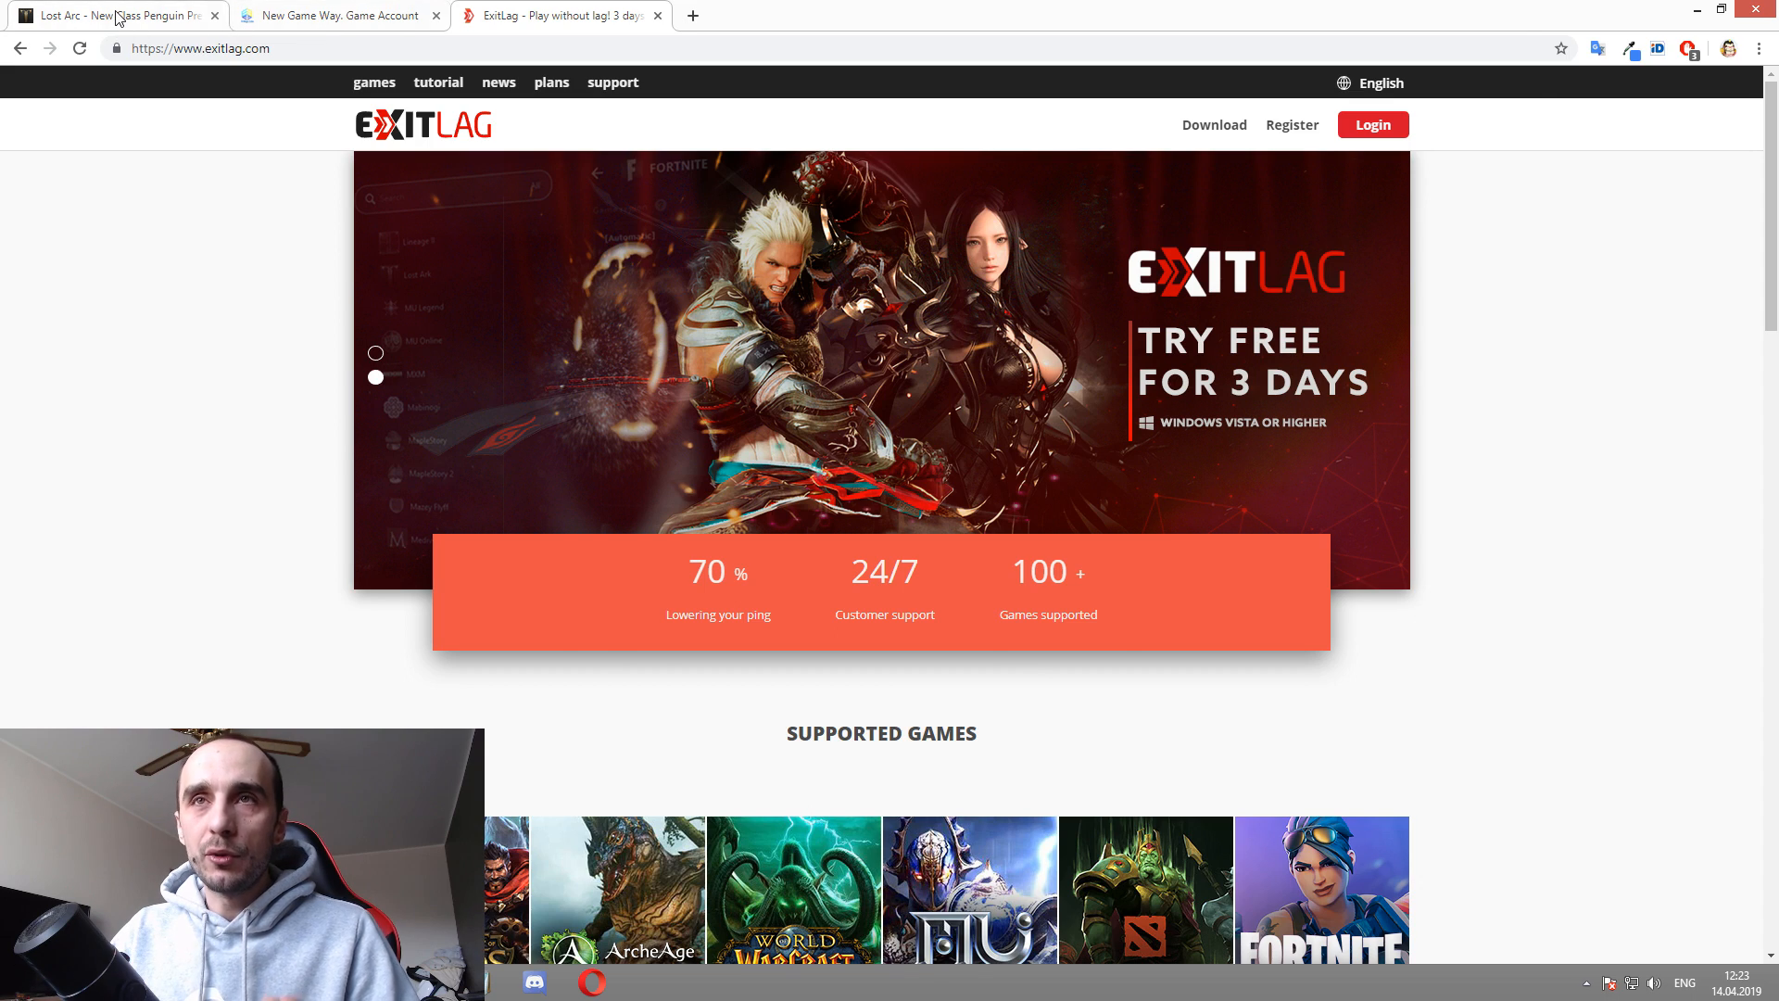
Step: Switch to the Lost Ark site, go home, and review the client download page
click(114, 15)
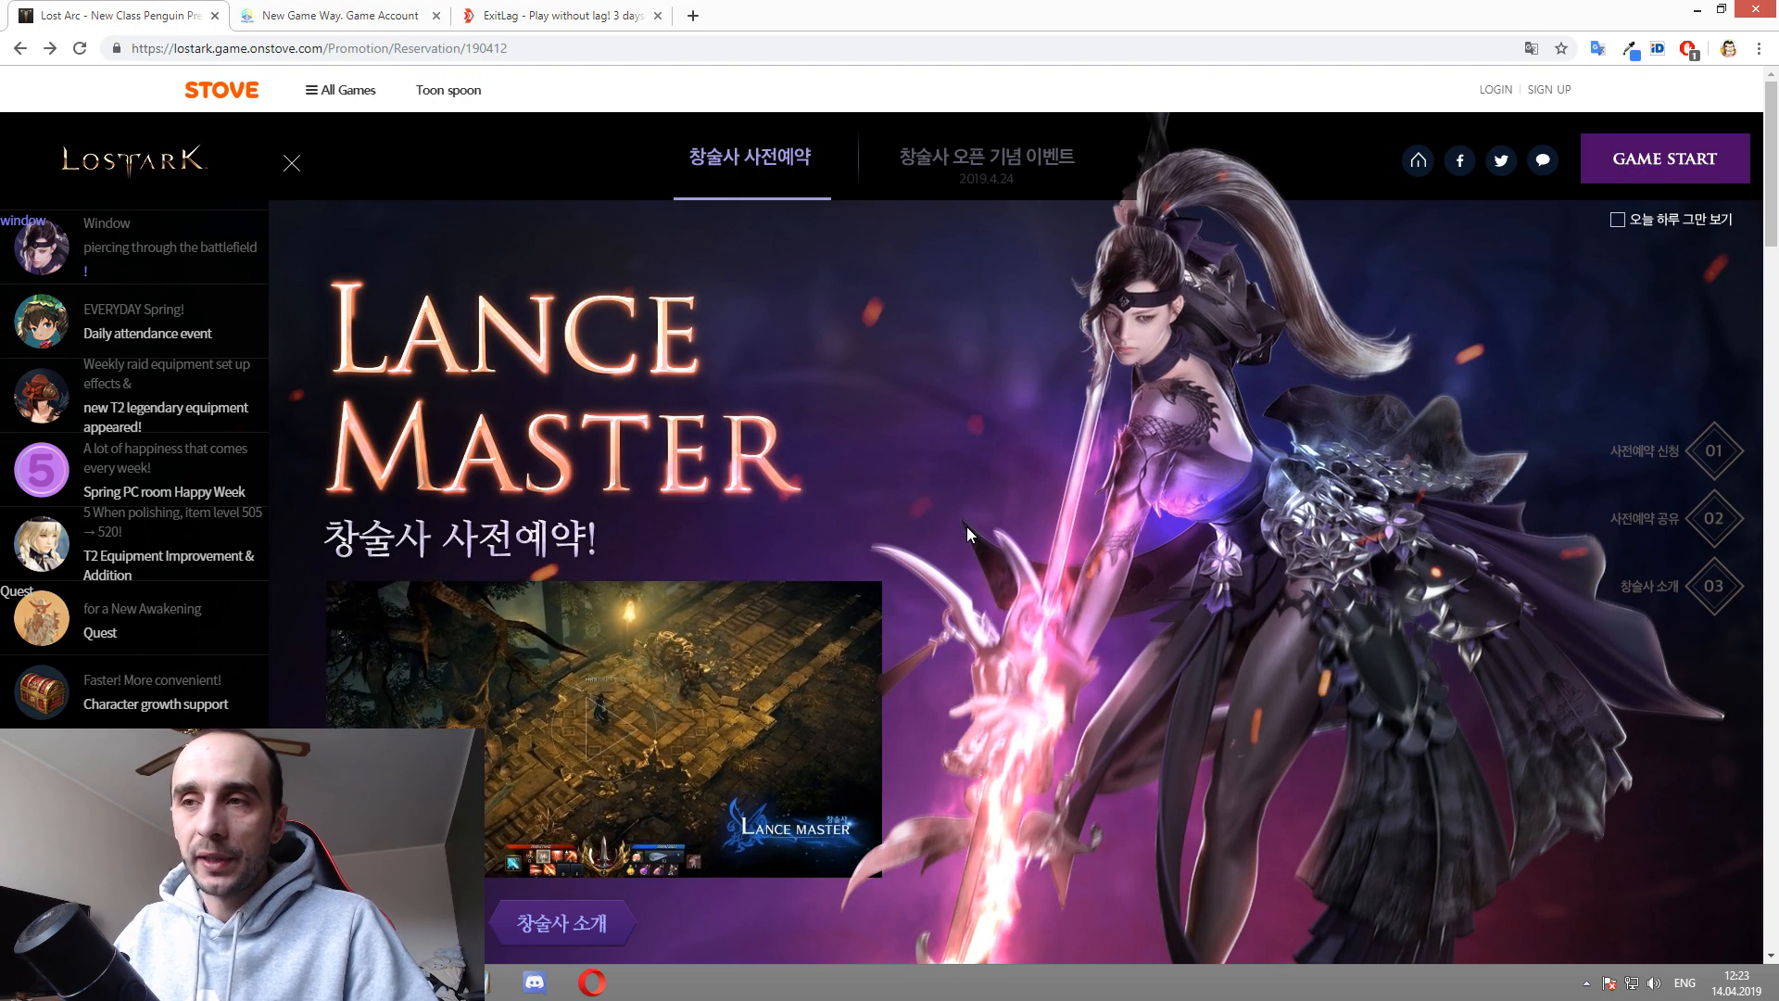
mouse_move(1427, 263)
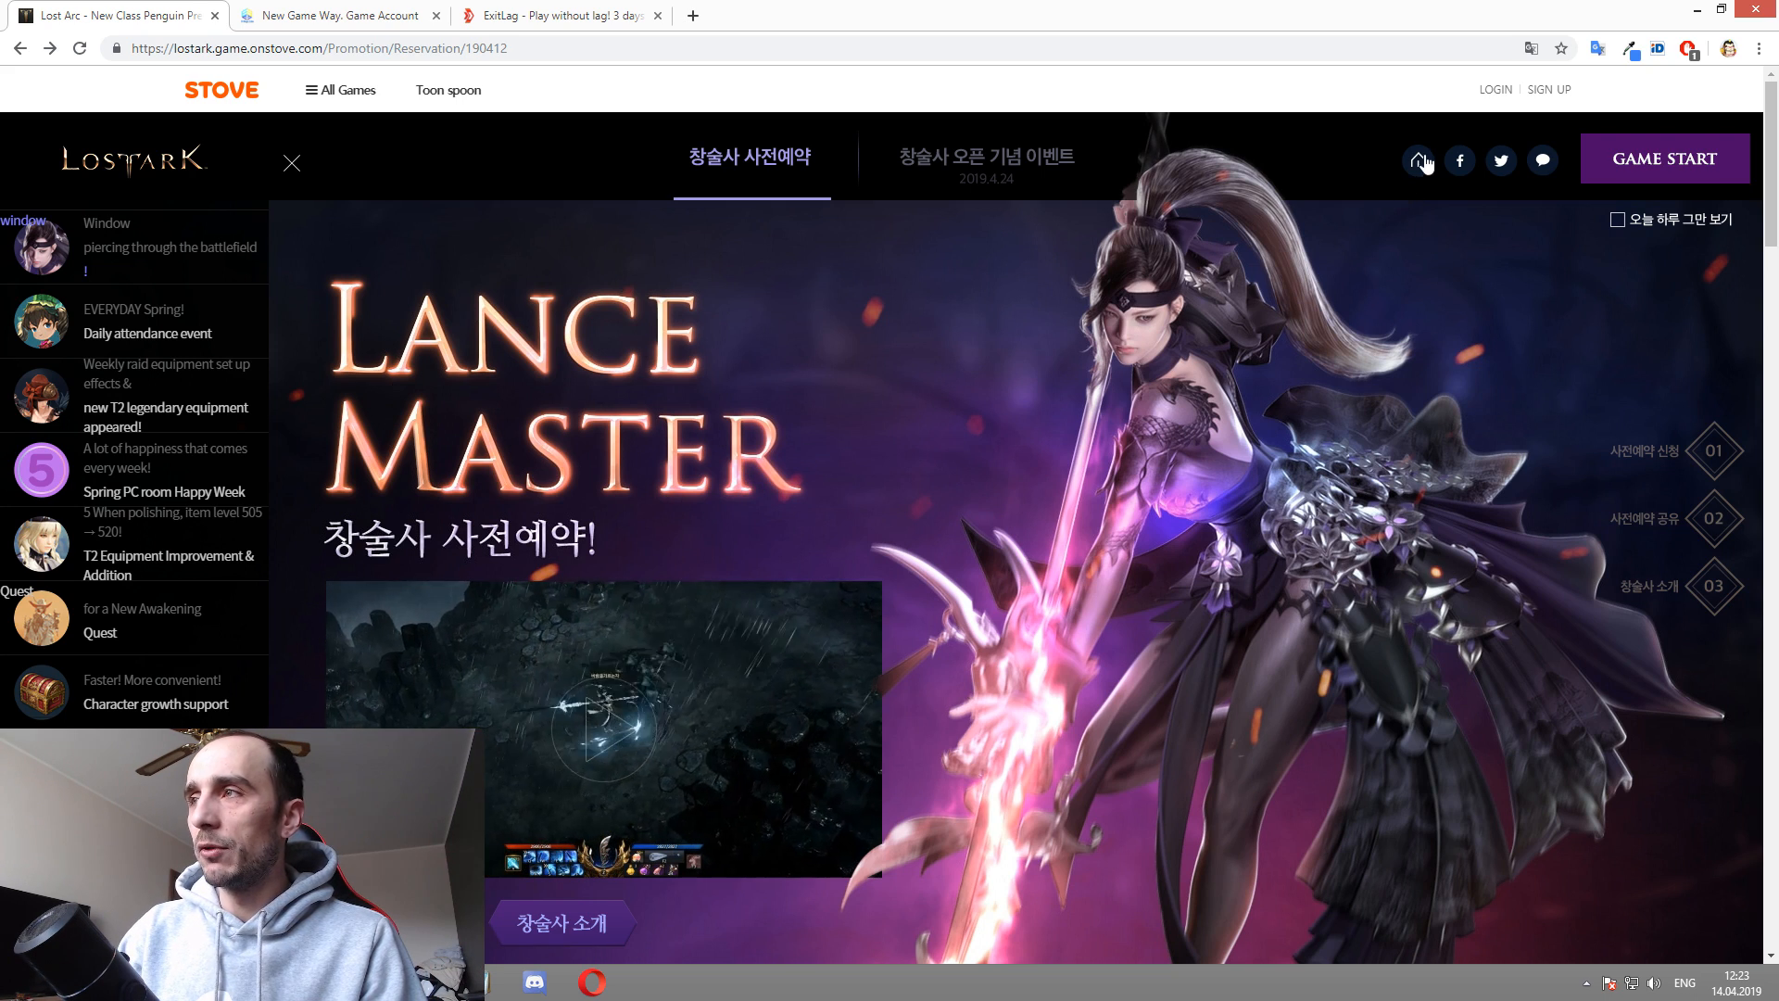
click(1421, 158)
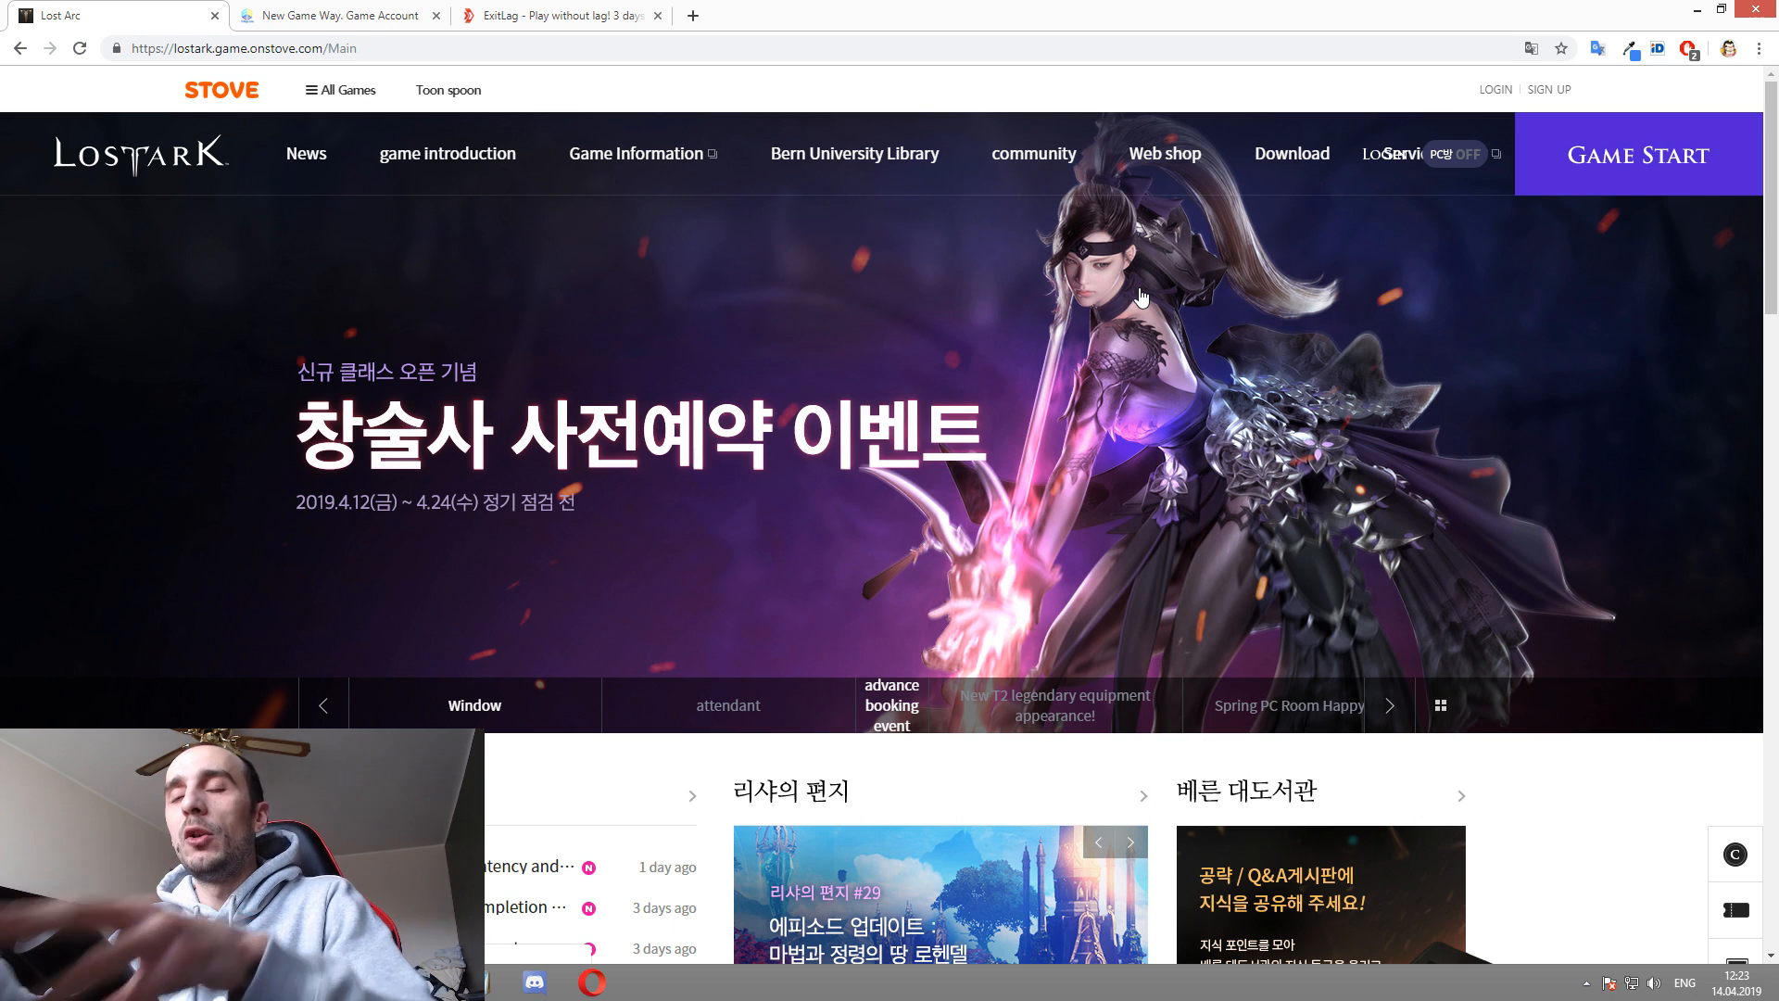
mouse_move(830, 11)
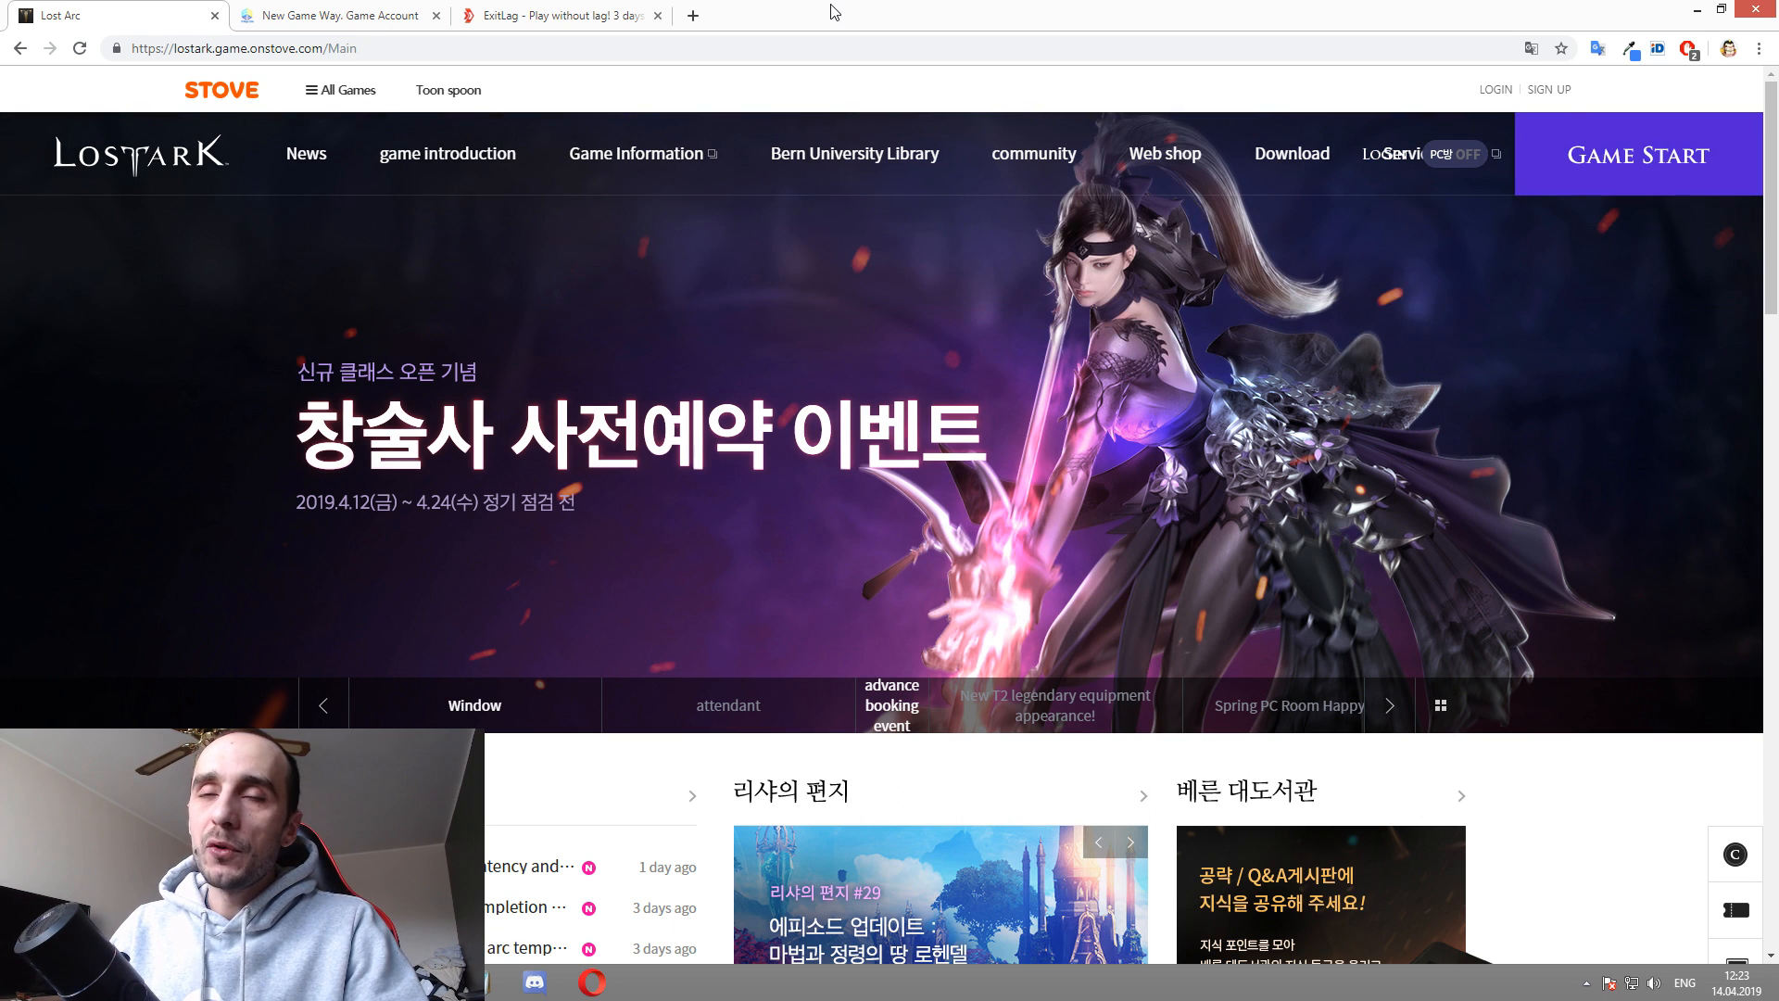
mouse_move(1032, 153)
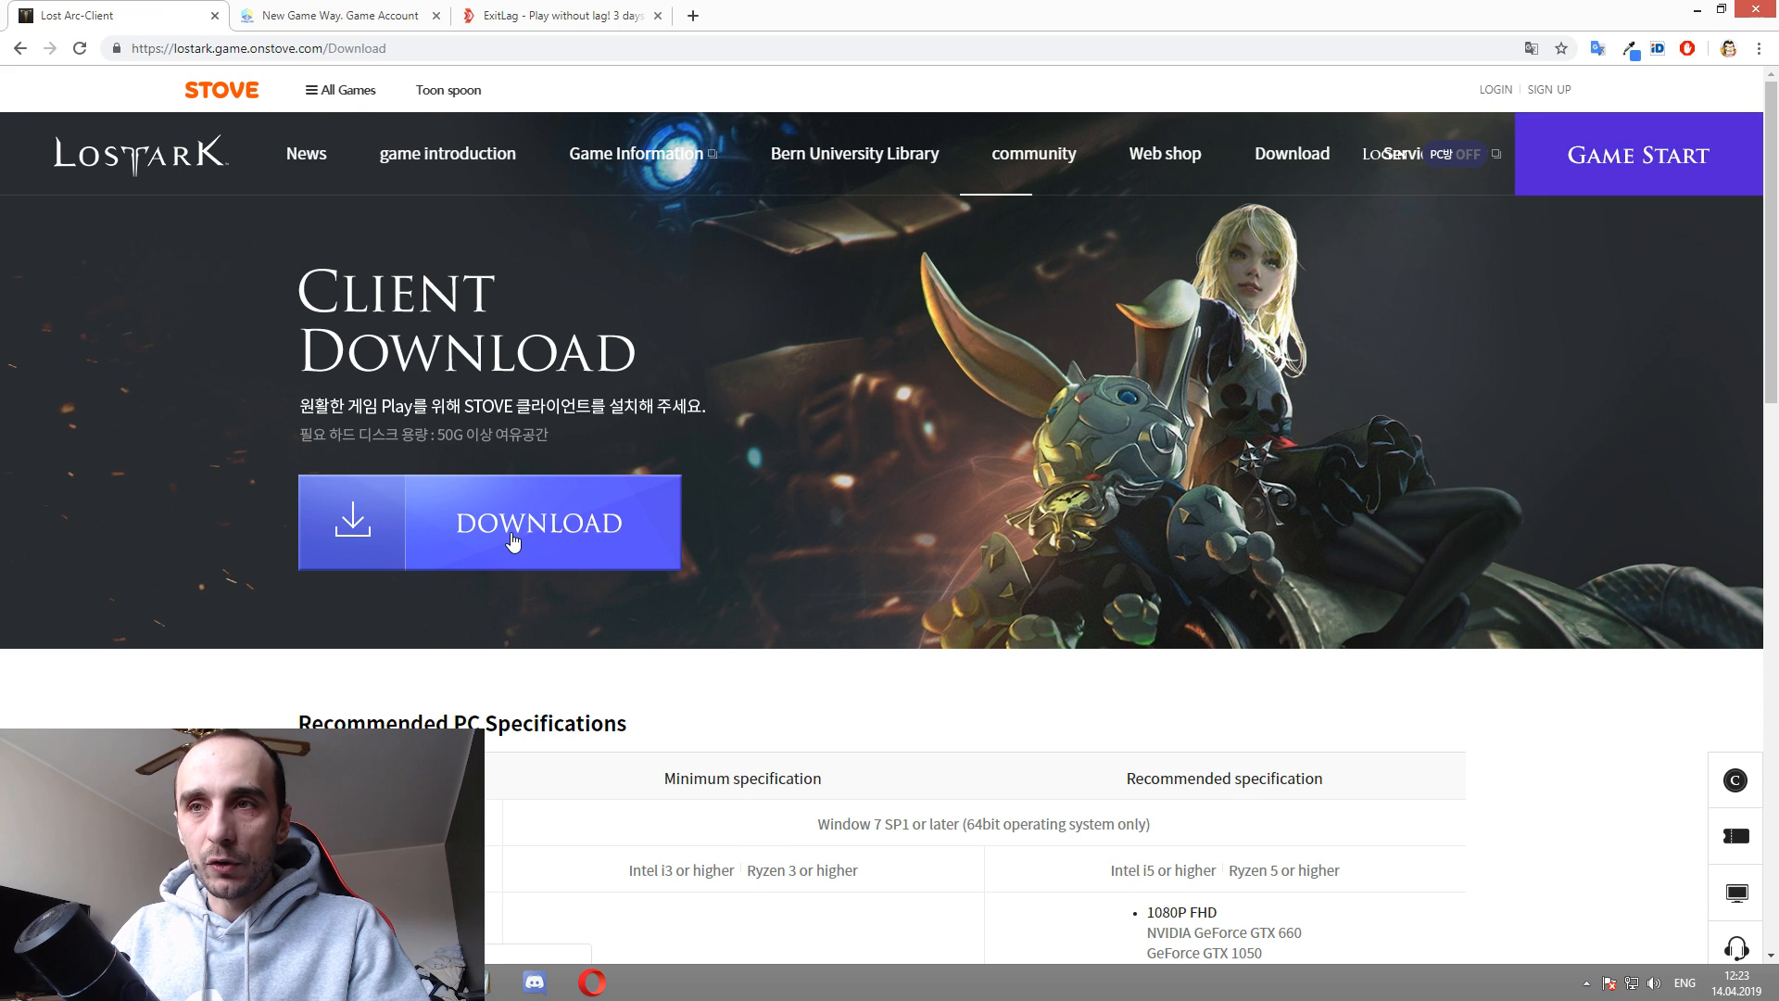
mouse_move(1010, 804)
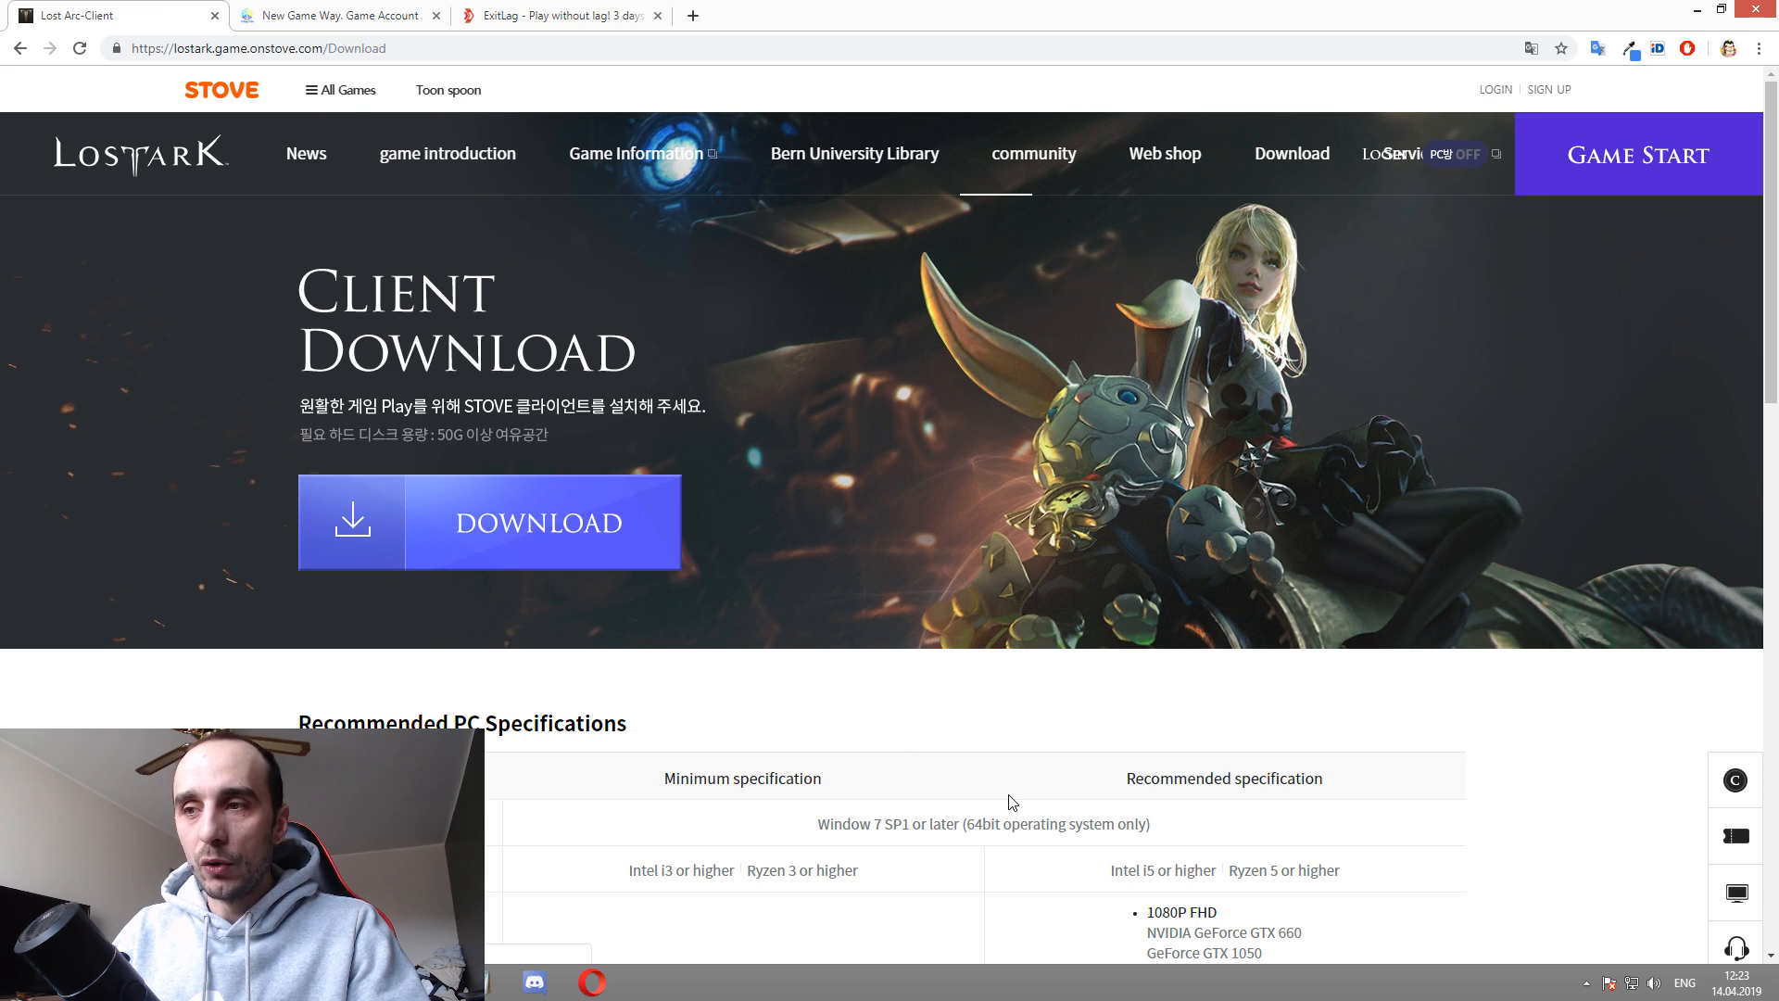
scroll(down, 3)
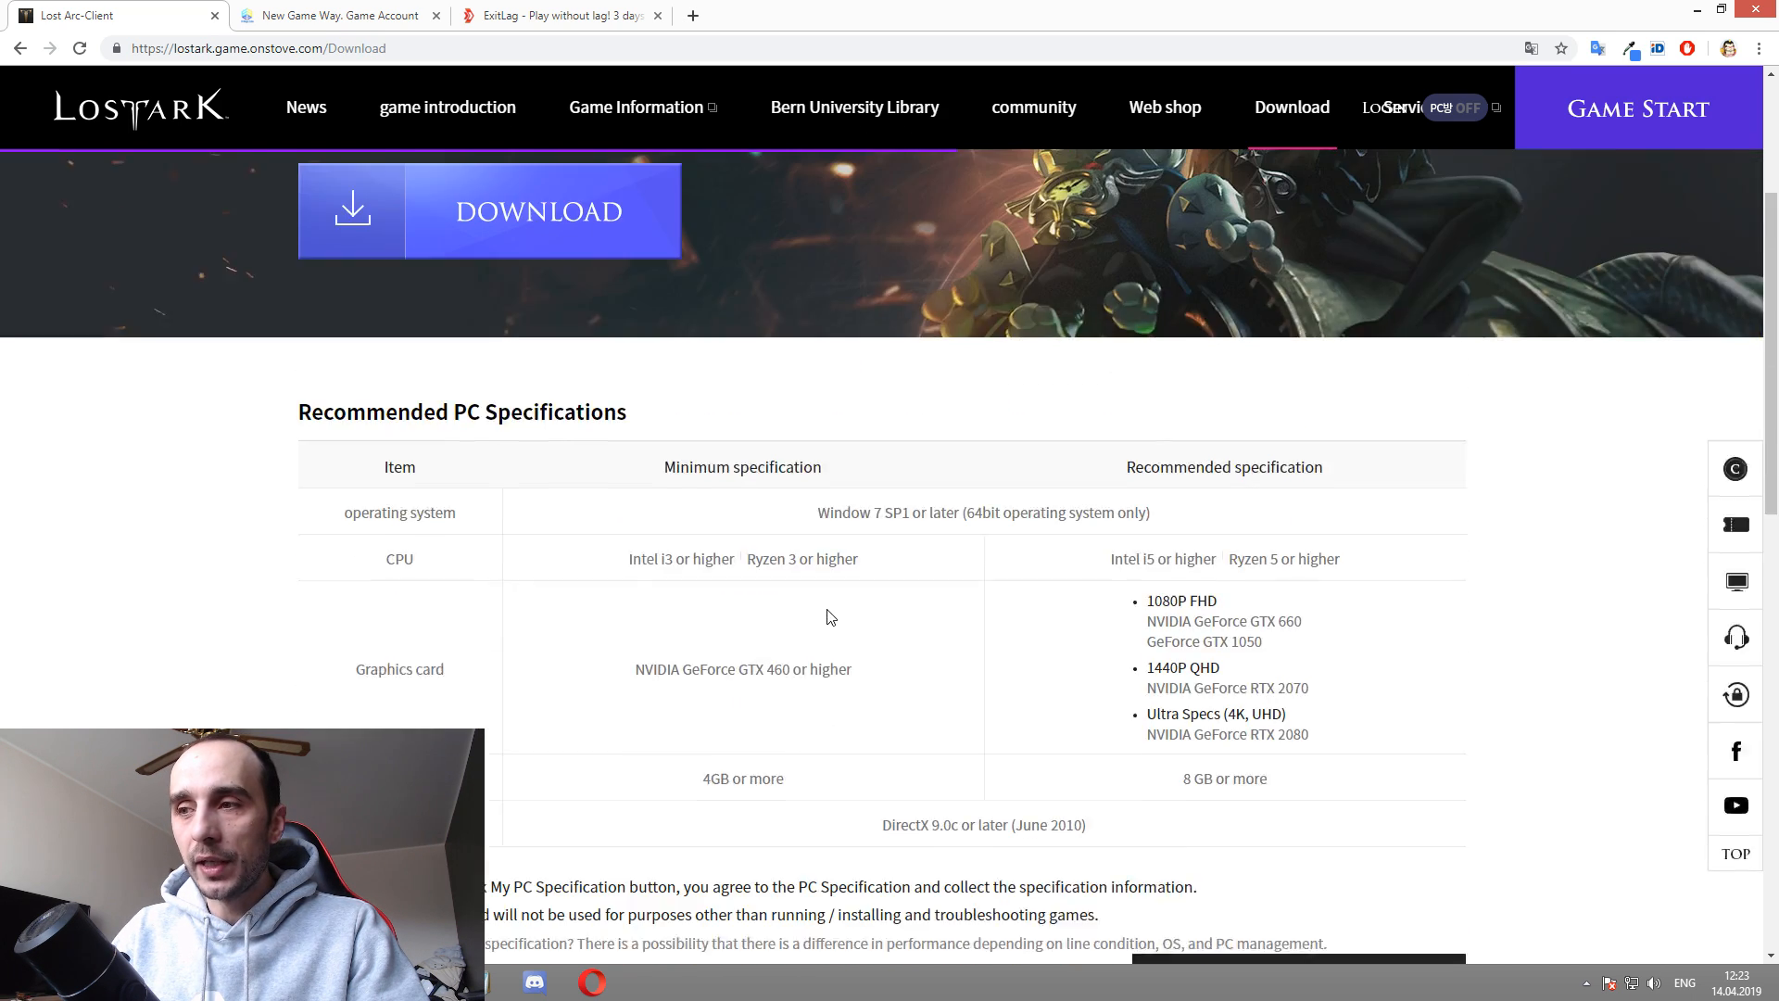
scroll(up, 3)
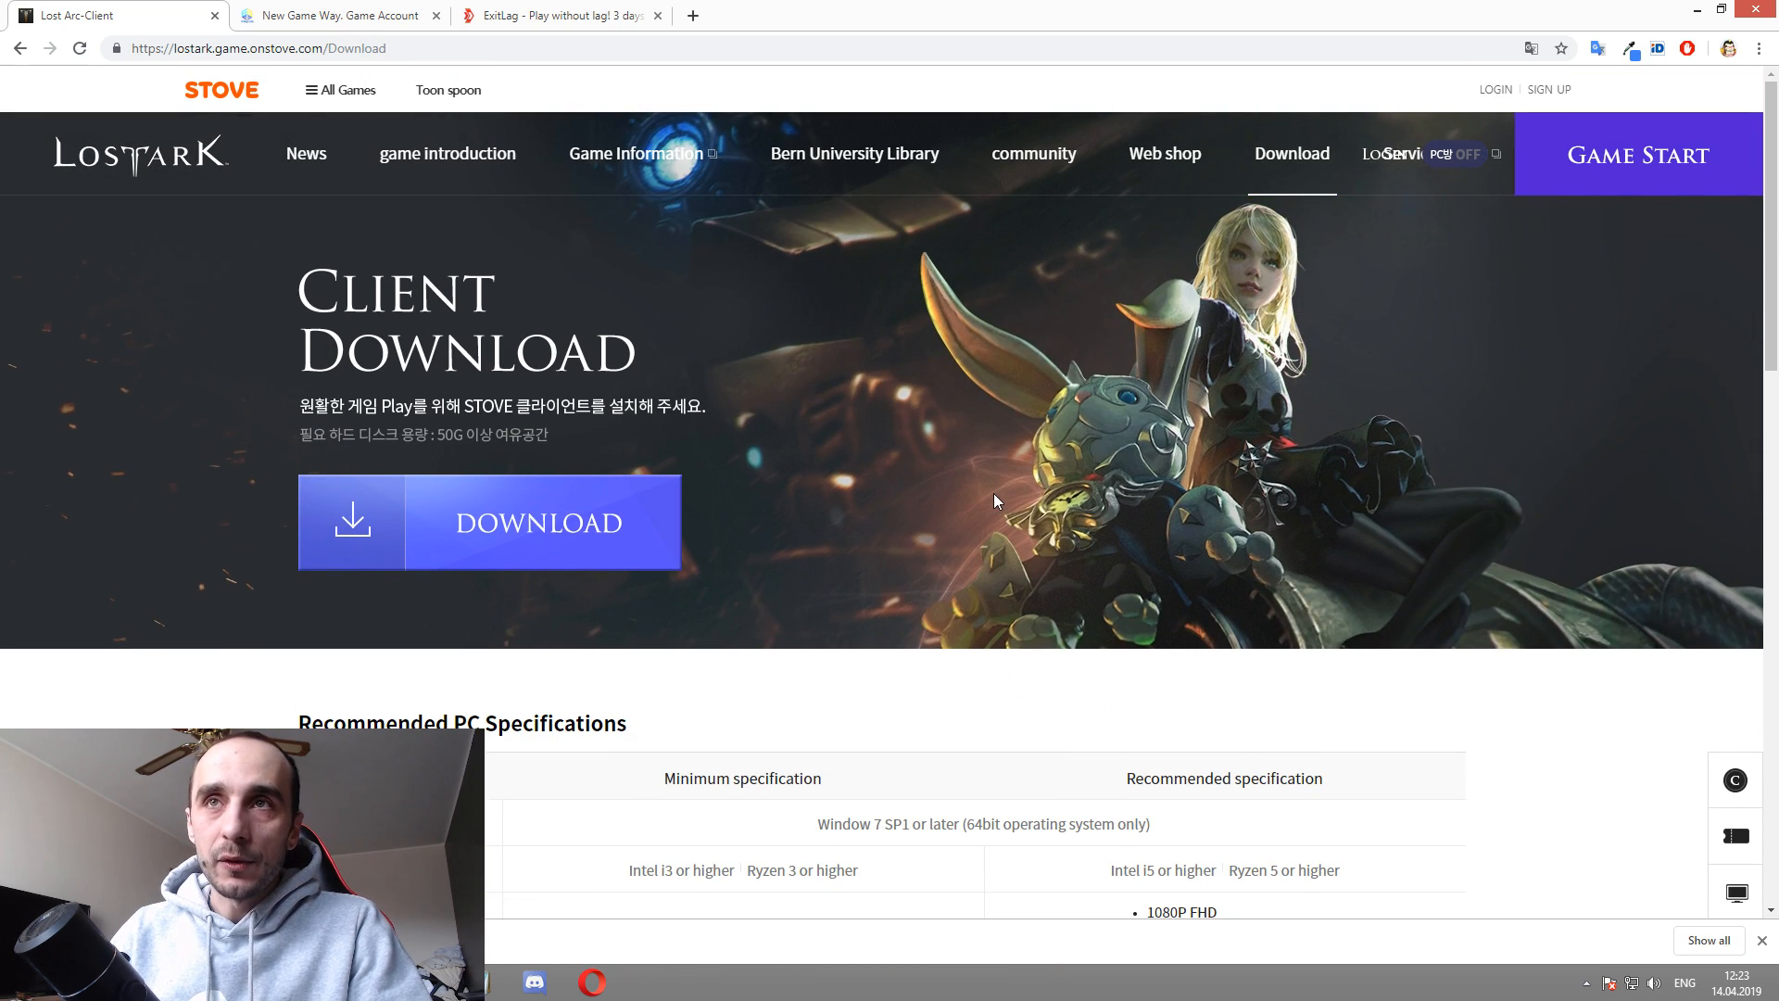
mouse_move(637, 511)
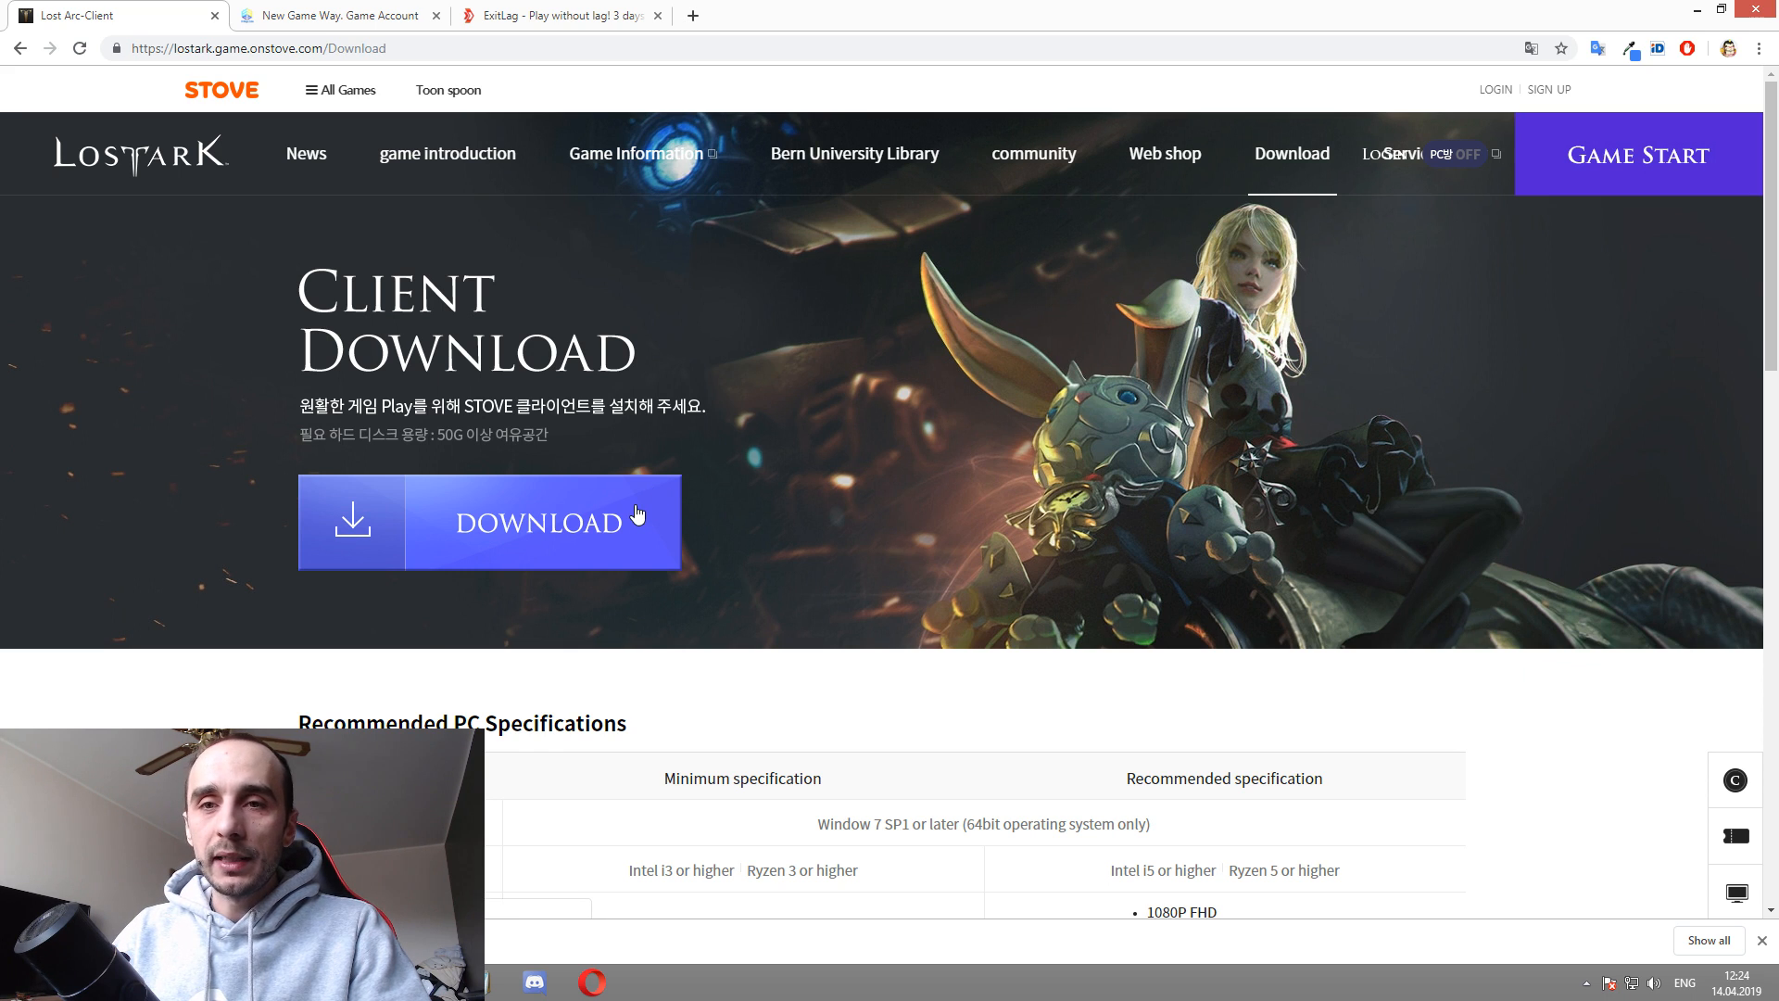
mouse_move(637, 512)
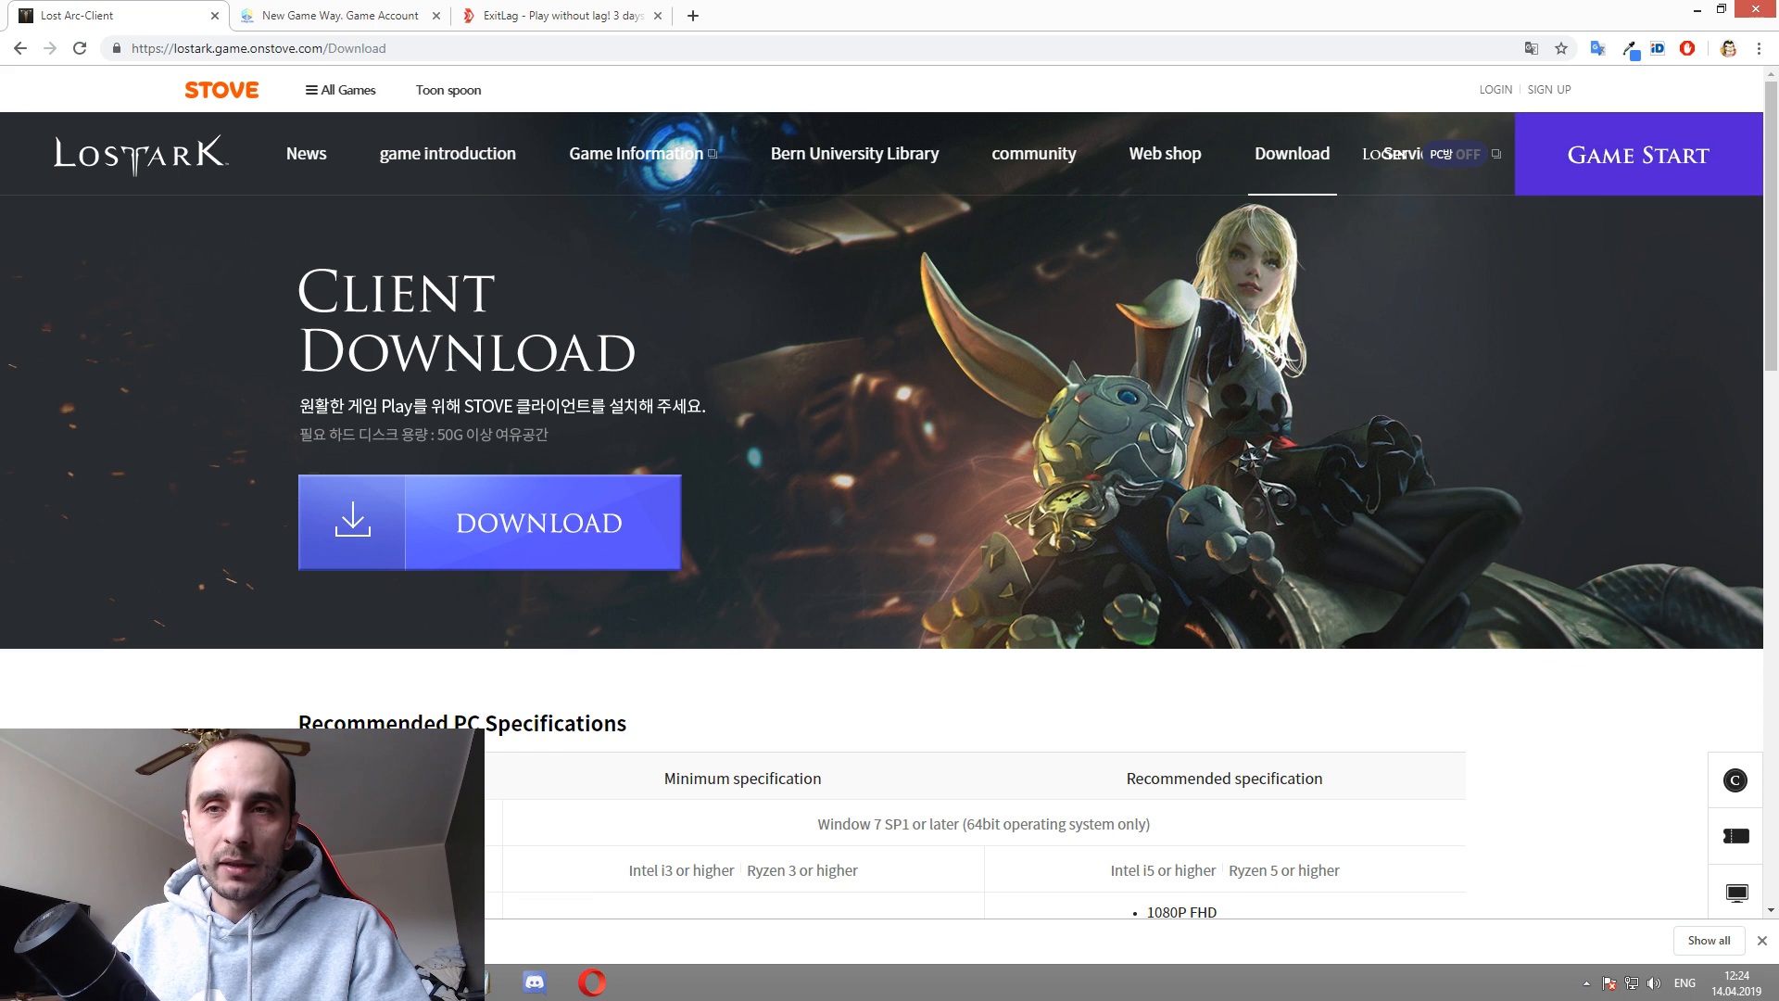
Step: Reveal the downloaded STOVESetup installer in the Downloads folder
click(1724, 12)
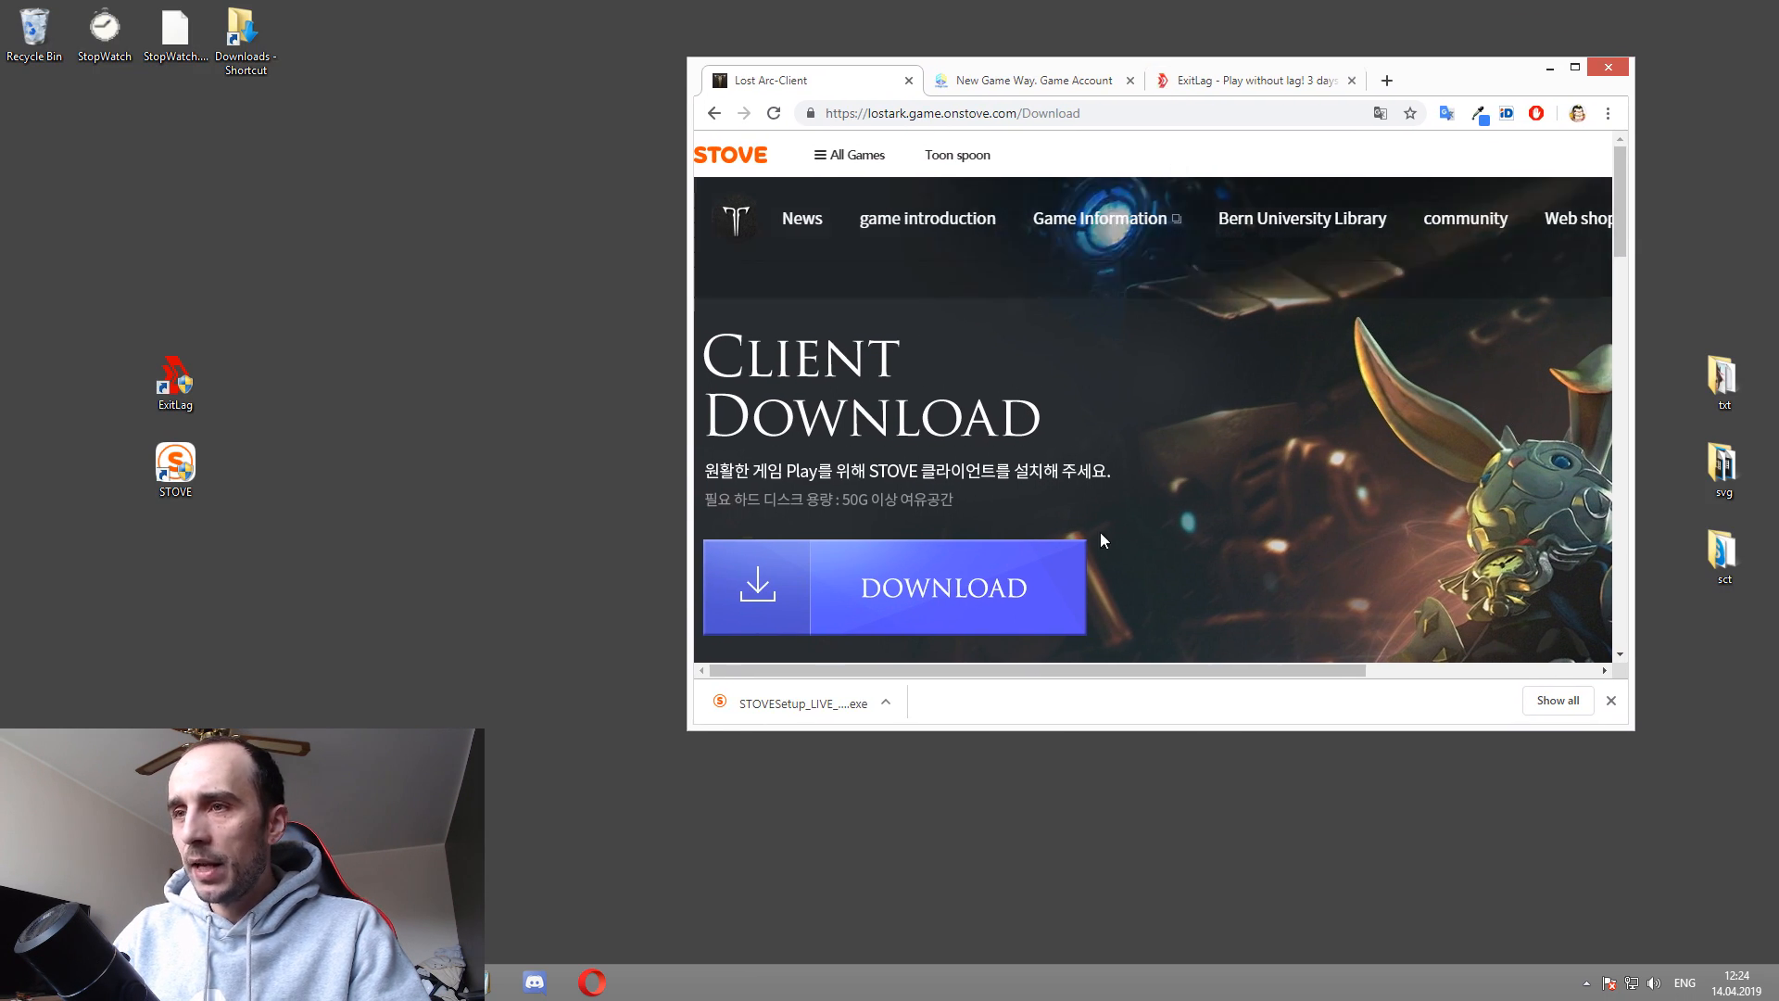
mouse_move(801, 702)
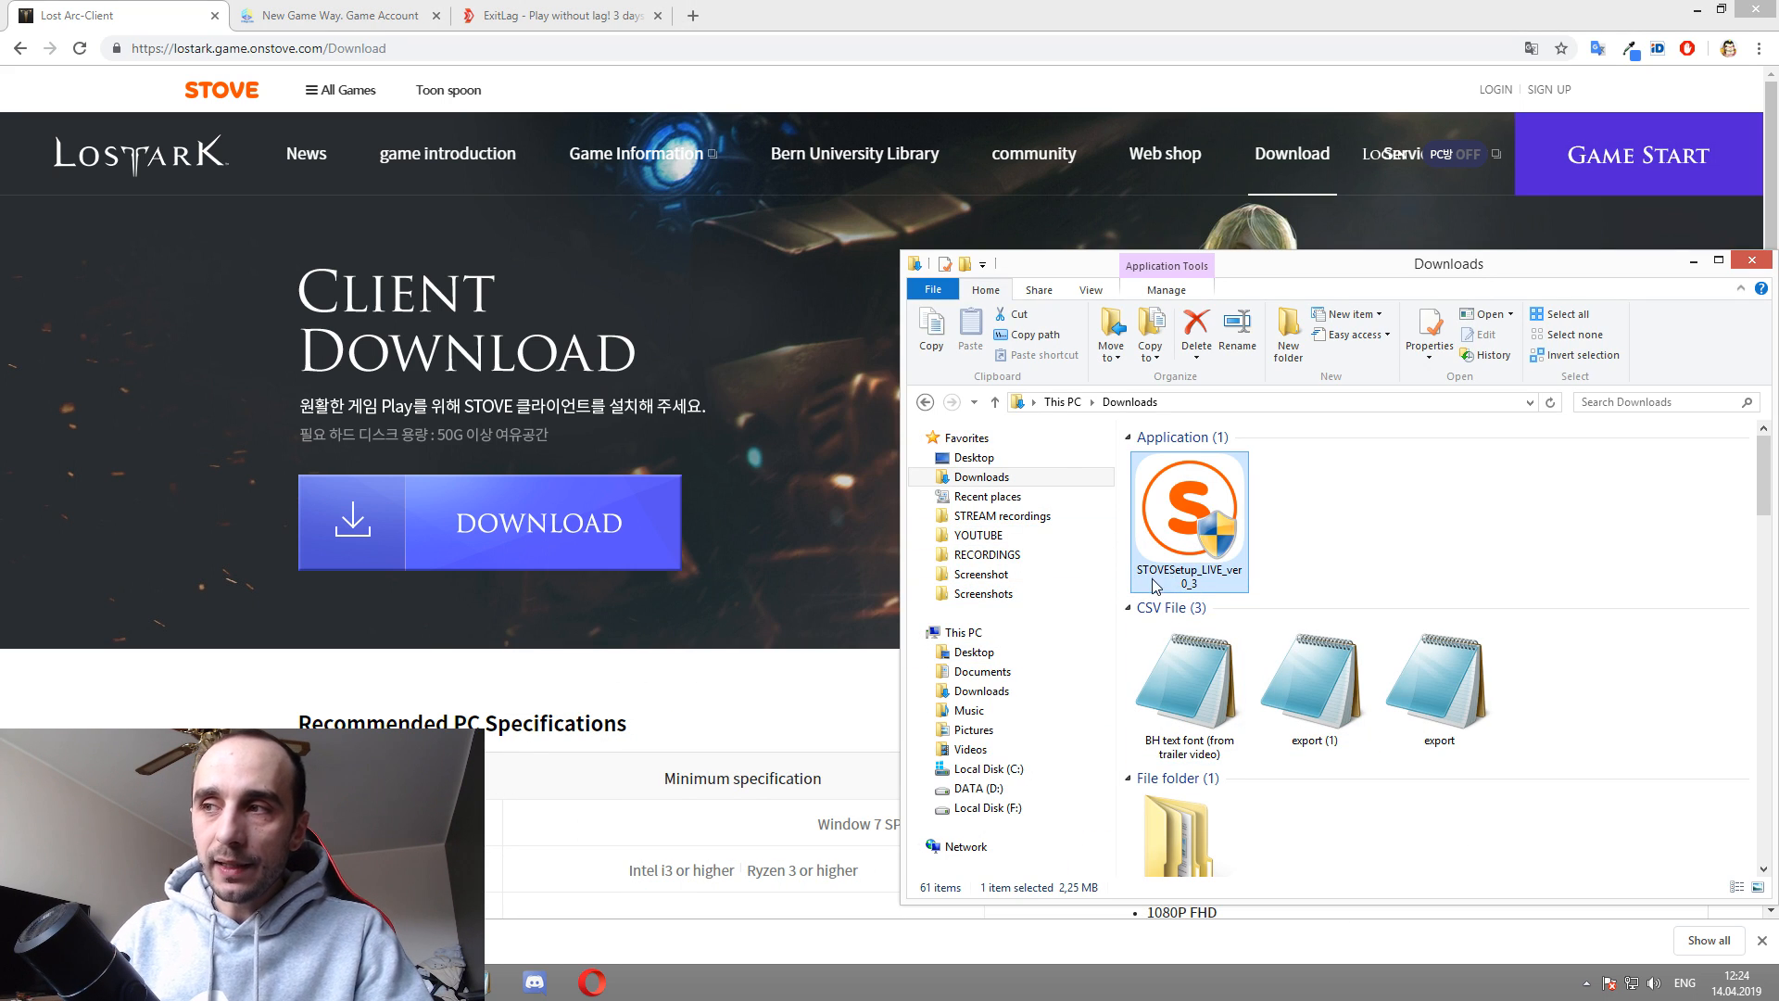
mouse_move(1186, 511)
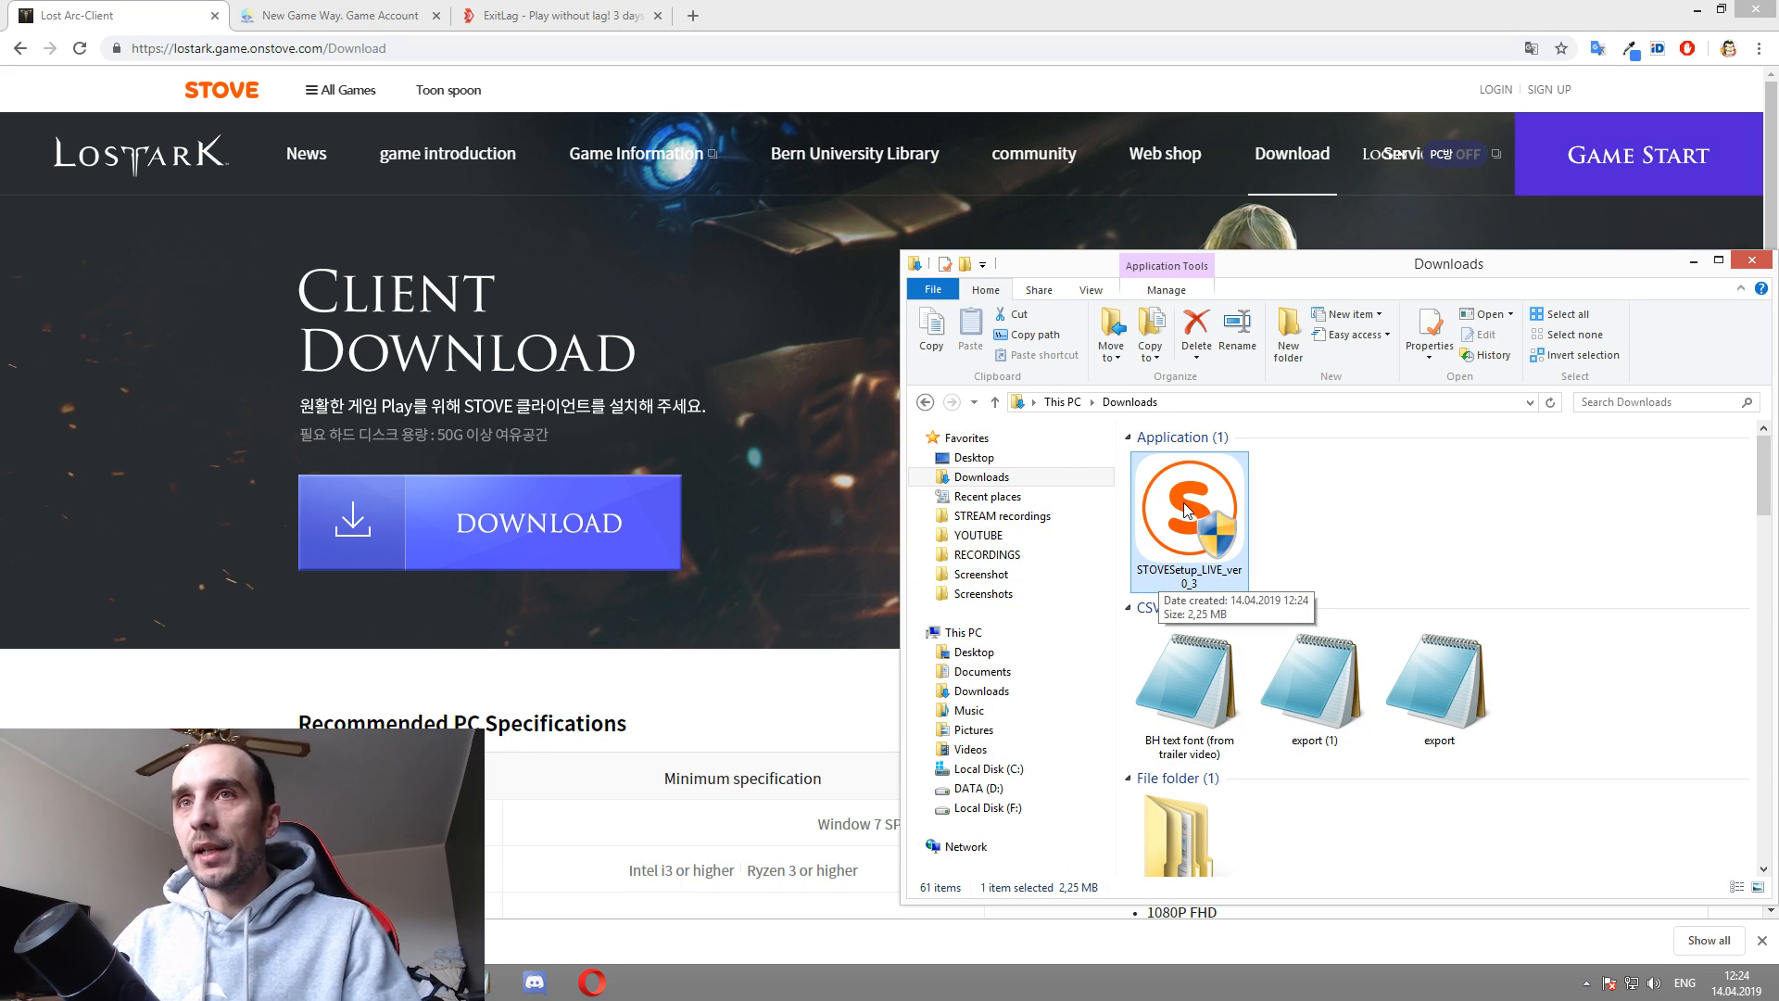
mouse_move(1222, 591)
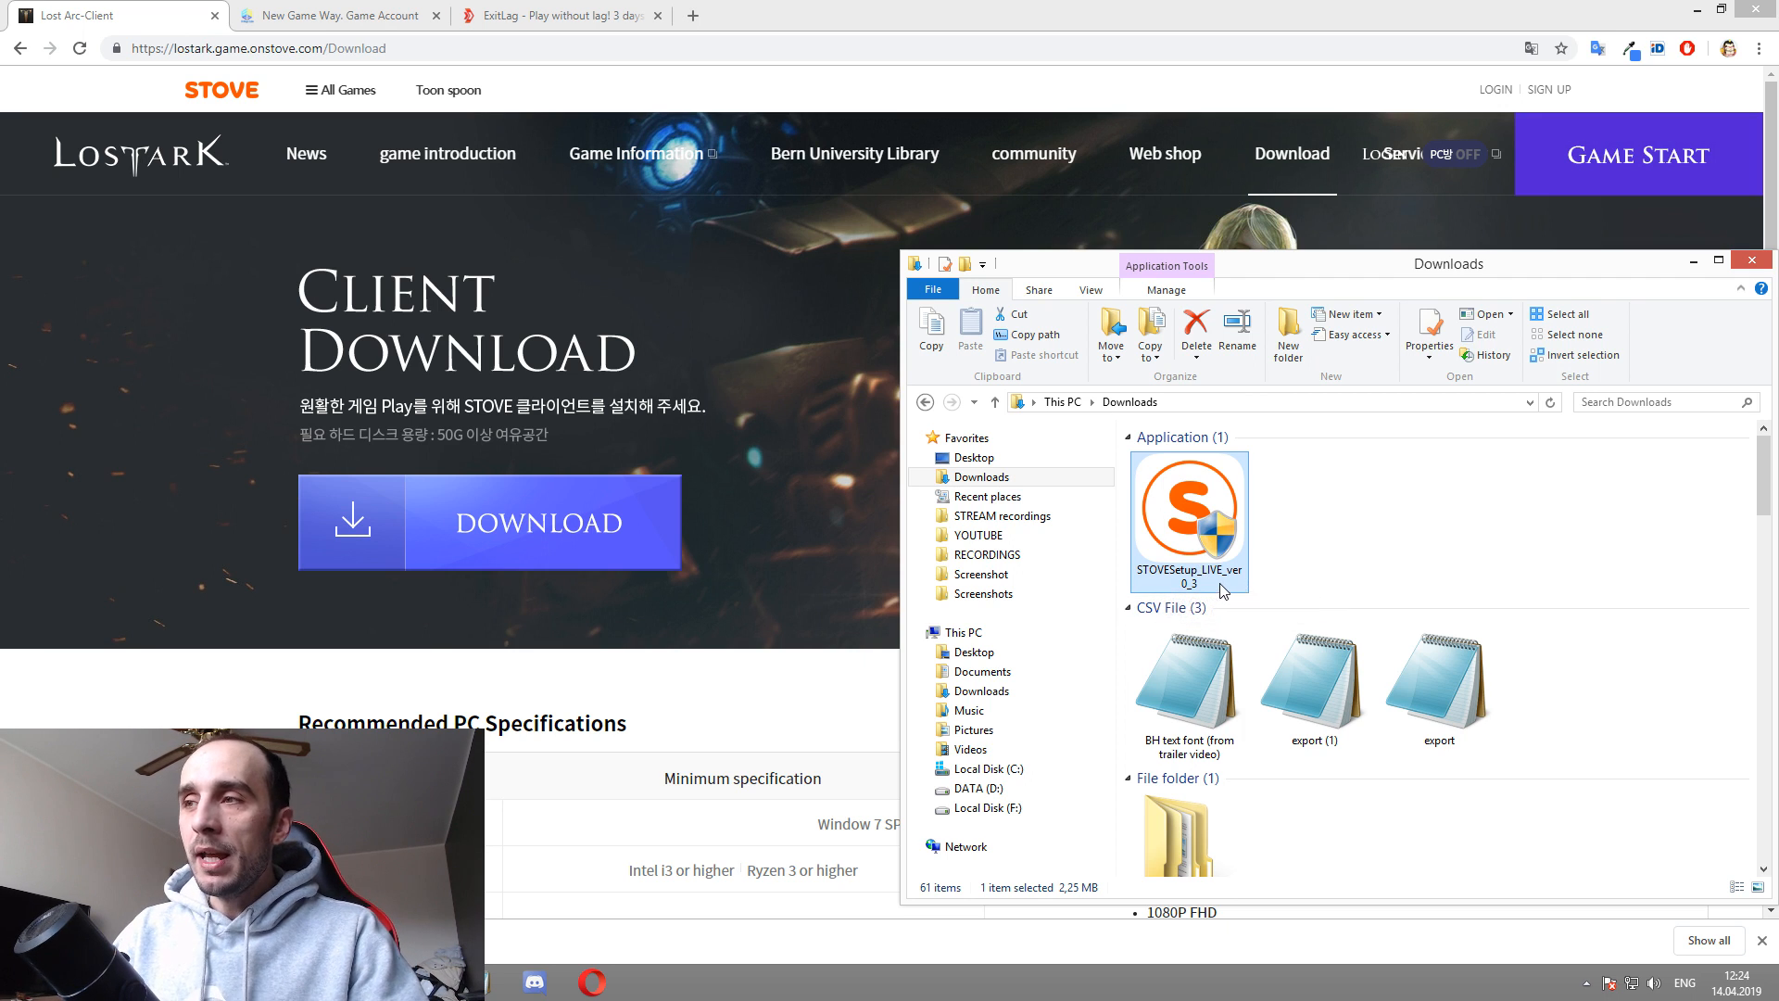
mouse_move(1192, 517)
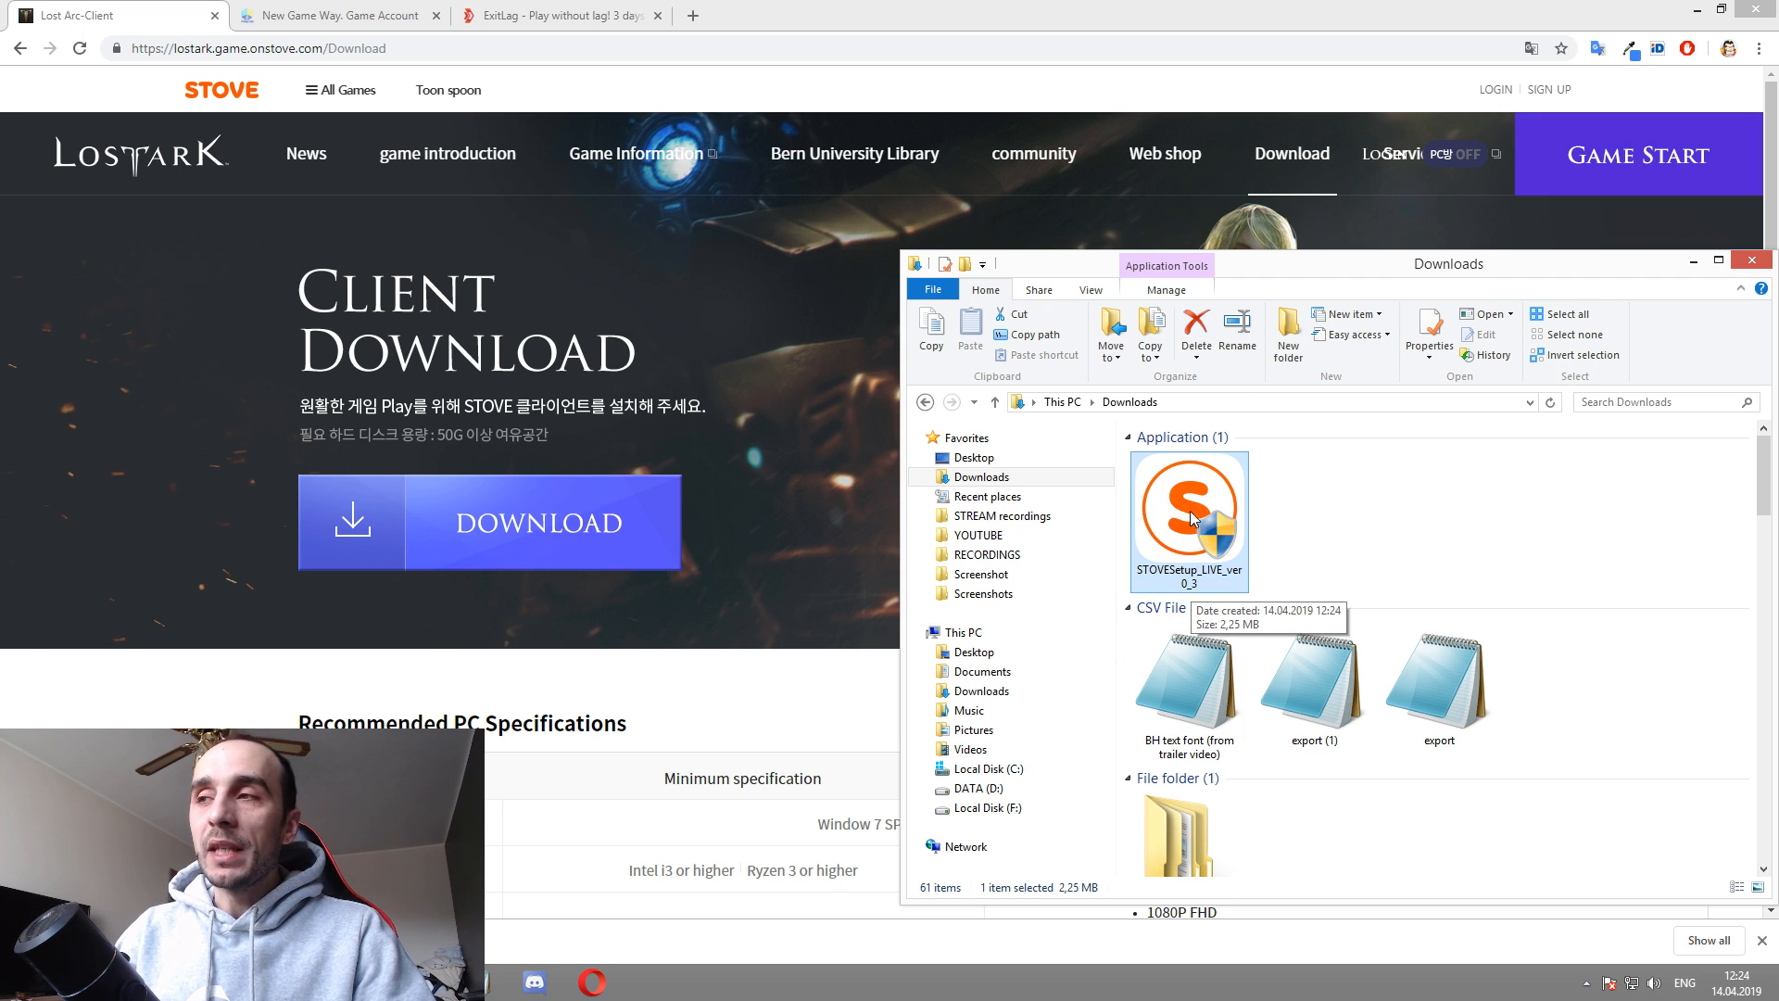
mouse_move(1203, 590)
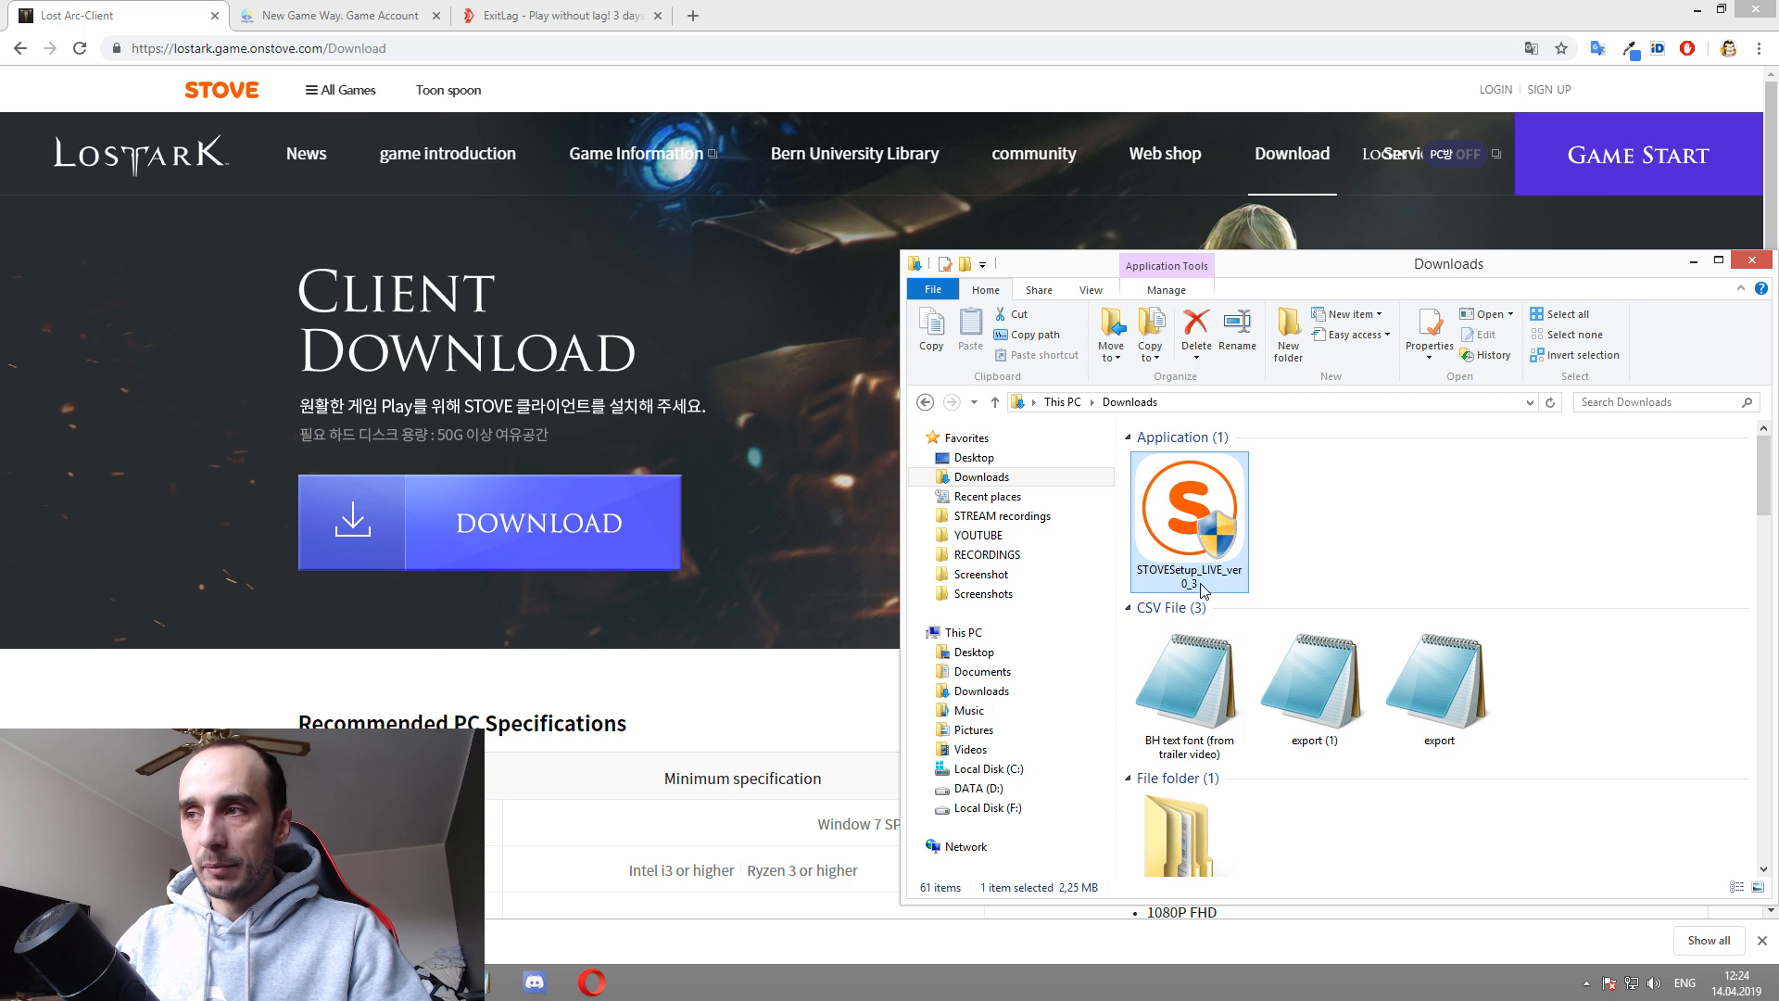
mouse_move(1593, 257)
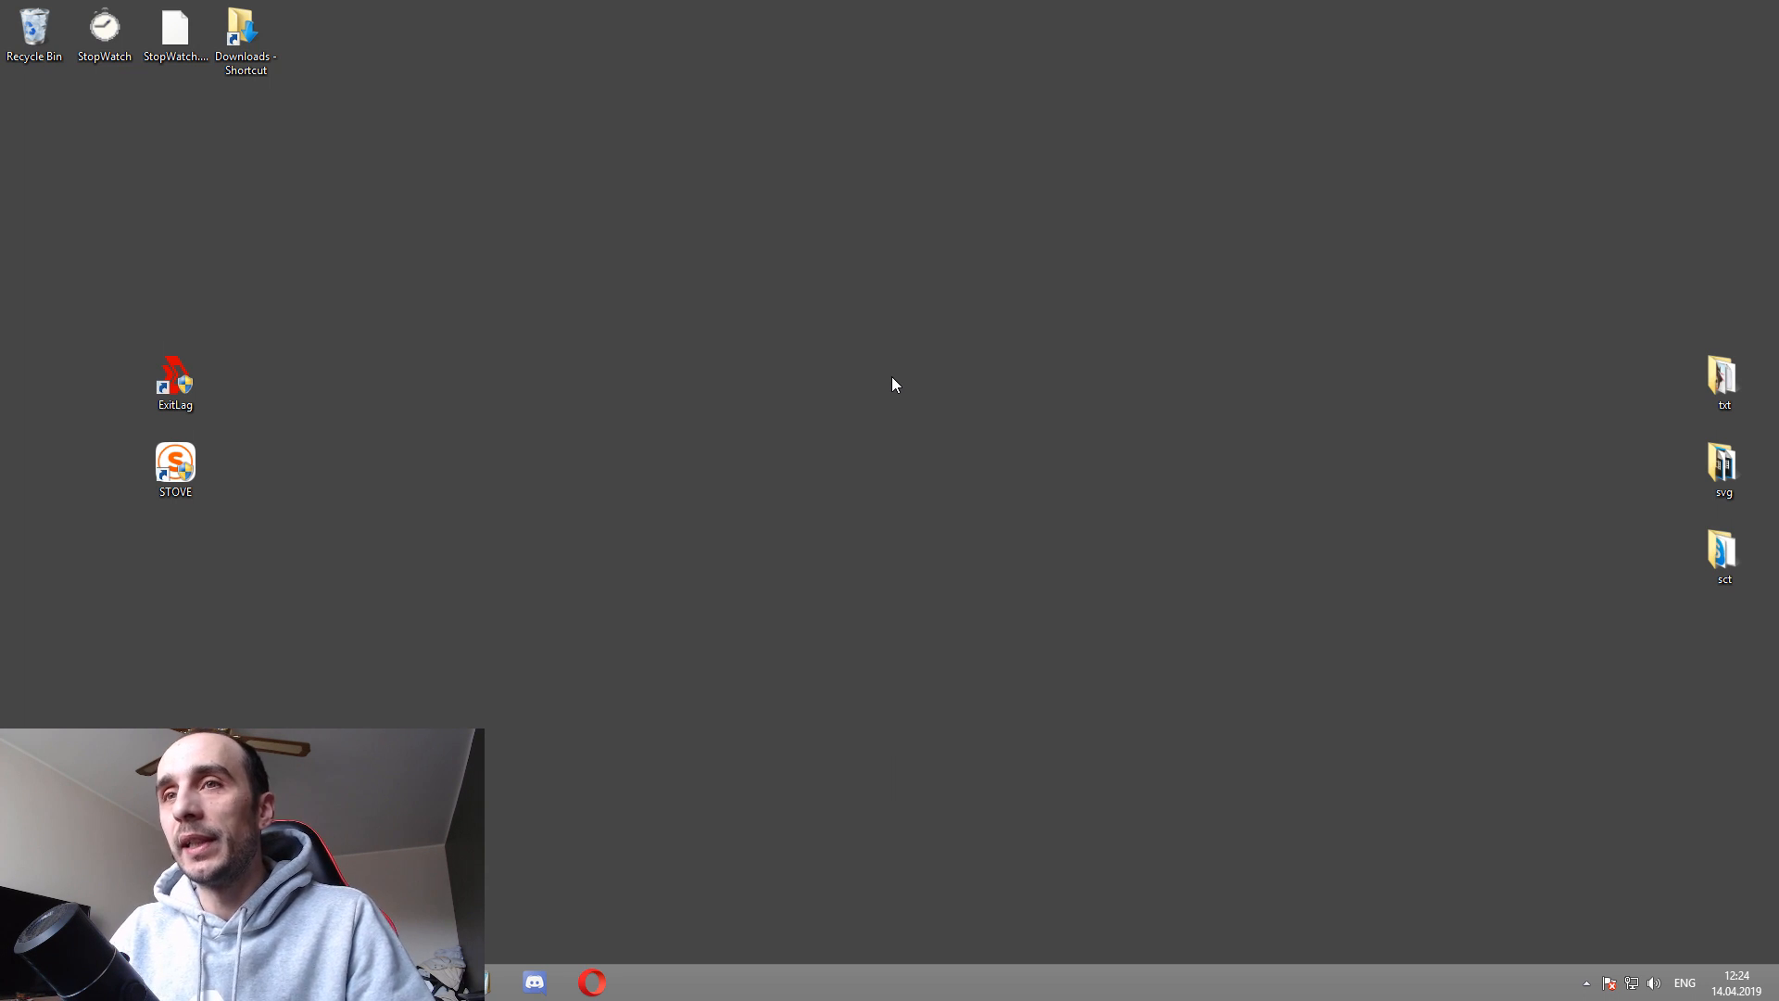
mouse_move(863, 380)
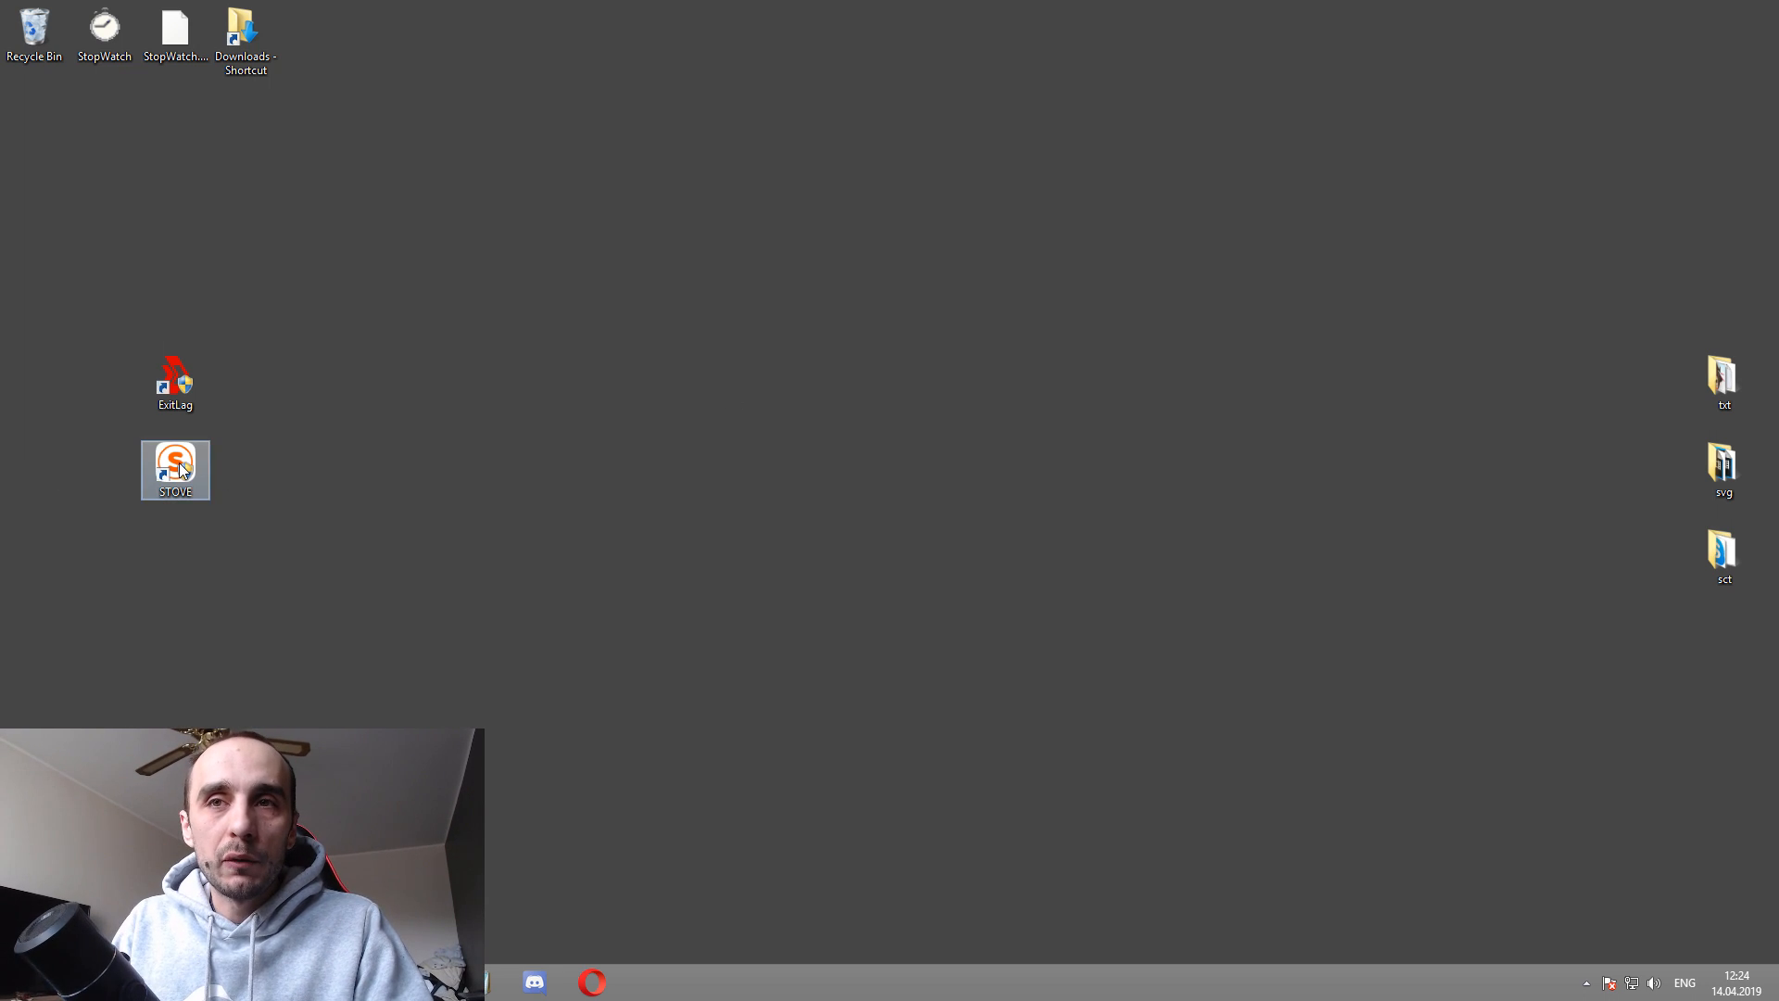
Step: Launch STOVE from its desktop icon, reposition its window, and show hidden tray apps
double_click(175, 470)
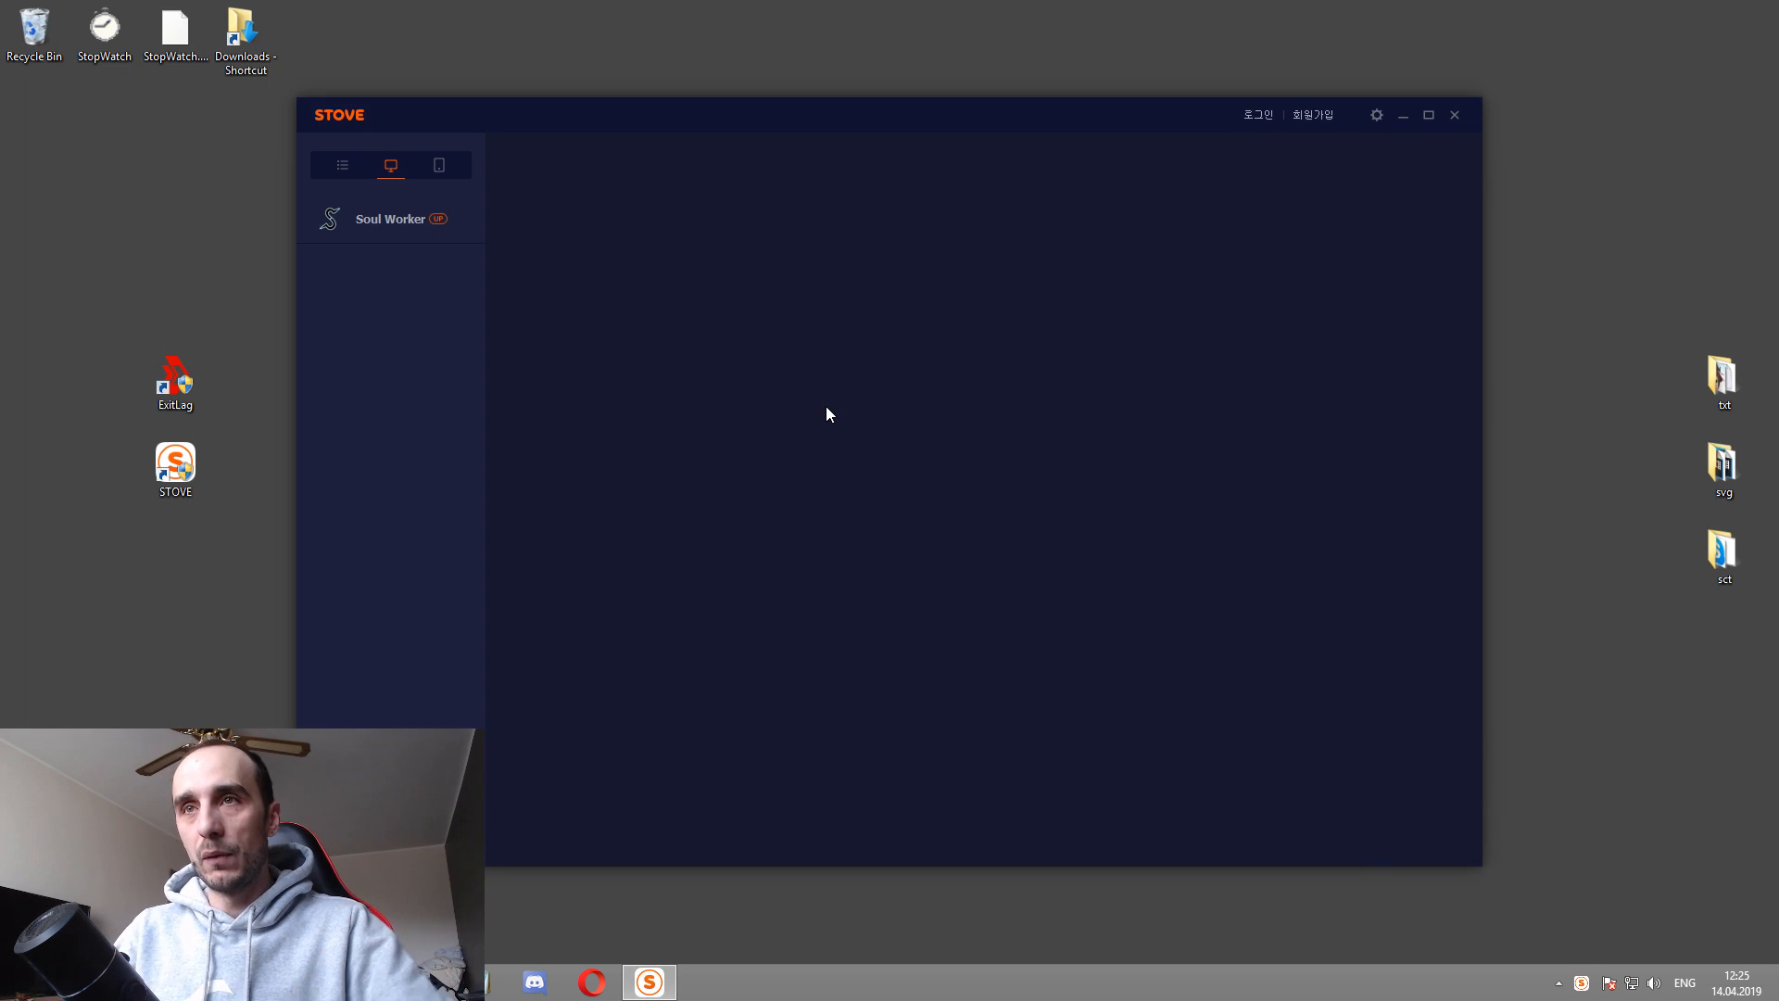
drag(794, 115, 948, 88)
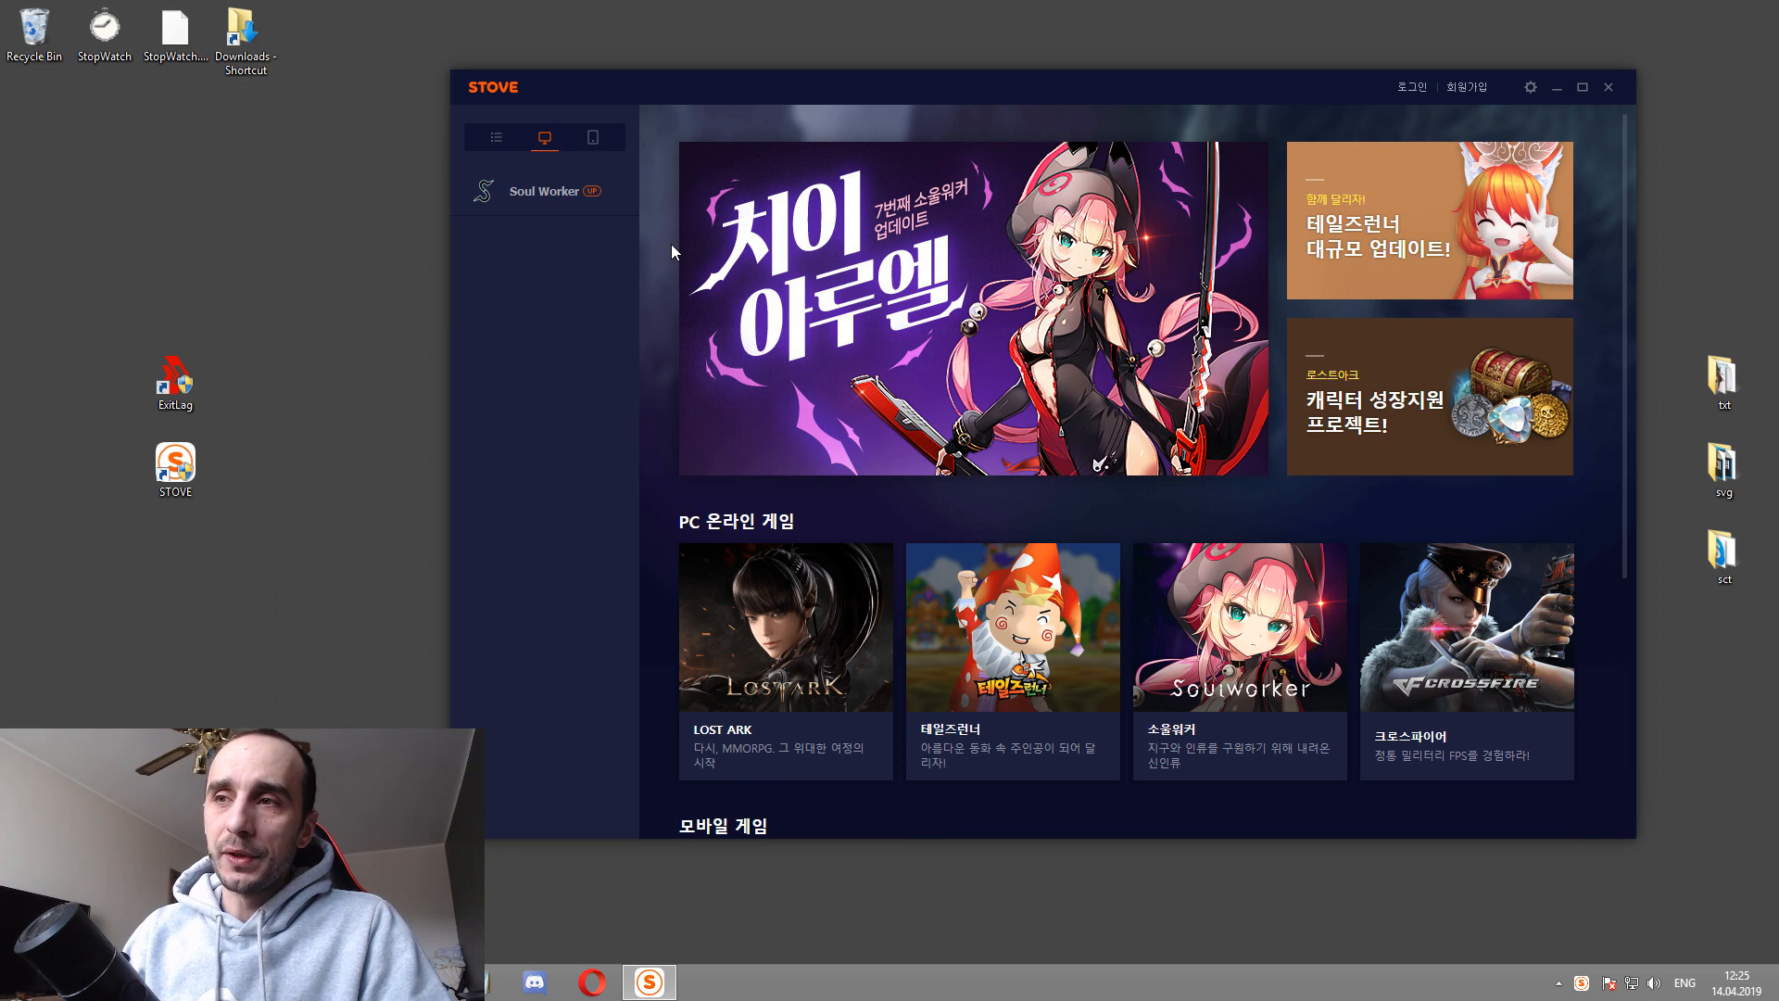
mouse_move(803, 681)
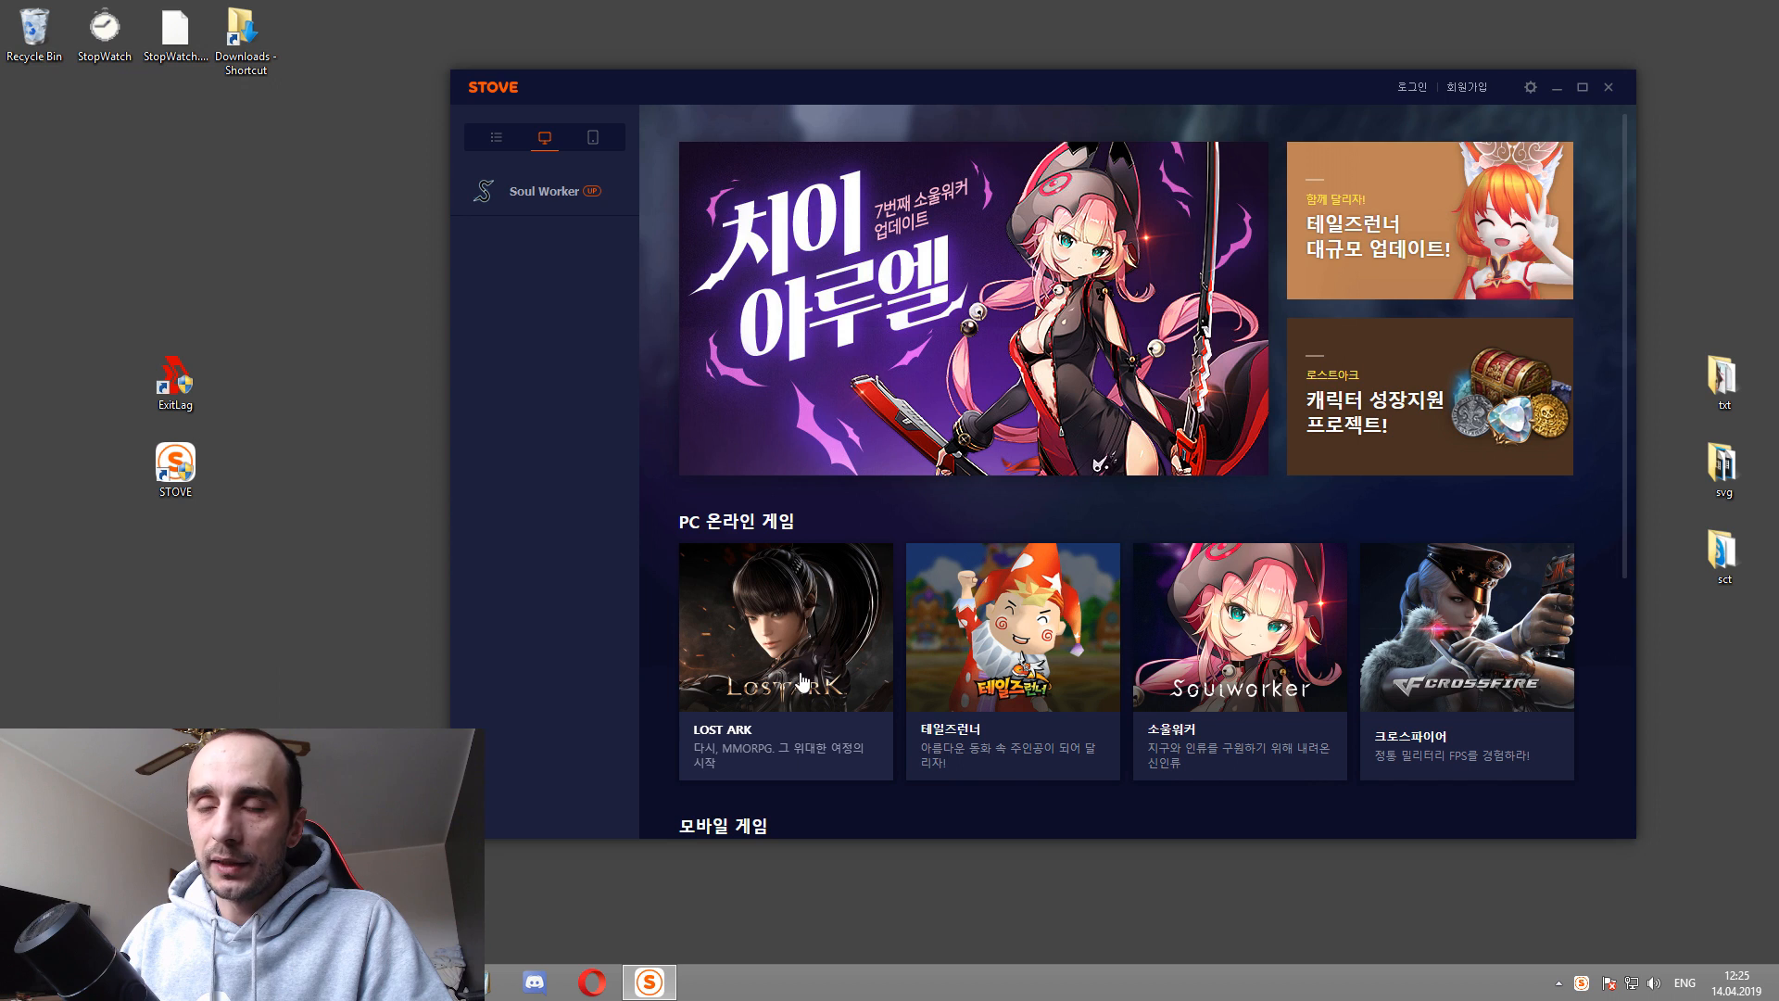
mouse_move(783, 590)
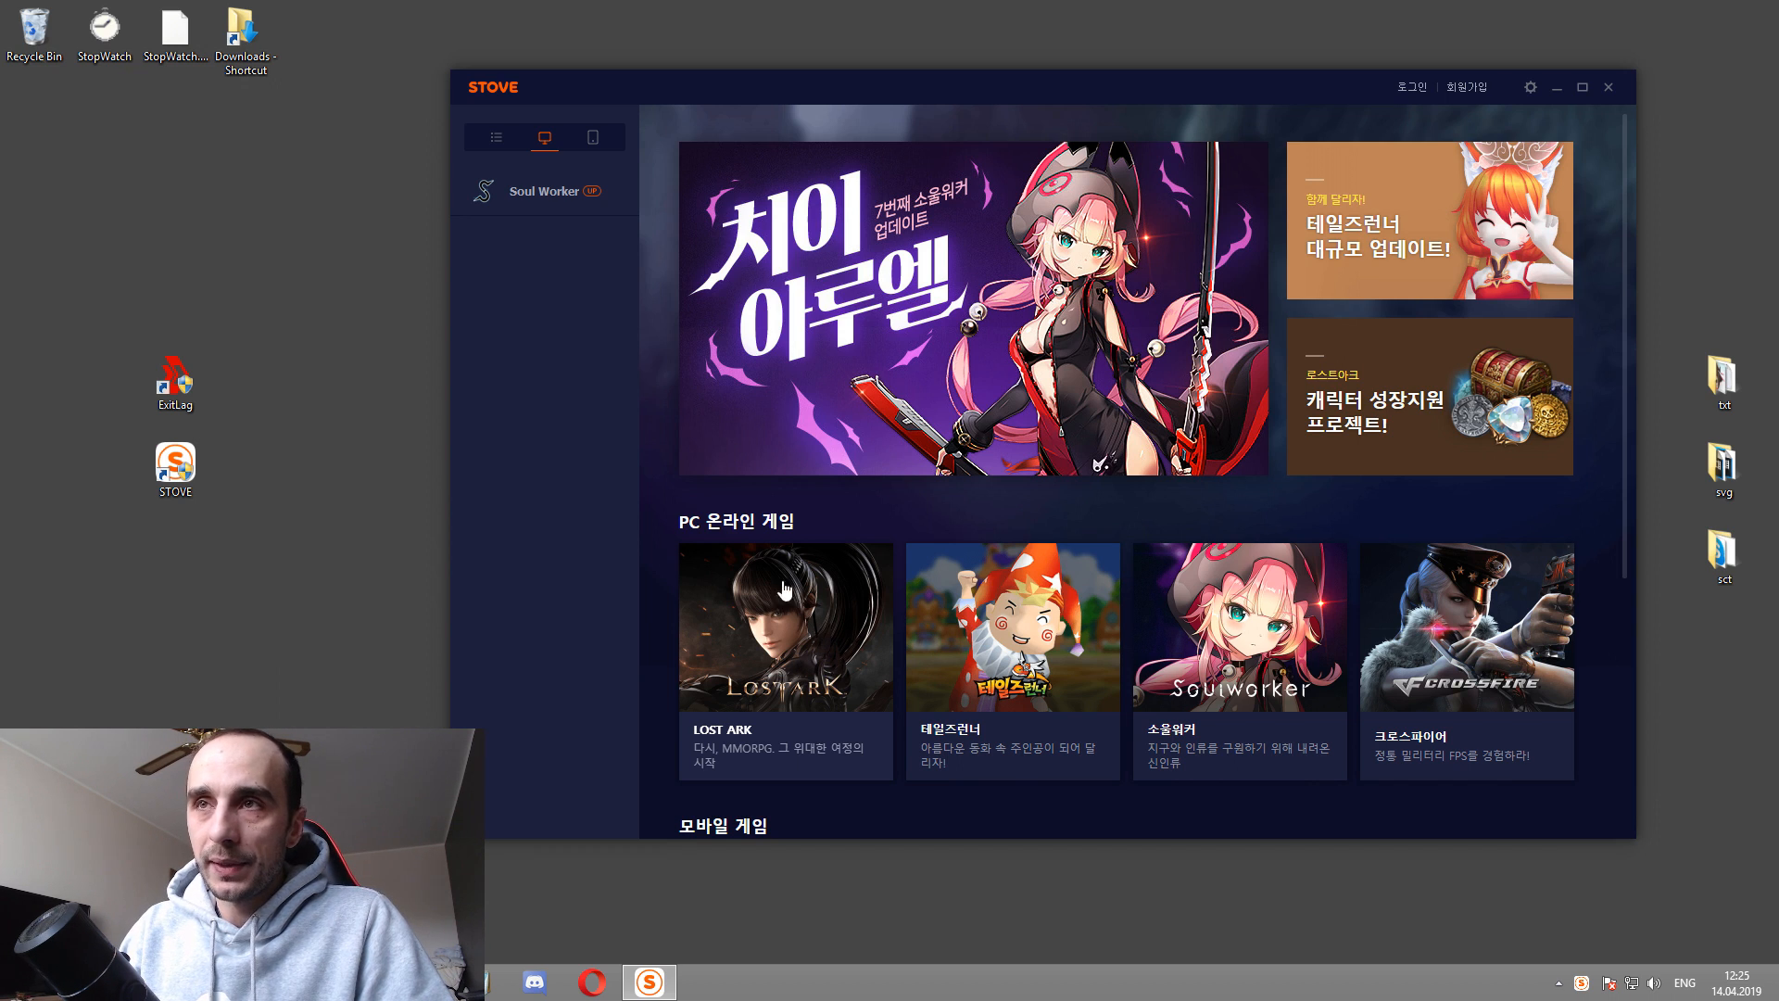
mouse_move(525, 206)
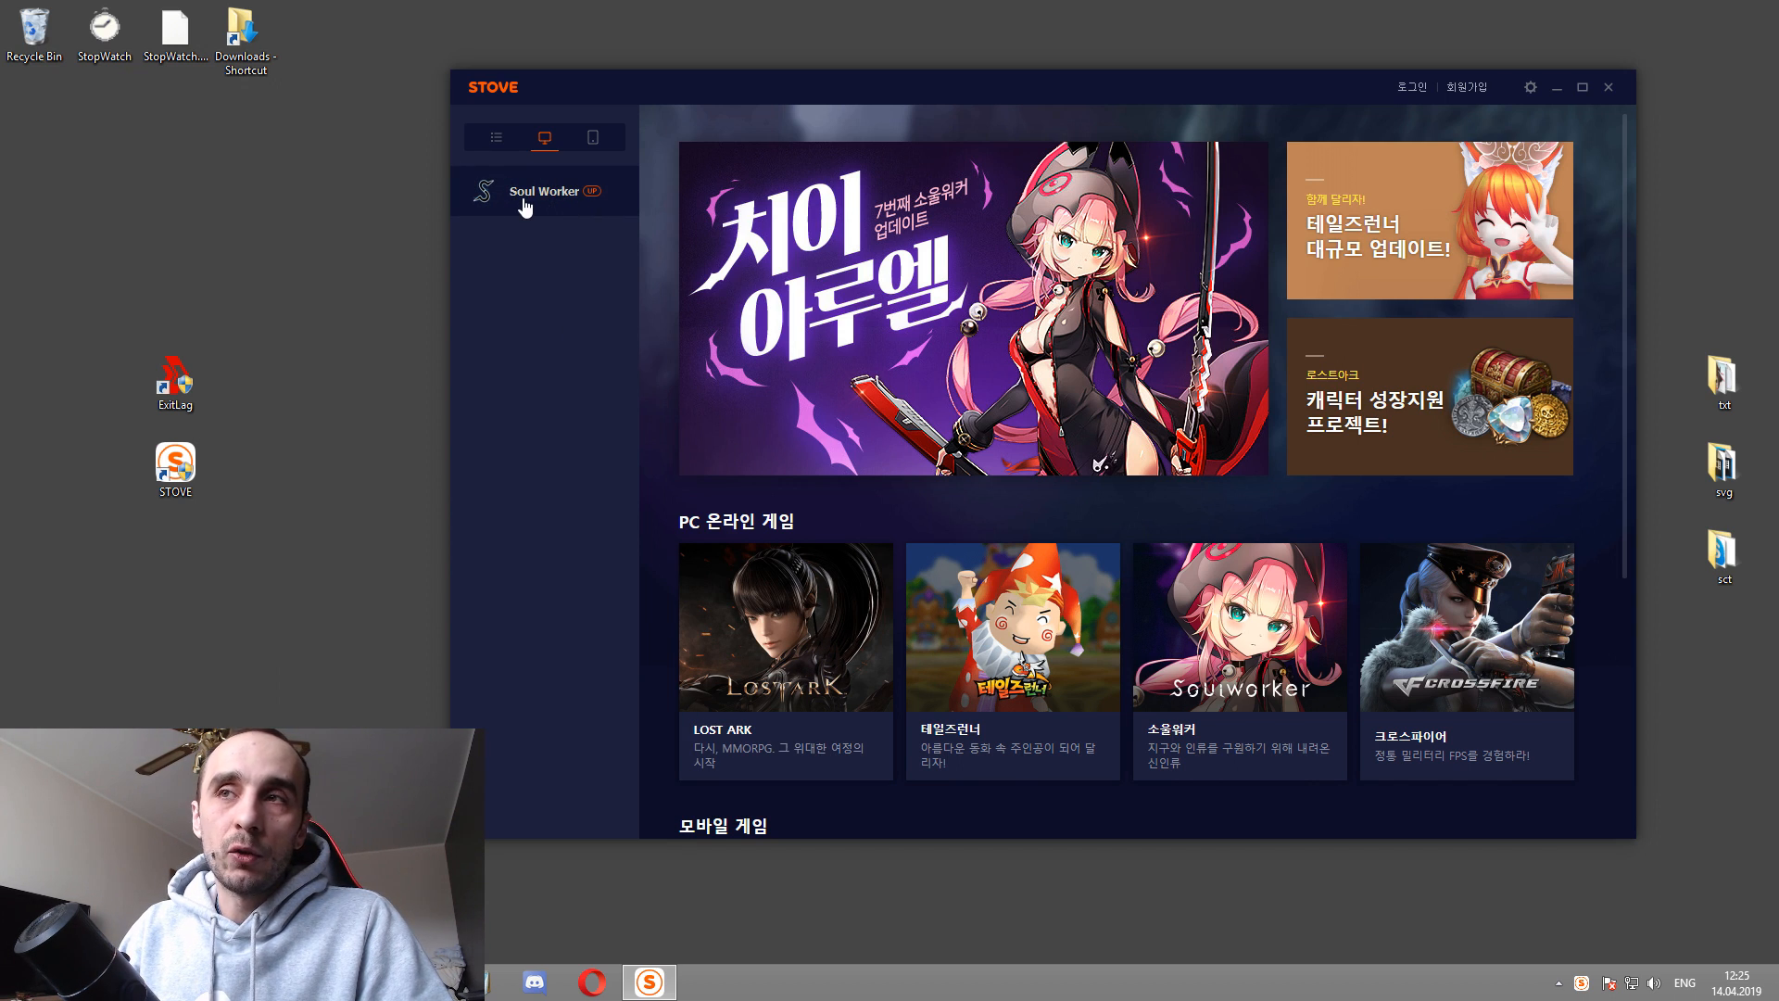
mouse_move(993, 110)
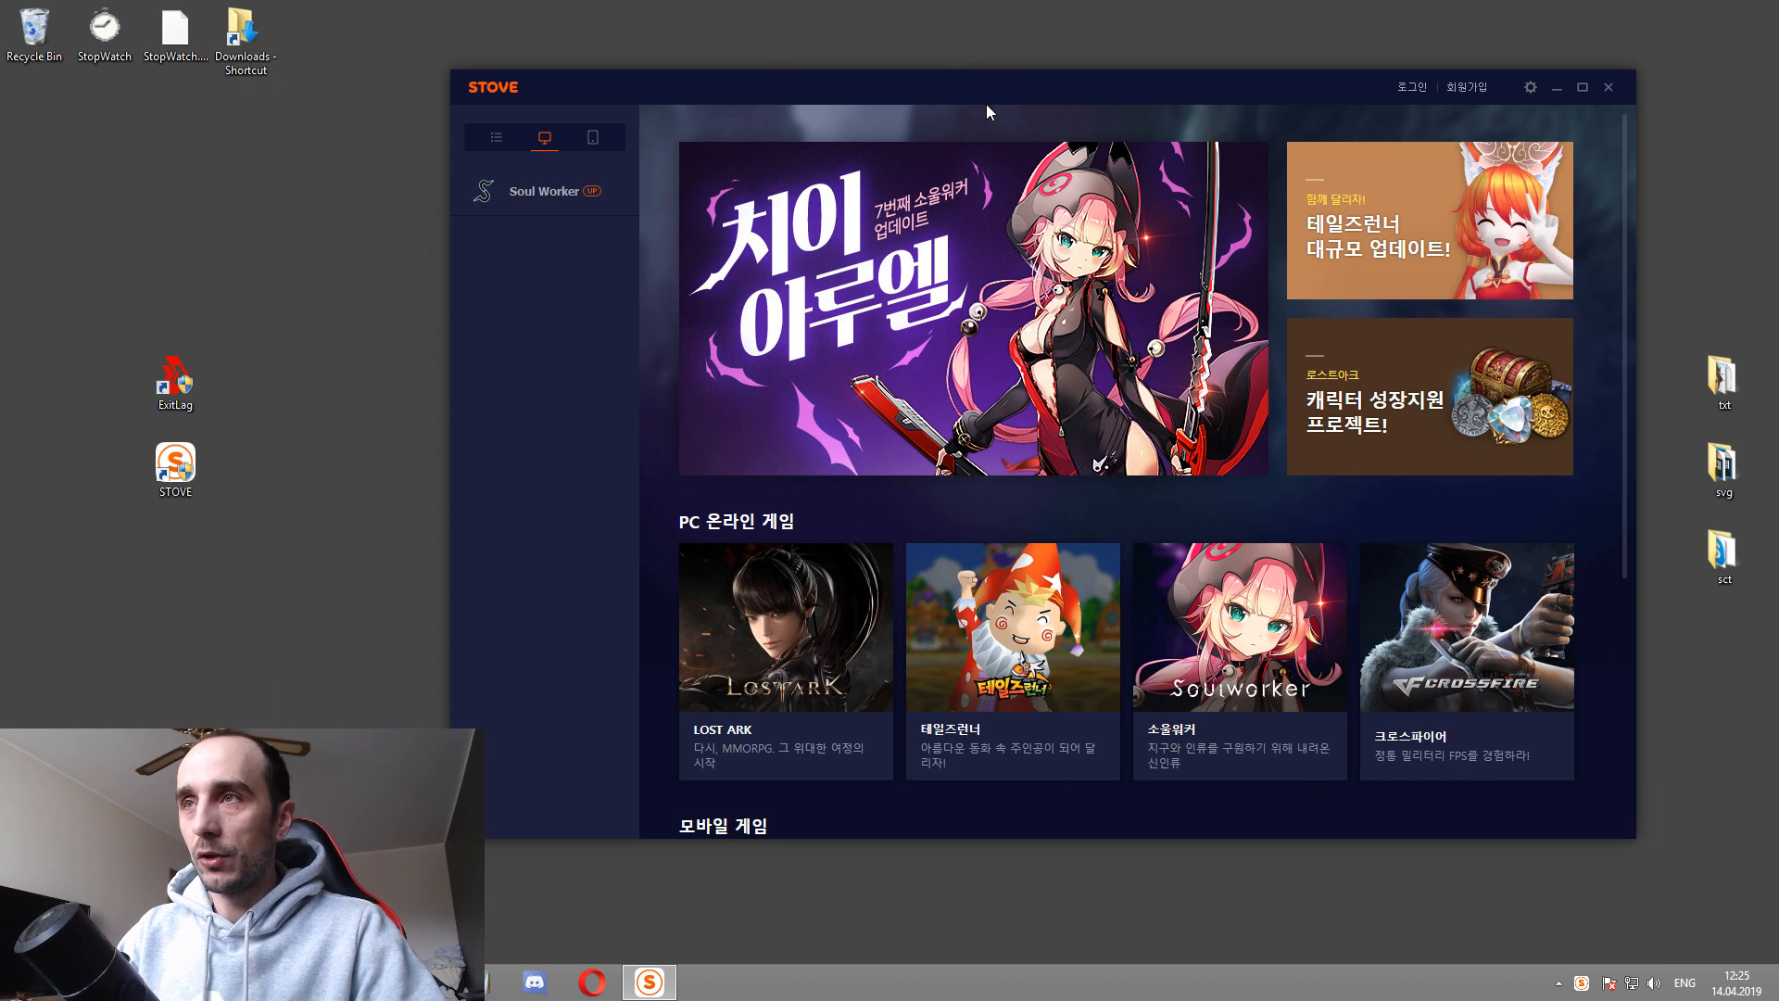
click(1558, 982)
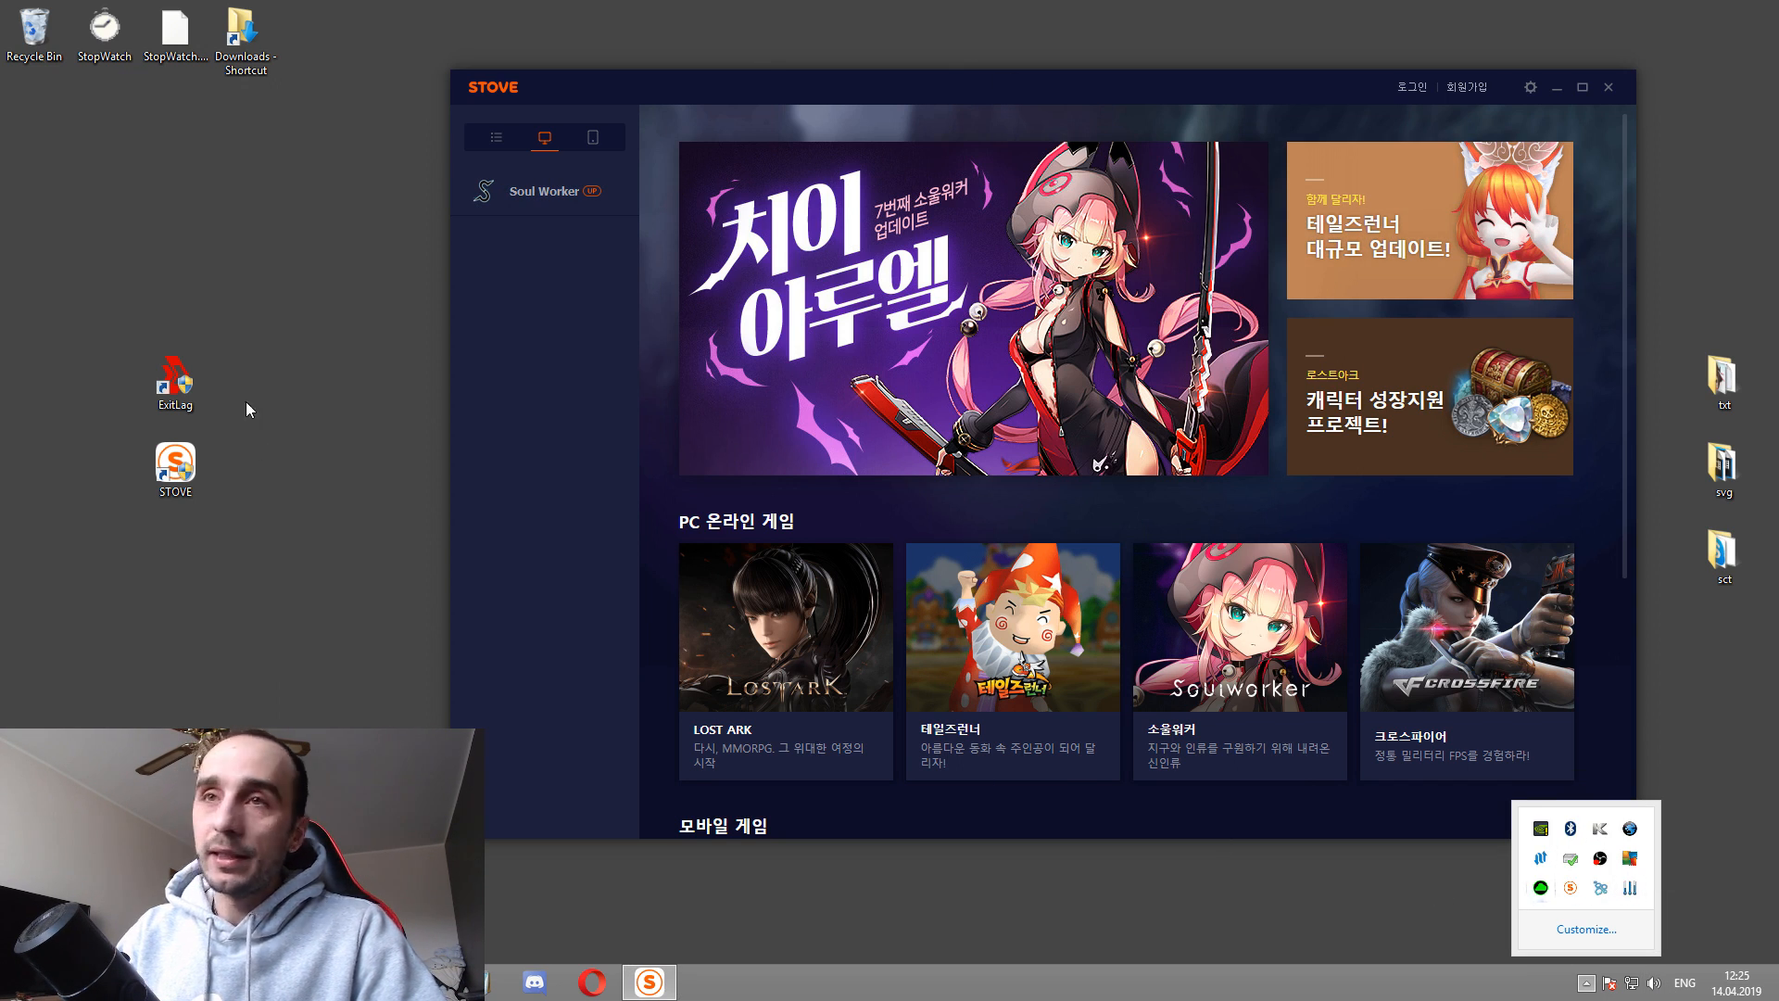
Step: Close STOVE, launch ExitLag to analyse routes, then relaunch the STOVE client
click(1608, 87)
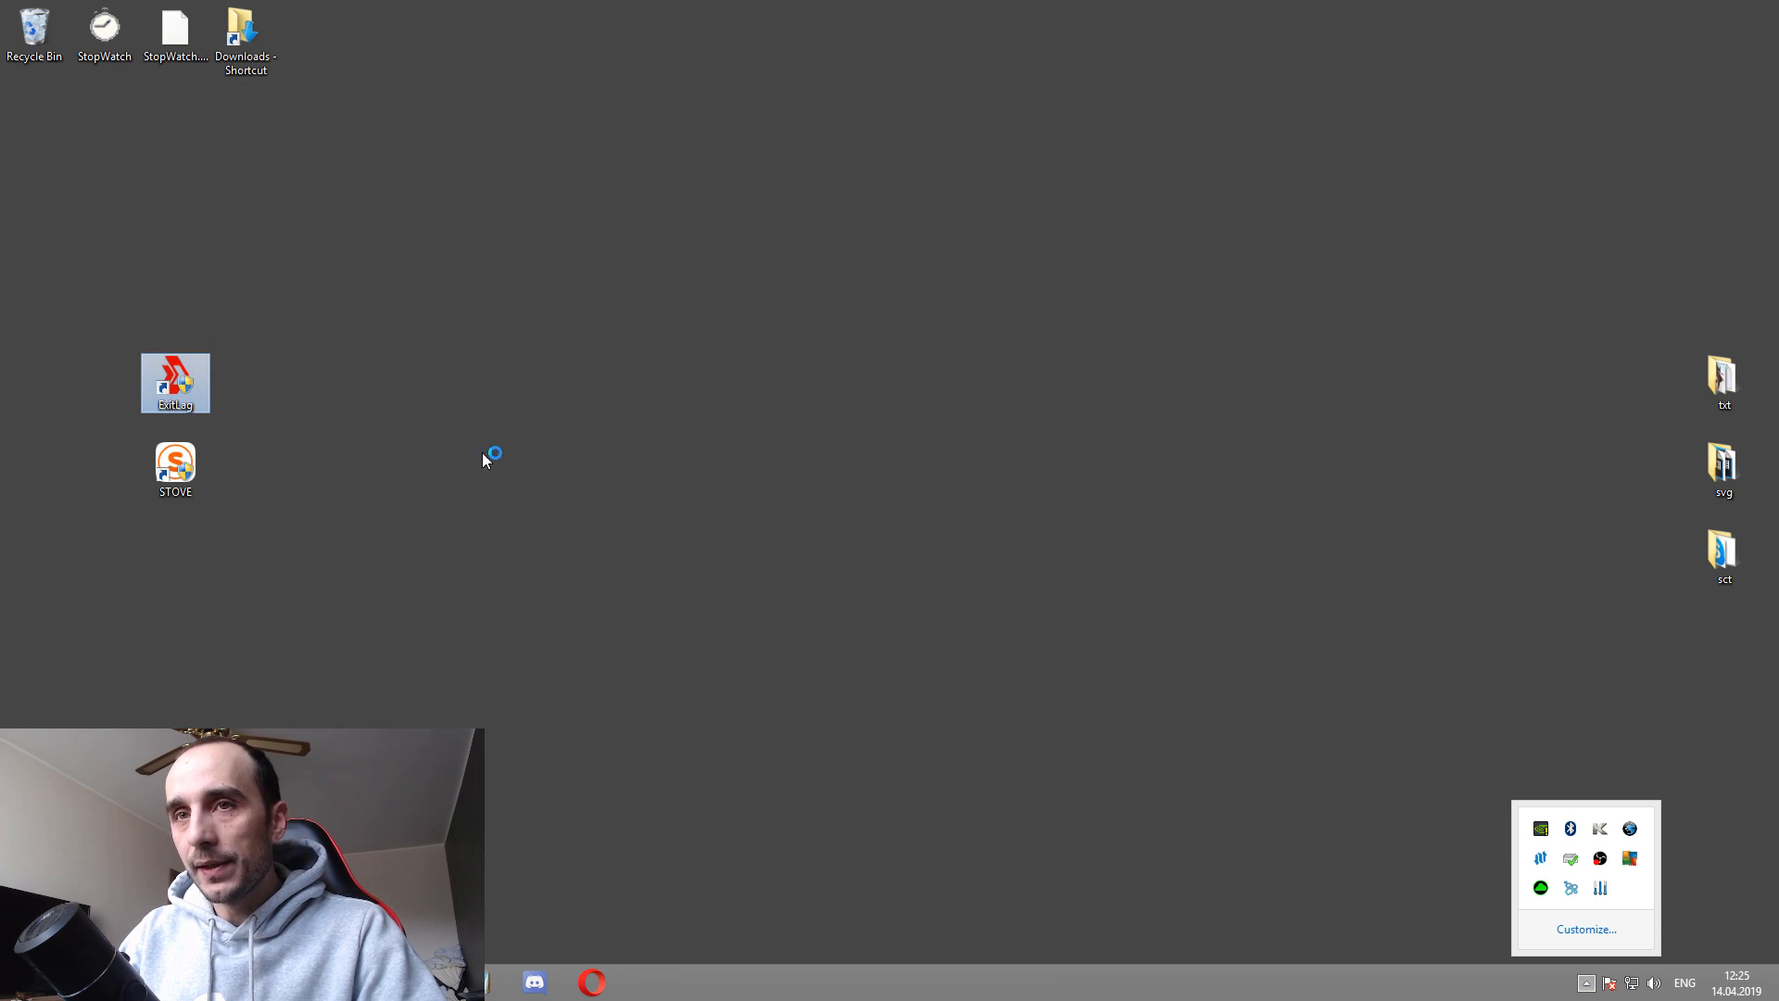
double_click(175, 383)
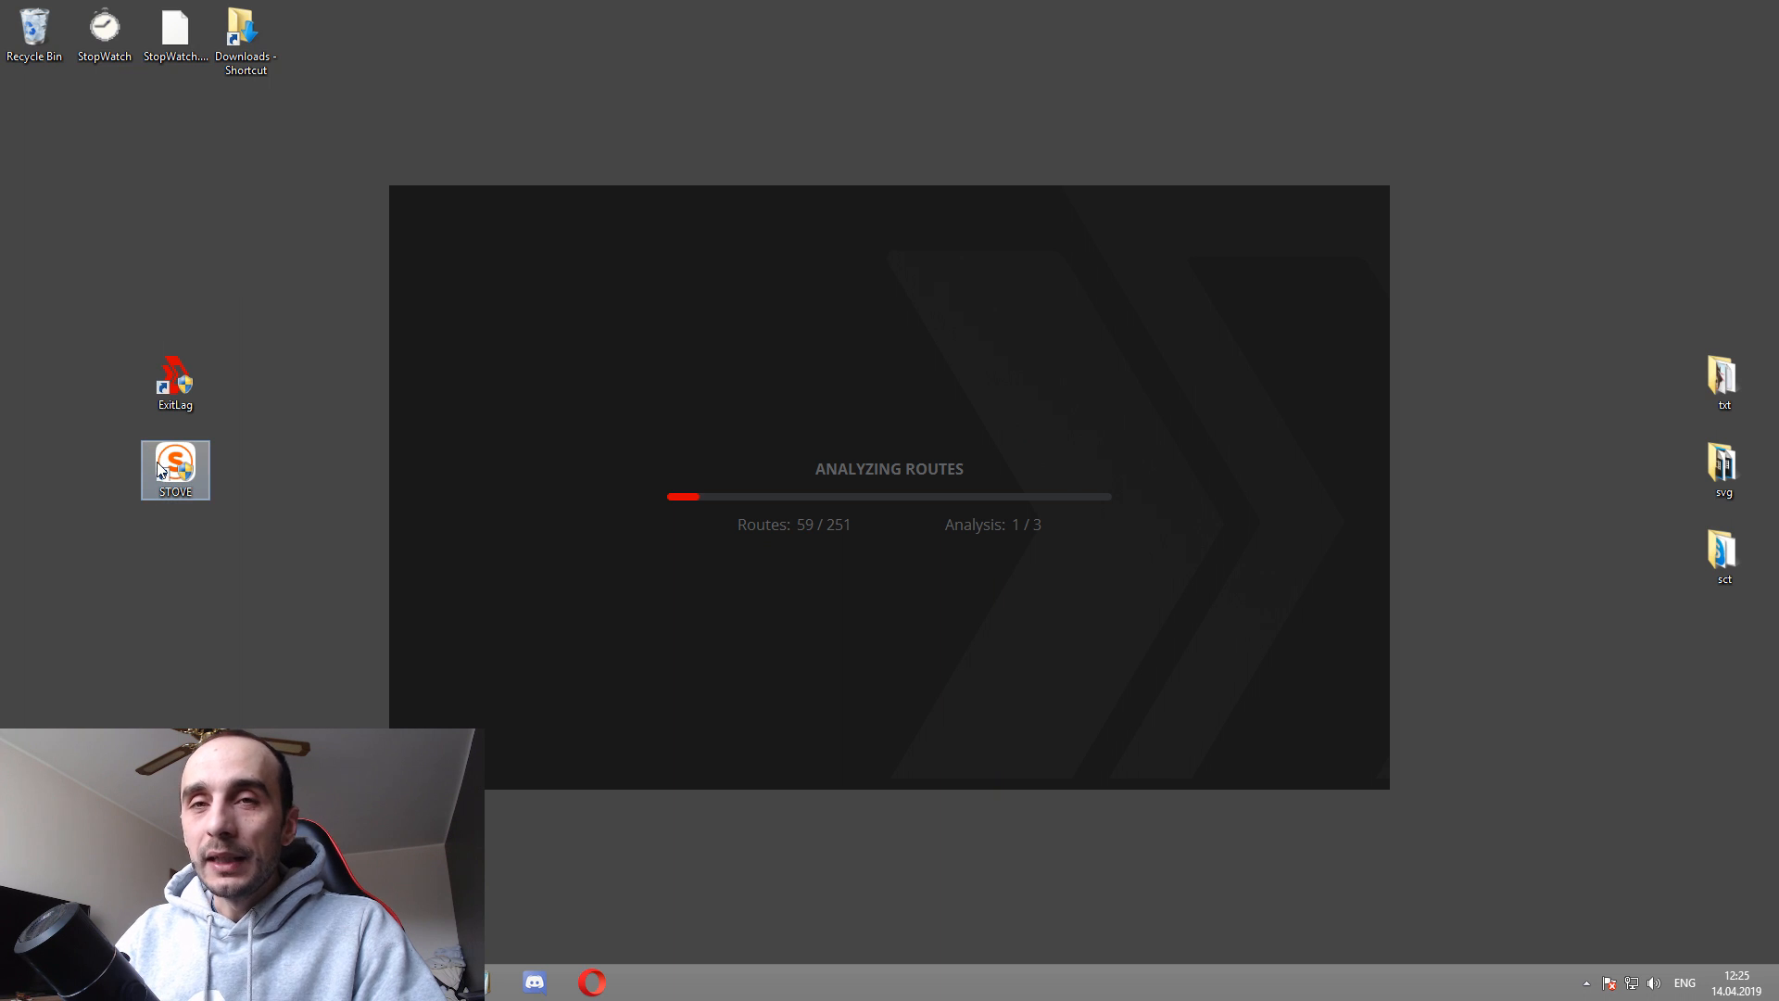
mouse_move(578, 227)
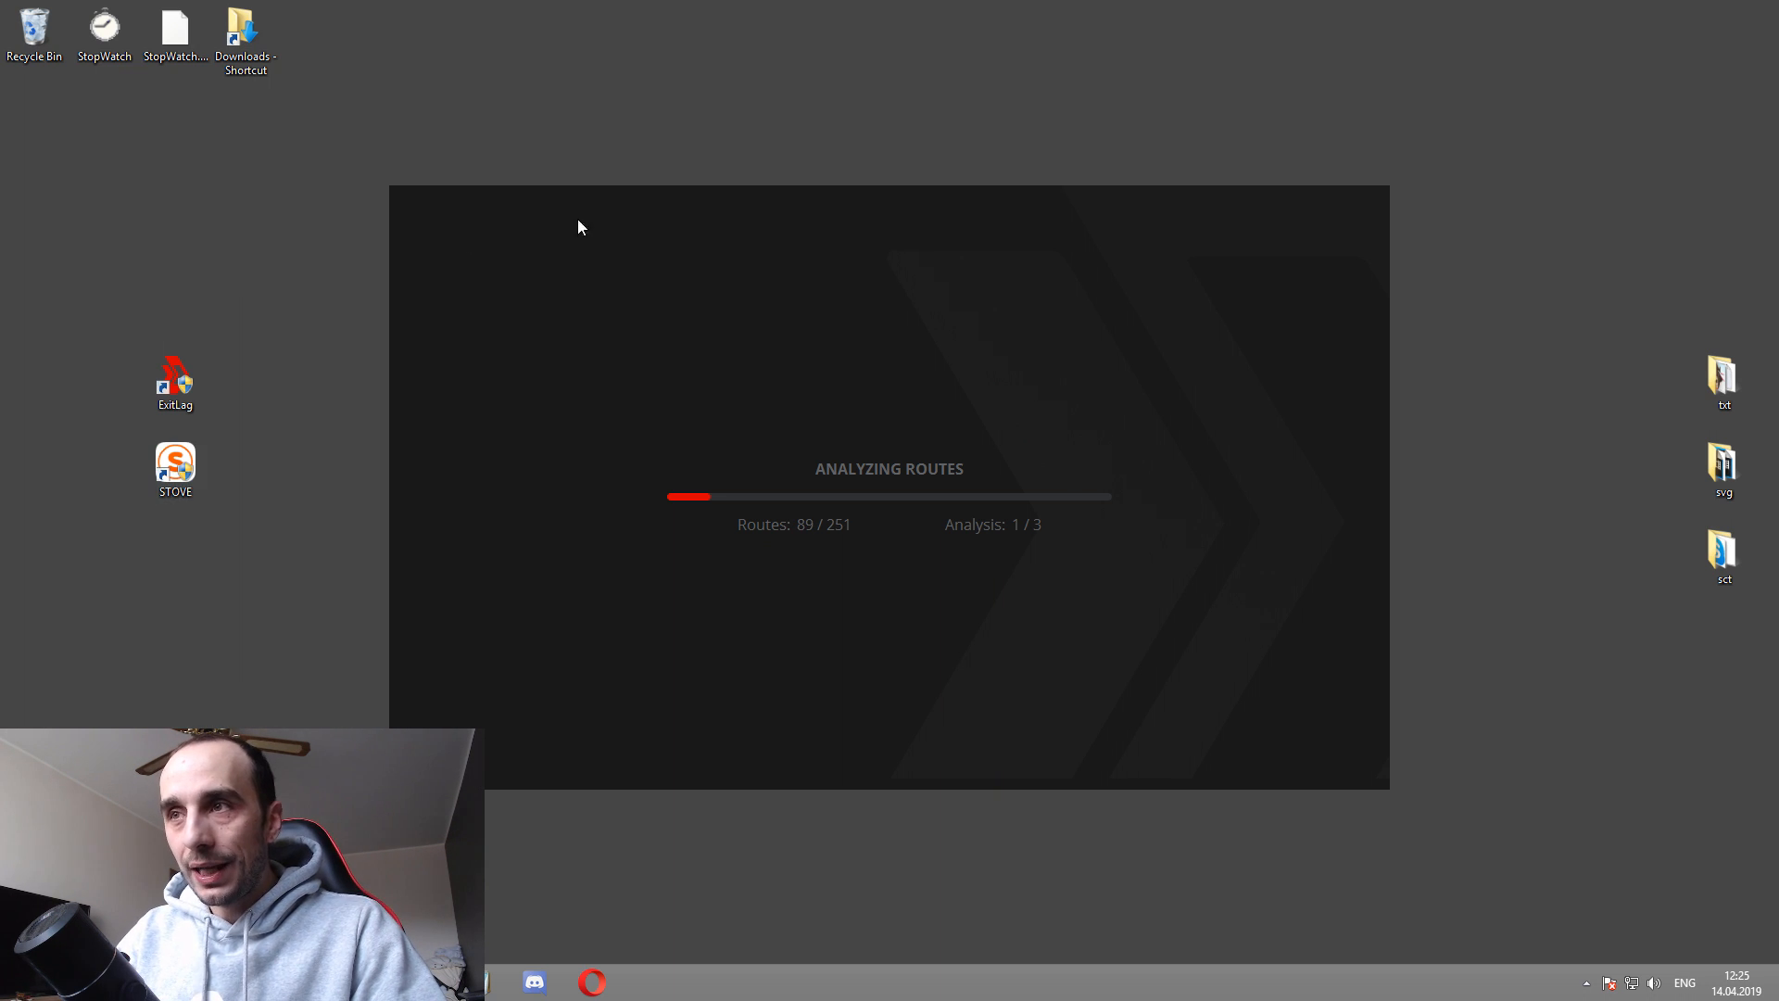
mouse_move(925, 387)
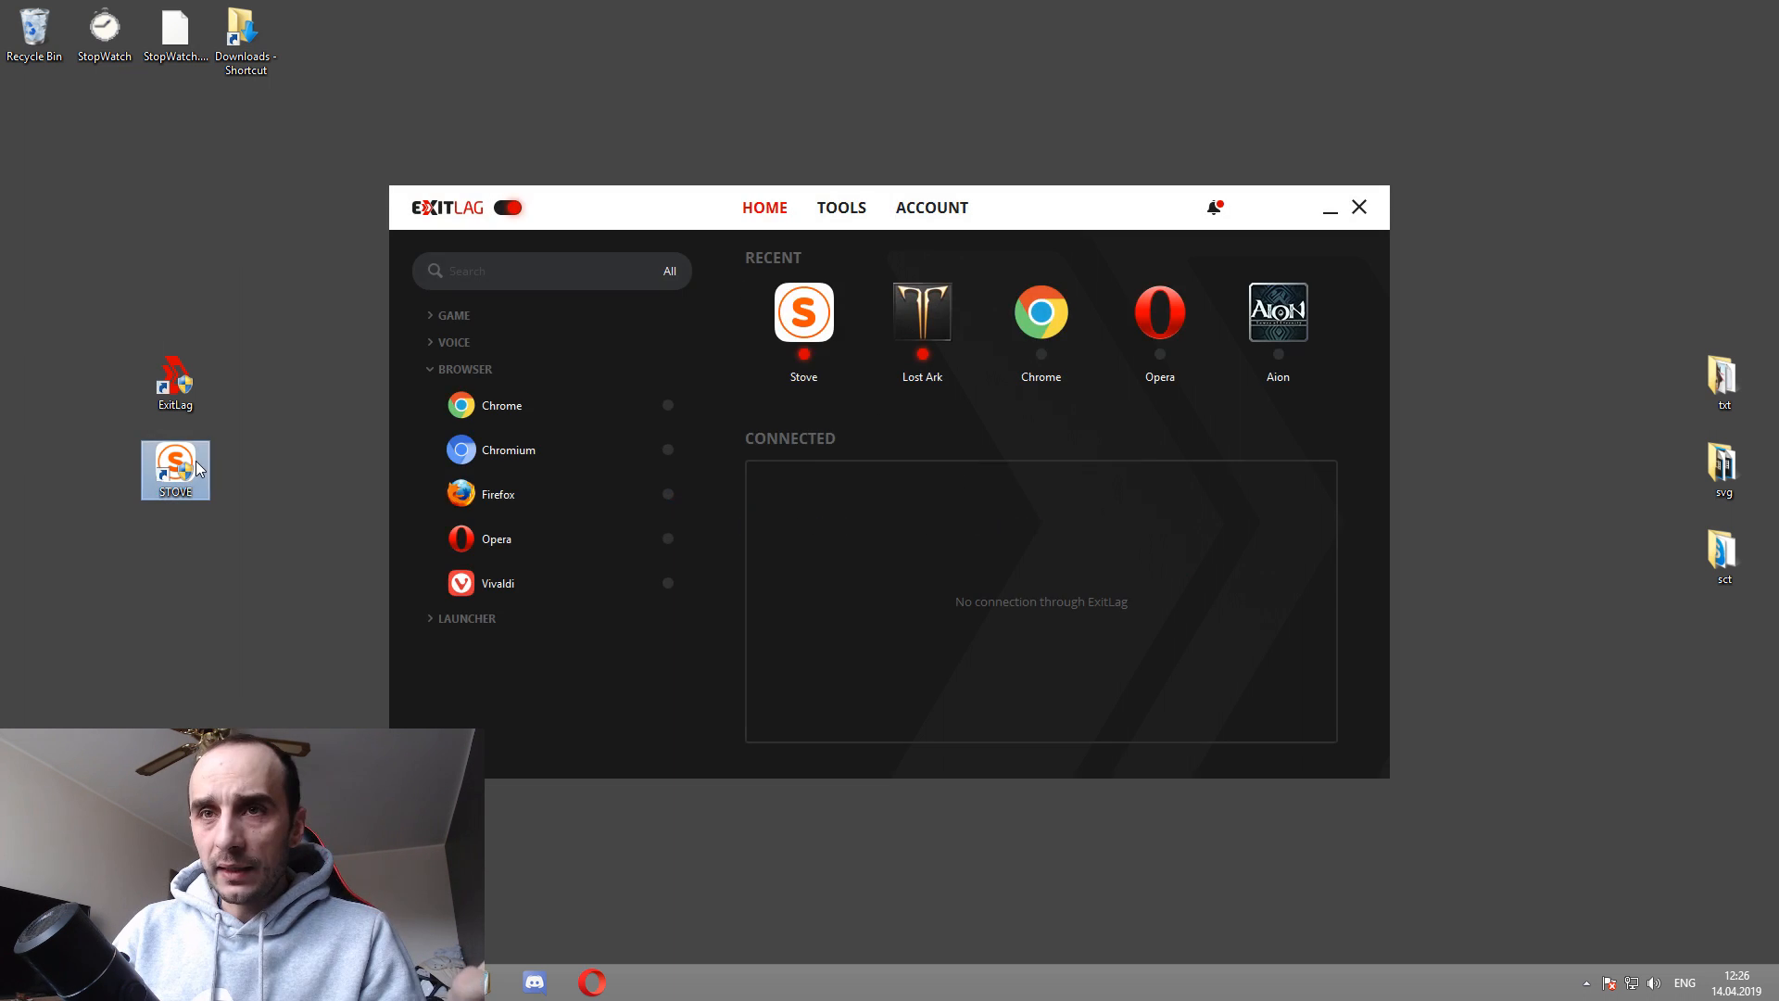
double_click(175, 469)
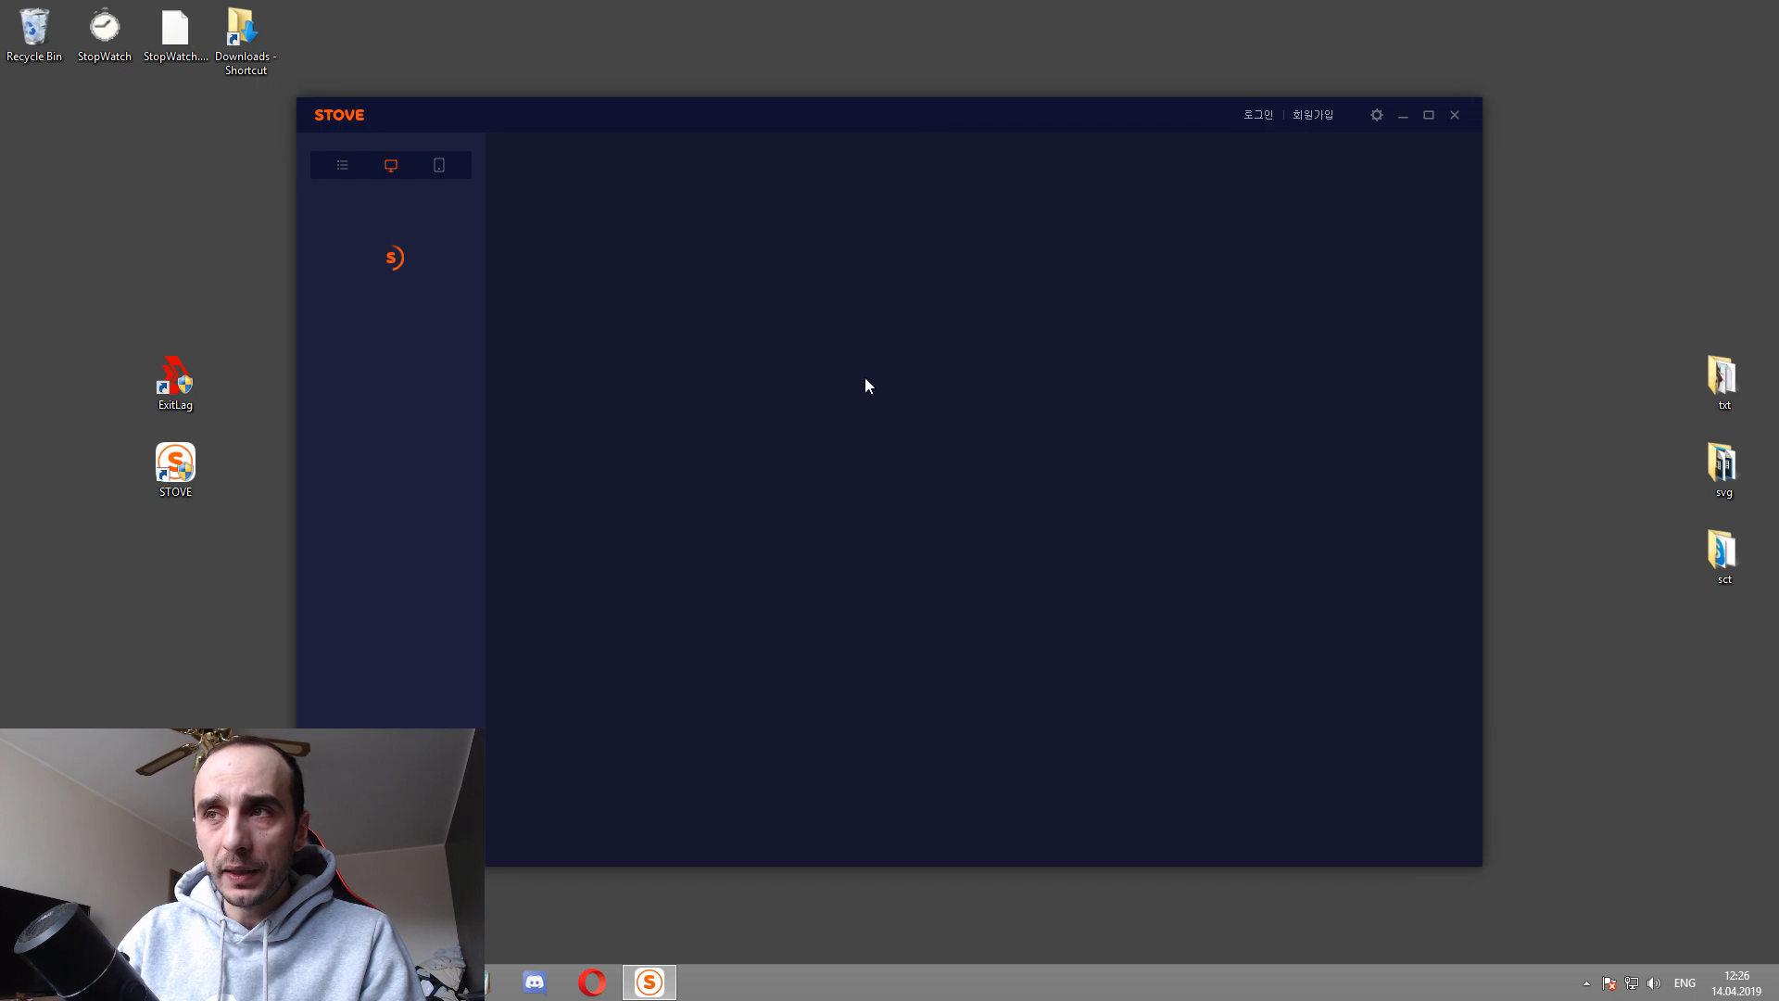
click(390, 165)
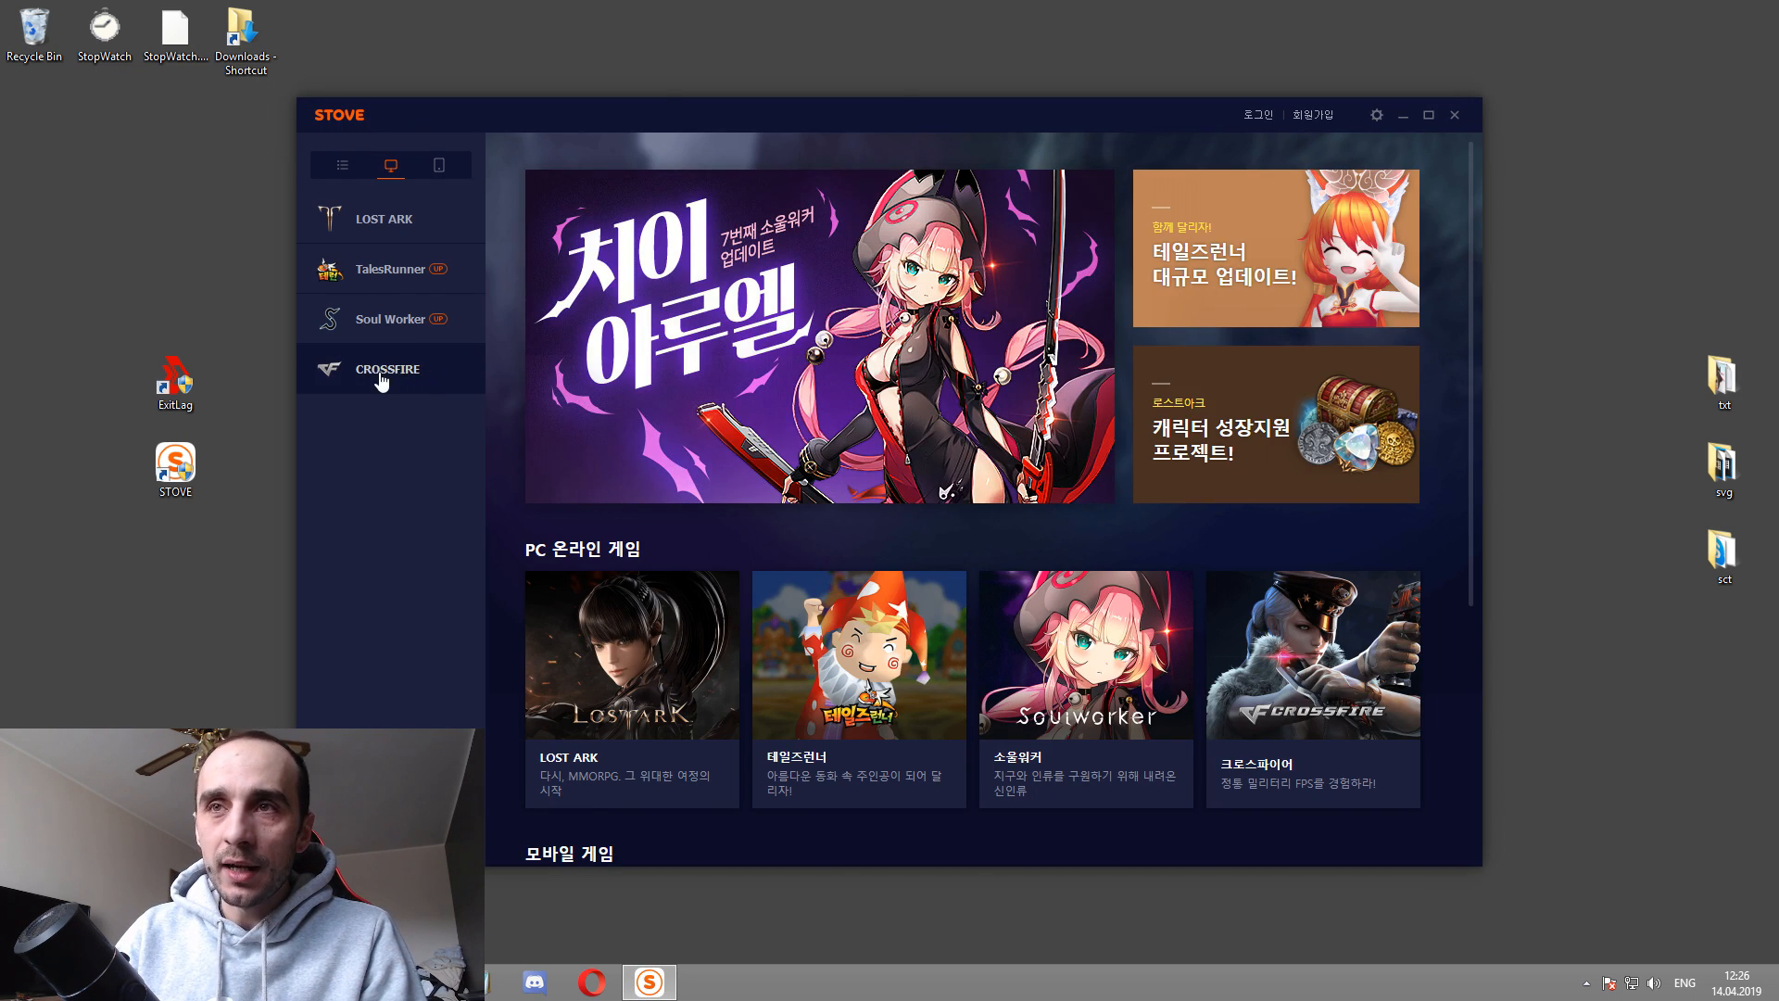
mouse_move(389, 319)
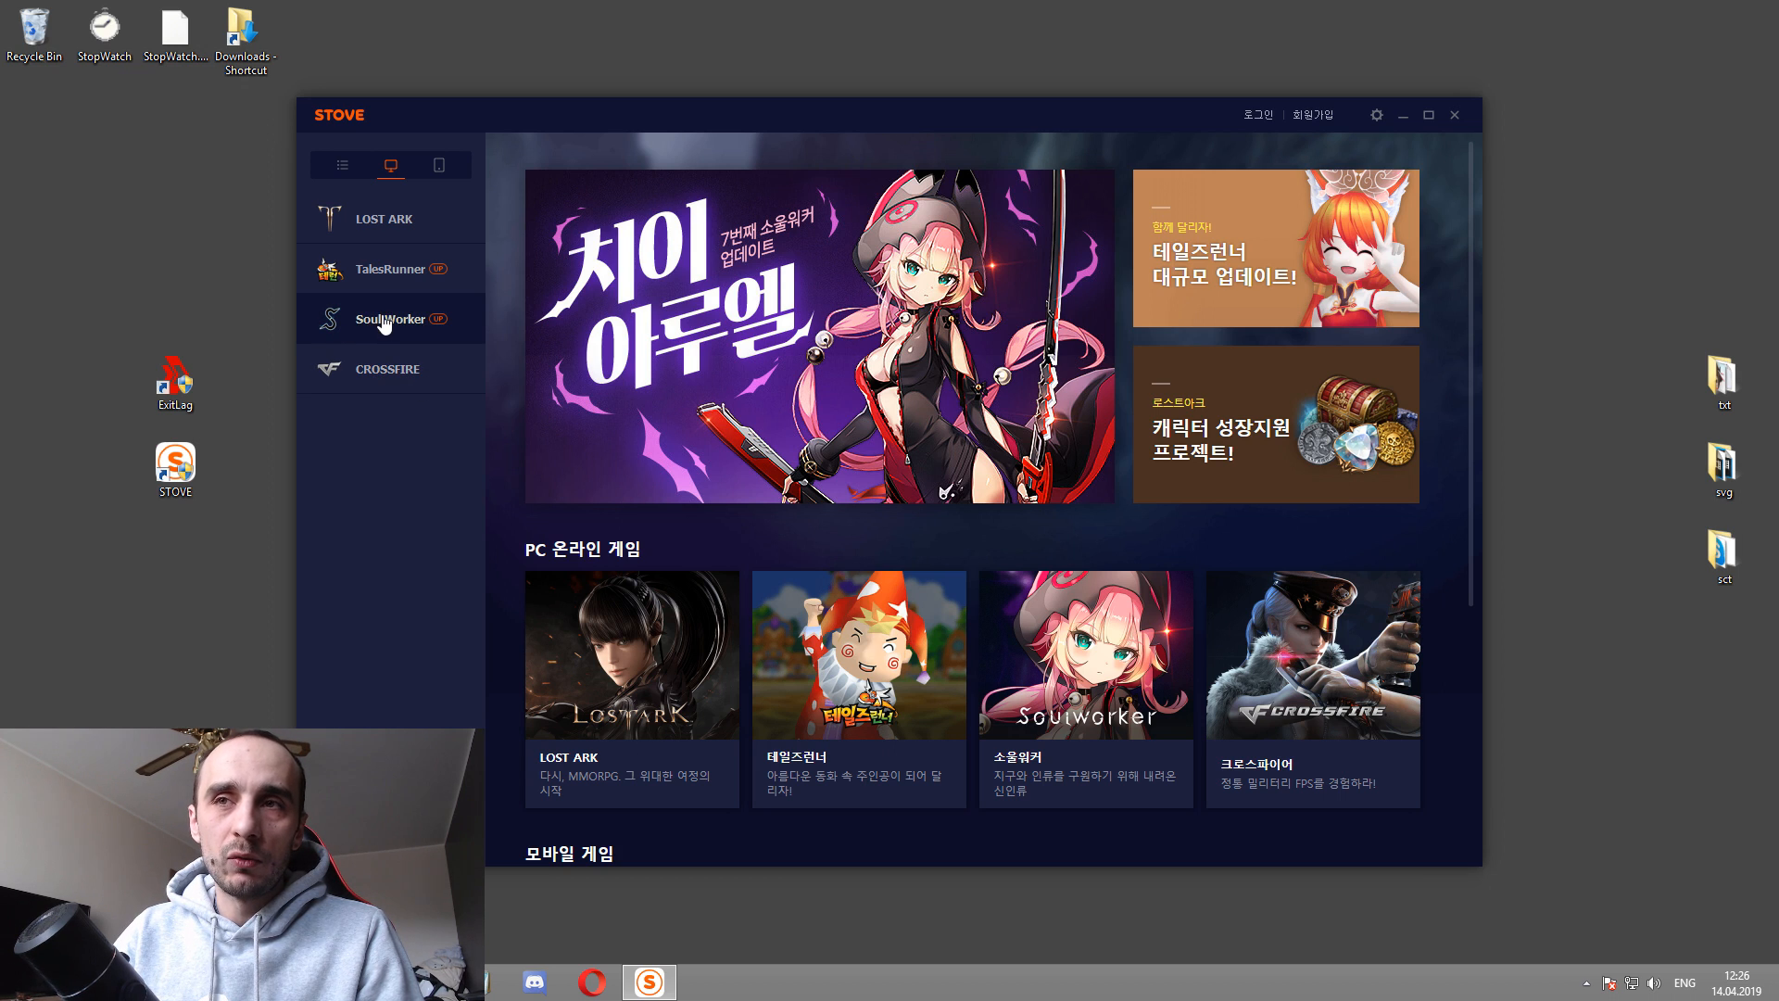
mouse_move(420, 218)
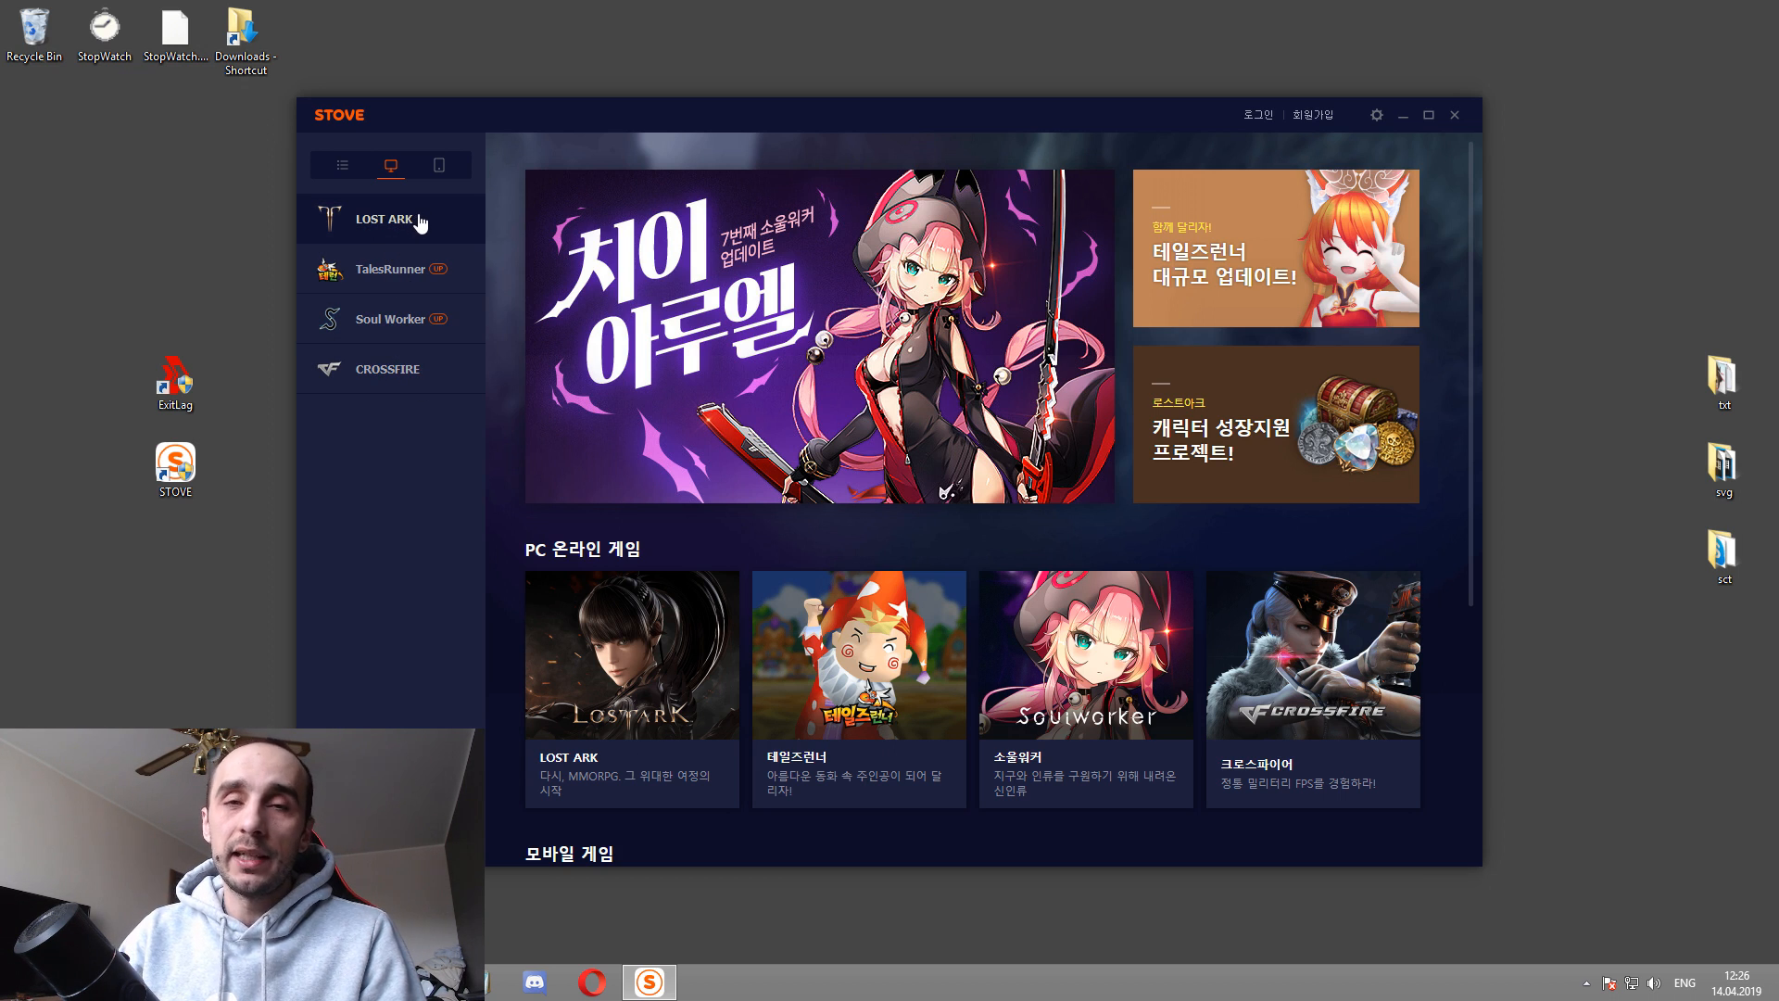
Step: Select LOST ARK in the STOVE sidebar to show its game page
click(384, 218)
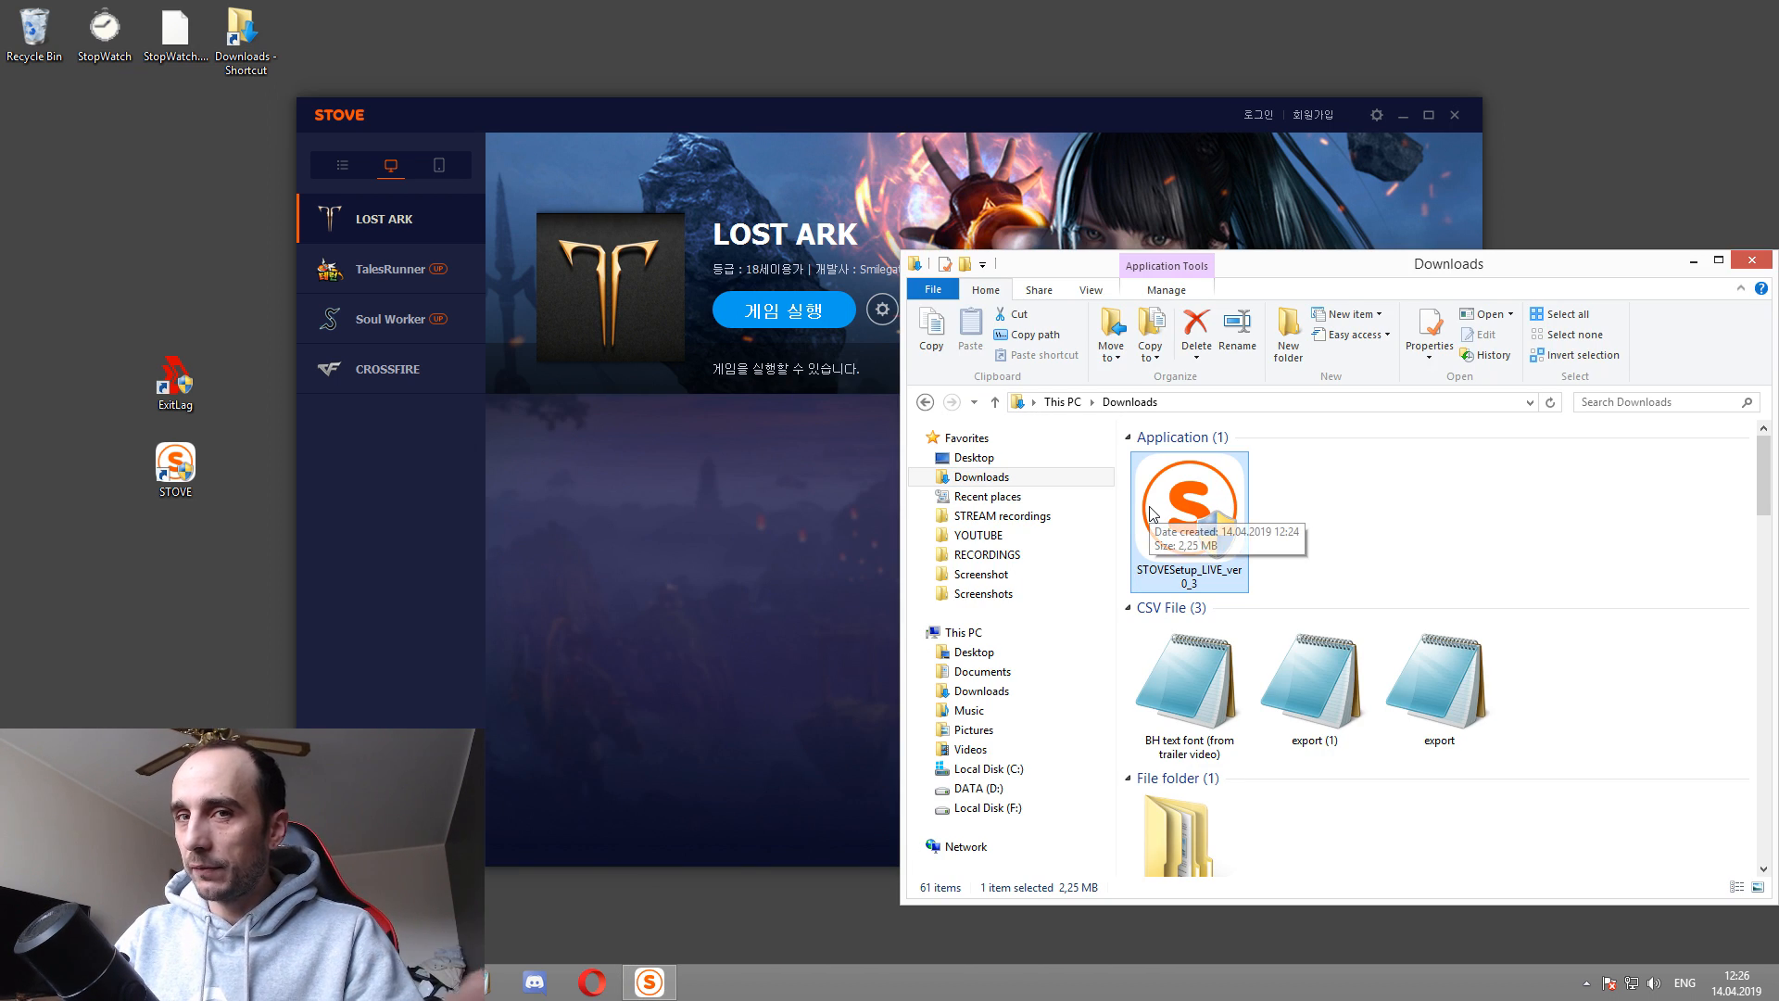
Step: Bring the STOVE Lost Ark page back in front of Downloads
click(783, 234)
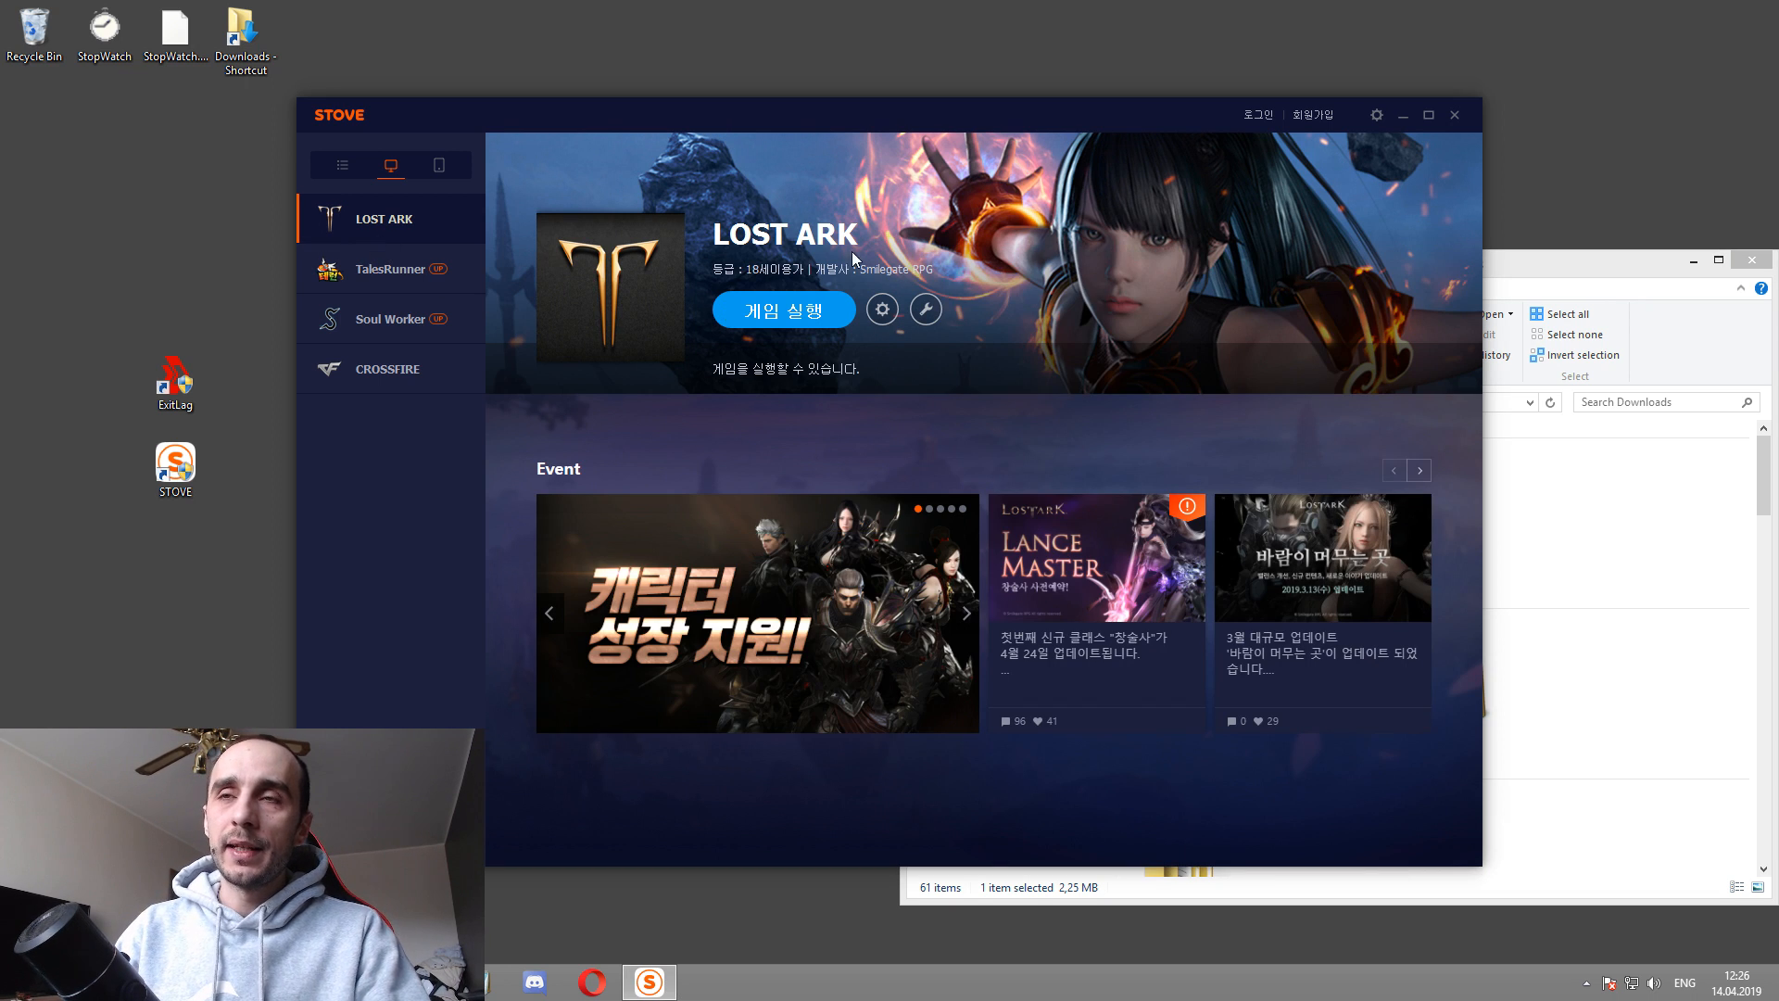
mouse_move(385, 238)
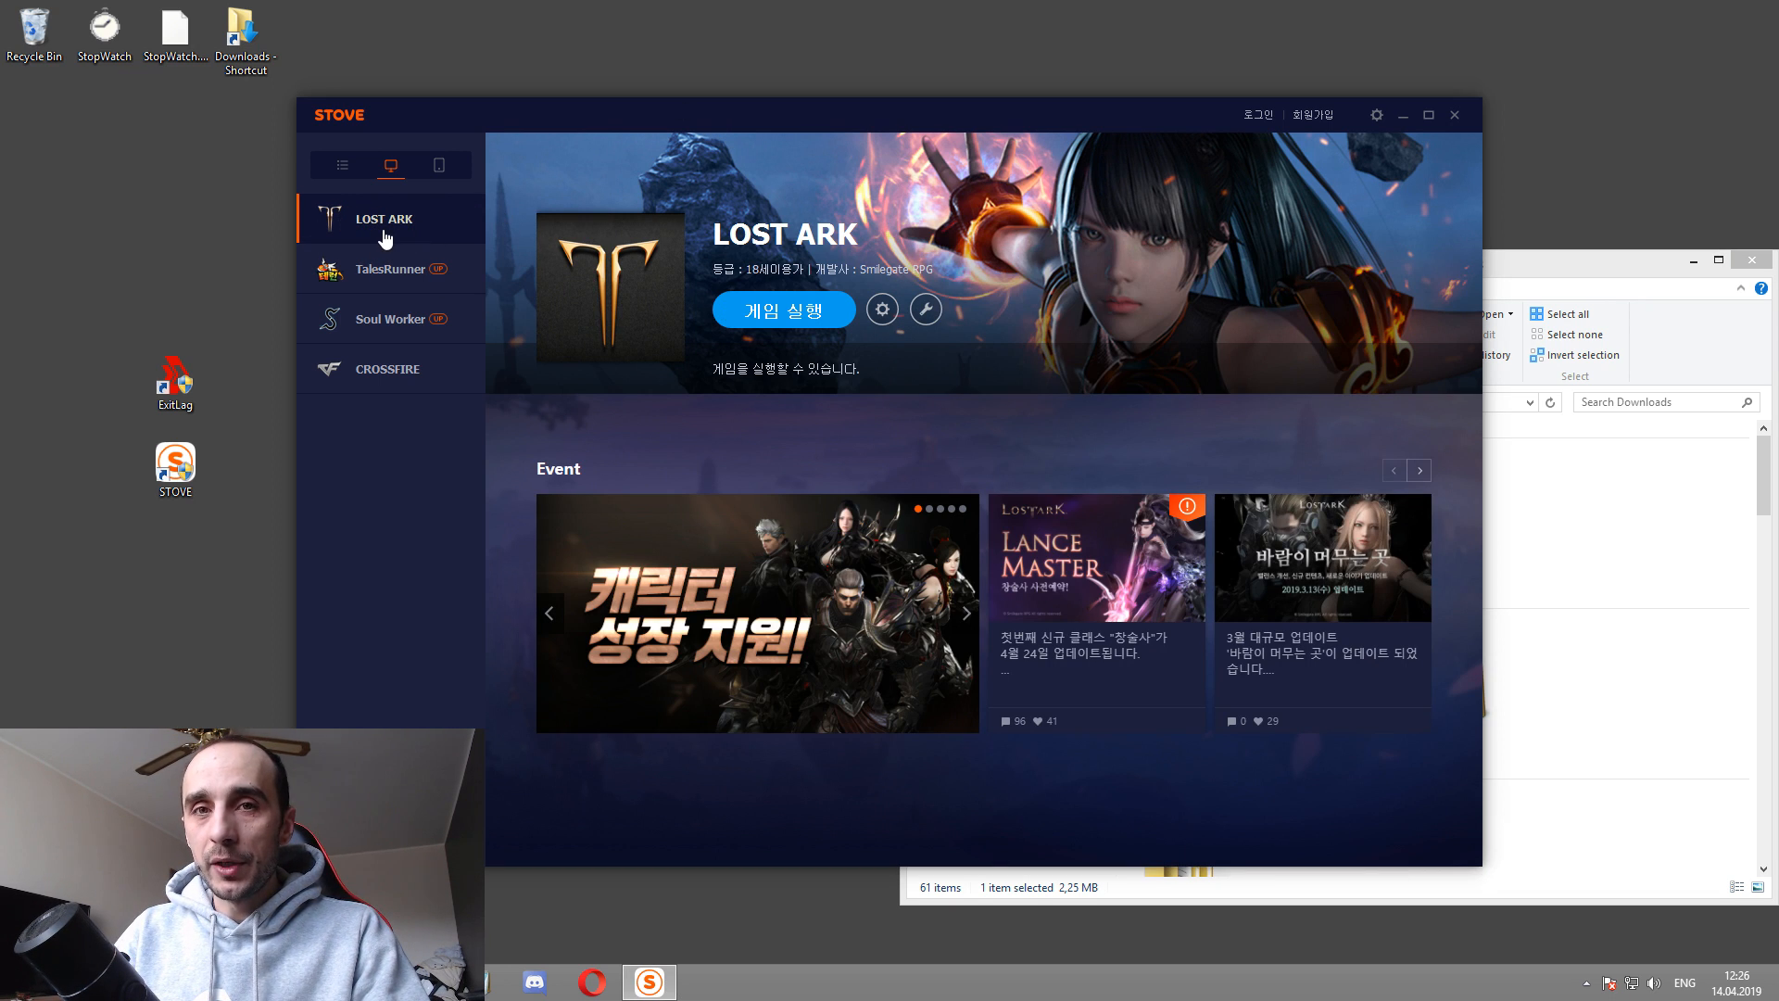
mouse_move(633, 428)
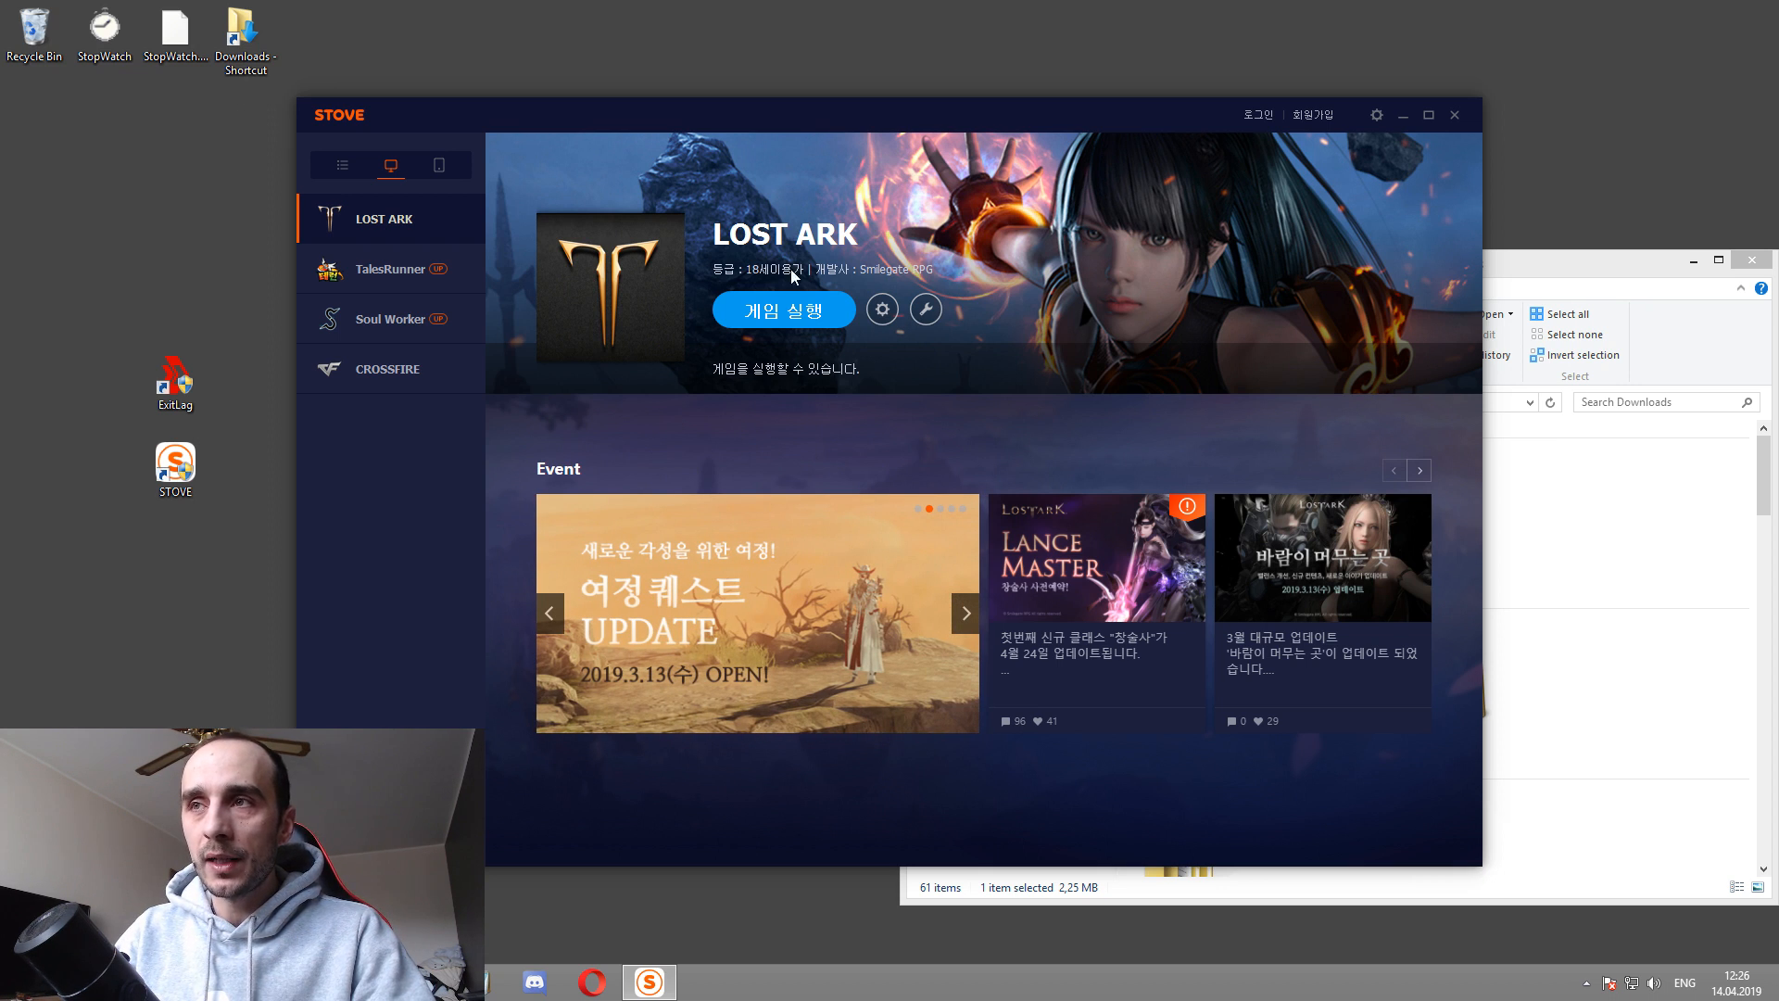
mouse_move(783, 309)
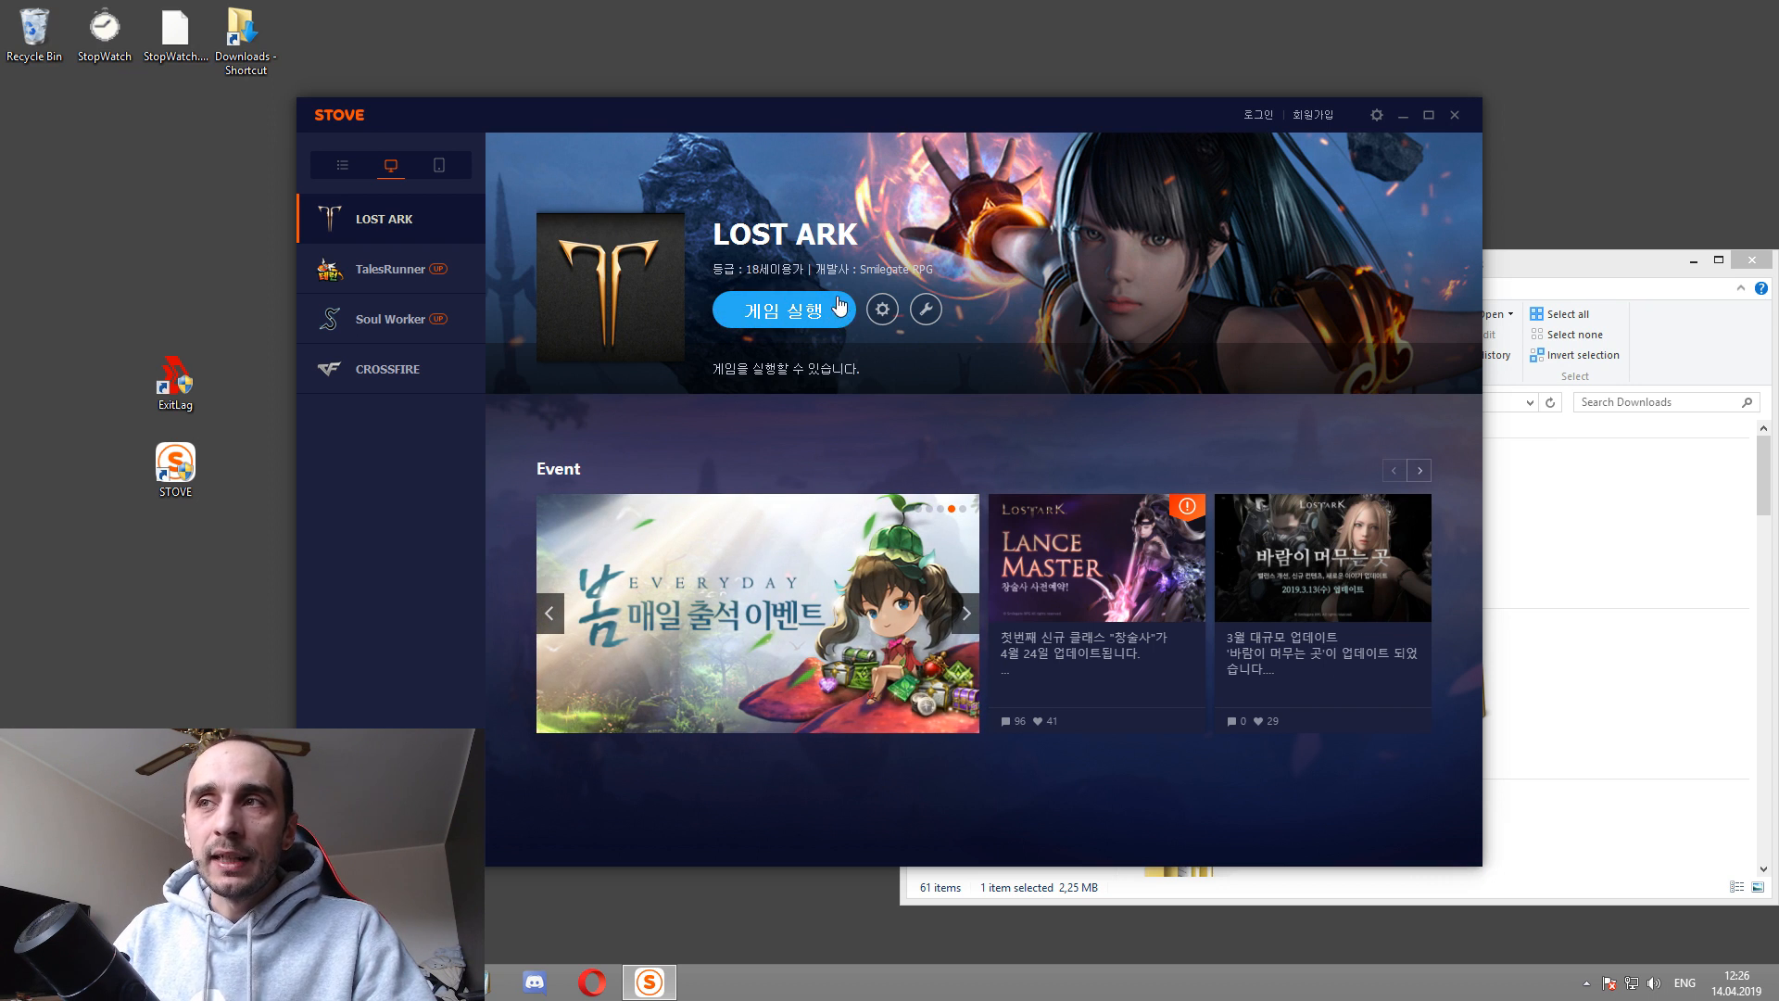
mouse_move(926, 308)
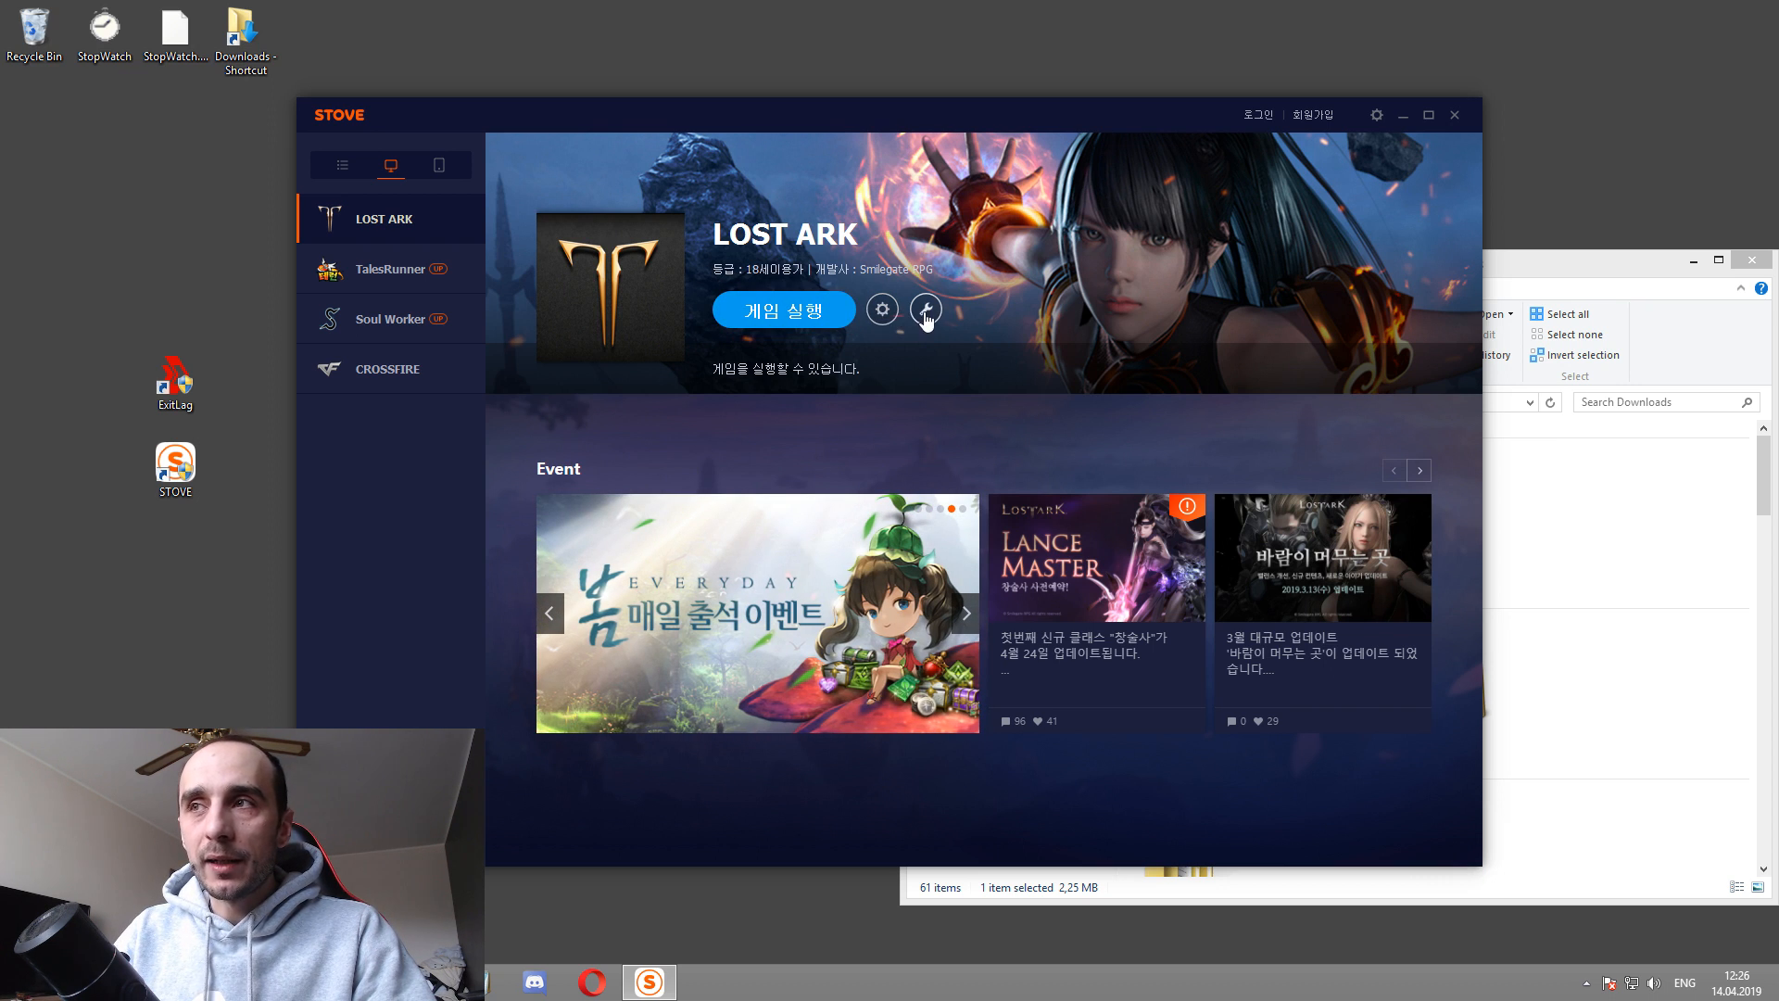
mouse_move(732, 330)
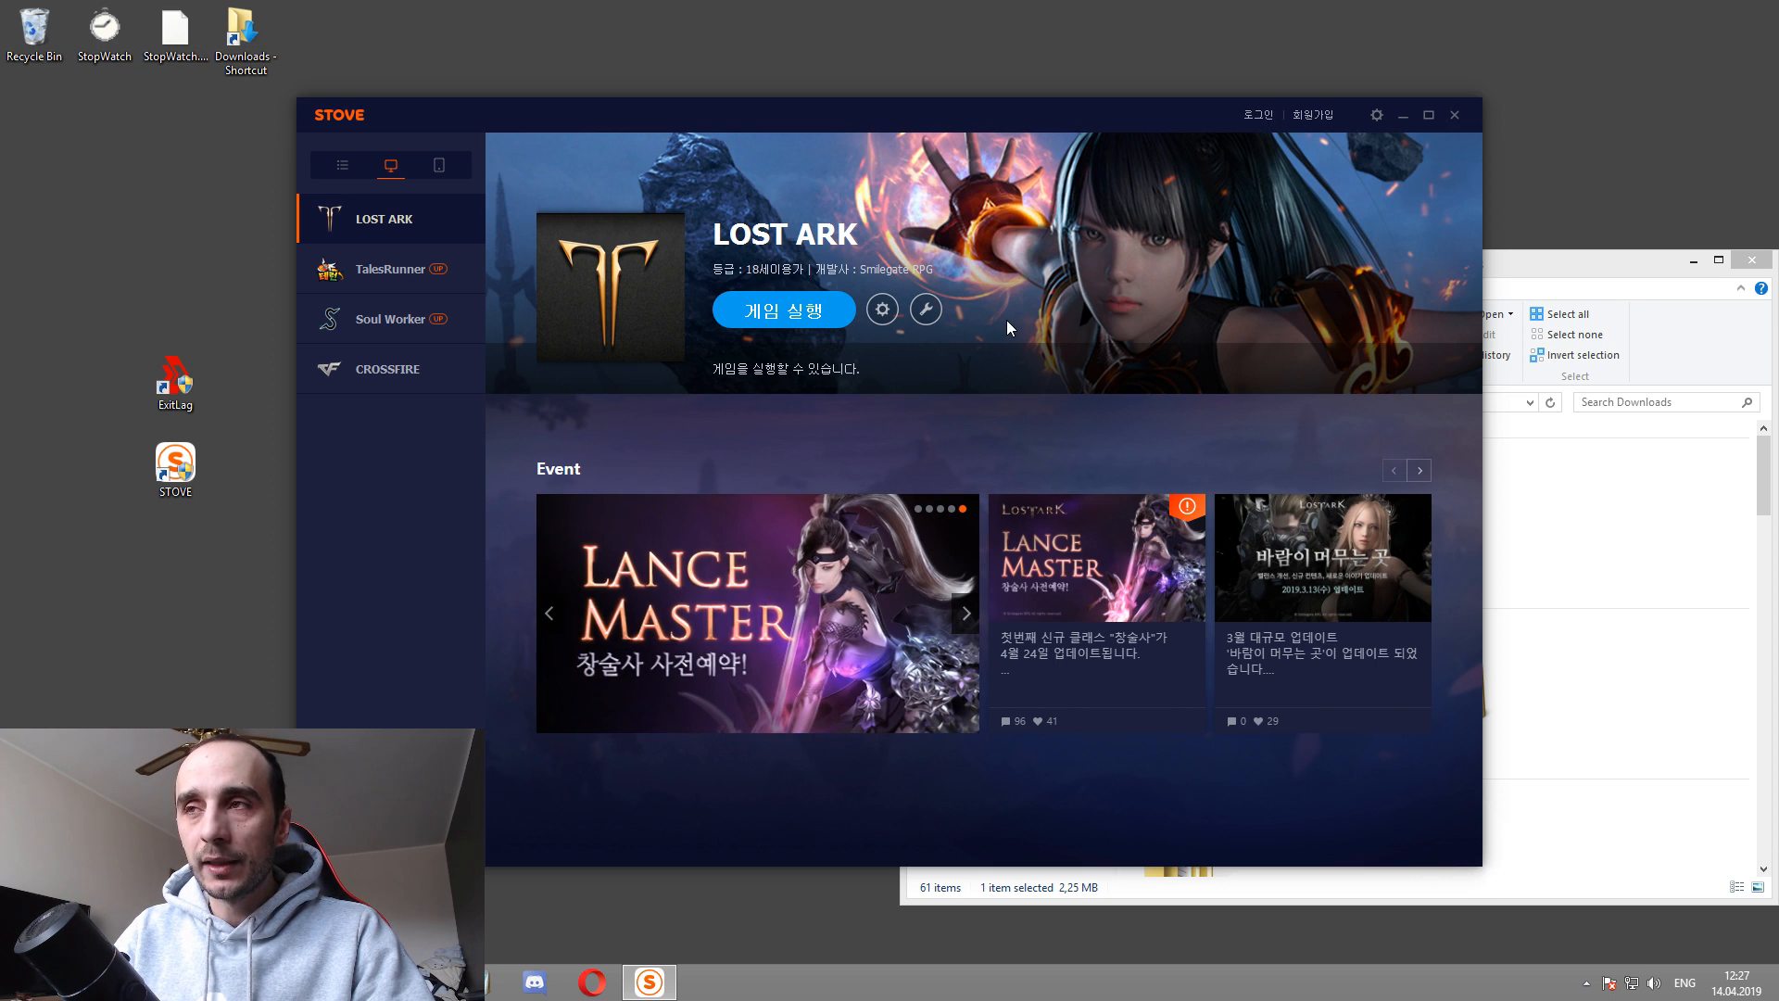
mouse_move(814, 372)
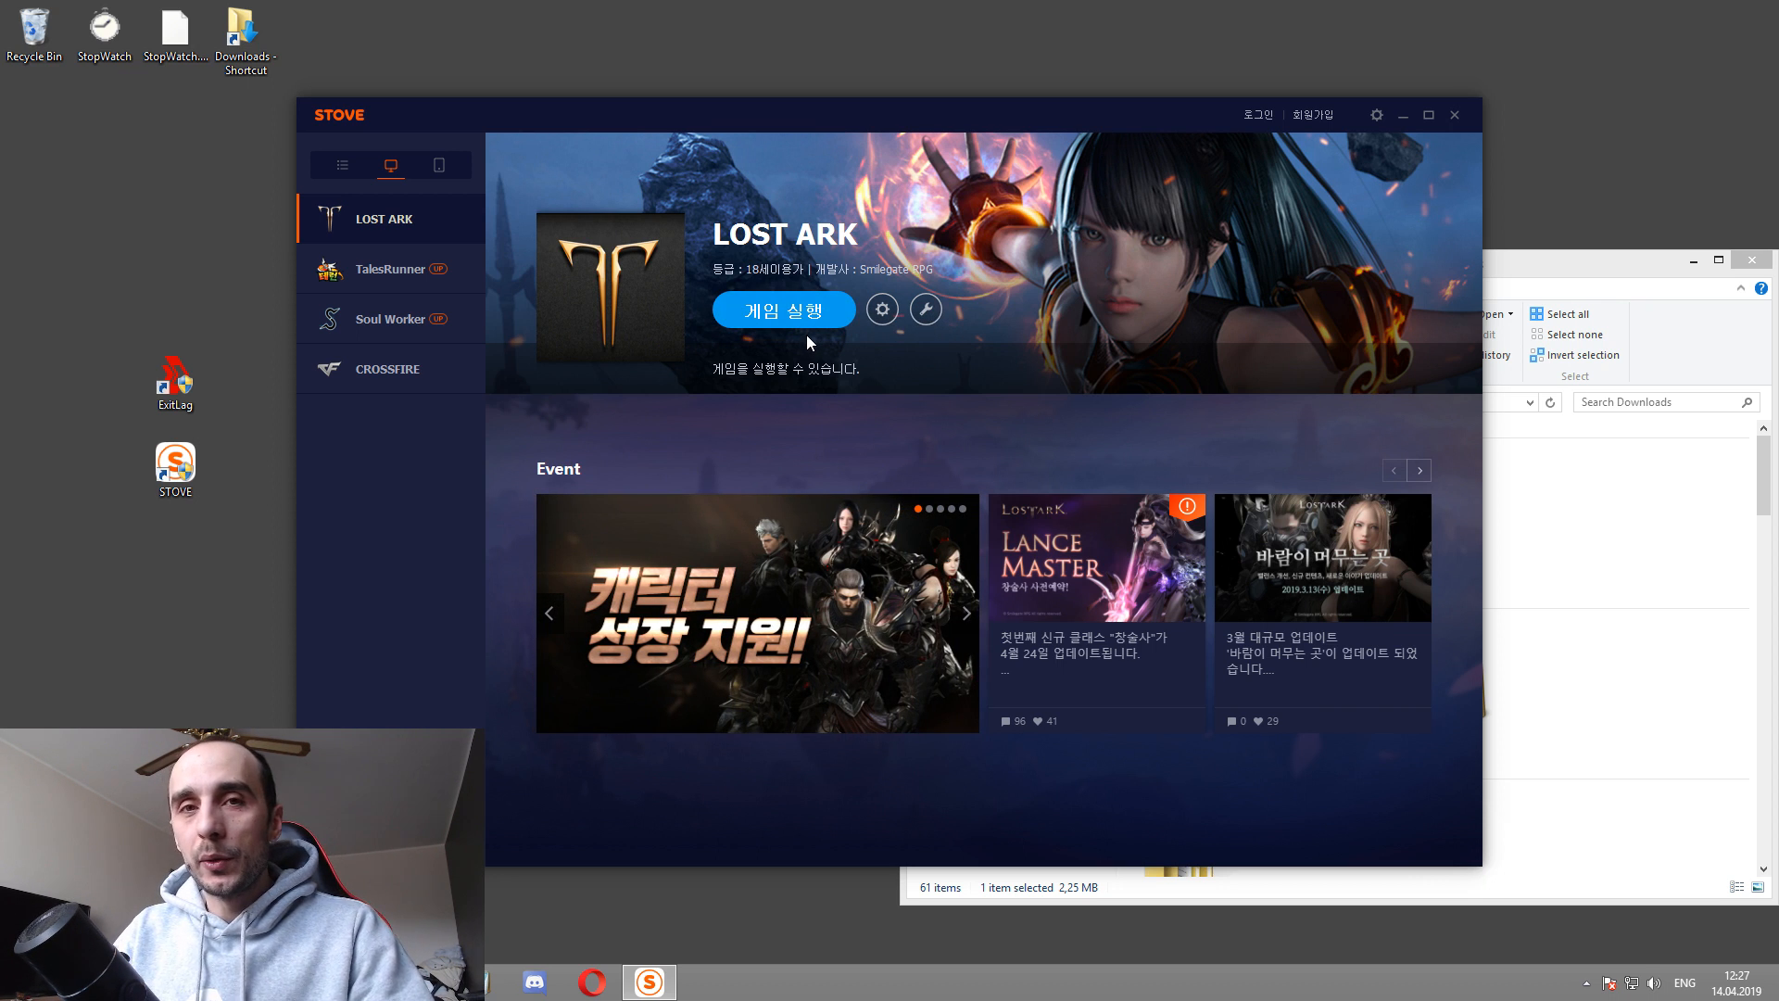
mouse_move(607, 214)
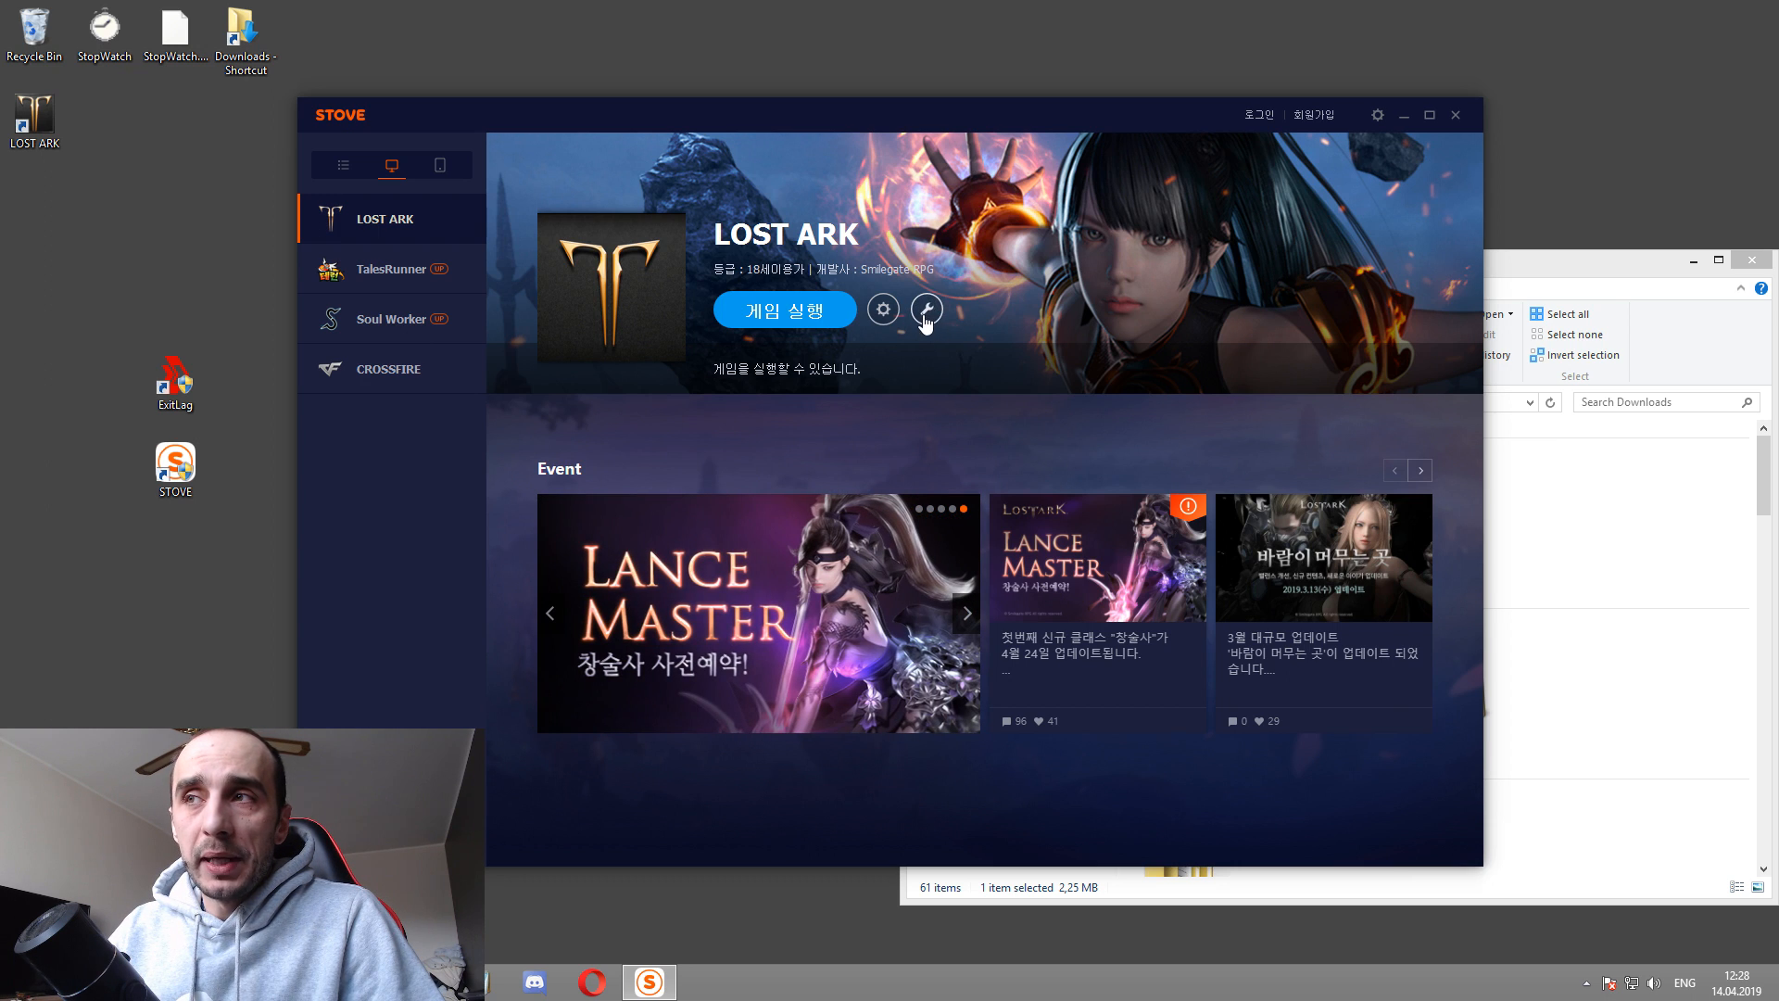
mouse_move(883, 310)
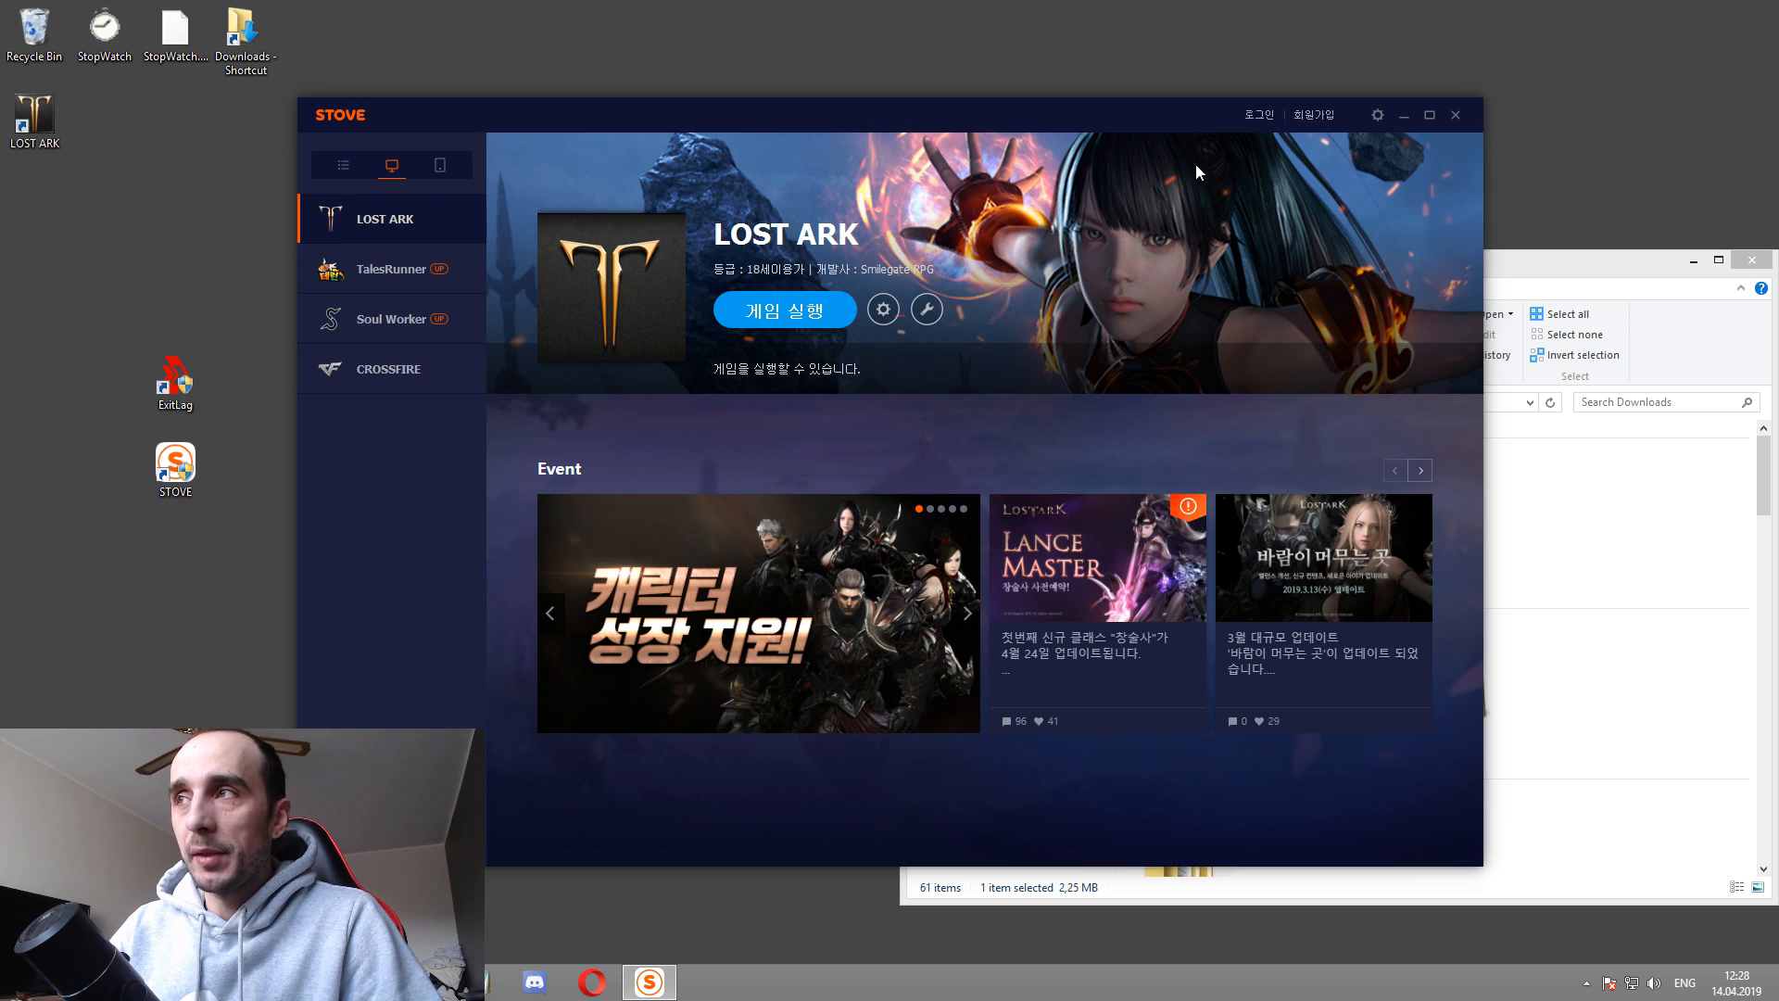
mouse_move(1382, 116)
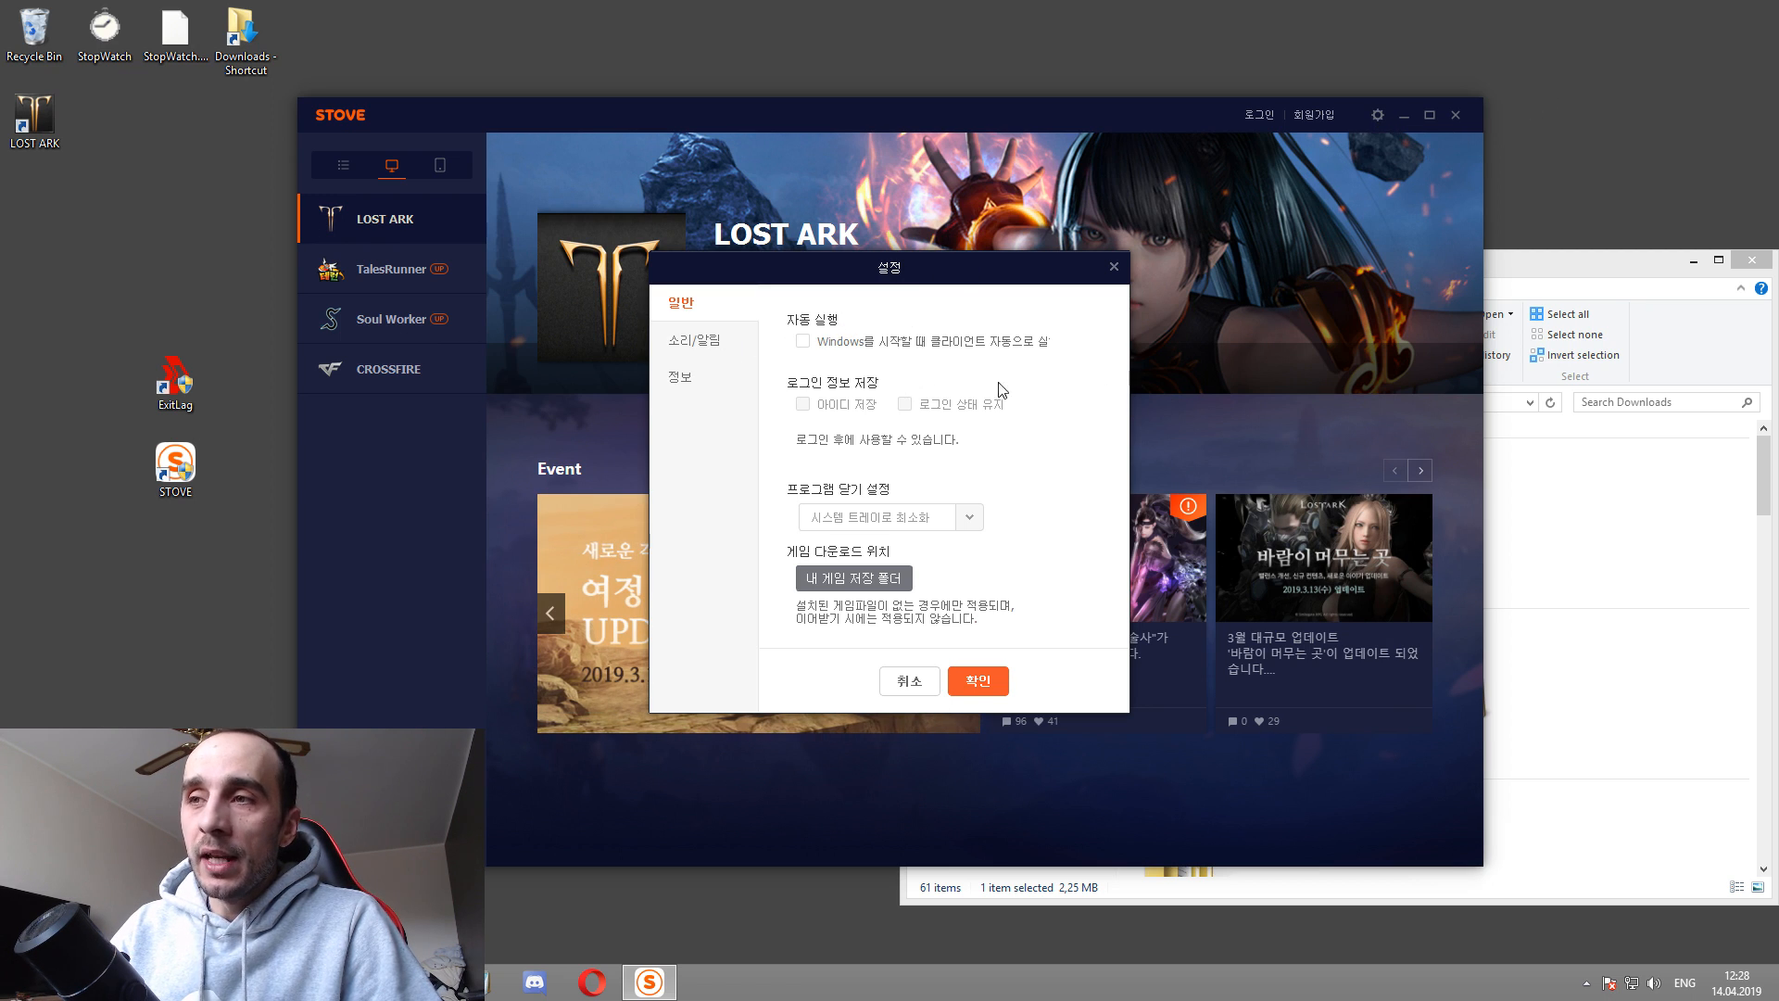
Step: Review sound and version settings, close Settings, then close the login window
click(700, 339)
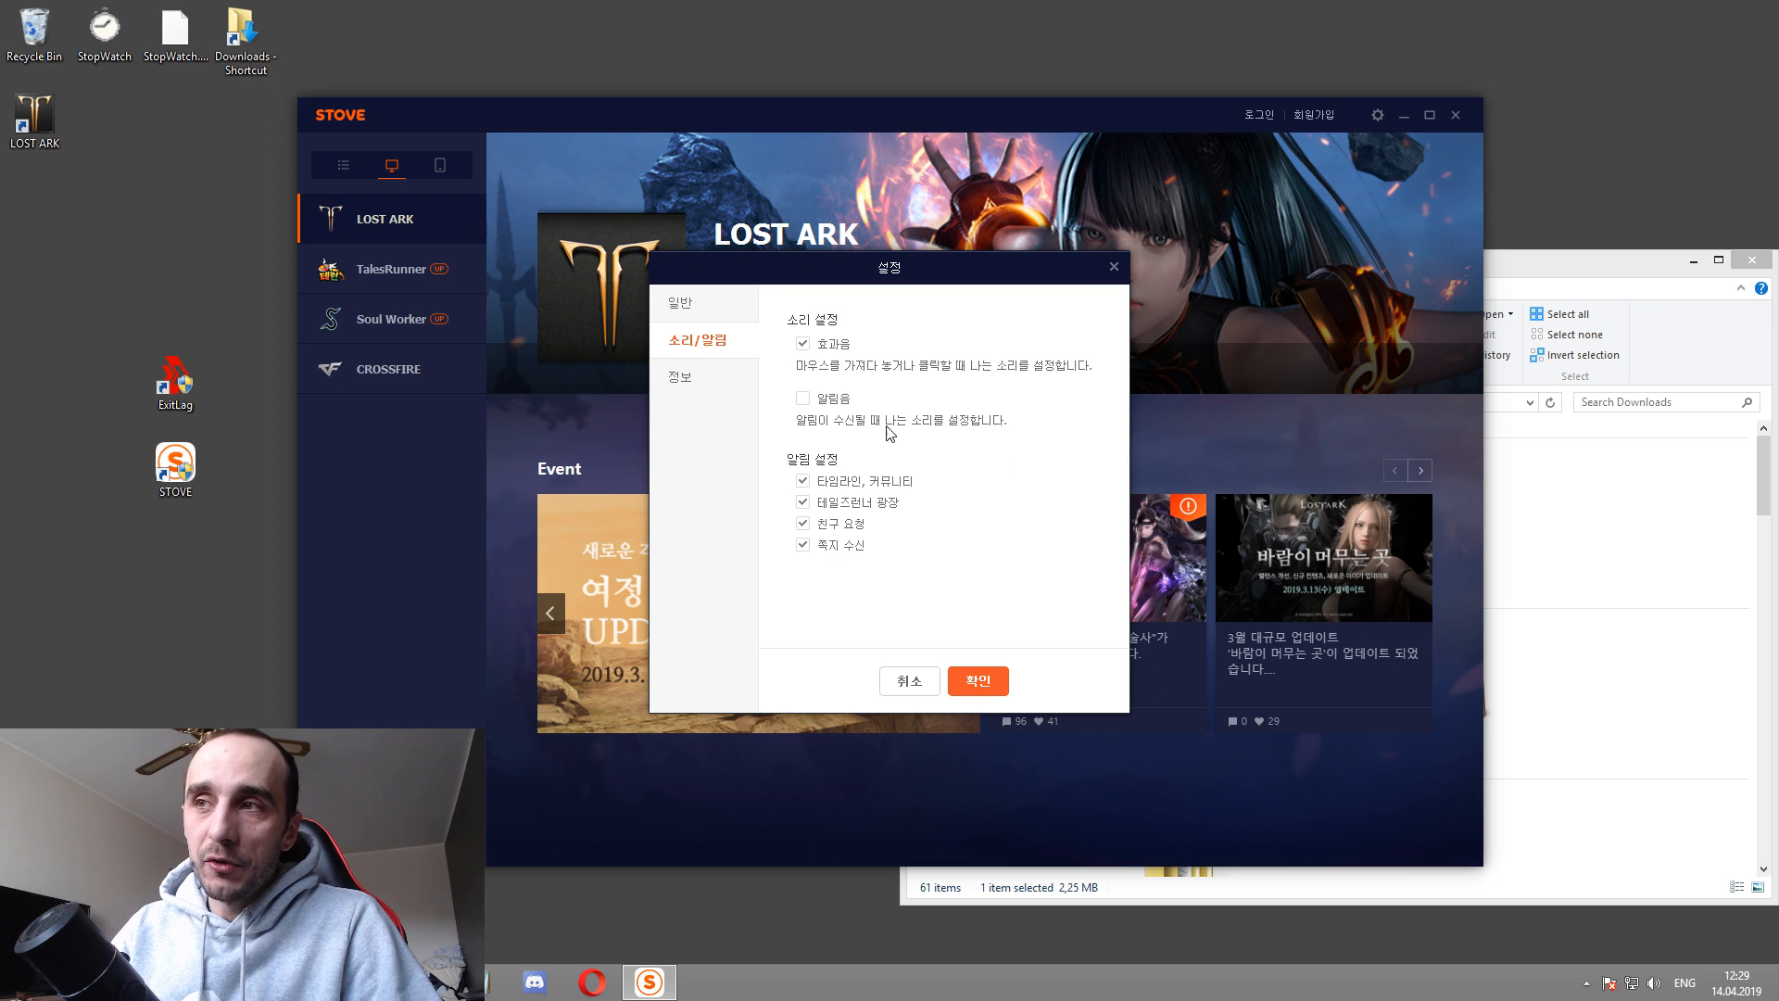
click(680, 375)
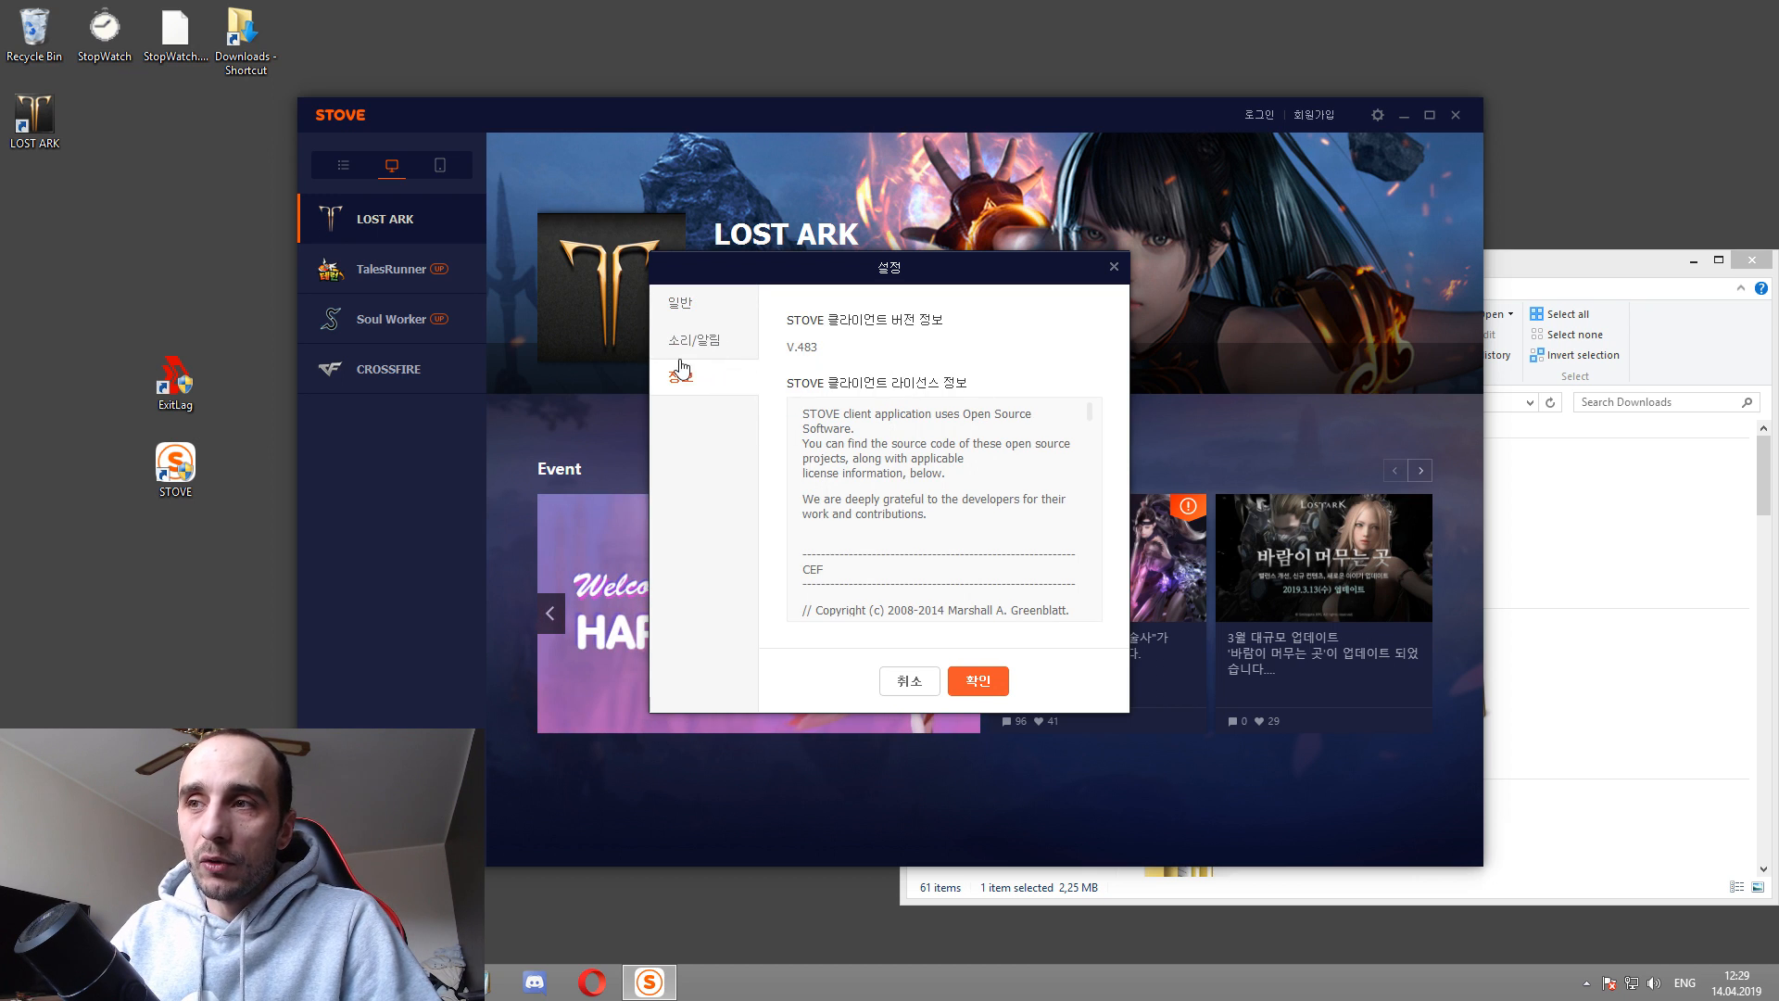
click(703, 339)
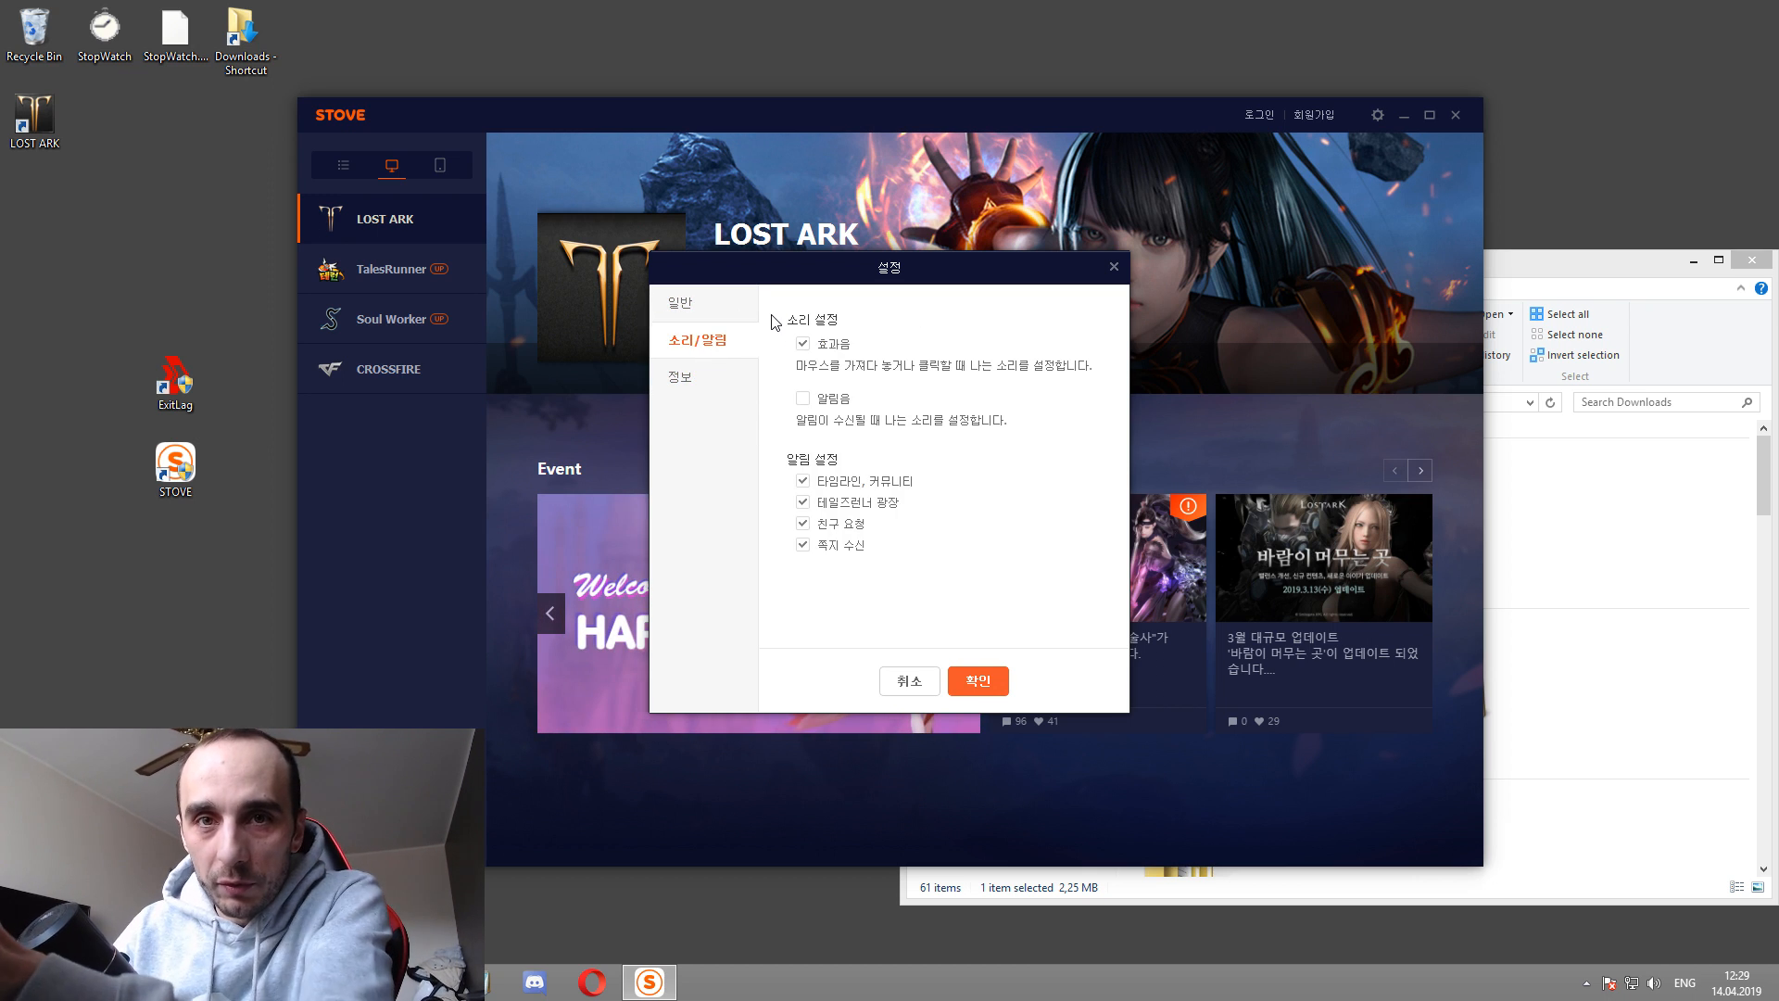
click(678, 302)
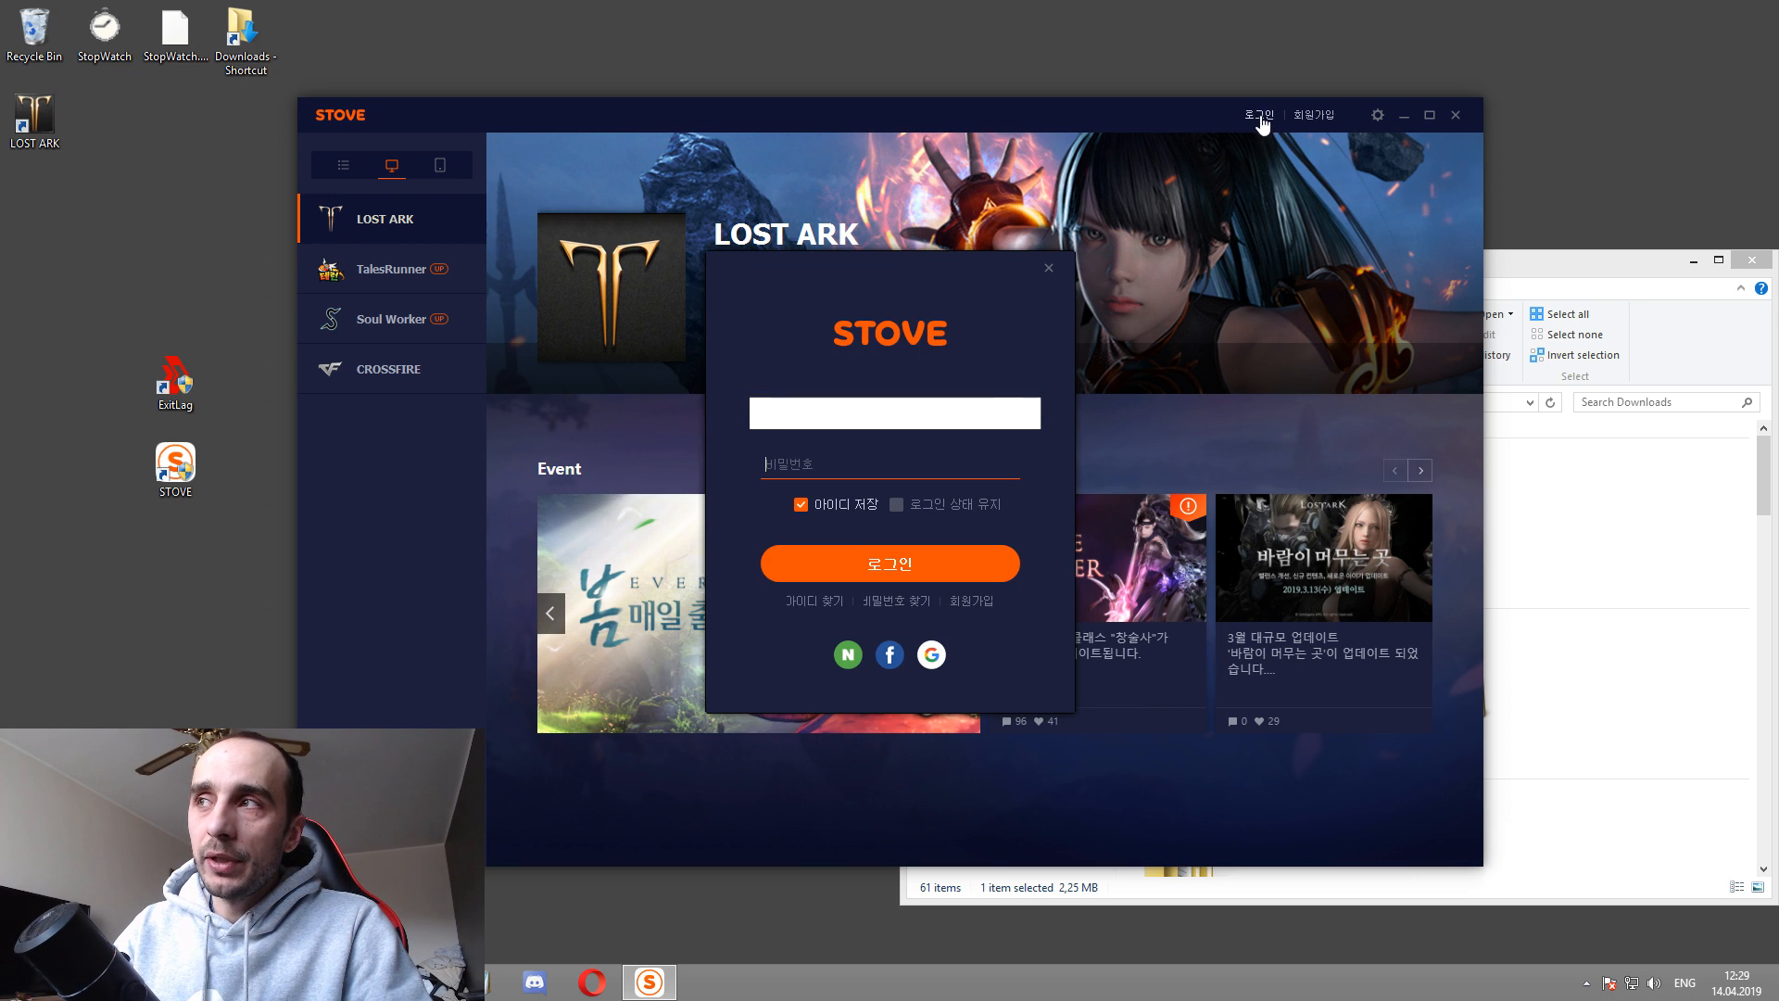
mouse_move(859, 280)
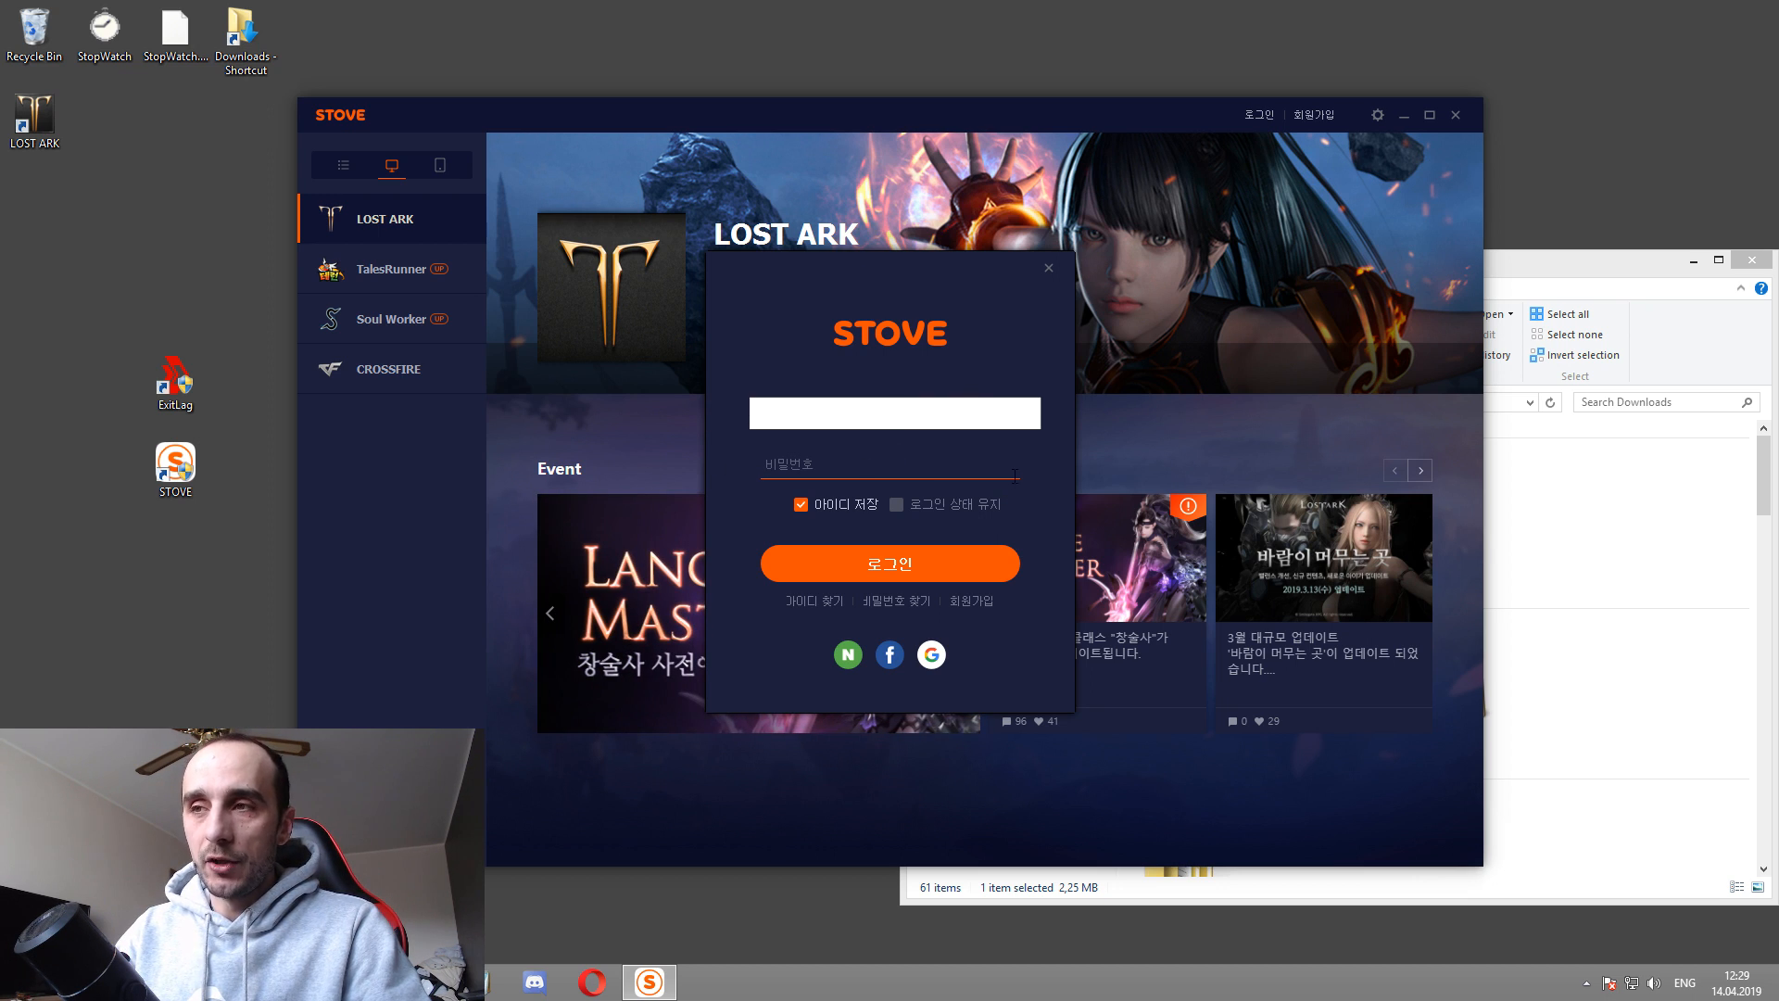
mouse_move(863, 530)
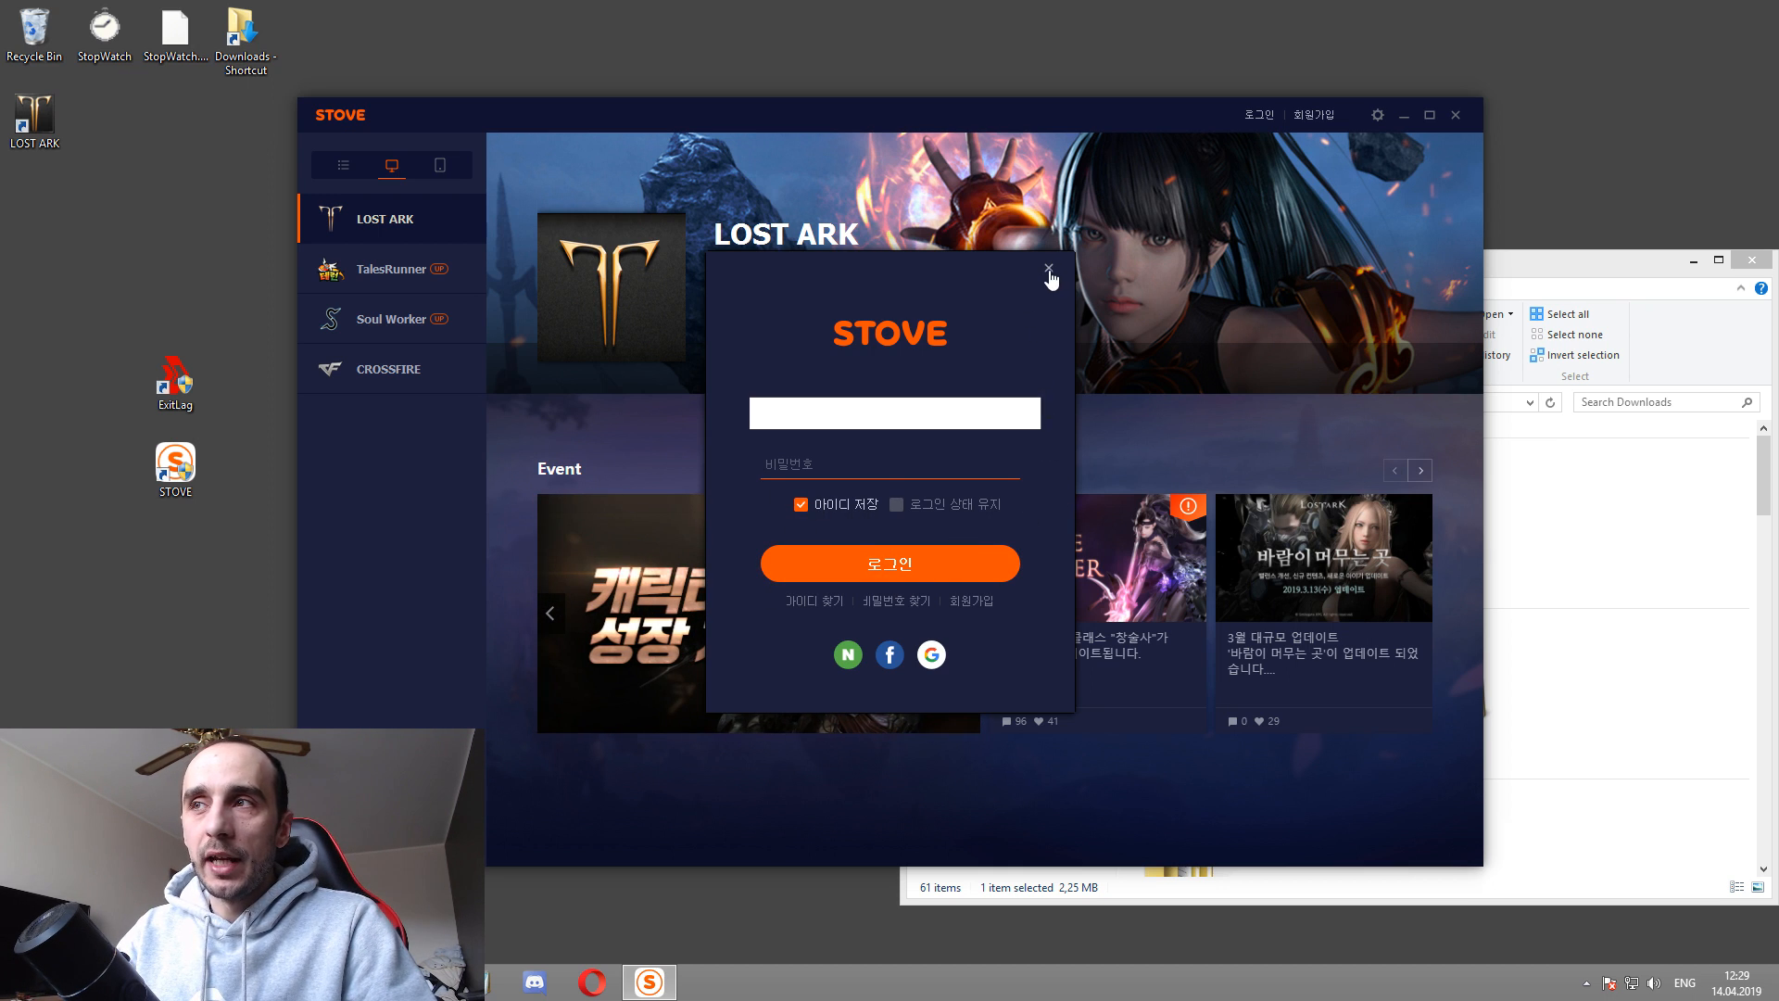
click(1047, 274)
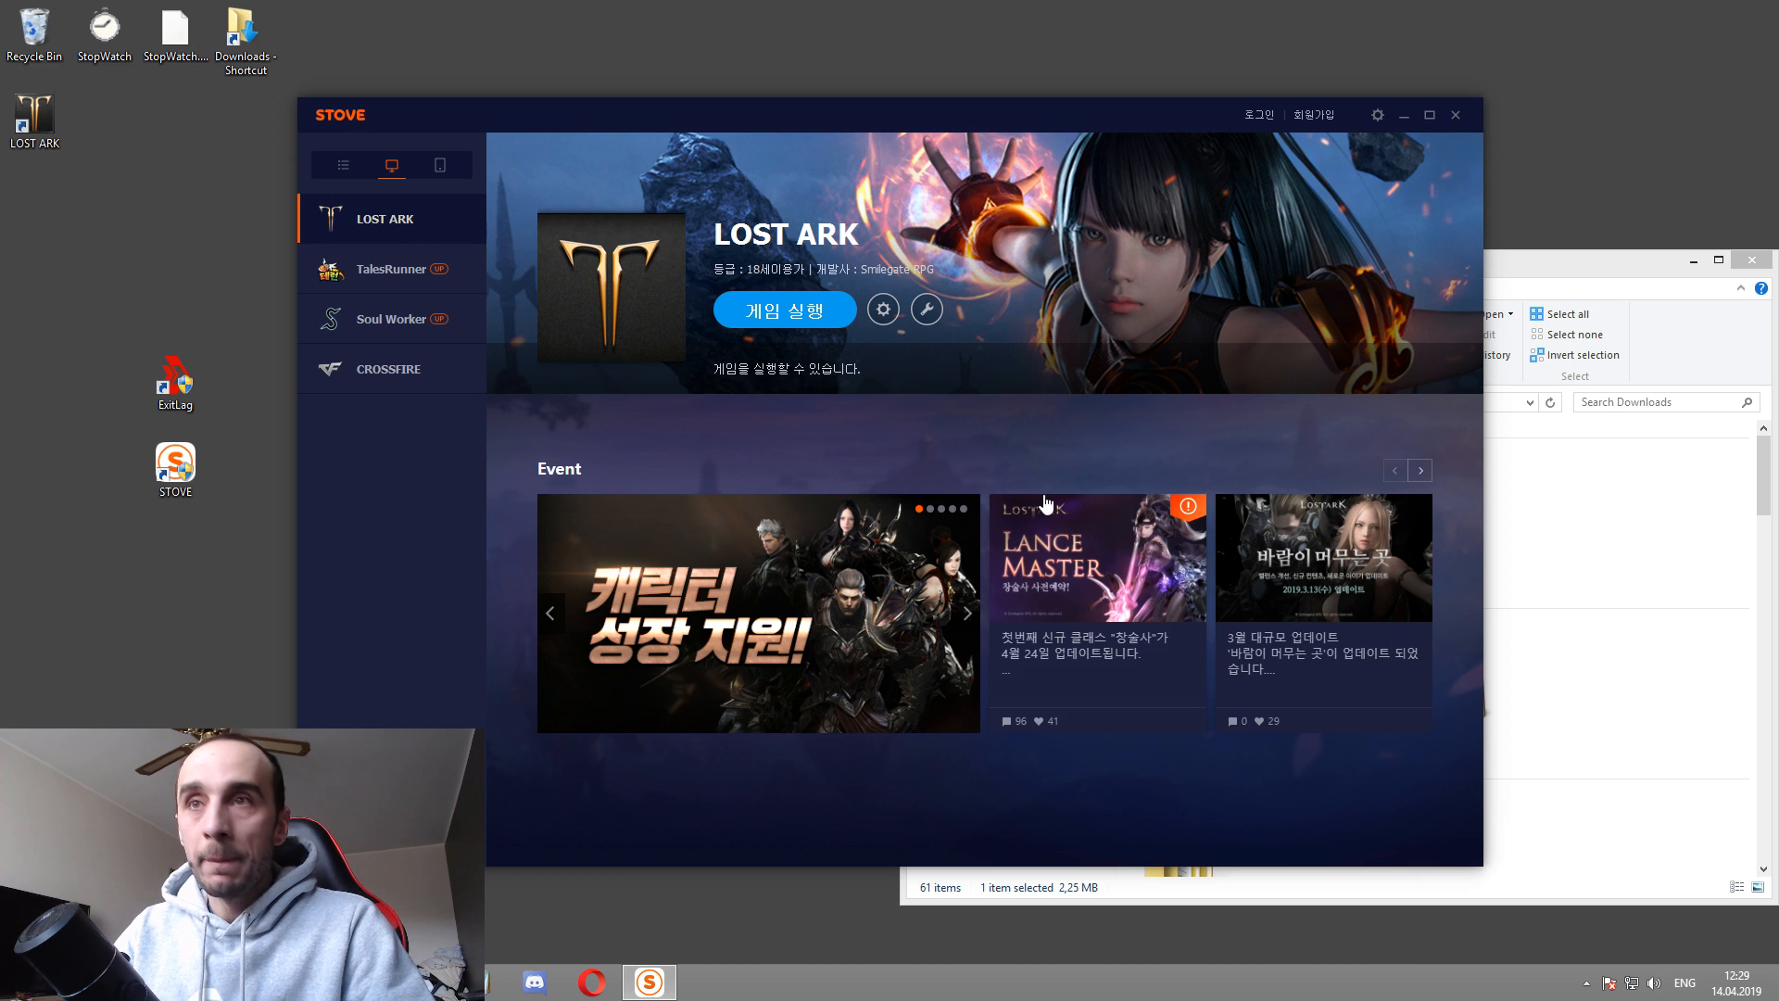
mouse_move(875, 440)
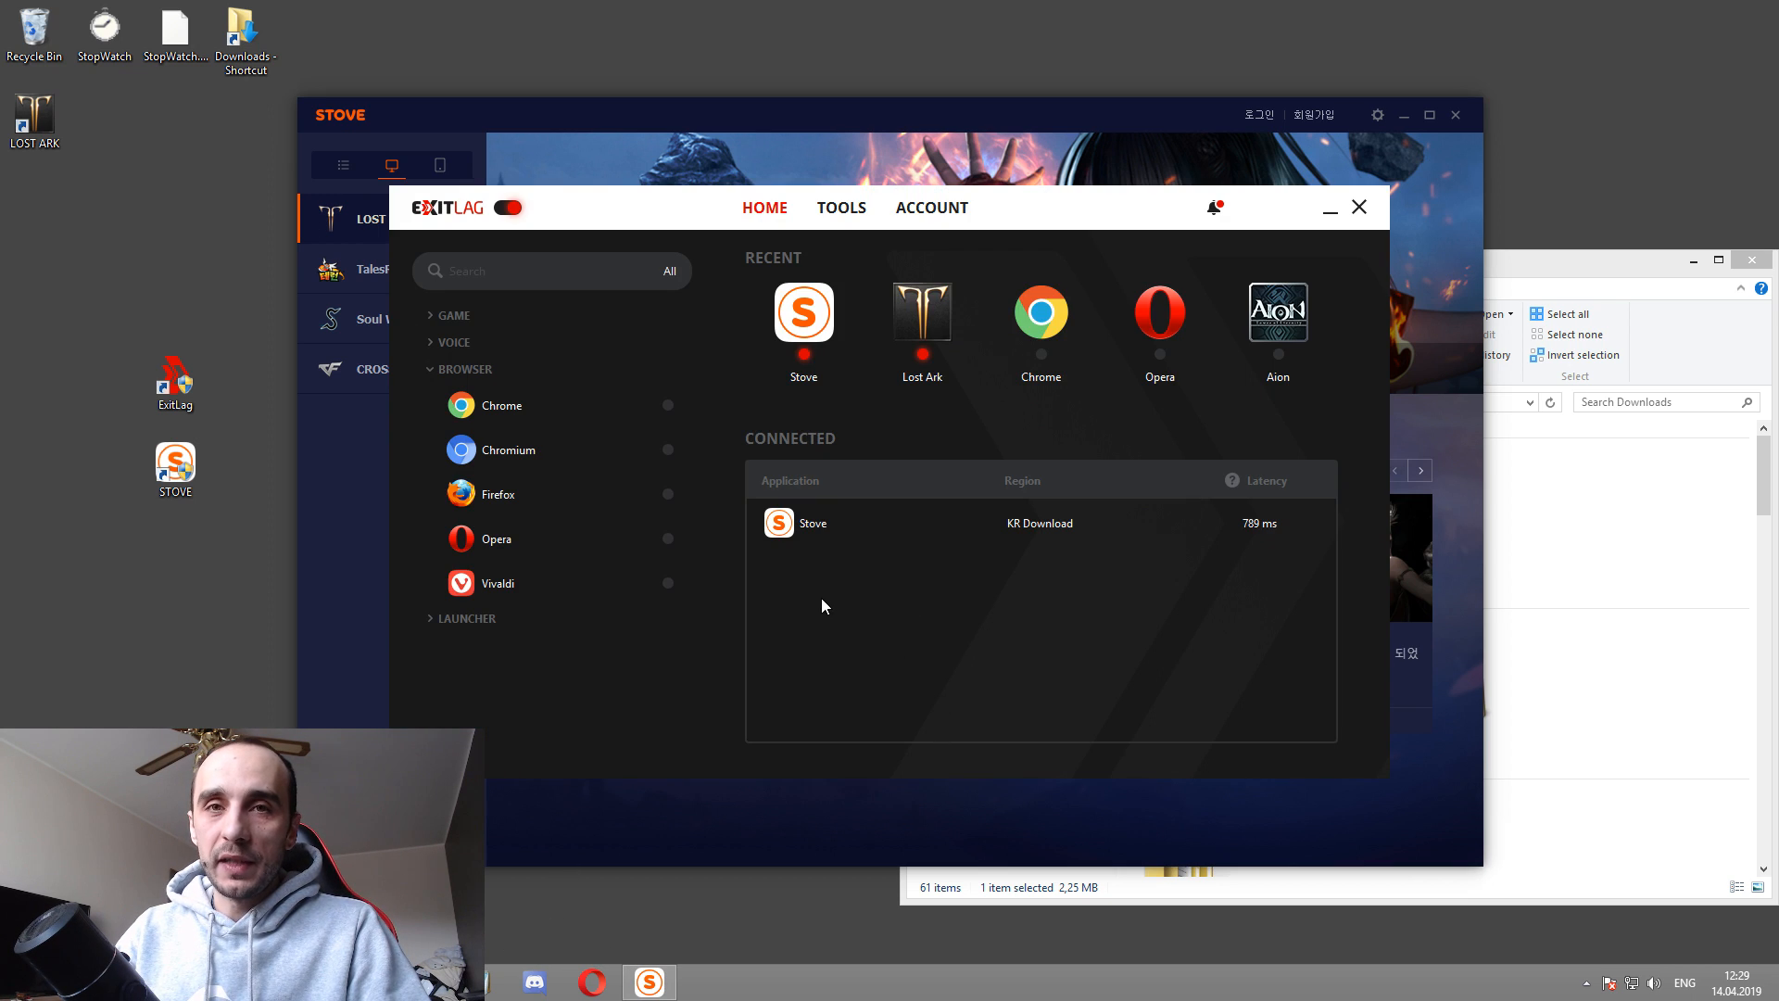
Step: Focus STOVE, then raise ExitLag showing Stove connected via KR Download
click(1359, 207)
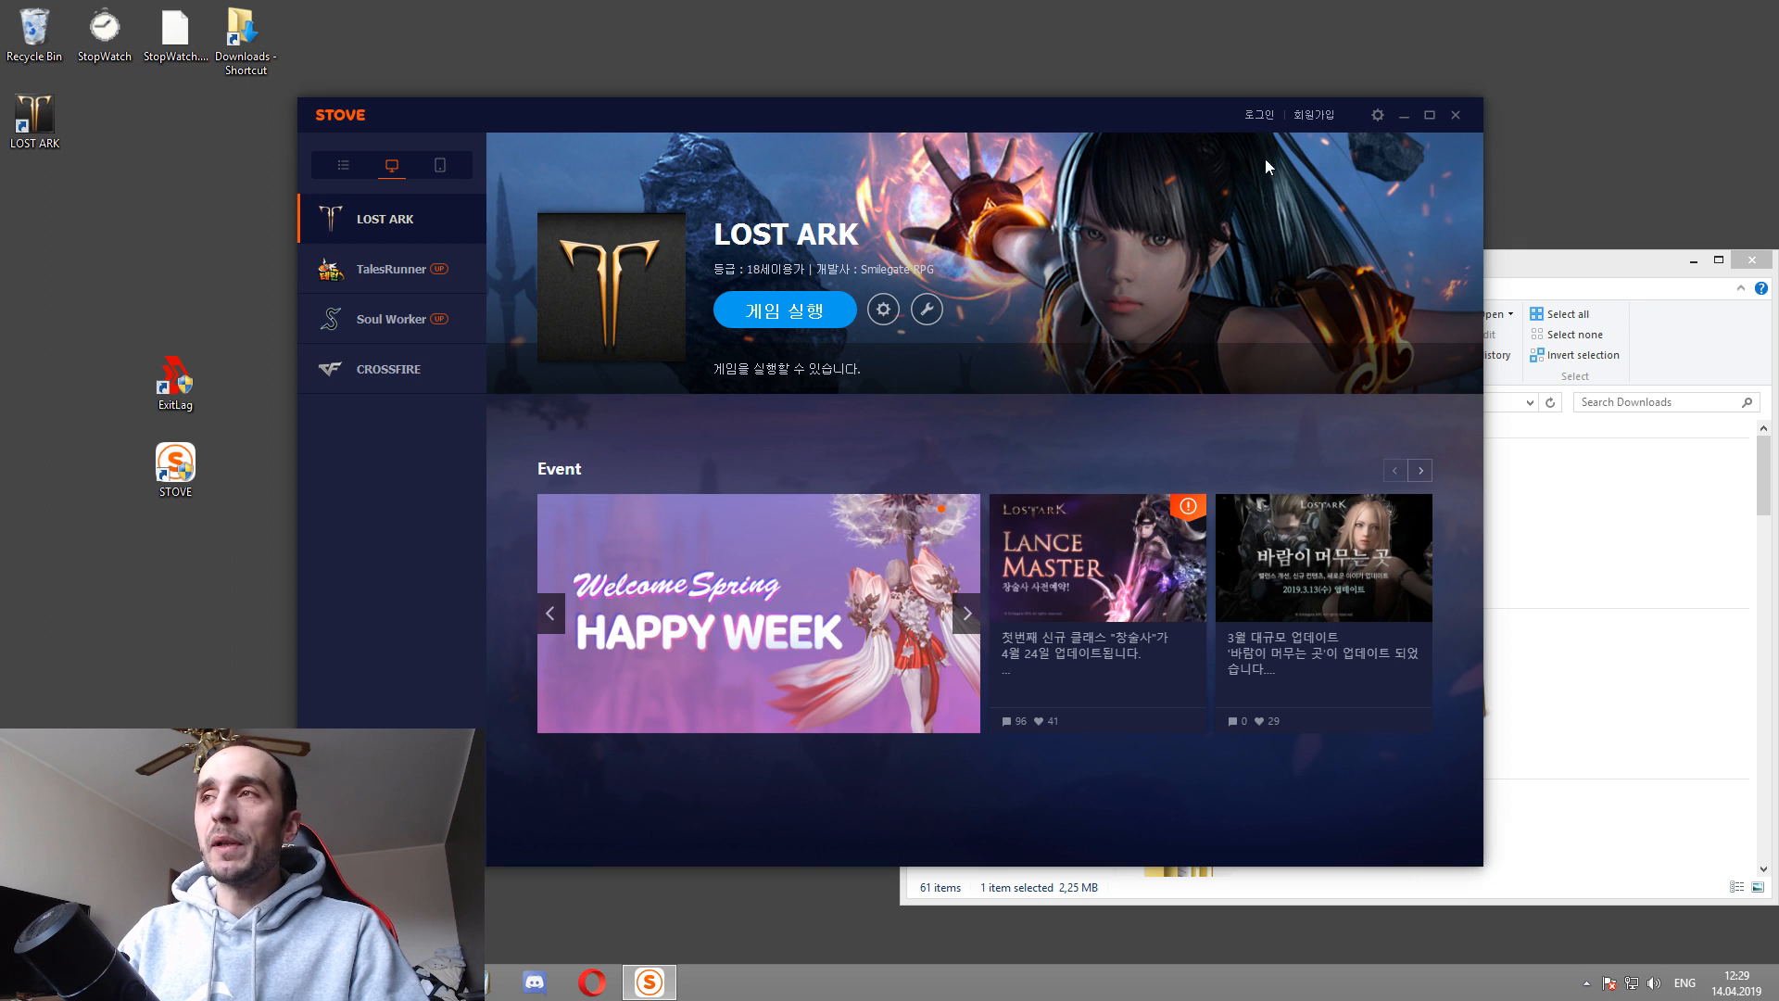
mouse_move(784, 308)
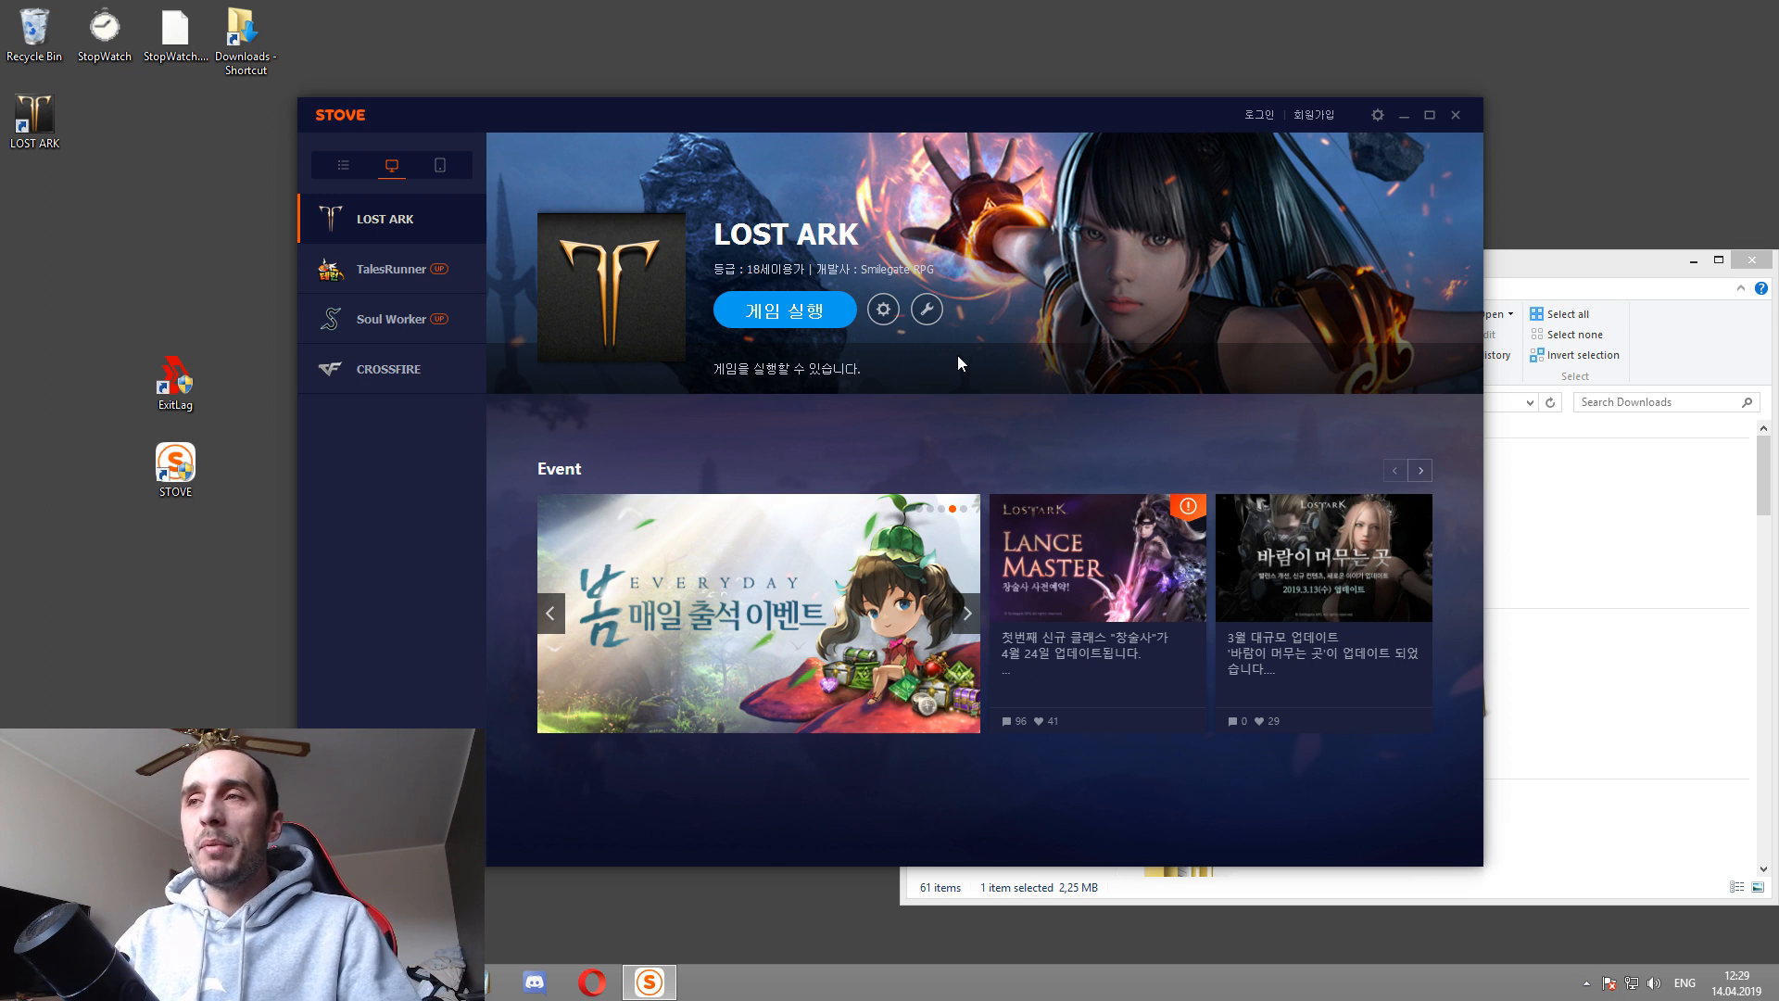
click(966, 612)
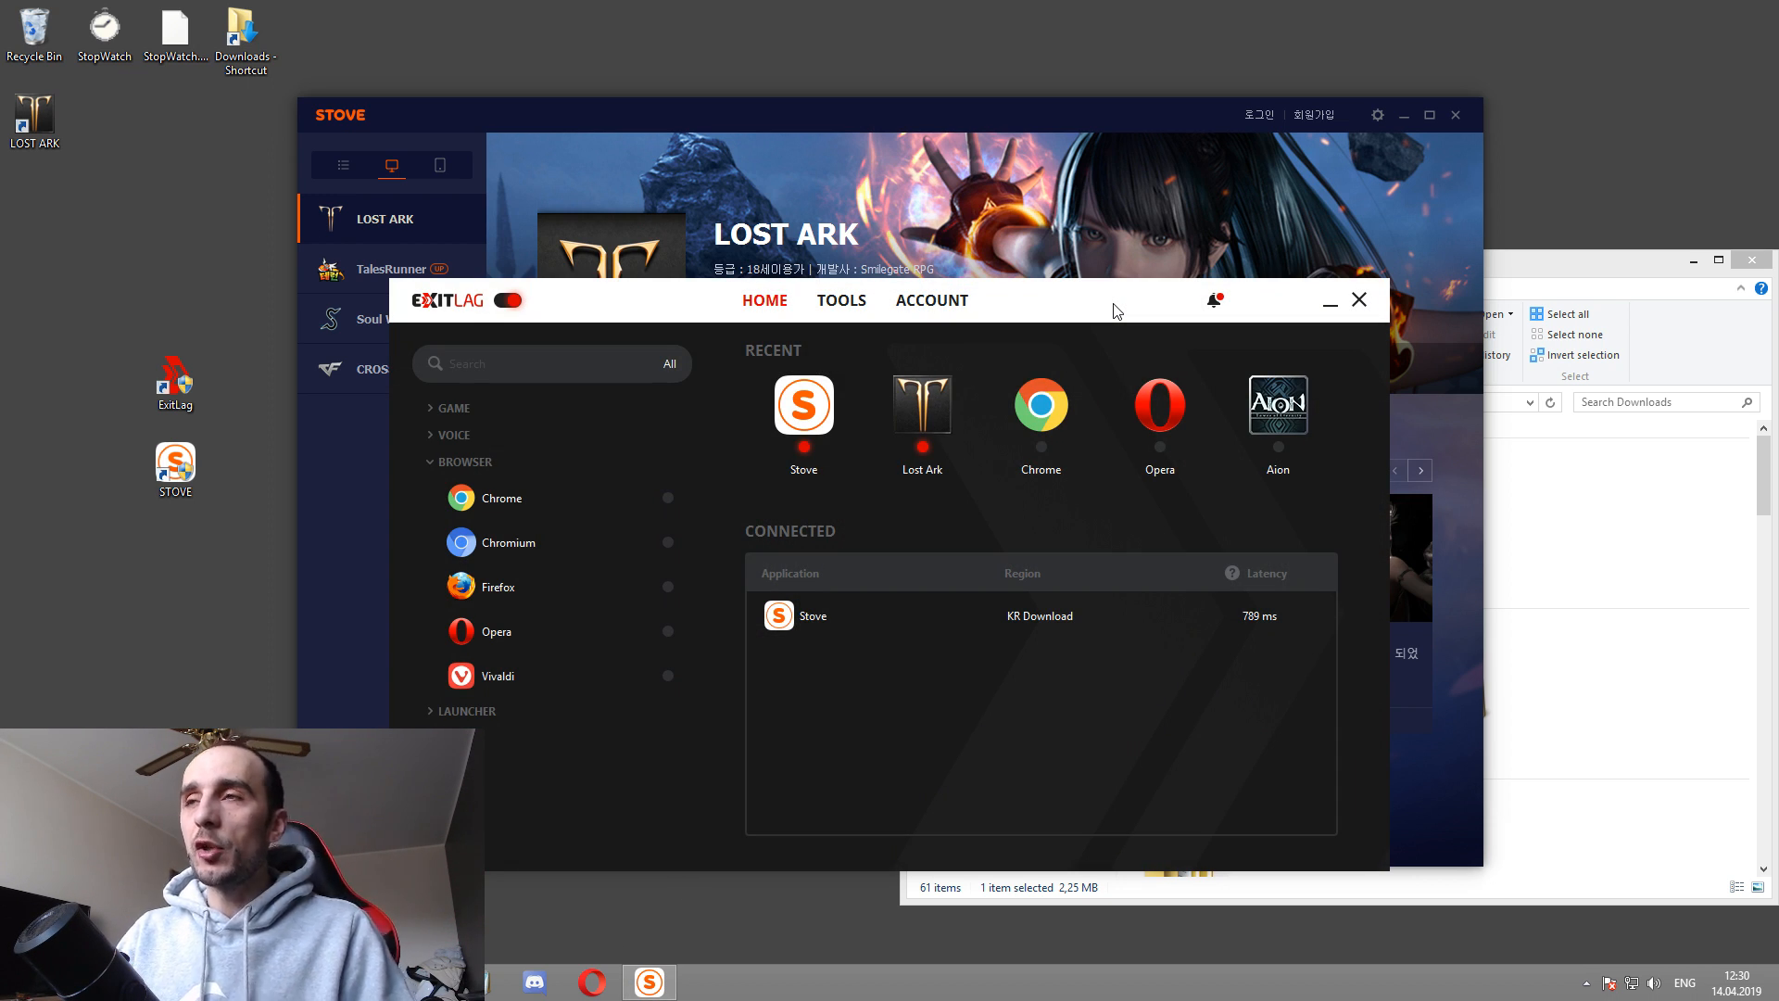
mouse_move(632, 294)
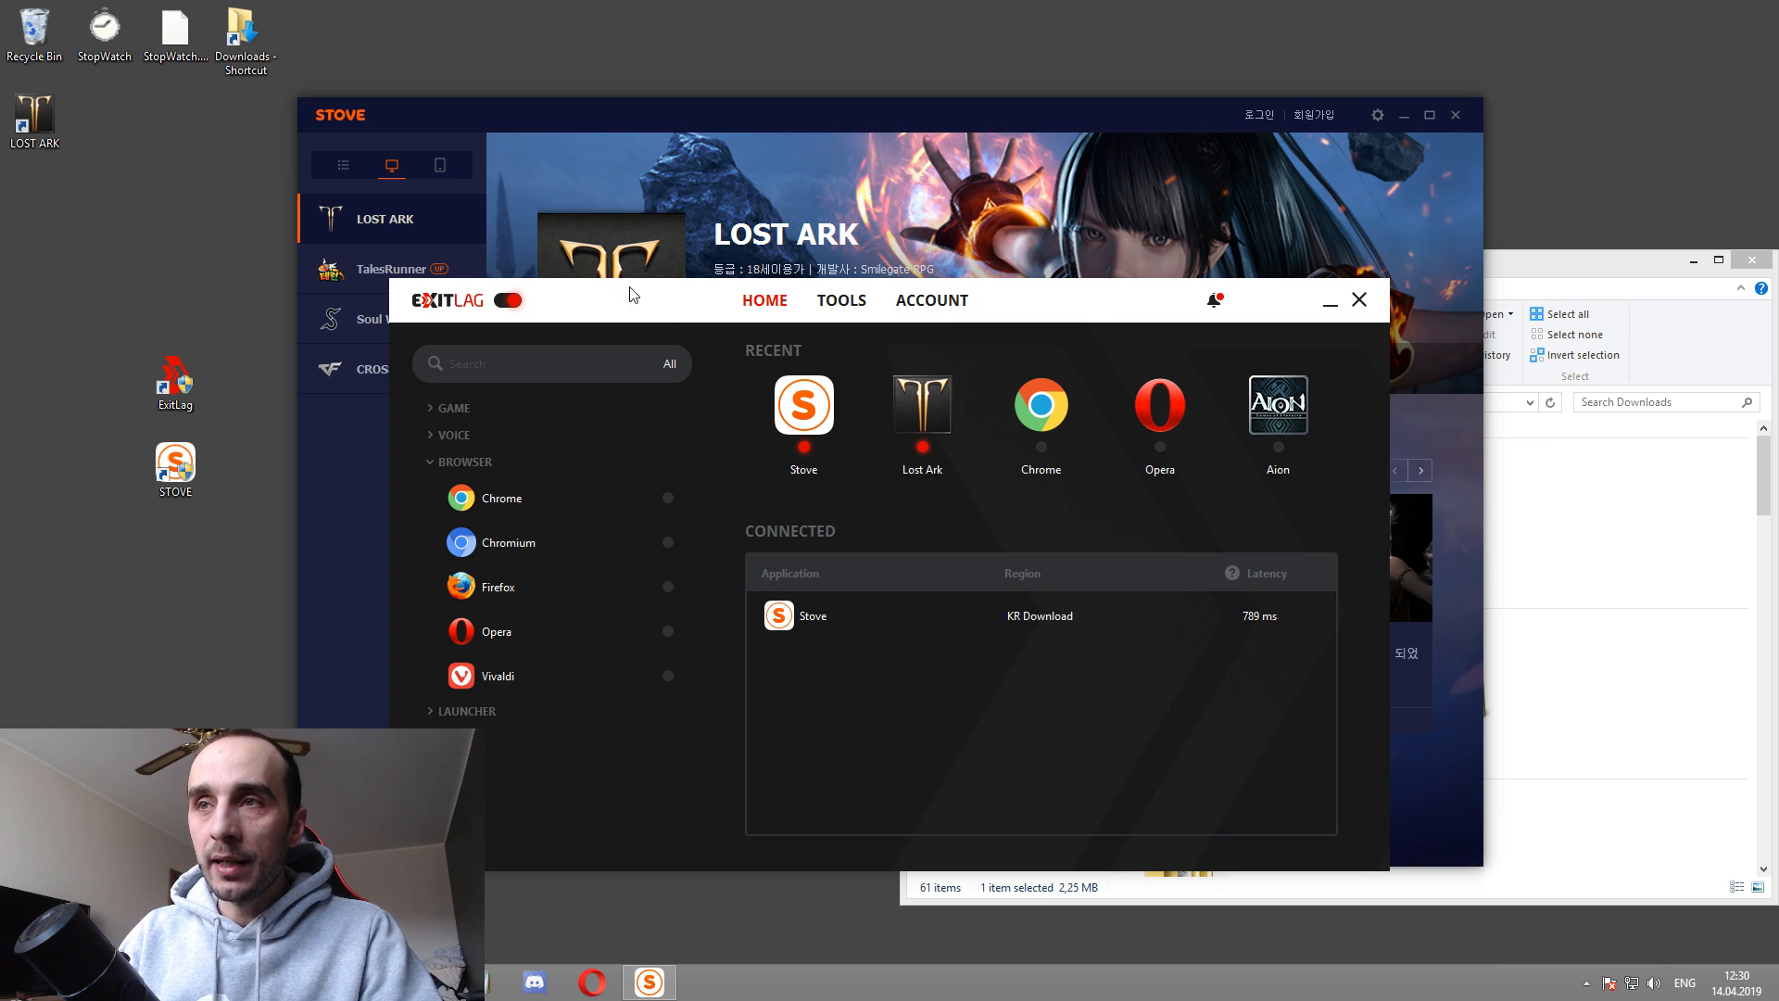
mouse_move(1110, 370)
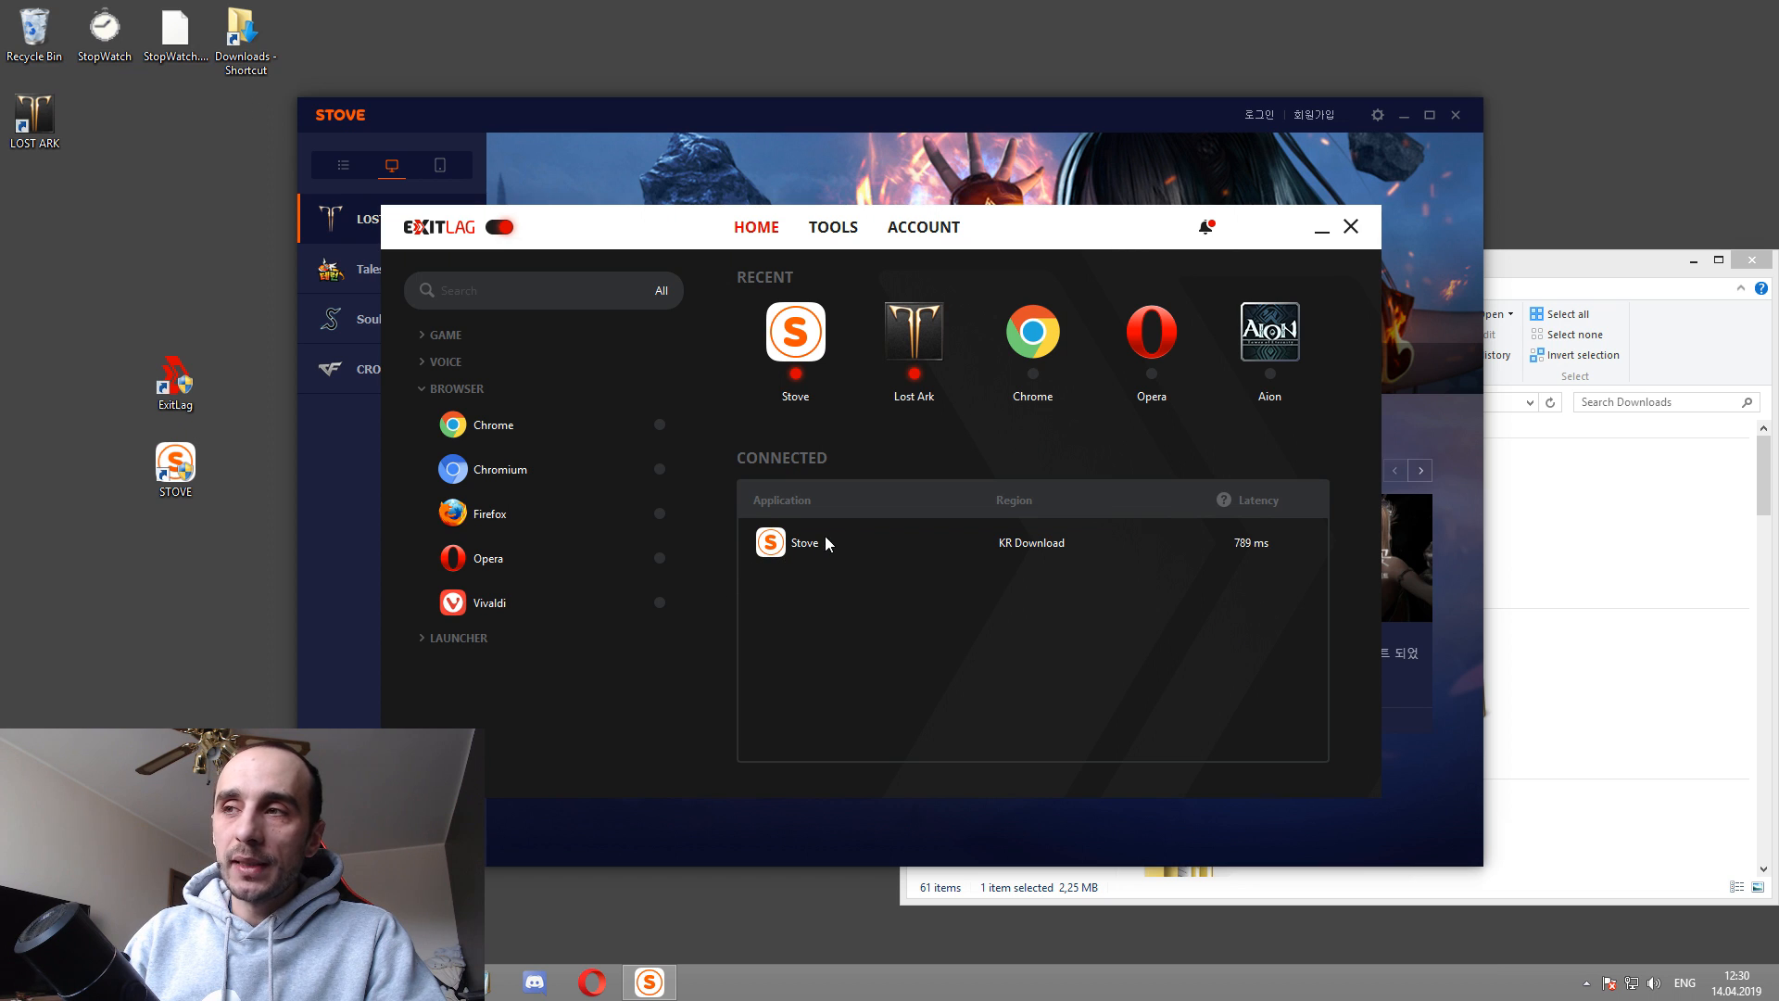
mouse_move(803, 557)
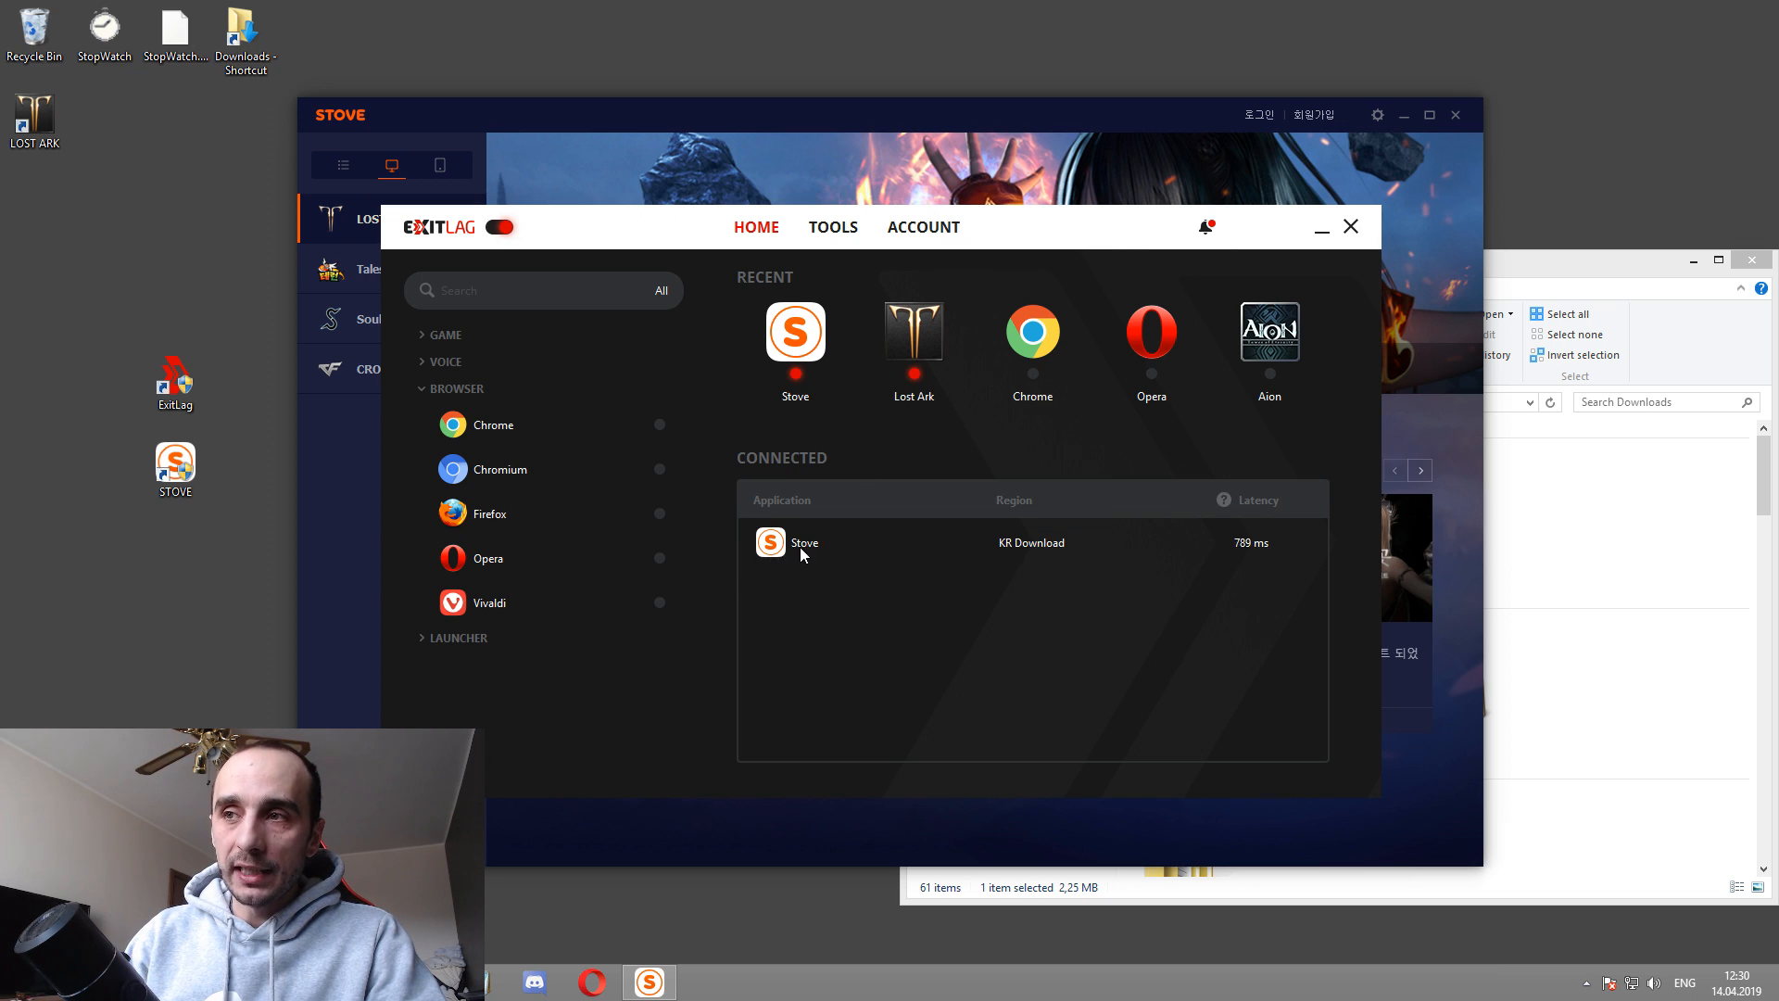
mouse_move(476, 381)
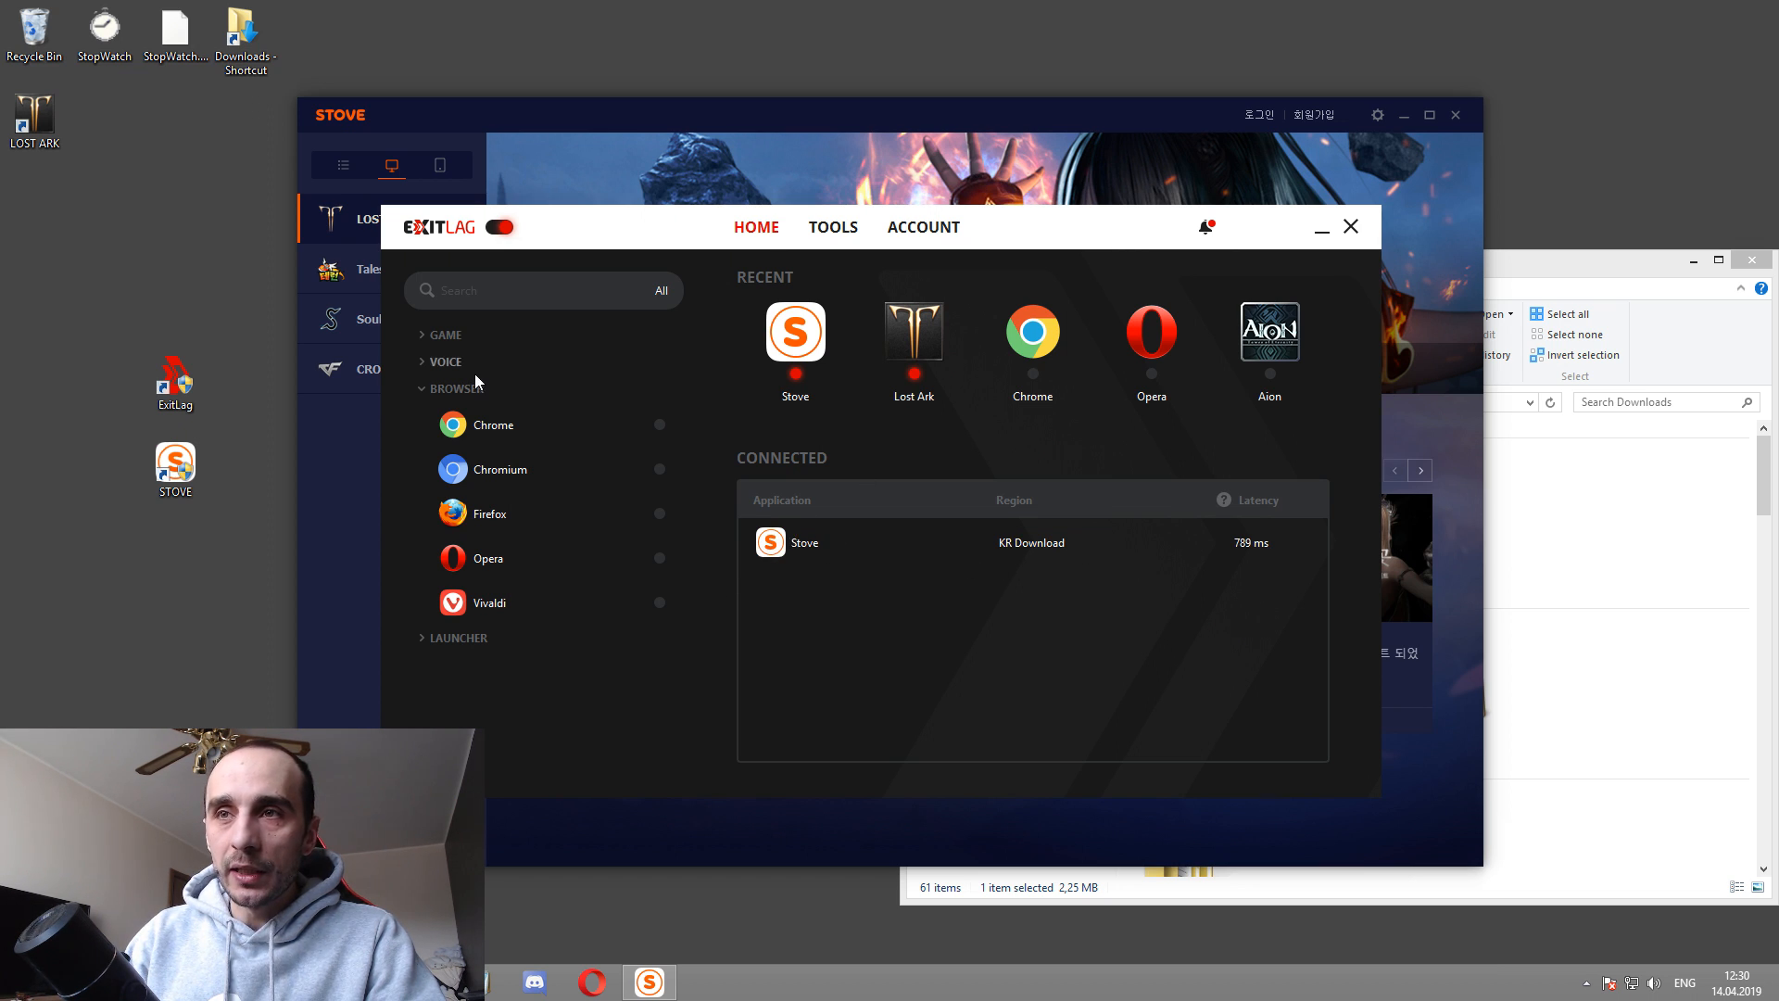
Step: Collapse the BROWSER category in ExitLag's application sidebar
click(456, 388)
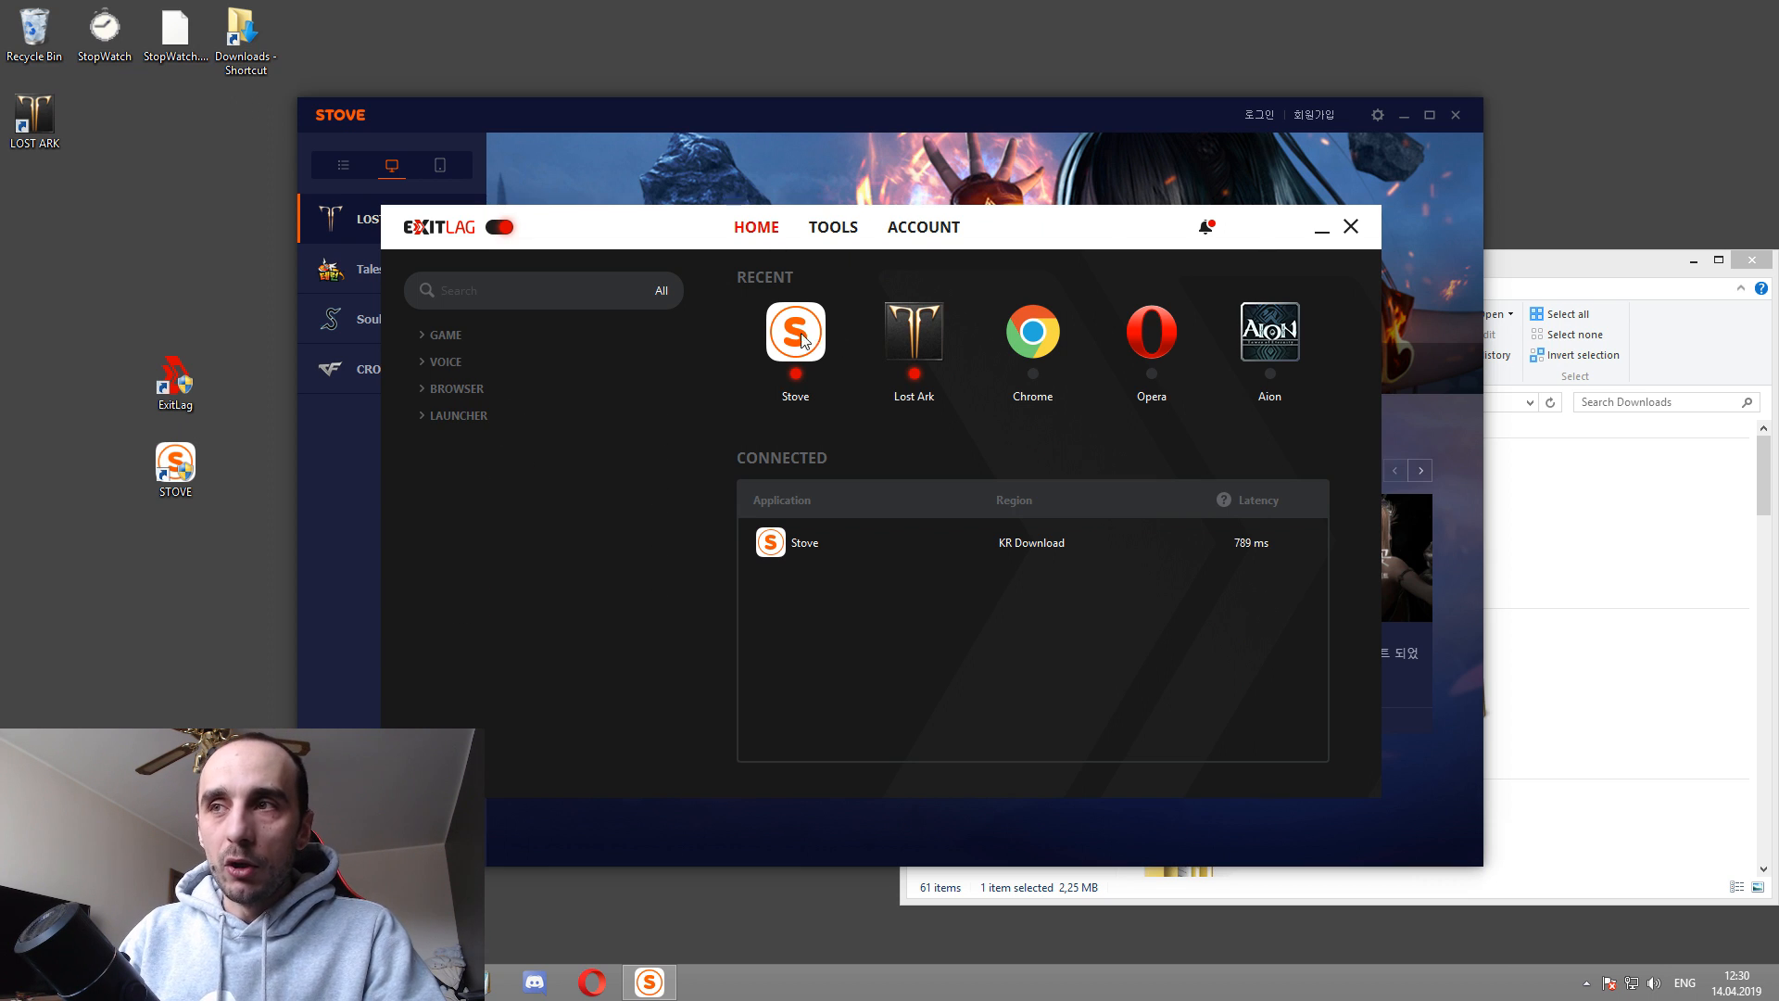
mouse_move(924, 352)
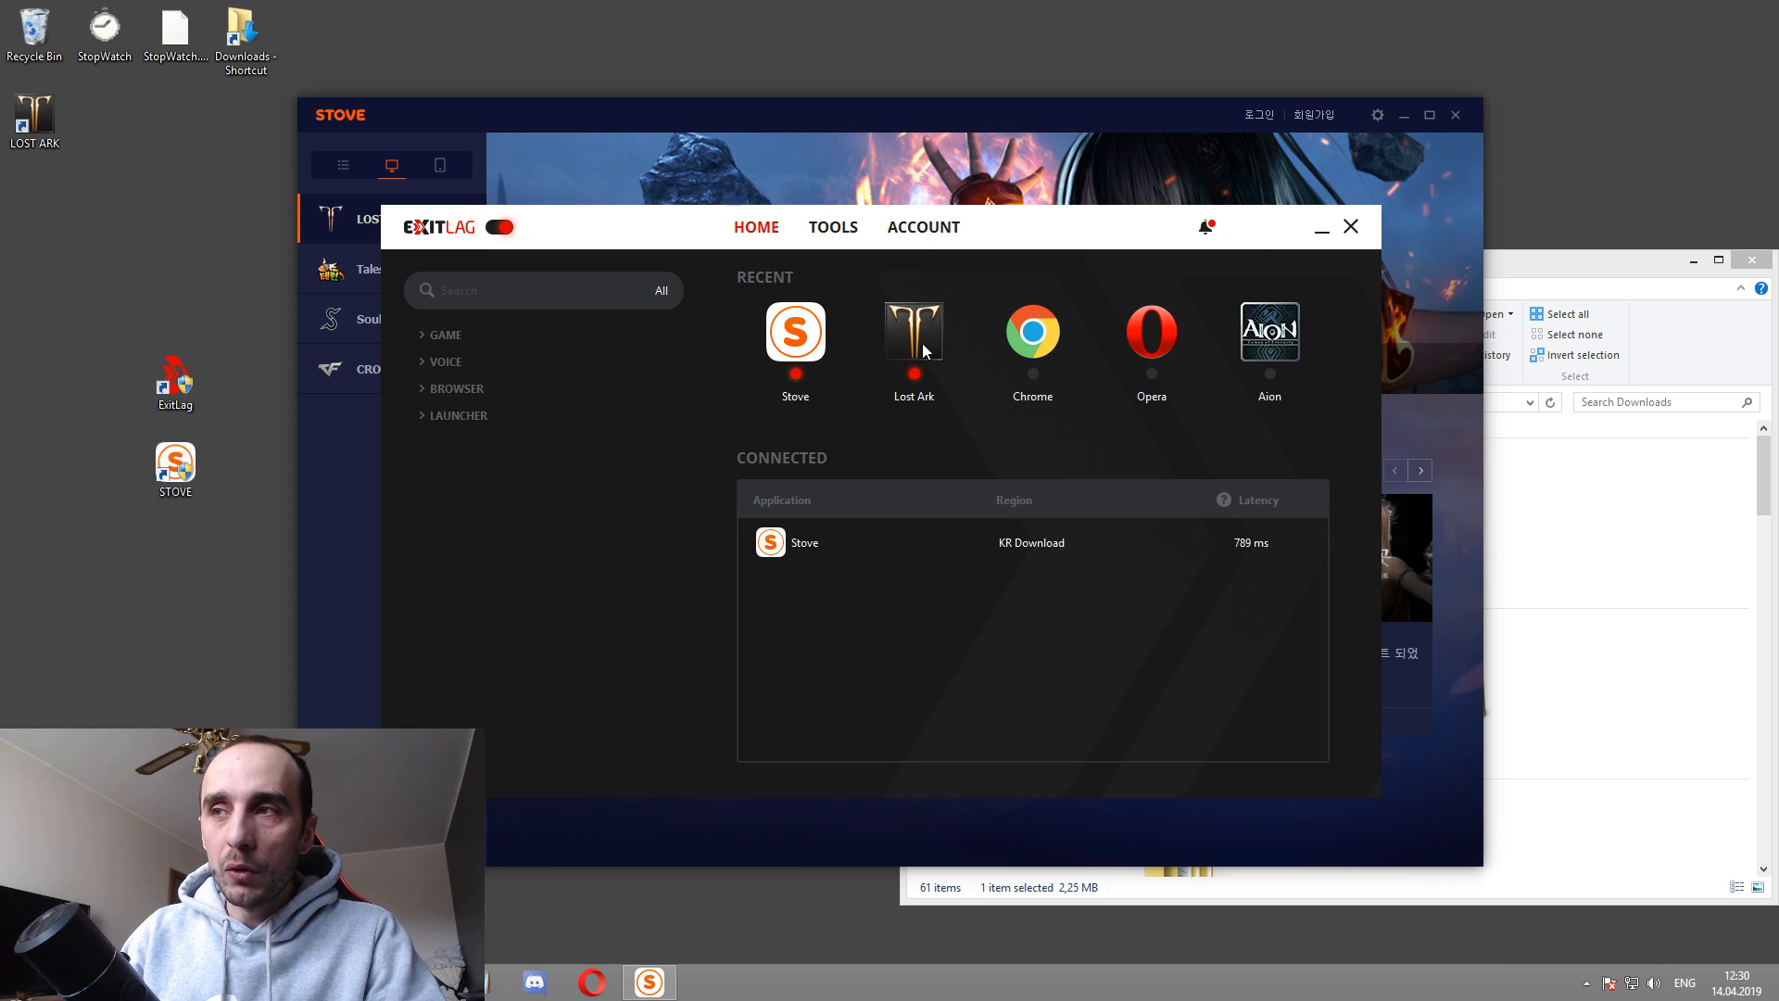
mouse_move(1594, 987)
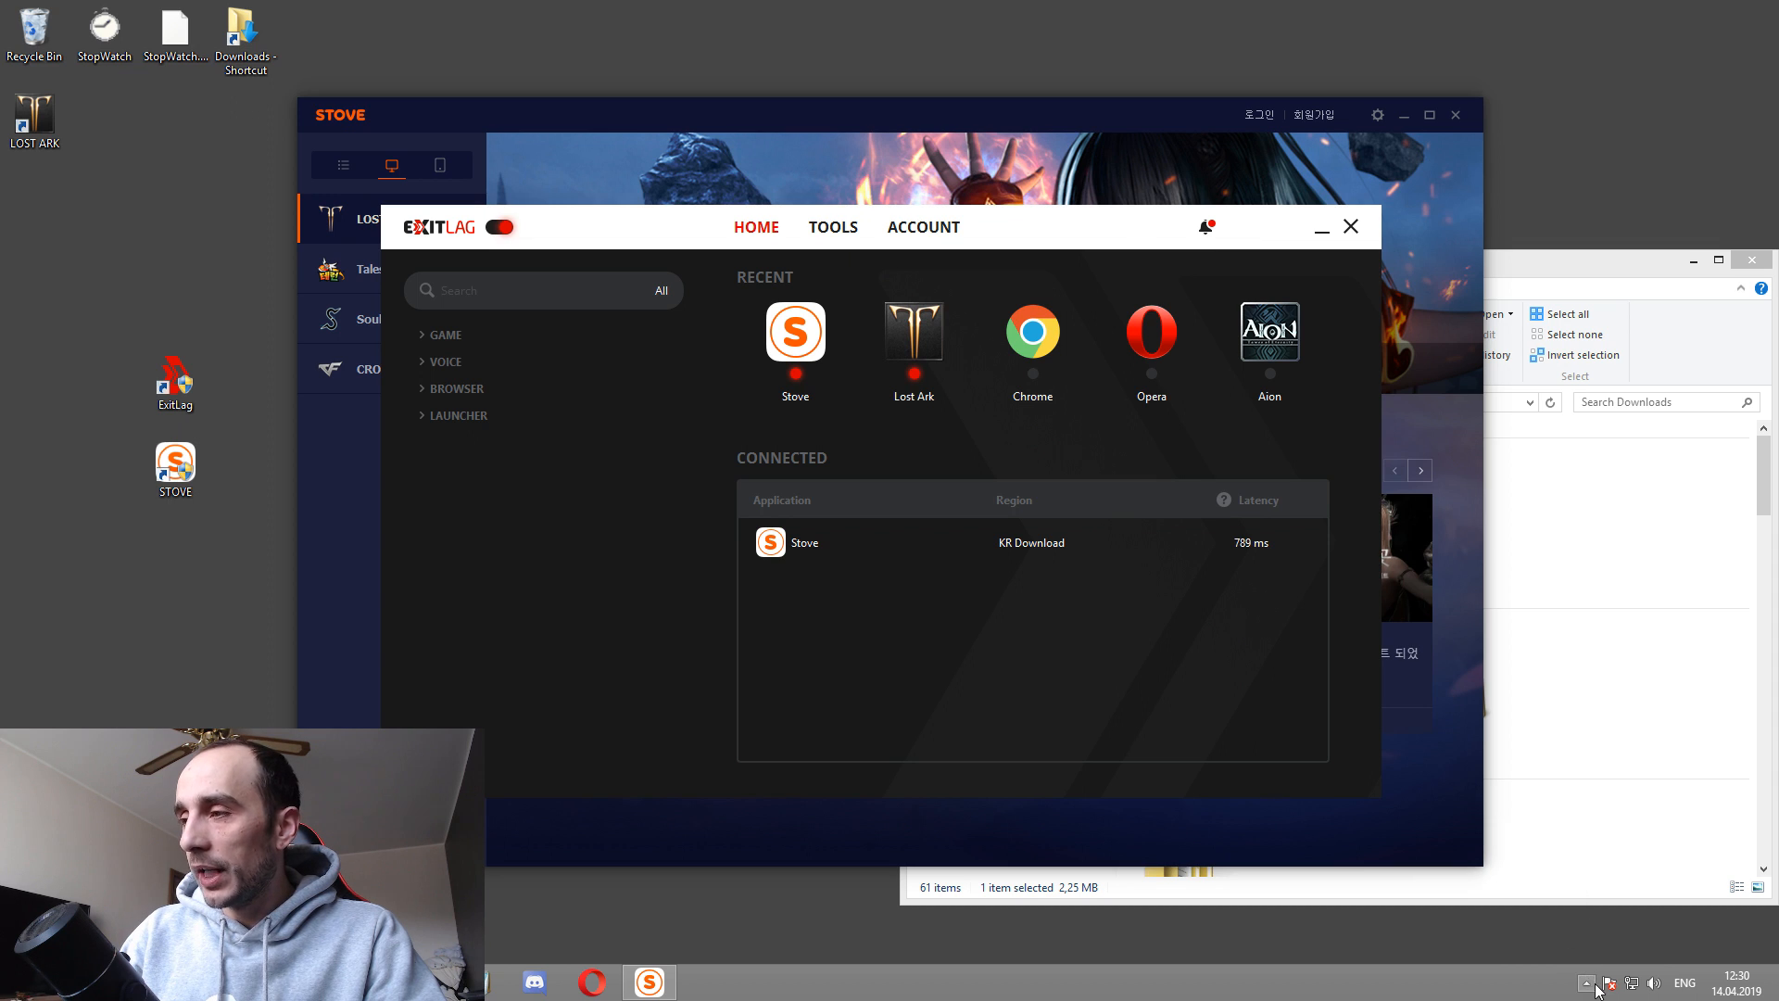
Step: Quit STOVE from the tray, expand GAME, and scroll down to Lost Ark
click(1586, 983)
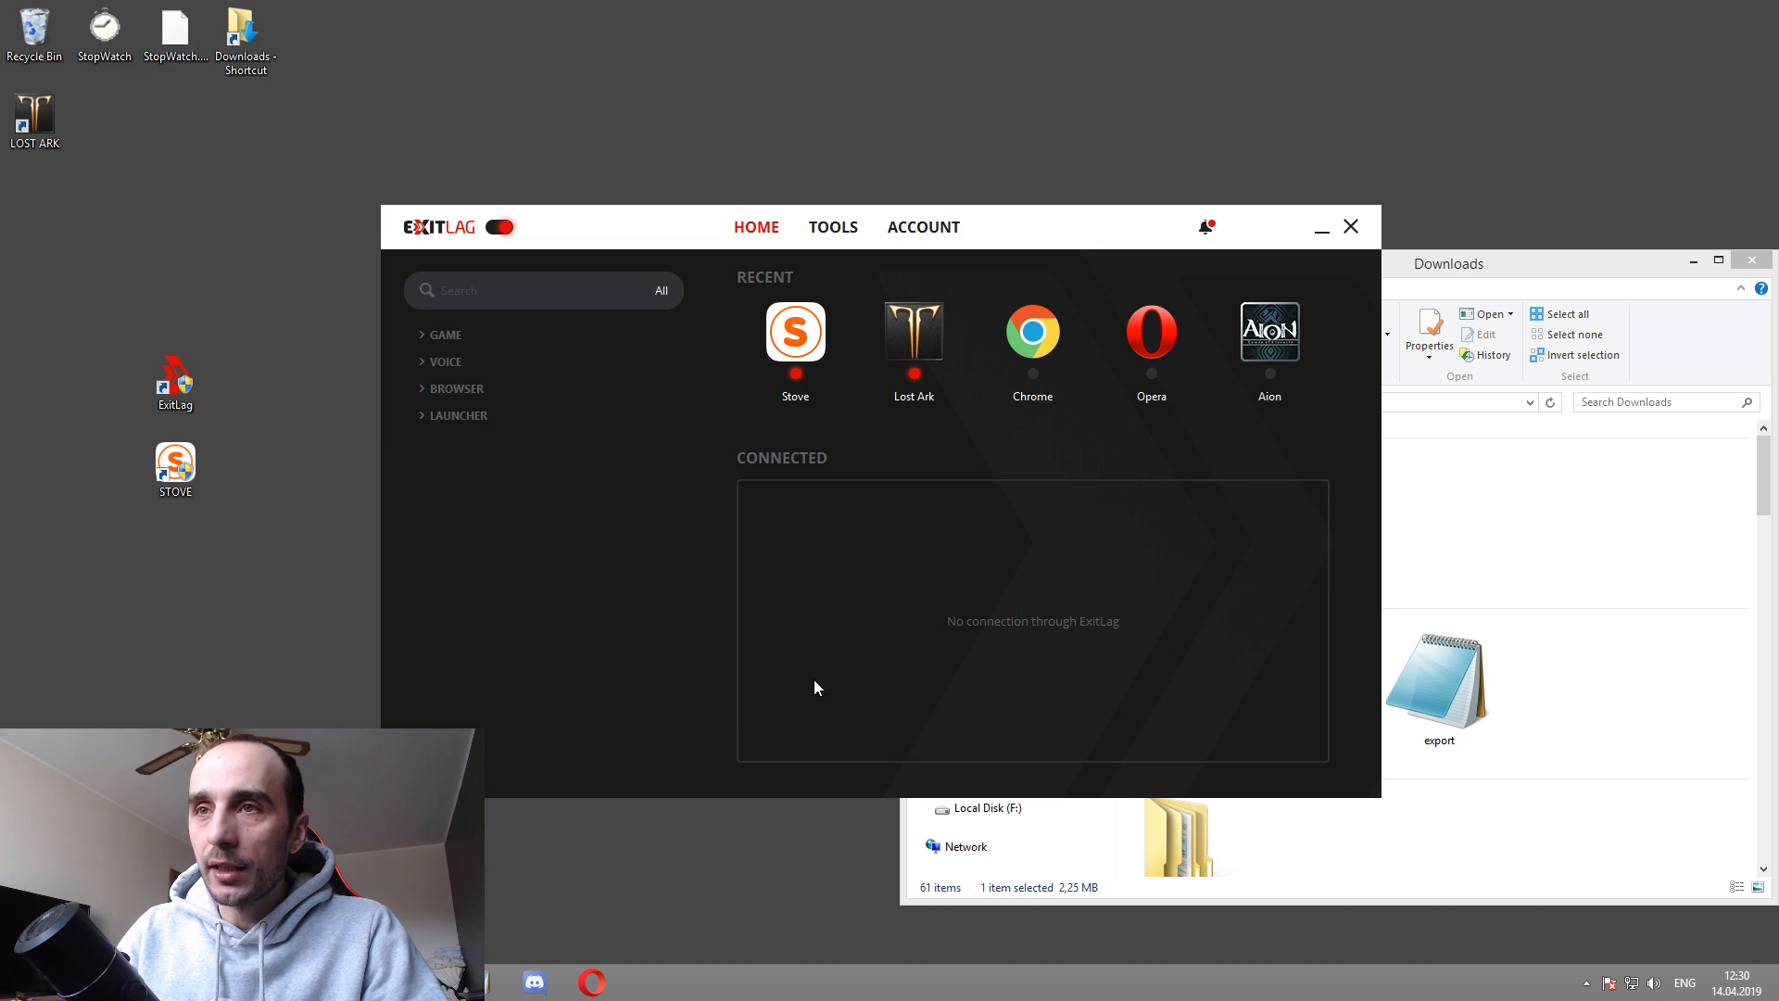
mouse_move(601, 415)
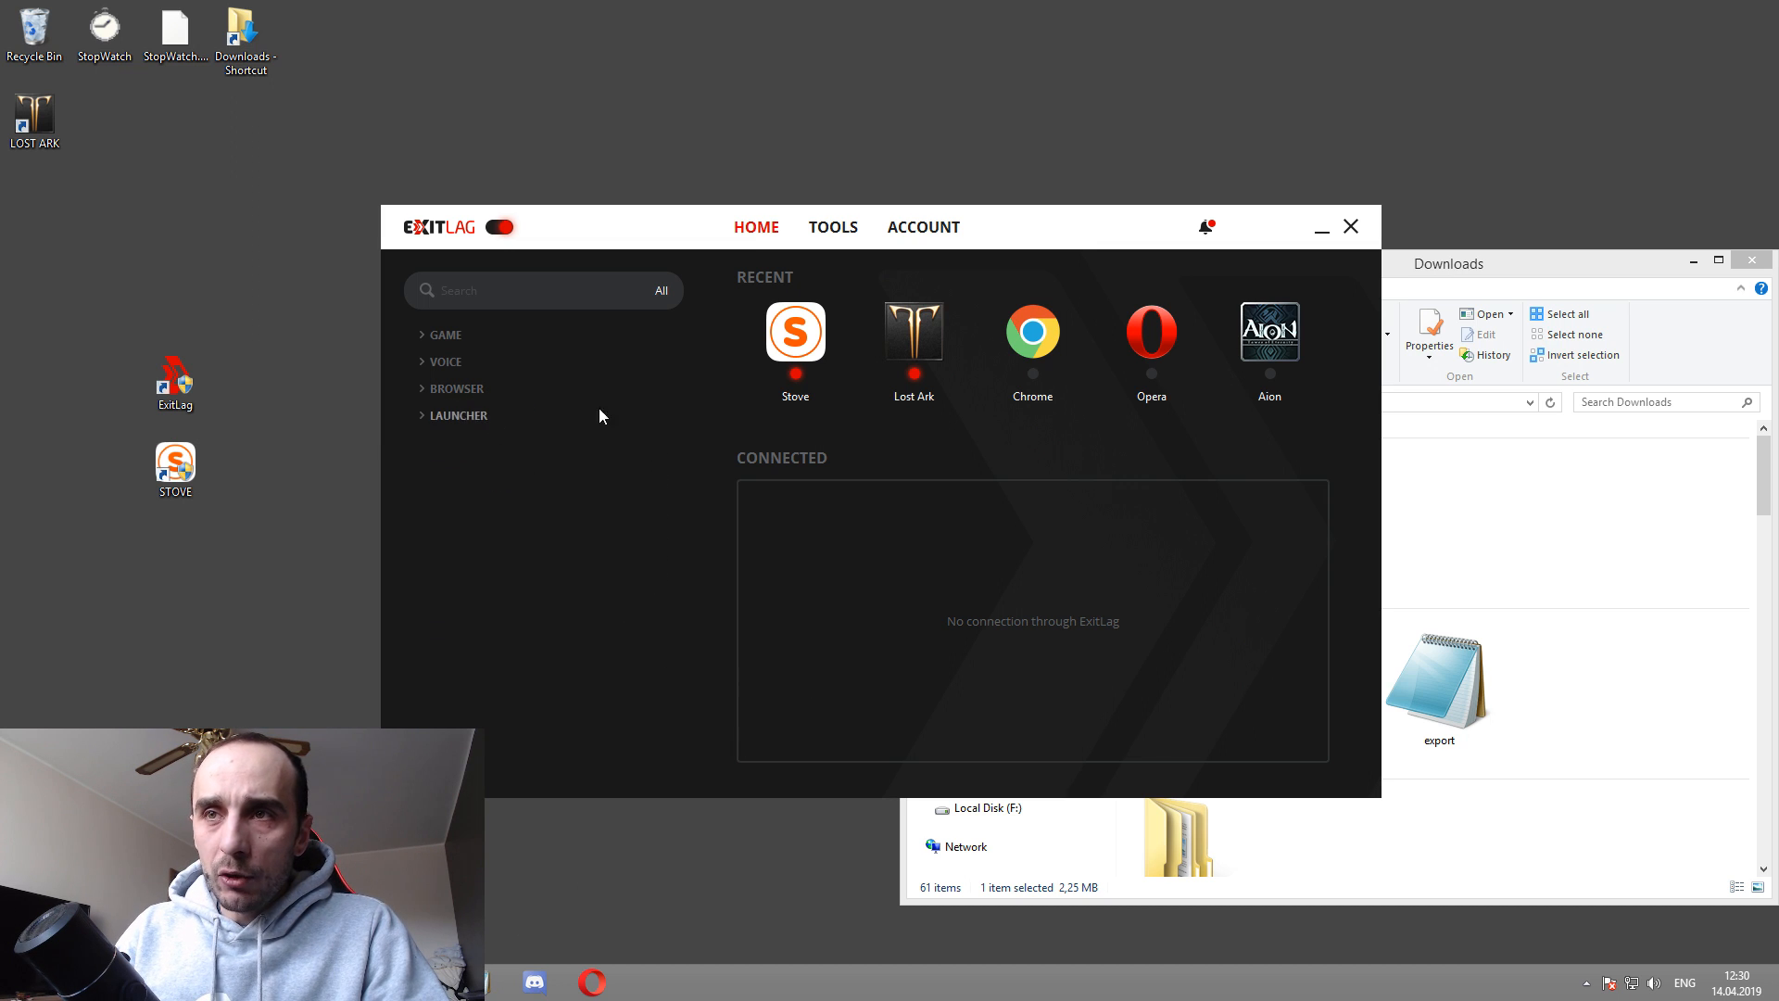
click(444, 334)
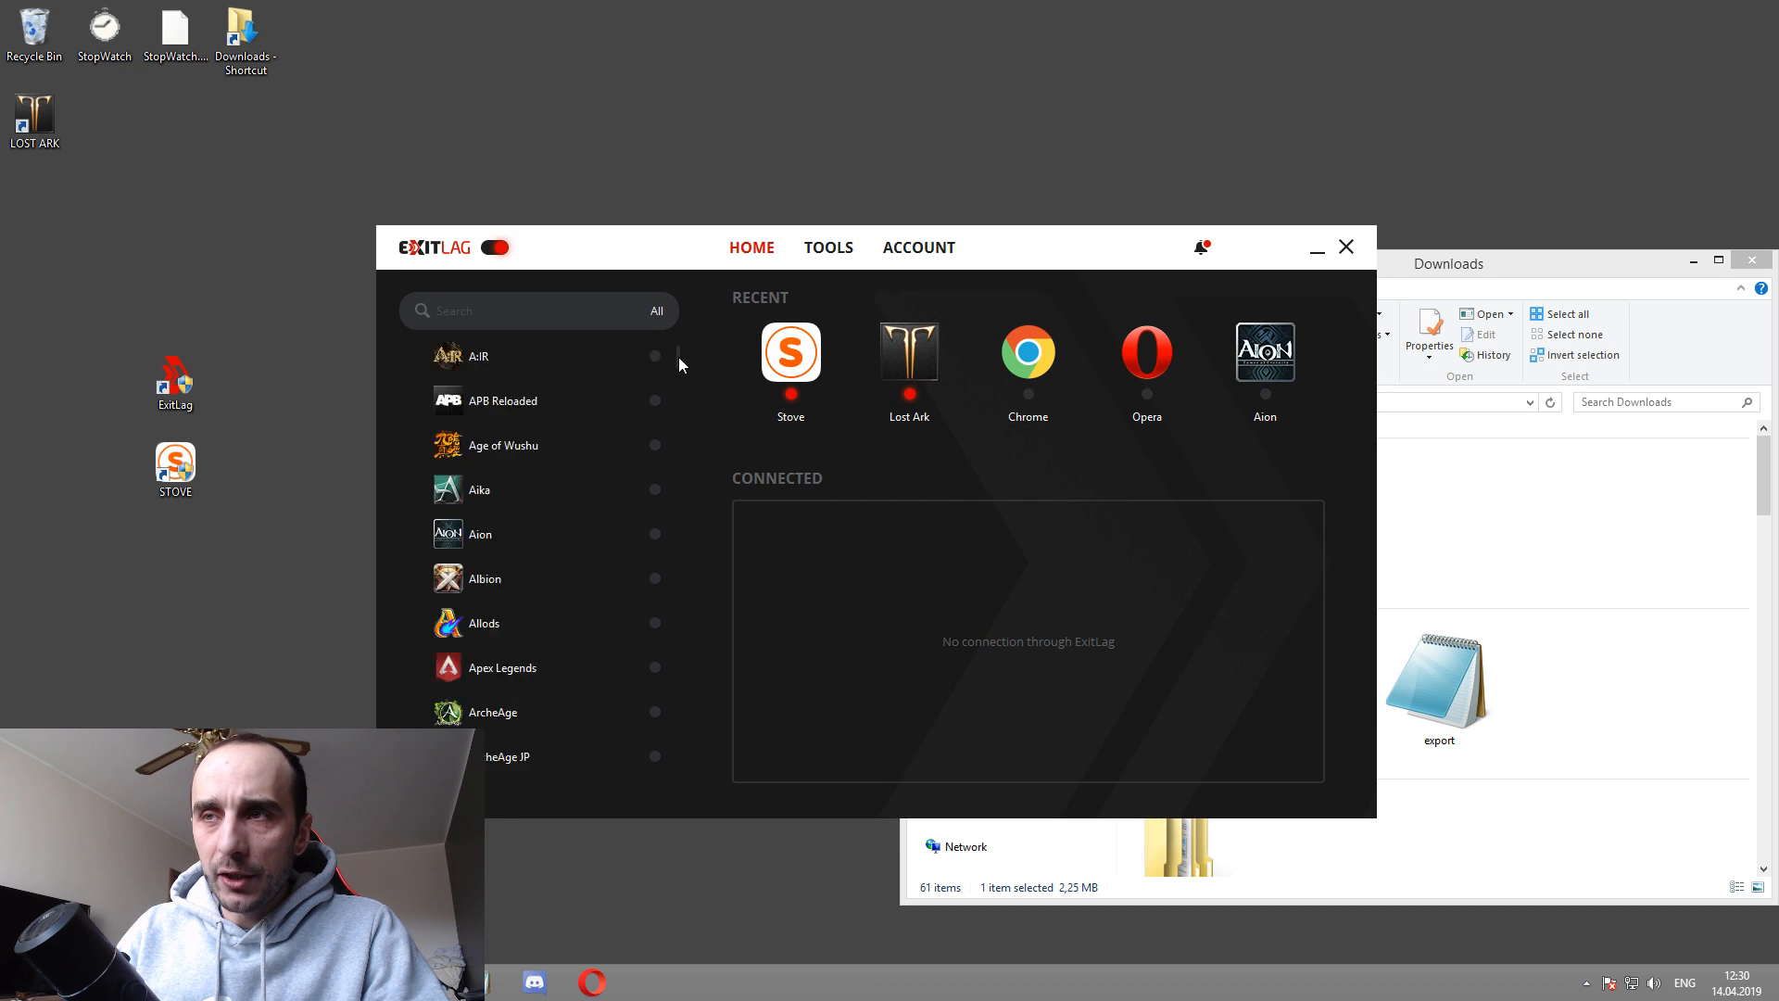
scroll(down, 3)
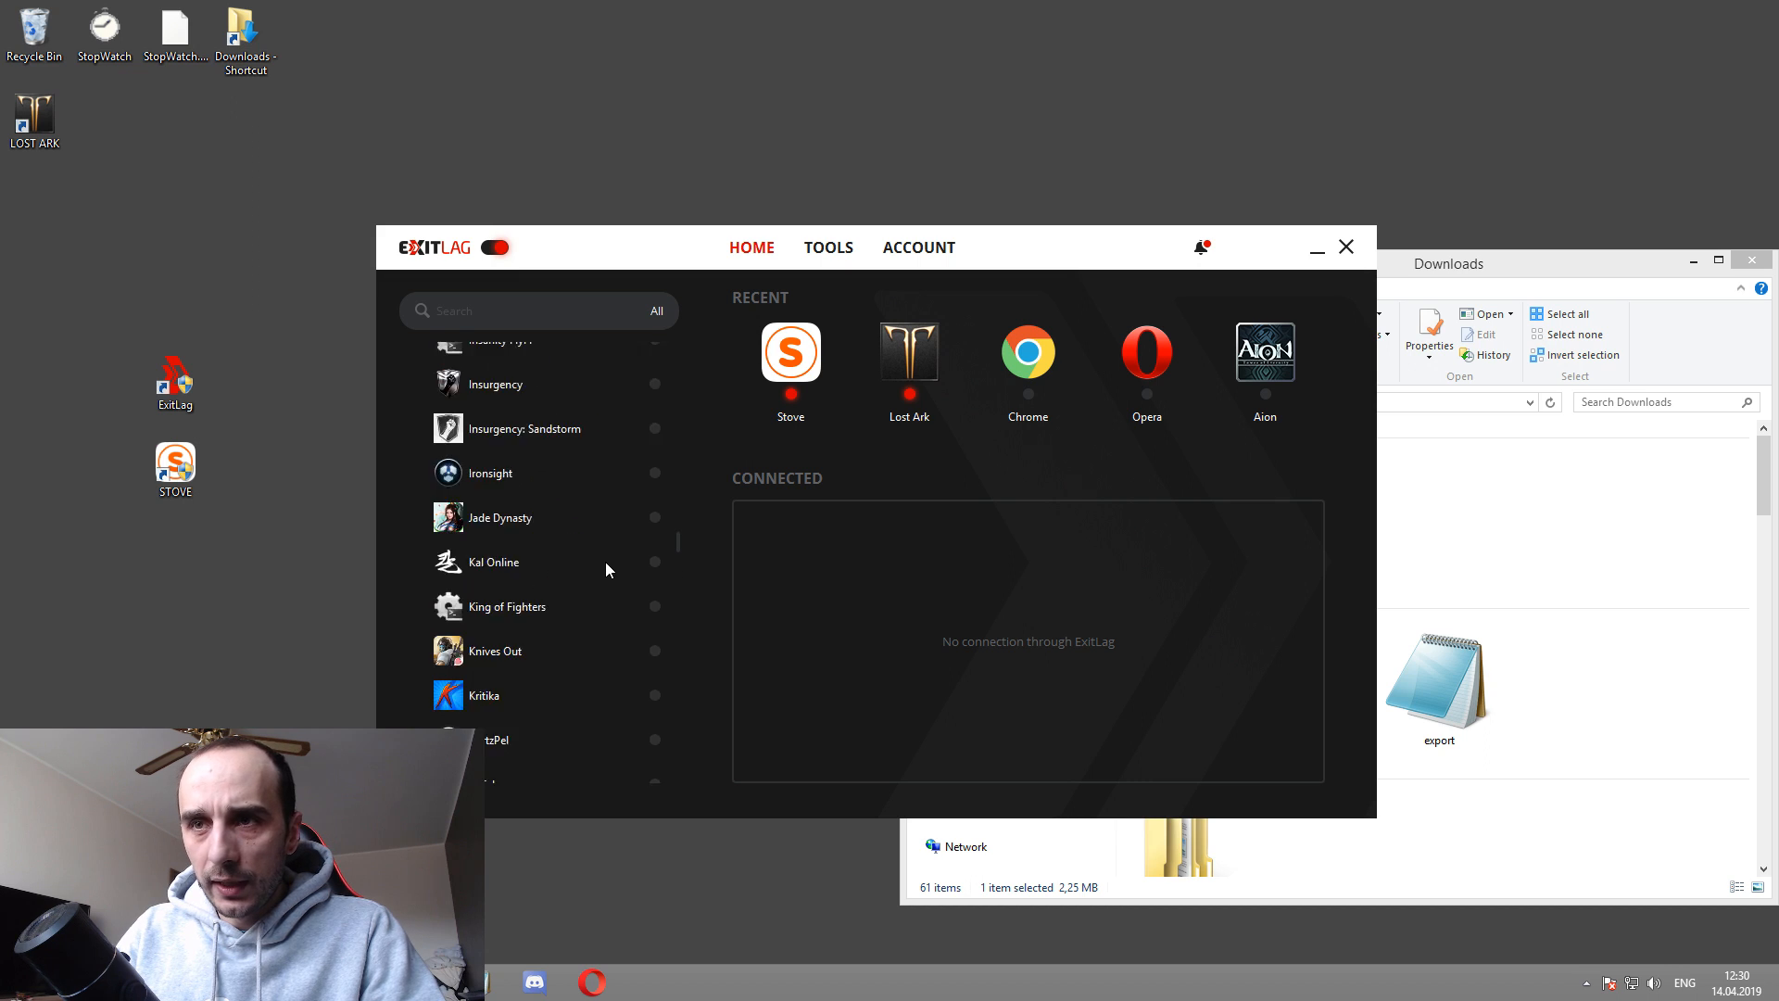
scroll(down, 3)
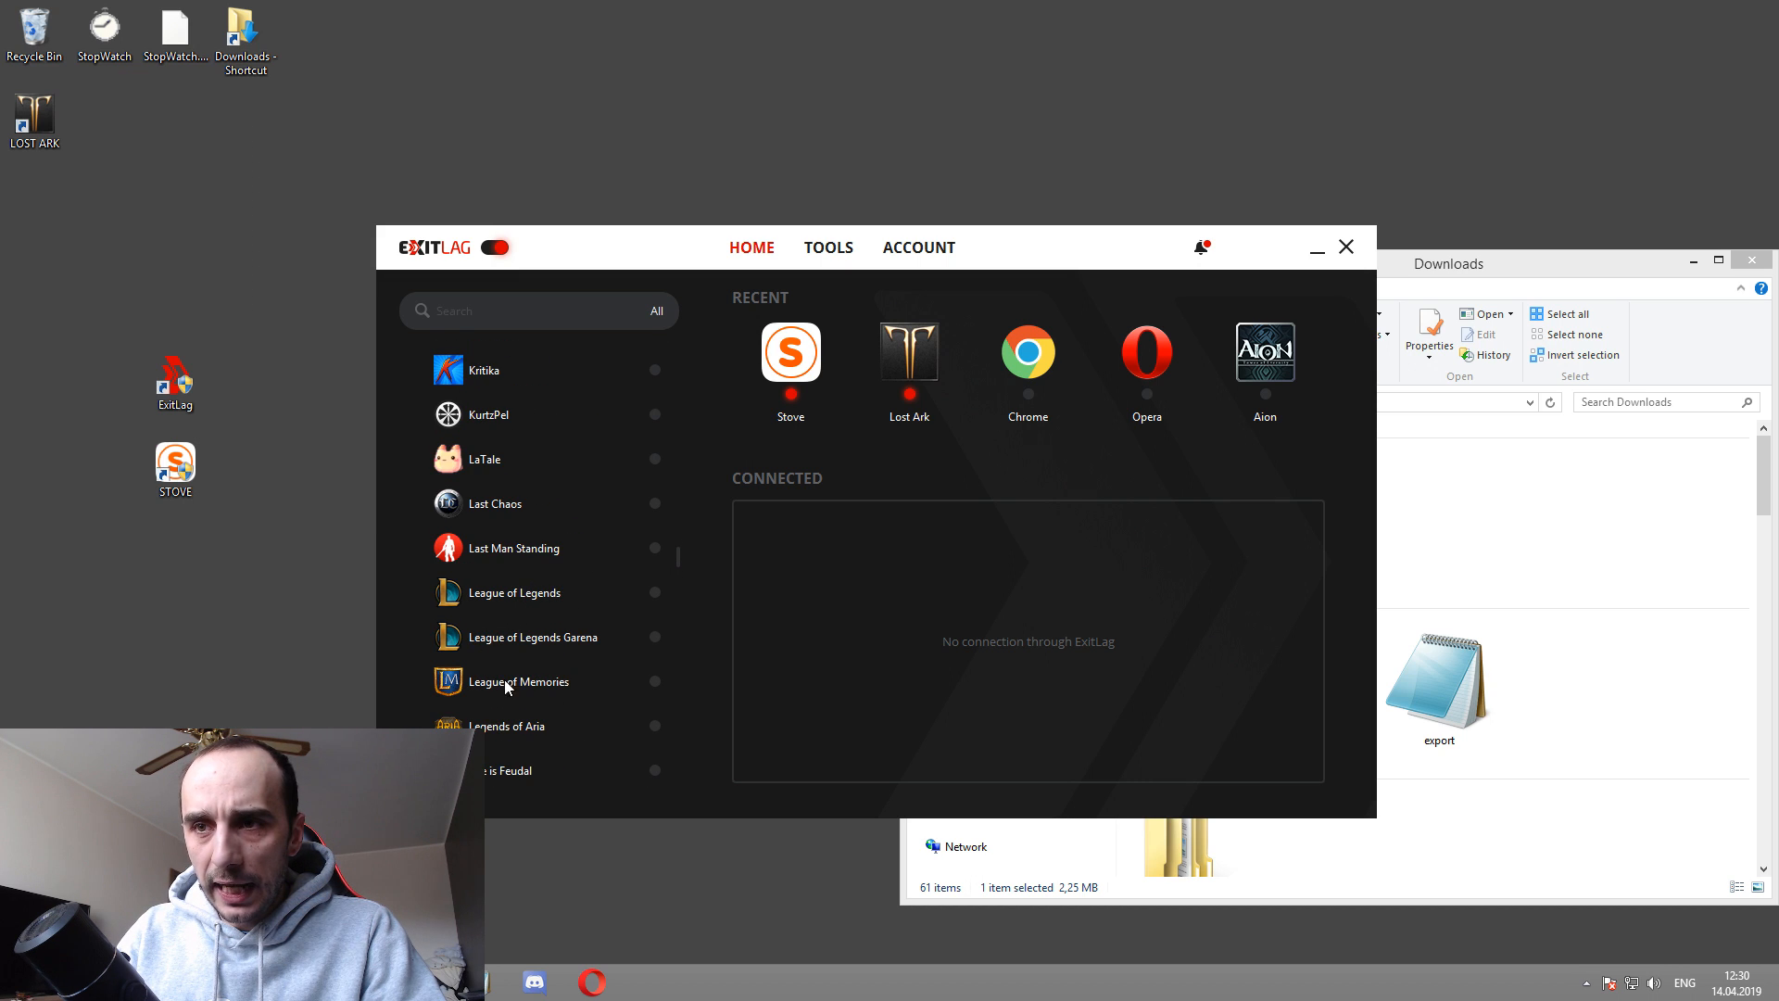
scroll(down, 3)
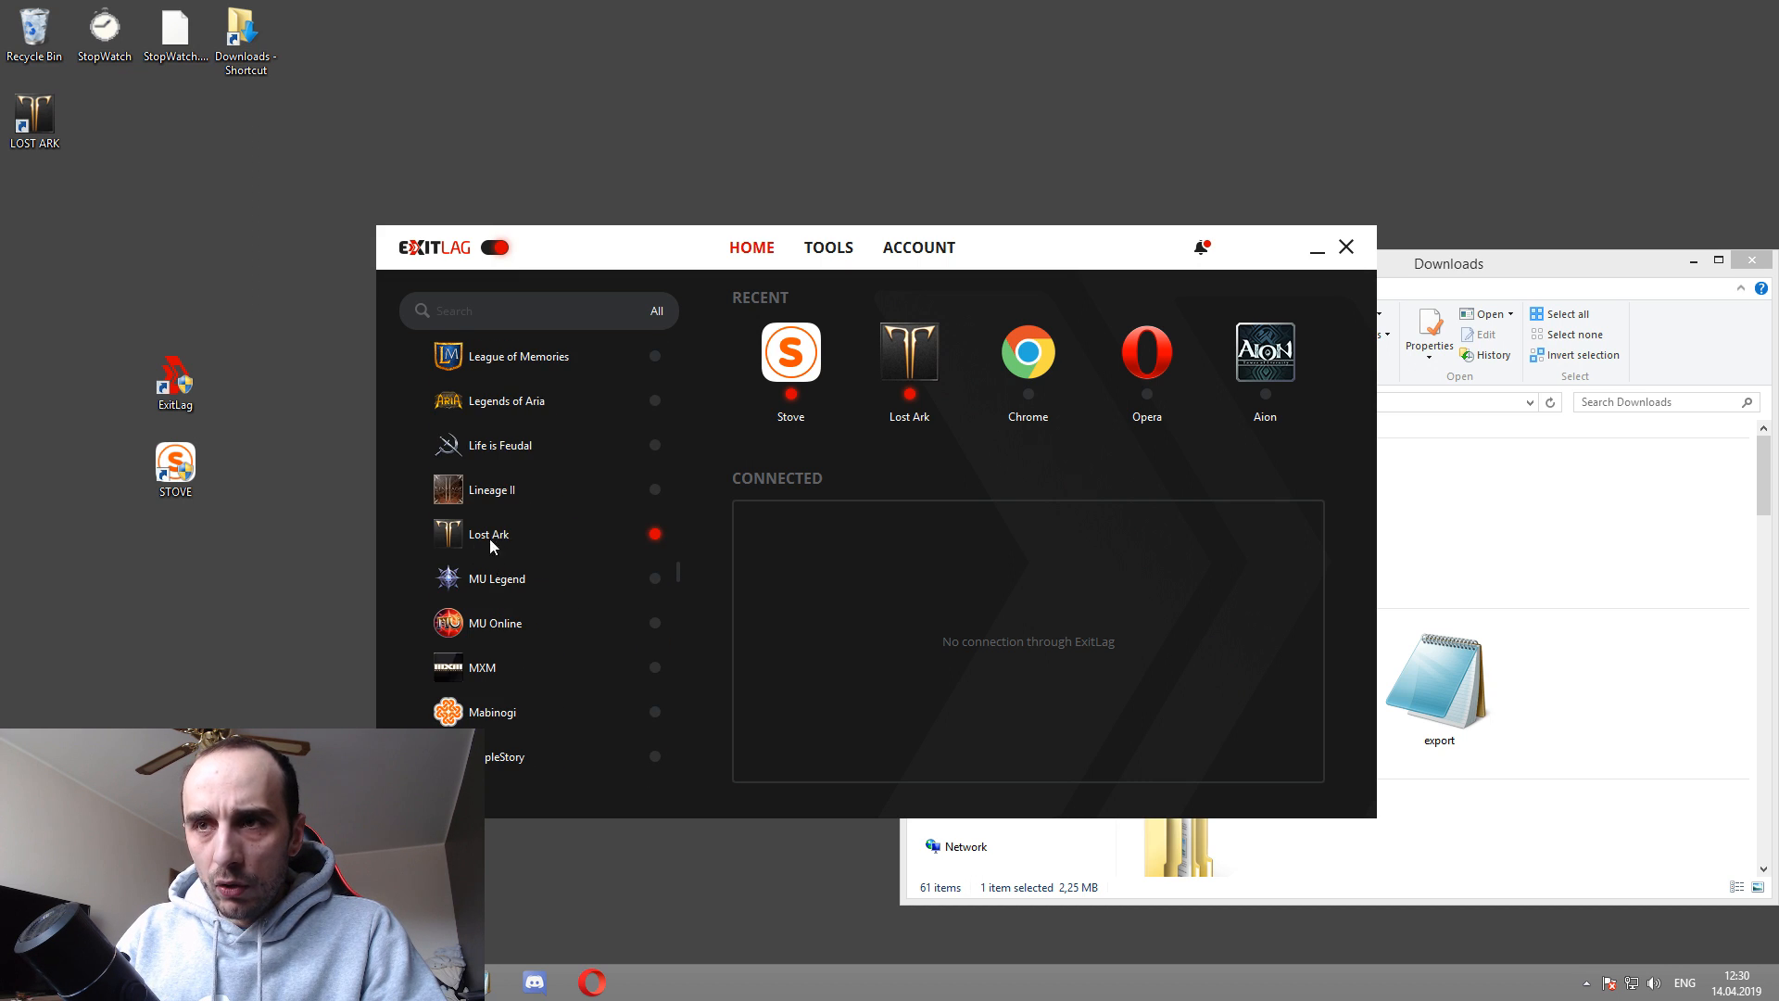
Step: Apply Lost Ark routes with KR Seoul06 as the game region
click(491, 534)
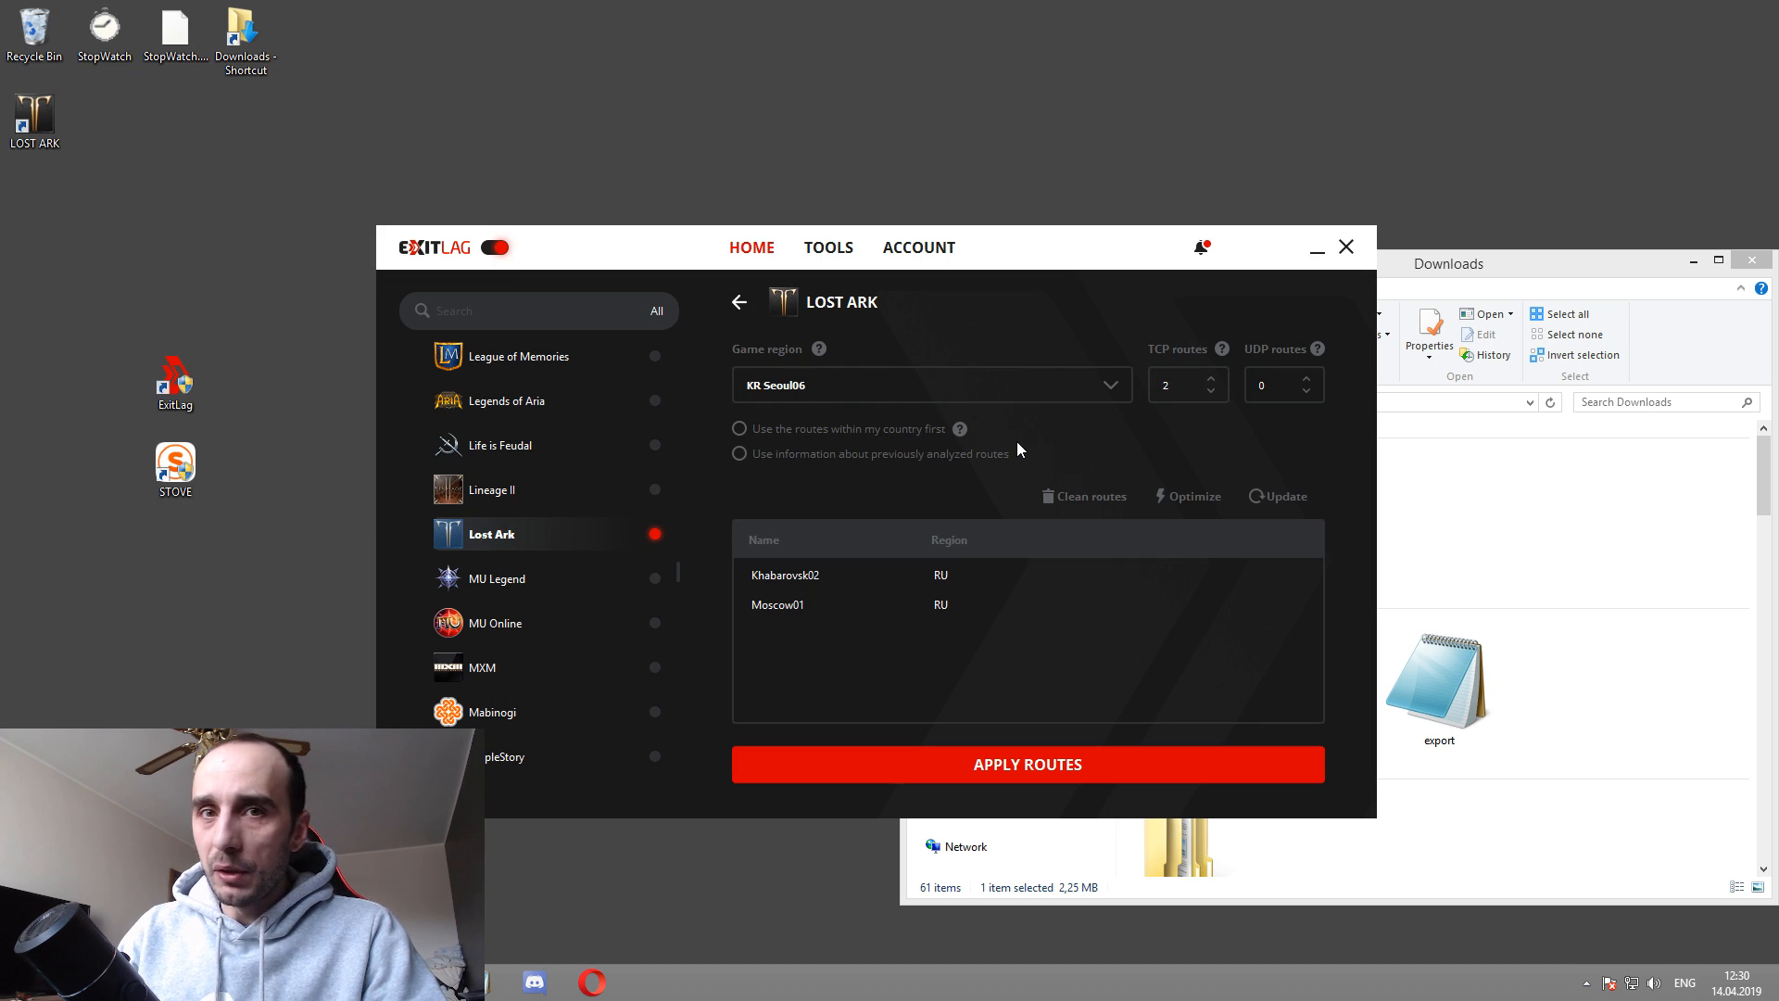
mouse_move(899, 395)
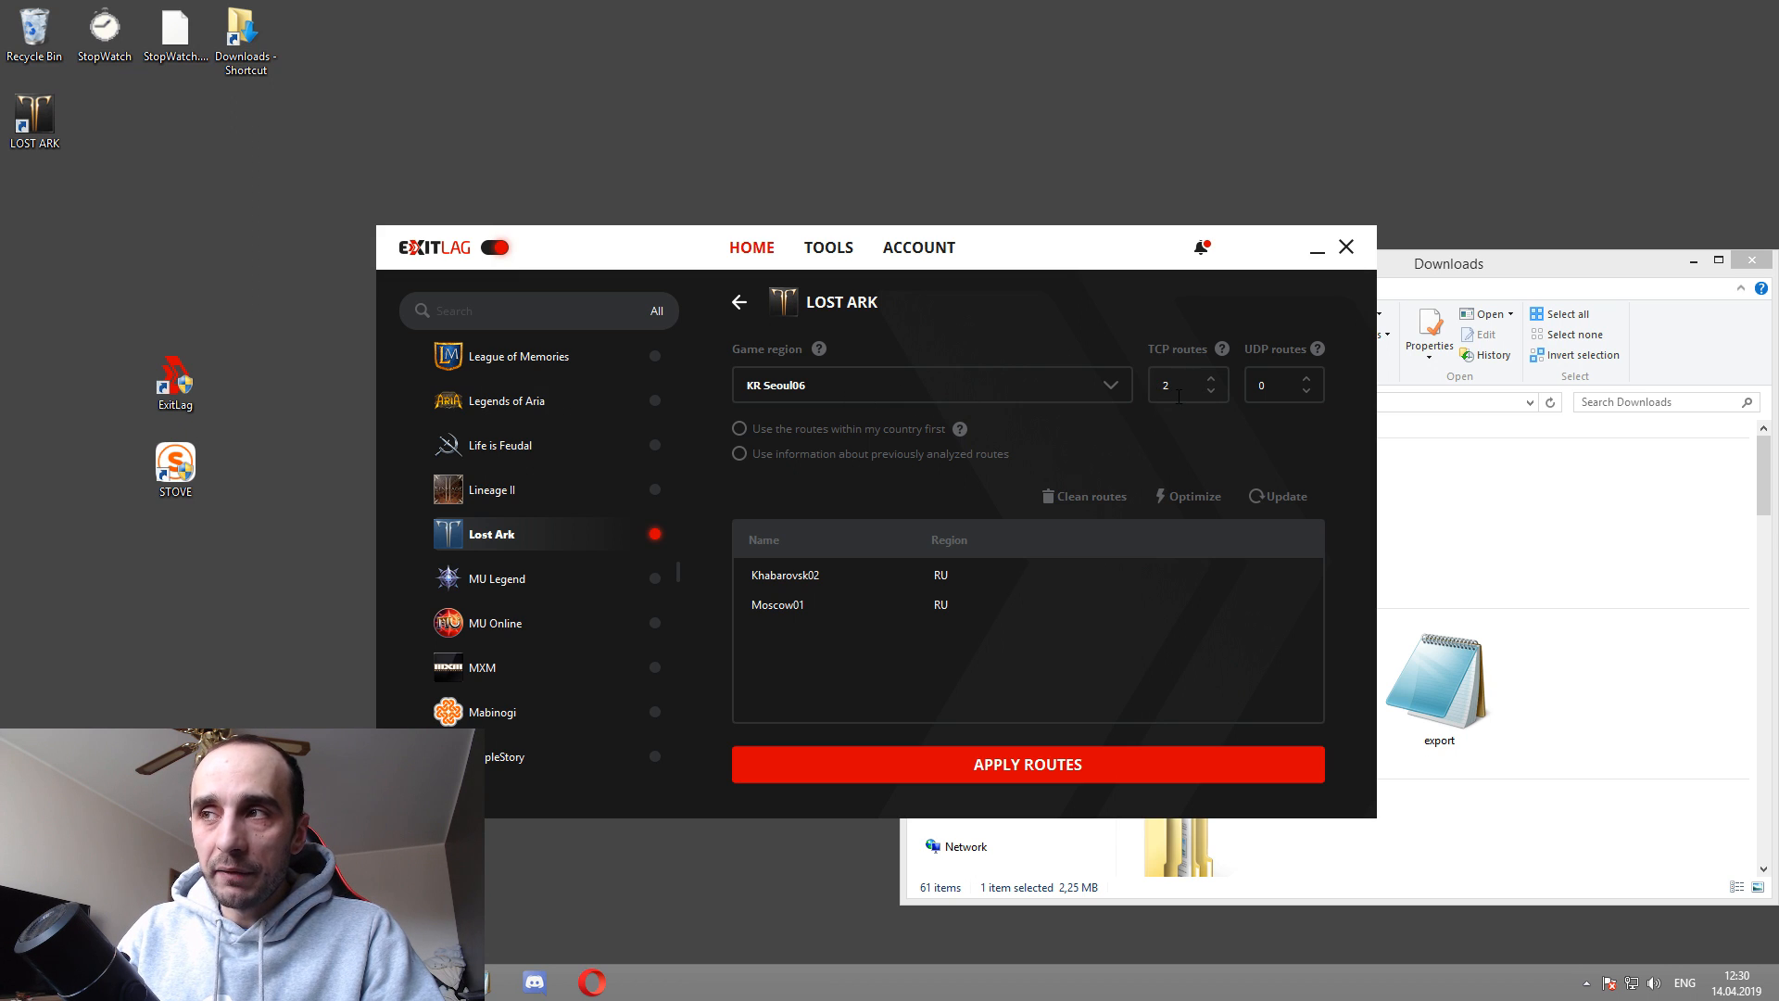
mouse_move(811, 392)
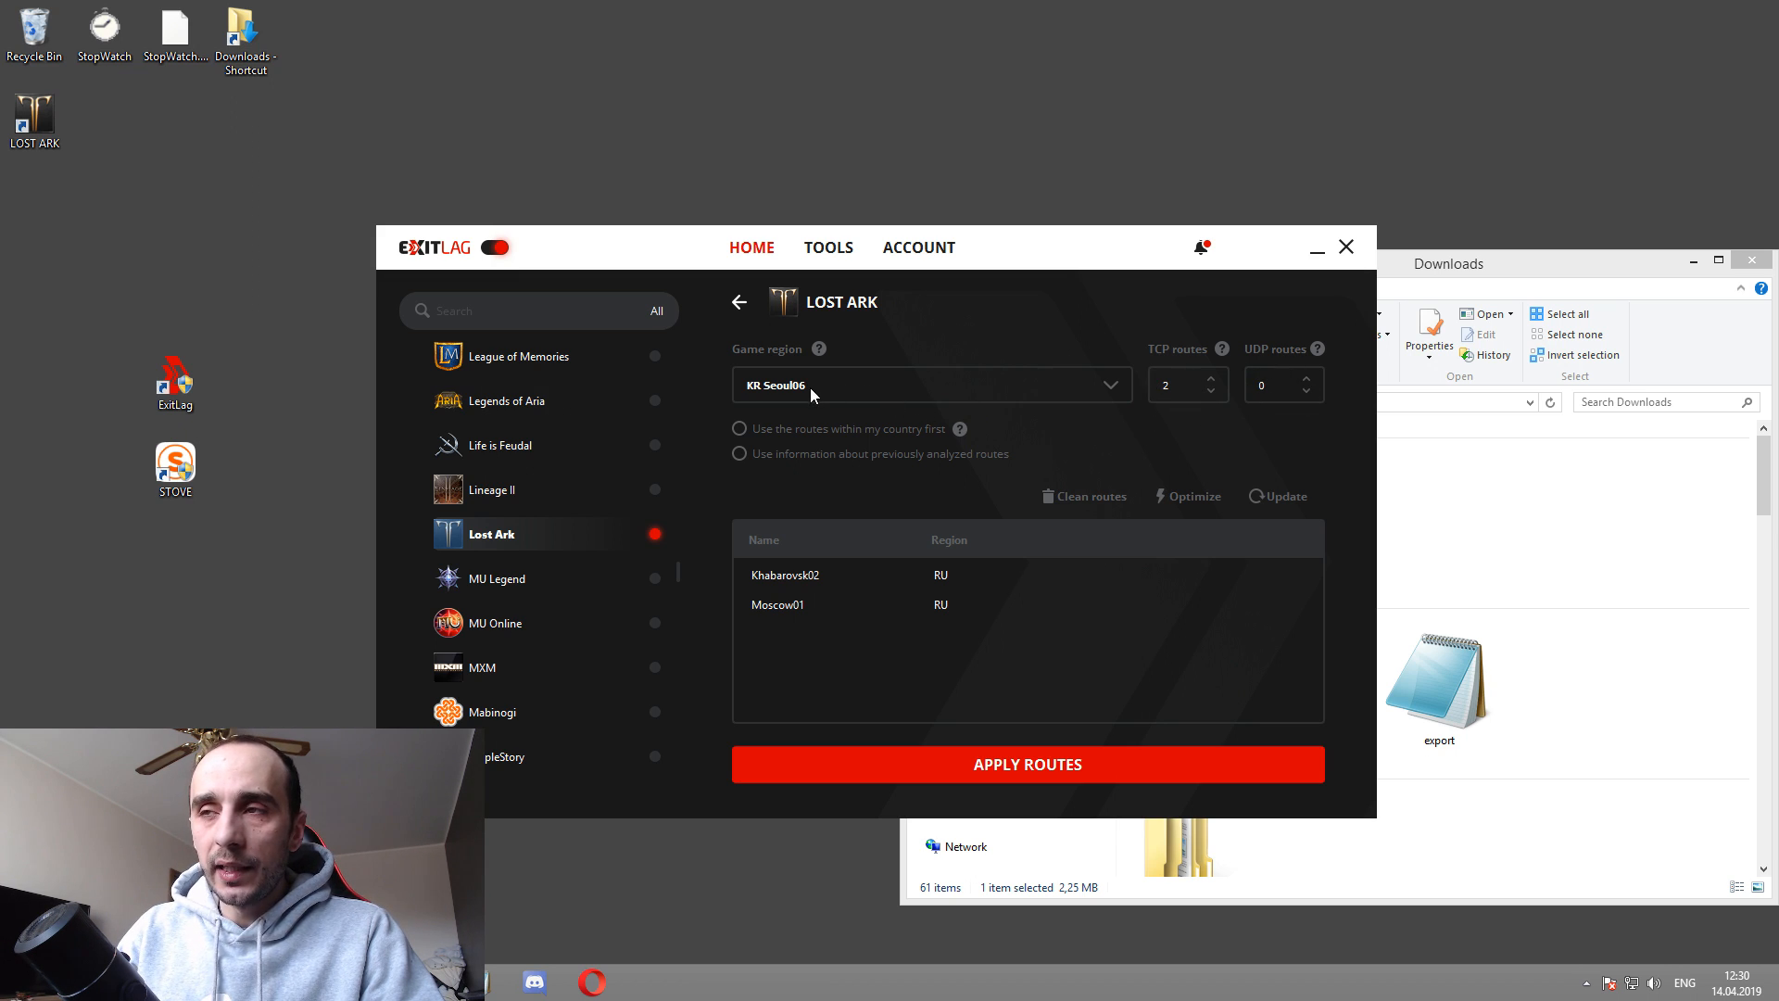
click(1110, 384)
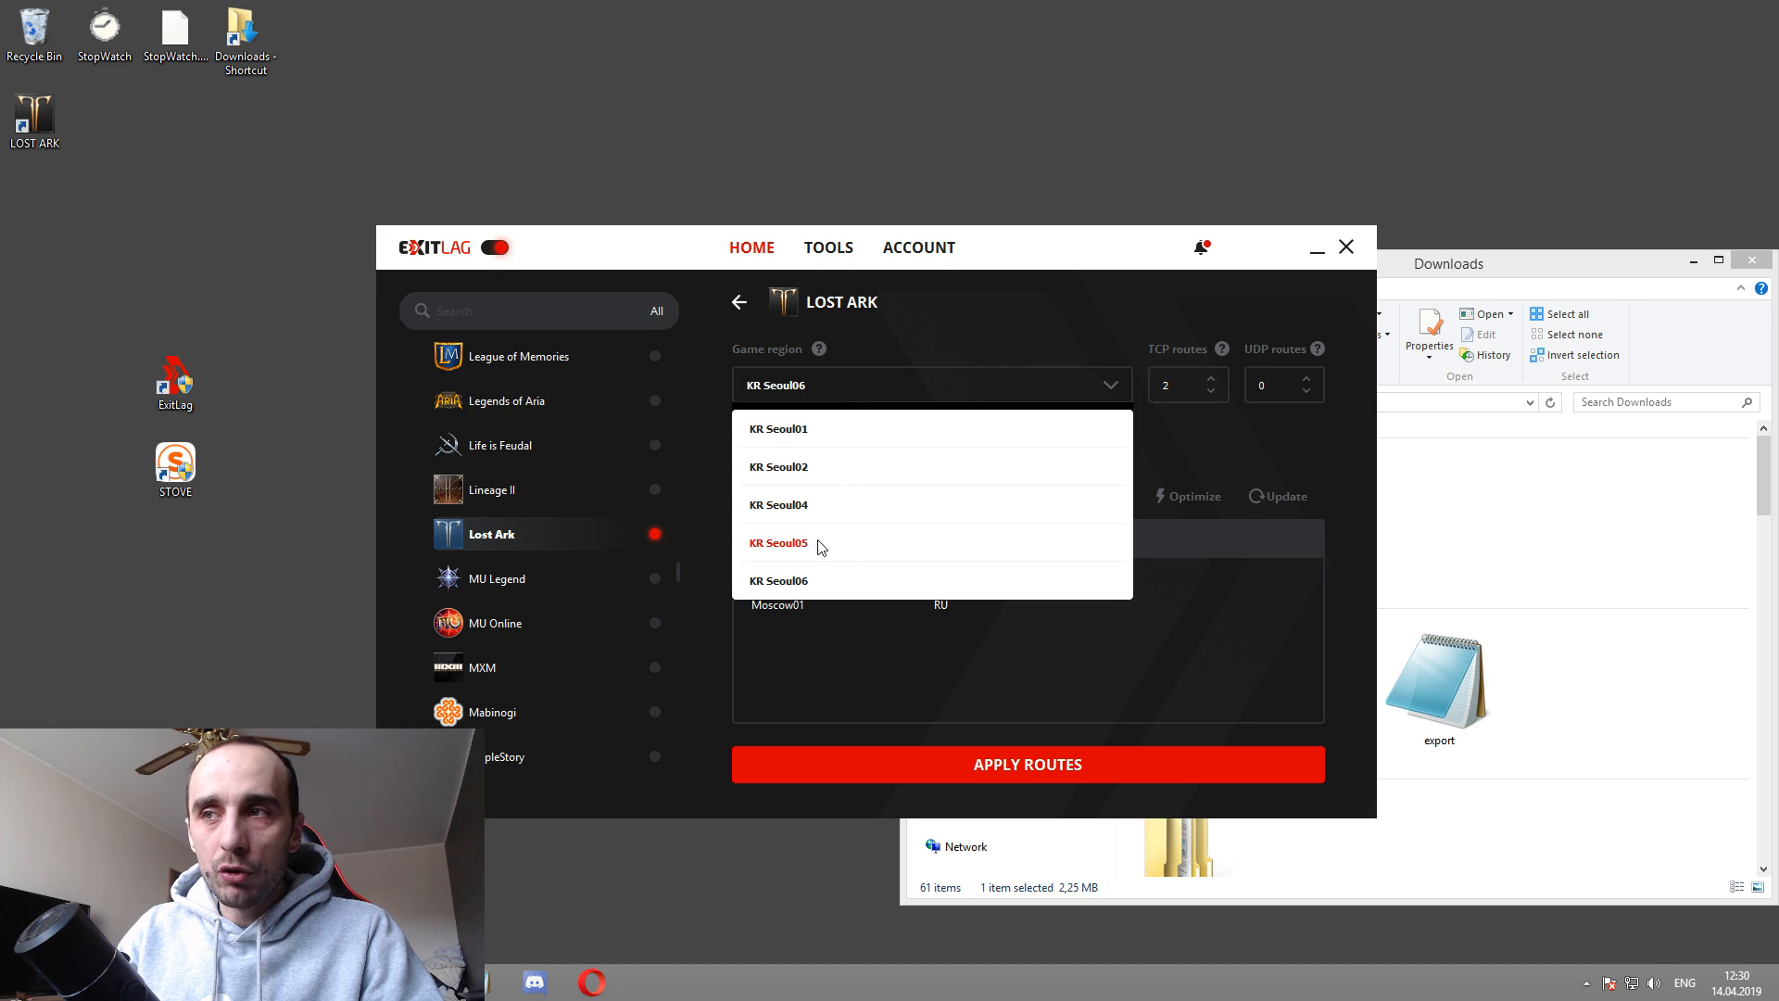
mouse_move(848, 409)
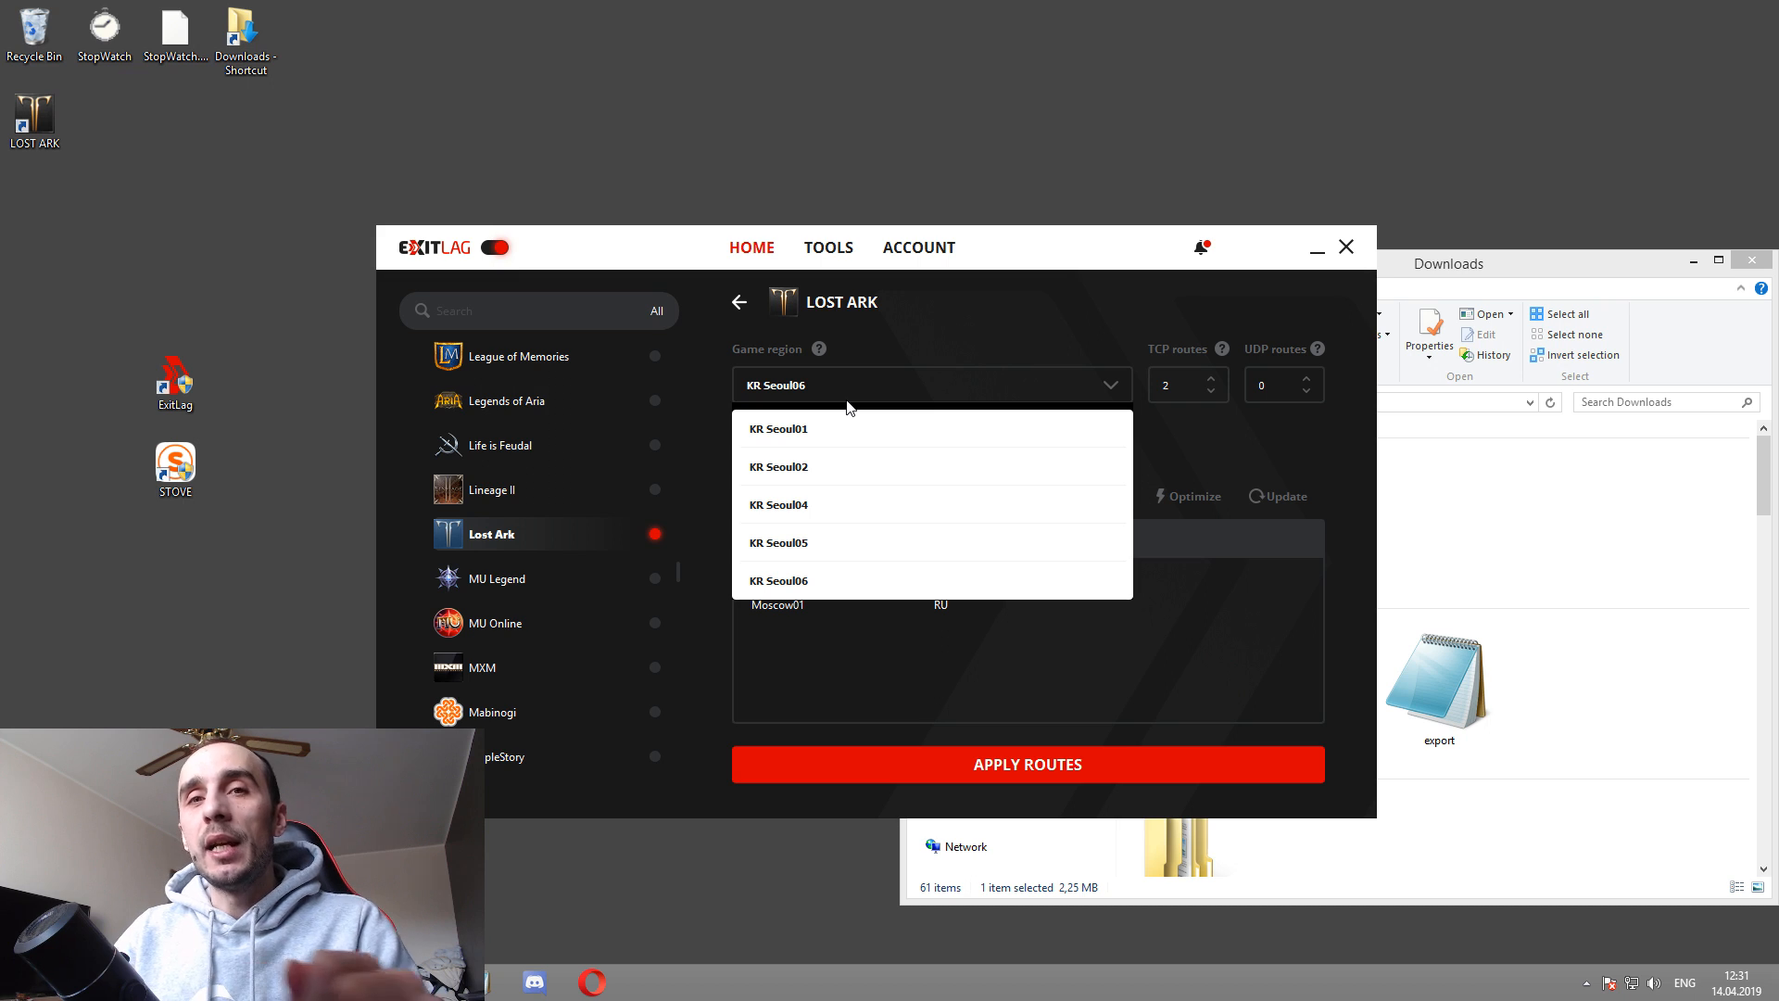
mouse_move(779, 580)
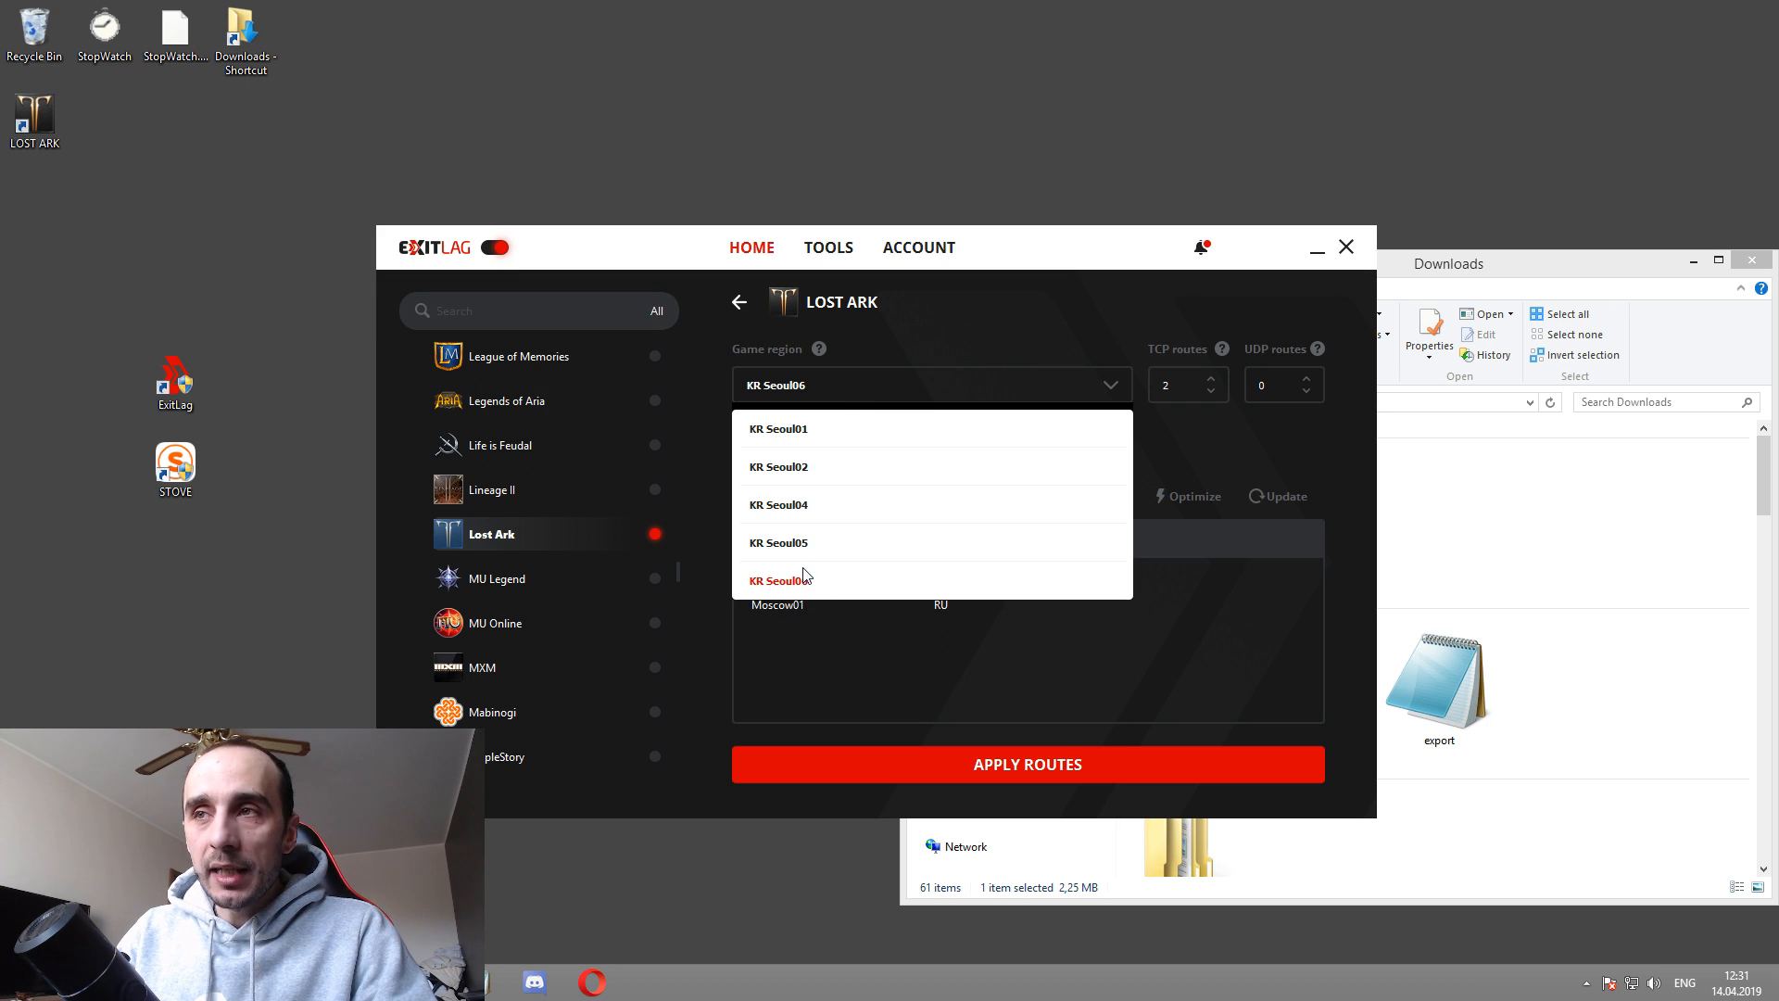
mouse_move(995, 322)
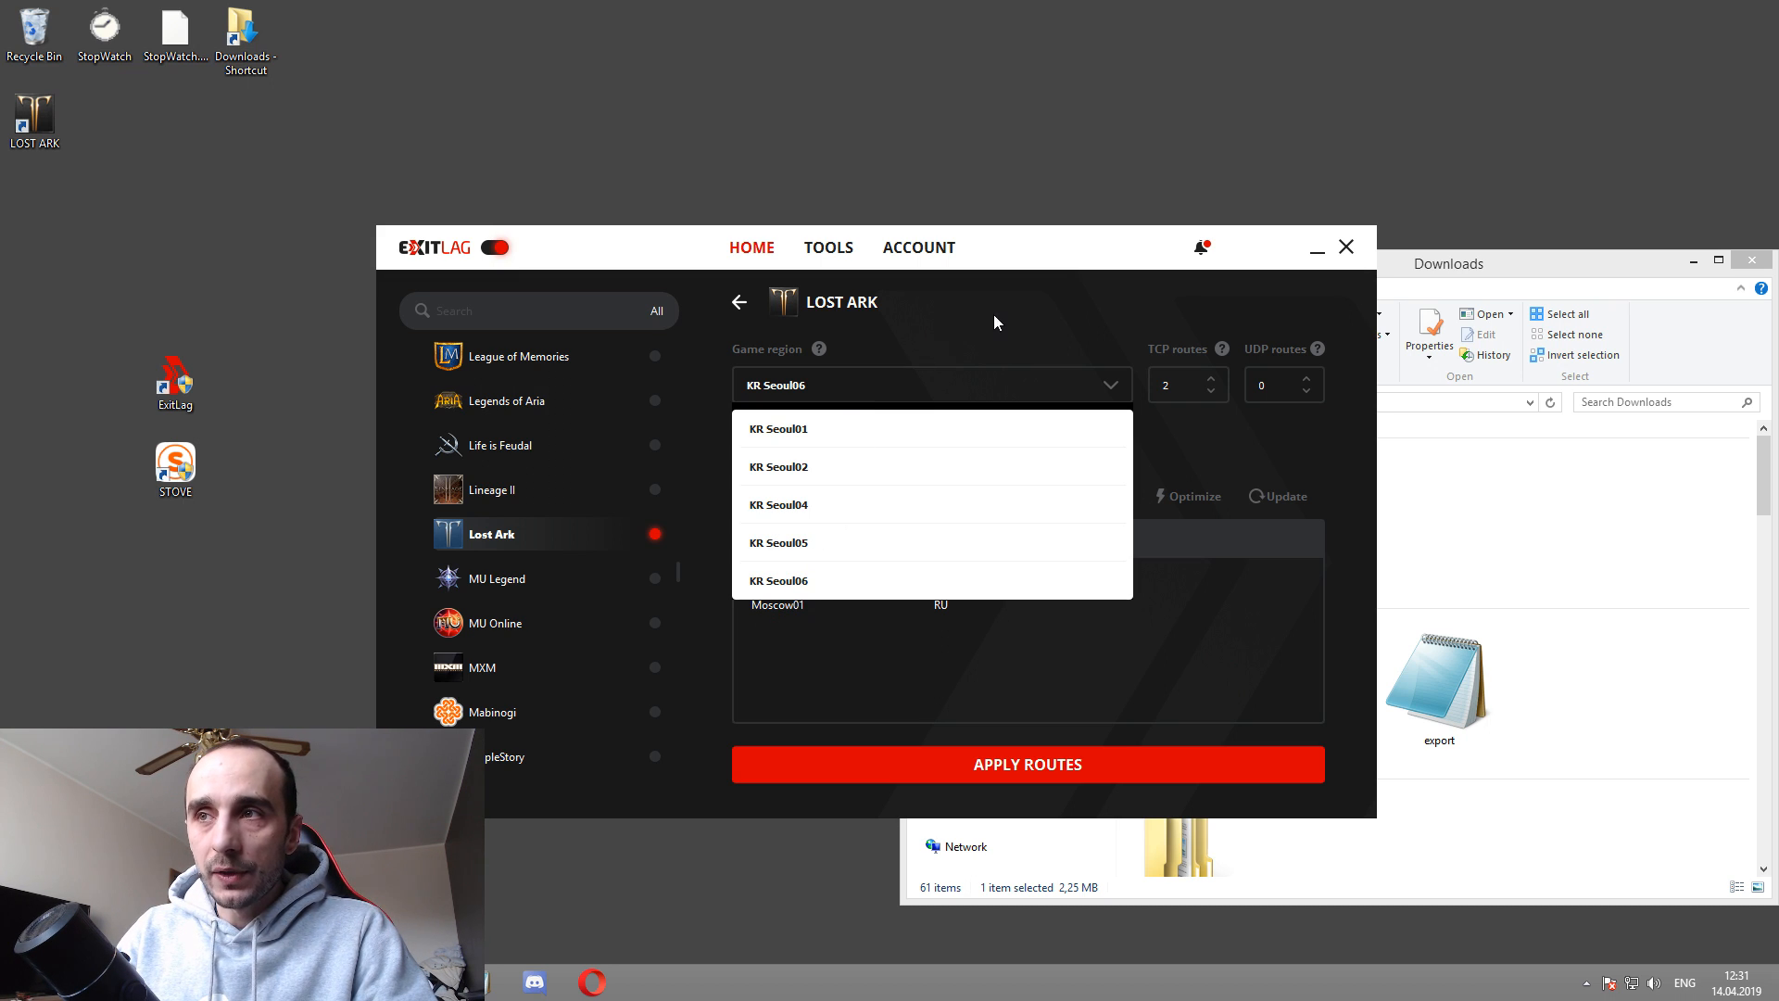
click(777, 580)
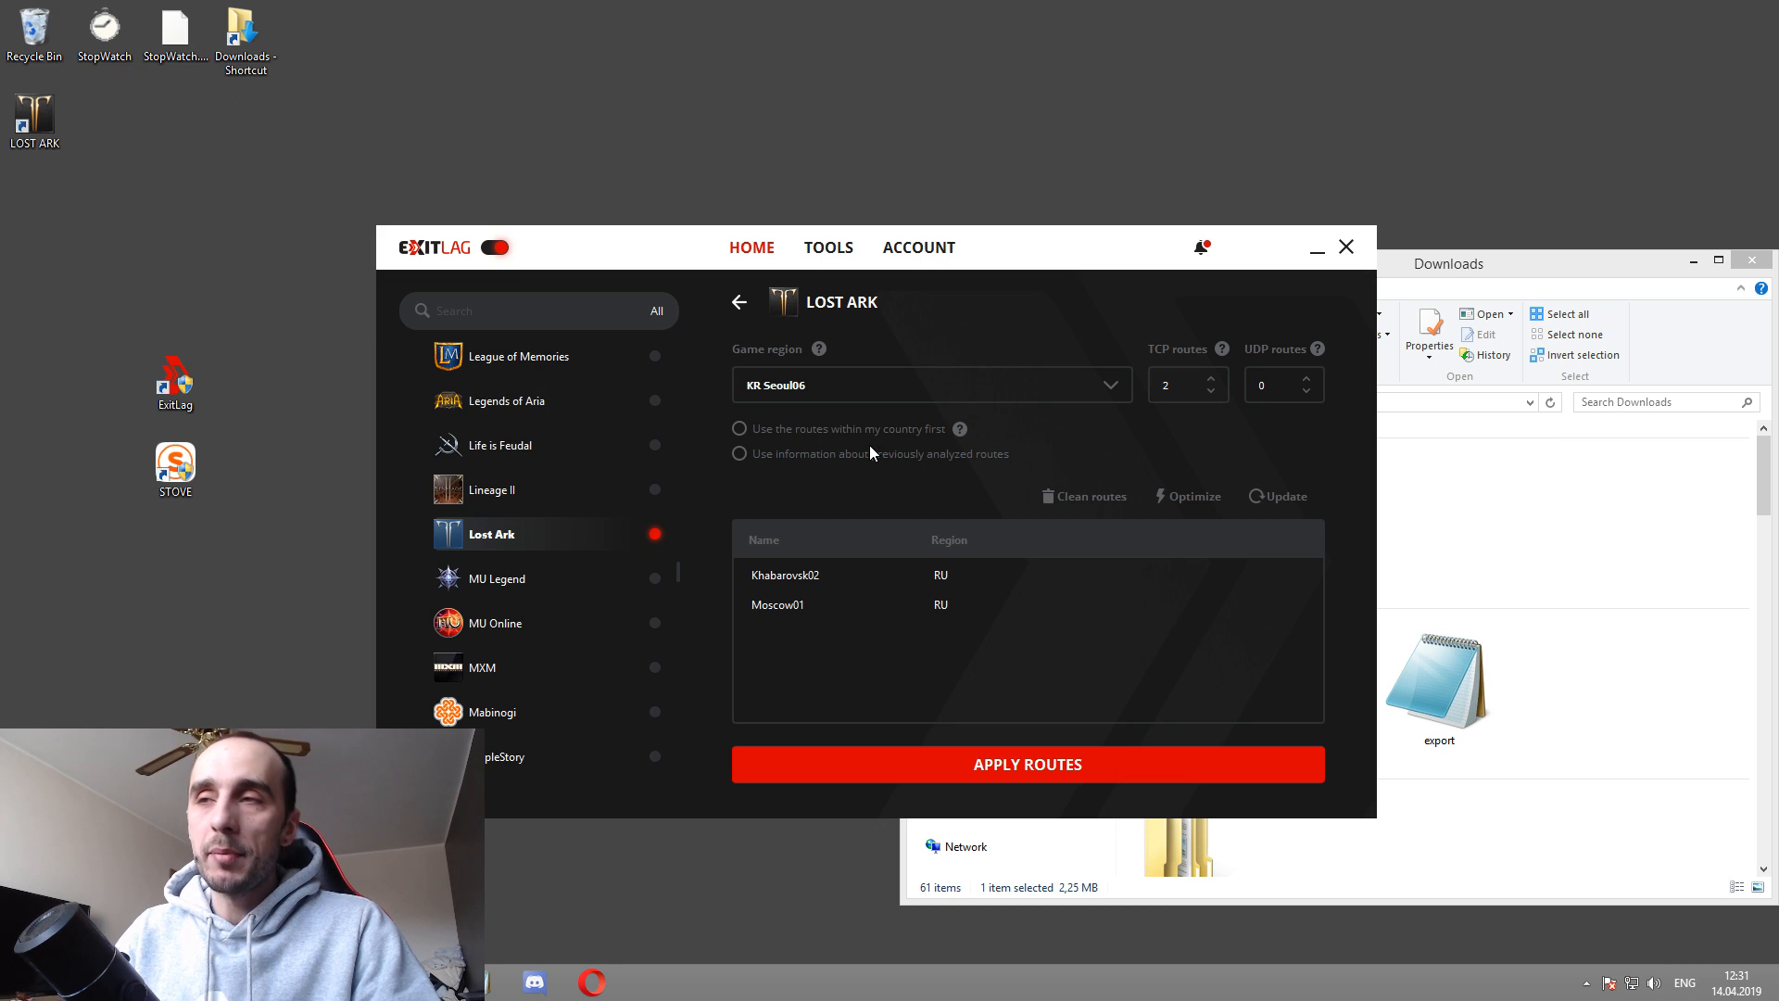
mouse_move(812, 440)
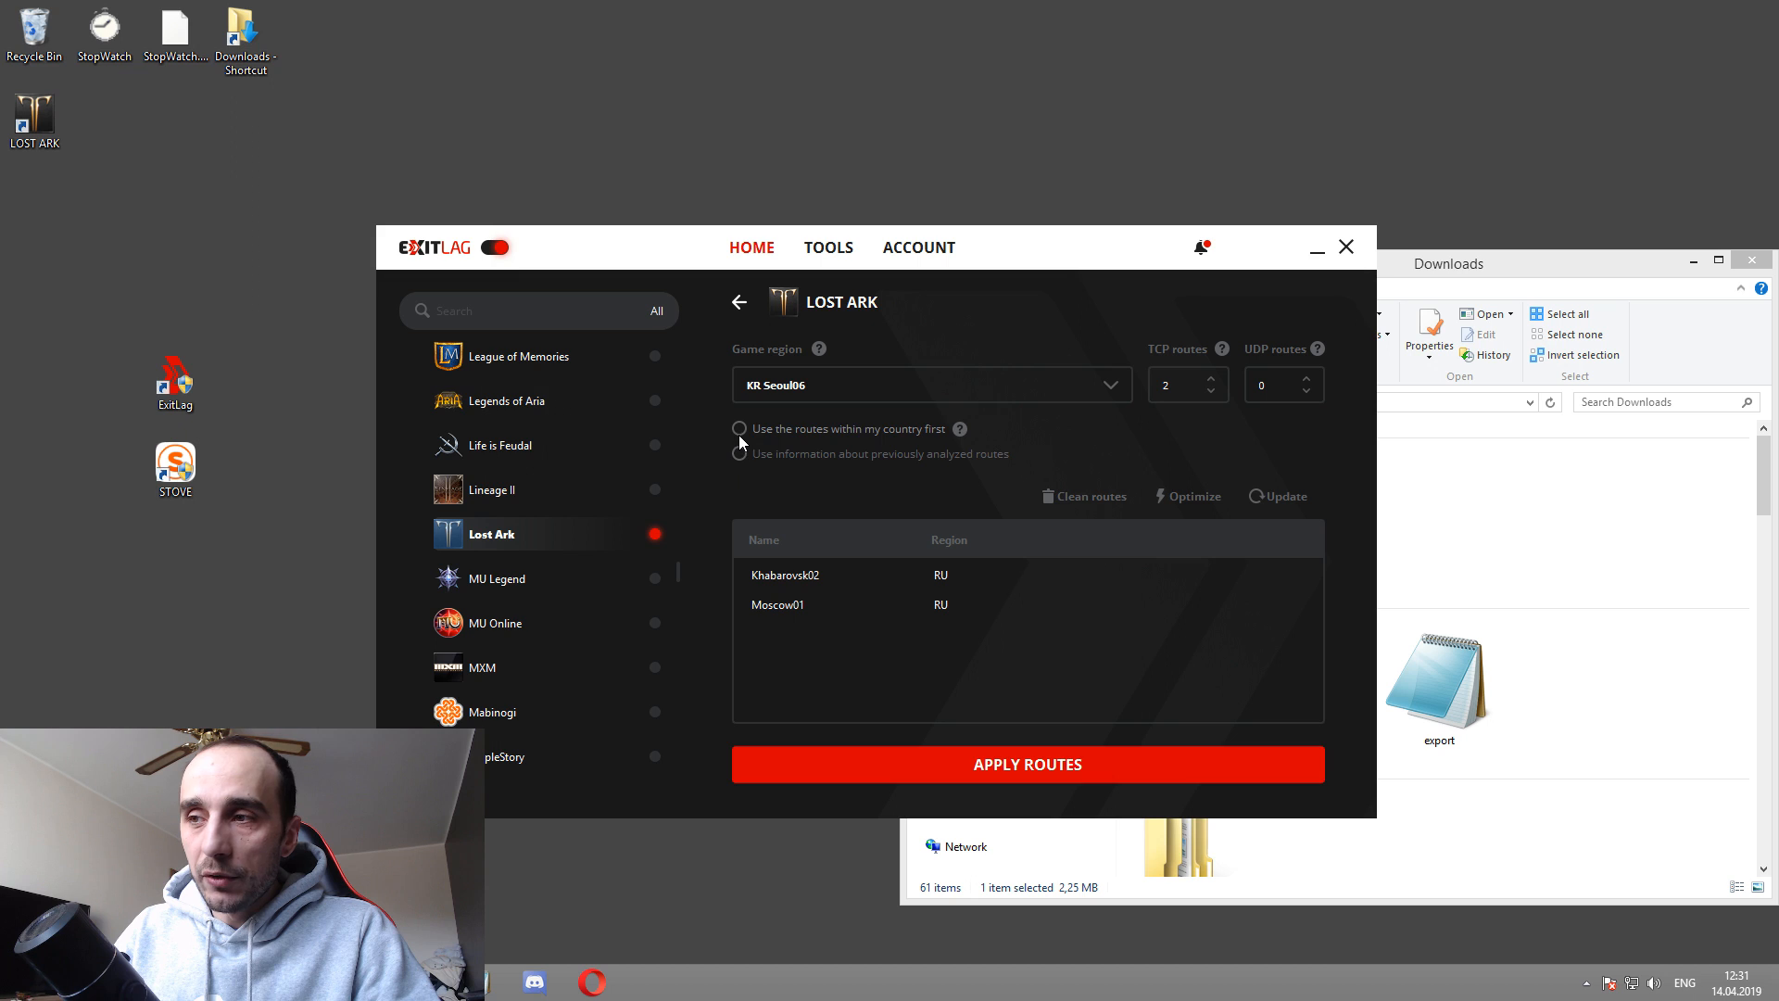
mouse_move(1086, 747)
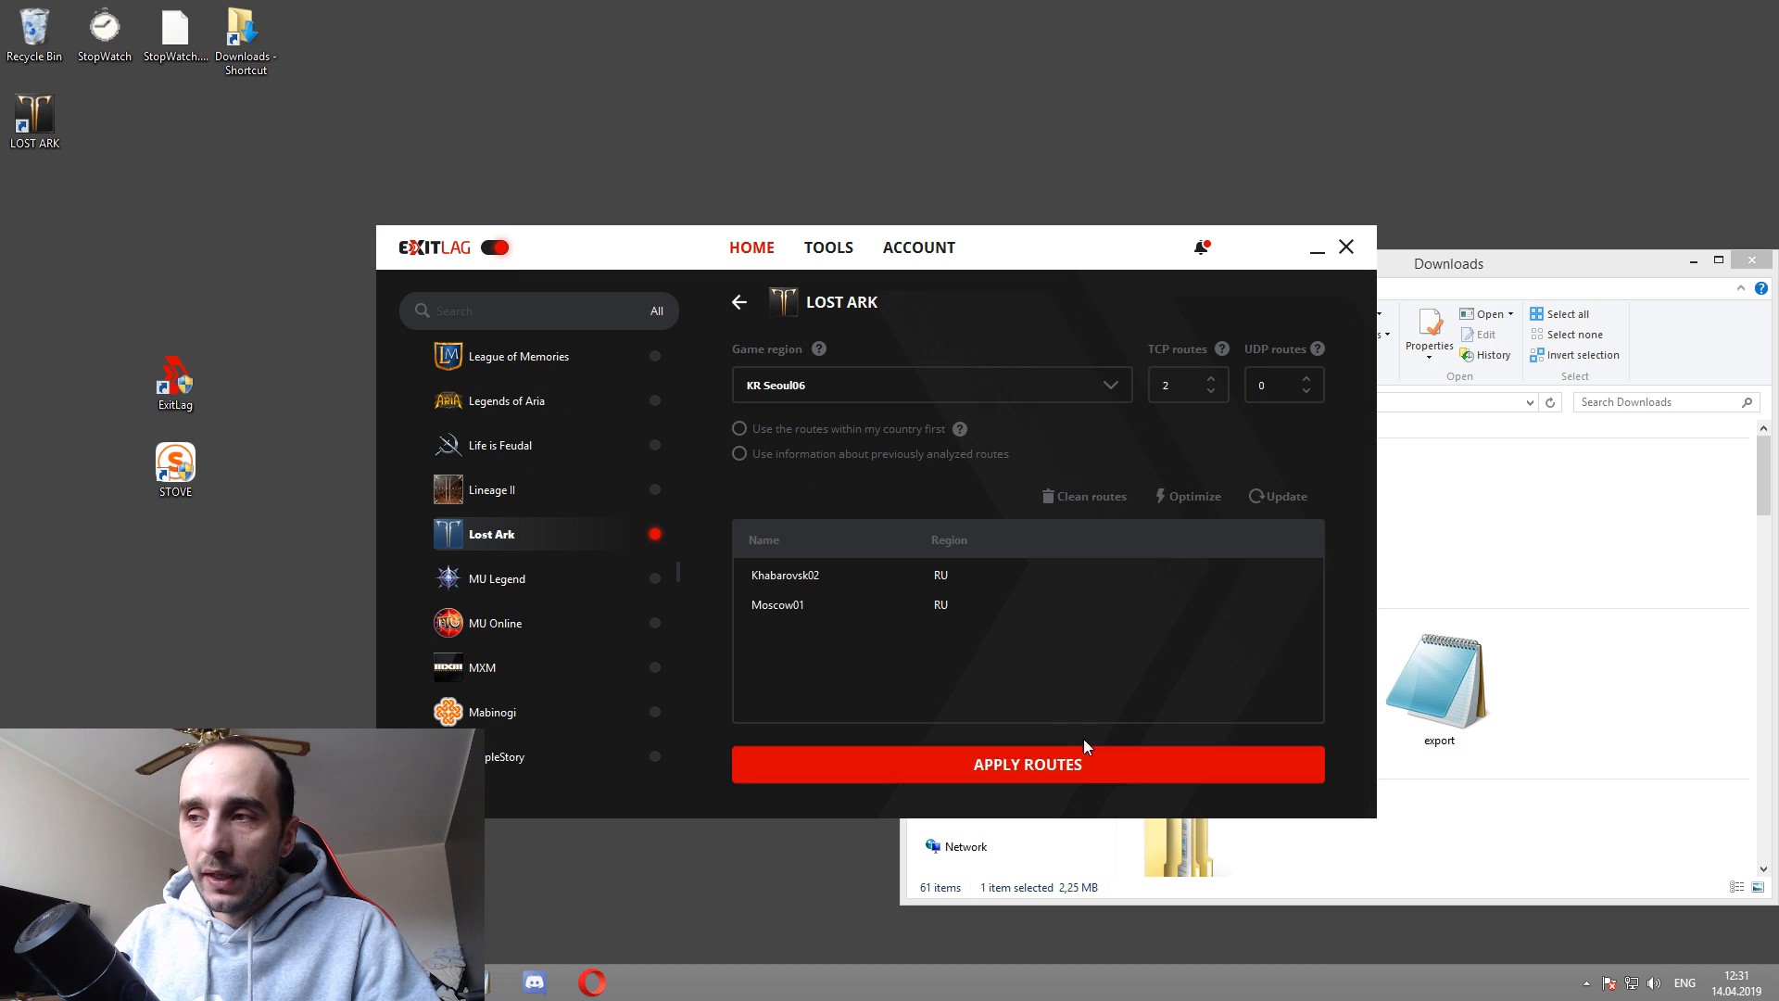
click(739, 302)
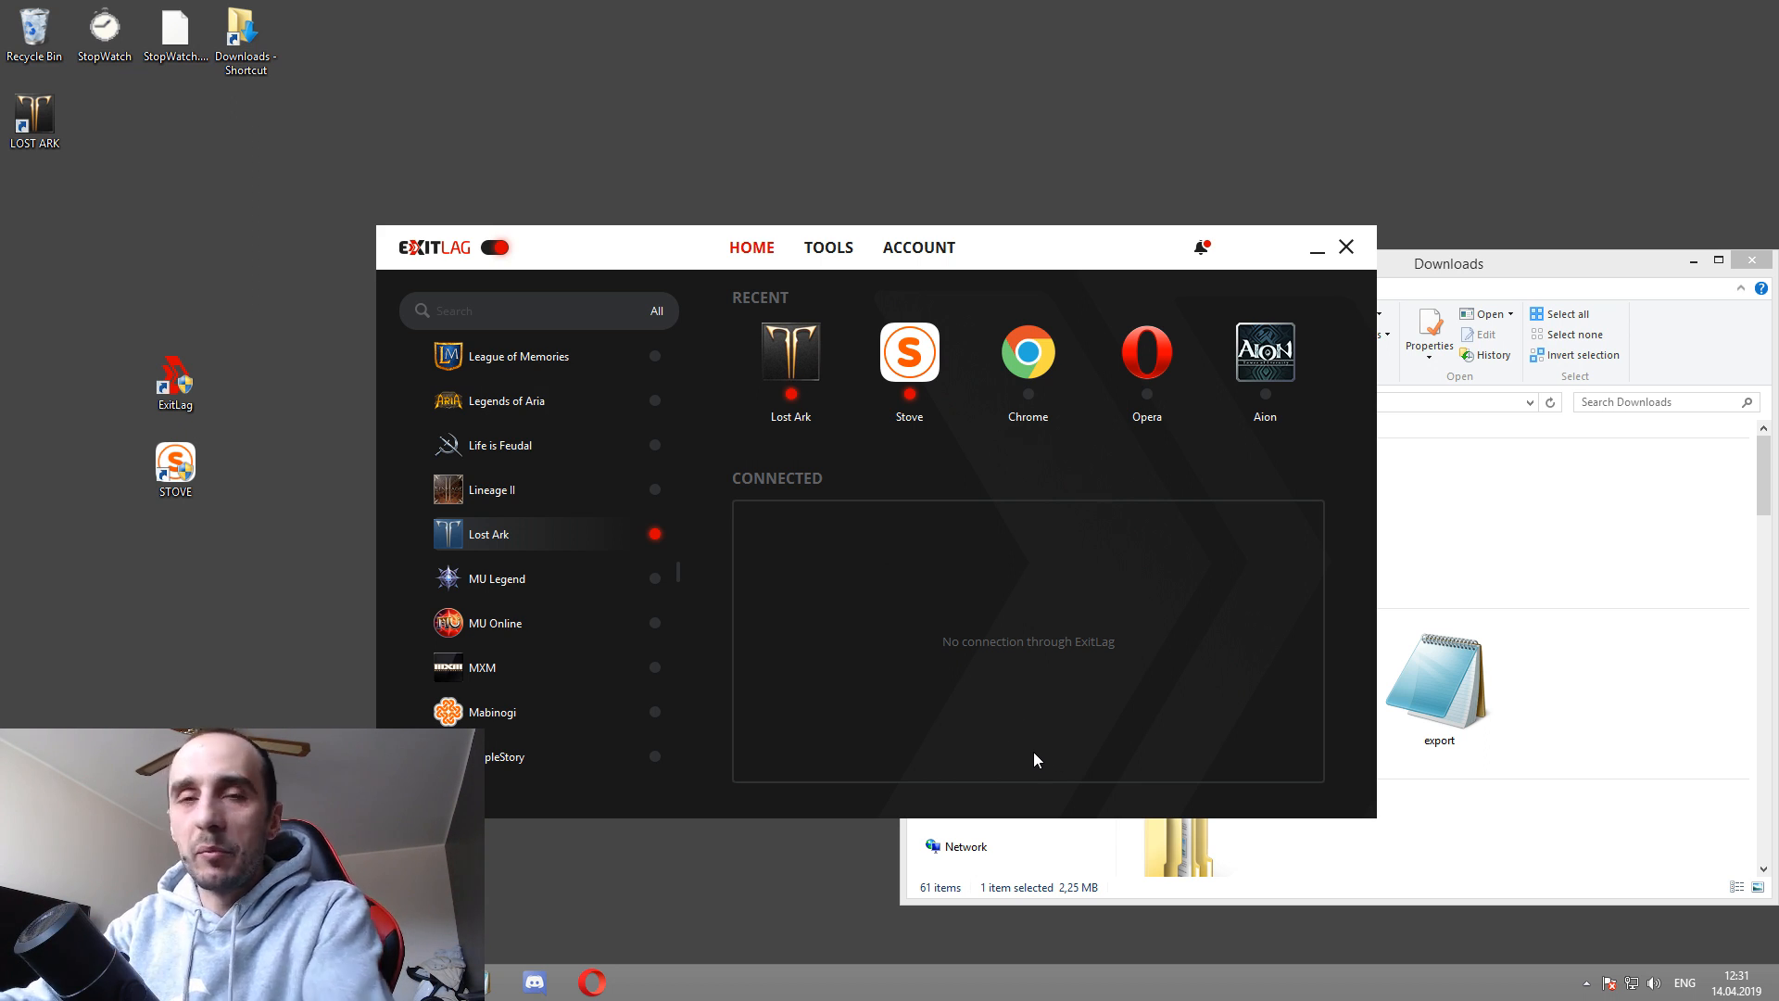
mouse_move(799, 386)
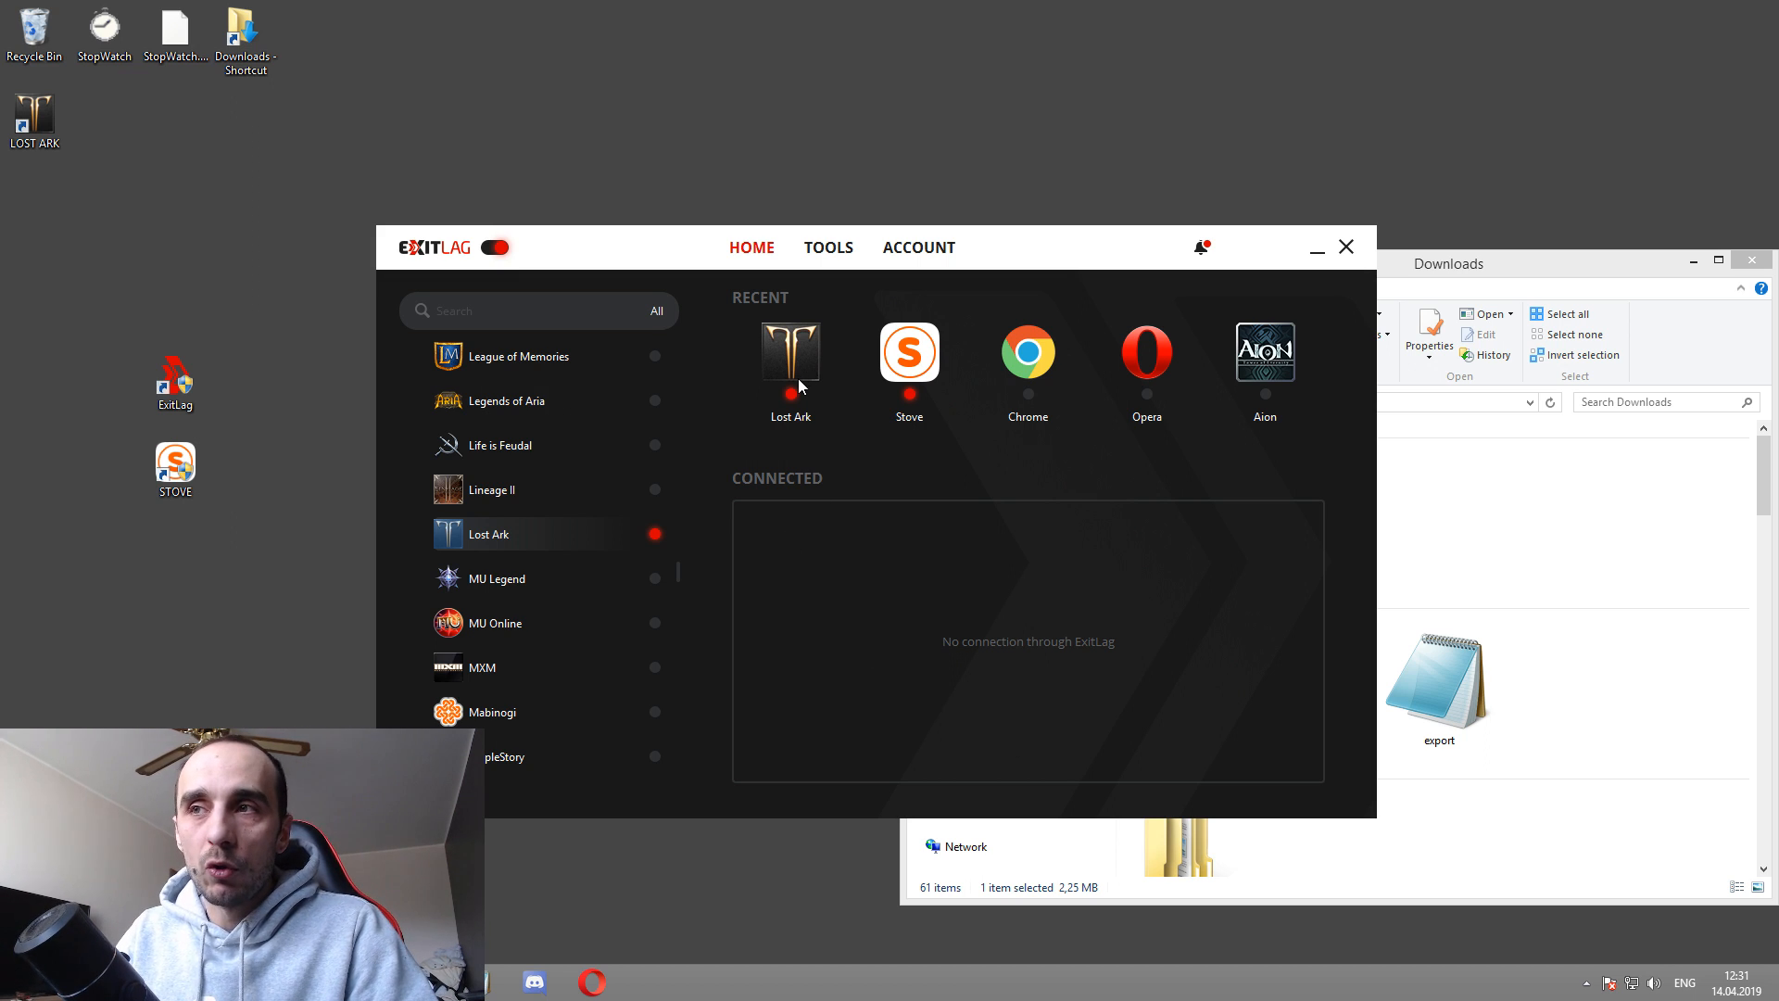
mouse_move(664, 562)
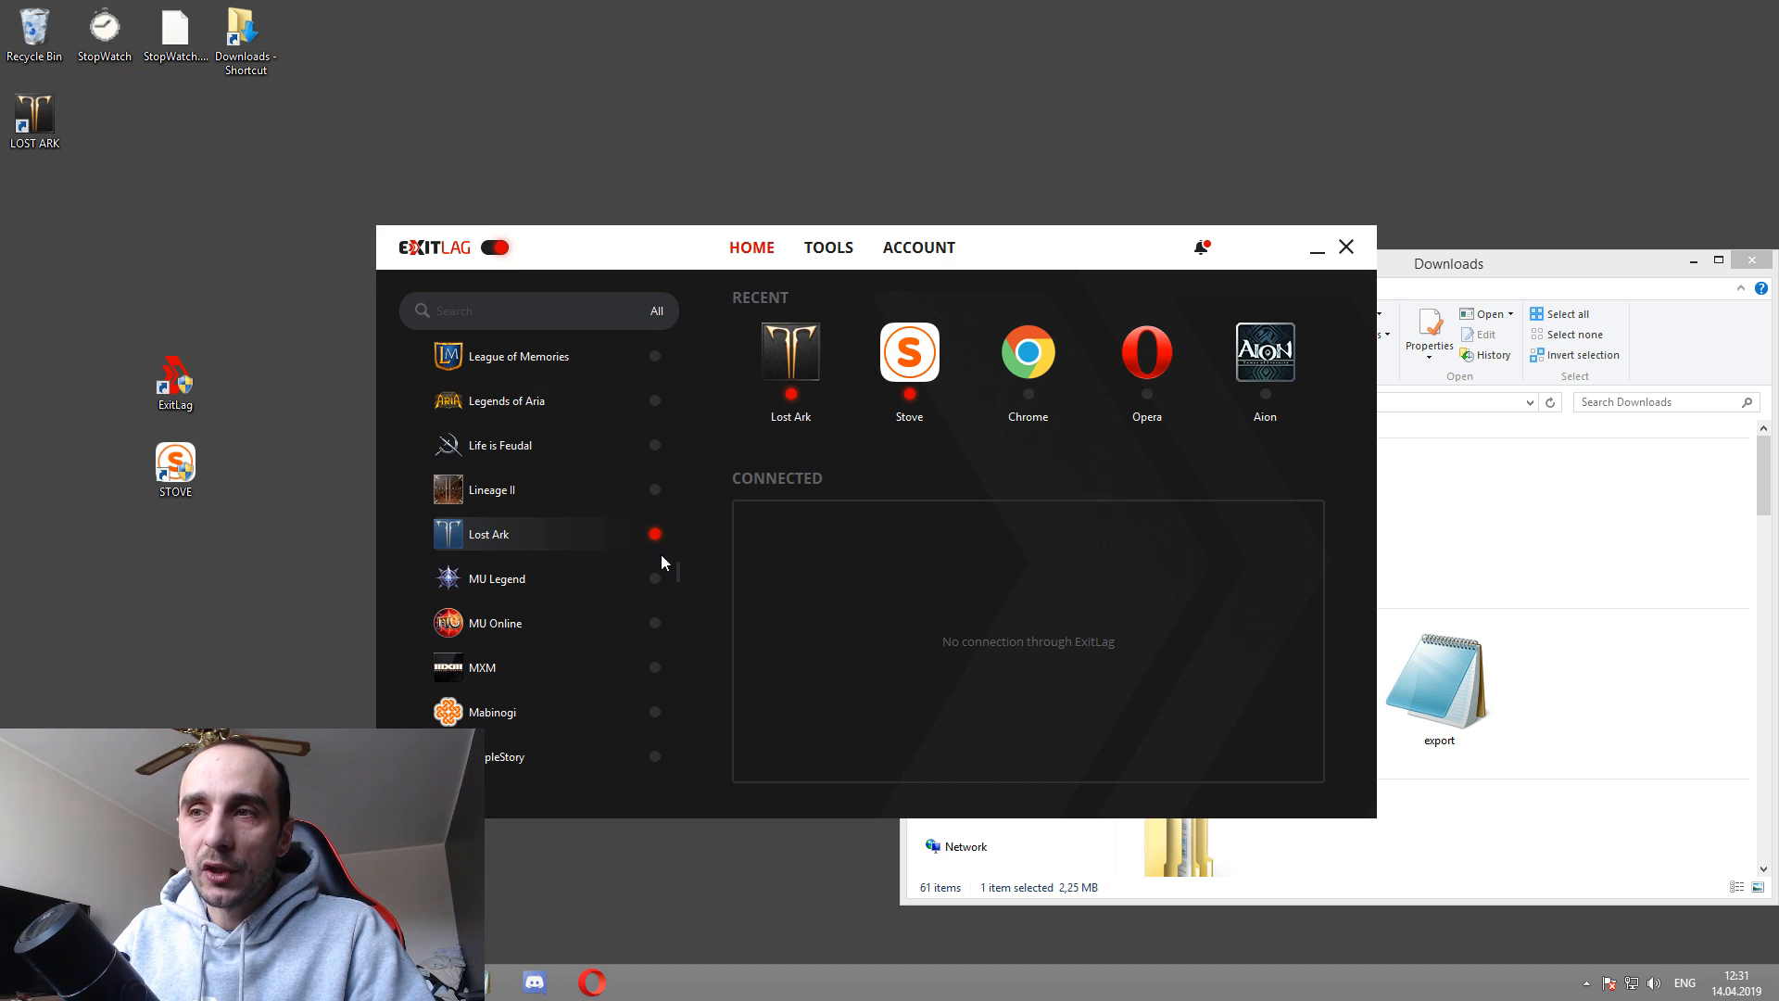
Step: Expand the LAUNCHER category listing Battle.net, Steam and Stove
scroll(down, 3)
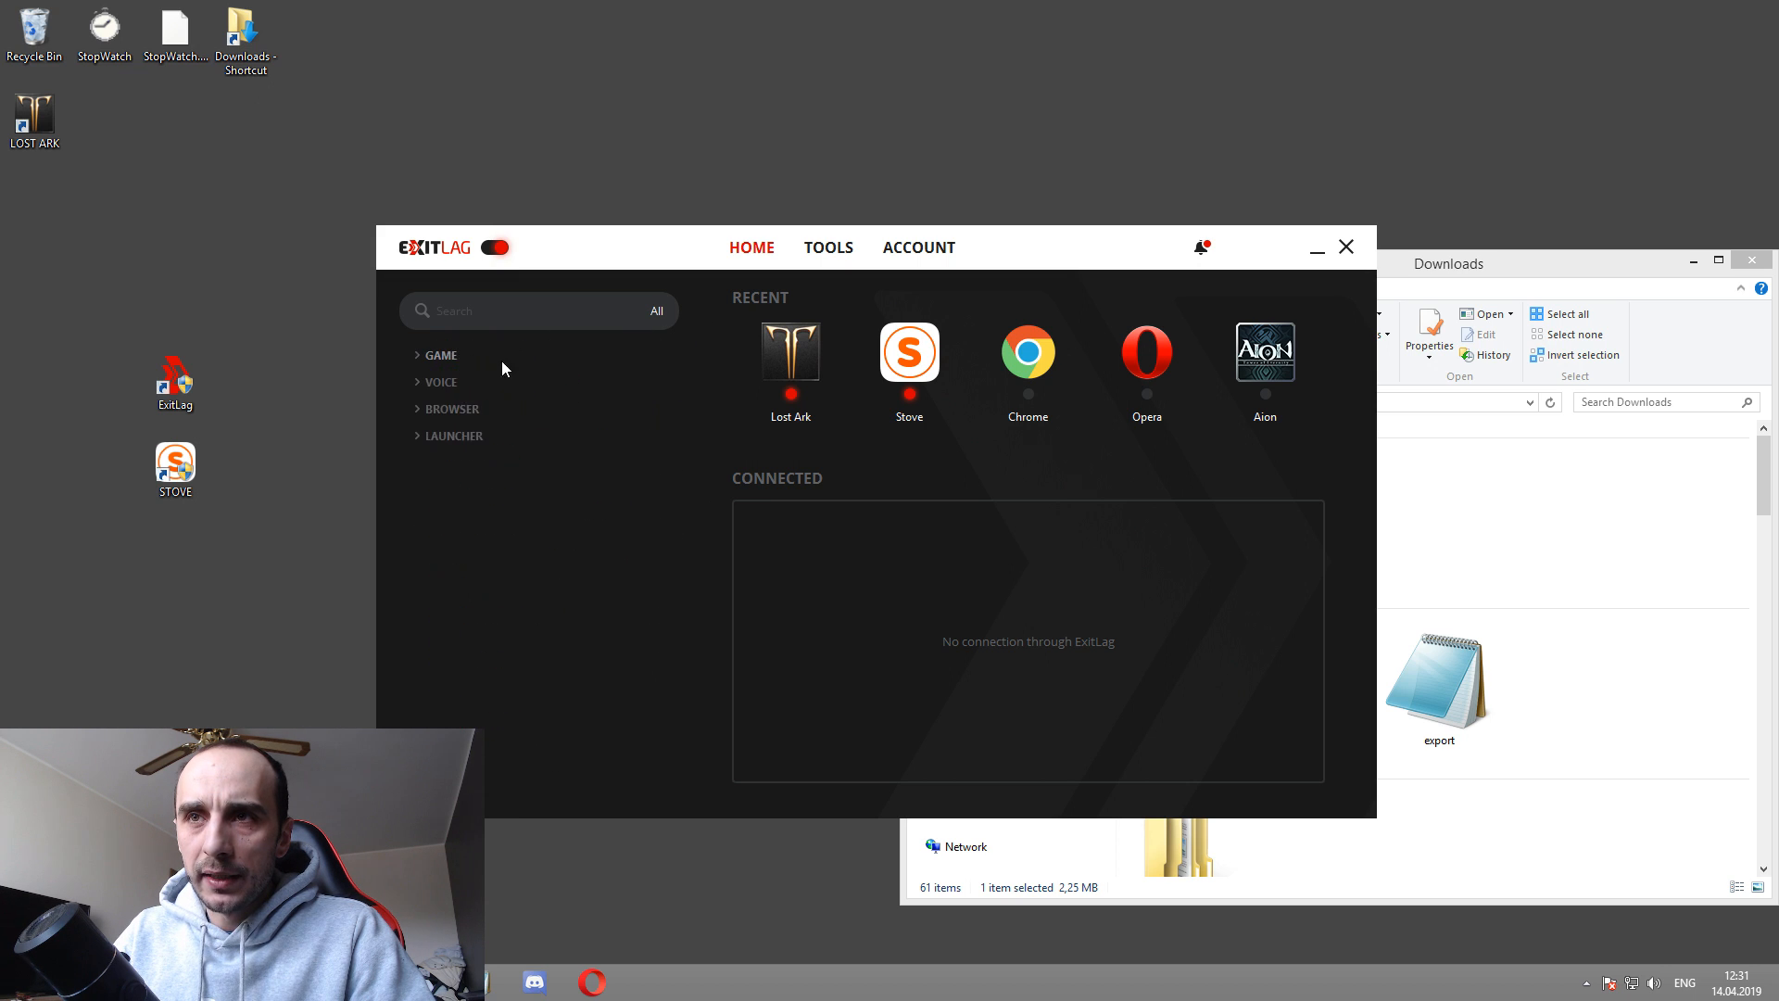
click(453, 436)
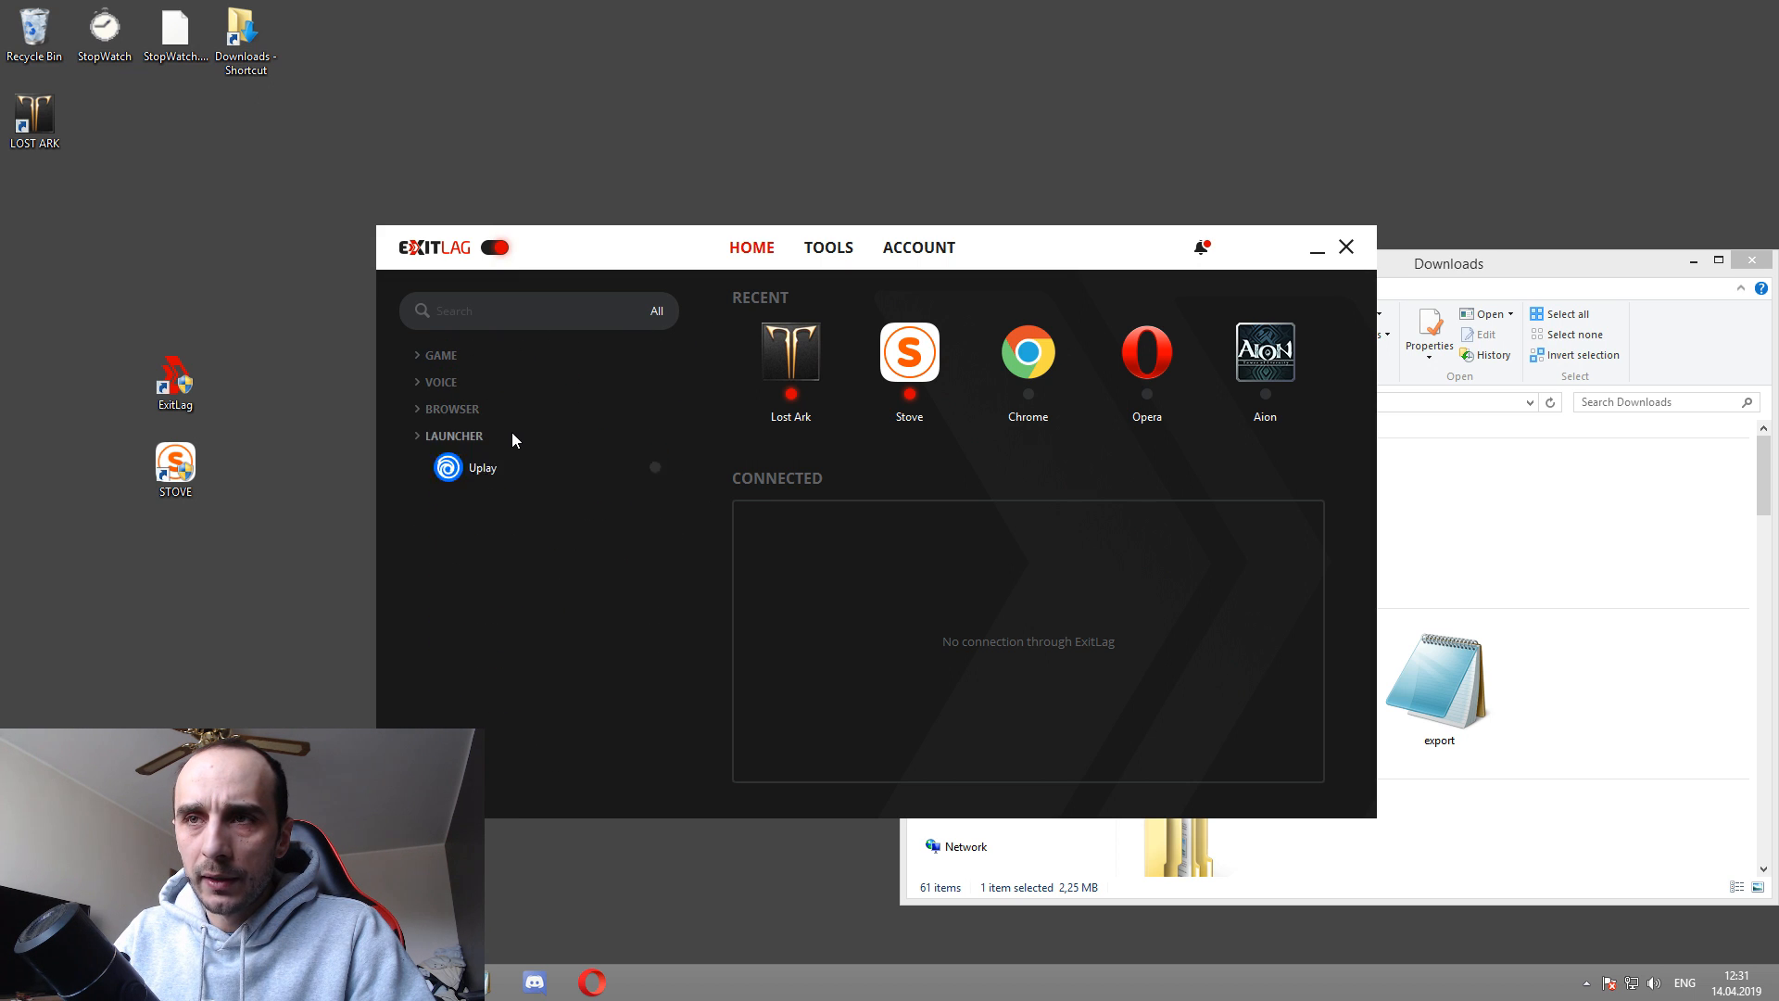
click(454, 435)
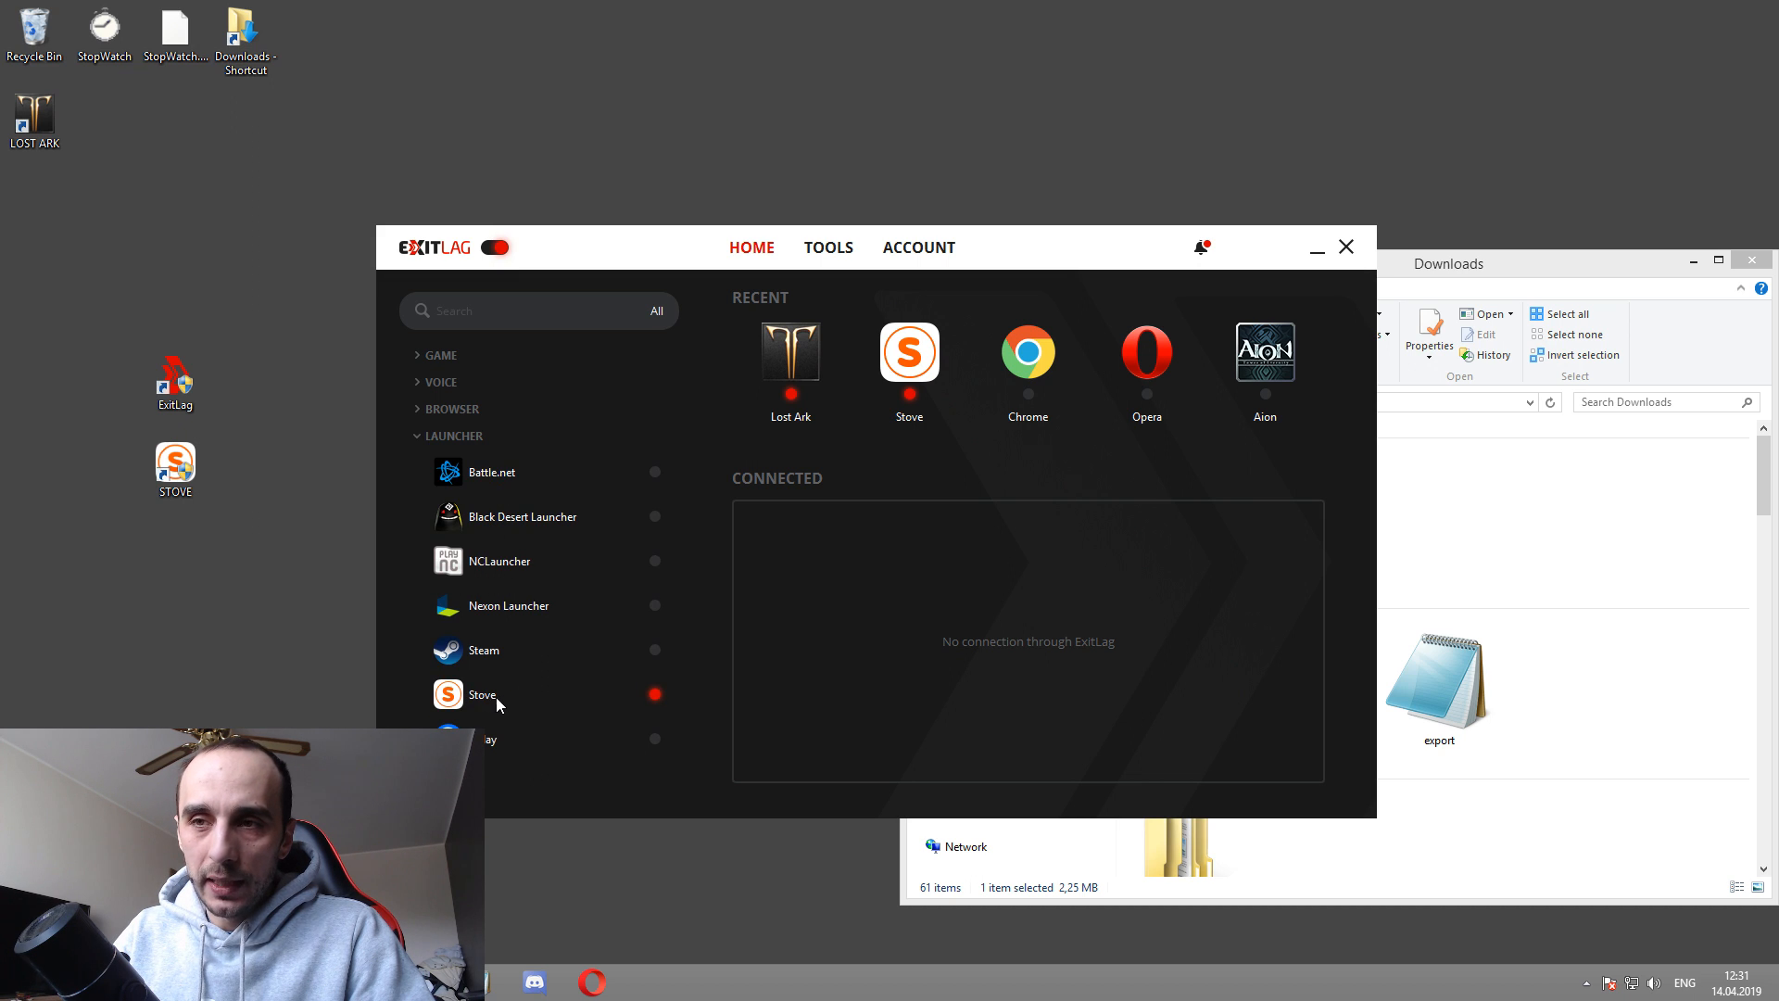
Step: Open Stove's route settings and keep KR Download as its game region
click(481, 694)
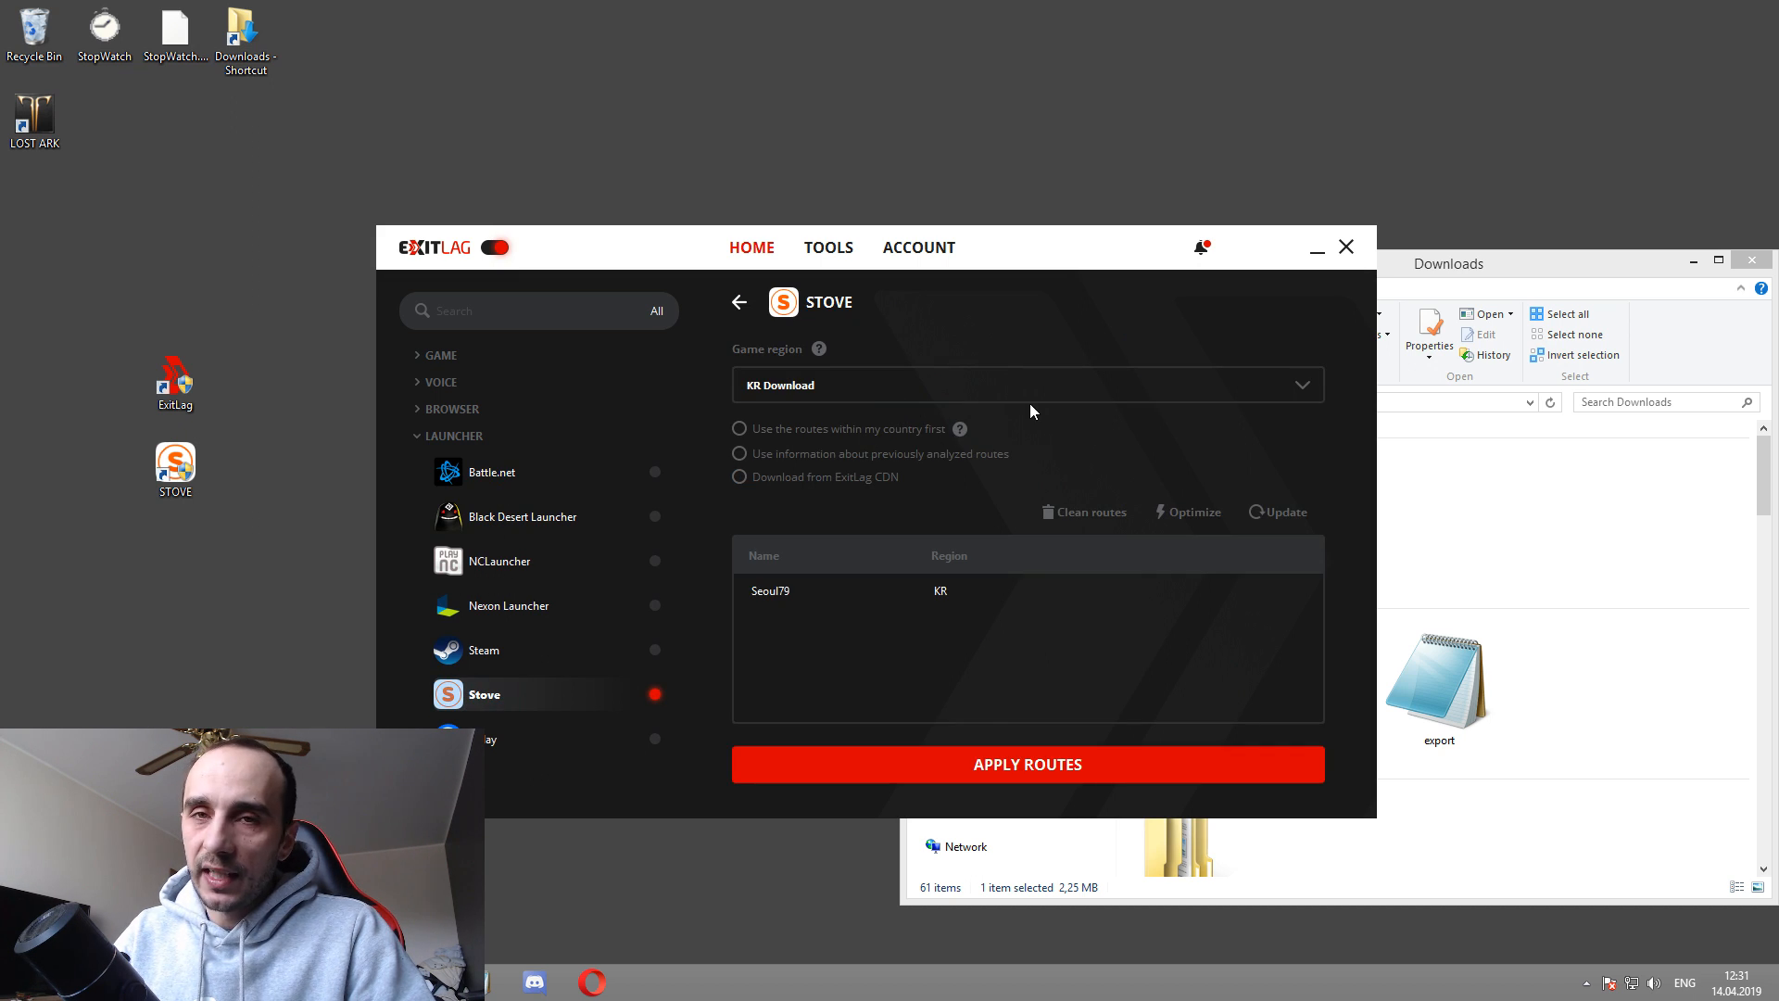
click(1027, 385)
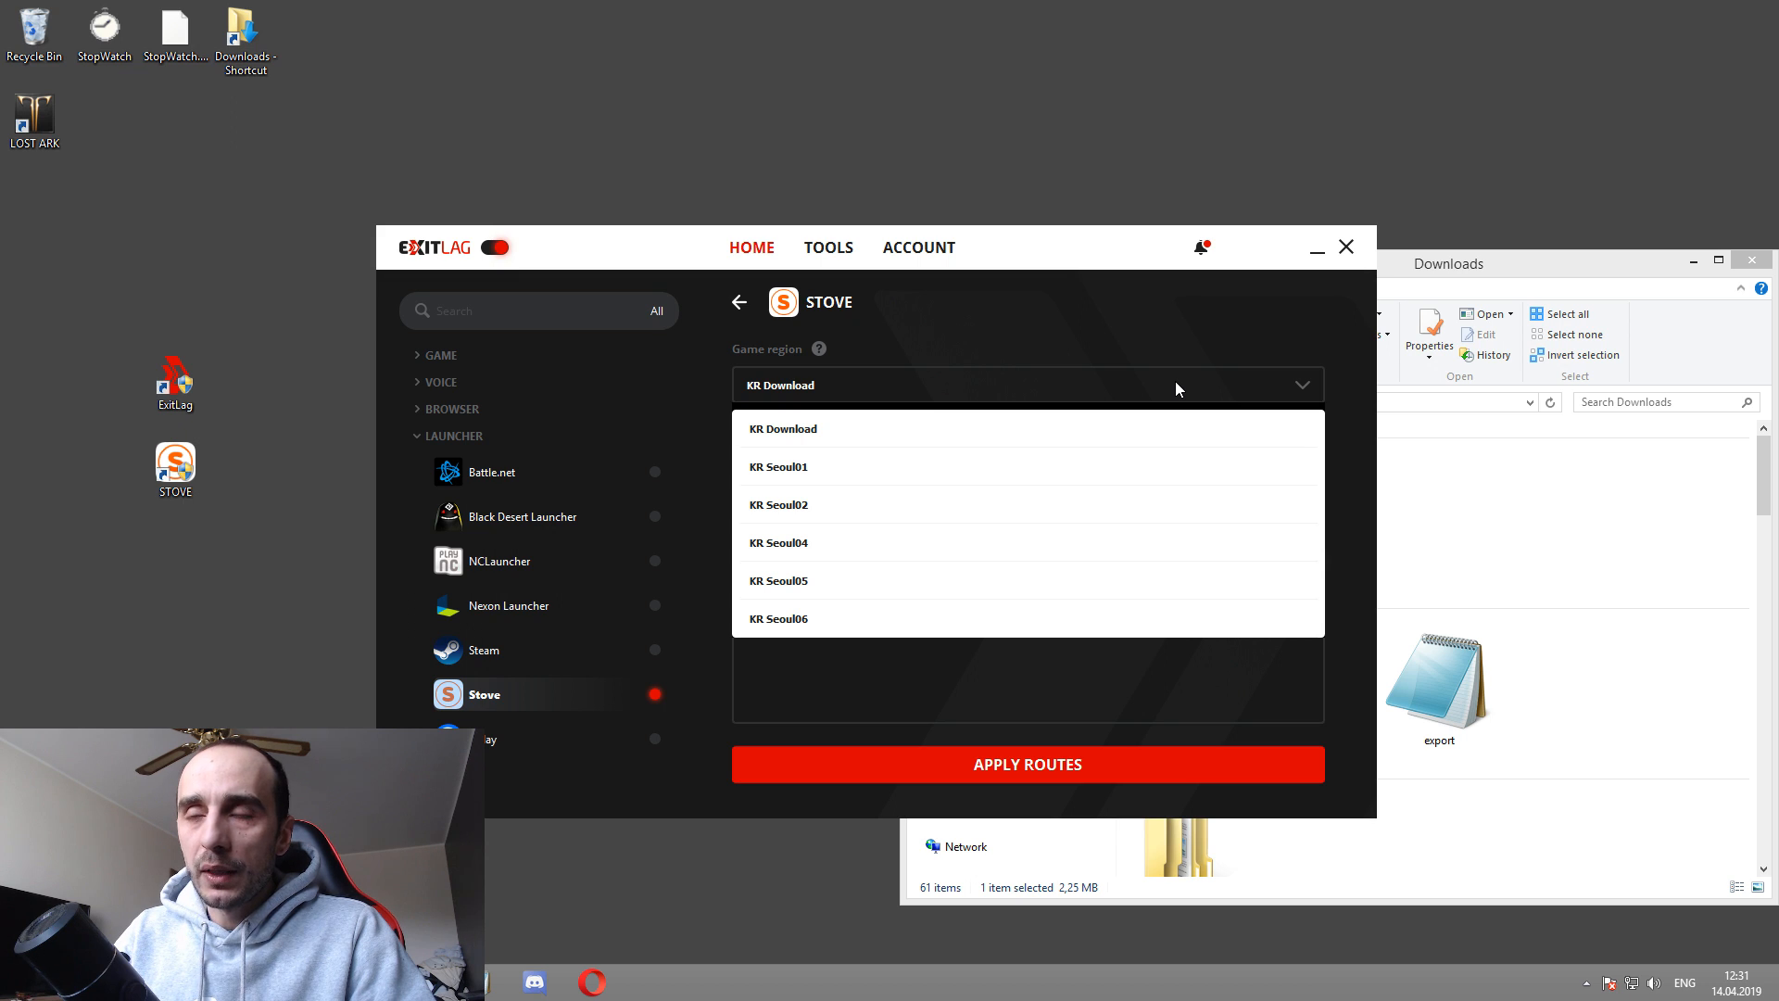
mouse_move(744, 393)
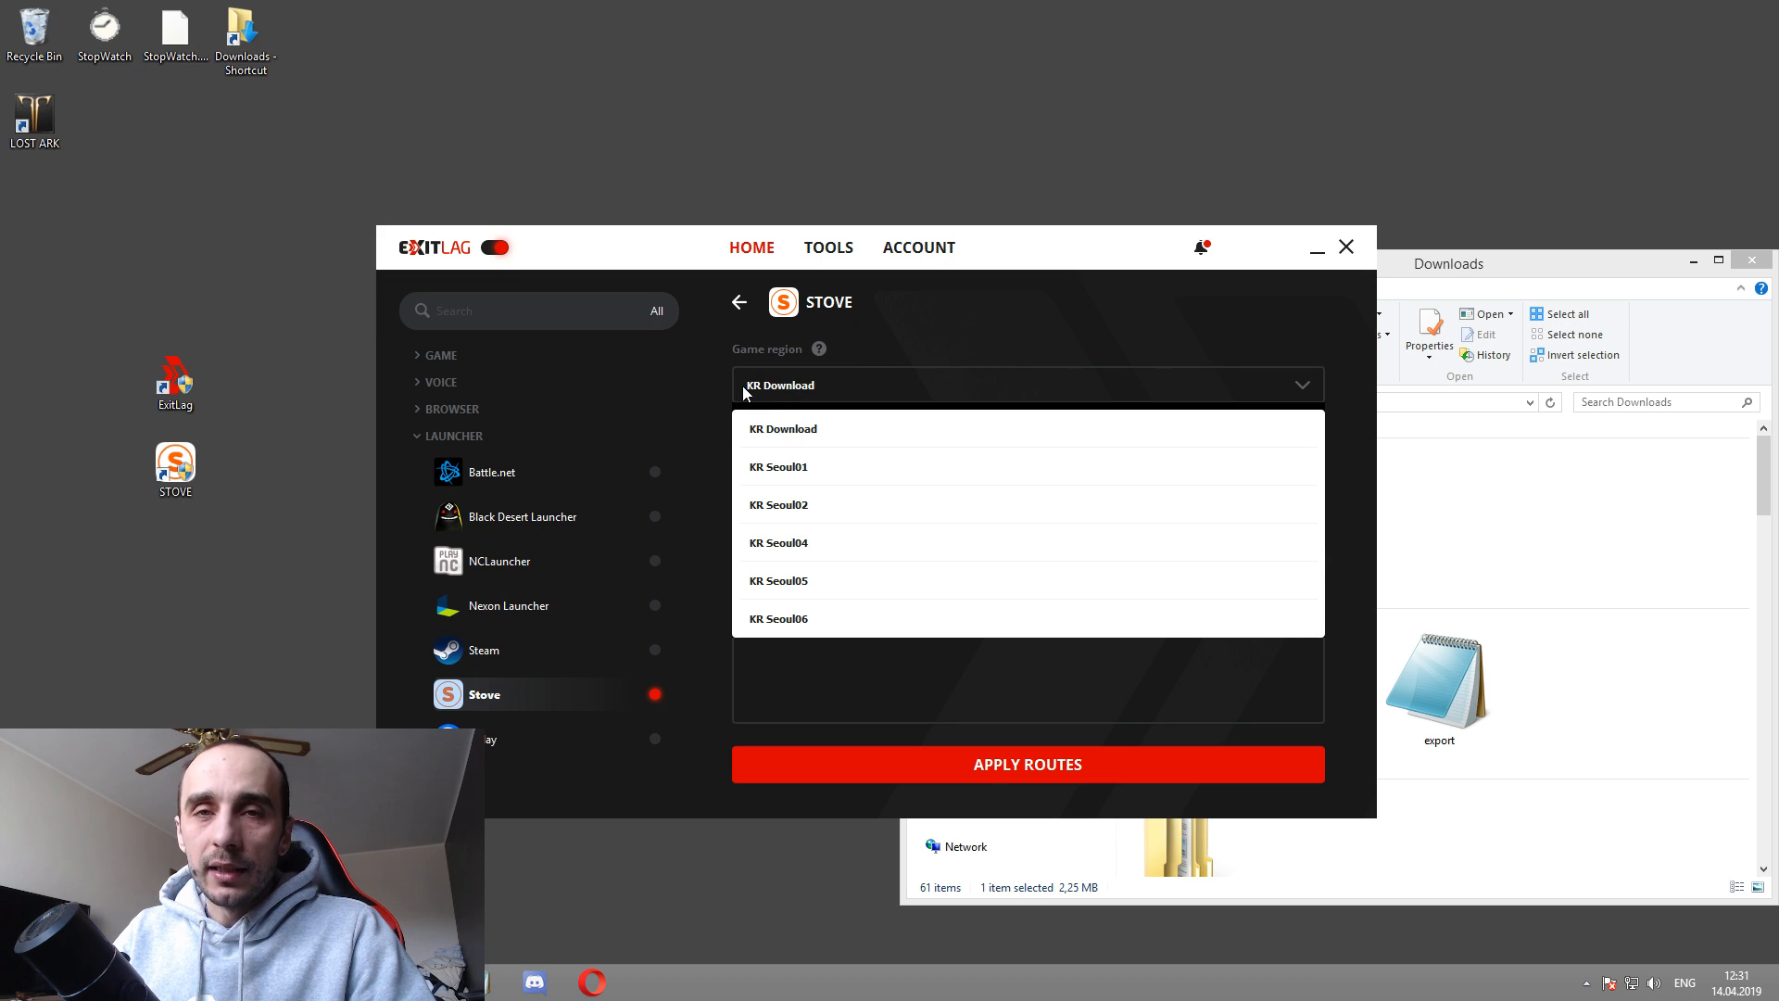
mouse_move(788, 389)
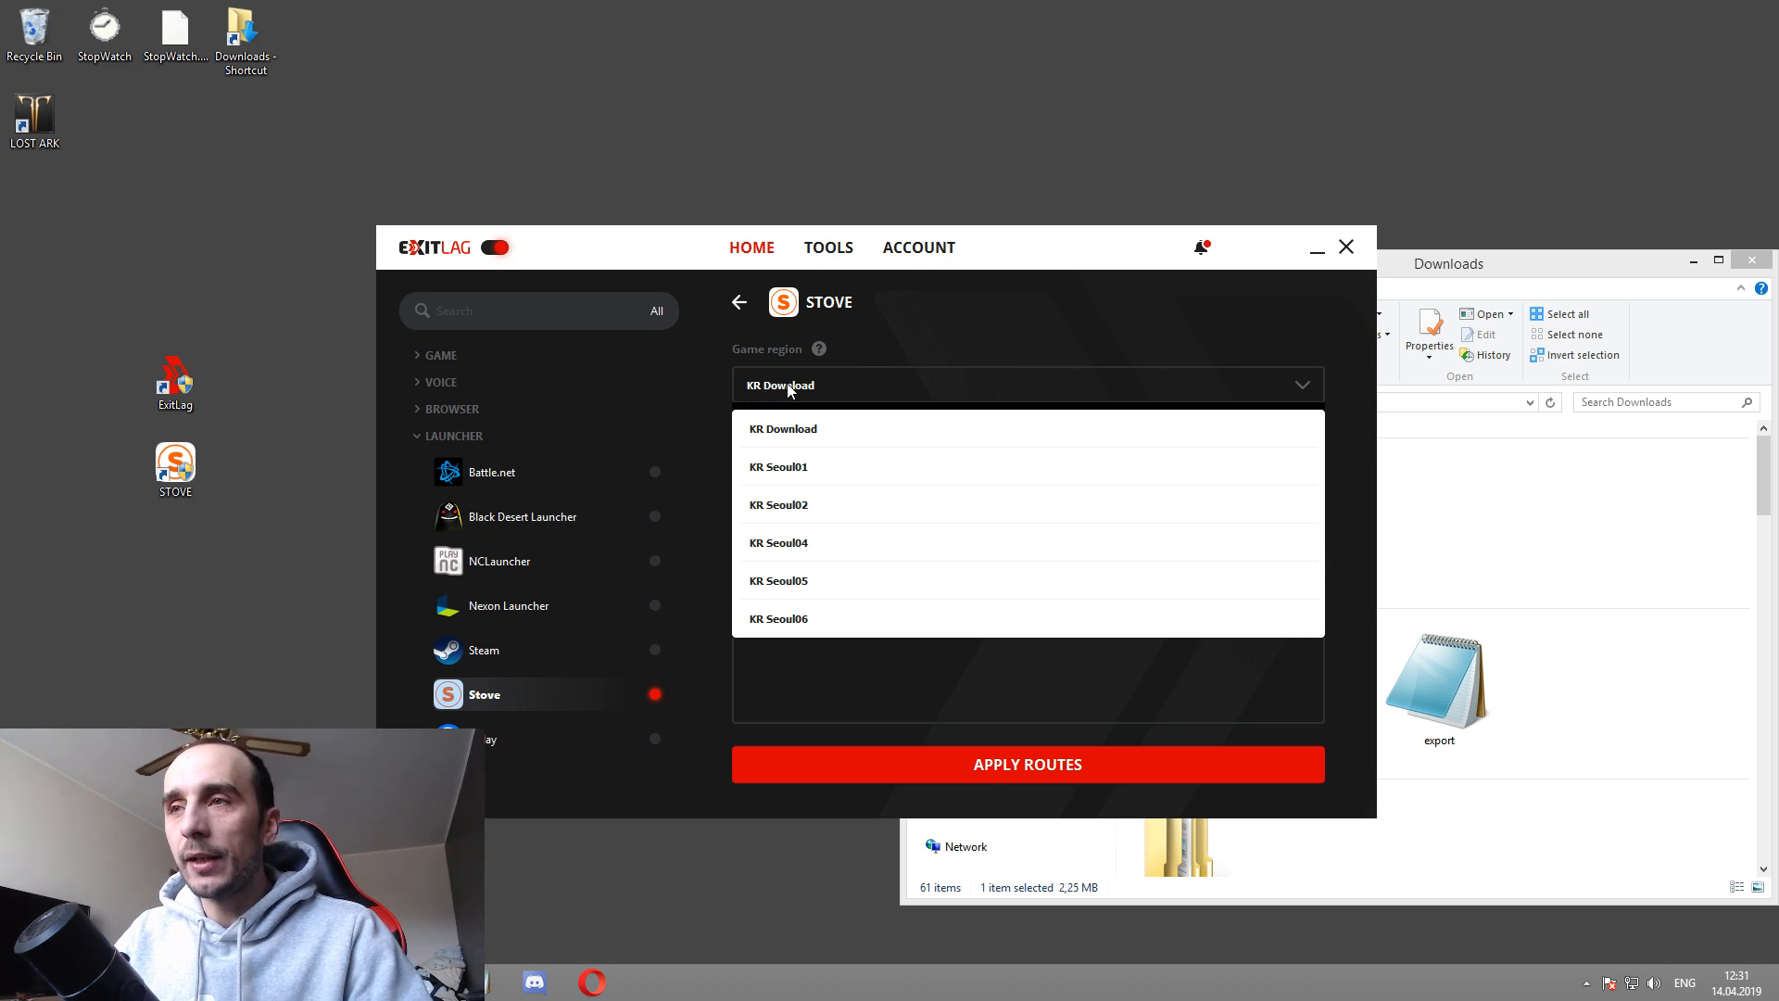
mouse_move(783, 429)
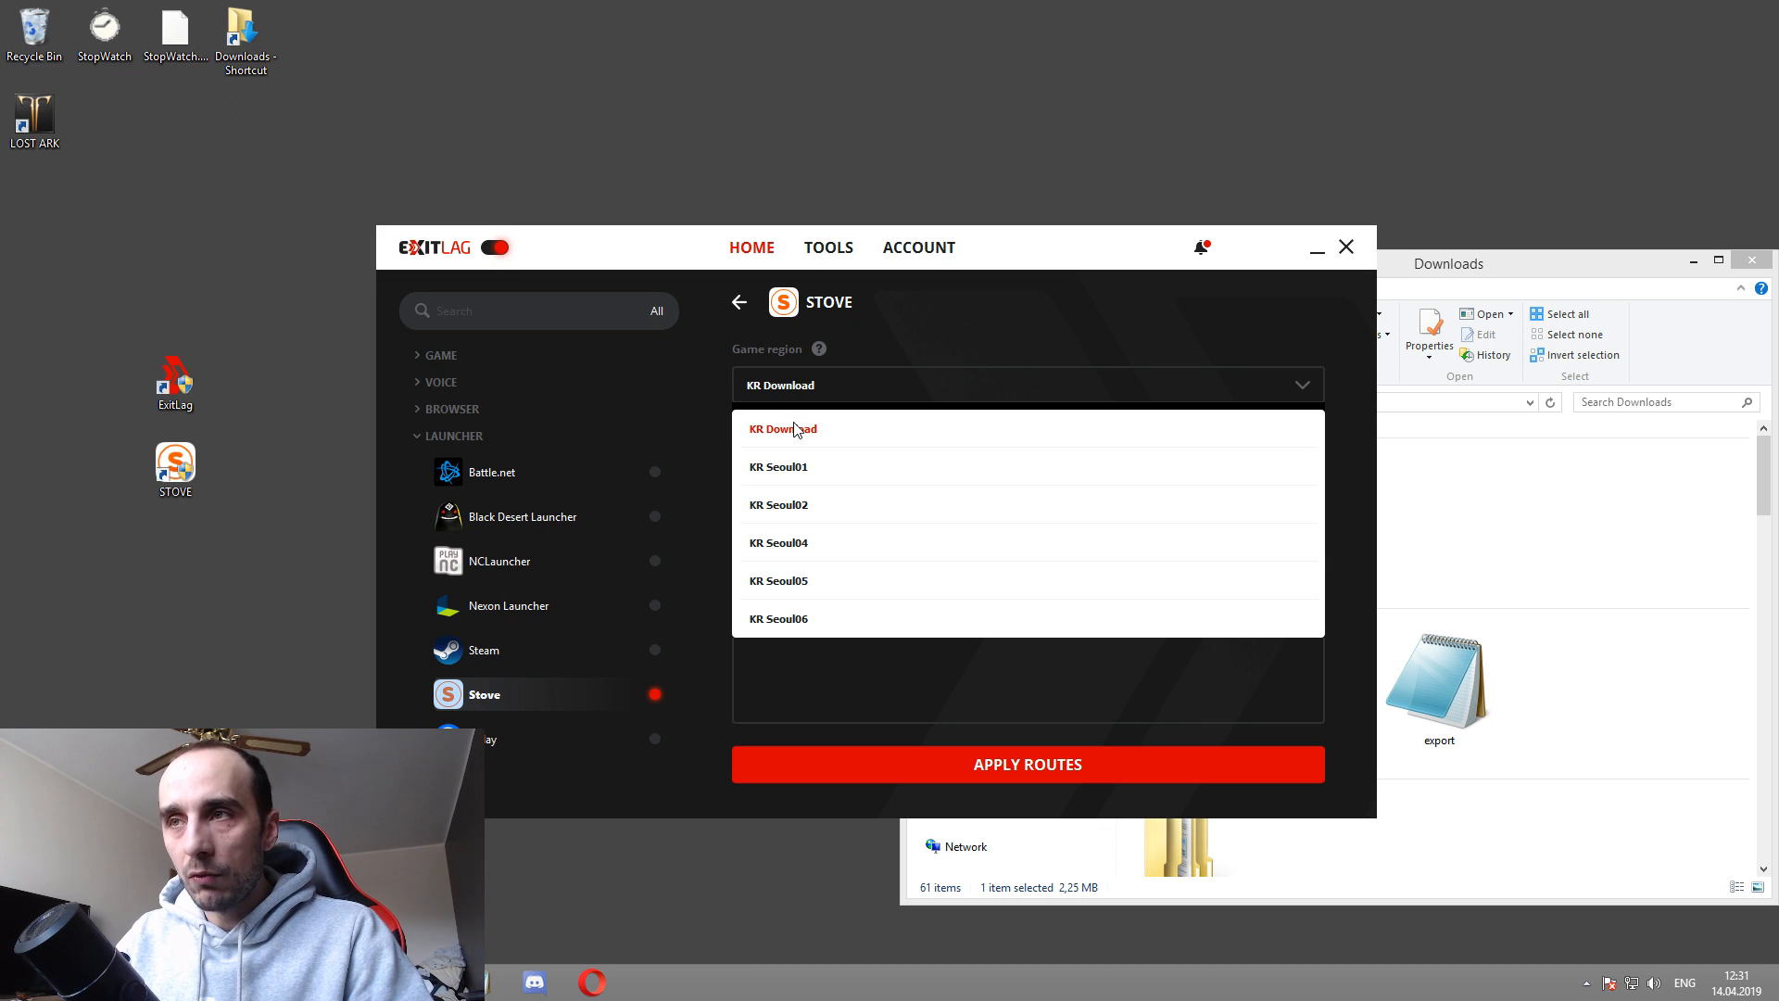
click(782, 428)
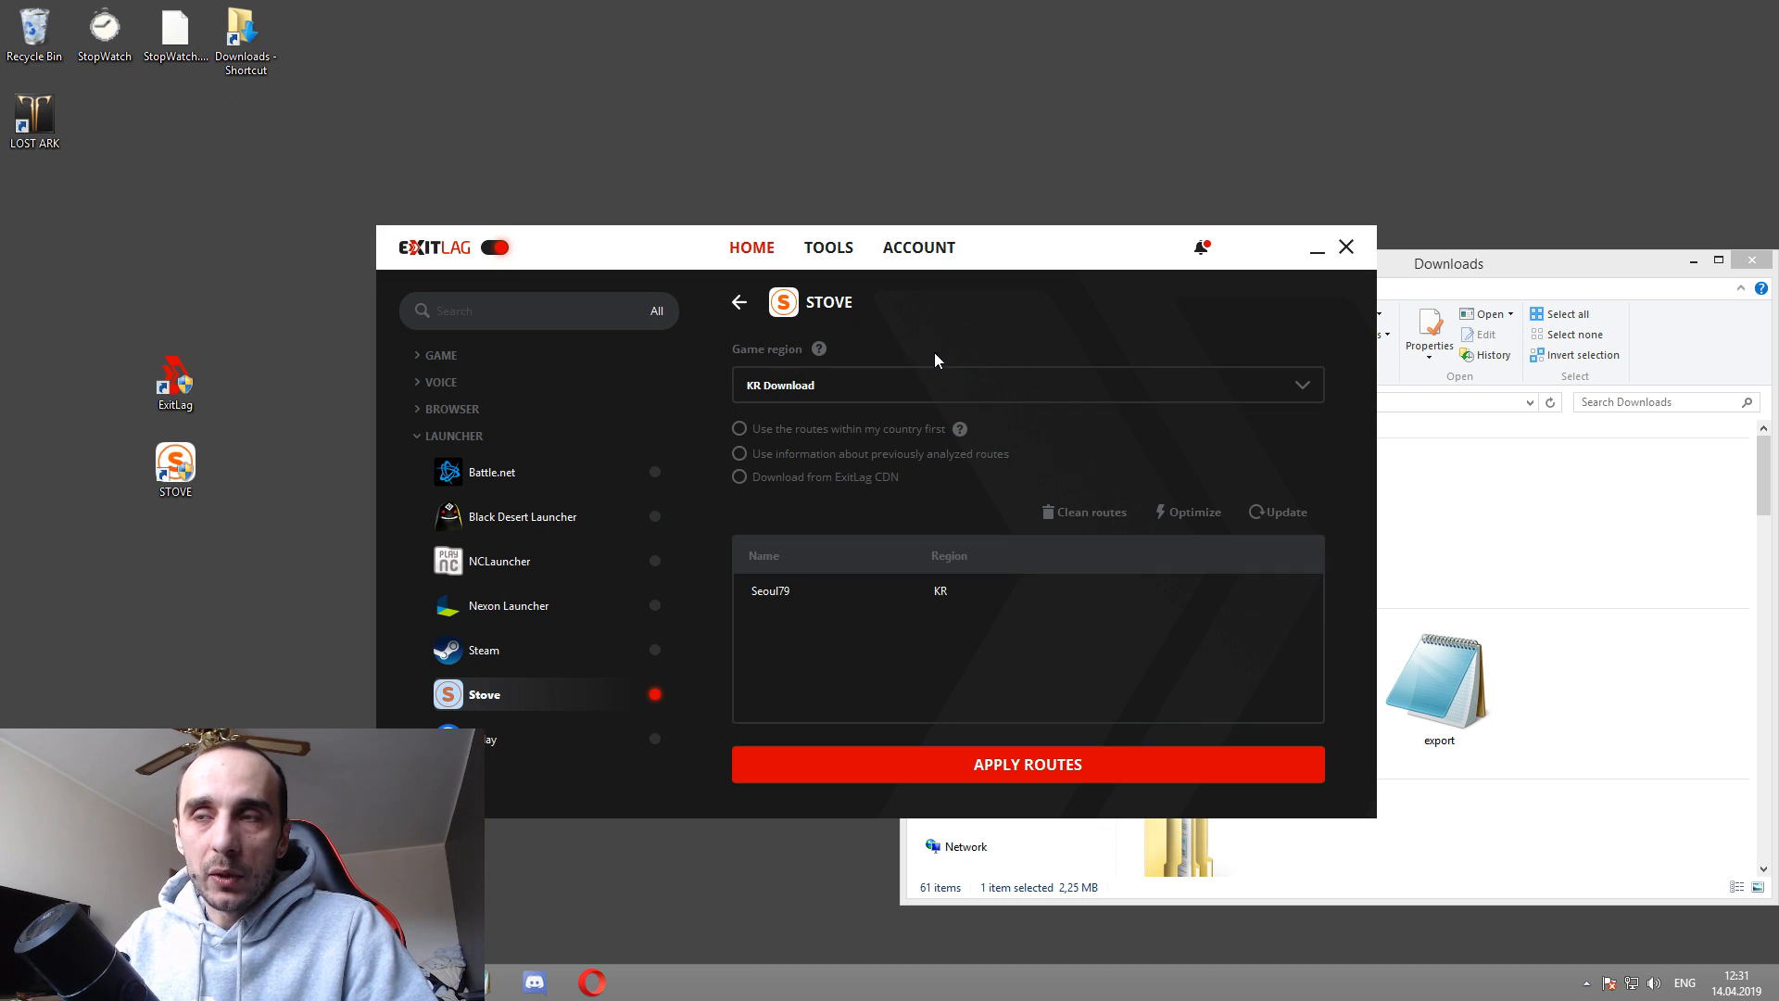
mouse_move(949, 364)
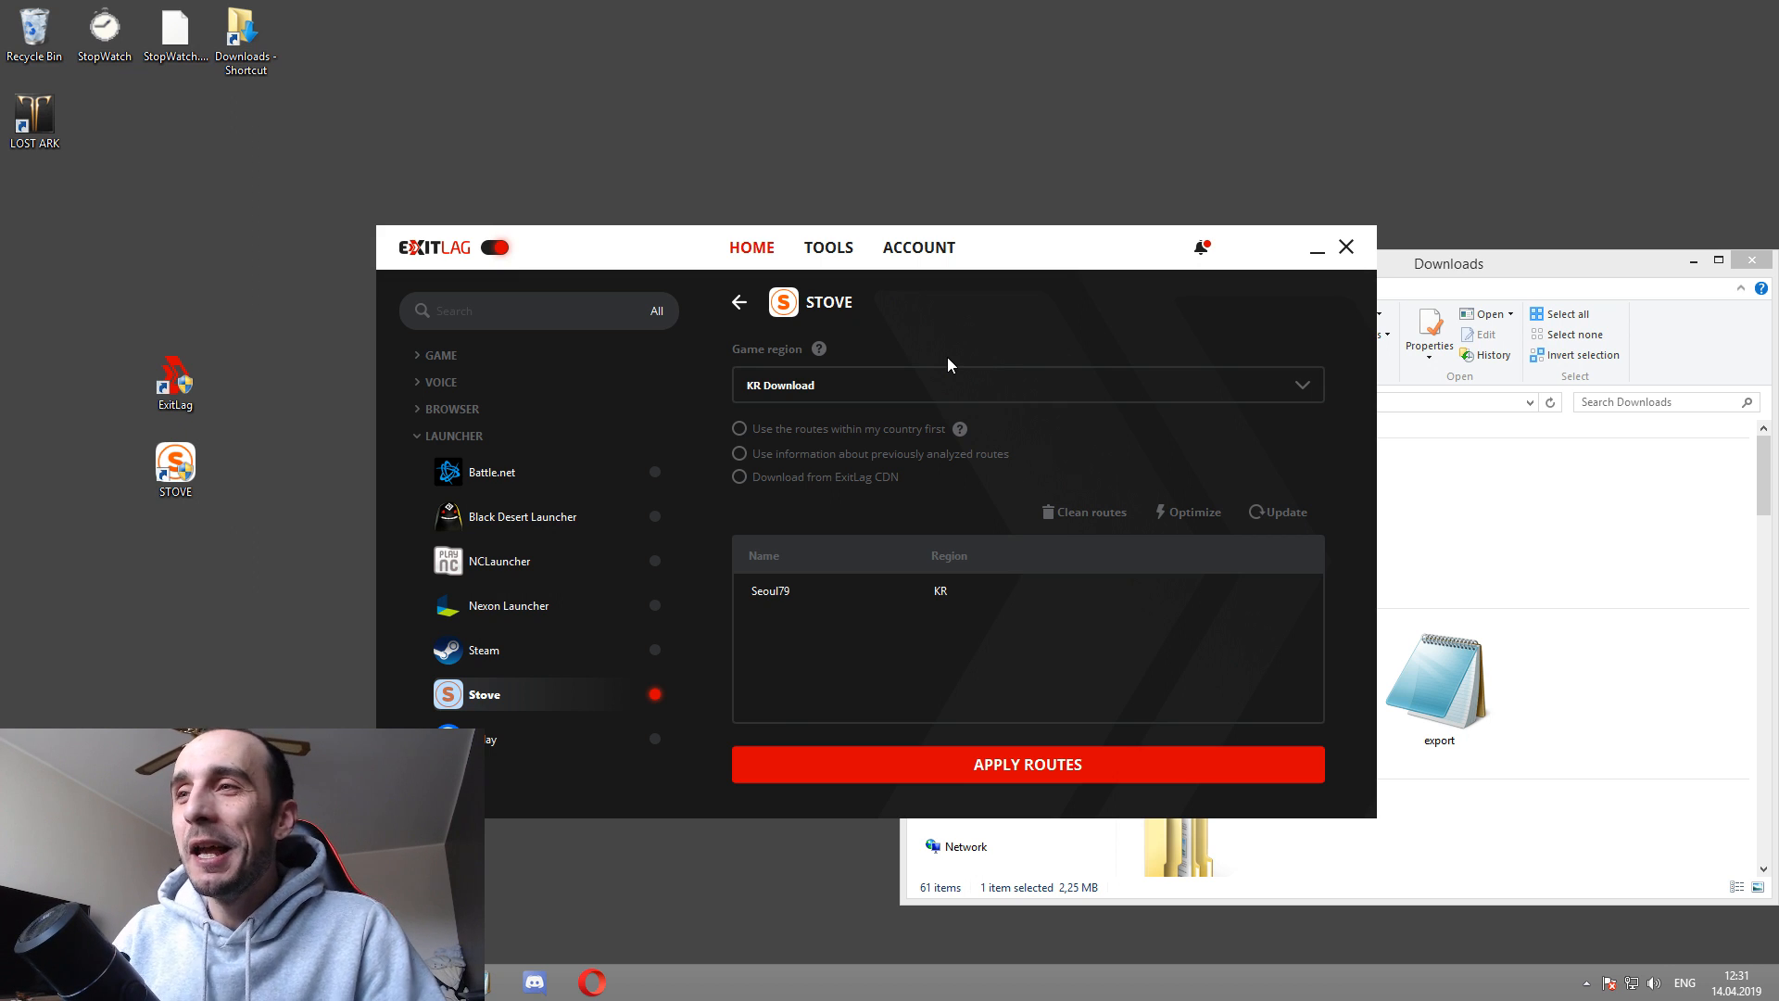
mouse_move(759, 398)
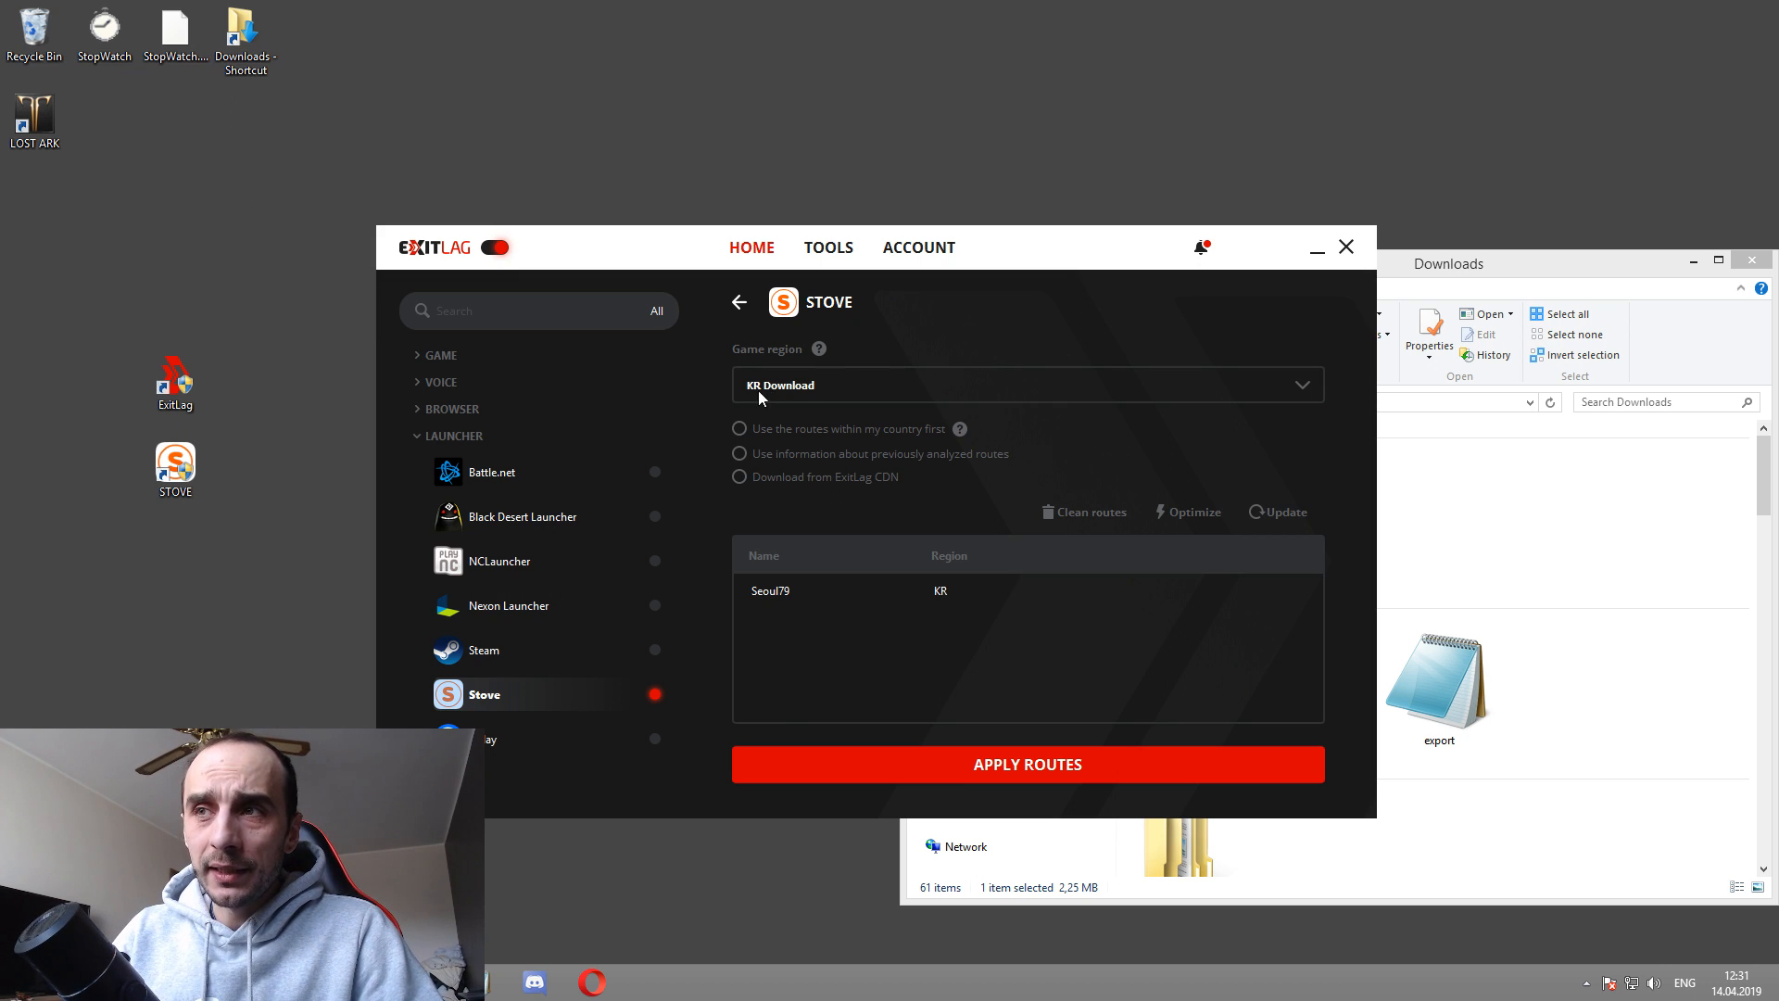
Step: Apply routes for Stove, then reapply Lost Ark's routes from Recent
click(739, 301)
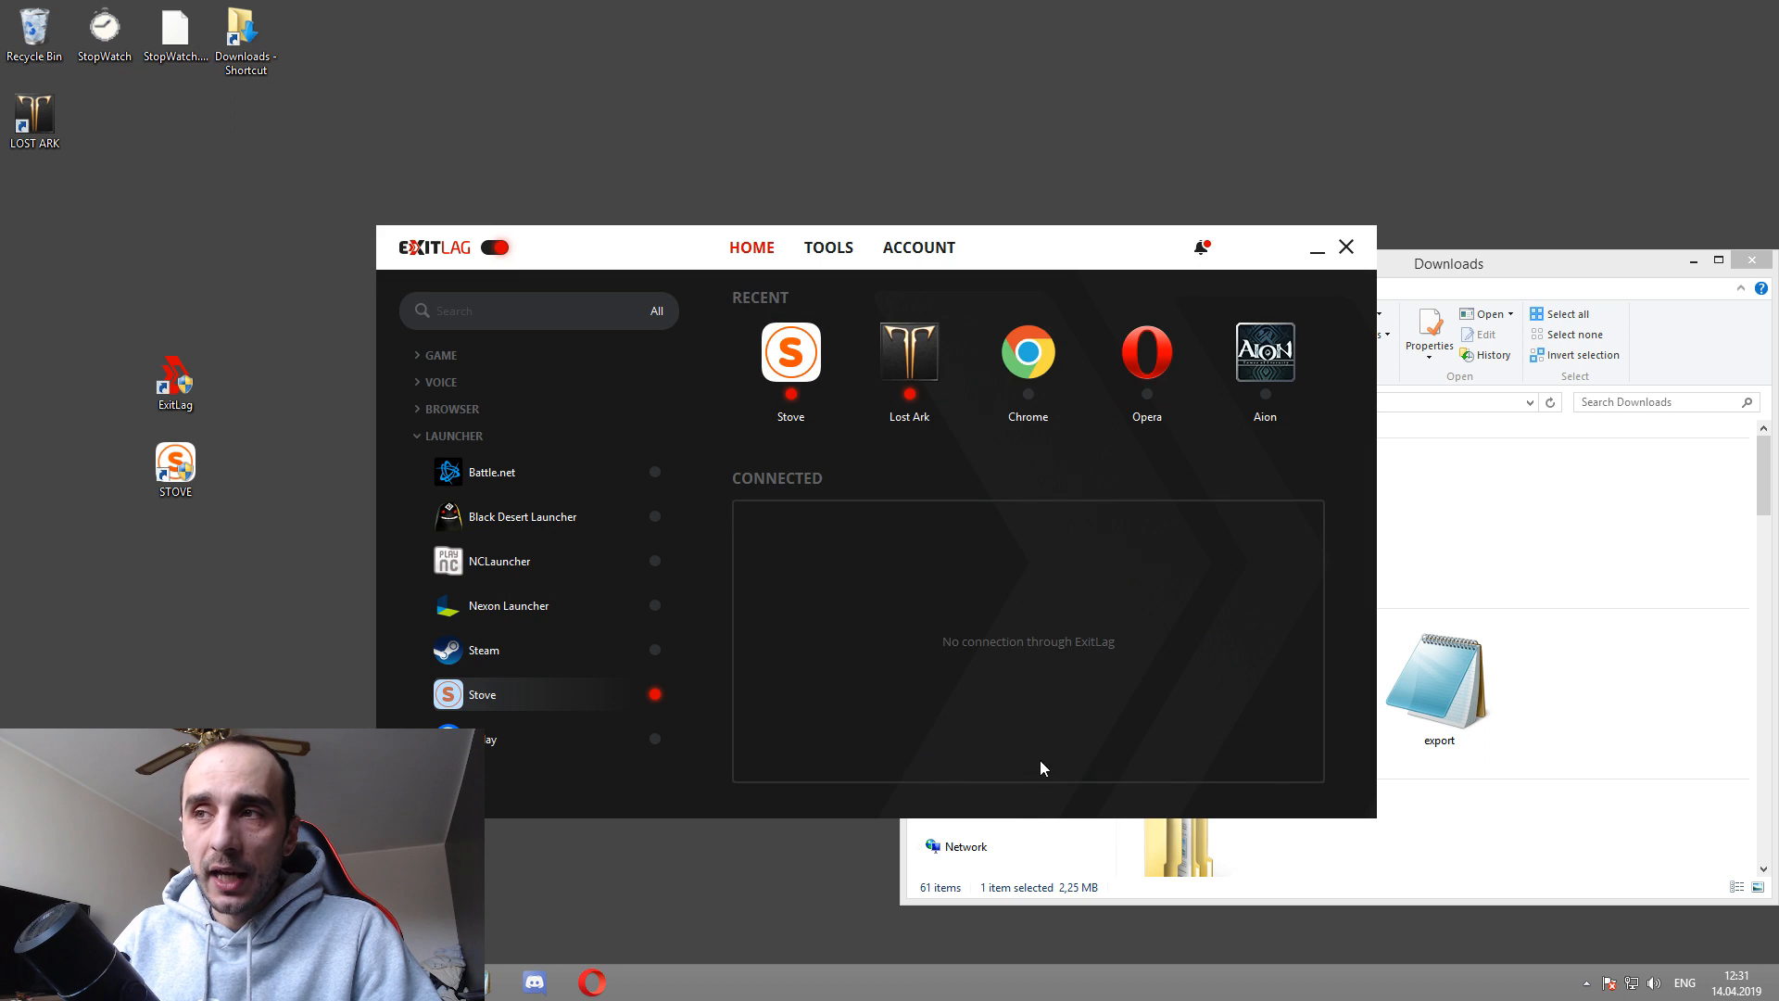
mouse_move(862, 461)
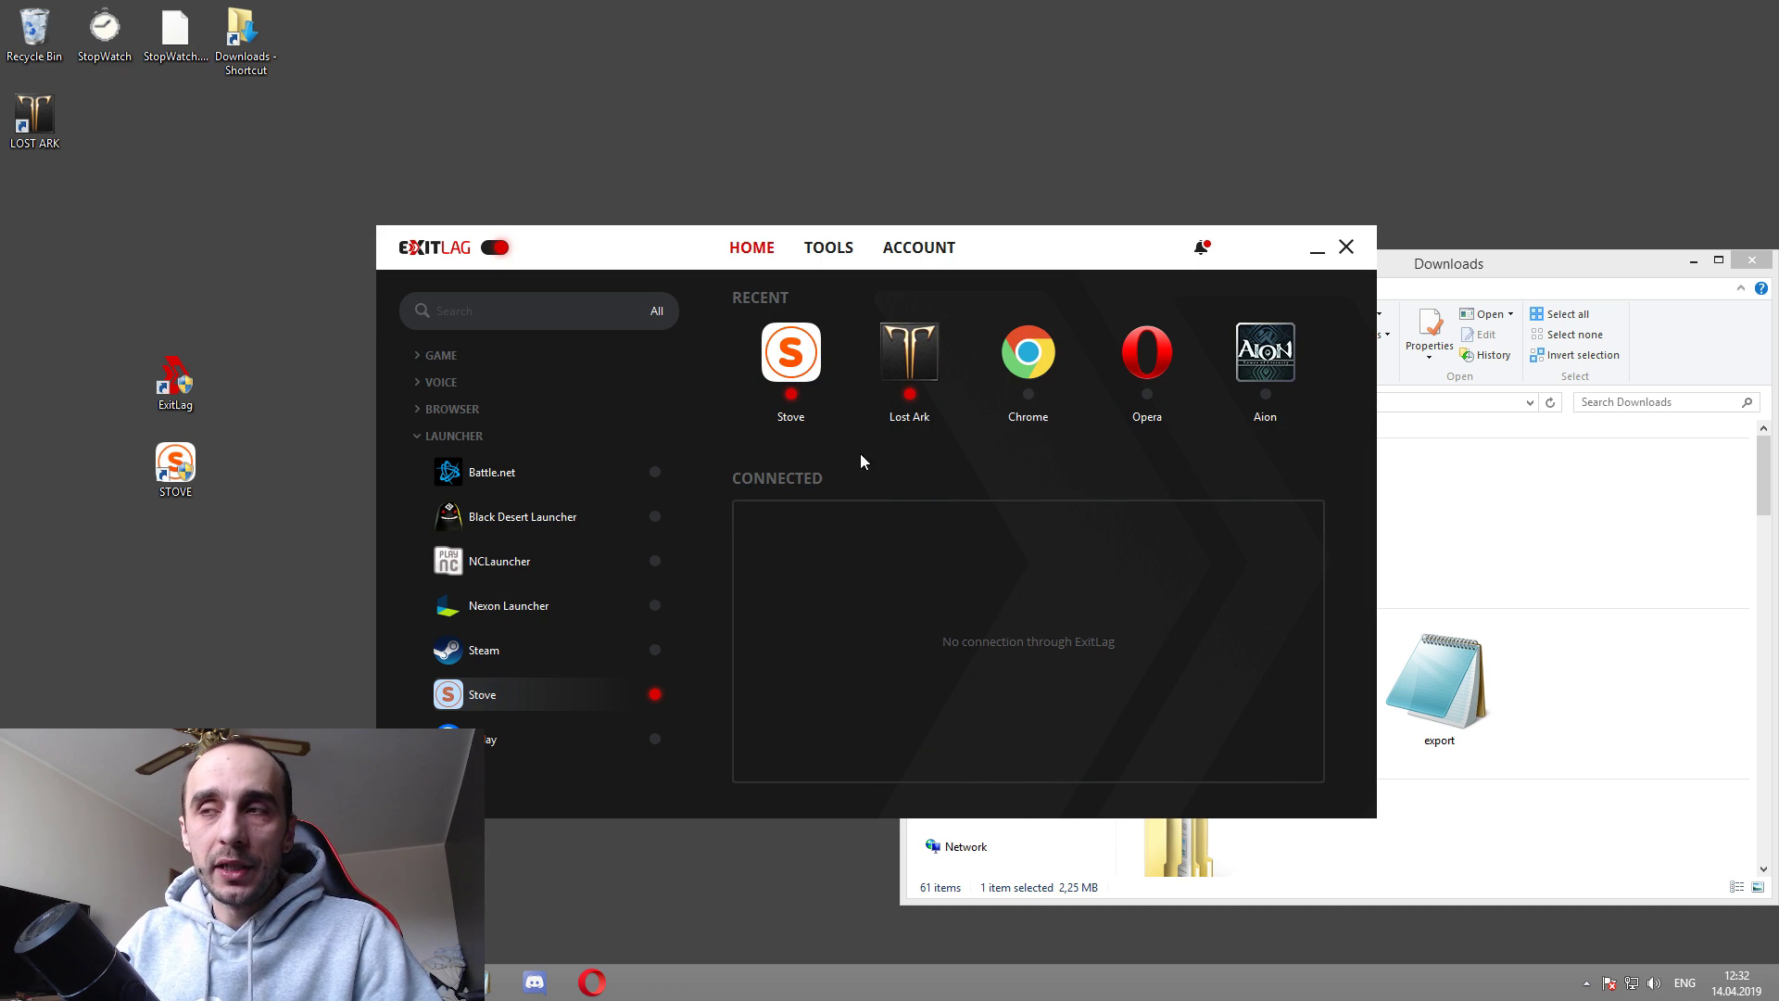
mouse_move(899, 463)
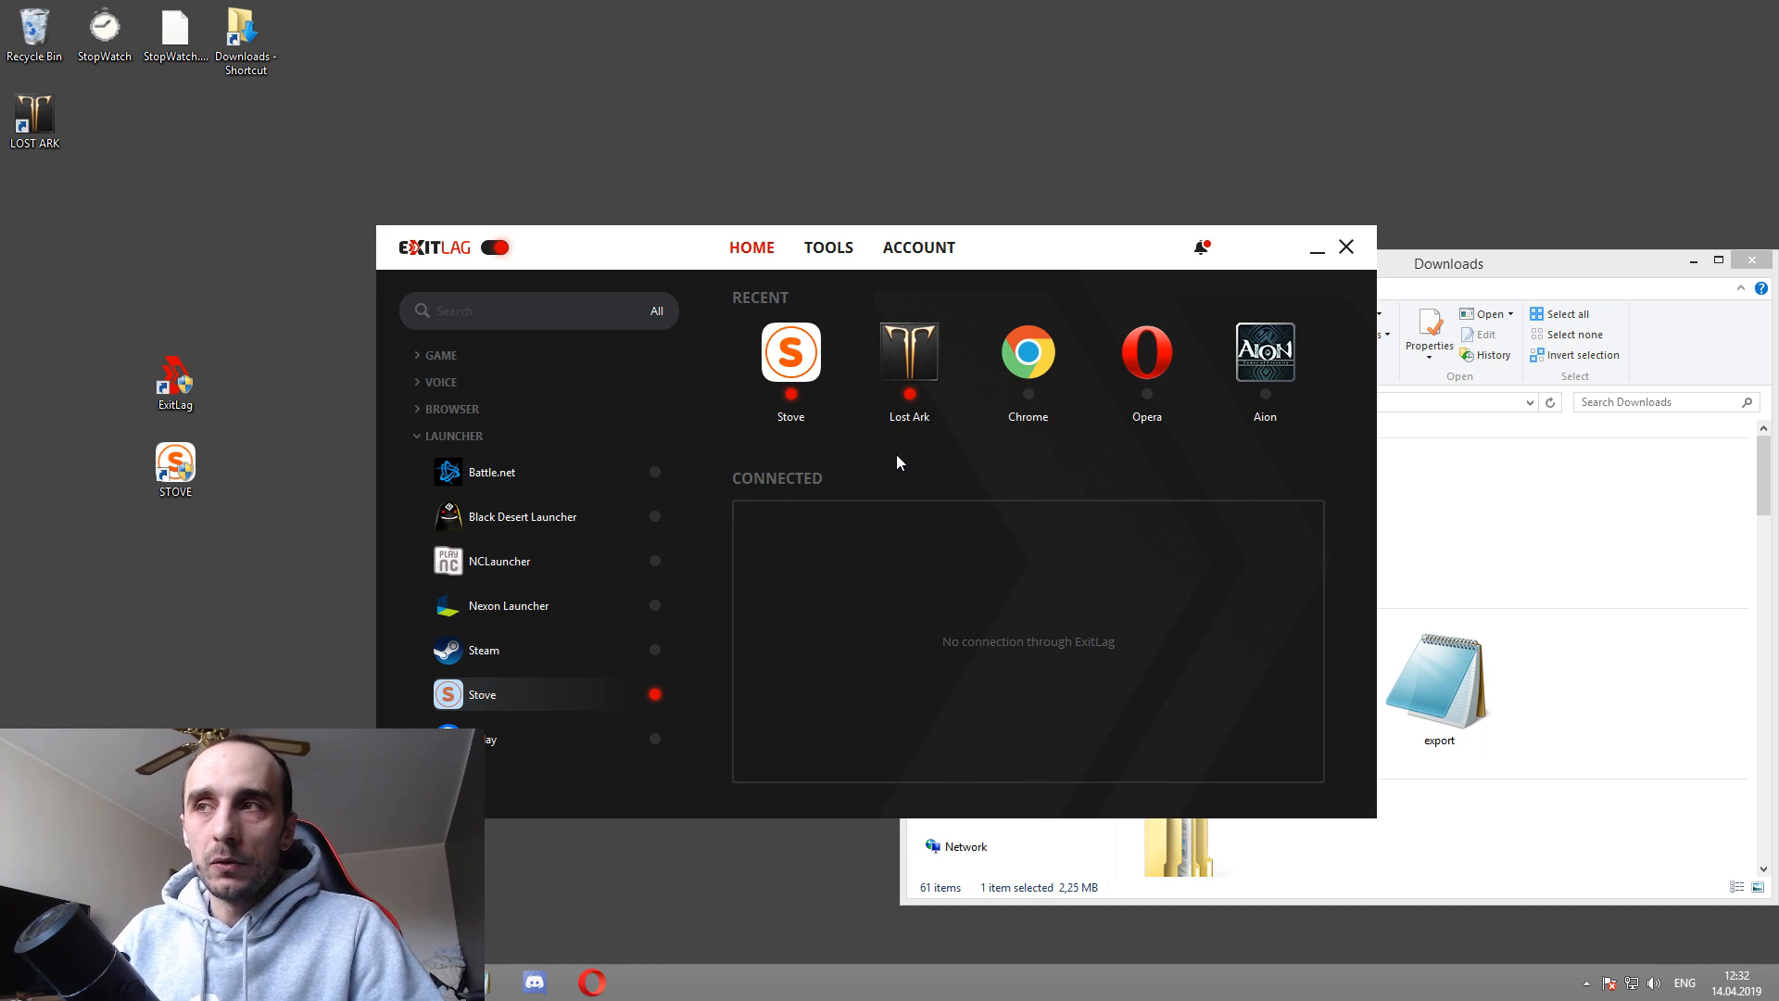
mouse_move(878, 457)
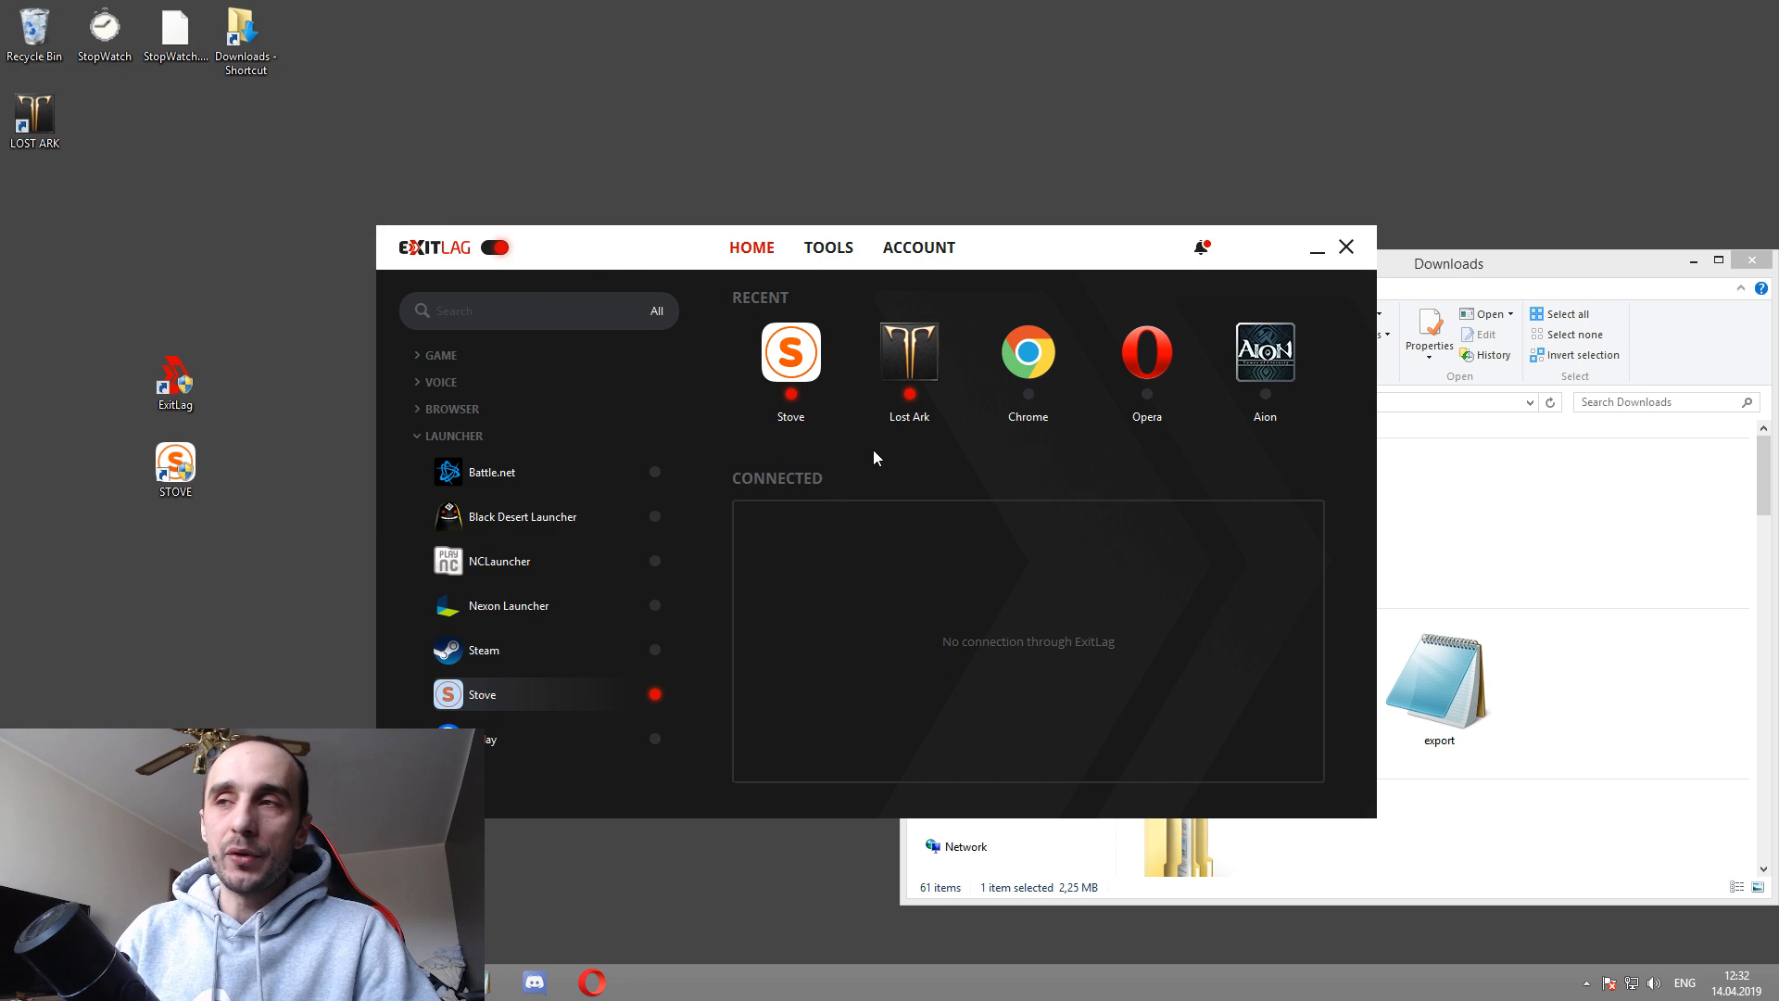
mouse_move(909, 406)
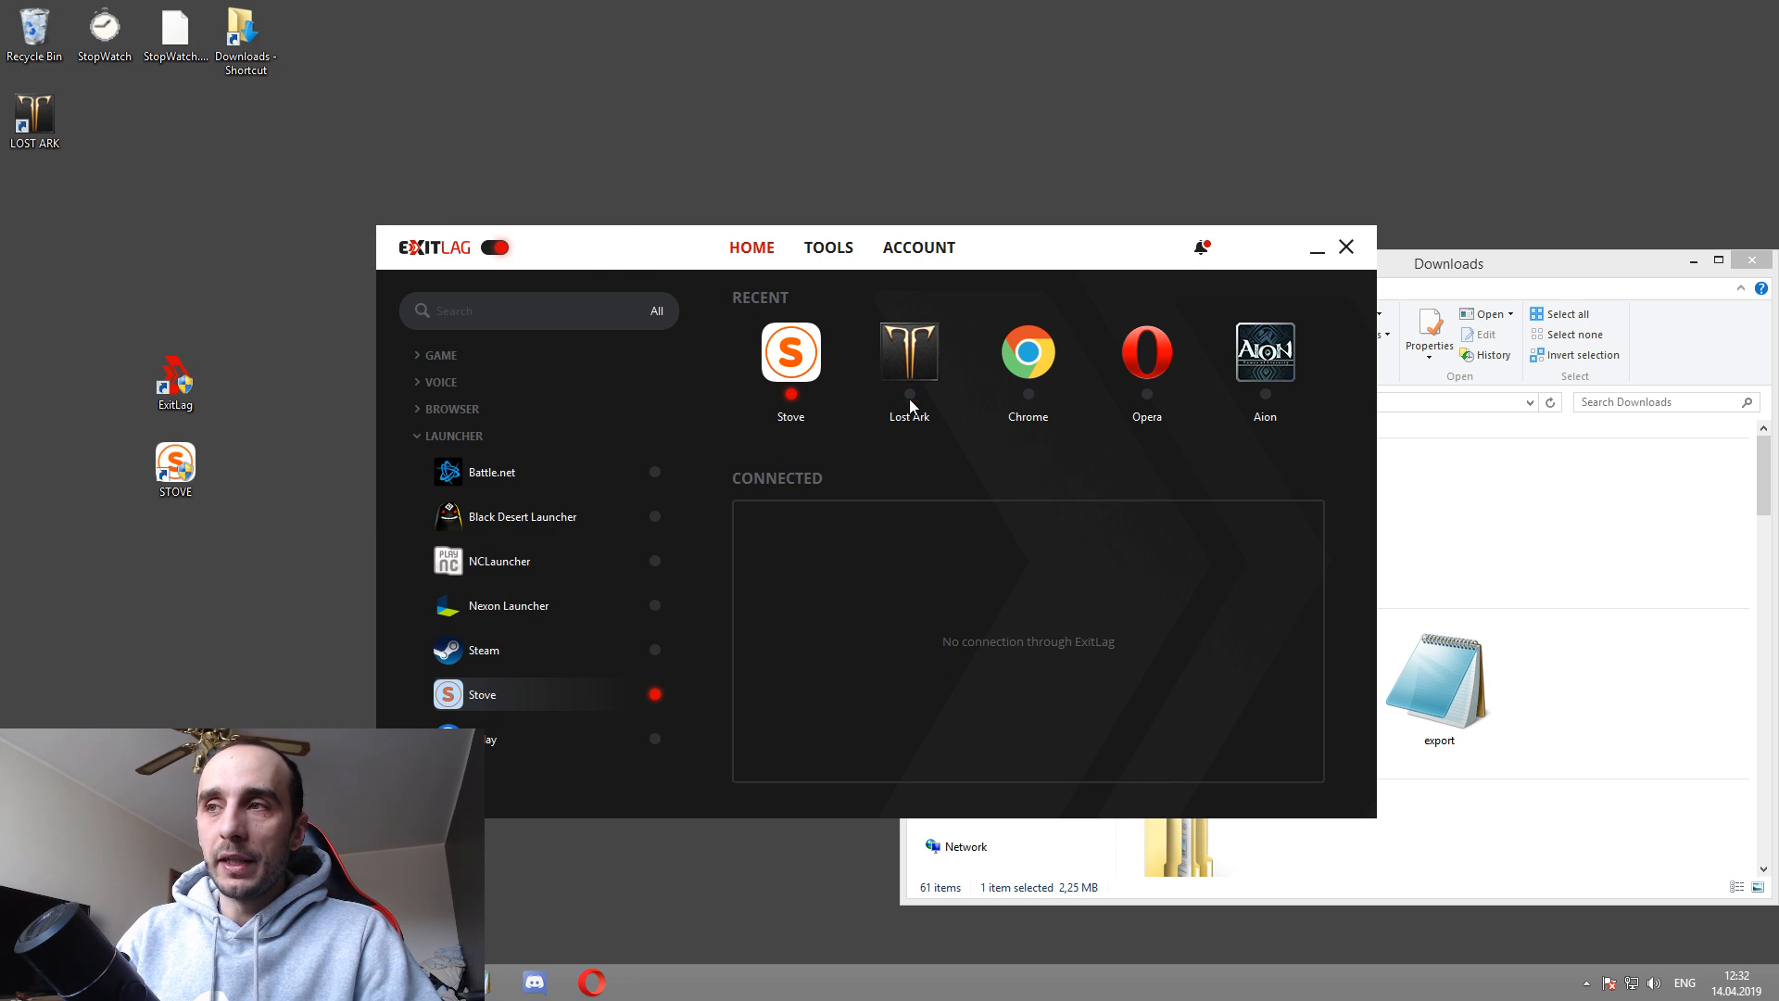
click(908, 349)
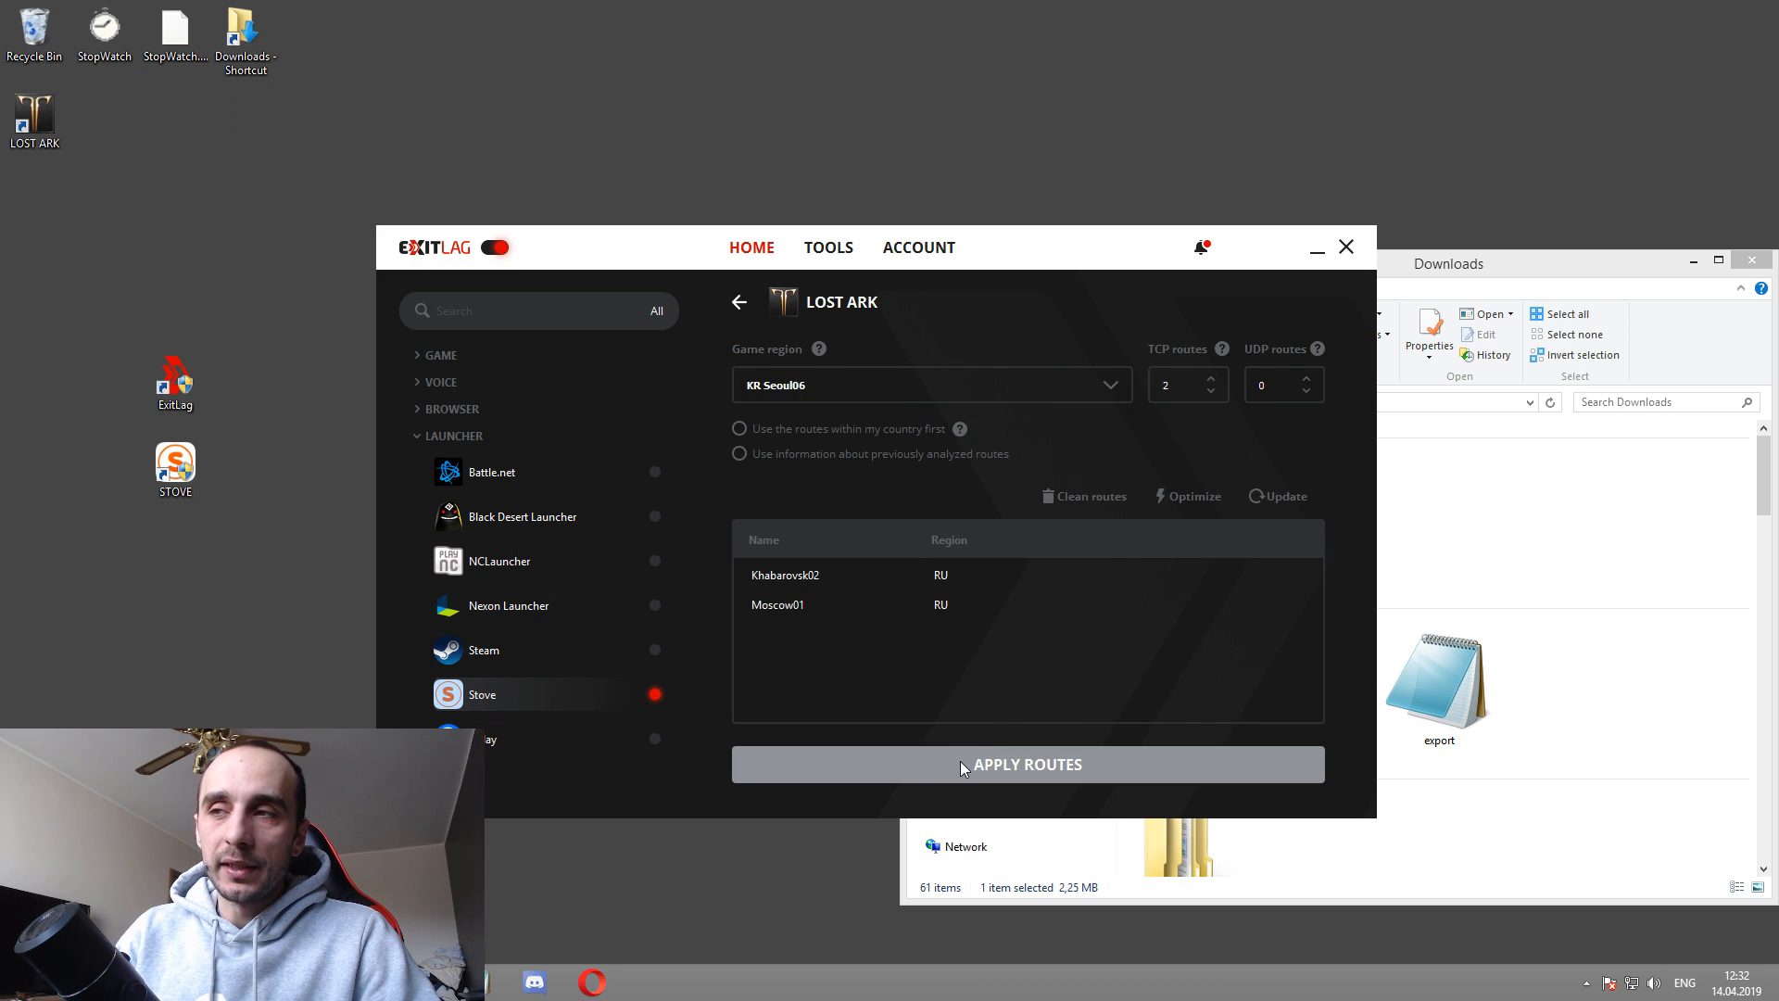
click(739, 302)
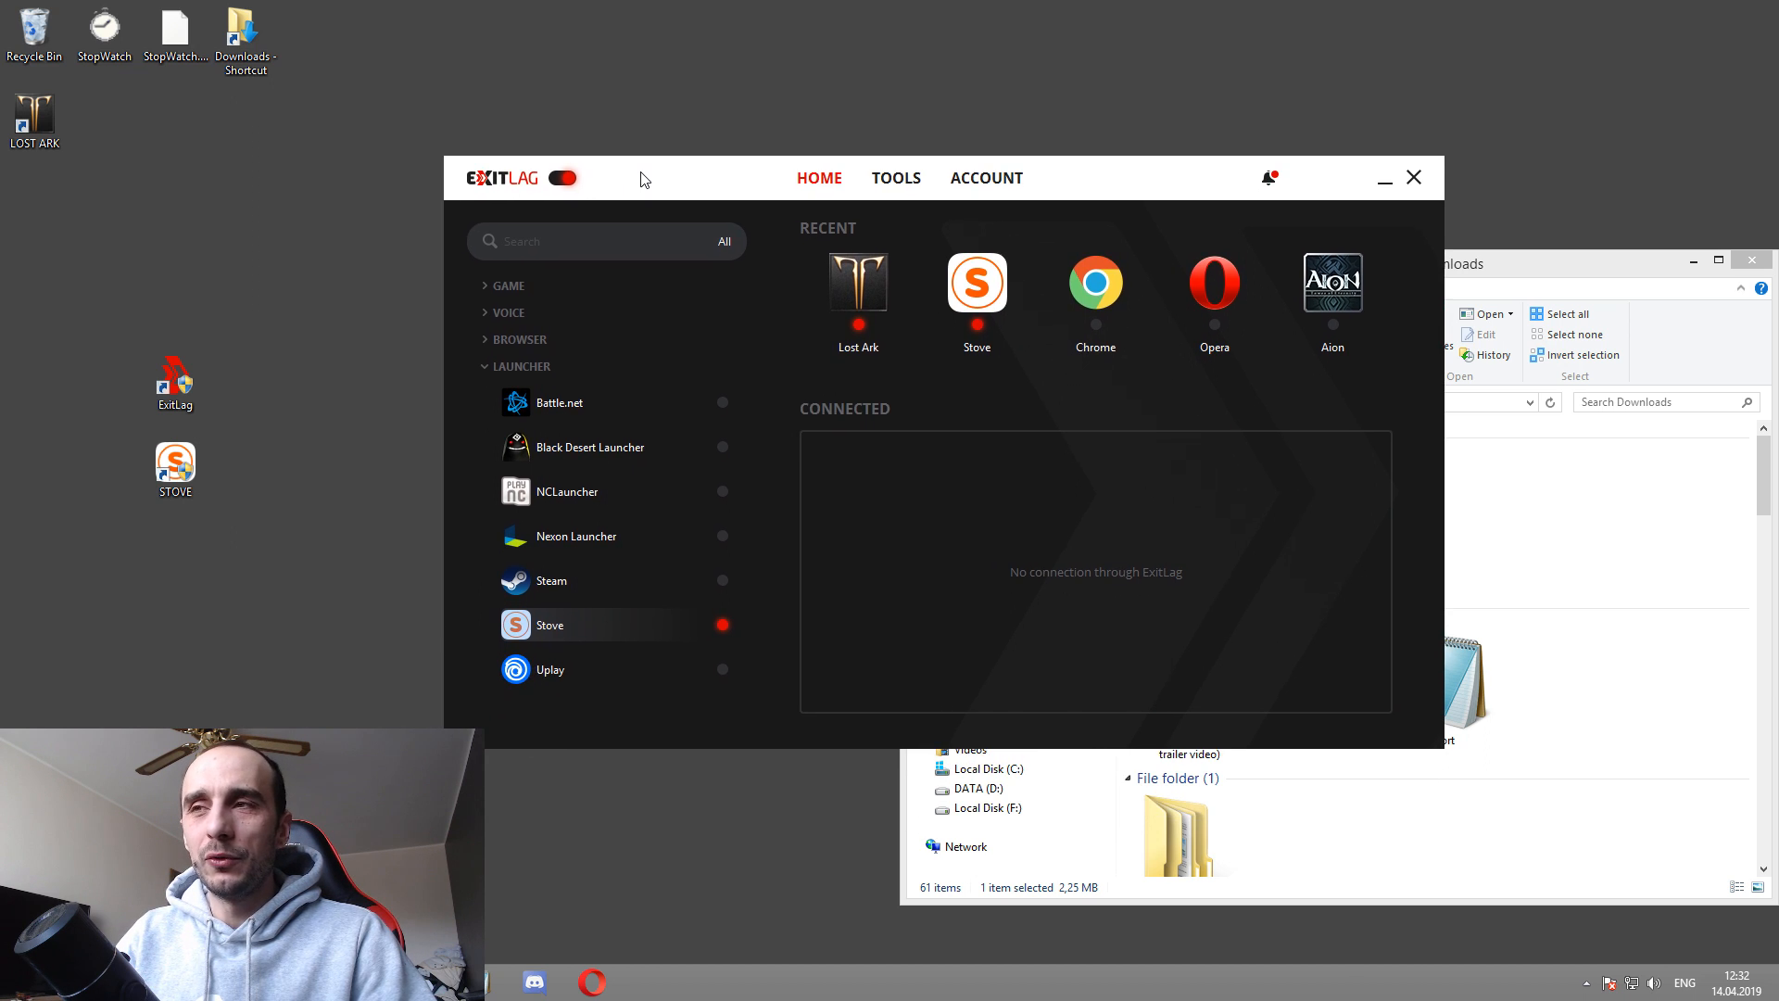
mouse_move(832, 363)
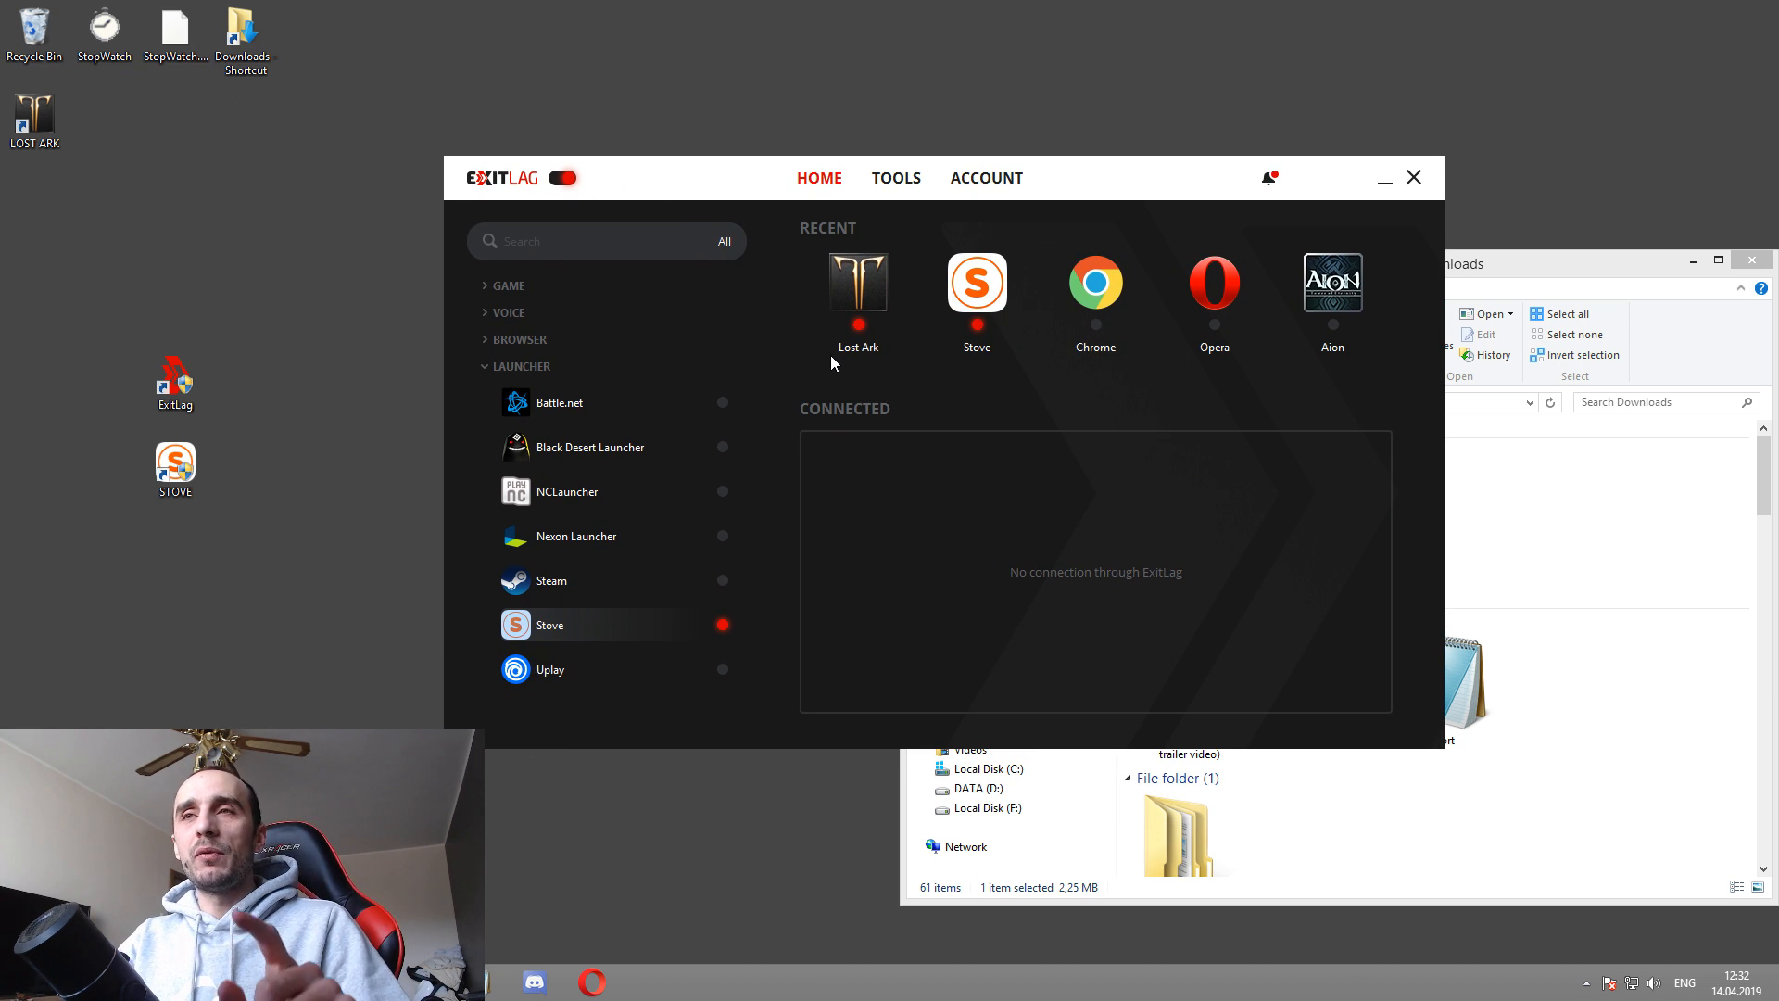
mouse_move(858, 334)
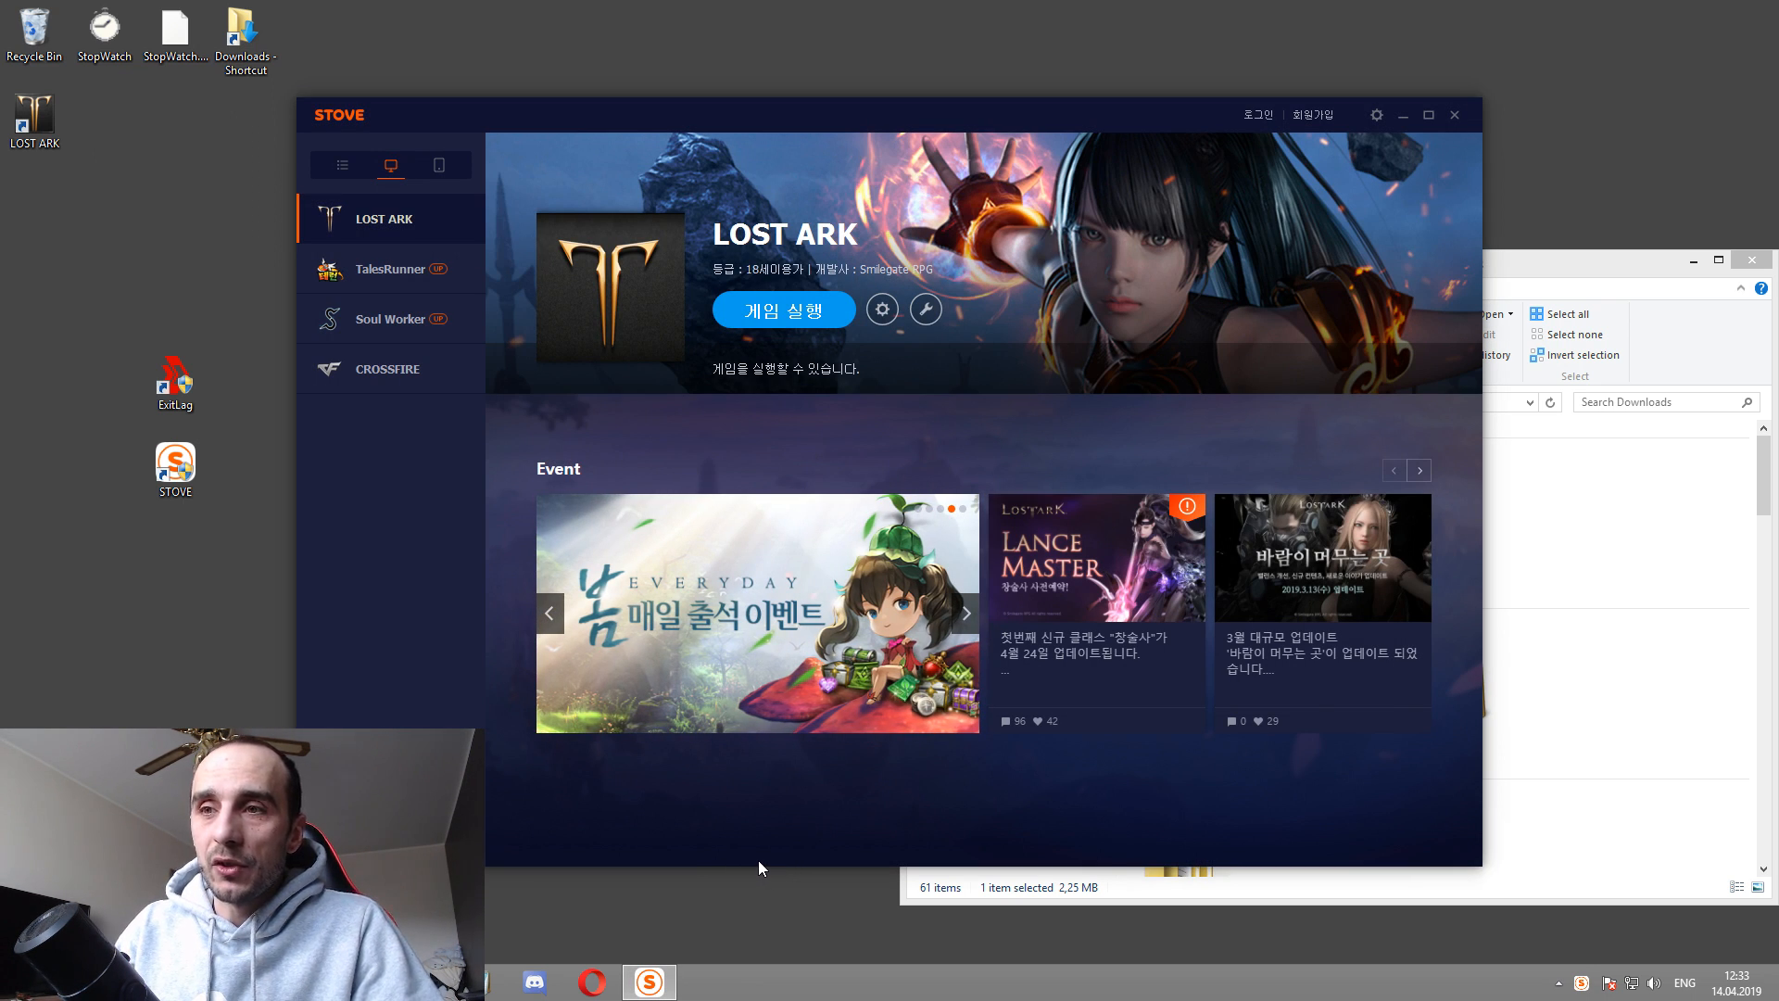
mouse_move(729, 896)
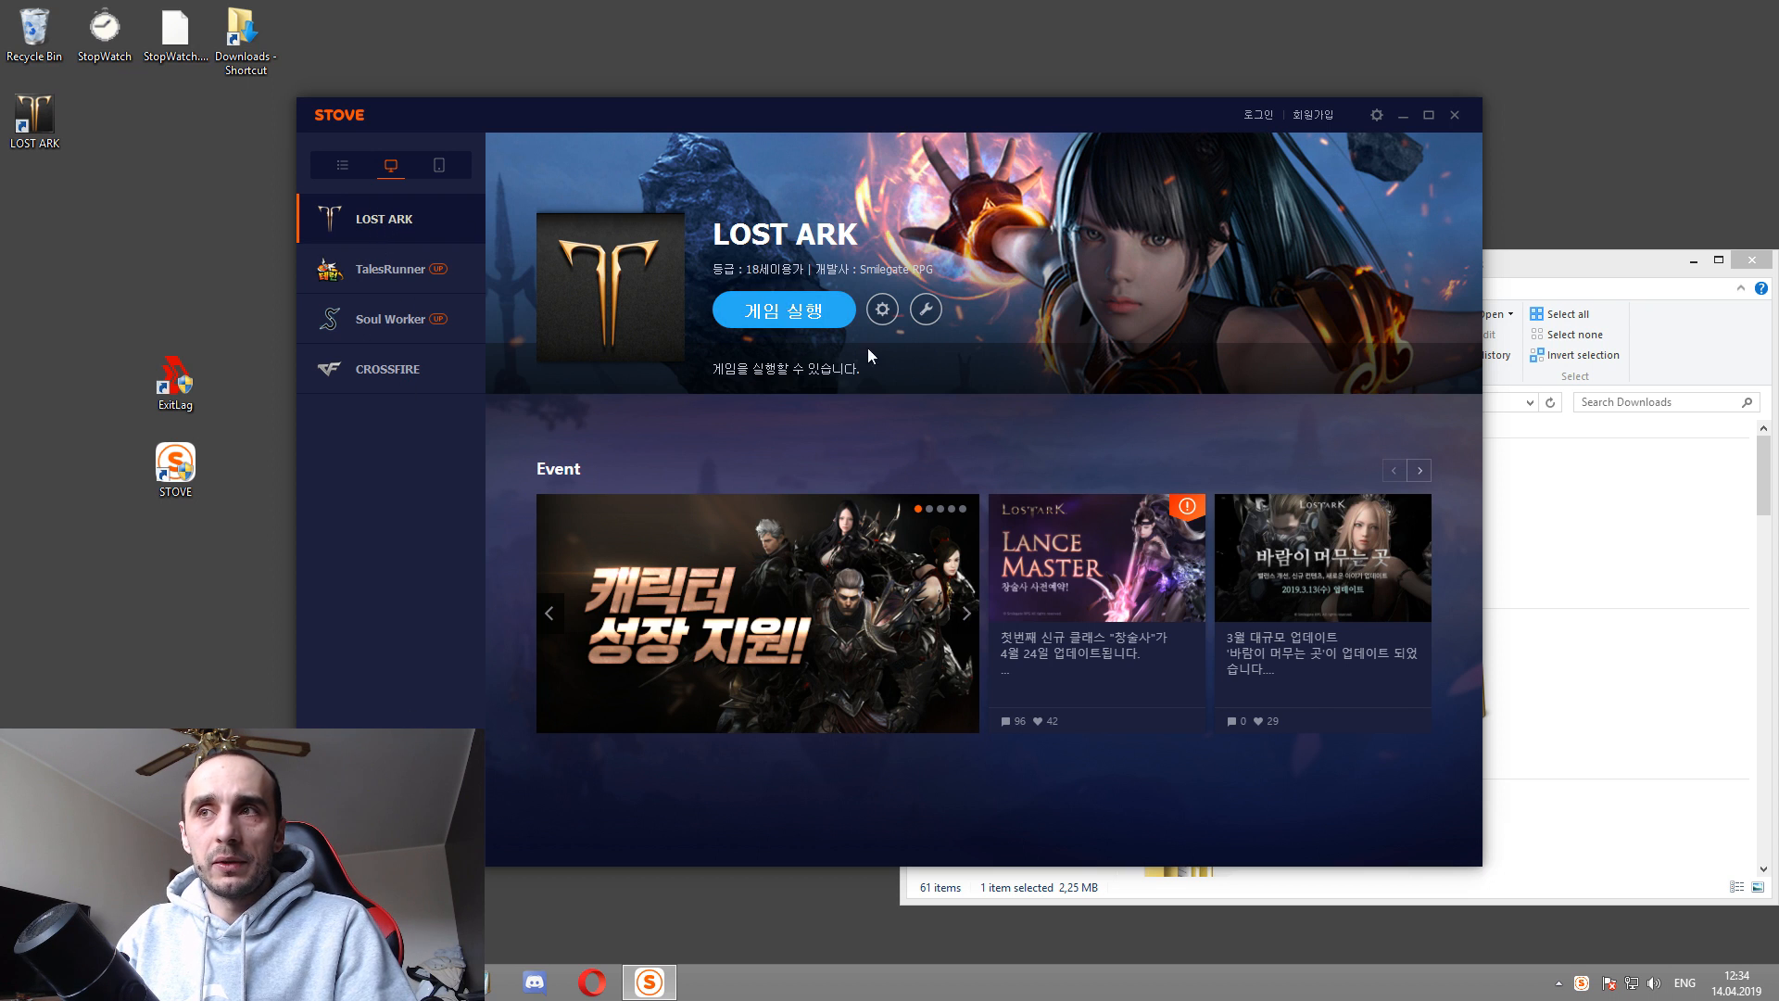
mouse_move(1154, 405)
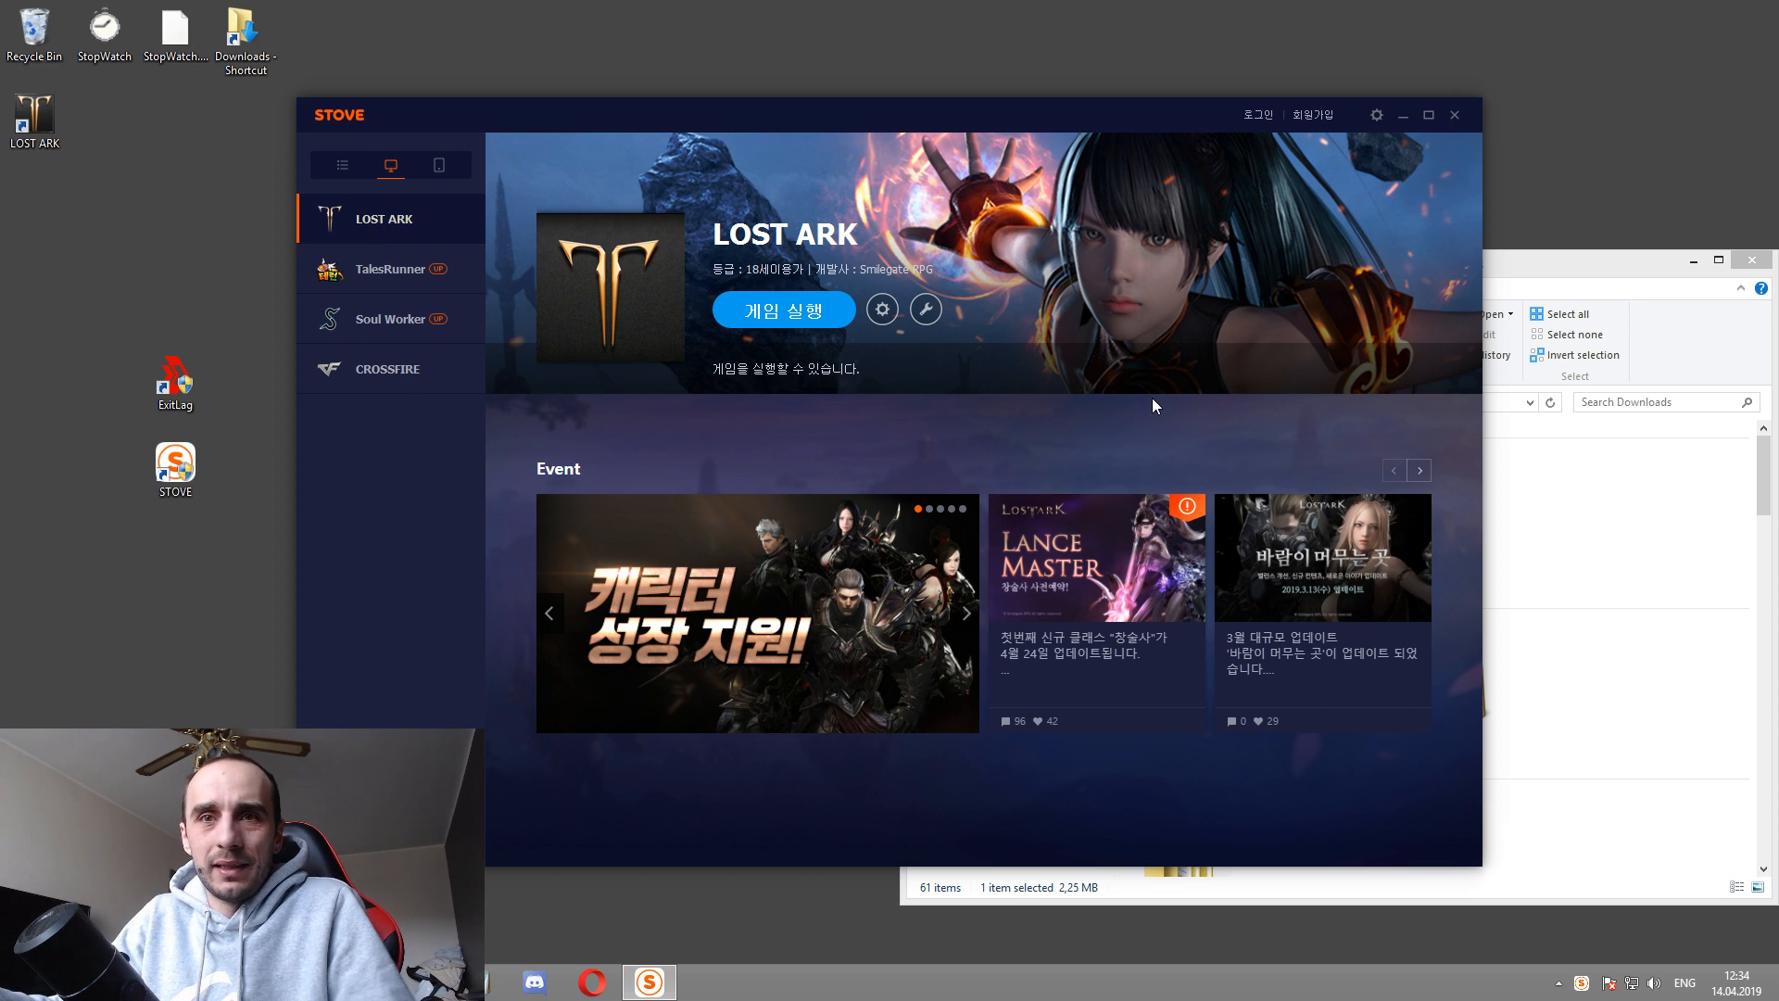
Step: Dismiss STOVE's sign-in form and advance the event banner on the Lost Ark page
click(1257, 115)
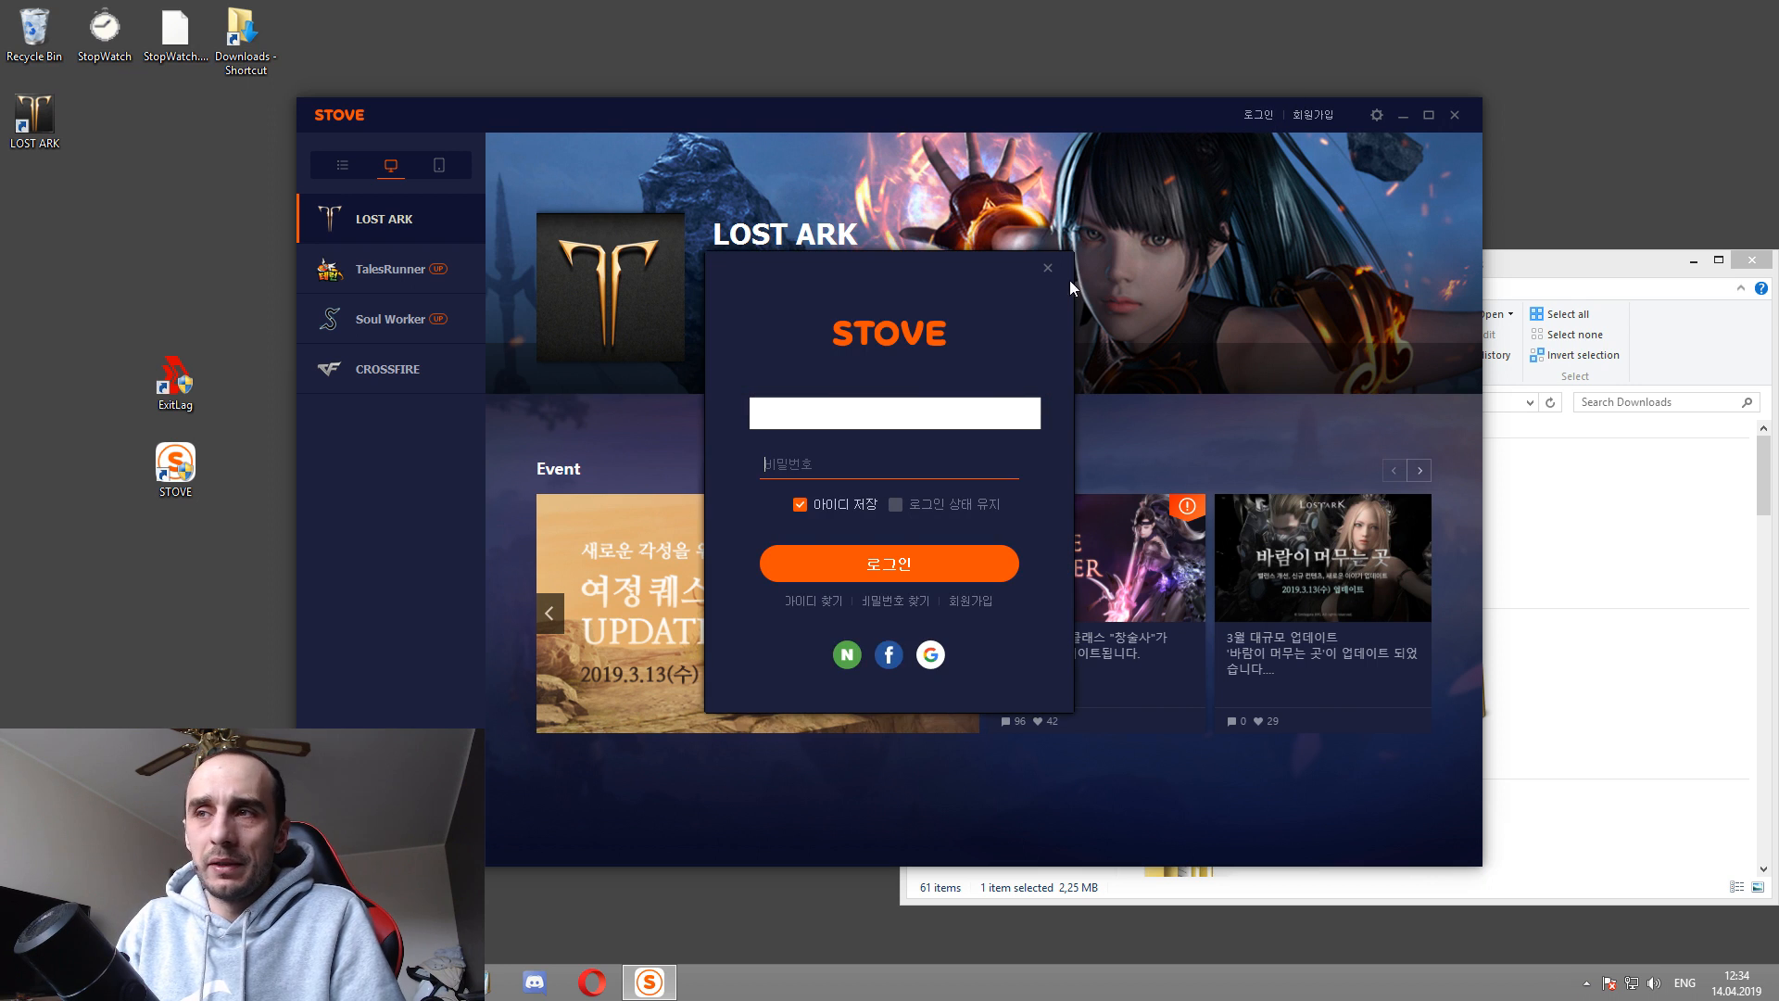
mouse_move(1047, 277)
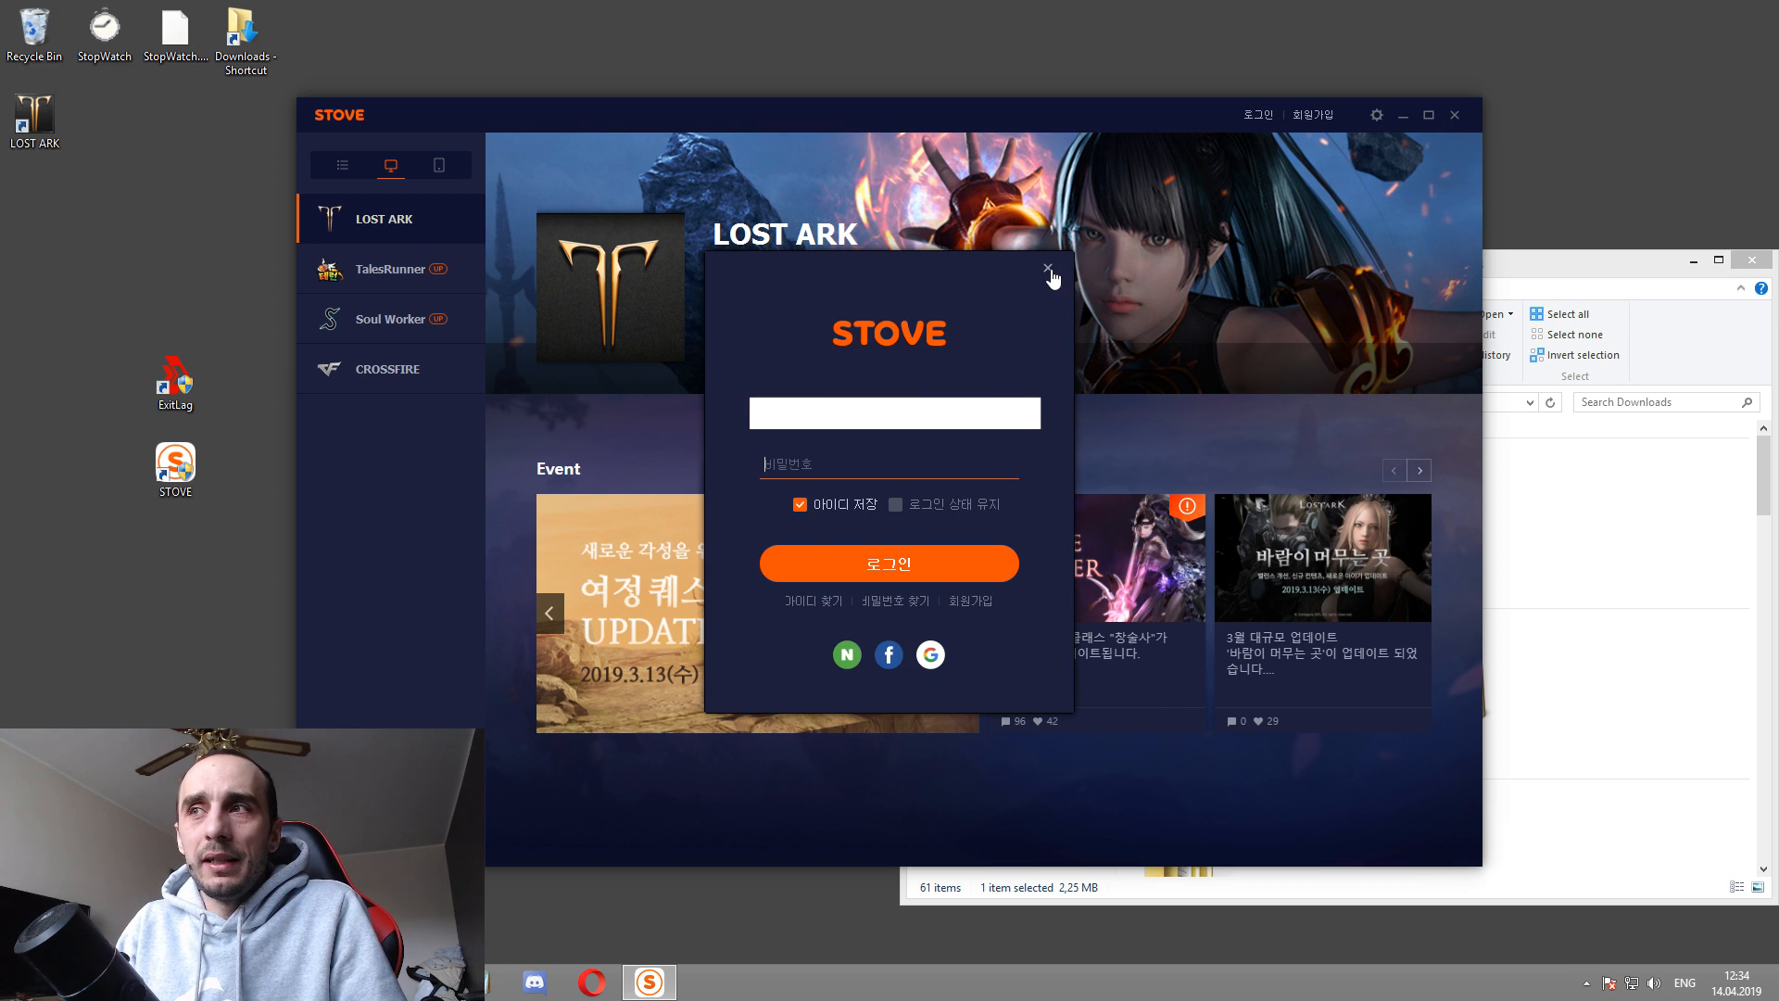
click(1046, 270)
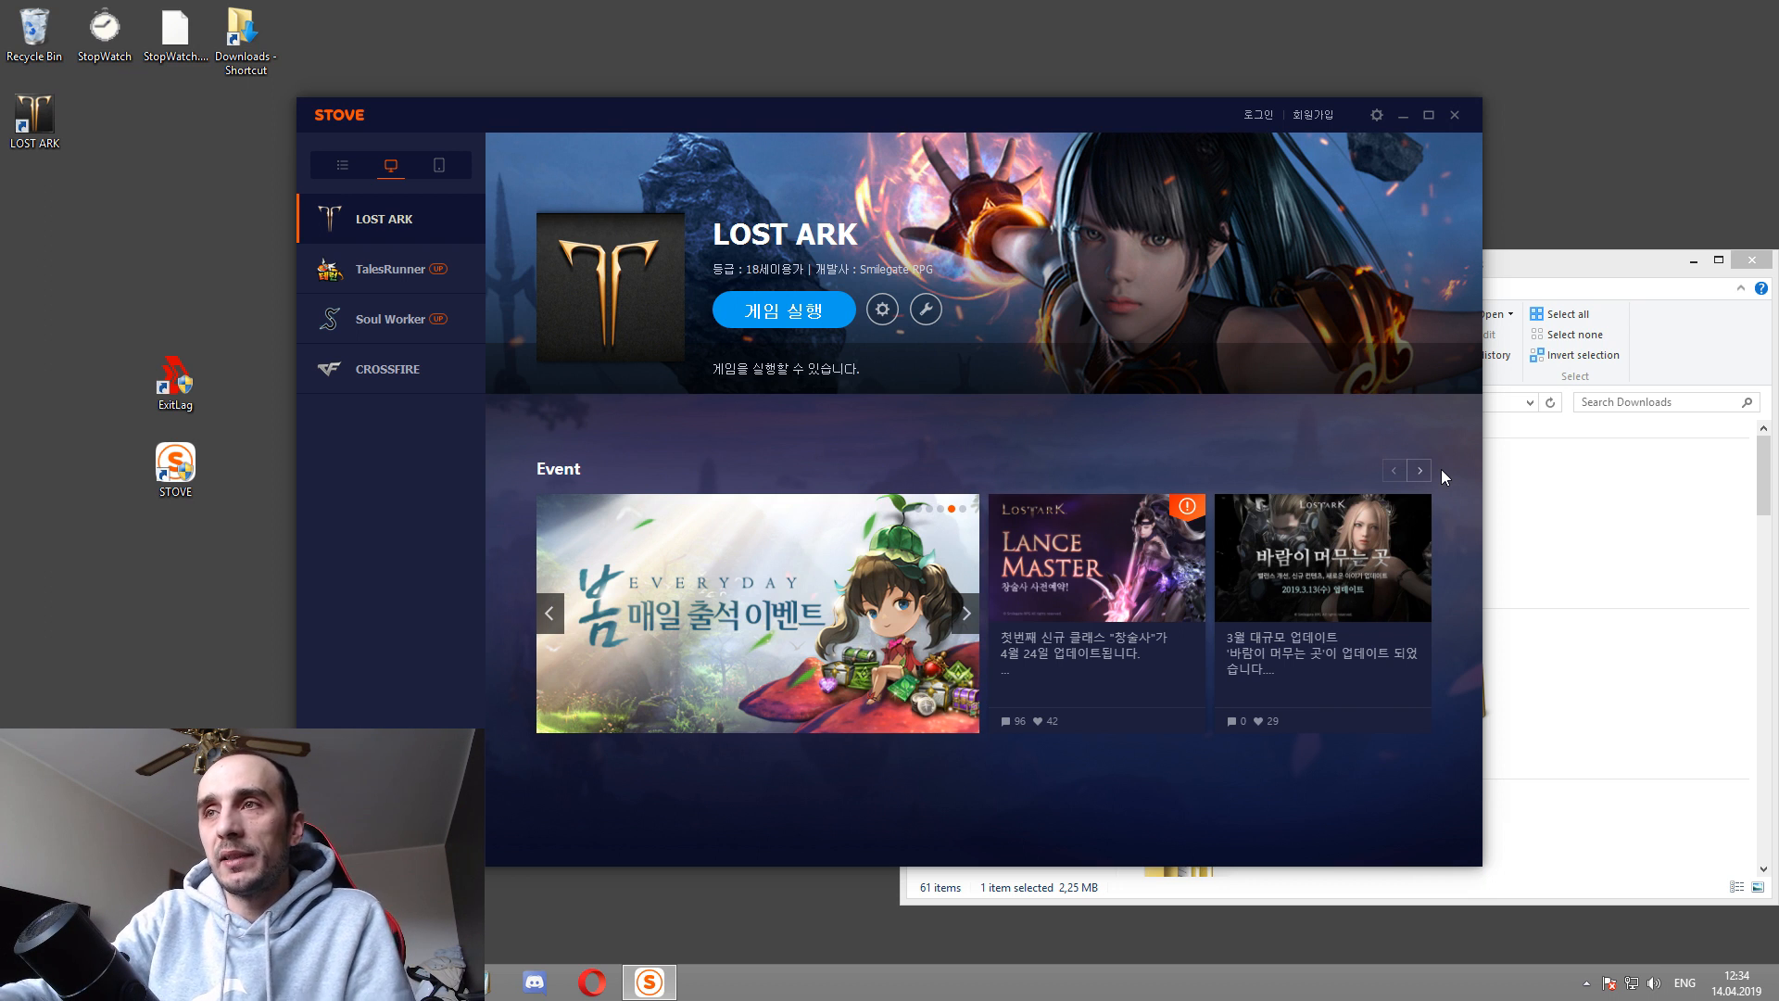
click(965, 612)
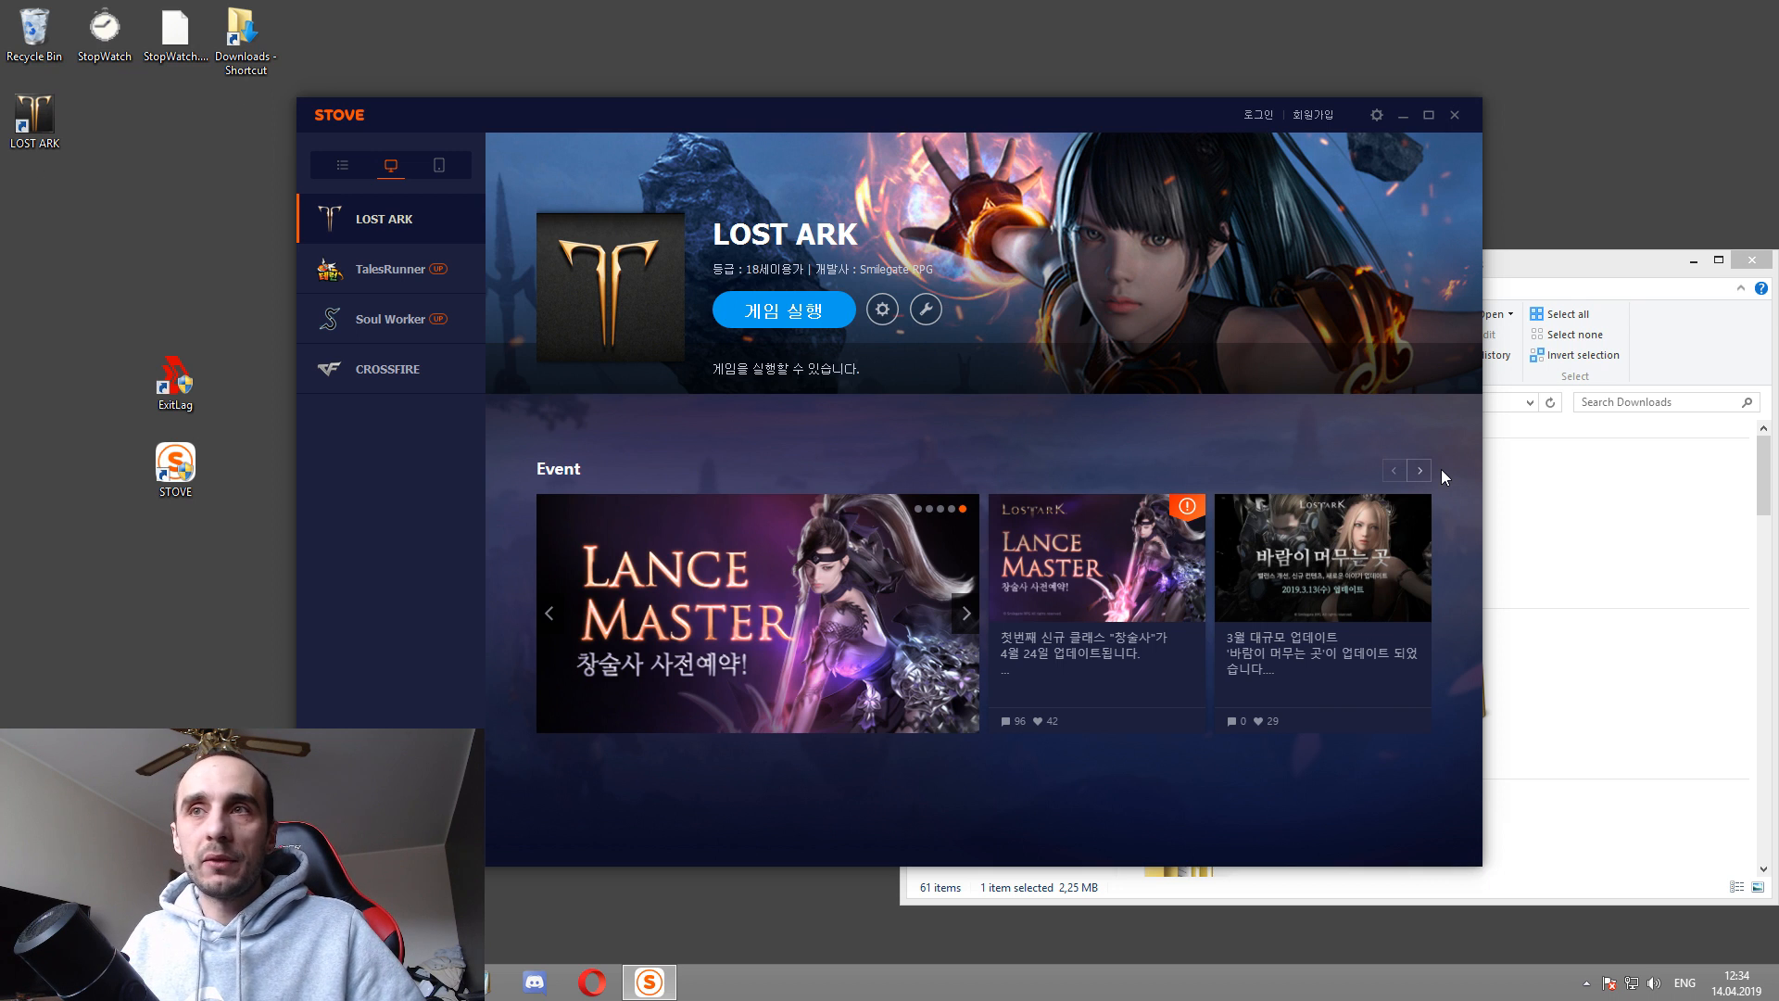
mouse_move(672, 400)
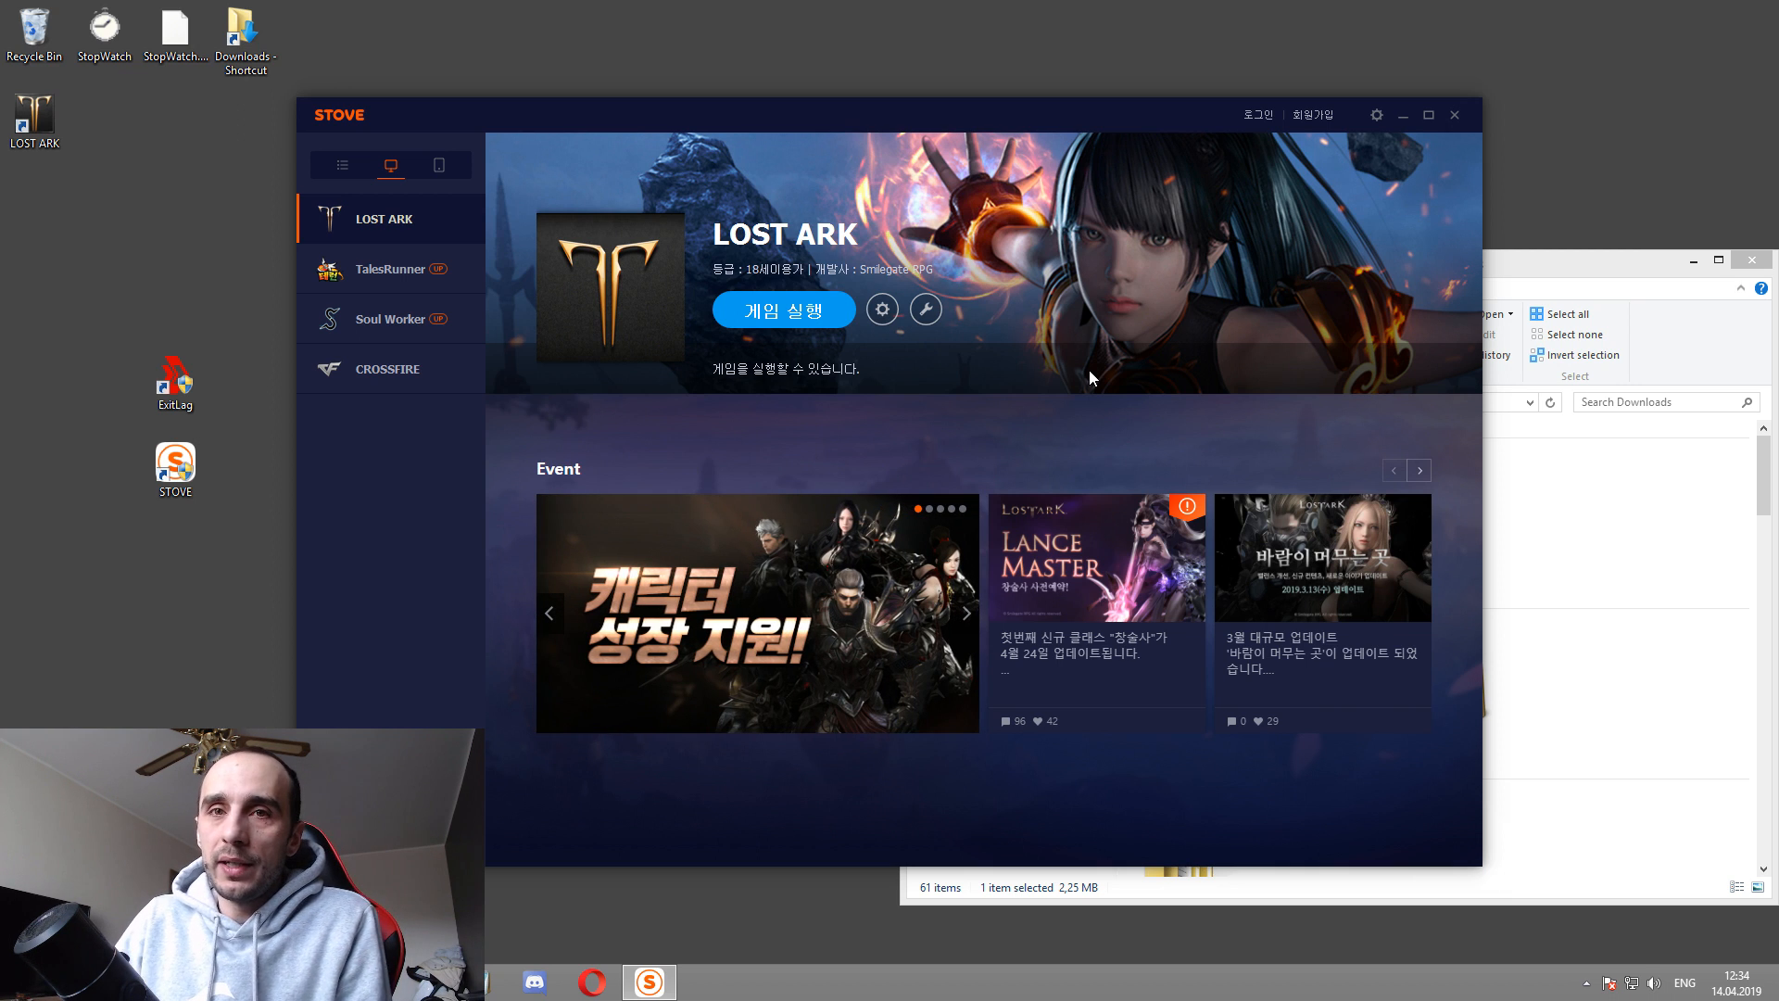
mouse_move(1159, 122)
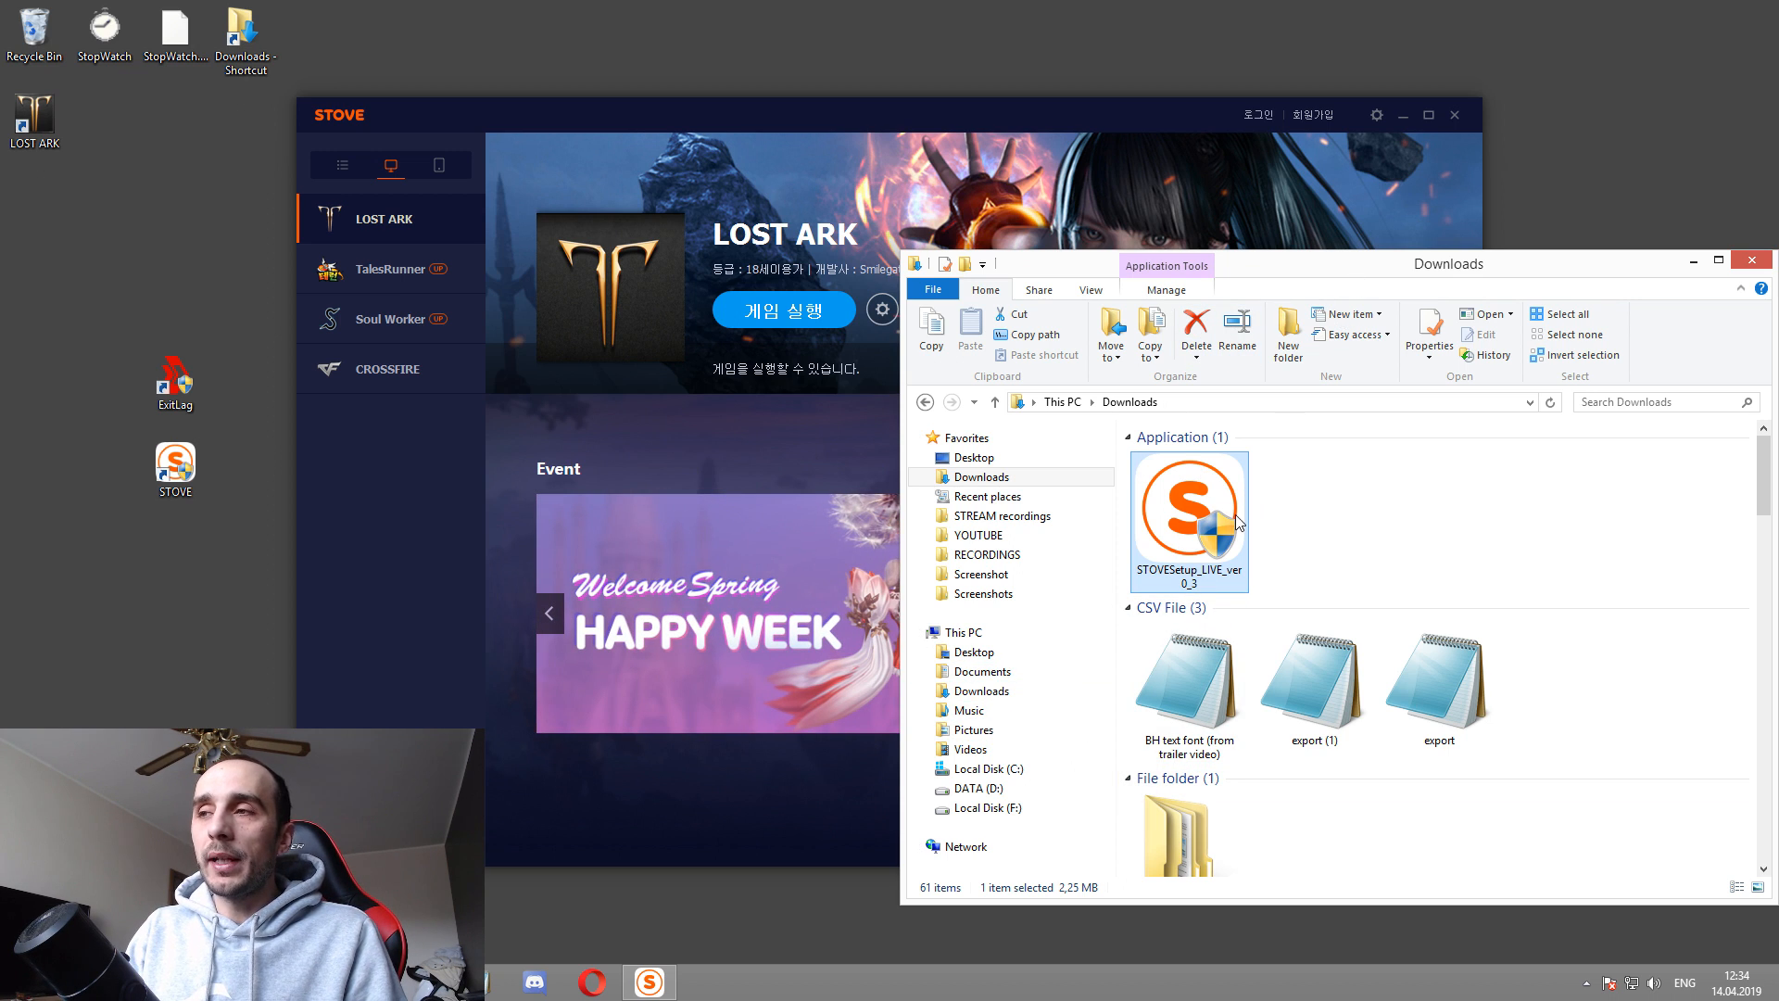
mouse_move(1221, 511)
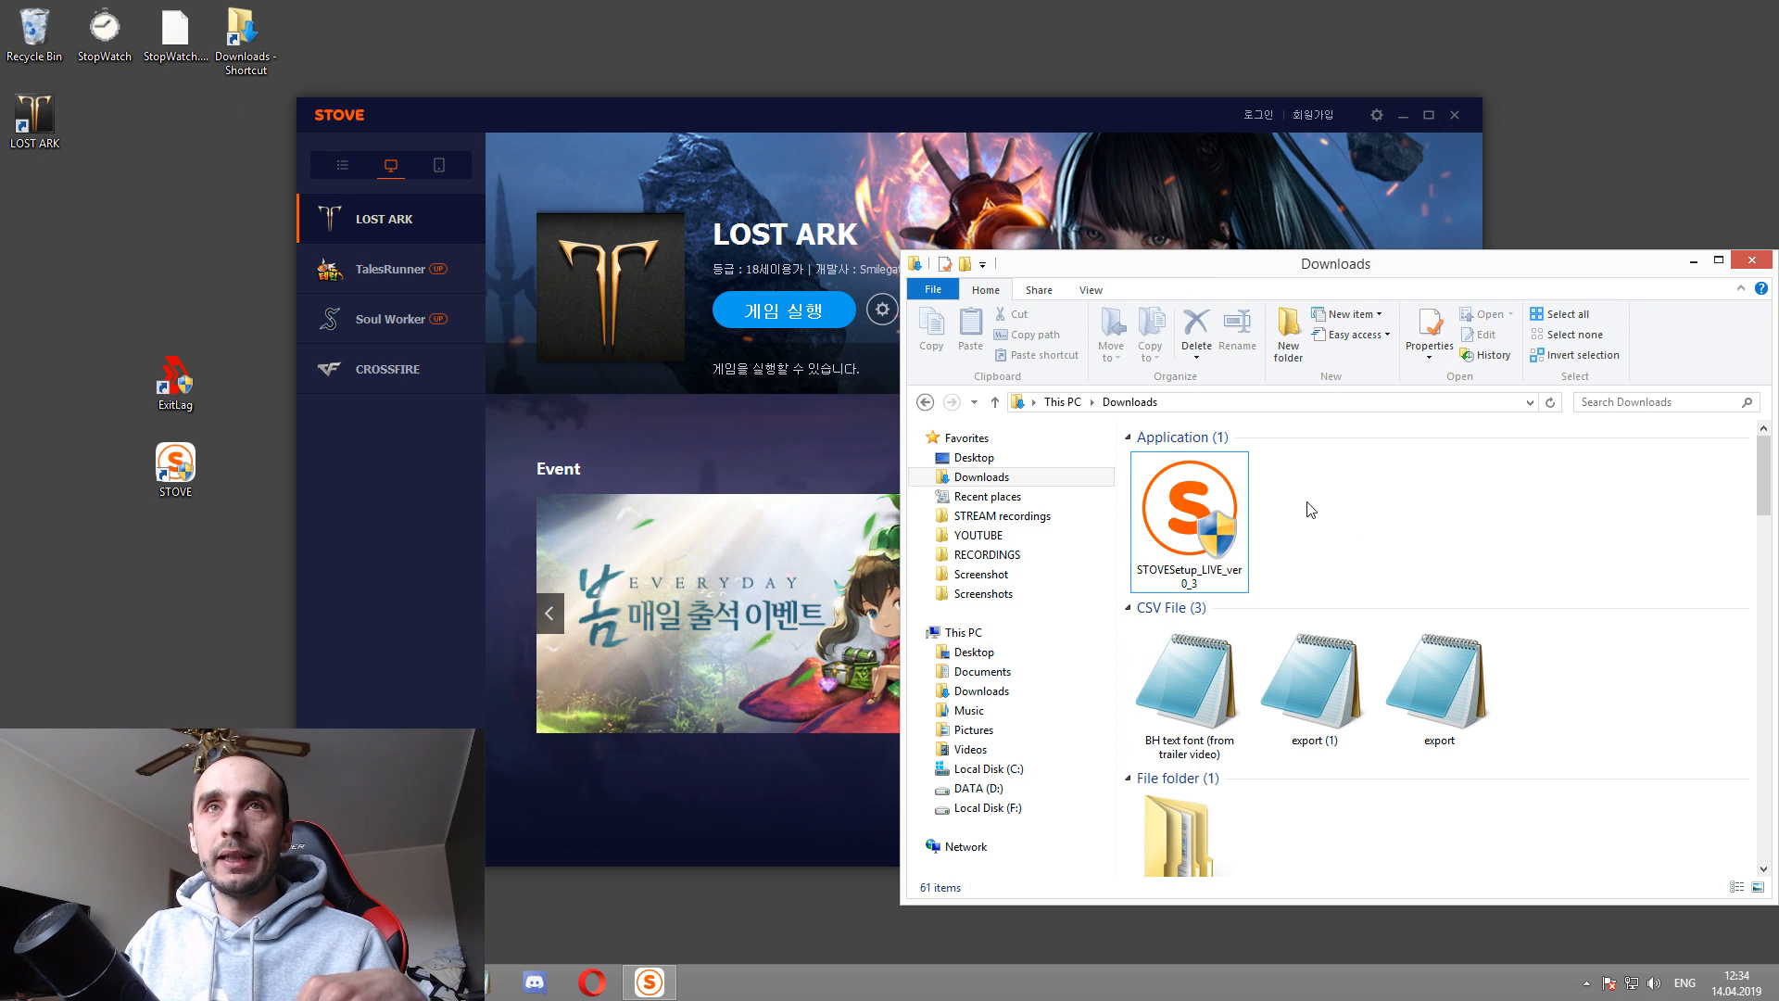
mouse_move(965, 118)
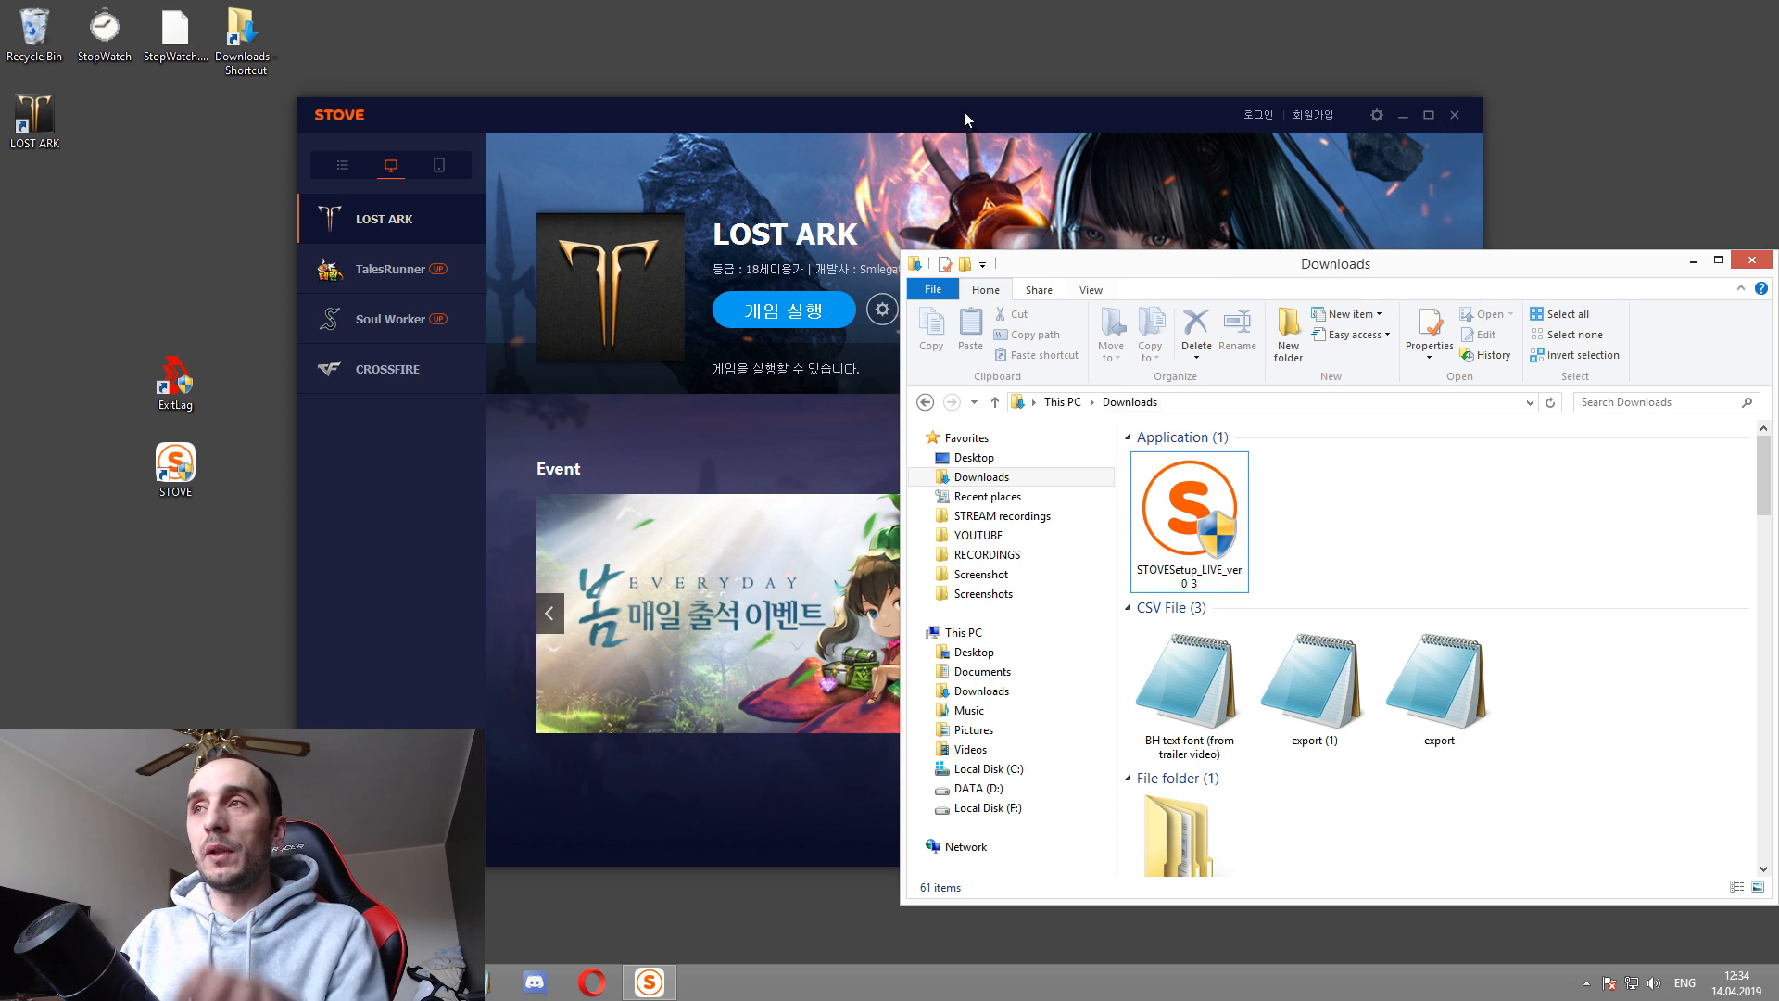
Step: Open LostArkEnglishPatch_v0_4 and LostArkEnglishPatch in Downloads, then run LostArkTranslation.exe
click(965, 115)
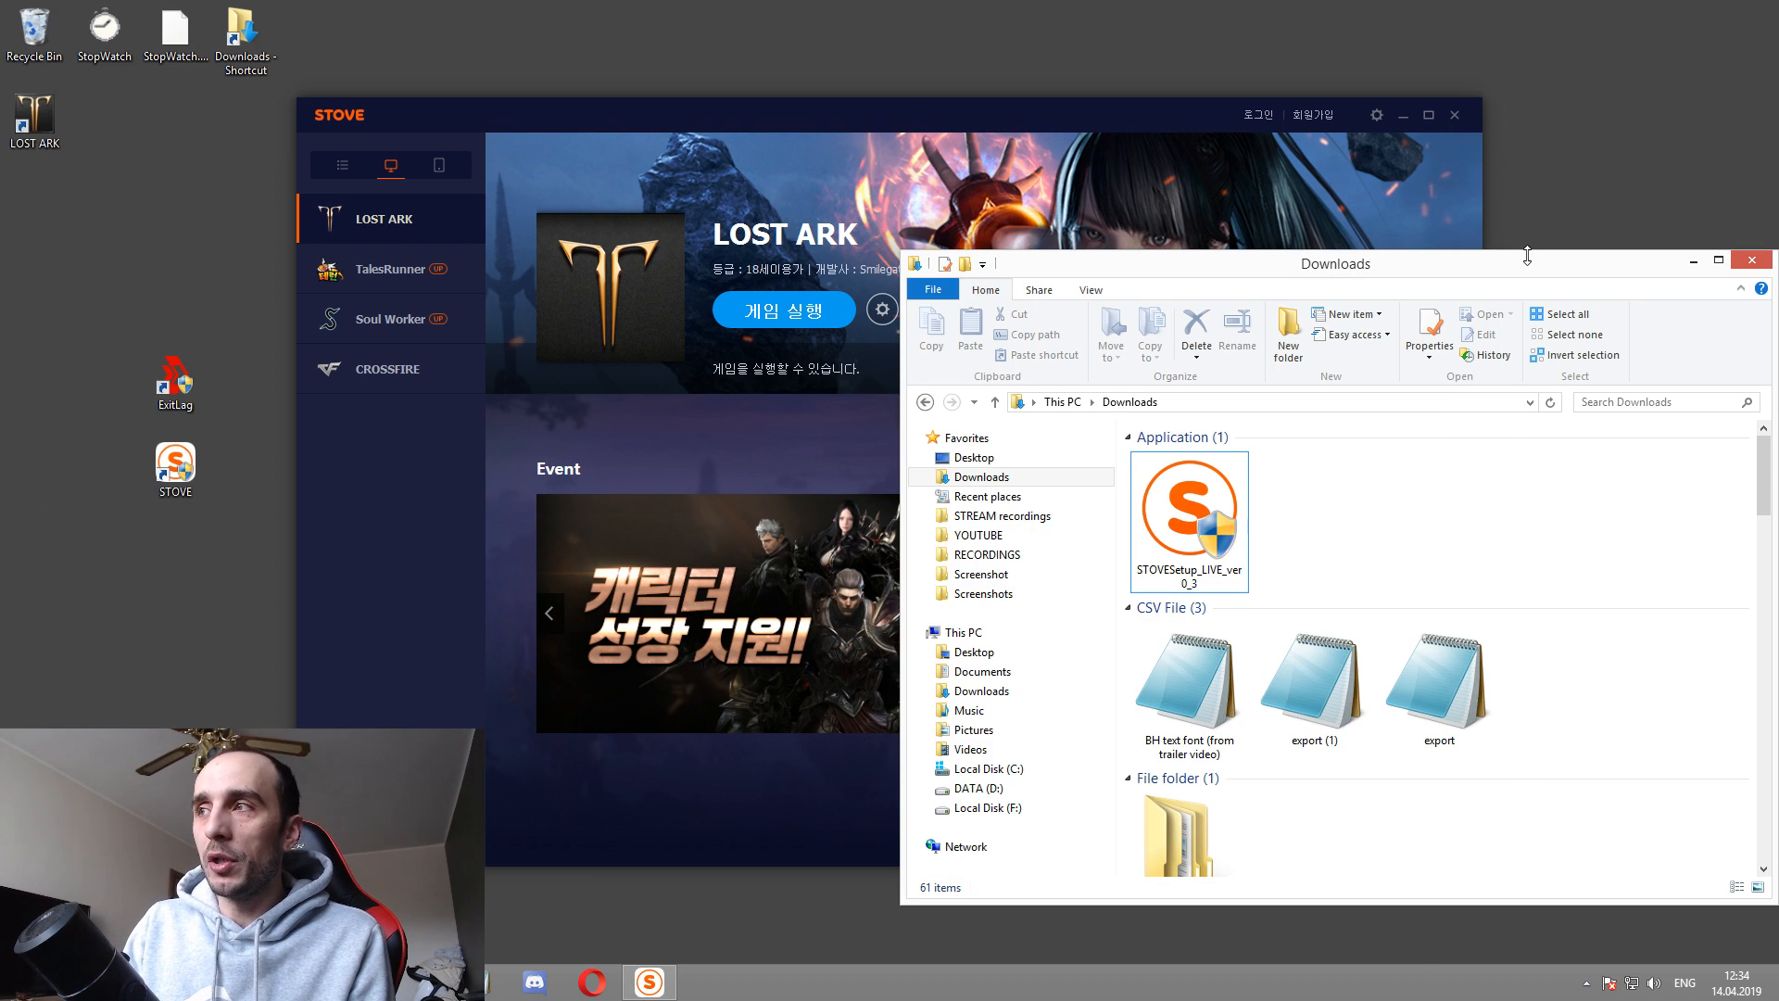
mouse_move(1435, 390)
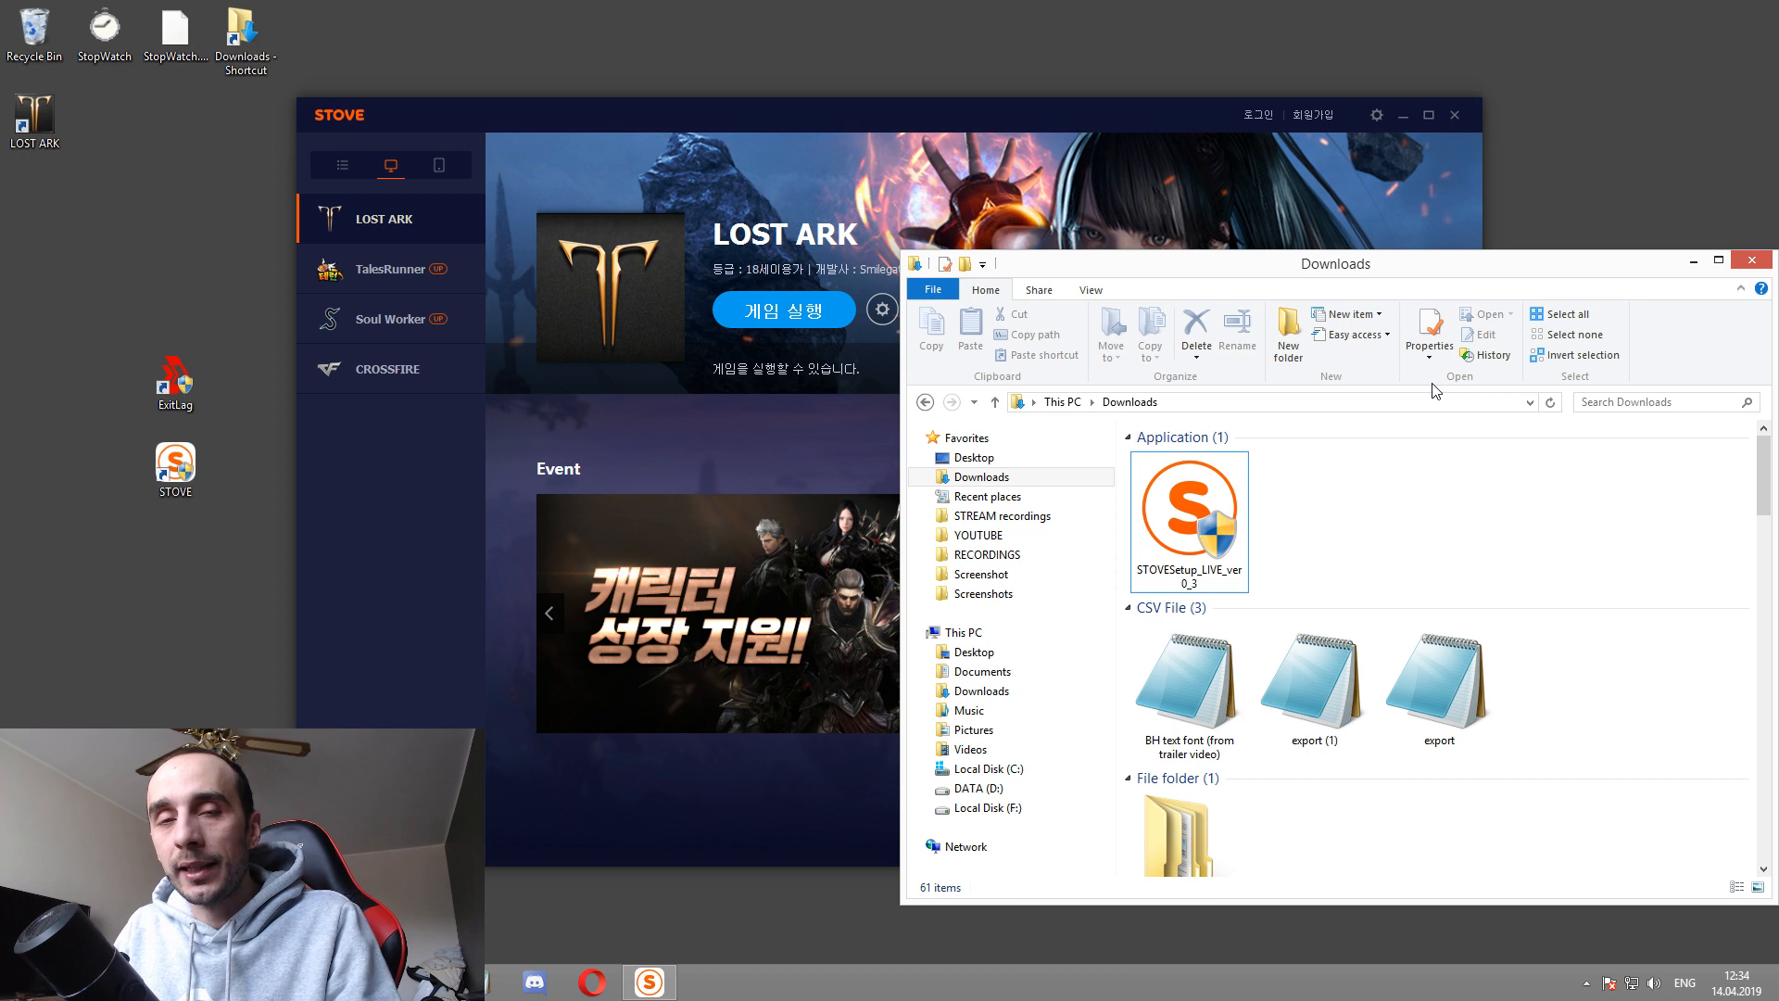
double_click(1184, 834)
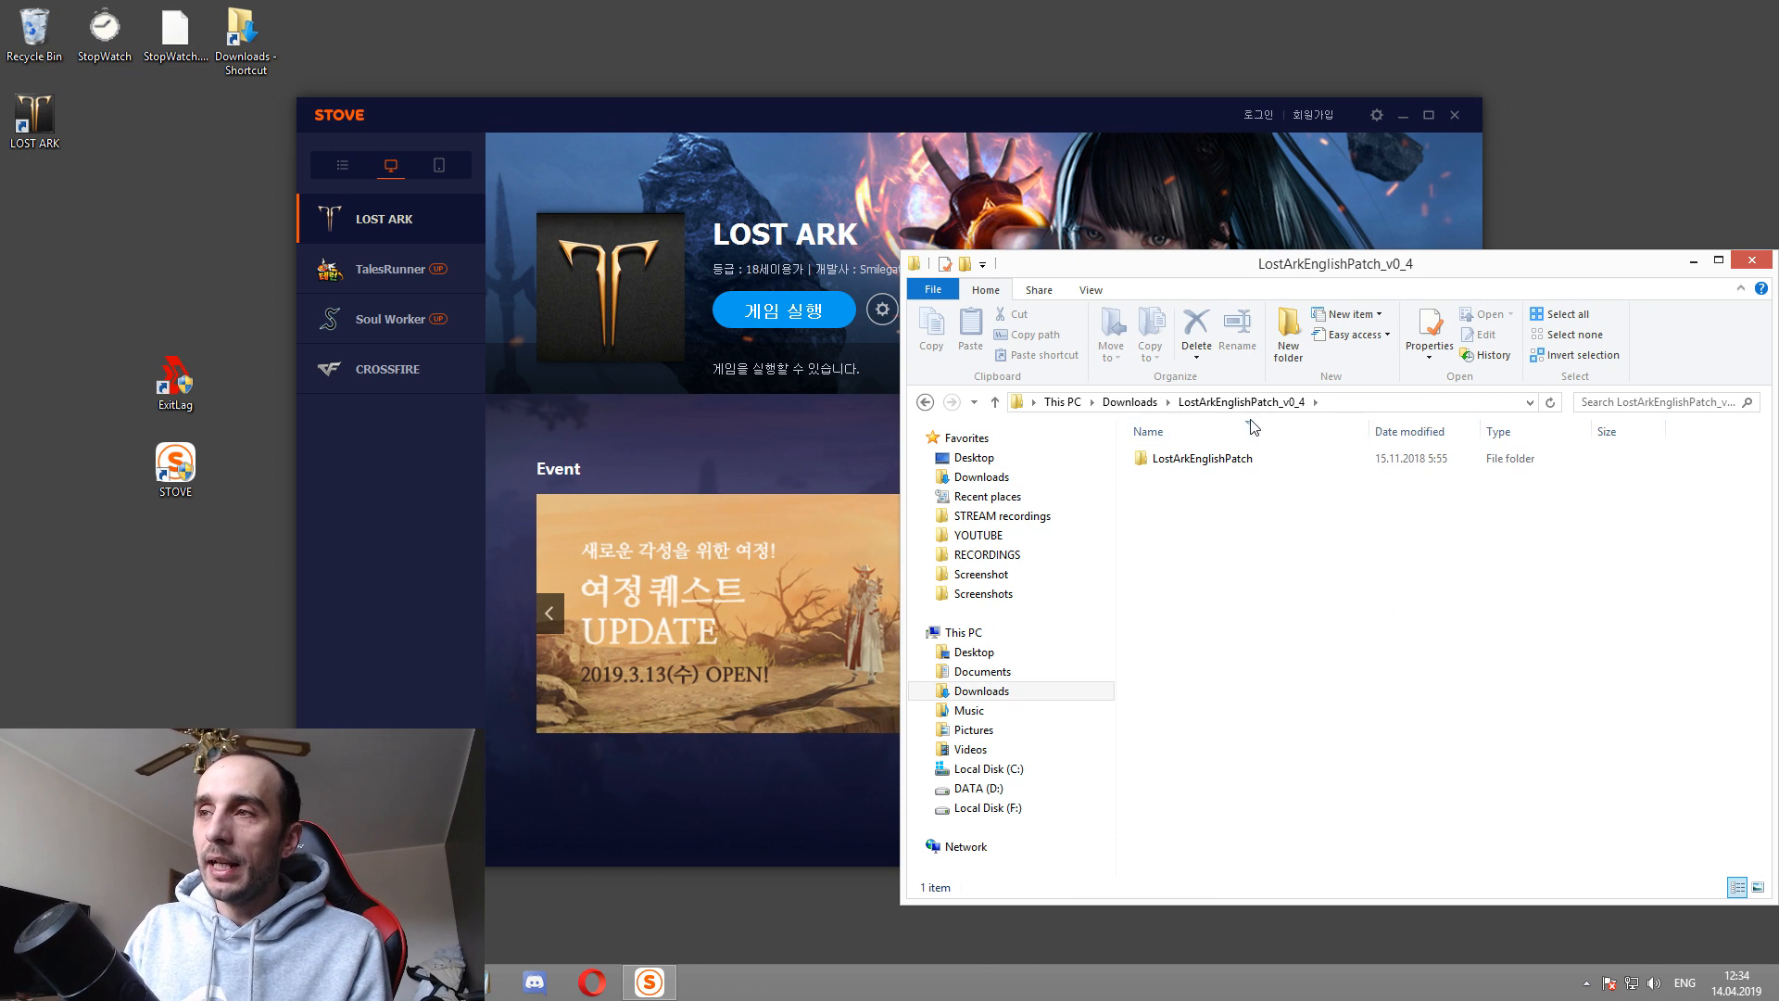
mouse_move(1278, 511)
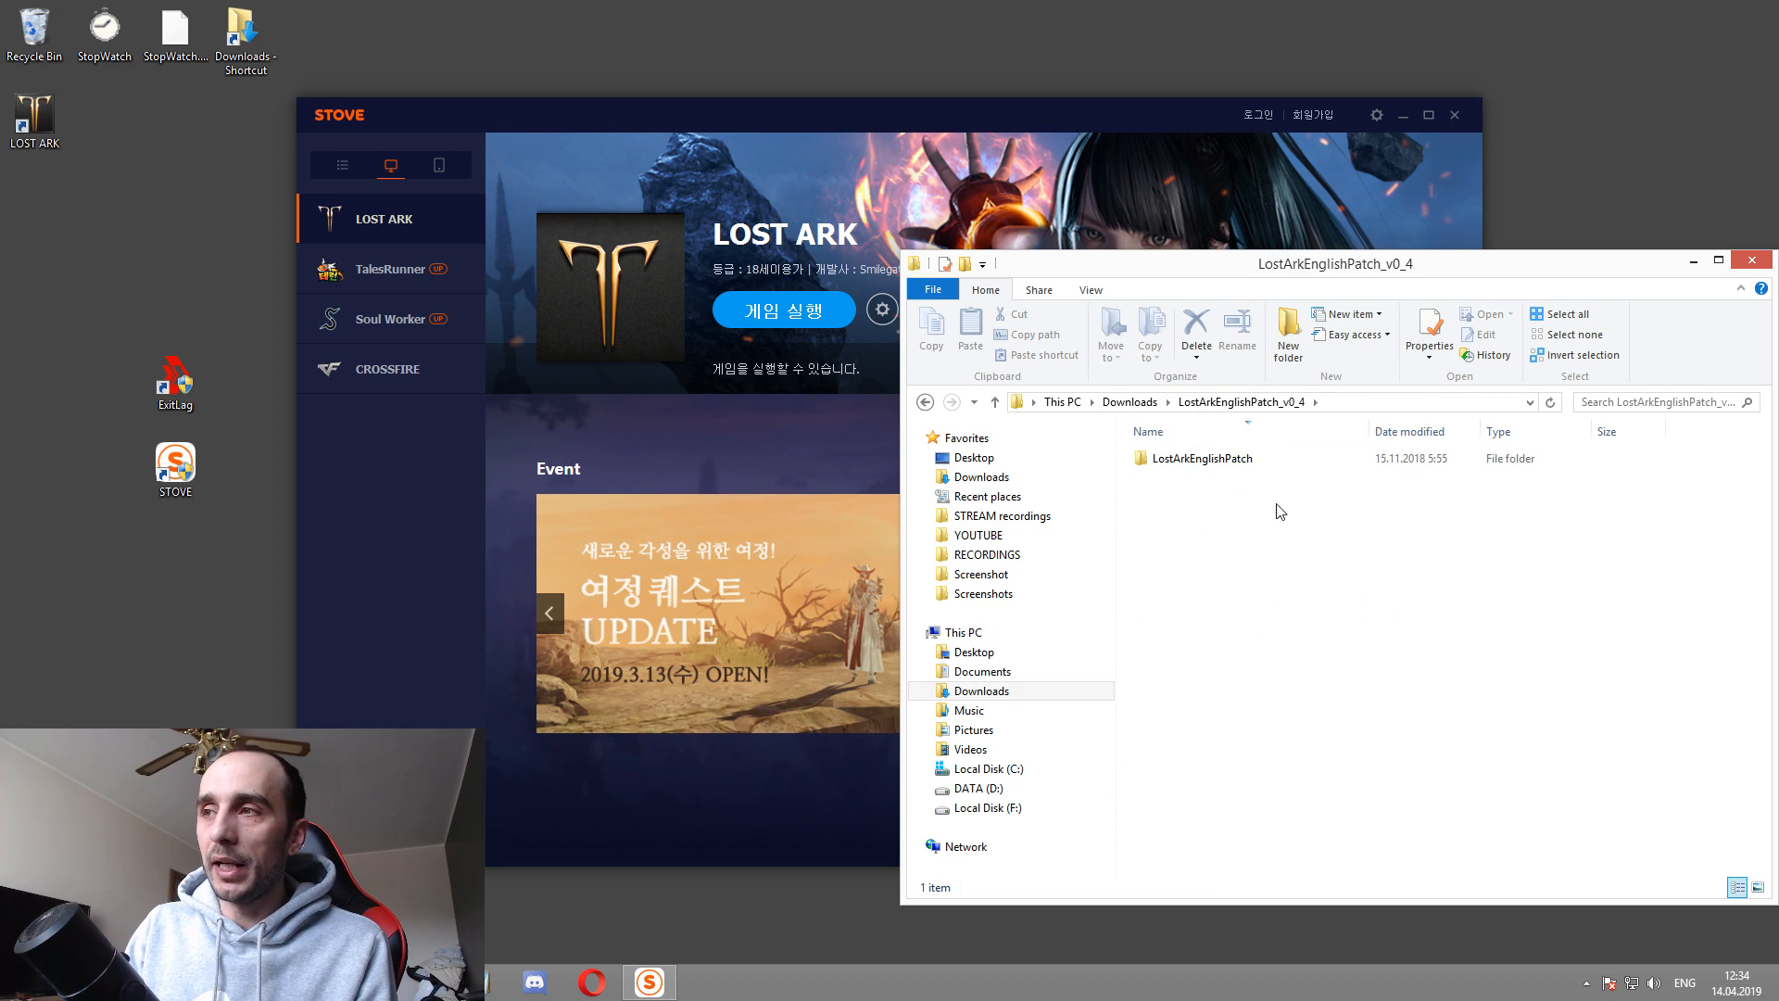
mouse_move(1242, 492)
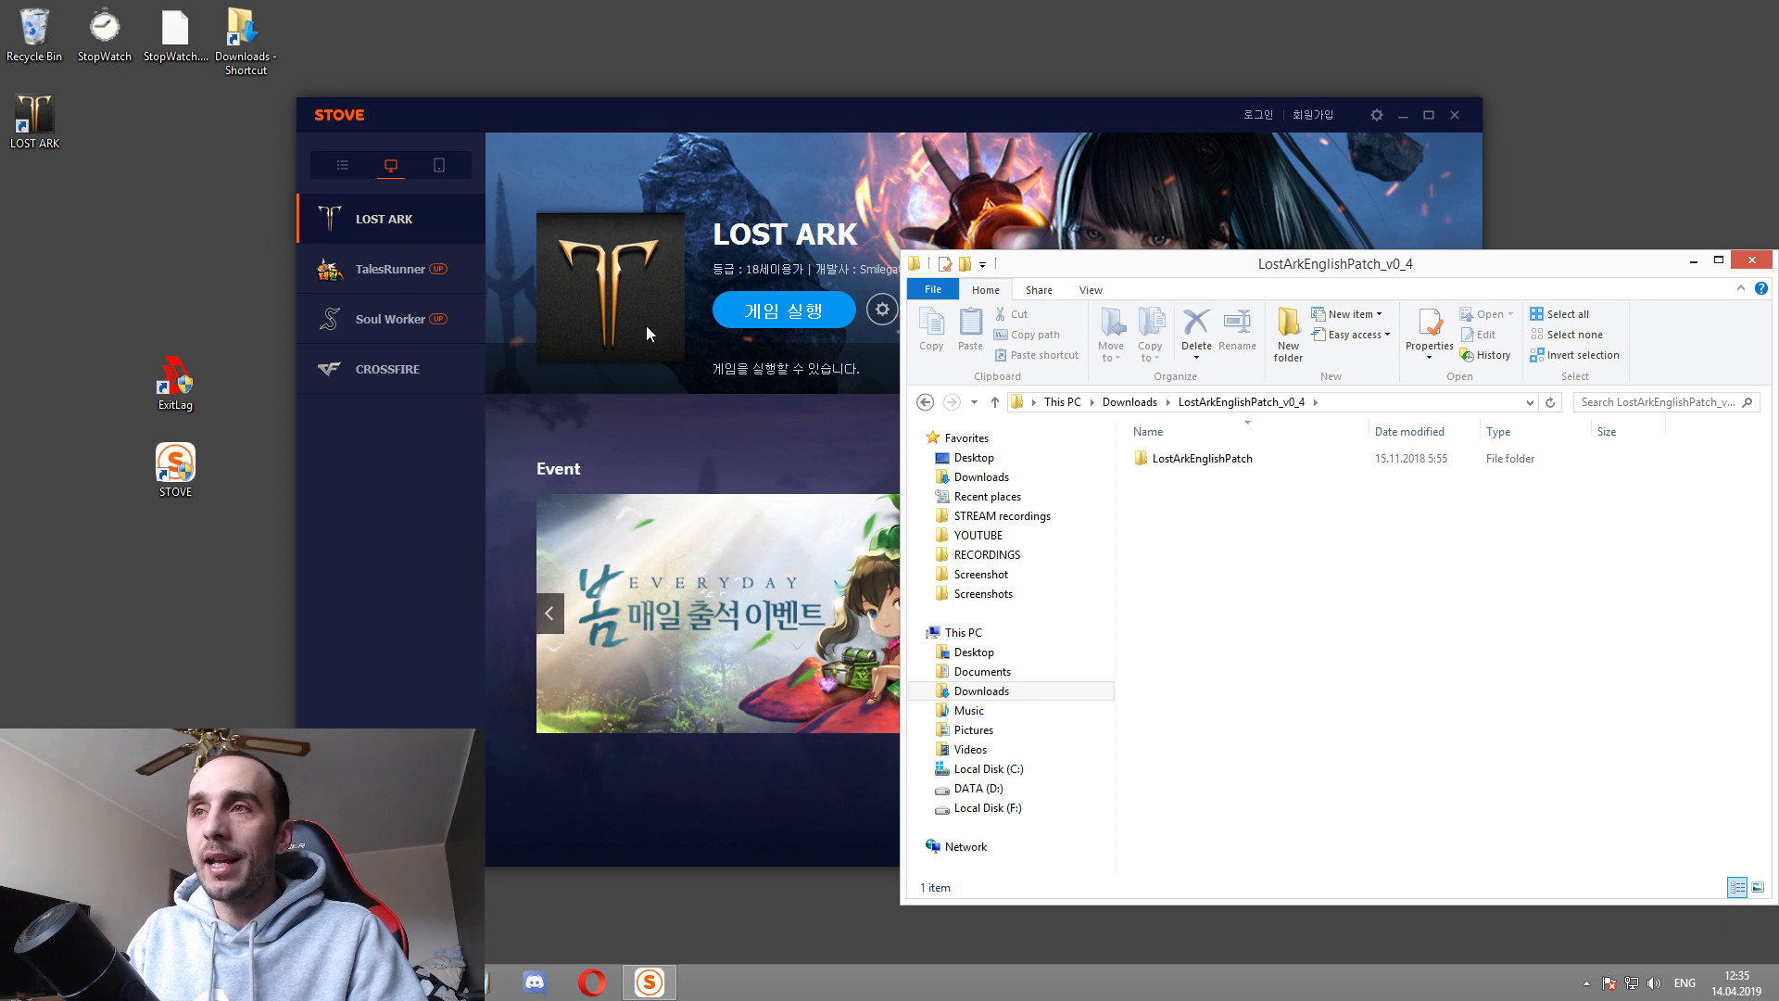
mouse_move(617, 119)
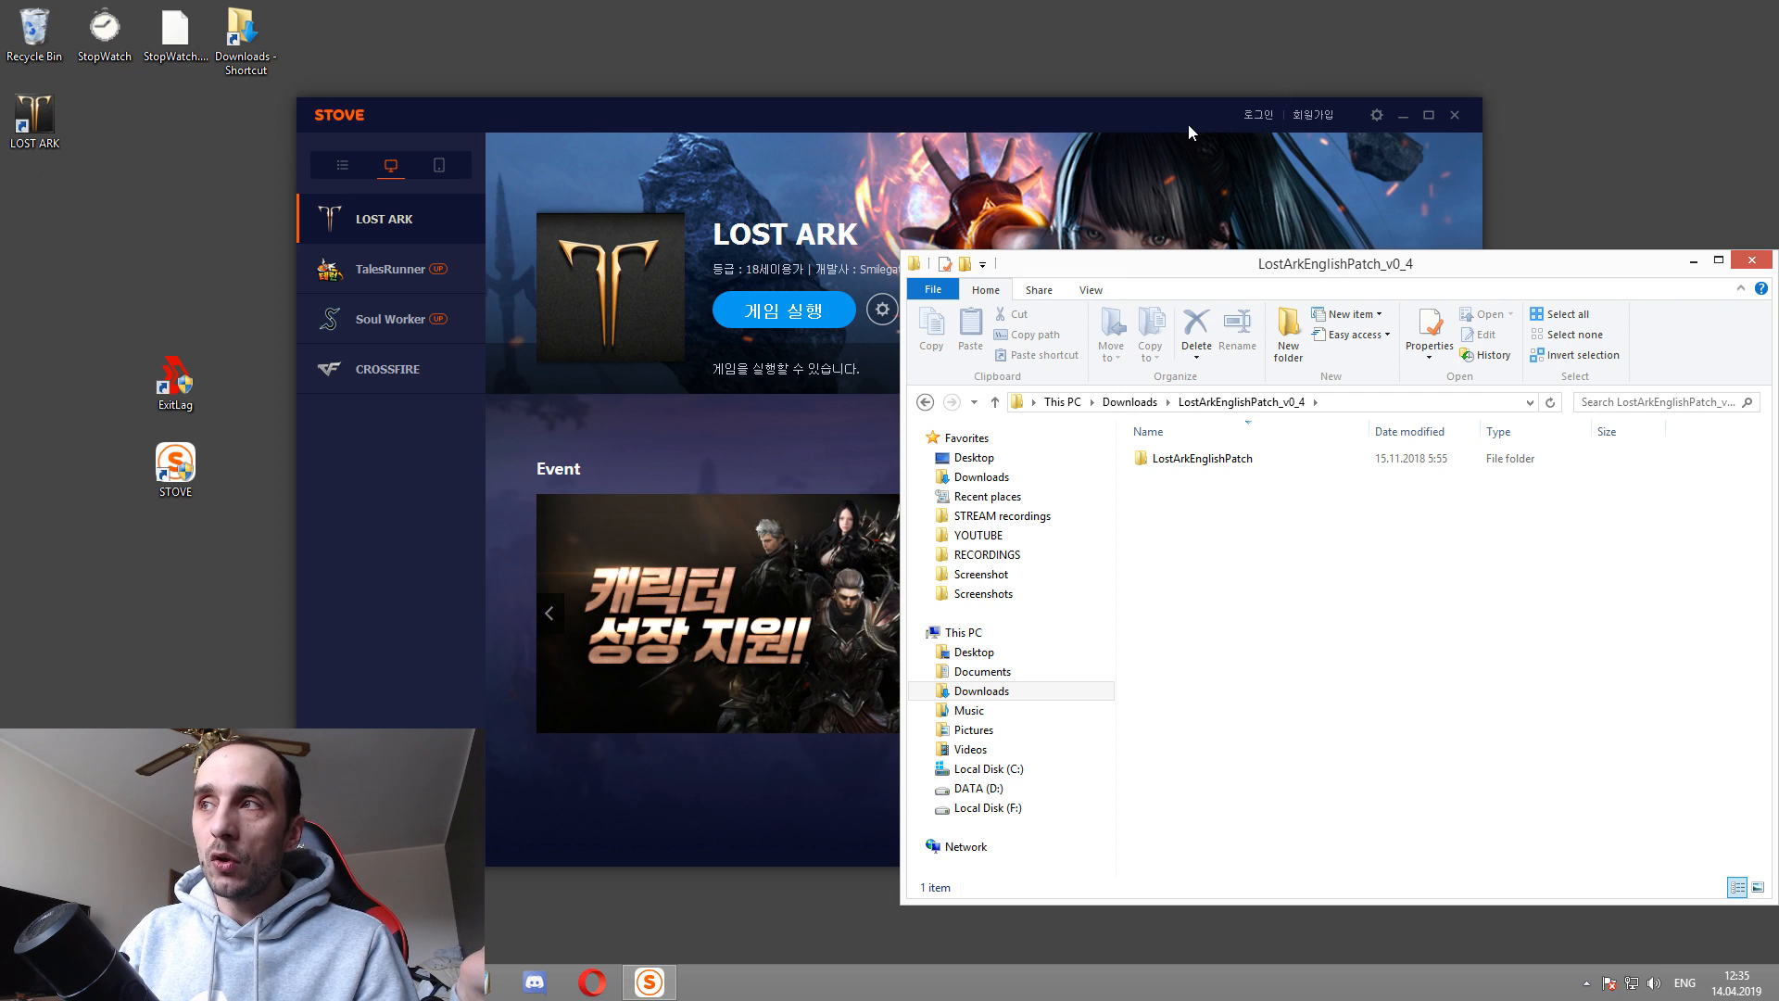
mouse_move(1149, 465)
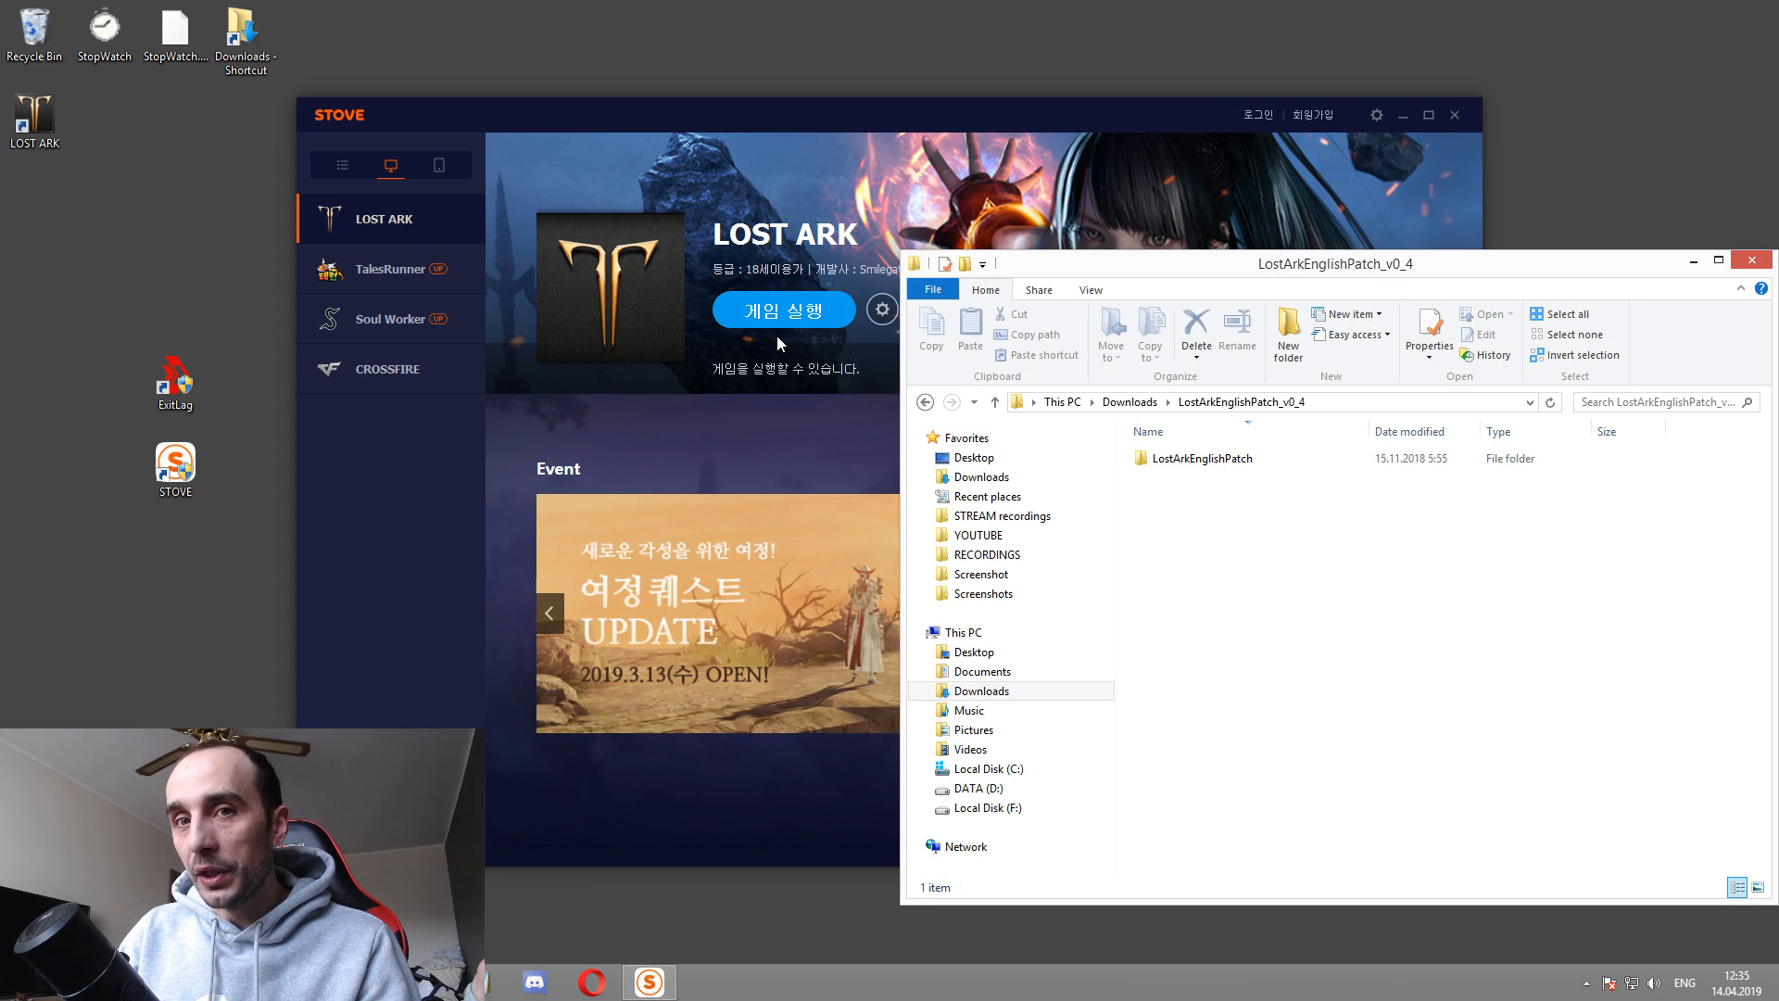
click(1201, 459)
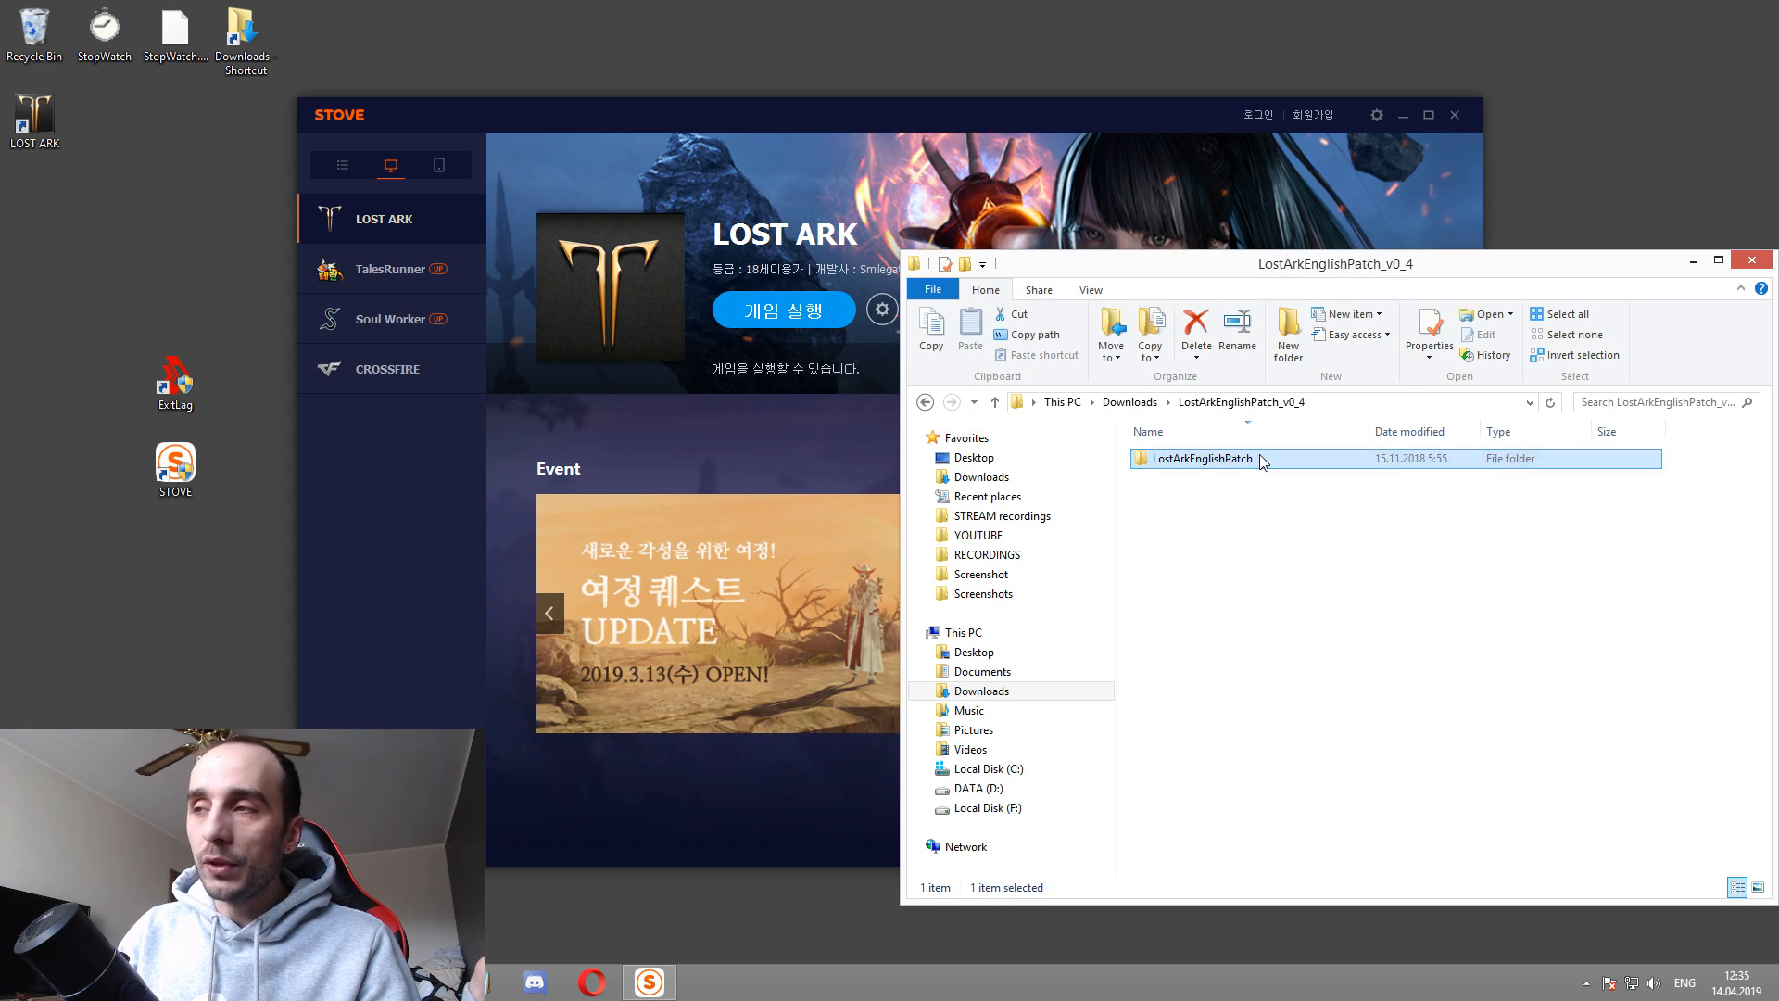
double_click(1197, 459)
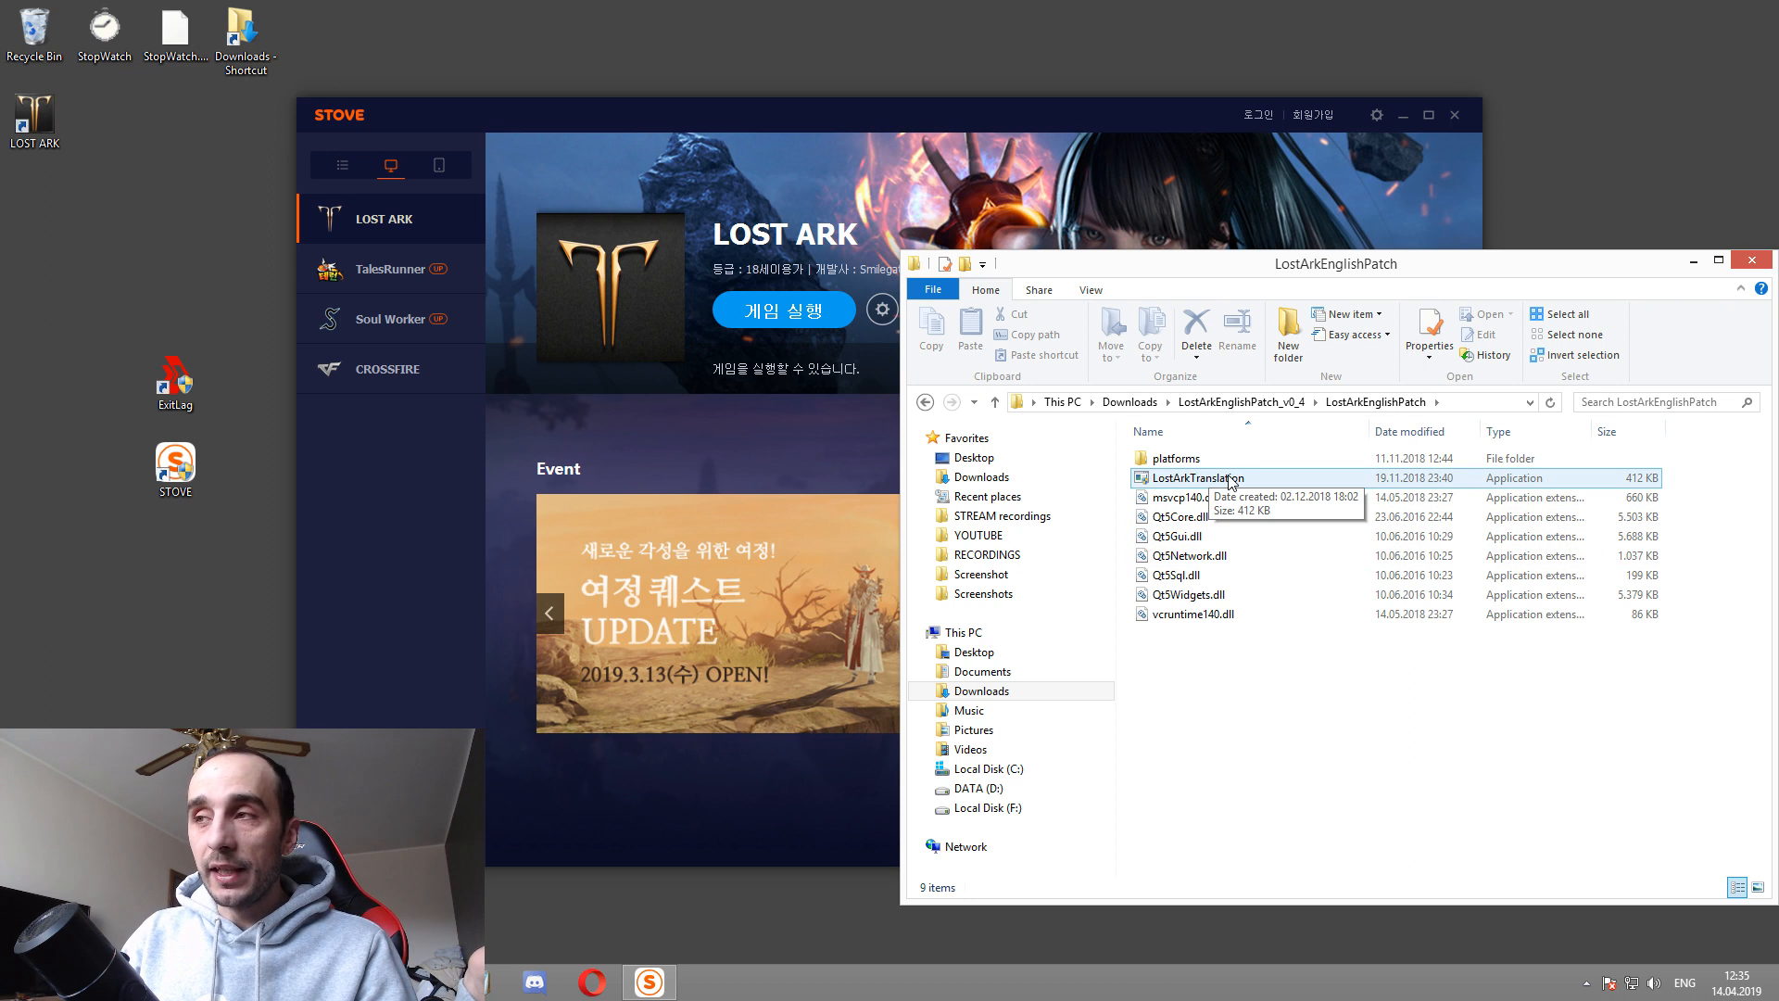
double_click(1198, 478)
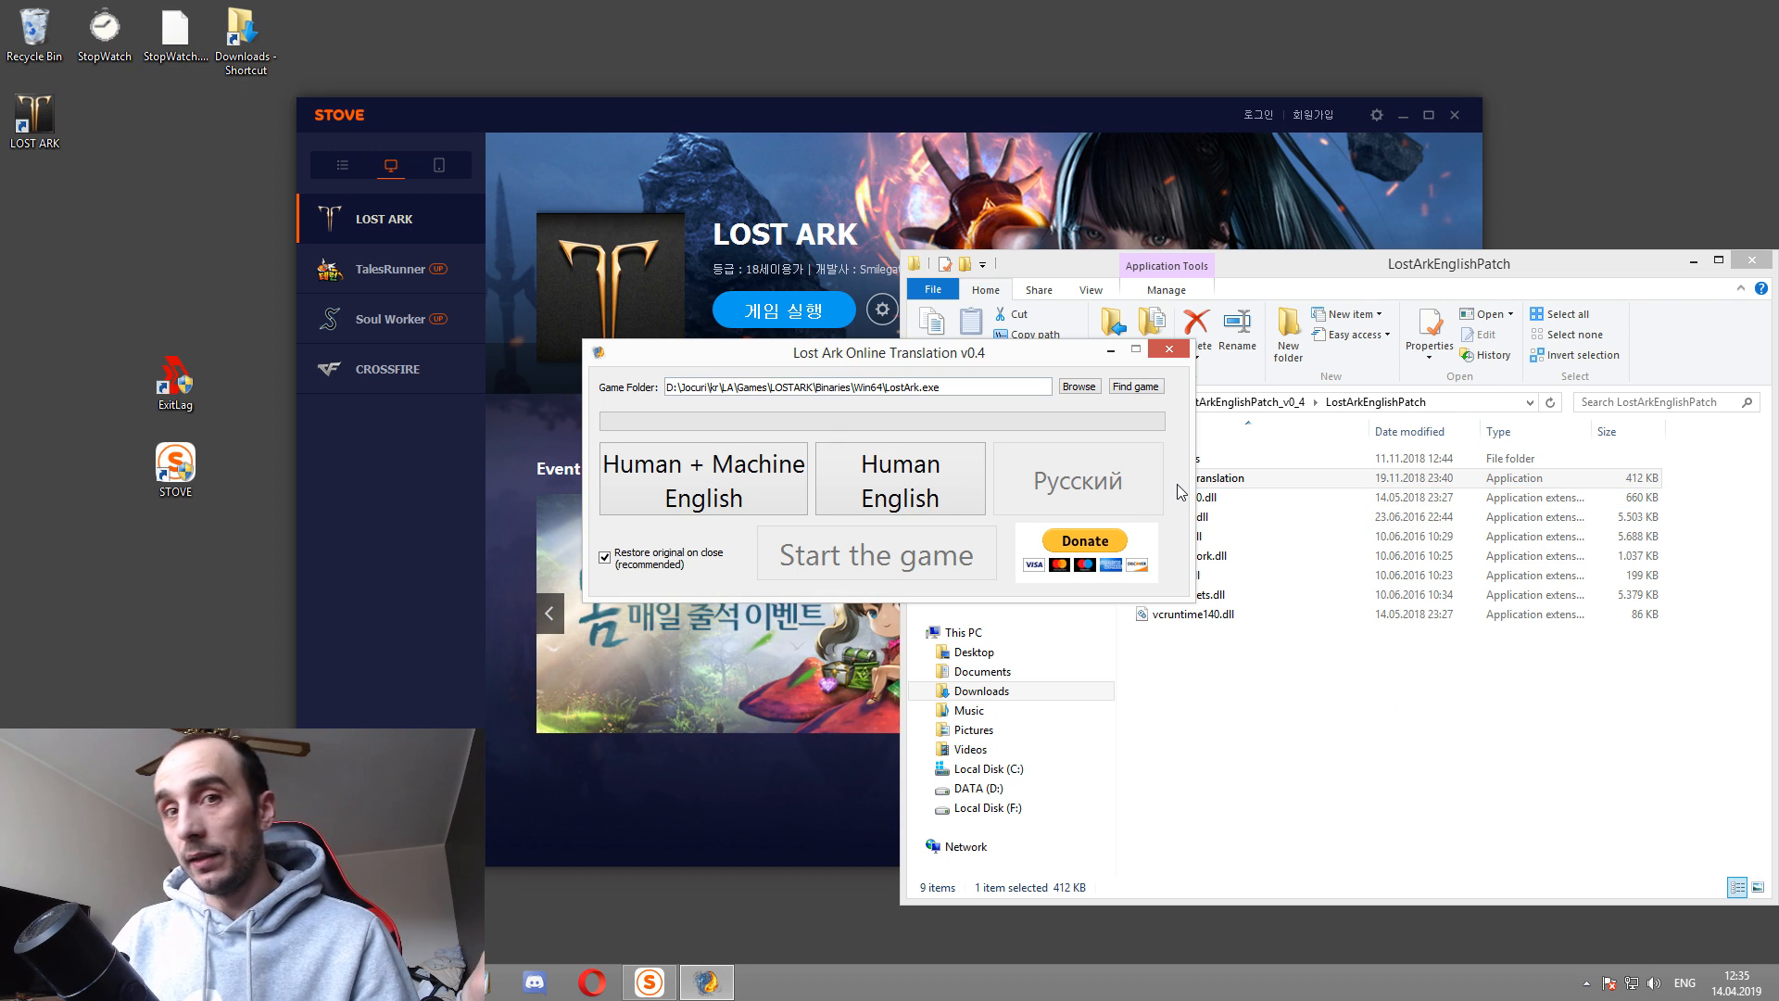
mouse_move(1176, 488)
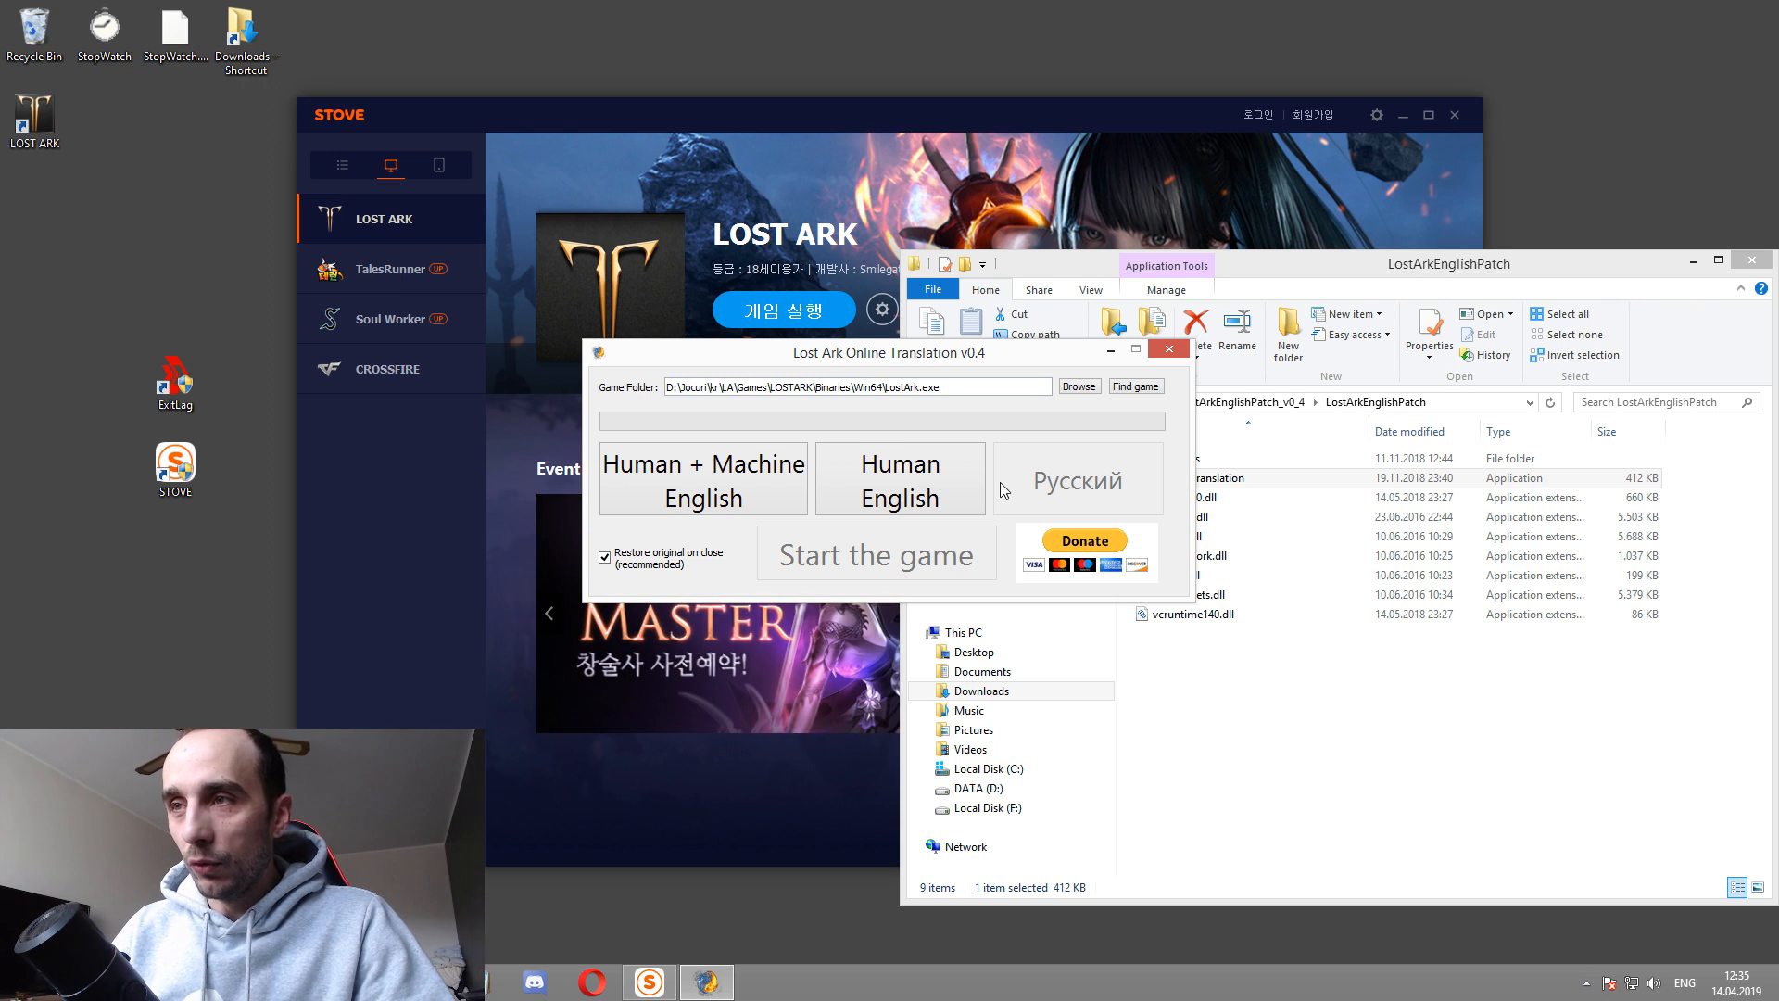
mouse_move(1061, 544)
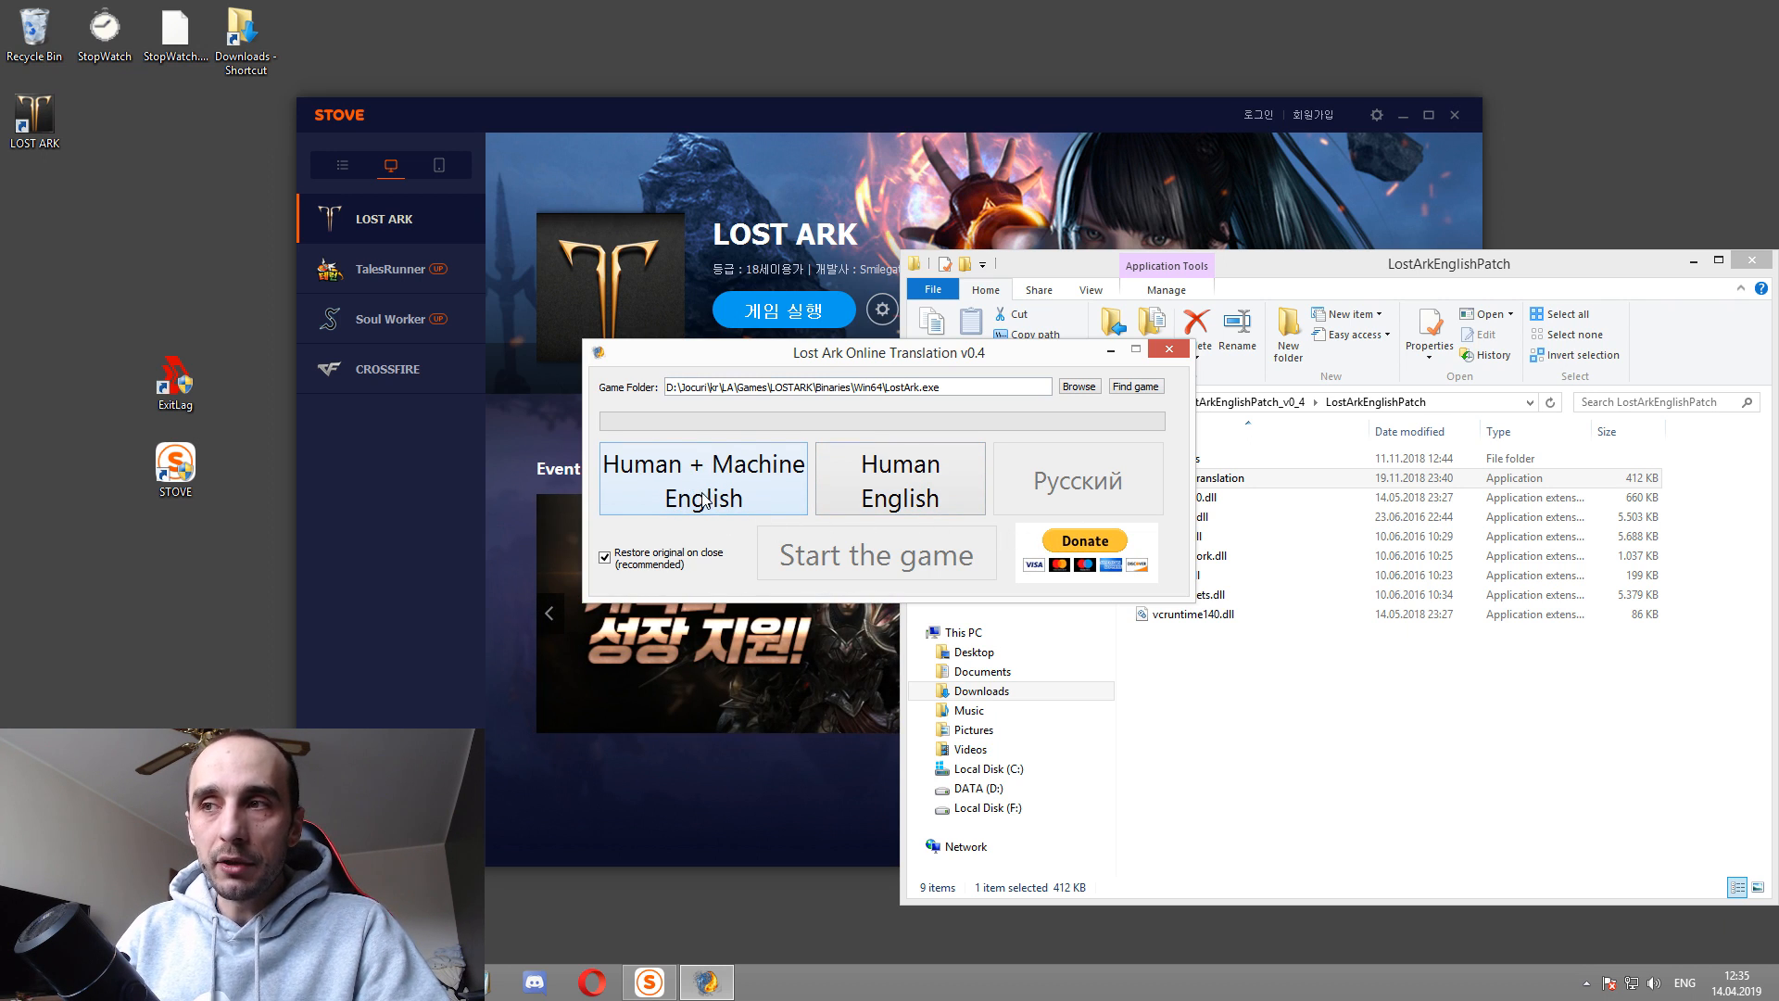
mouse_move(846, 564)
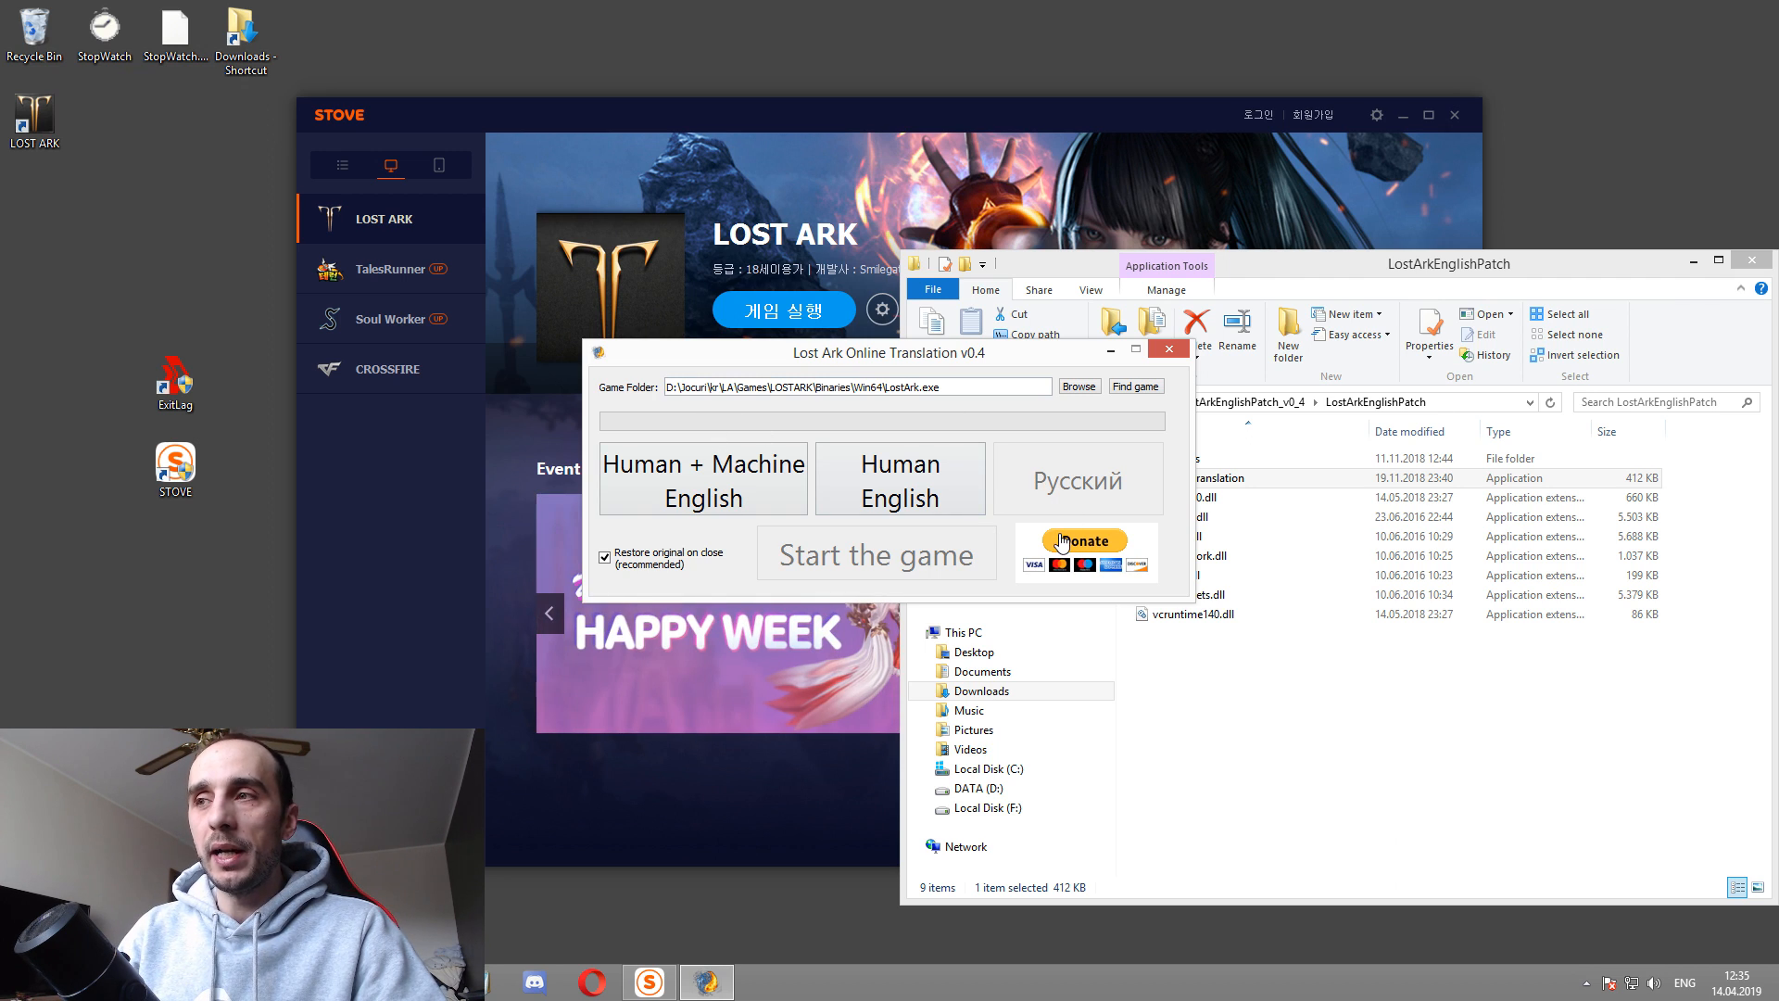
mouse_move(1132, 554)
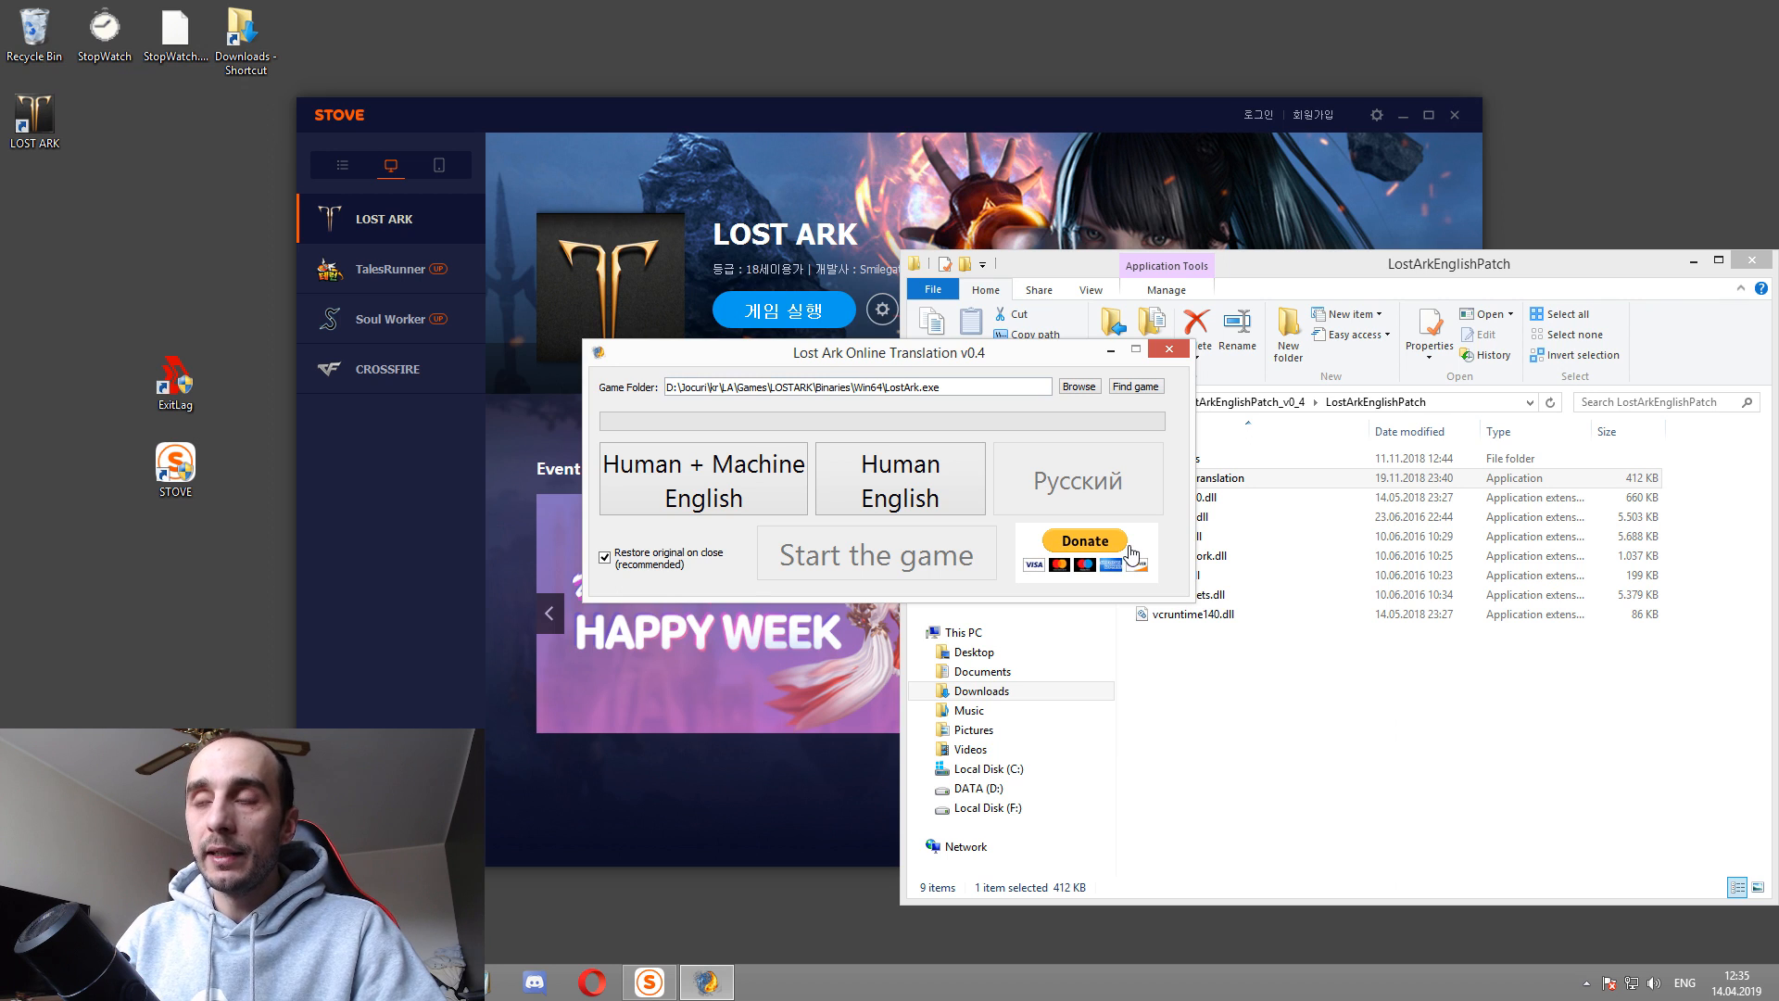
mouse_move(1177, 534)
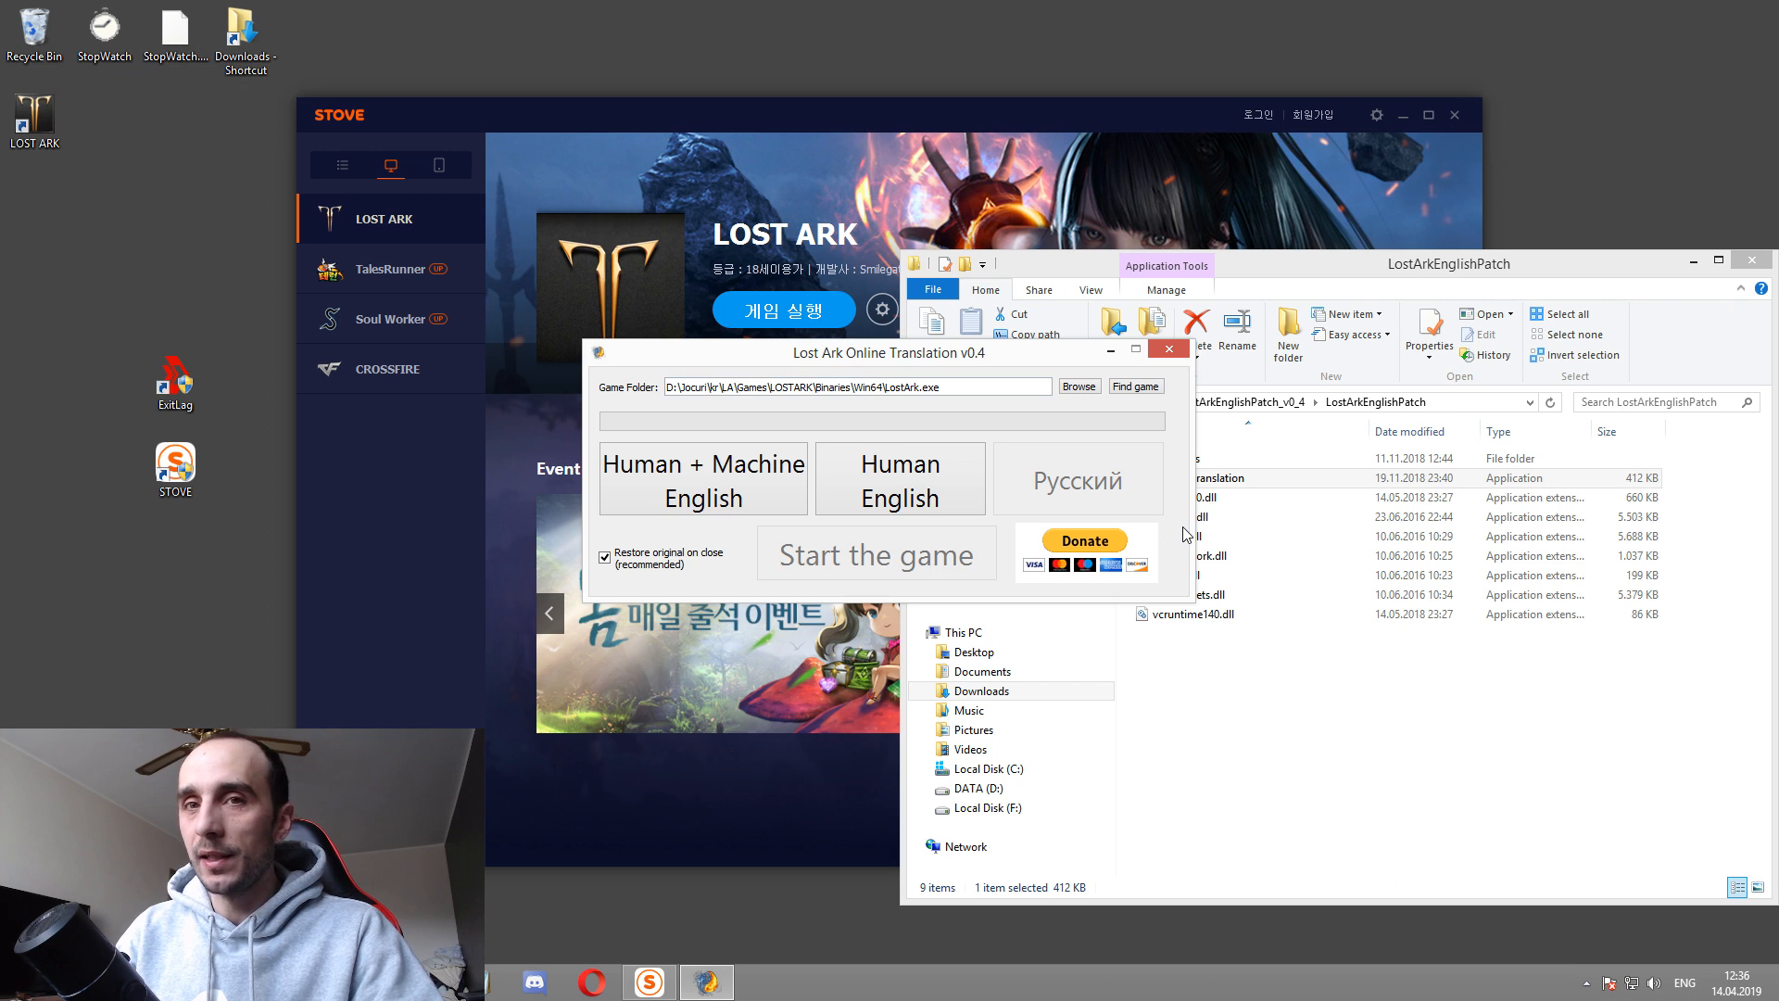
mouse_move(982, 525)
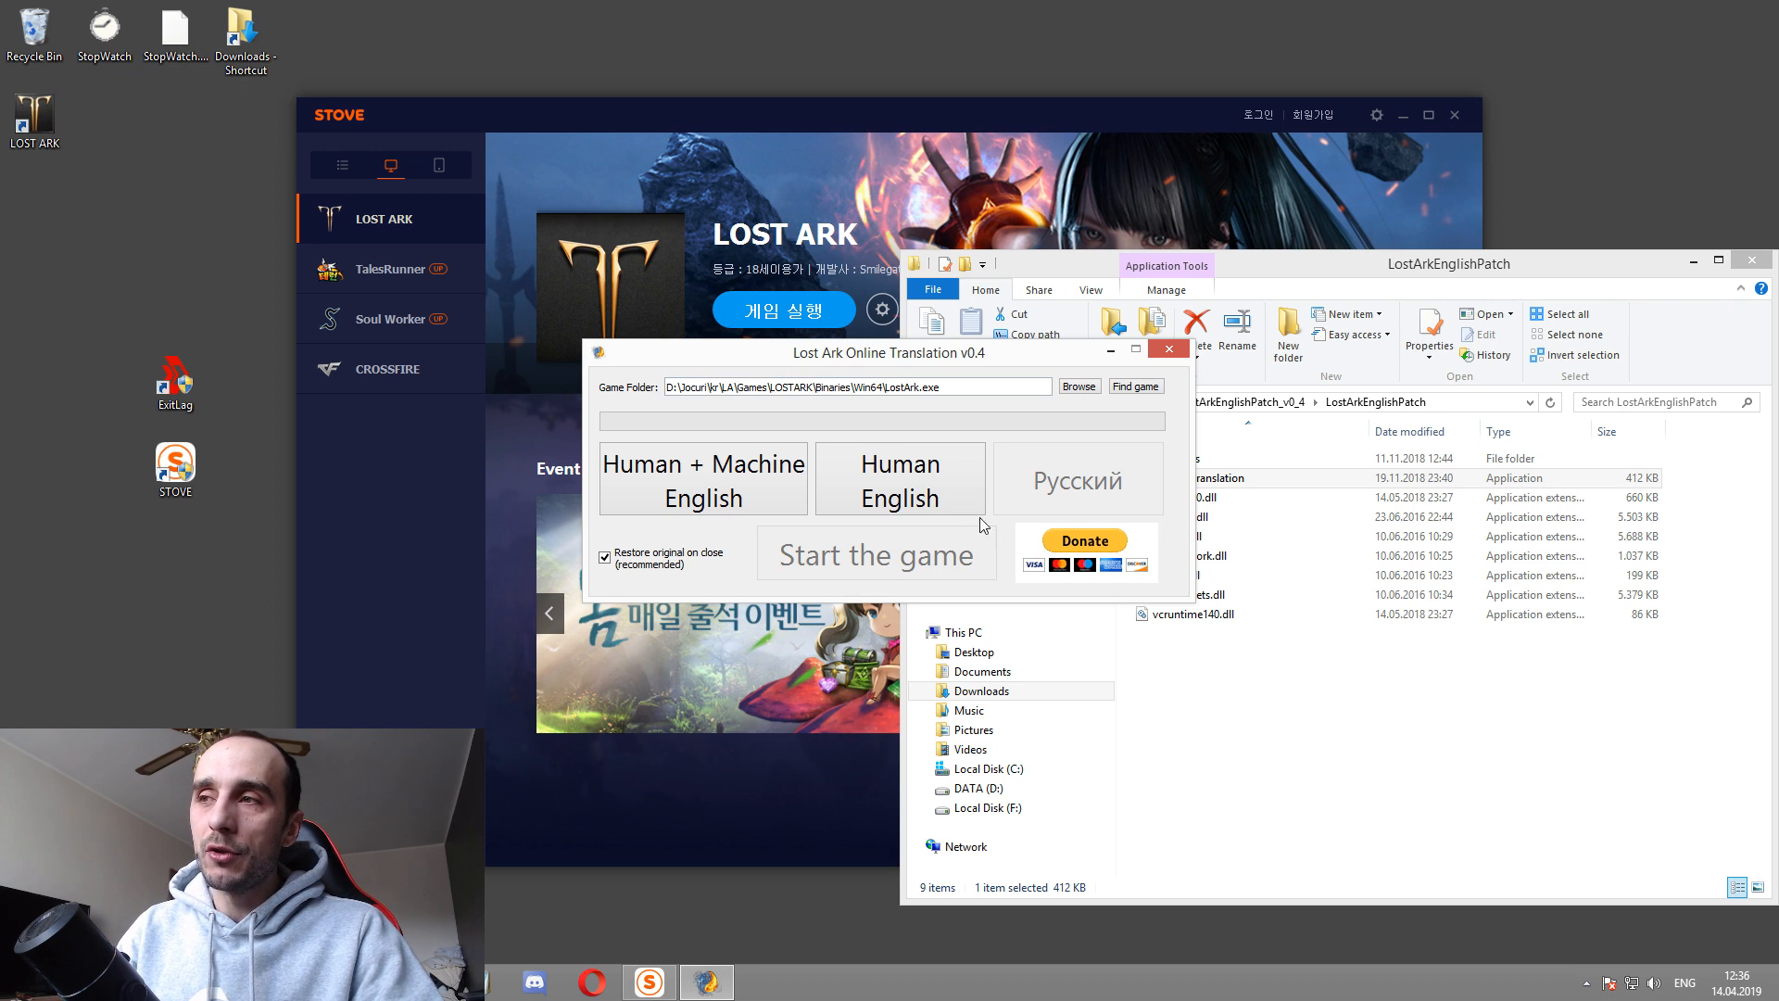
mouse_move(1067, 490)
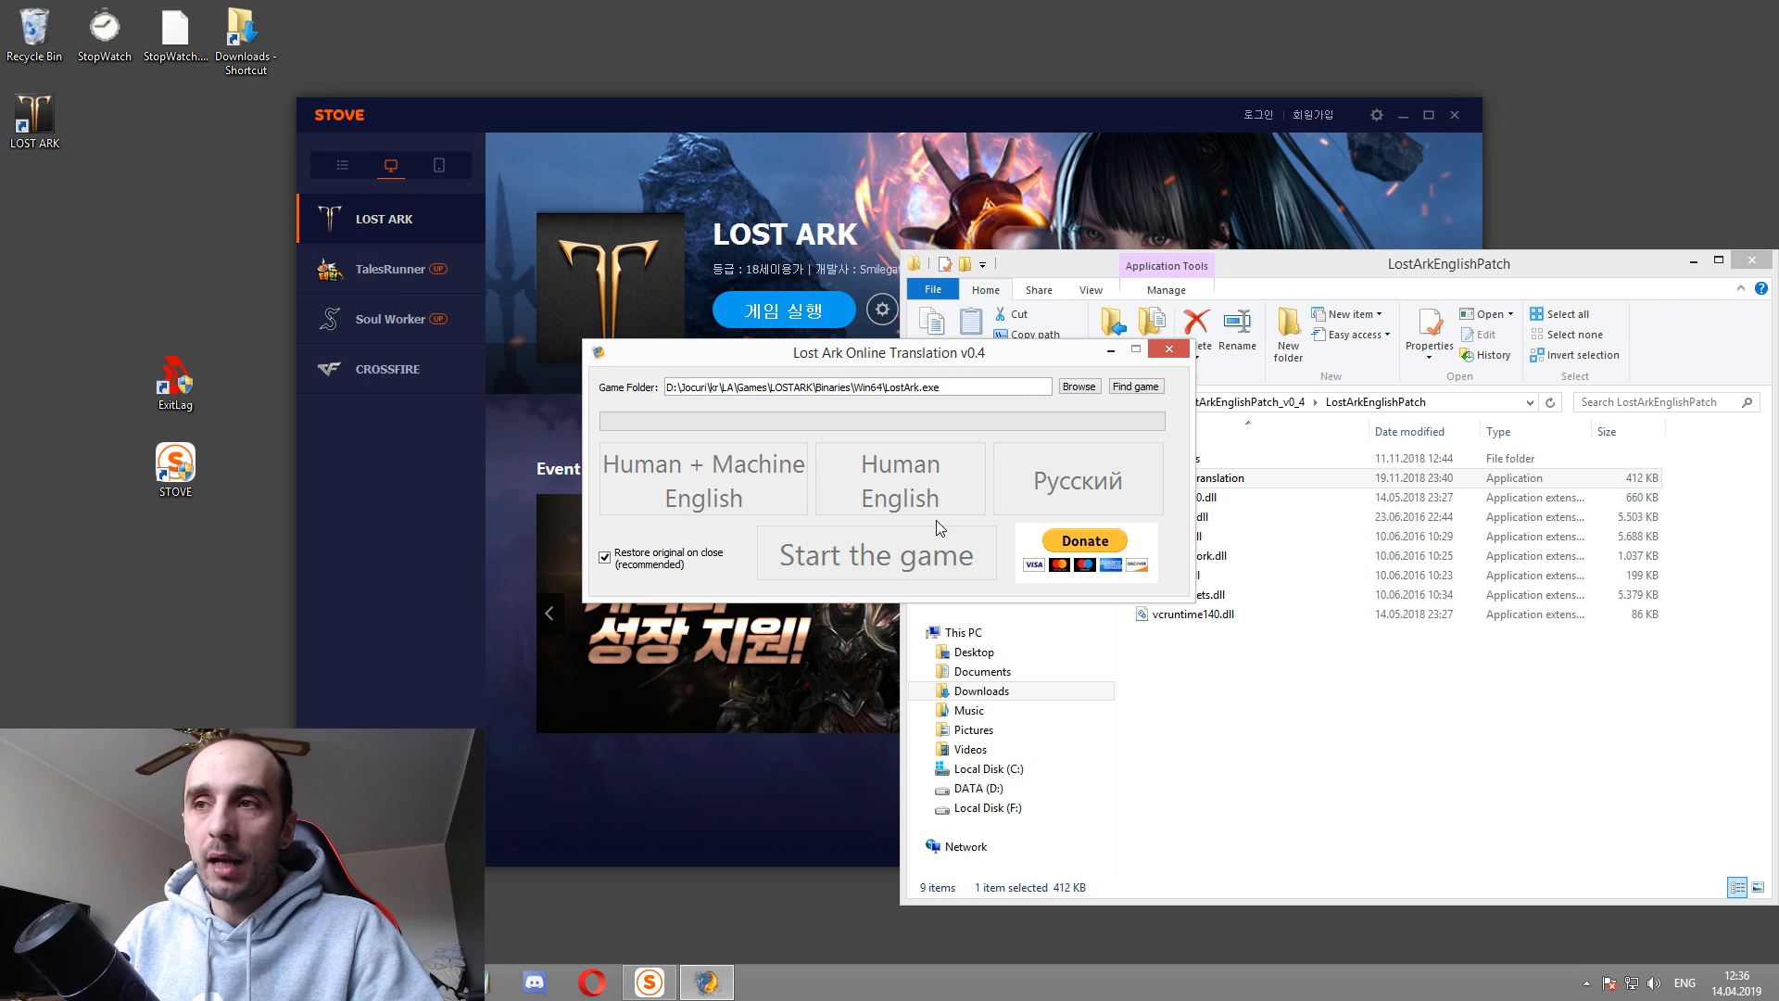
mouse_move(822, 502)
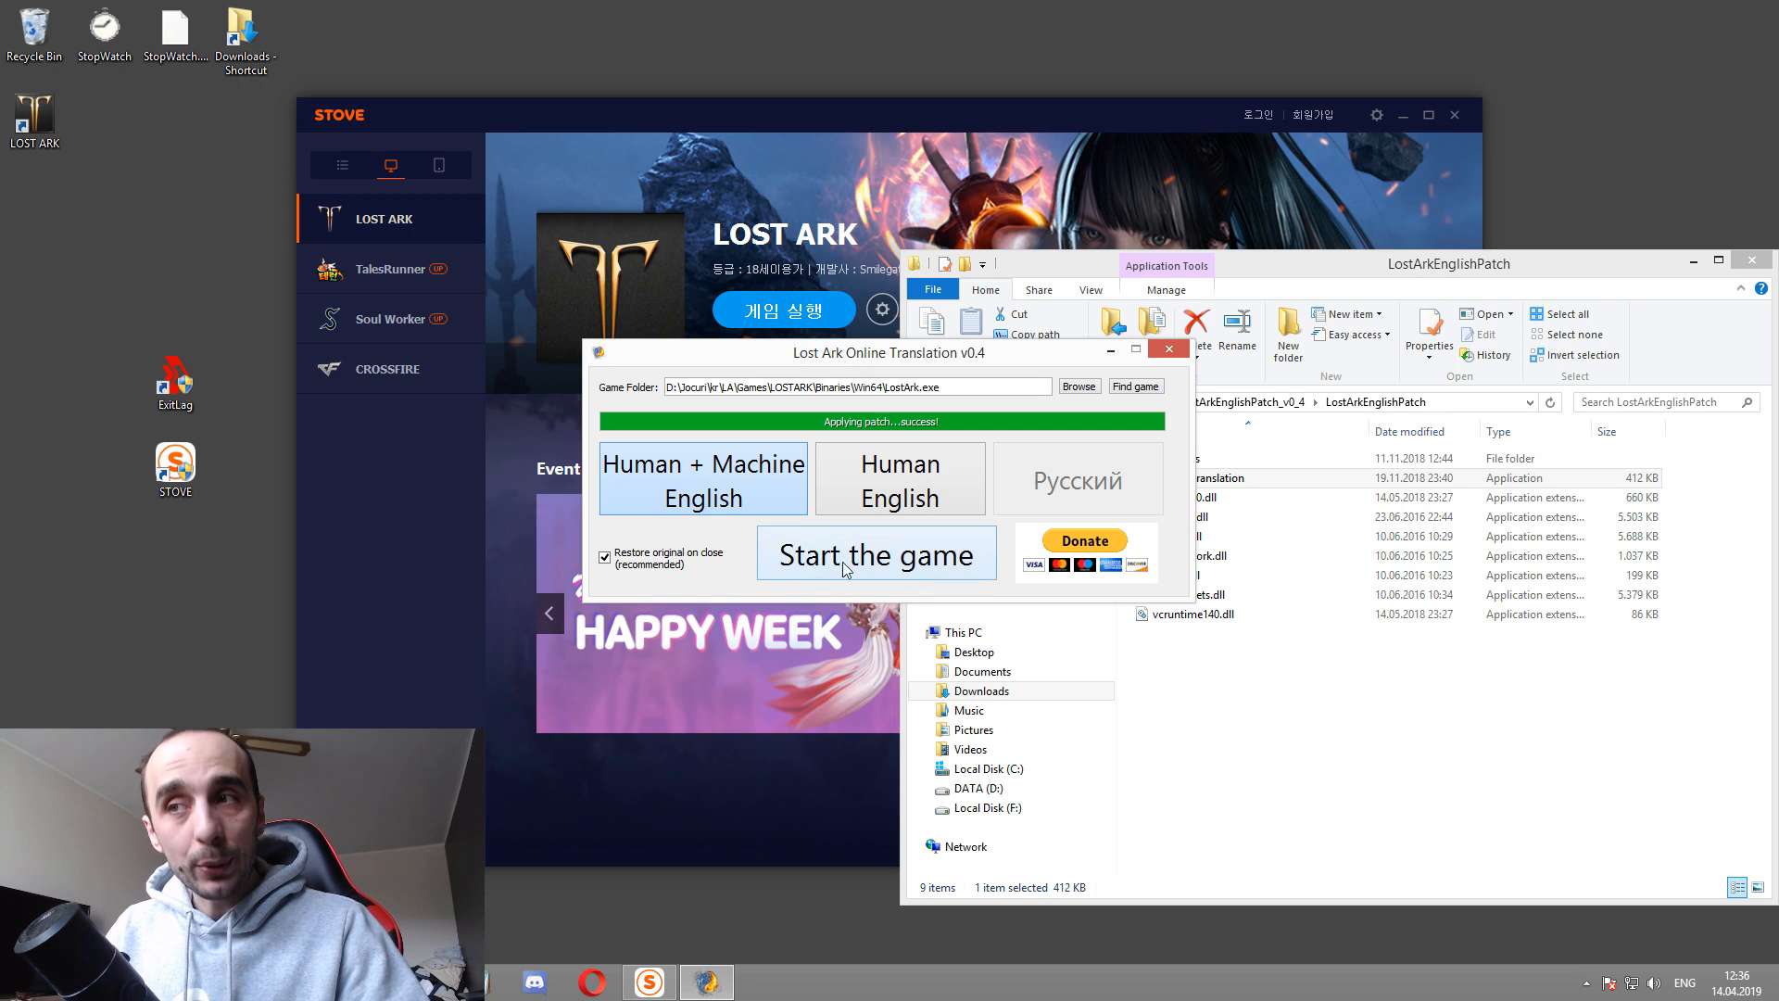
mouse_move(1233, 84)
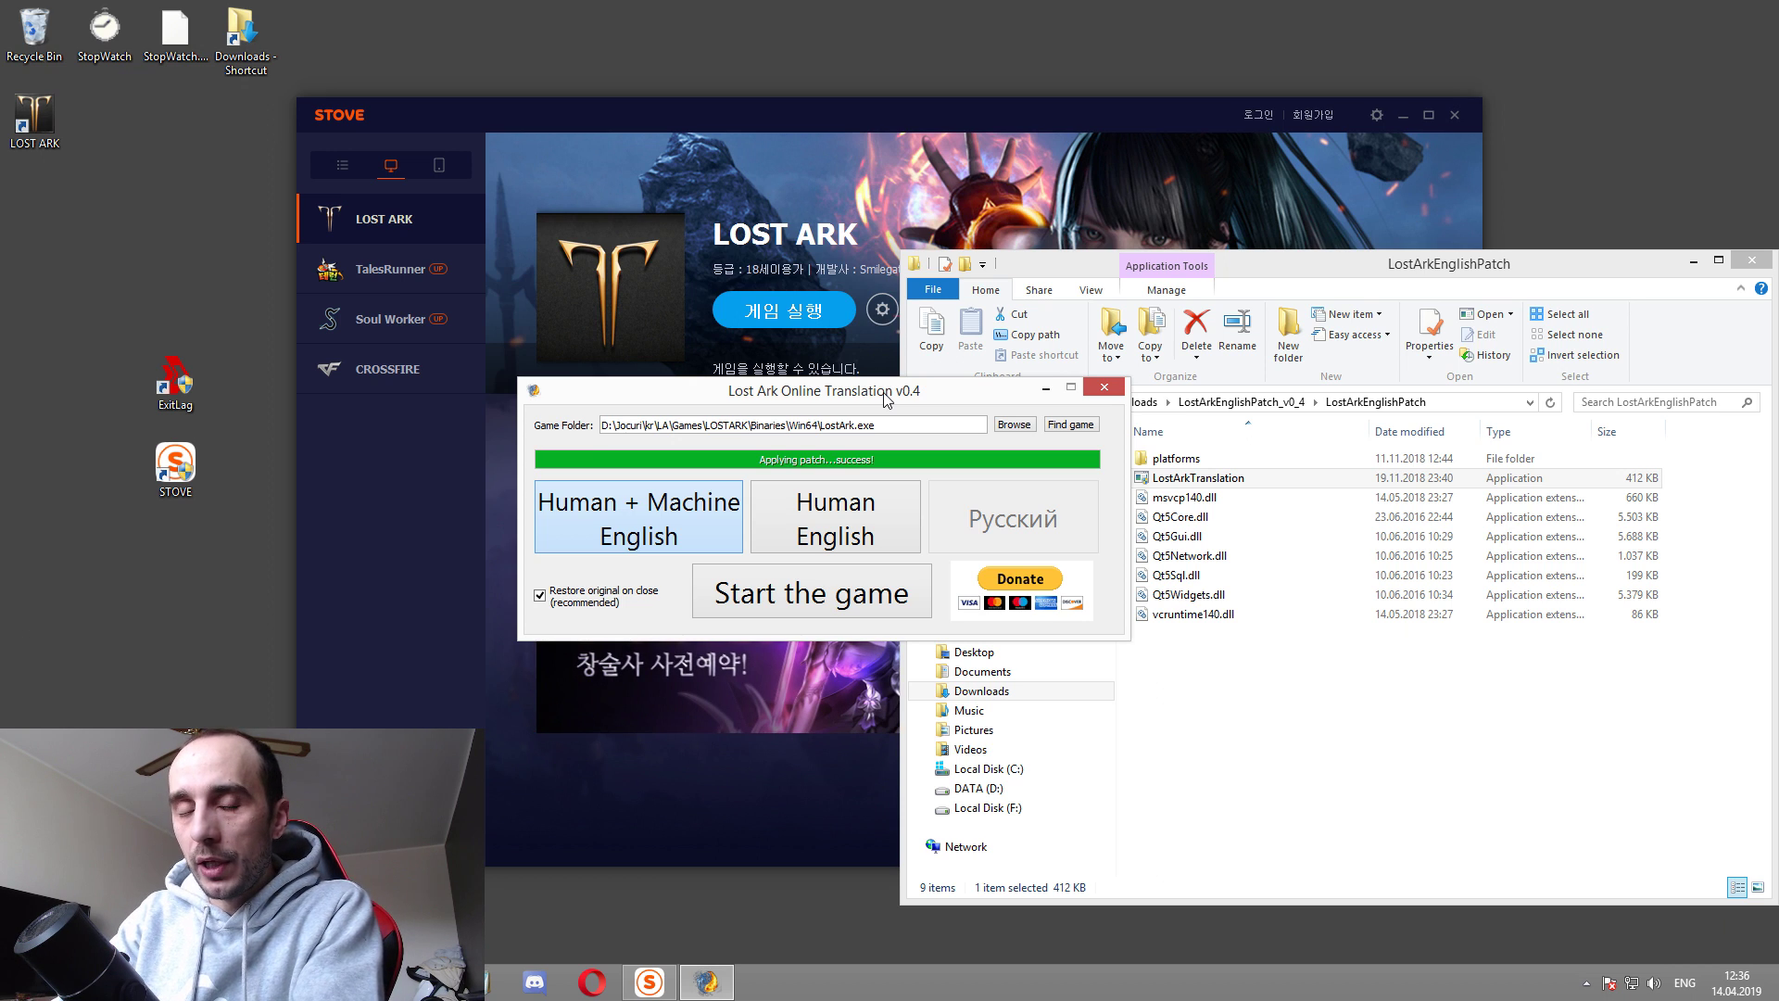
mouse_move(820, 601)
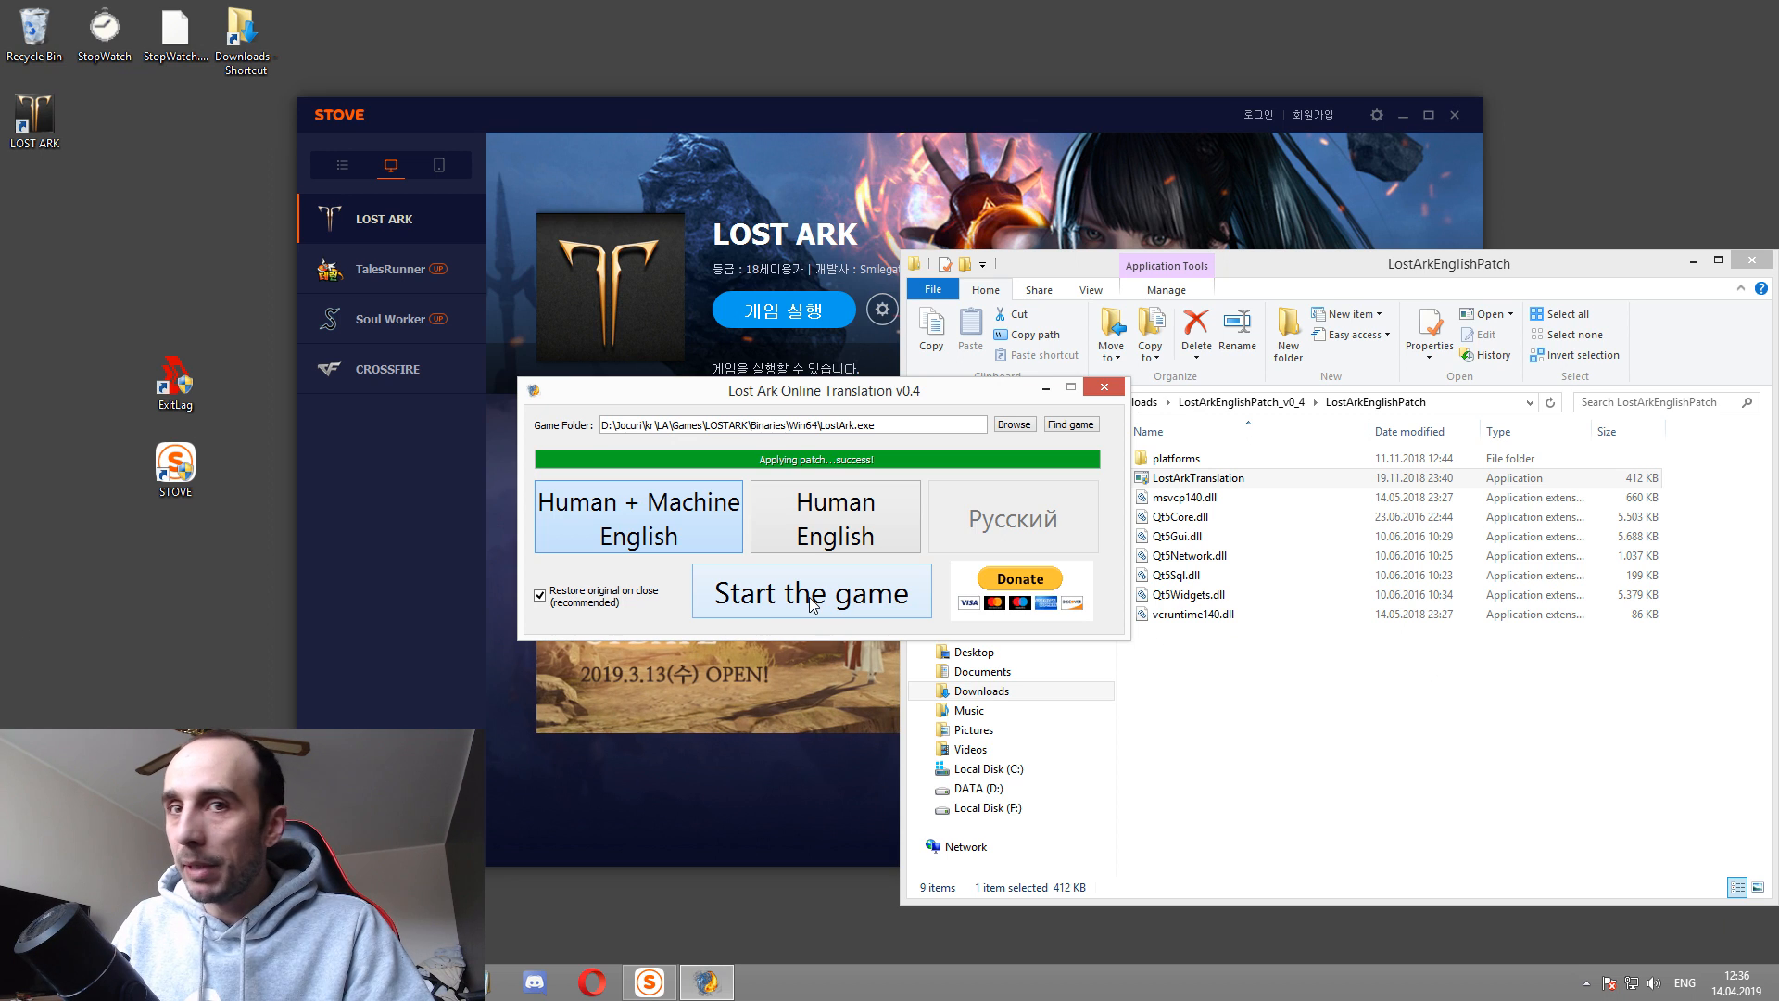
mouse_move(1102, 387)
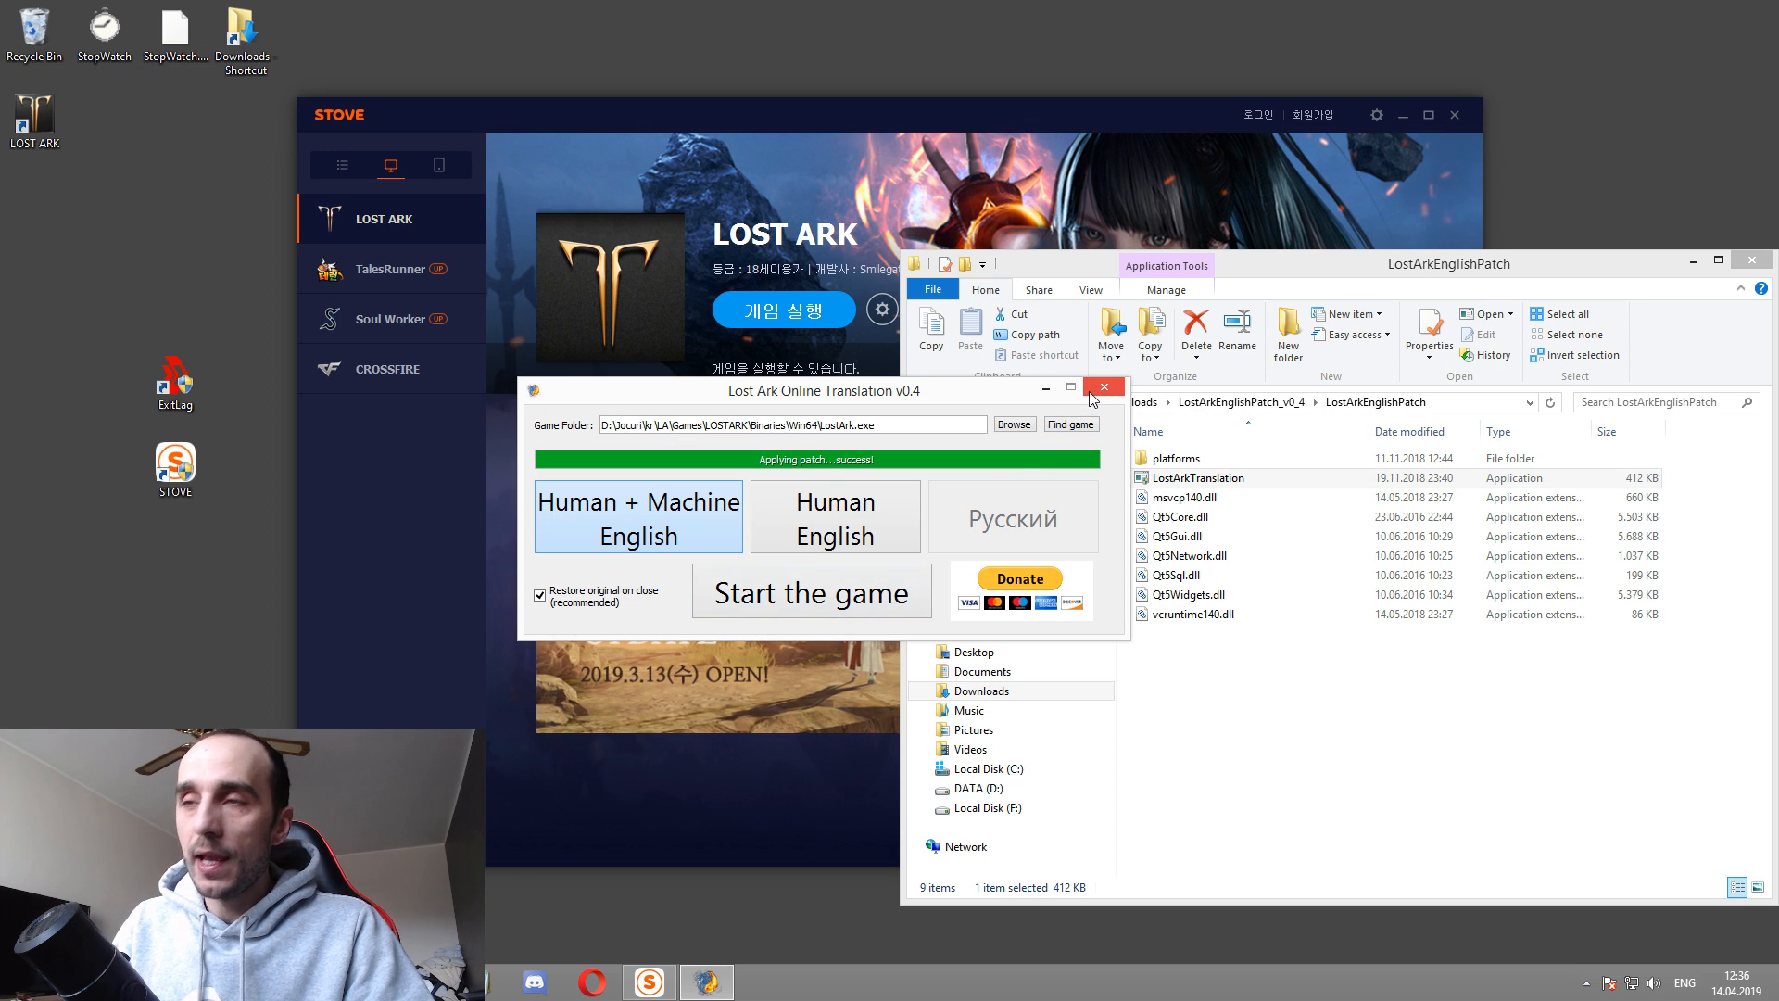
mouse_move(485, 847)
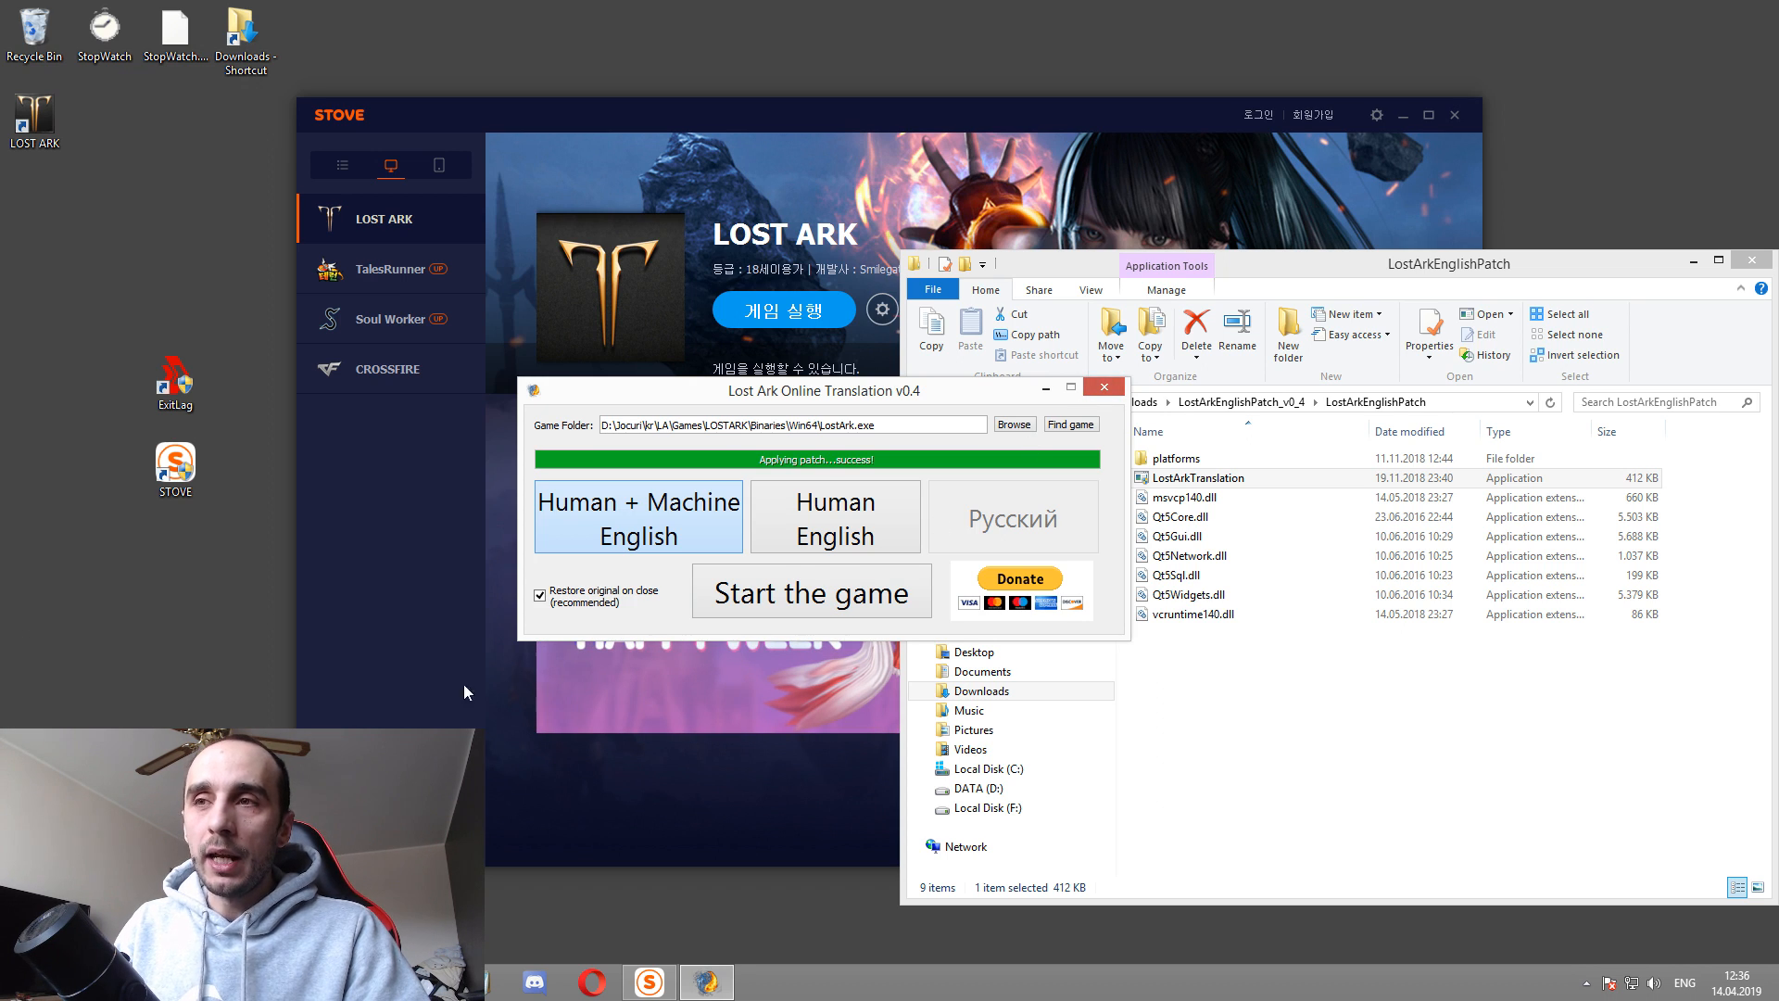
mouse_move(1255, 119)
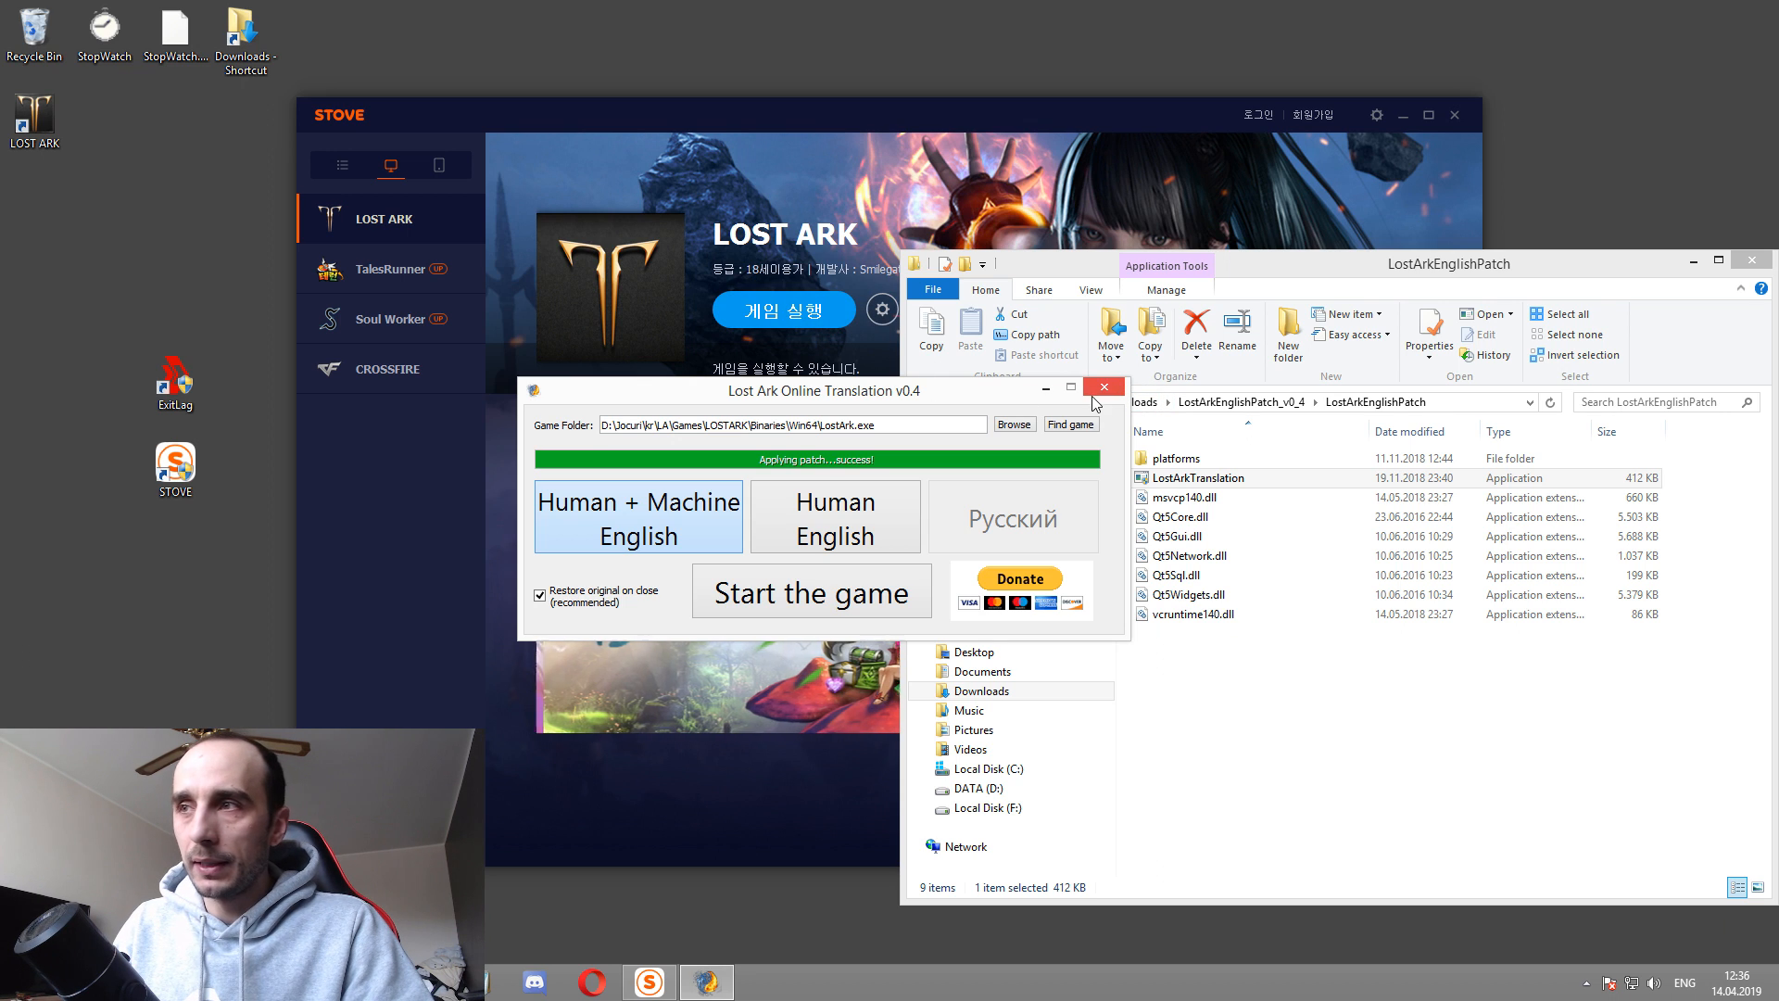
Step: Close the translation tool after the patch reports success
click(1100, 387)
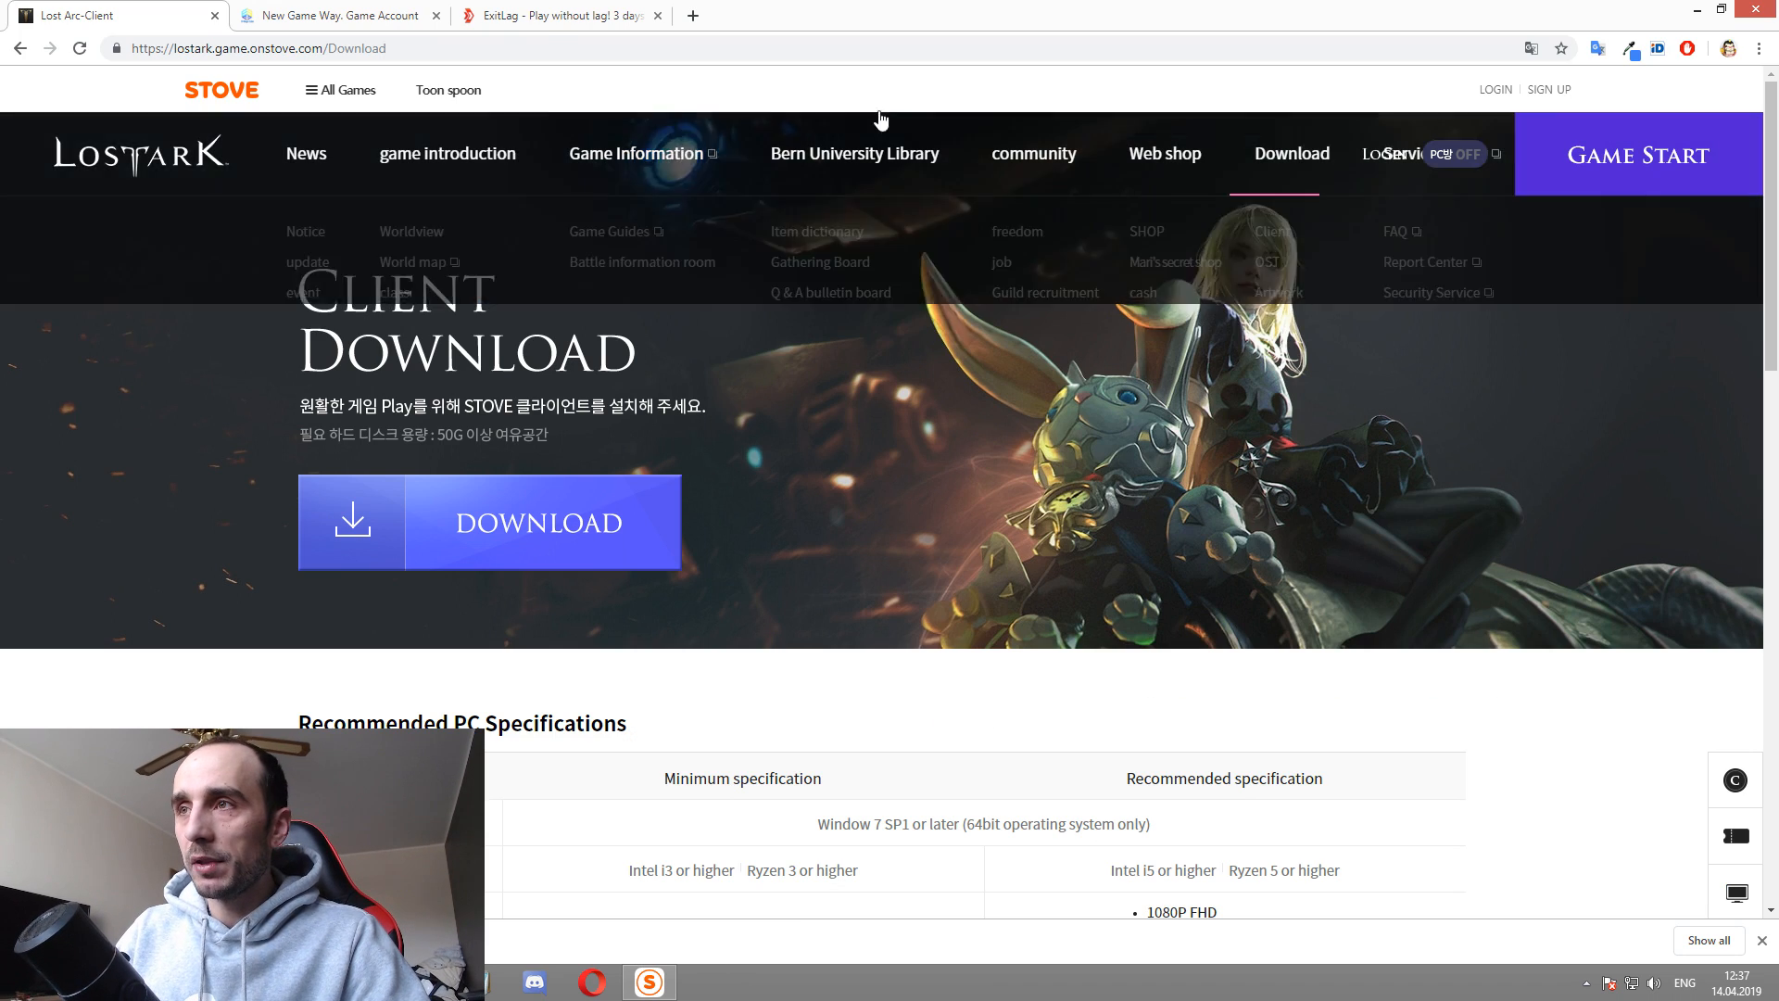
click(335, 15)
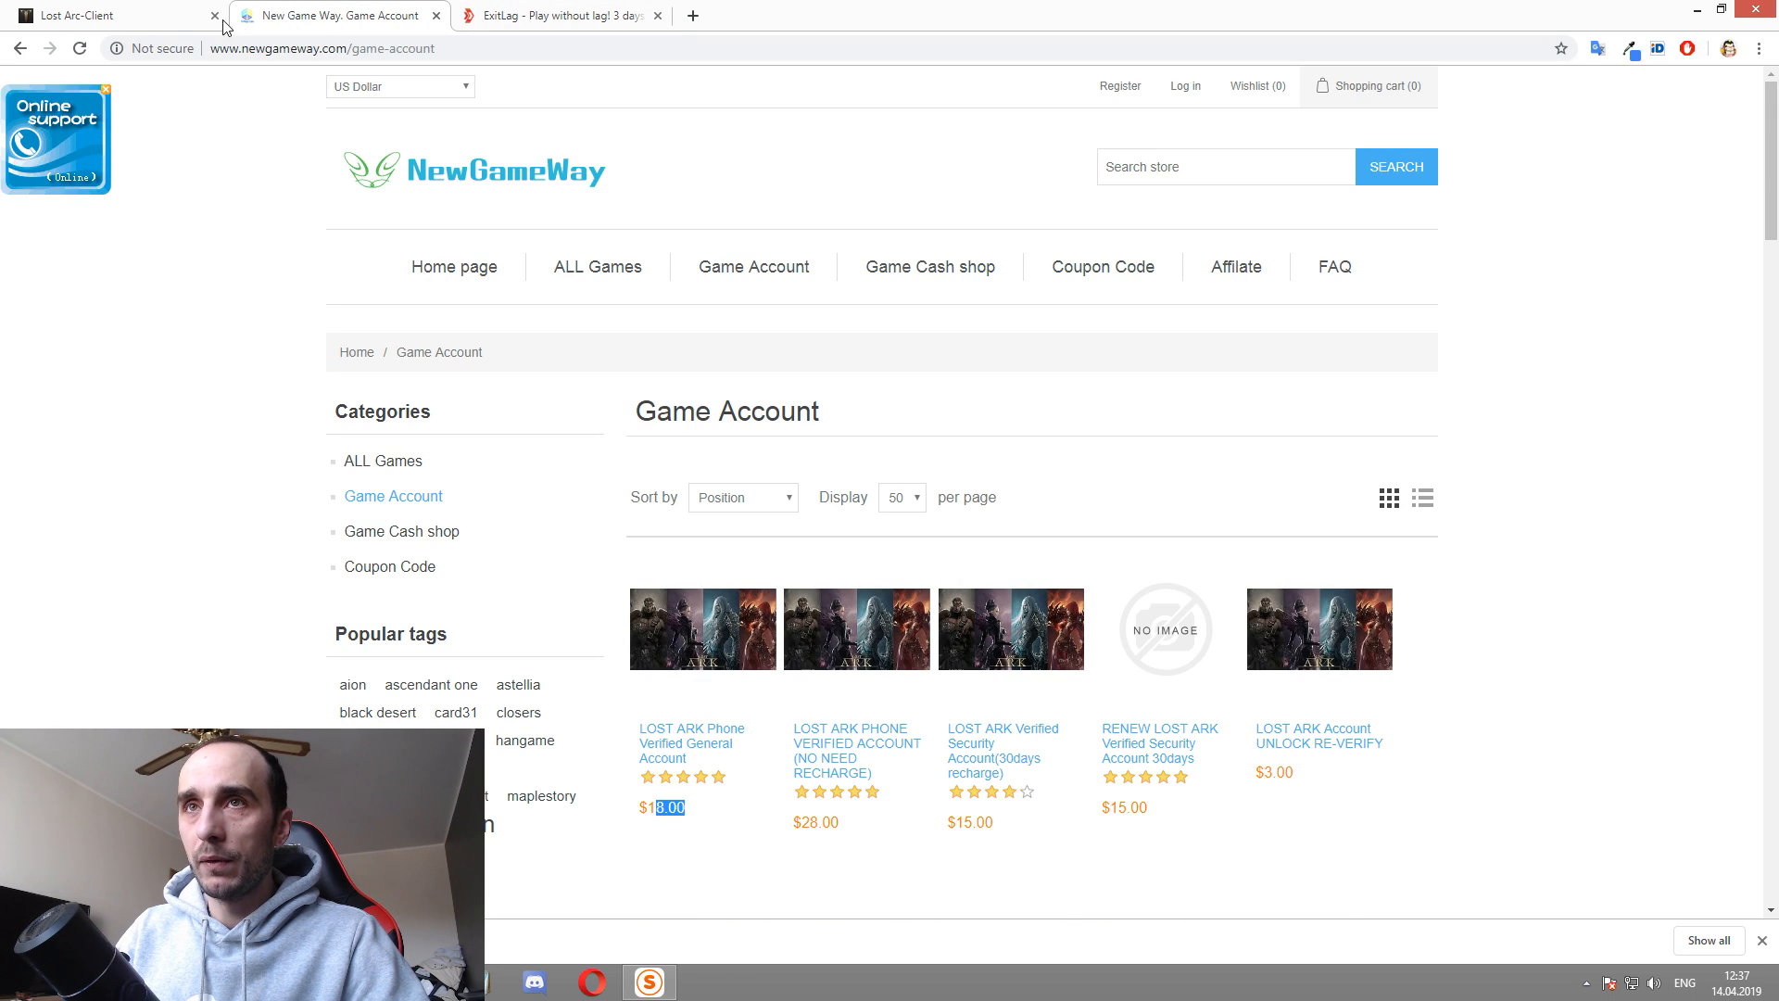
mouse_move(1541, 649)
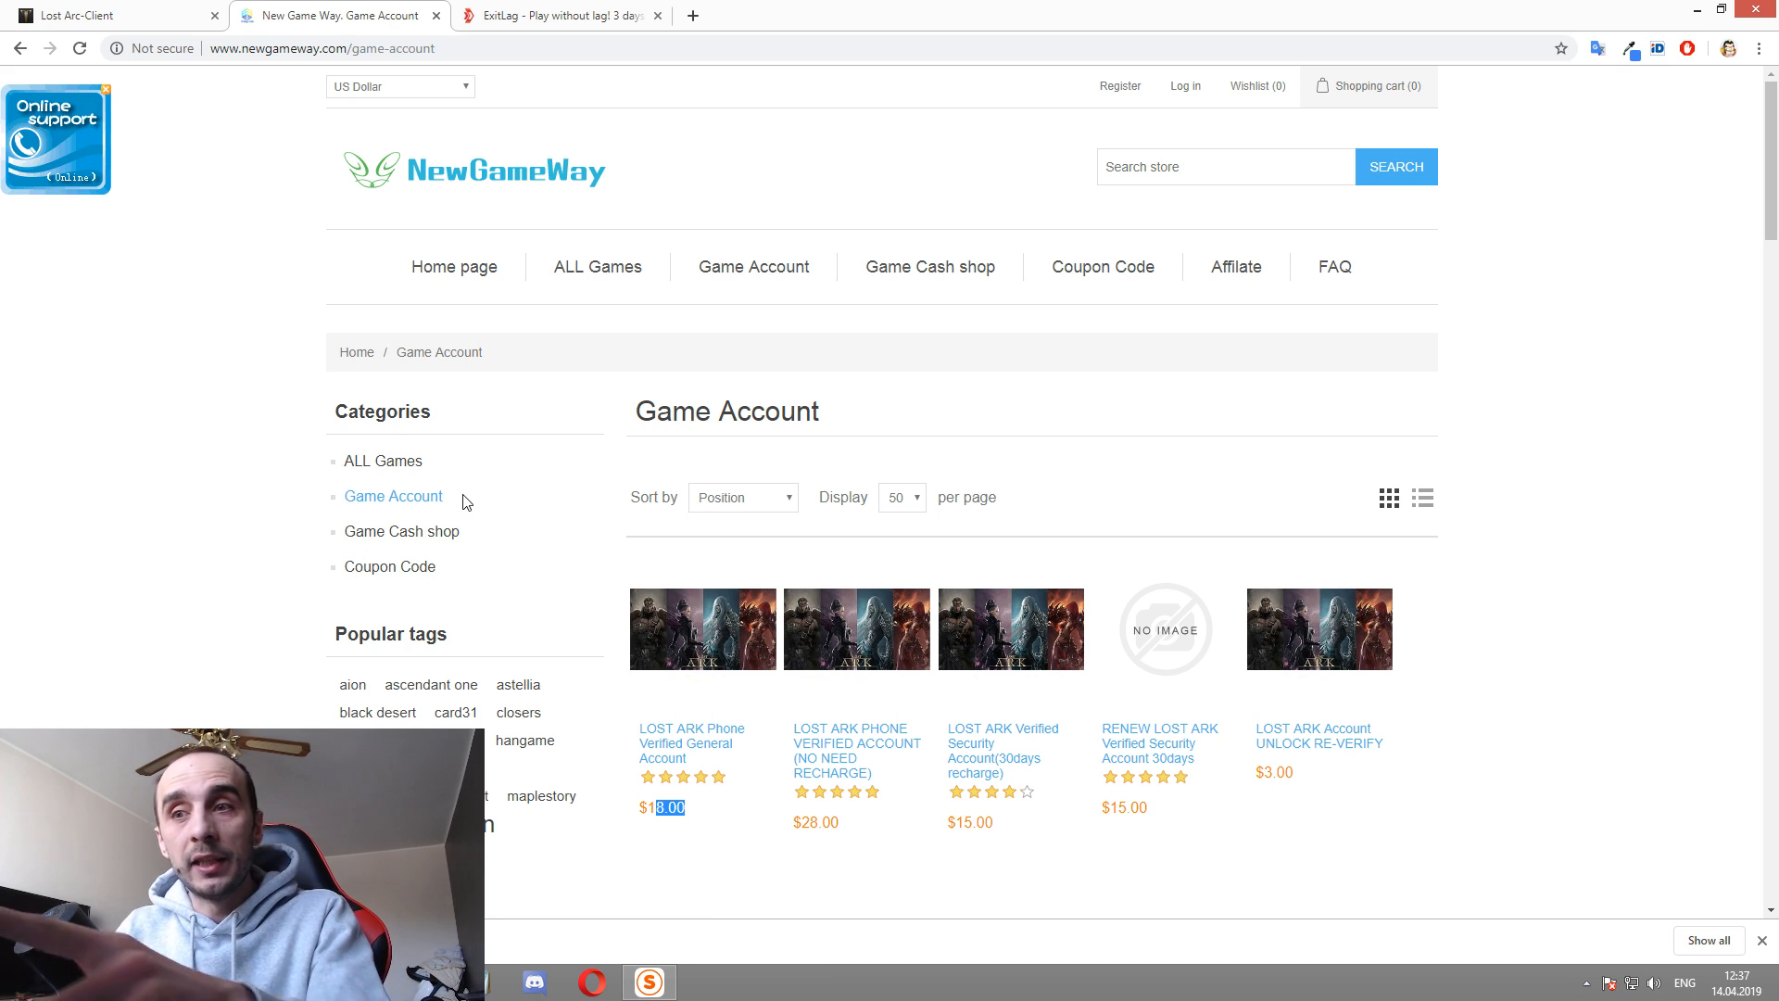
mouse_move(505, 502)
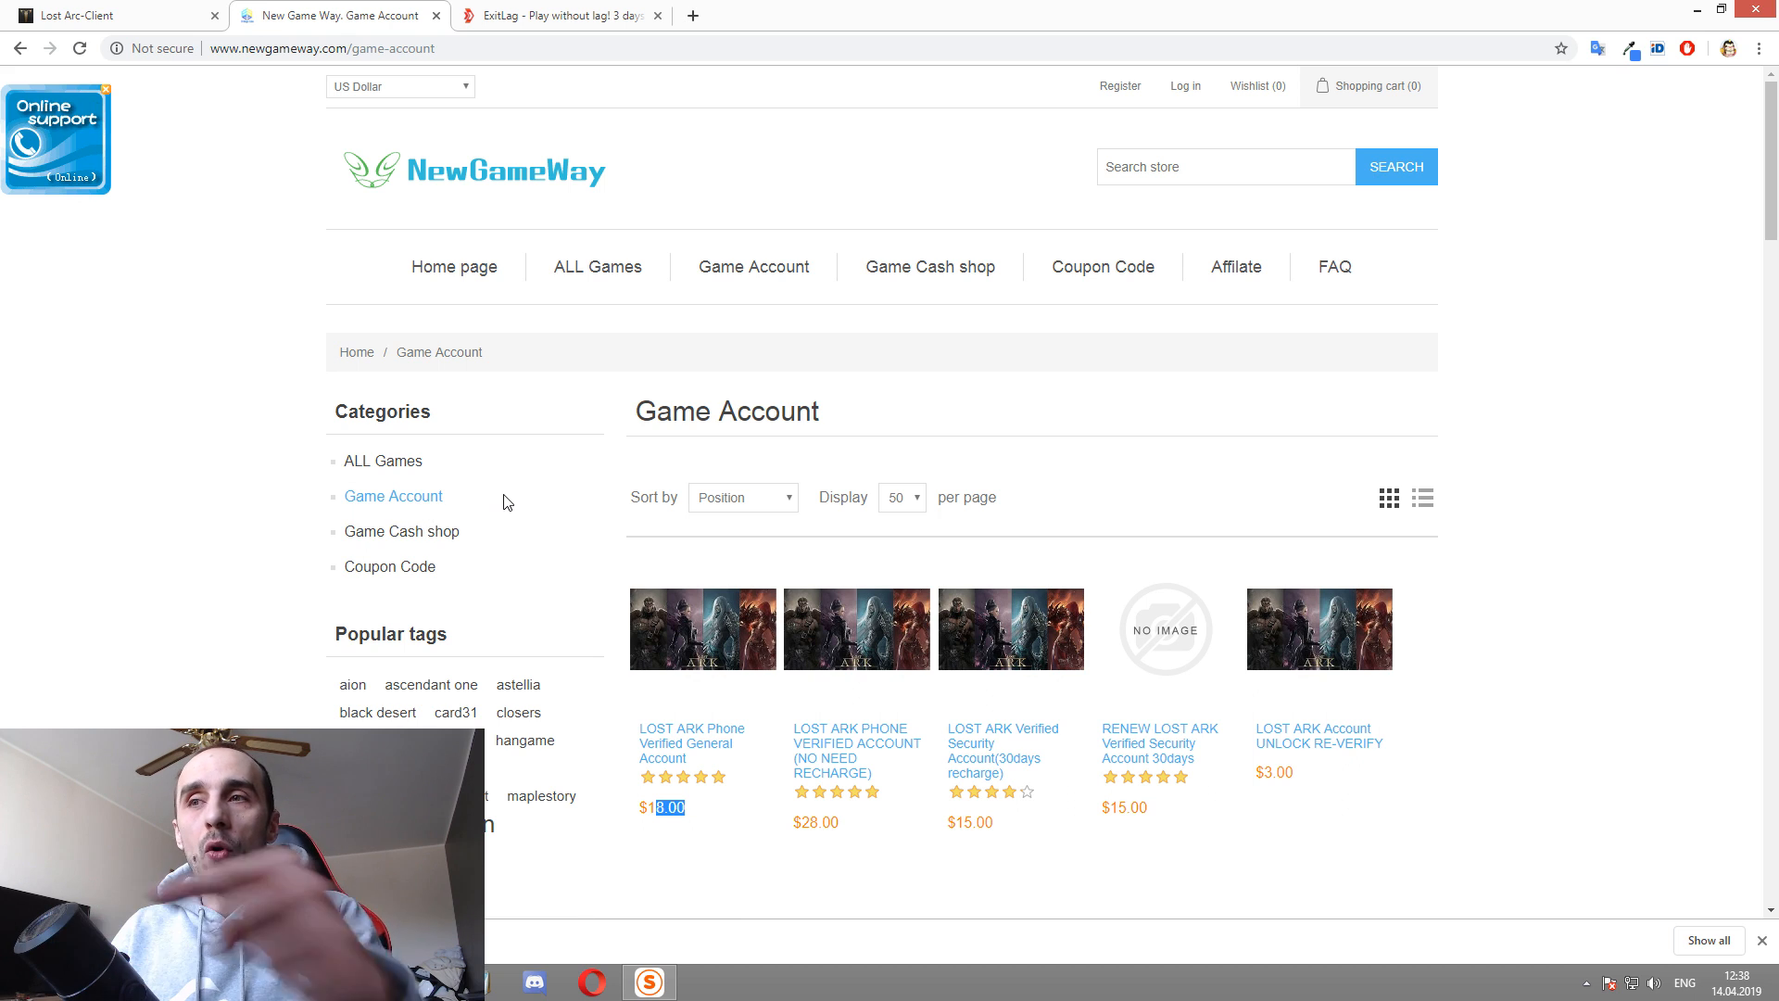
mouse_move(516, 354)
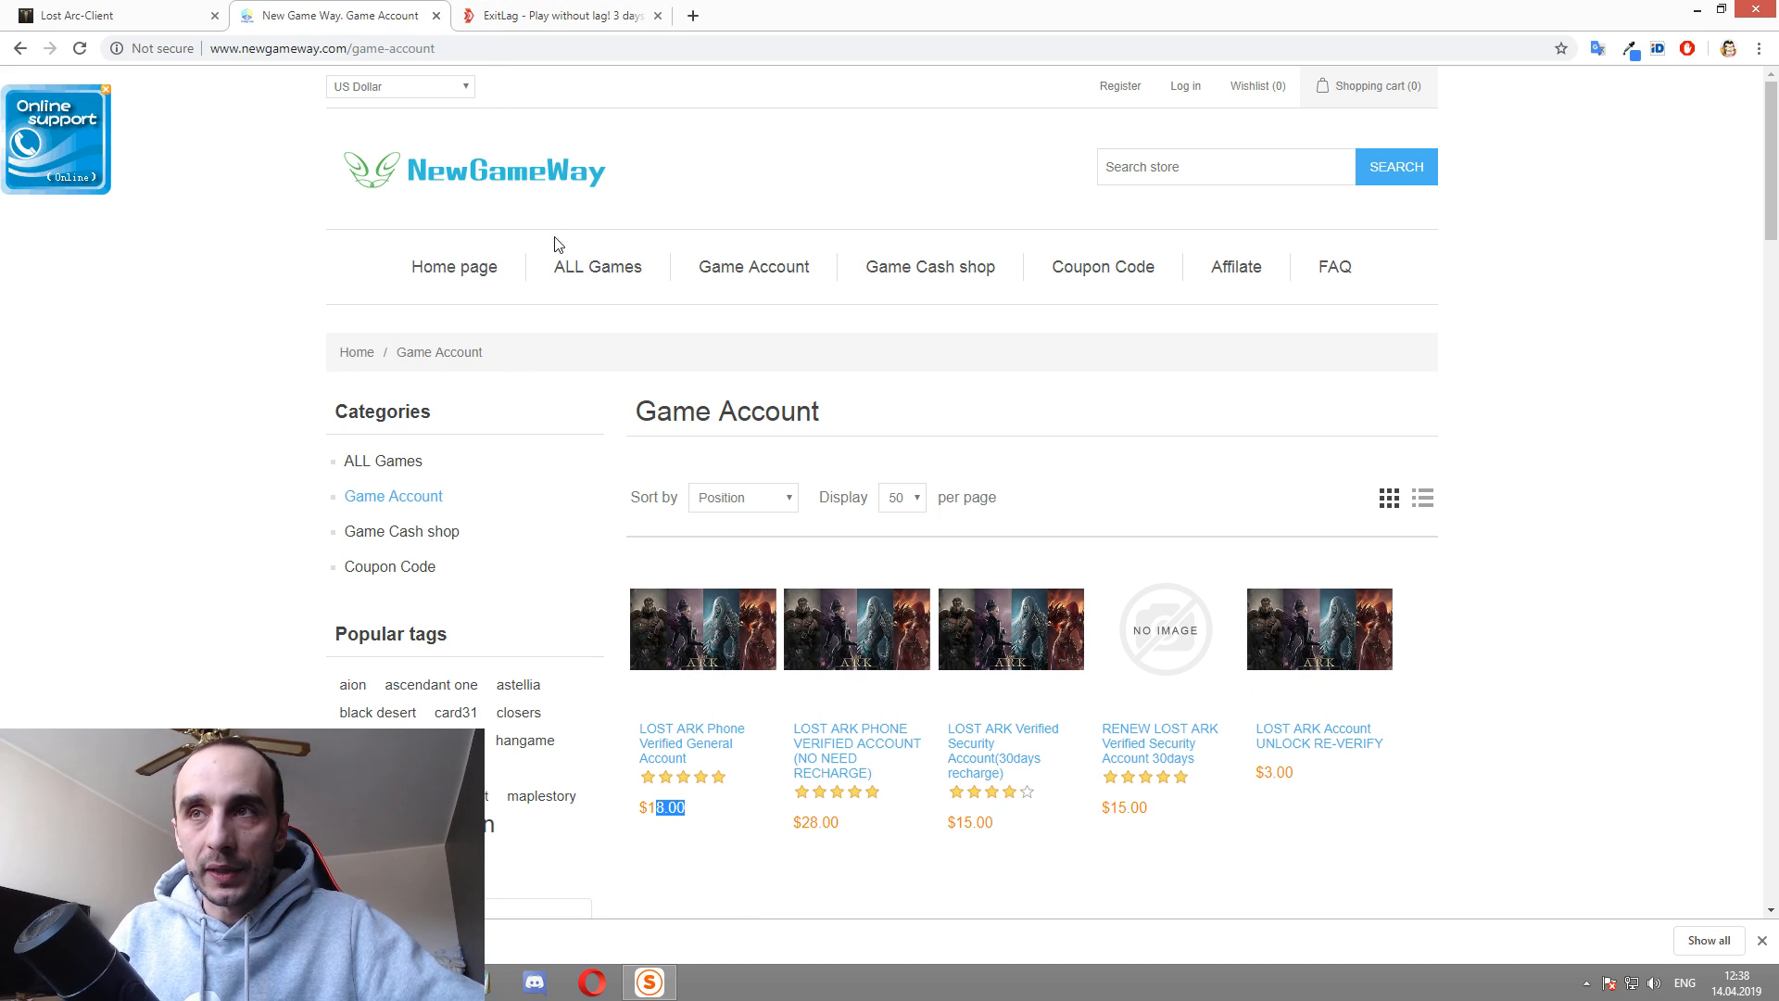
mouse_move(454, 266)
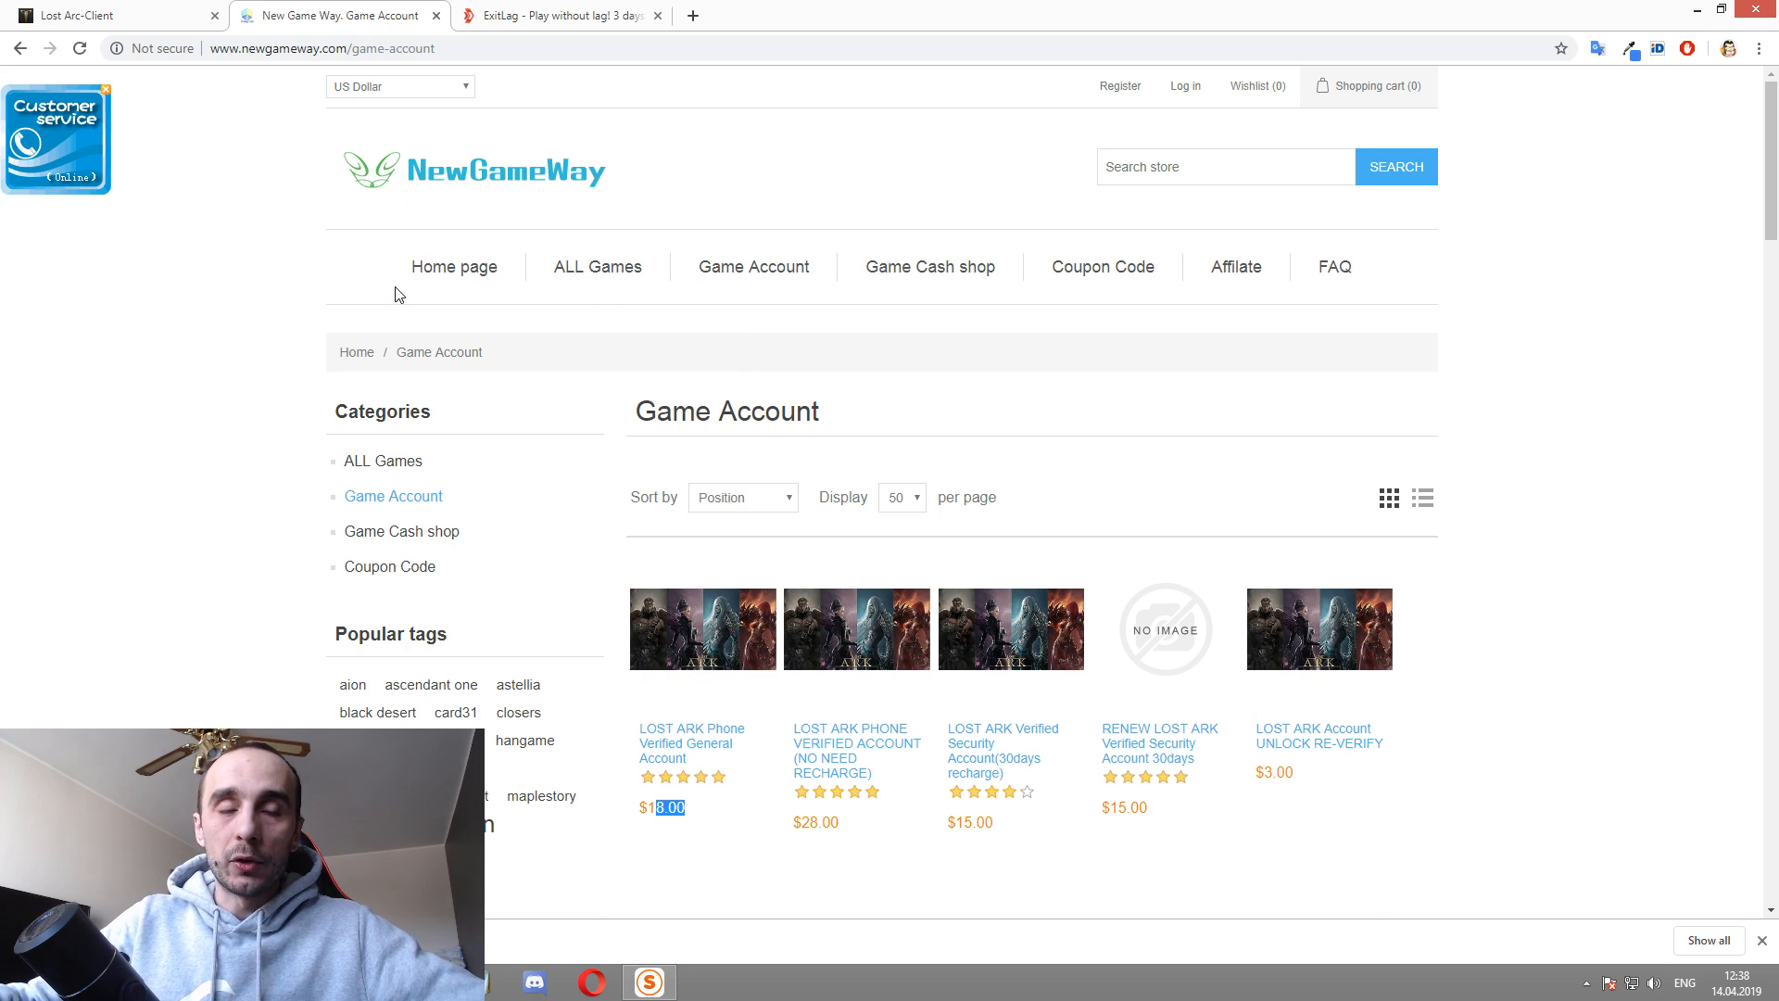
mouse_move(527, 143)
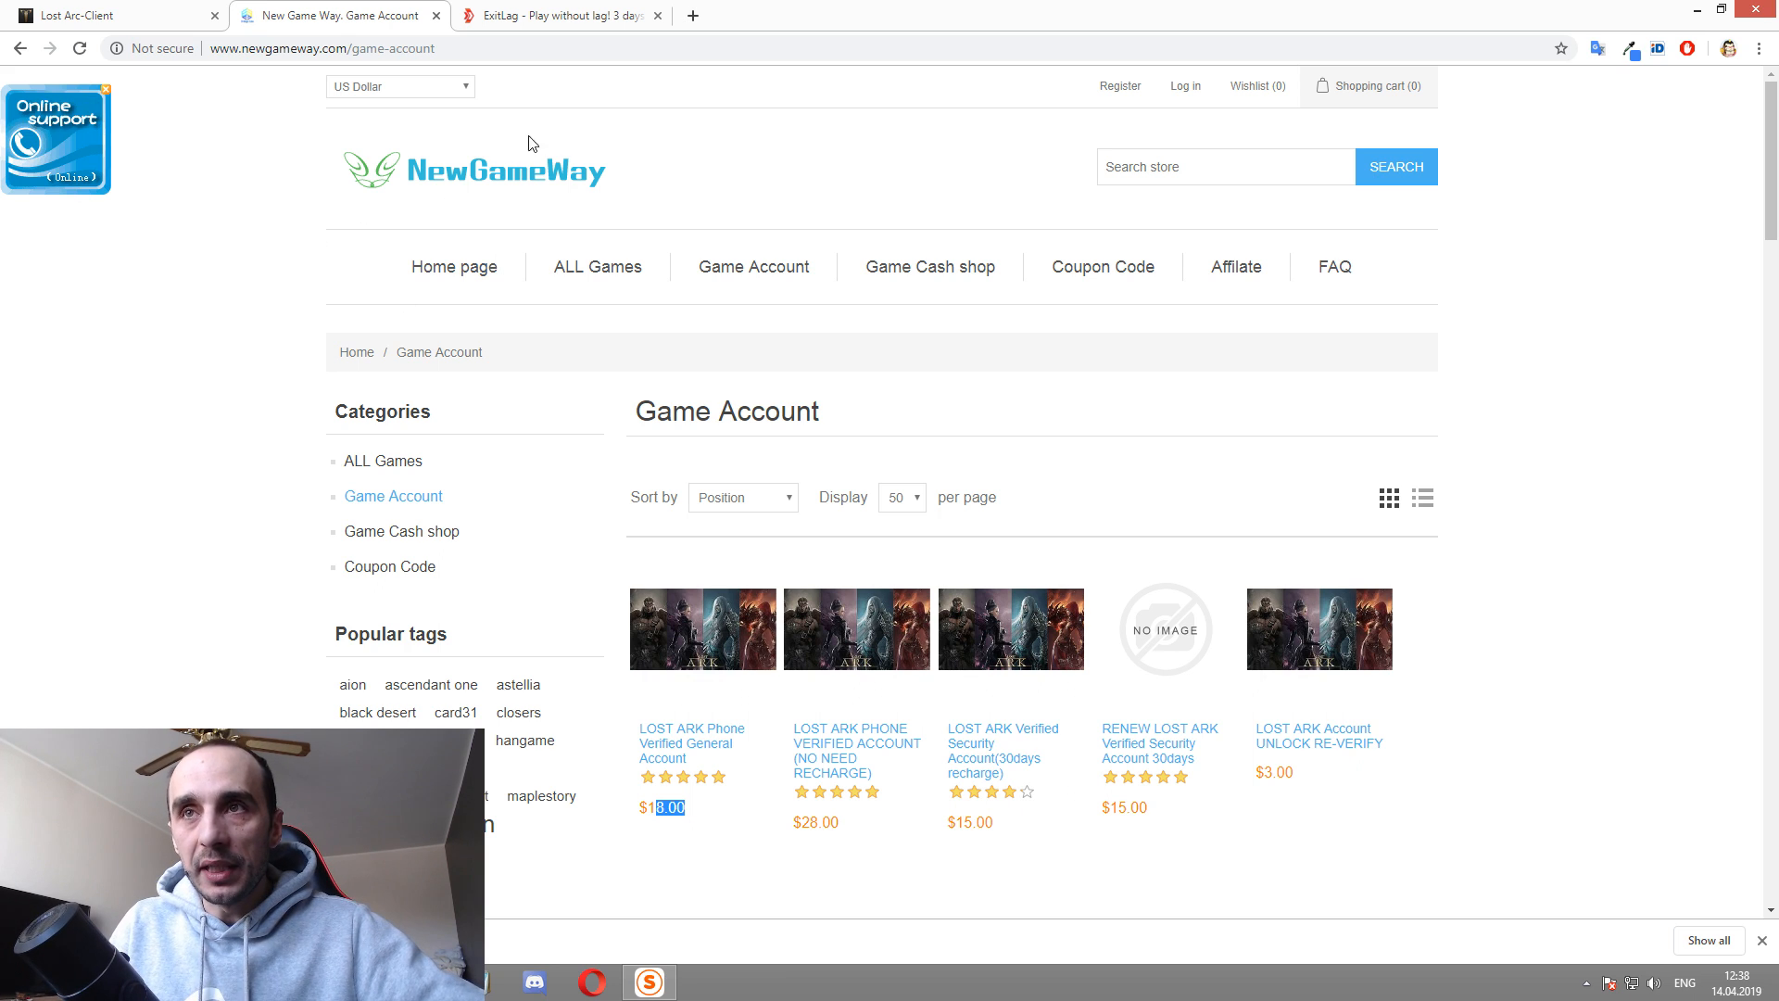
mouse_move(482, 198)
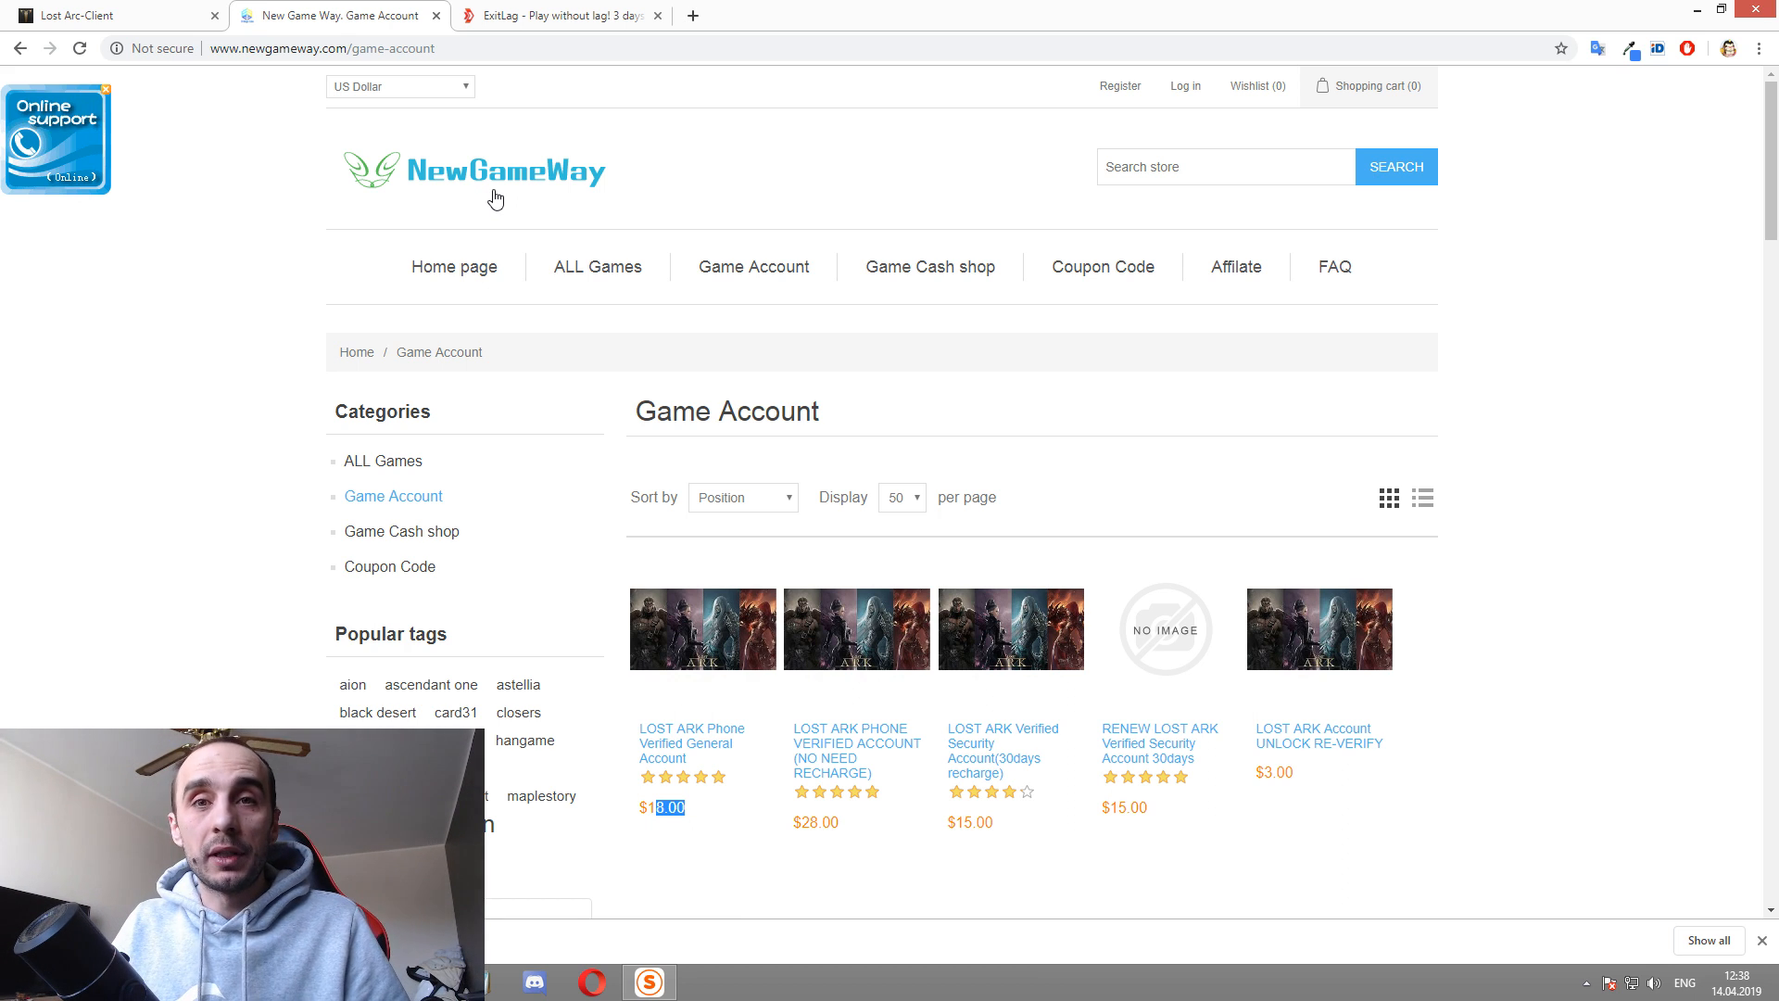
mouse_move(630, 159)
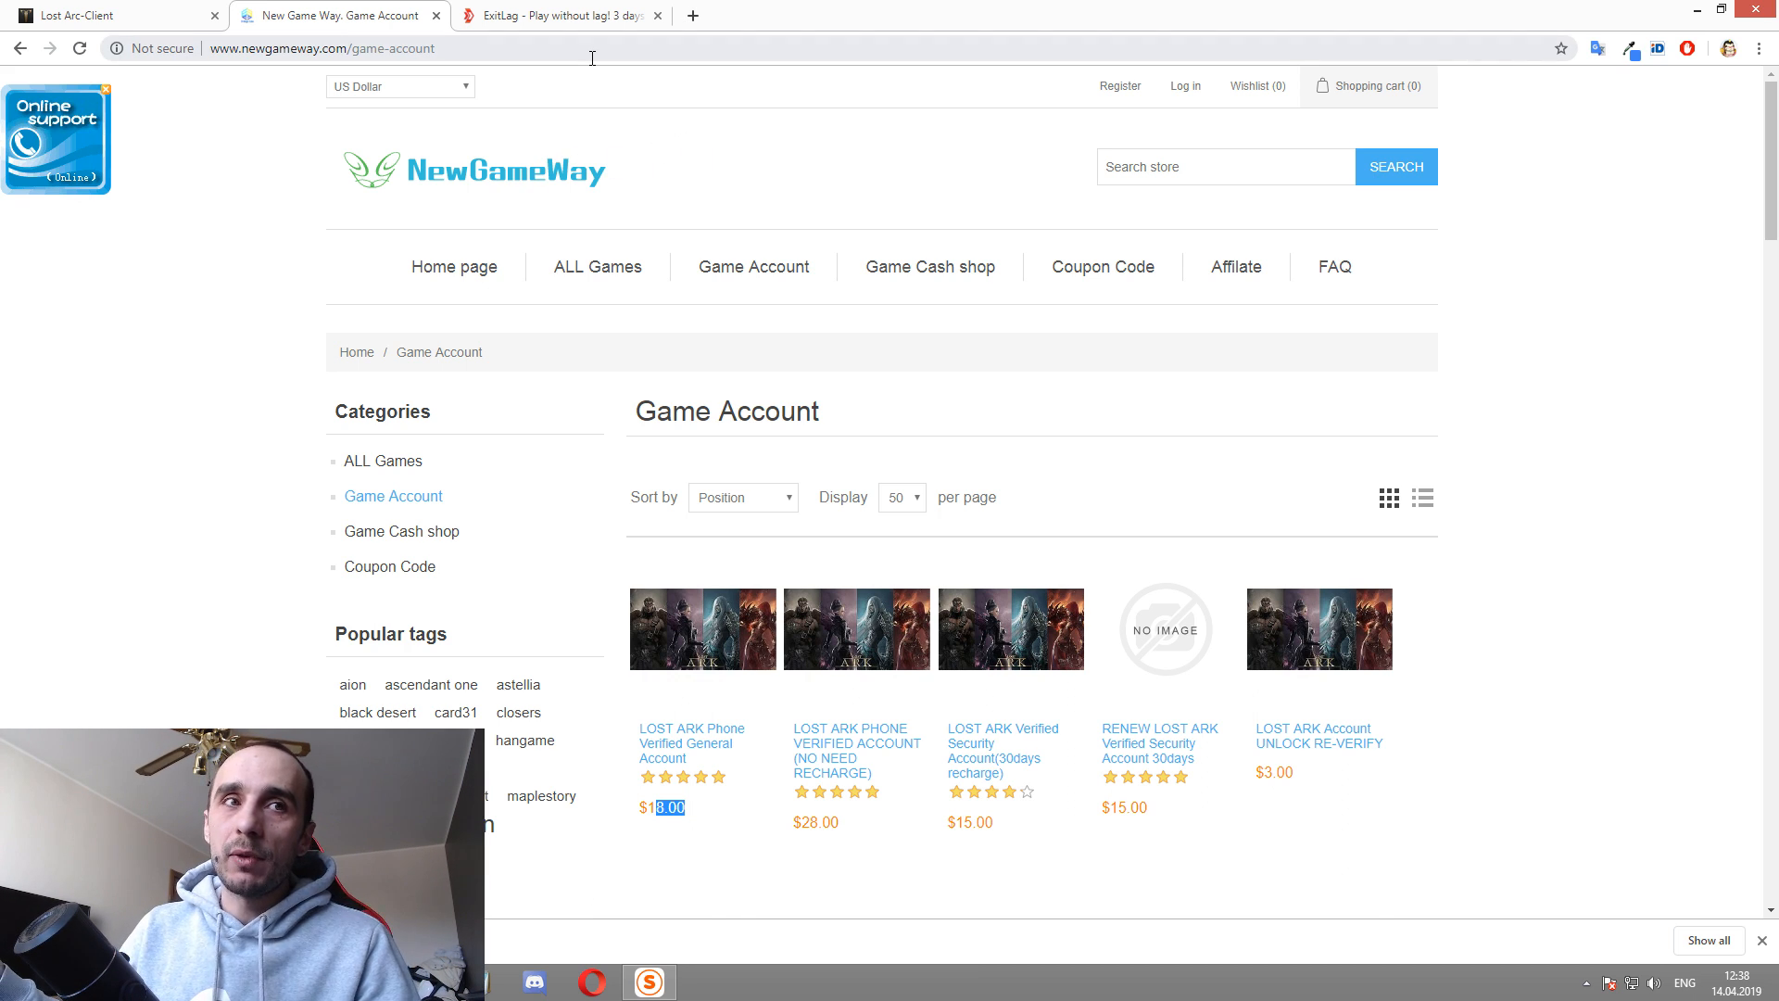
mouse_move(795, 55)
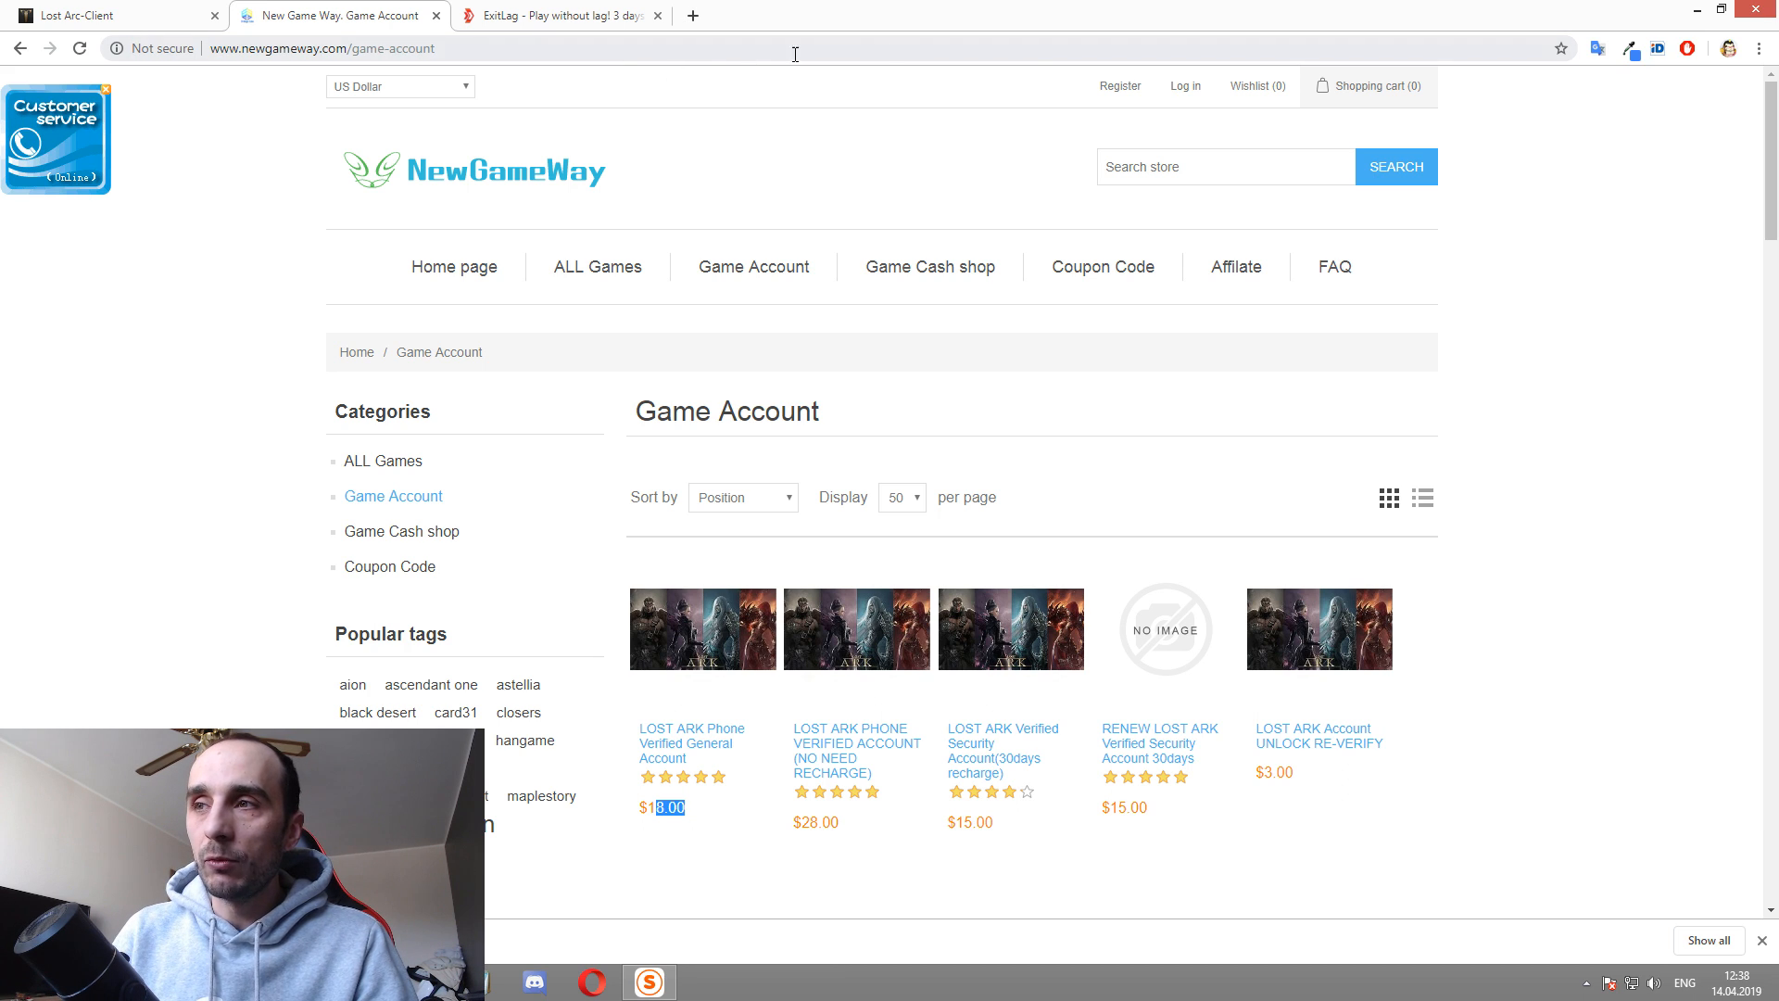
mouse_move(1203, 598)
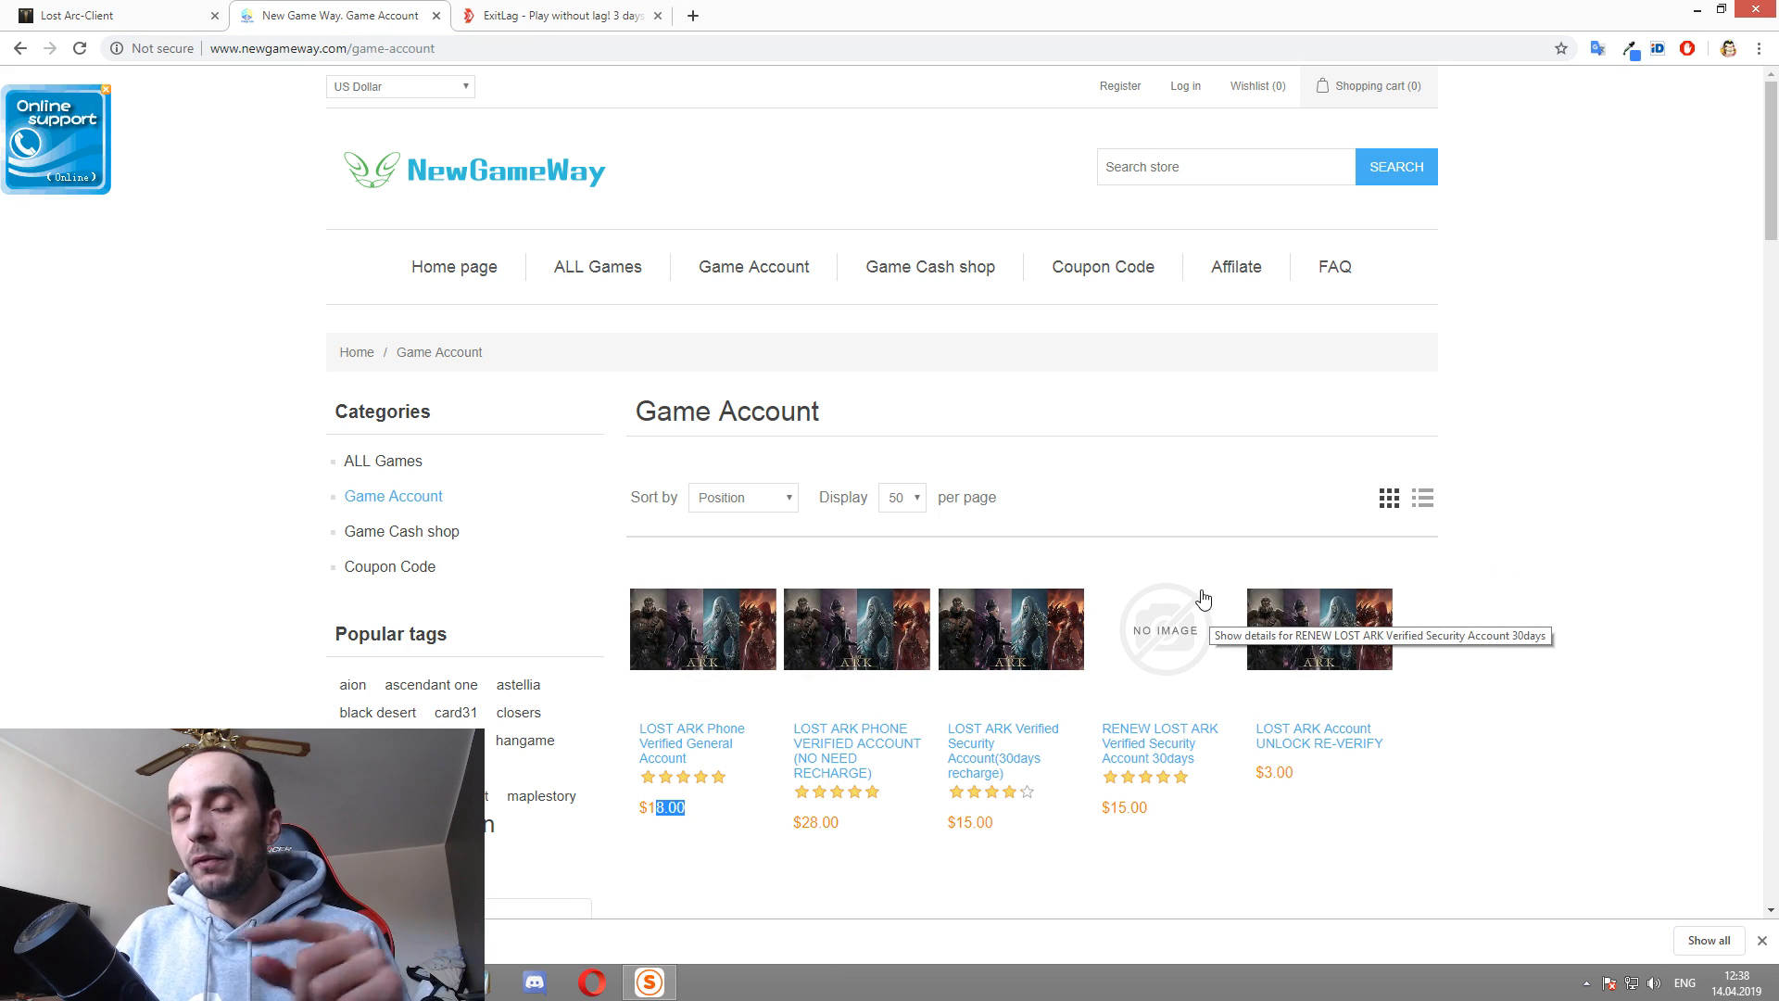
mouse_move(1161, 512)
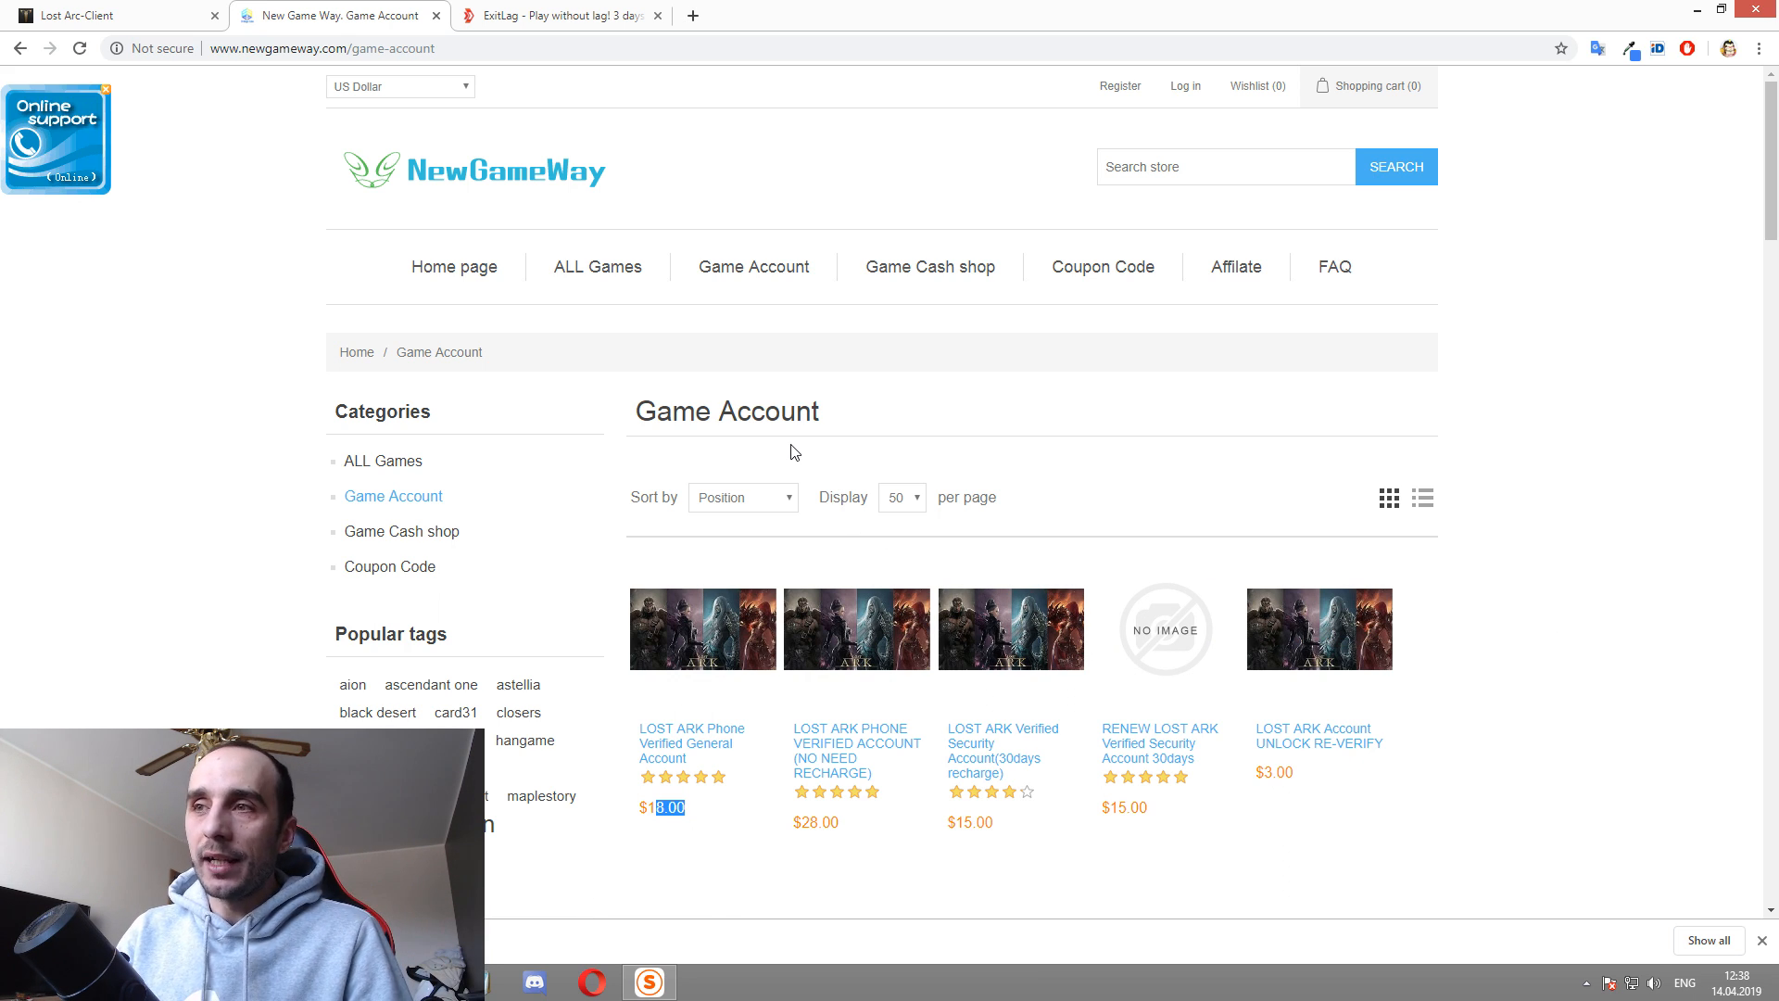
mouse_move(769, 730)
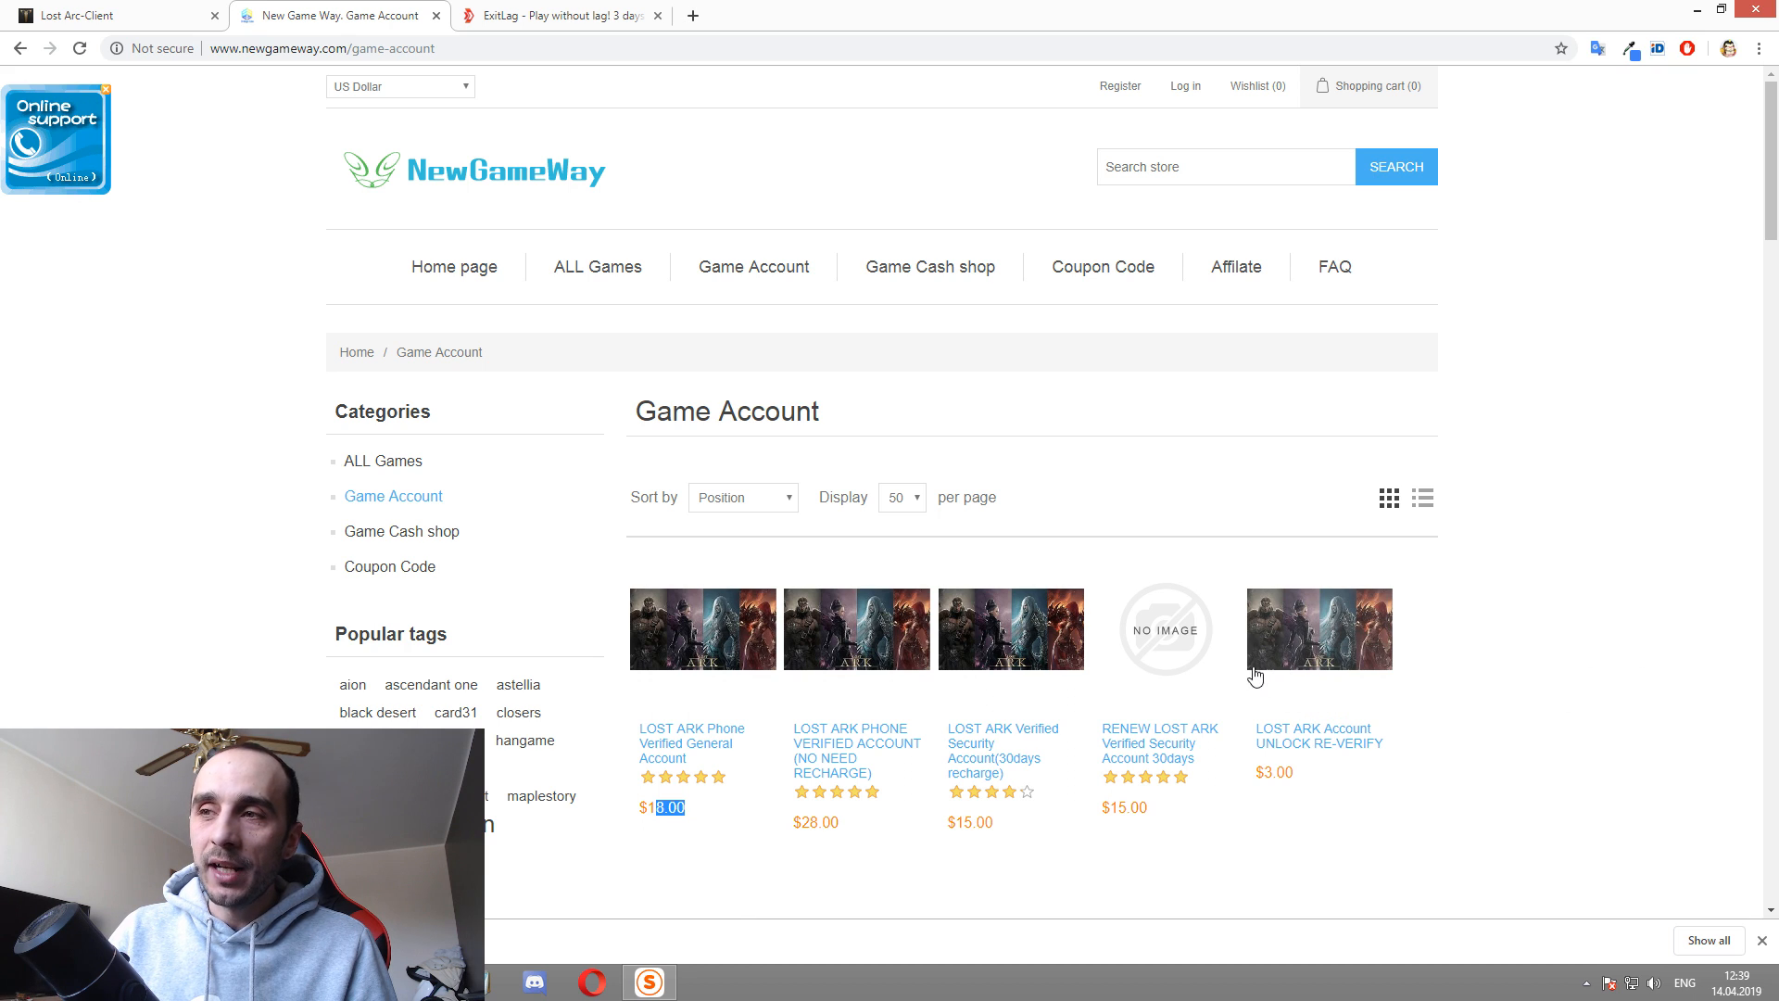
mouse_move(1248, 669)
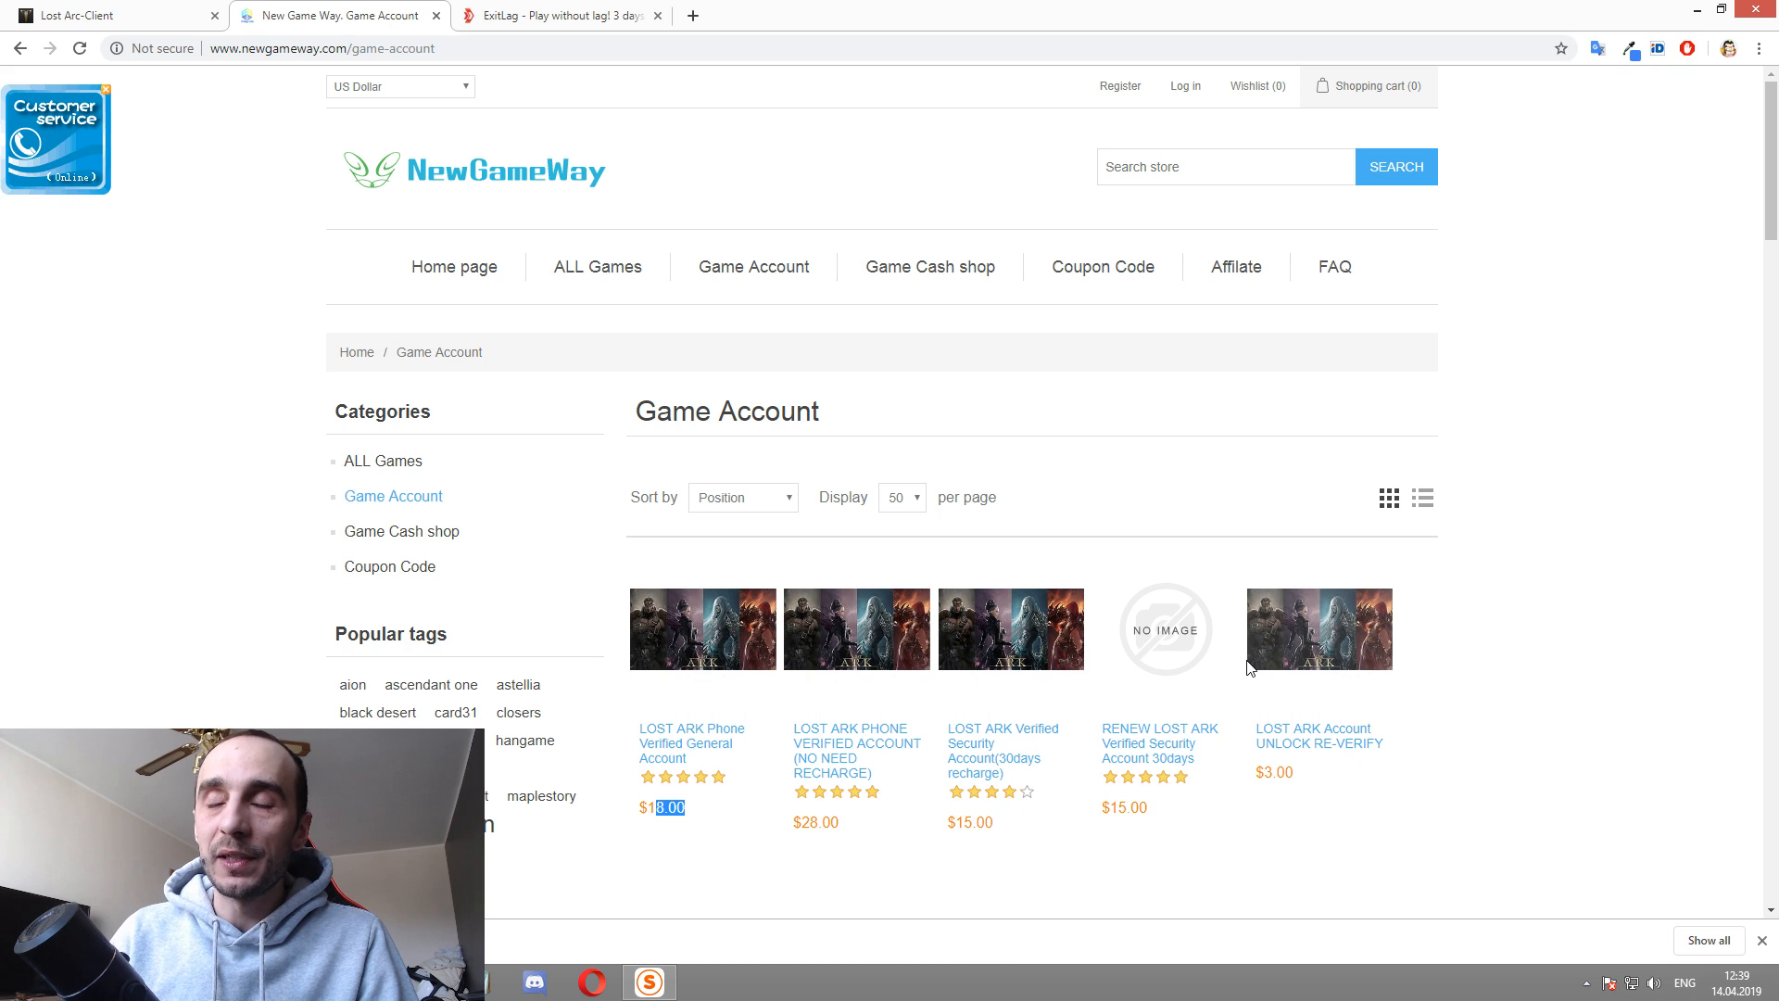
mouse_move(1319, 668)
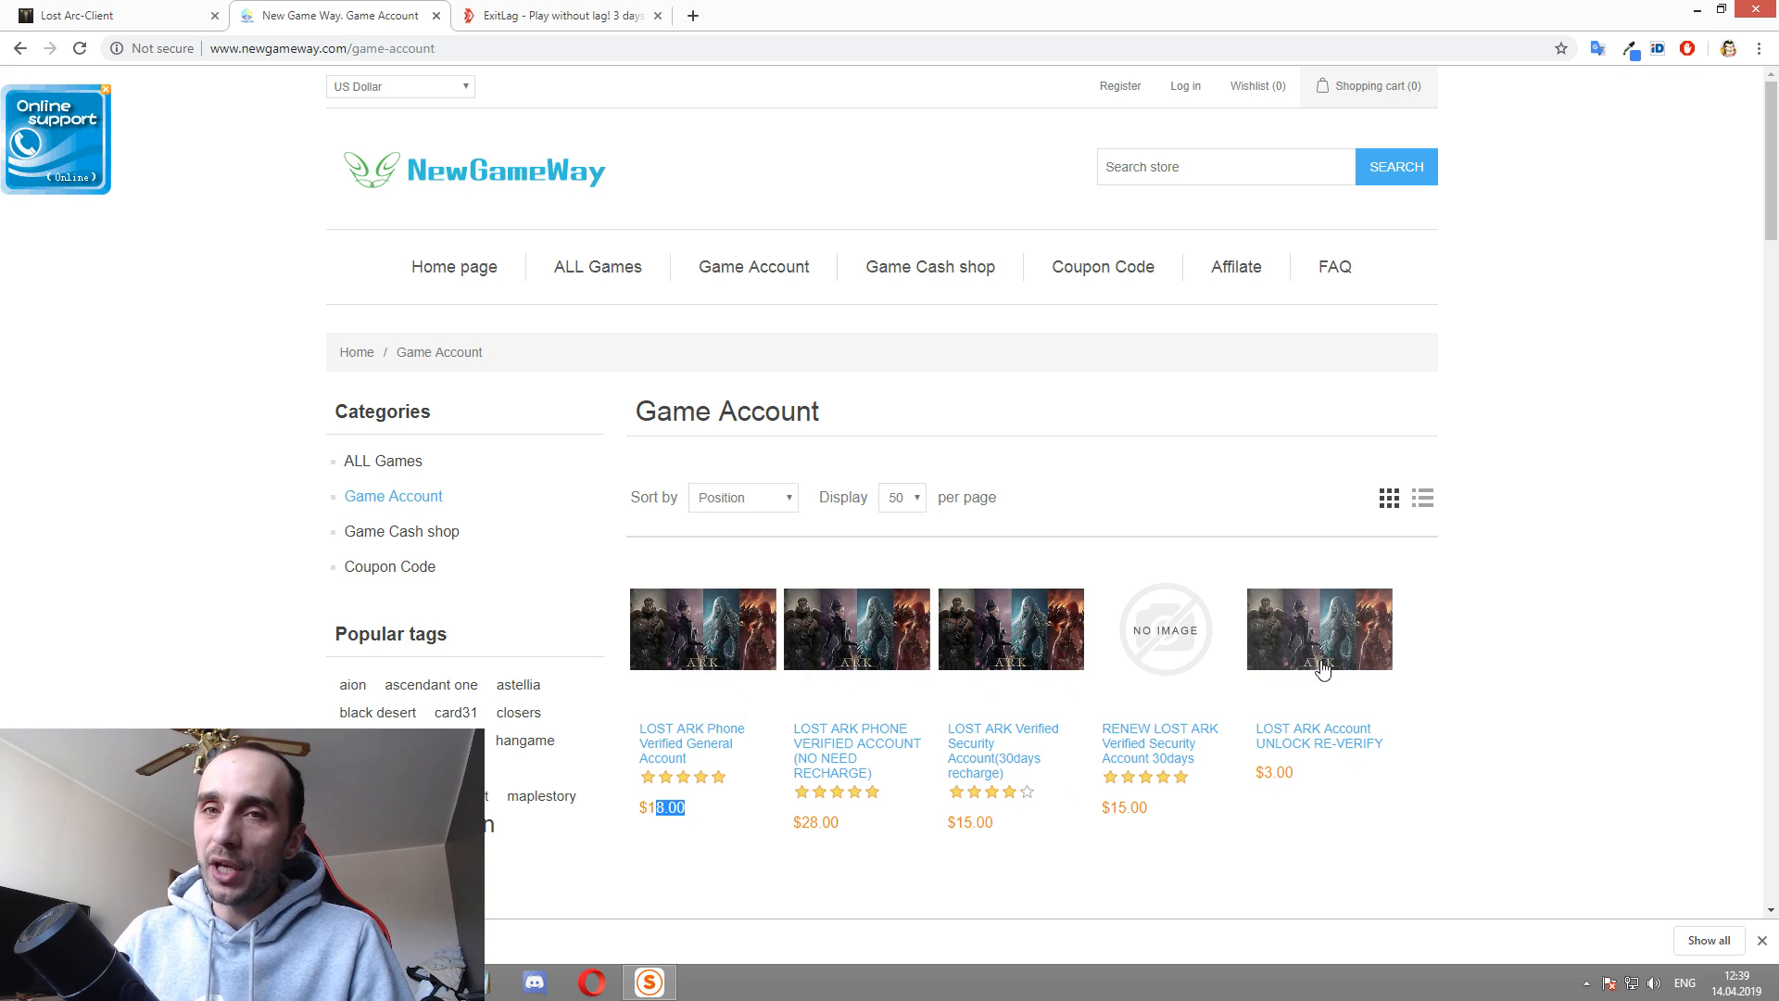
mouse_move(1350, 669)
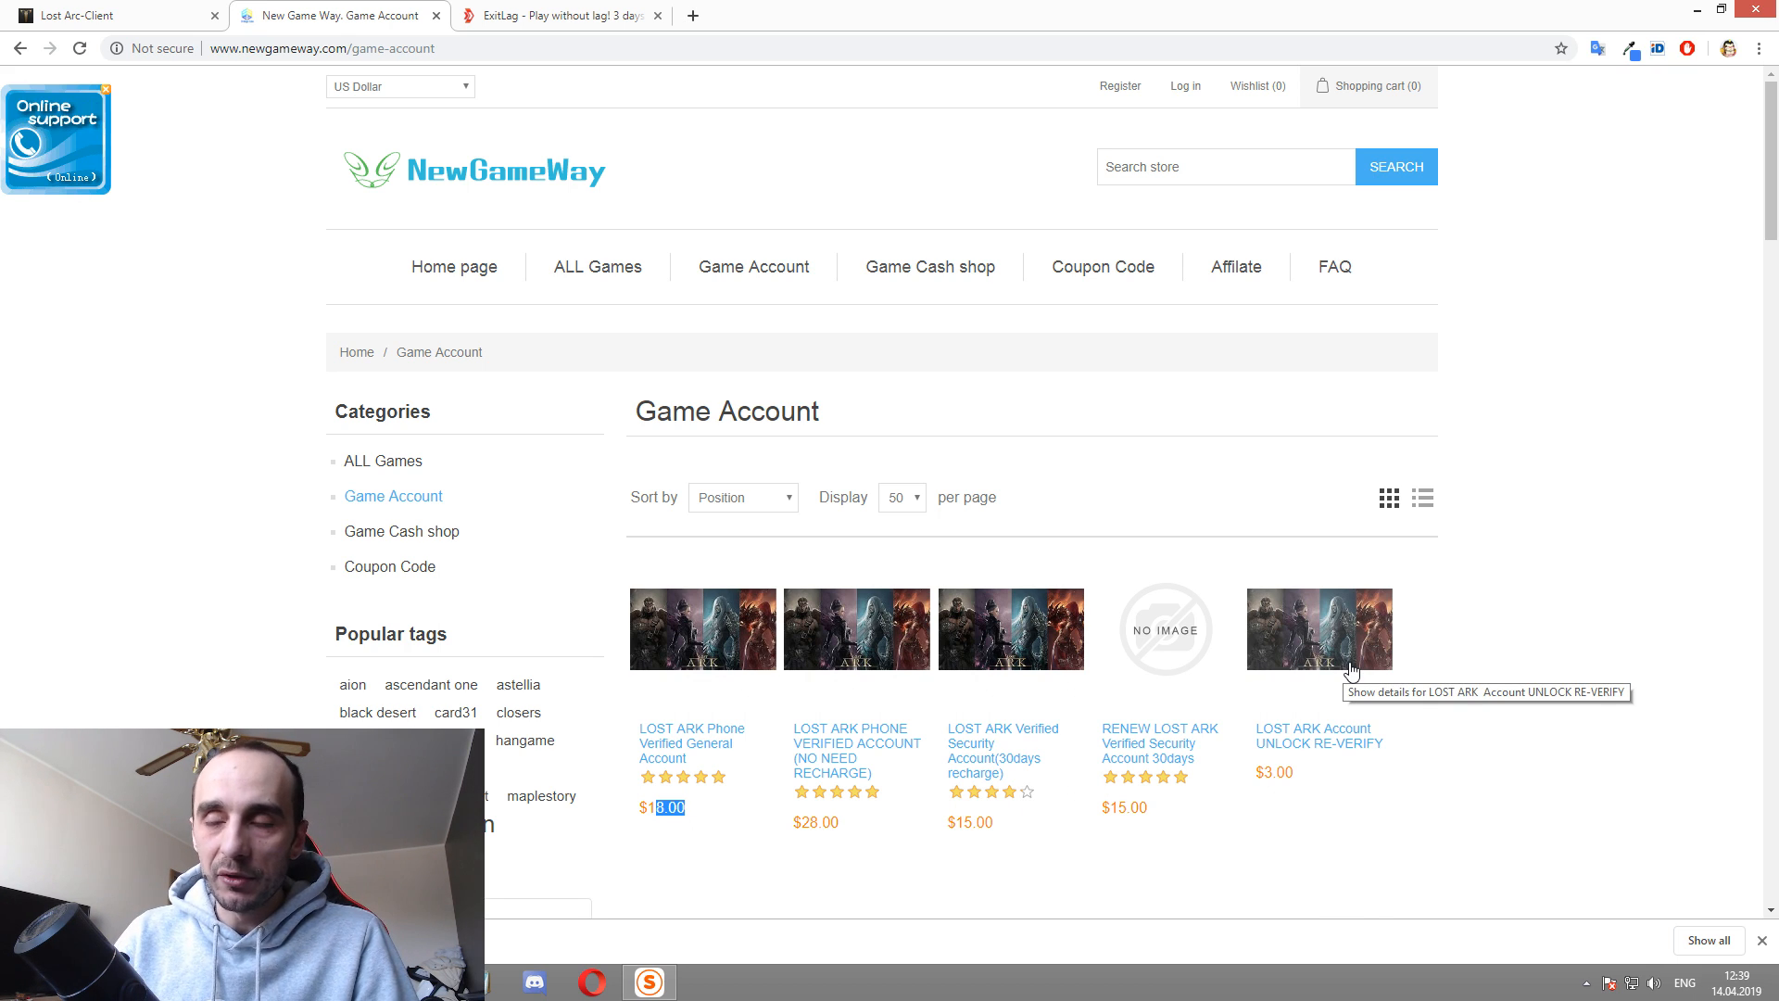
mouse_move(1324, 764)
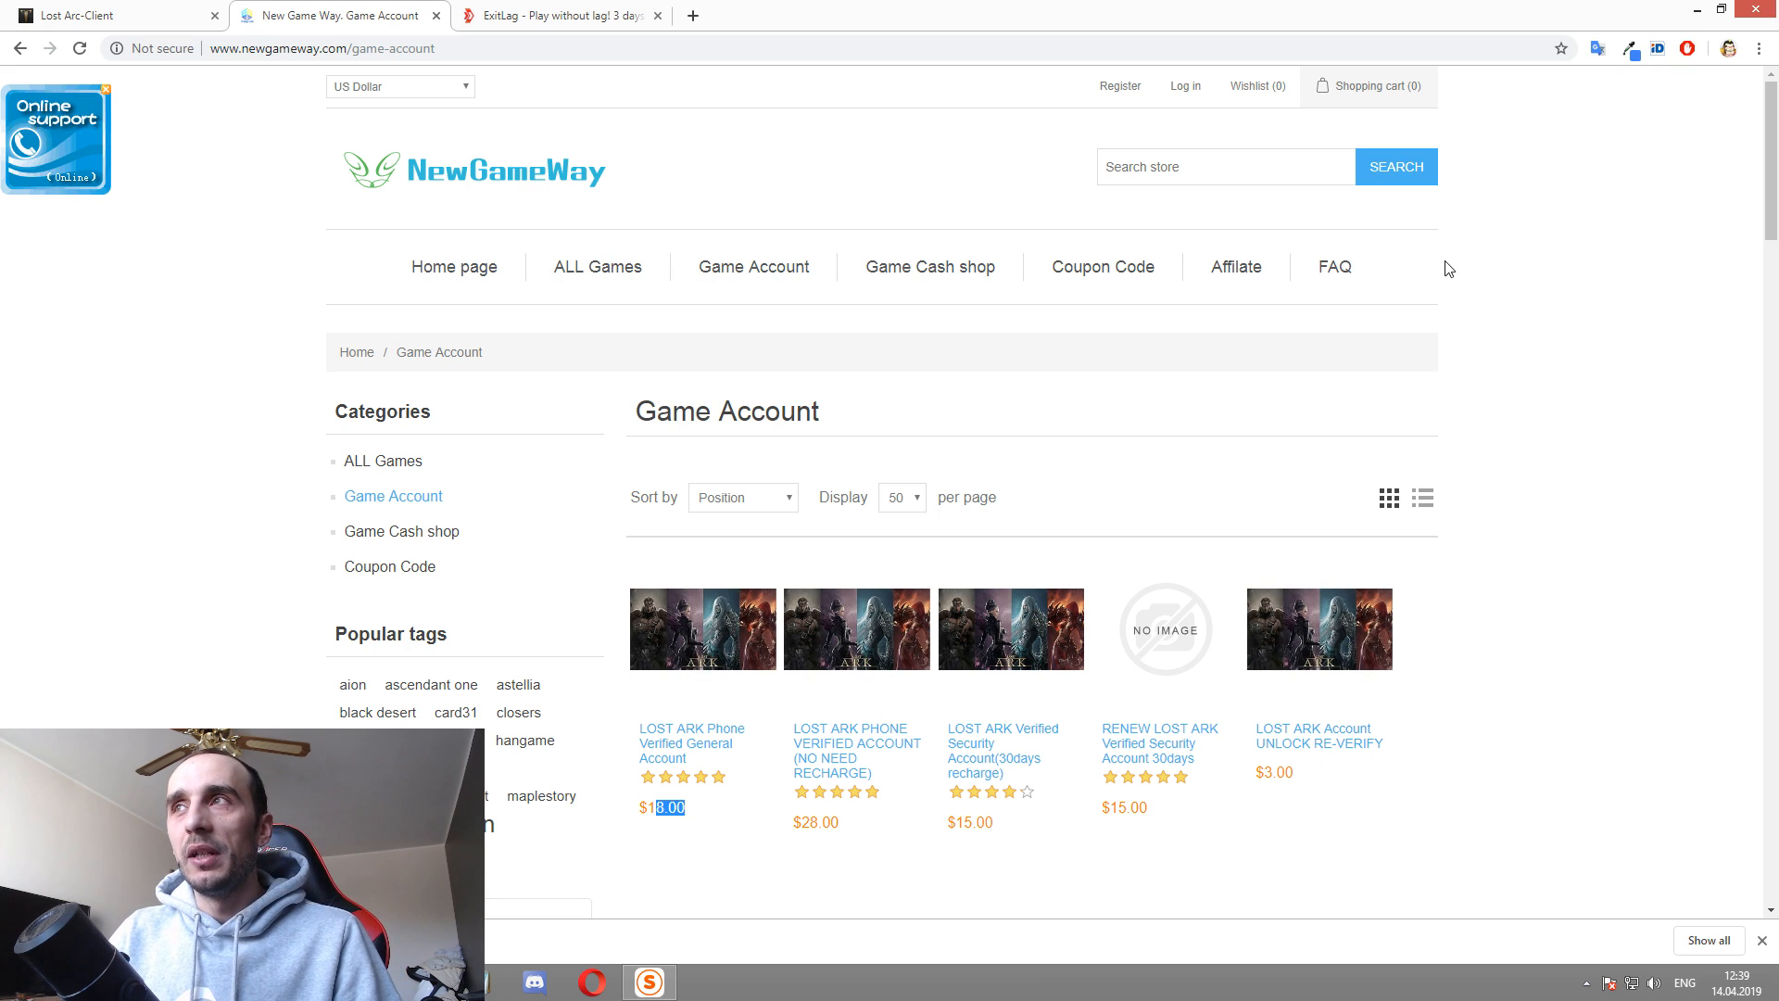
mouse_move(1404, 238)
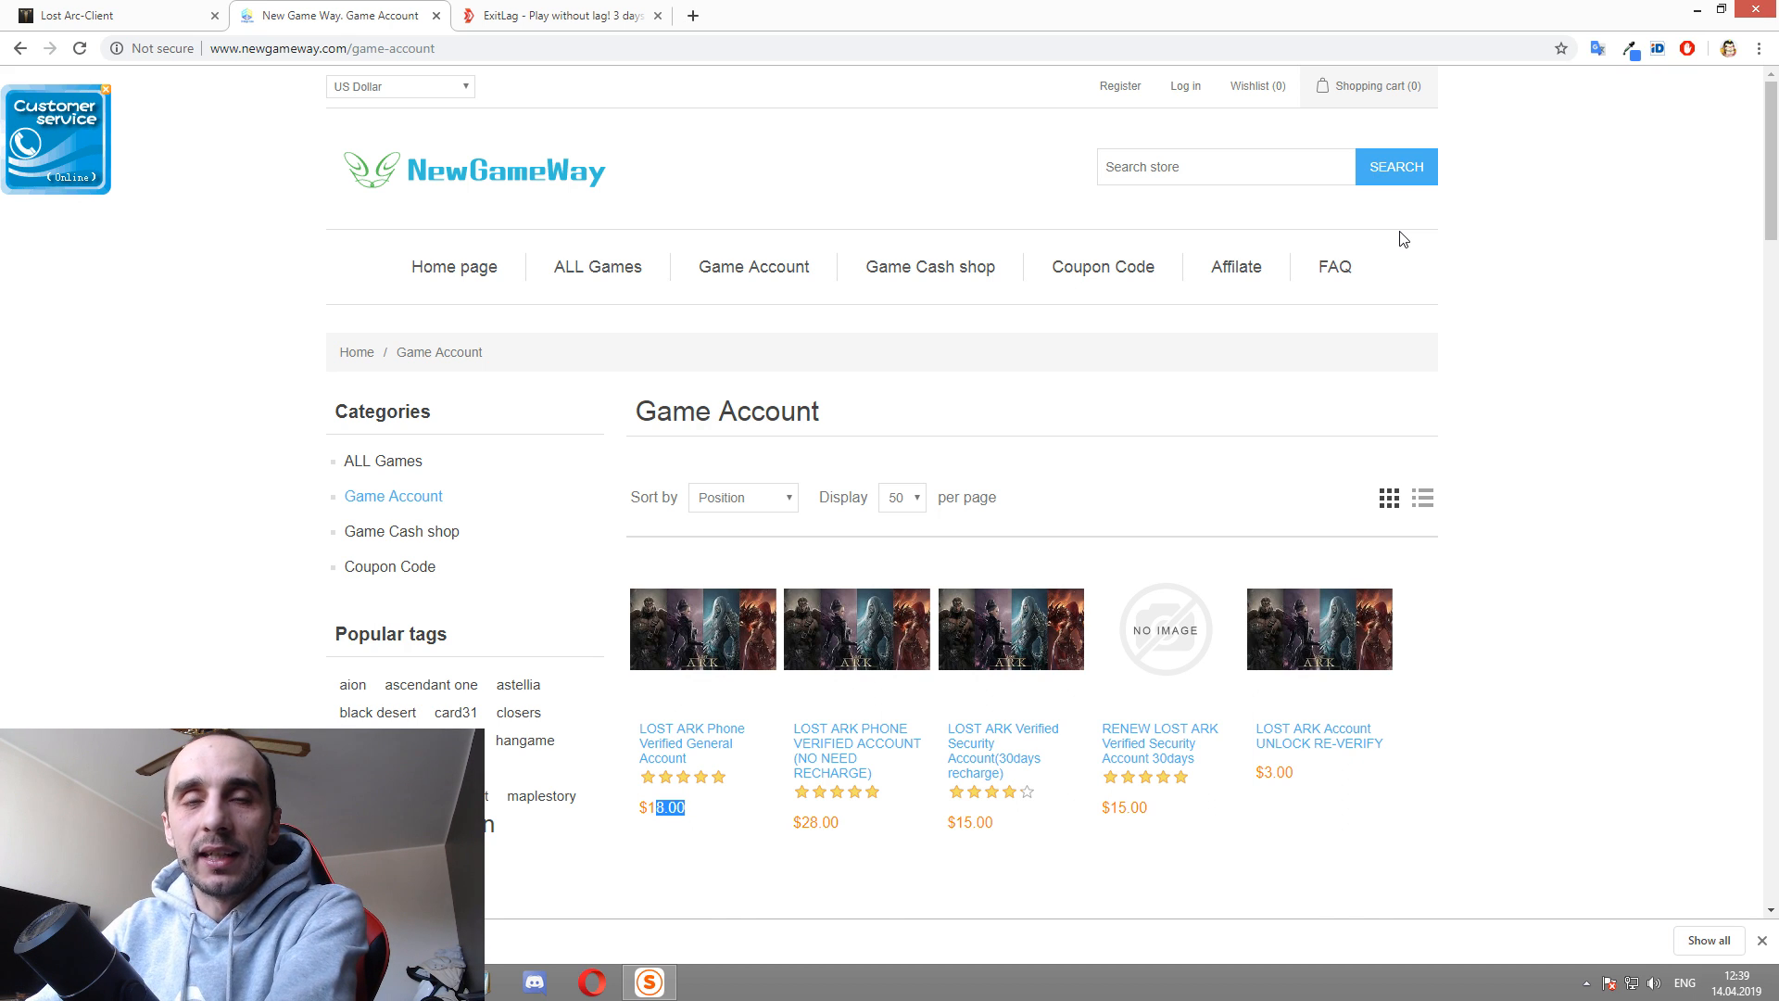
mouse_move(834, 471)
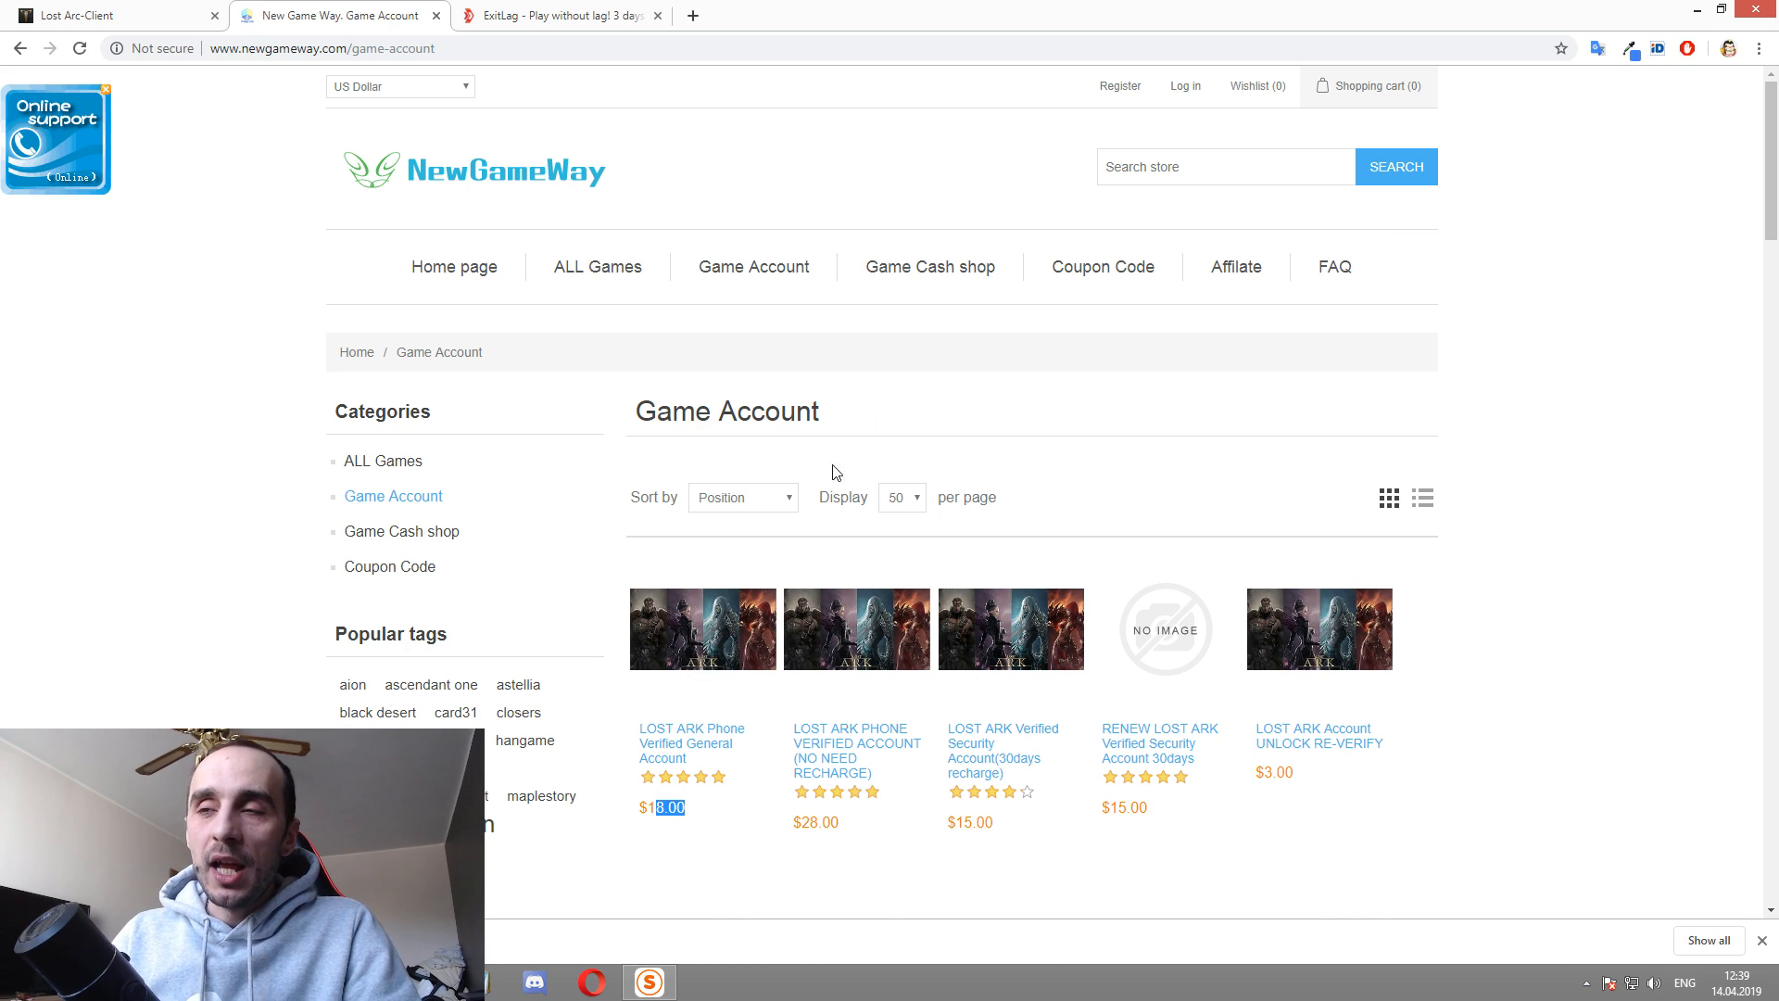
mouse_move(860, 636)
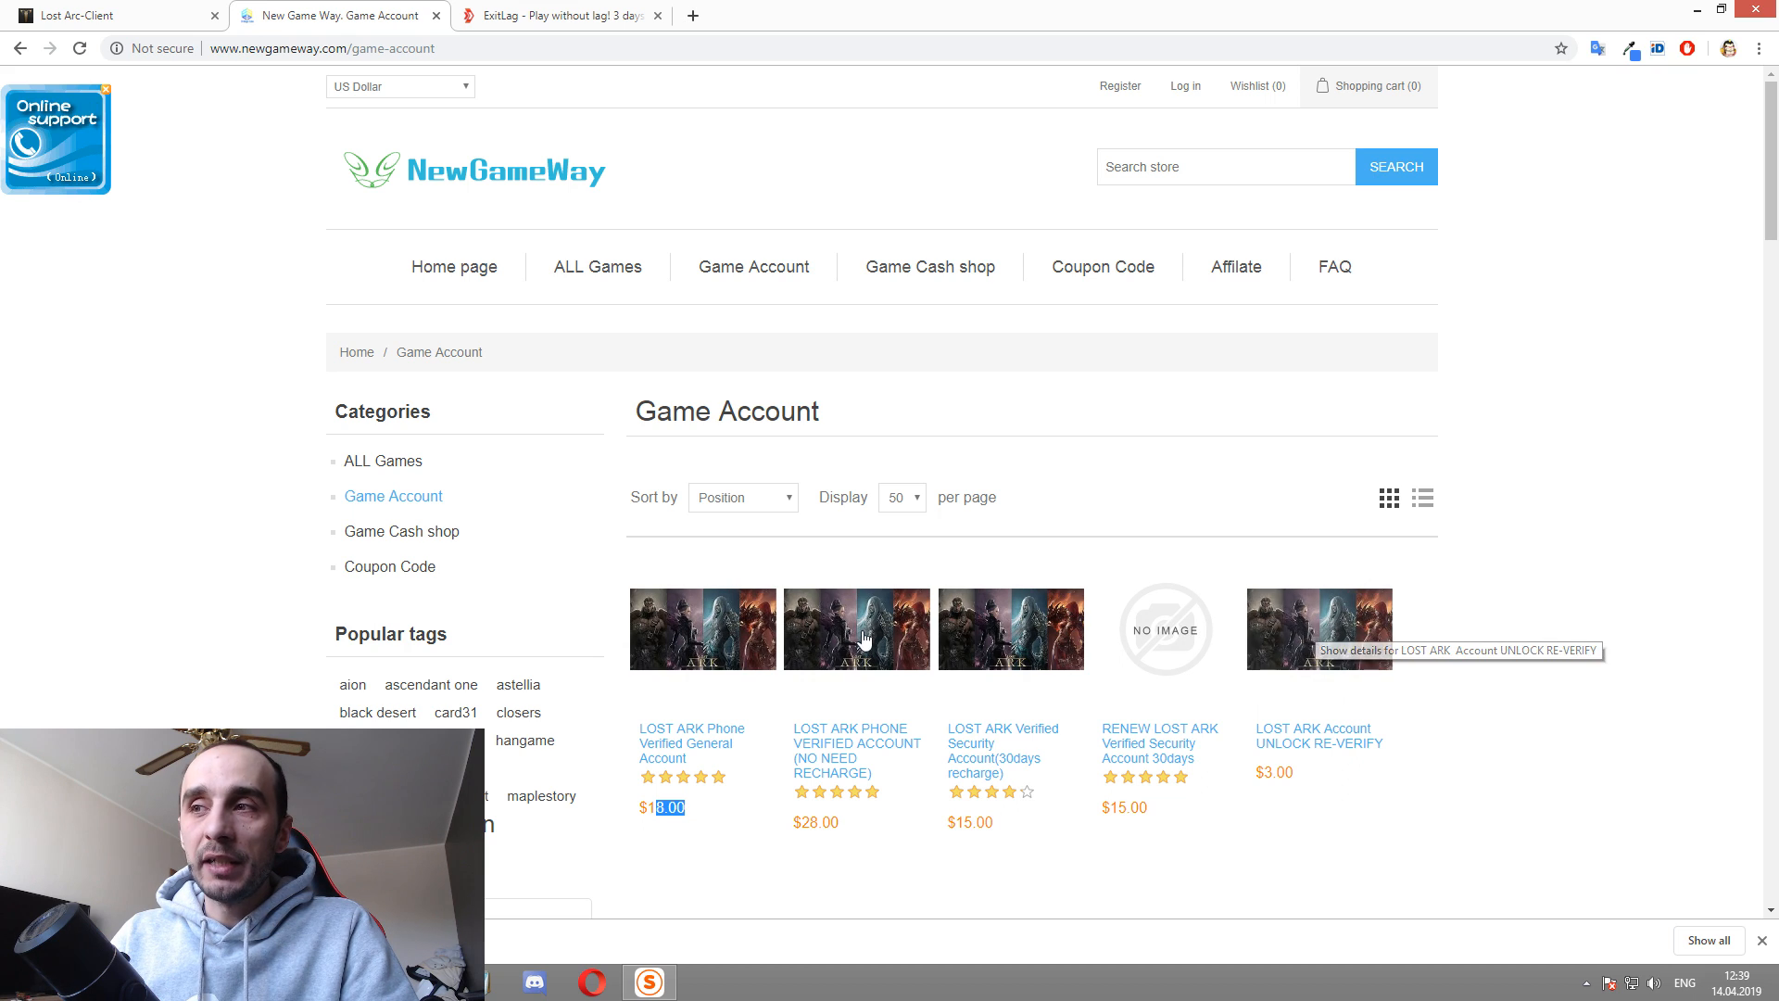
mouse_move(1648, 647)
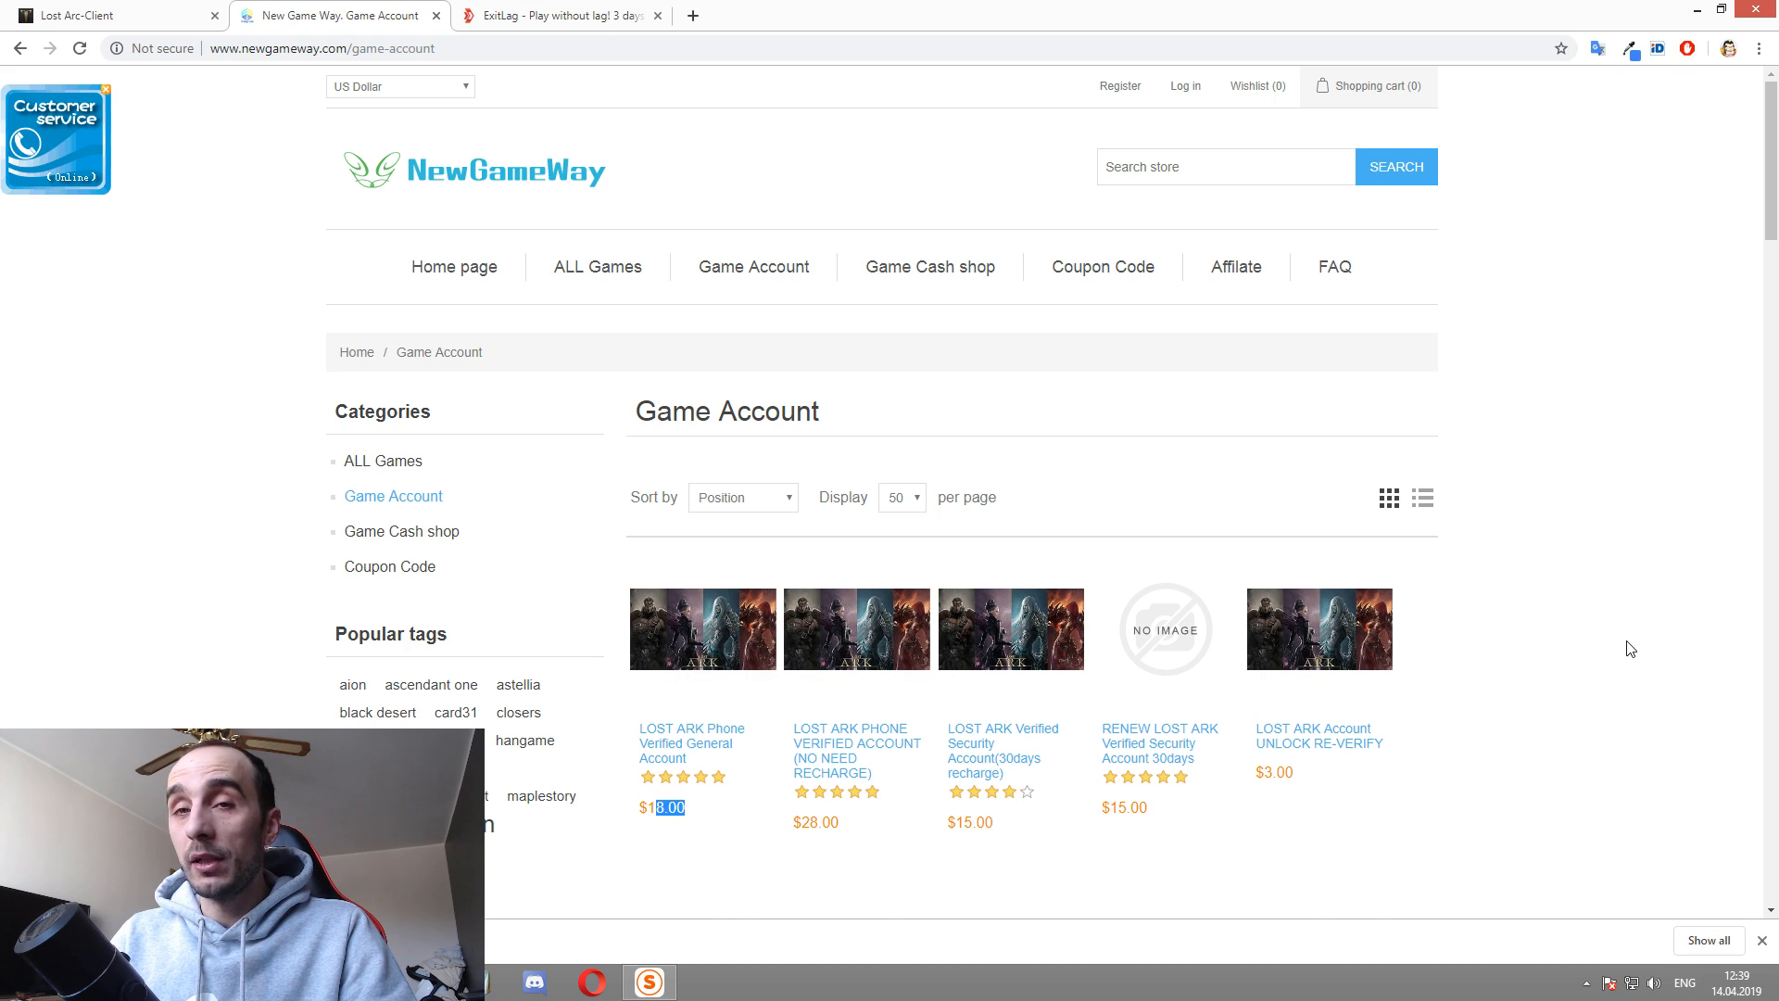
mouse_move(1221, 569)
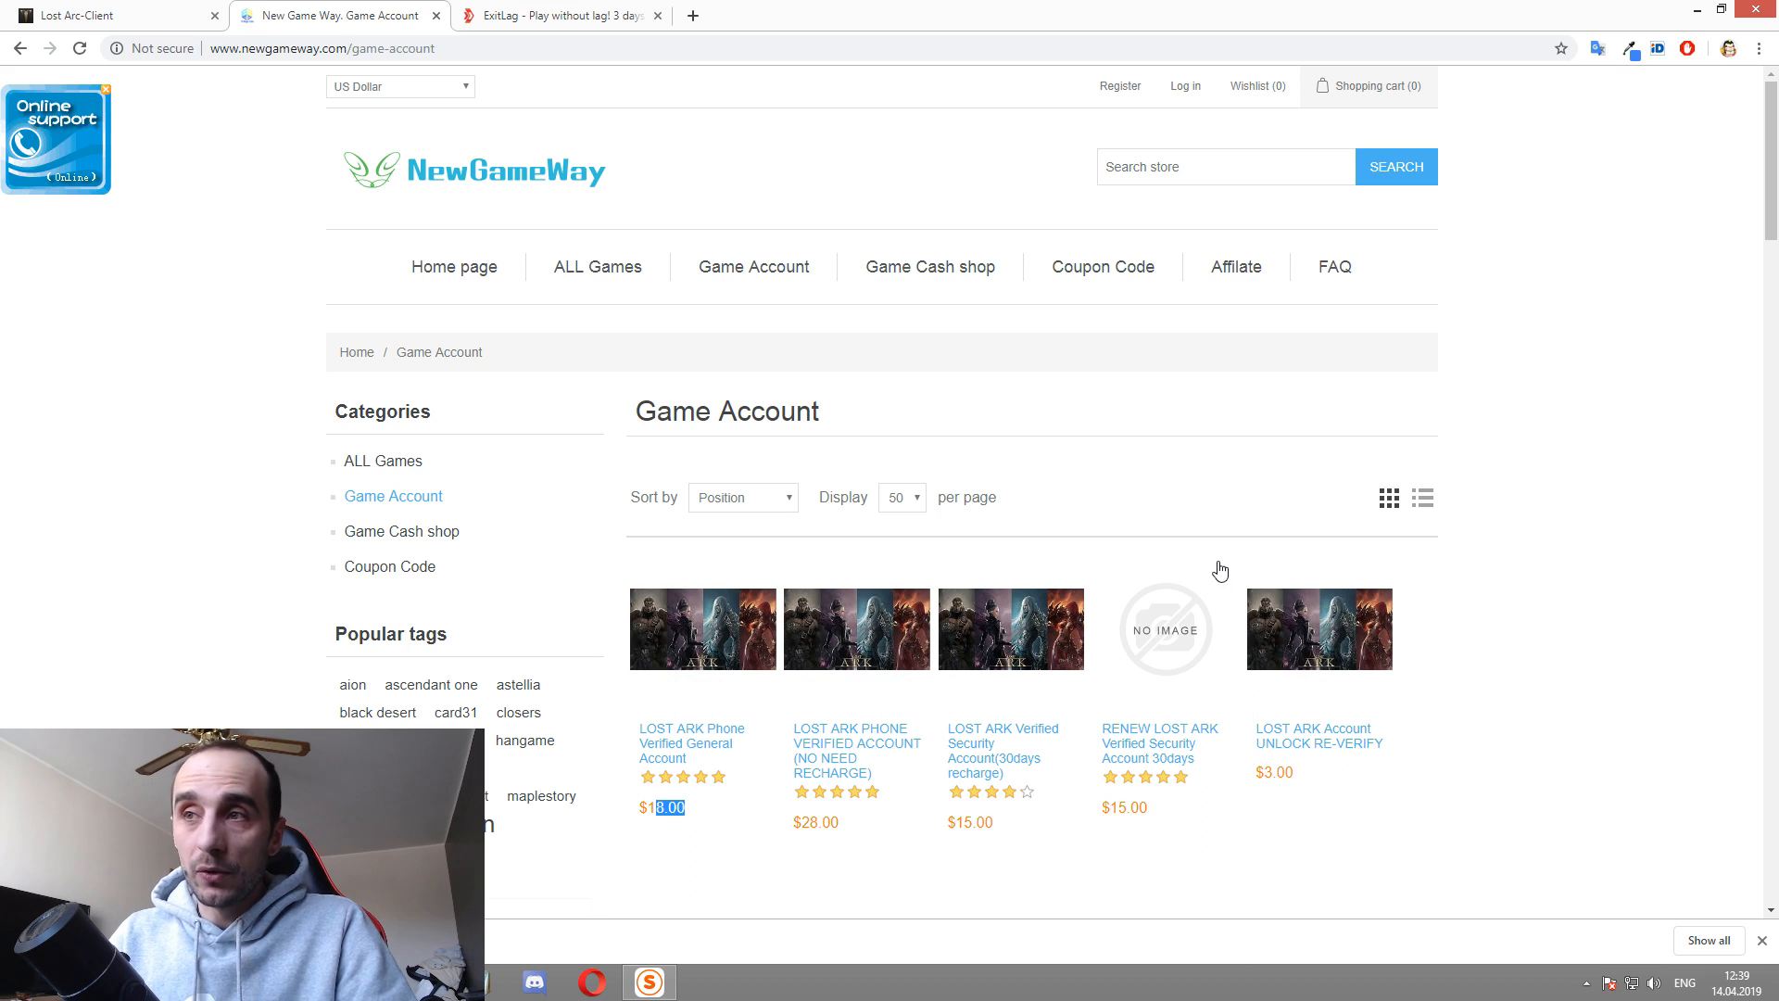
mouse_move(1160, 253)
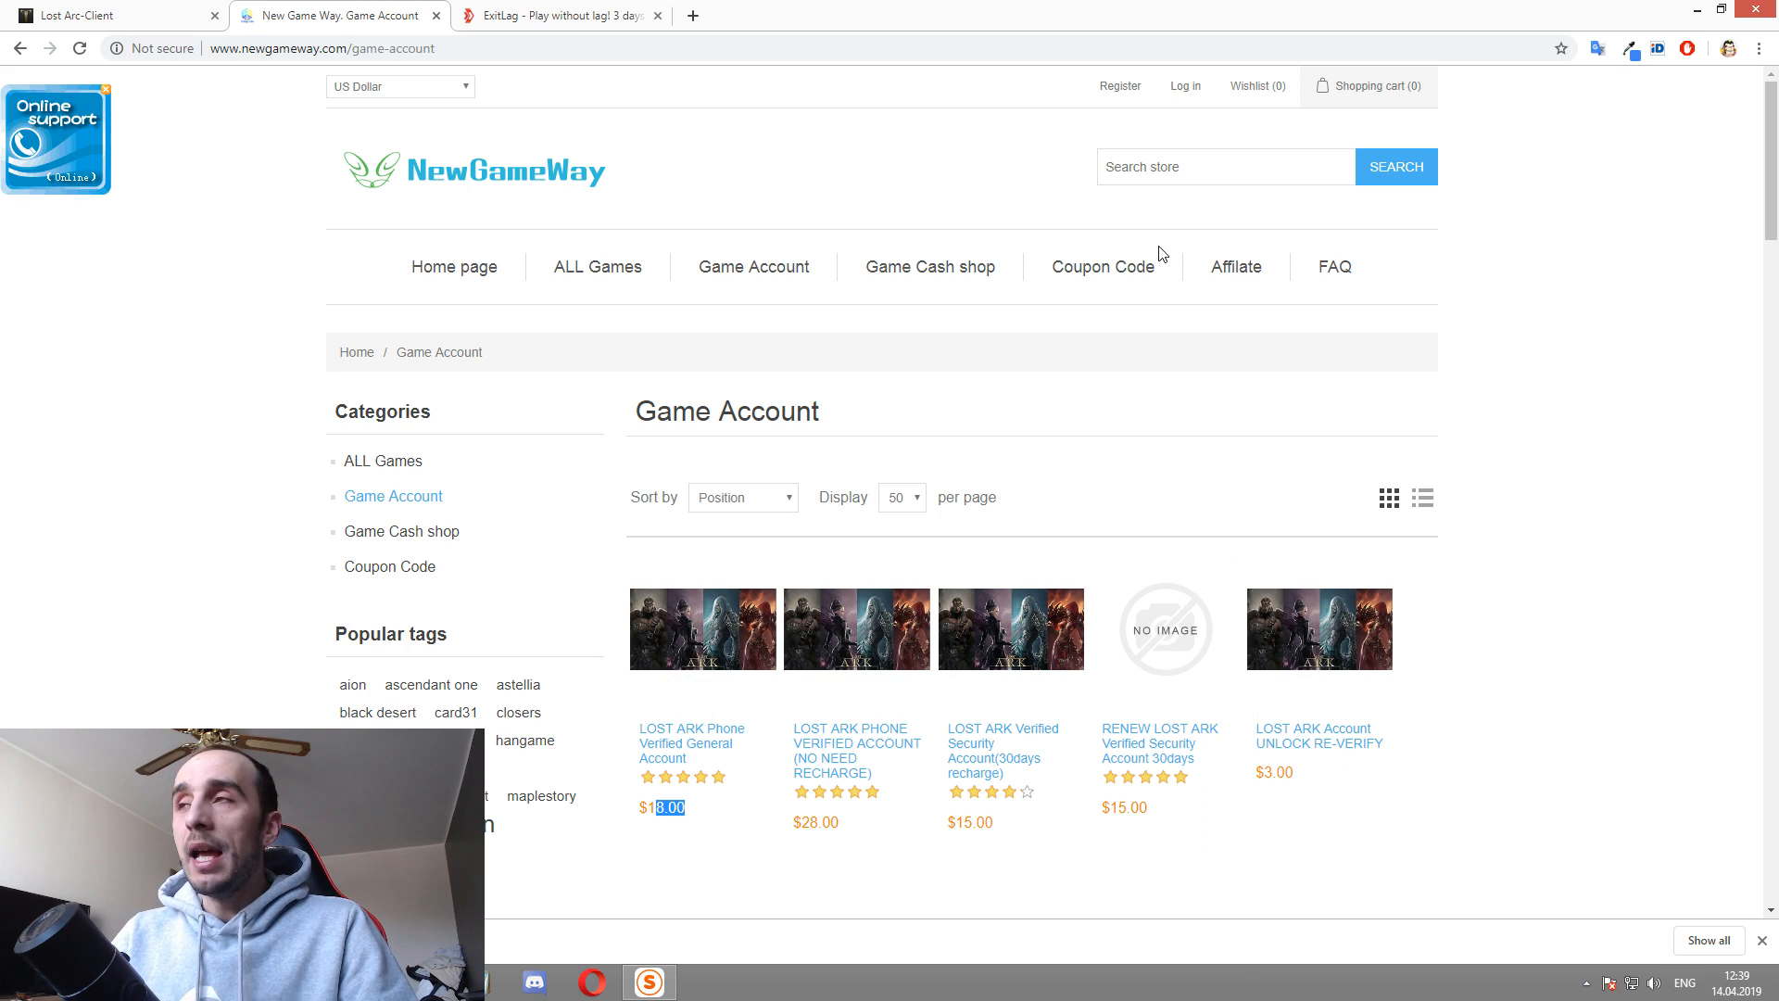
mouse_move(1096, 444)
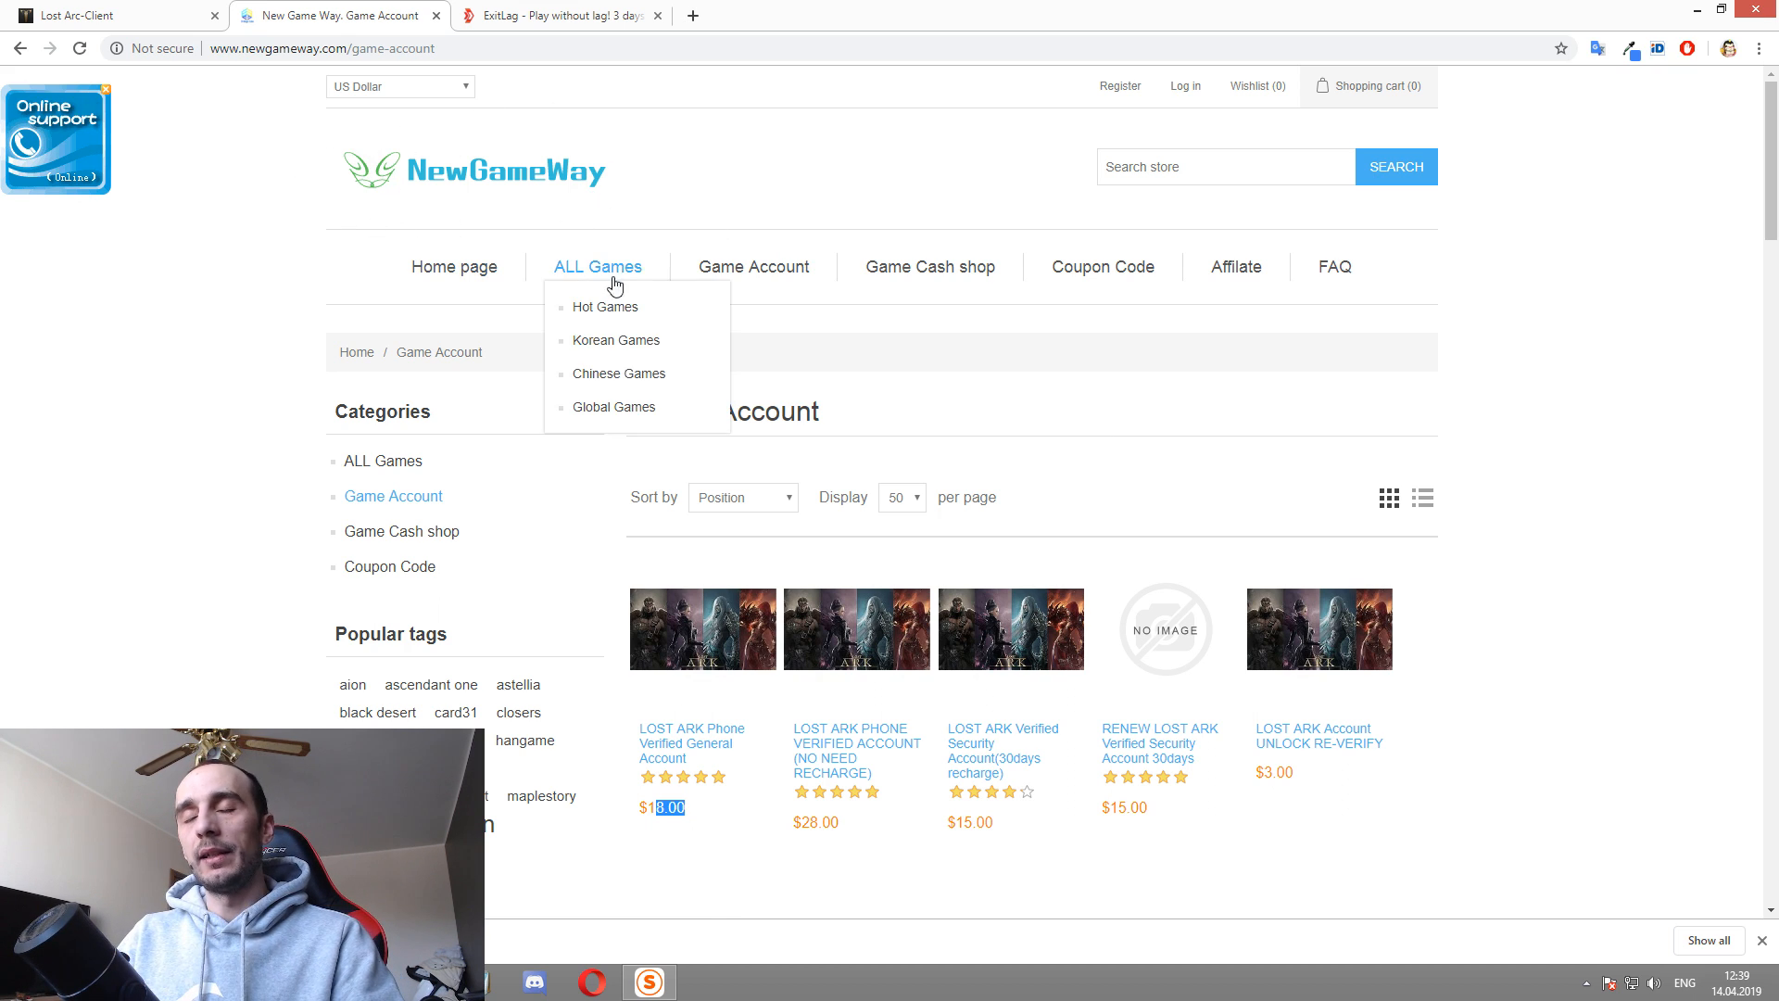
mouse_move(414, 206)
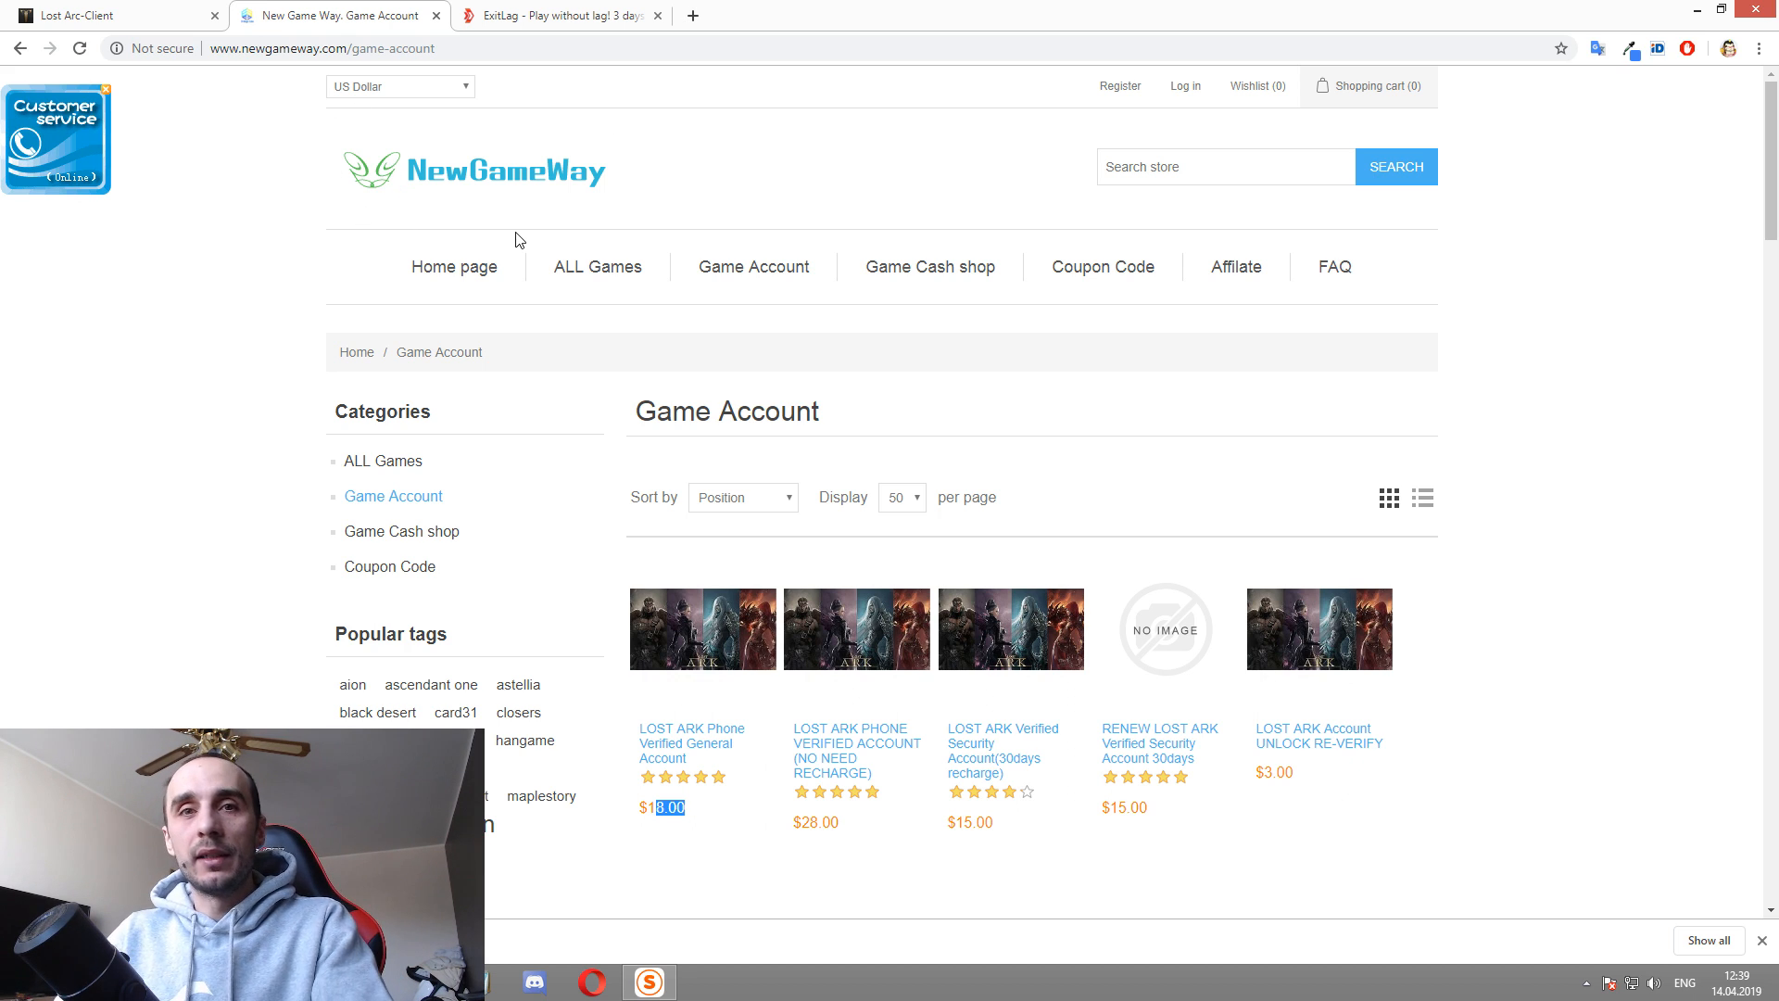
mouse_move(365, 151)
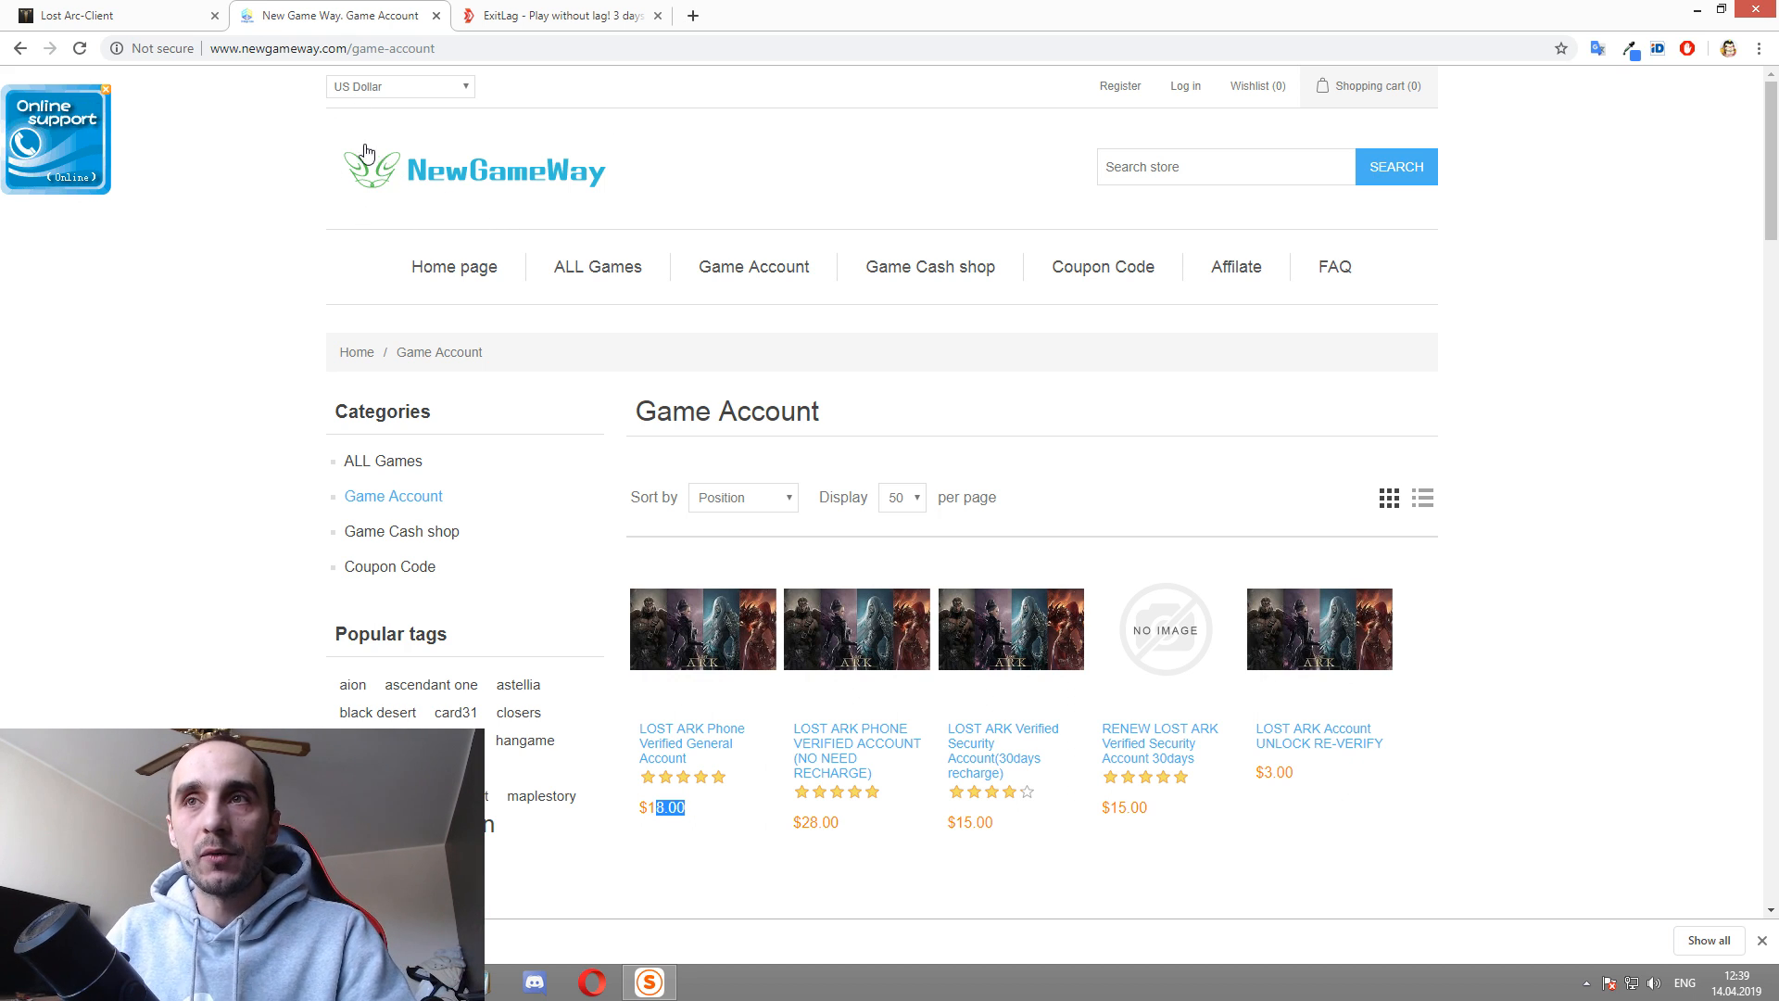
mouse_move(1041, 426)
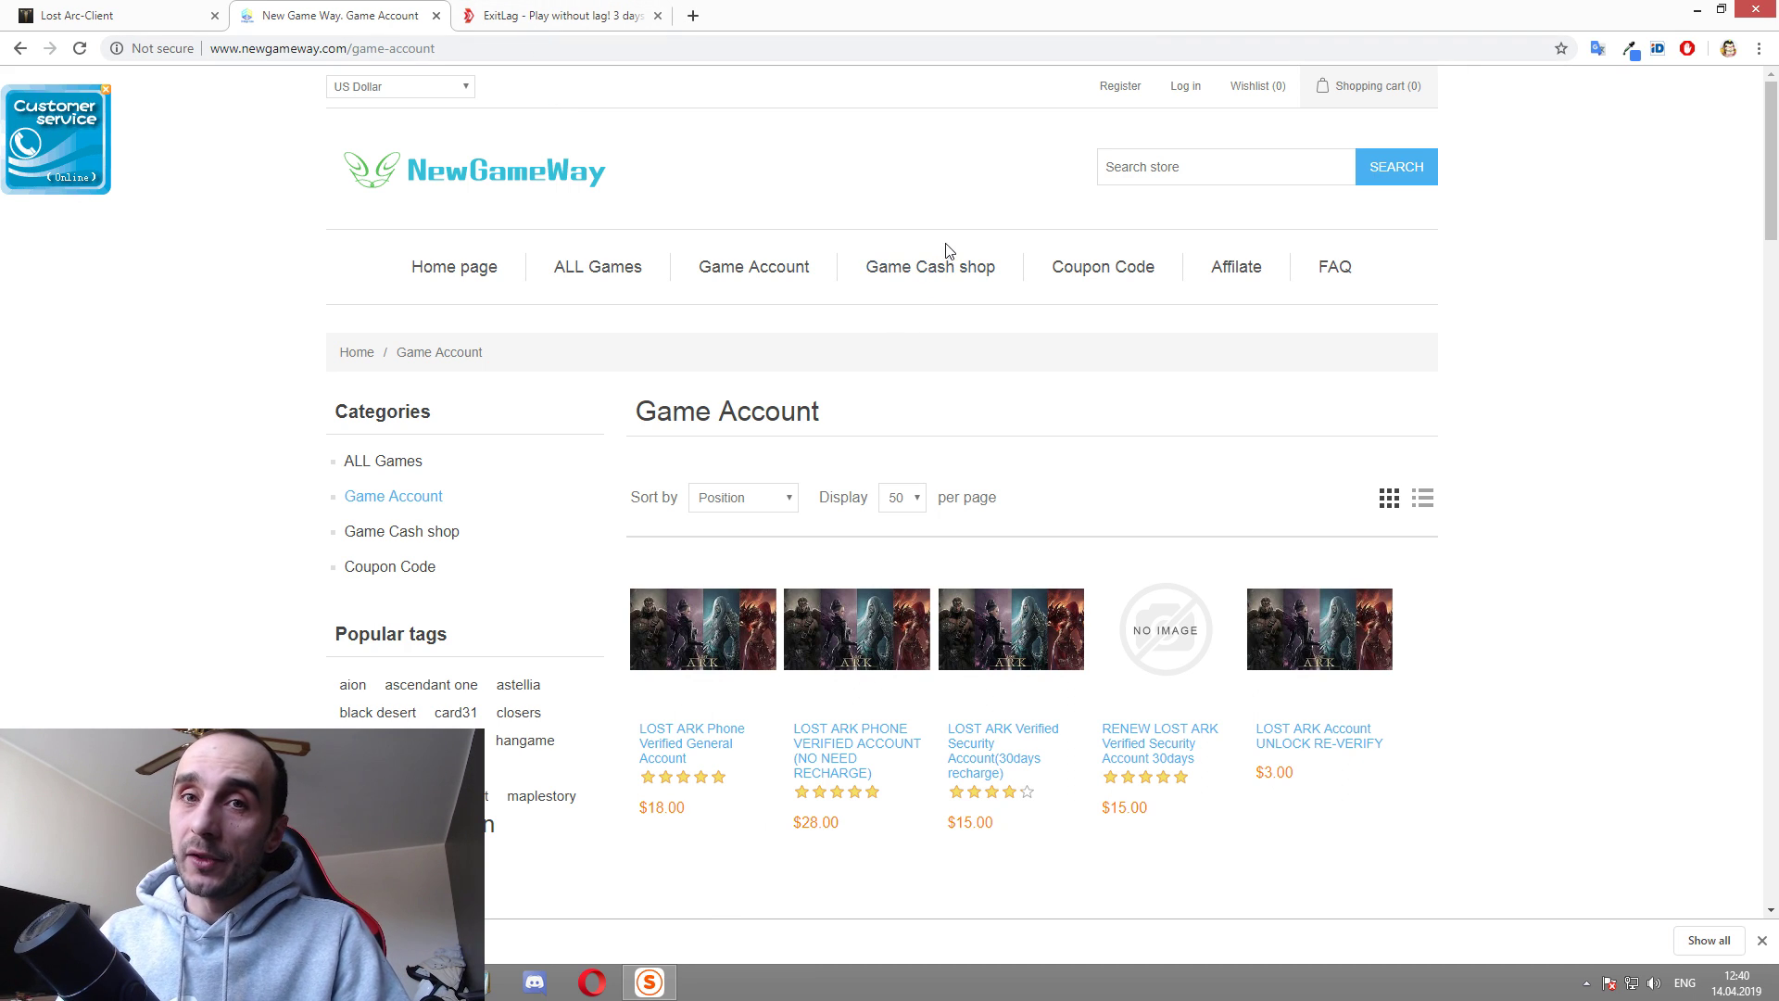
mouse_move(734, 169)
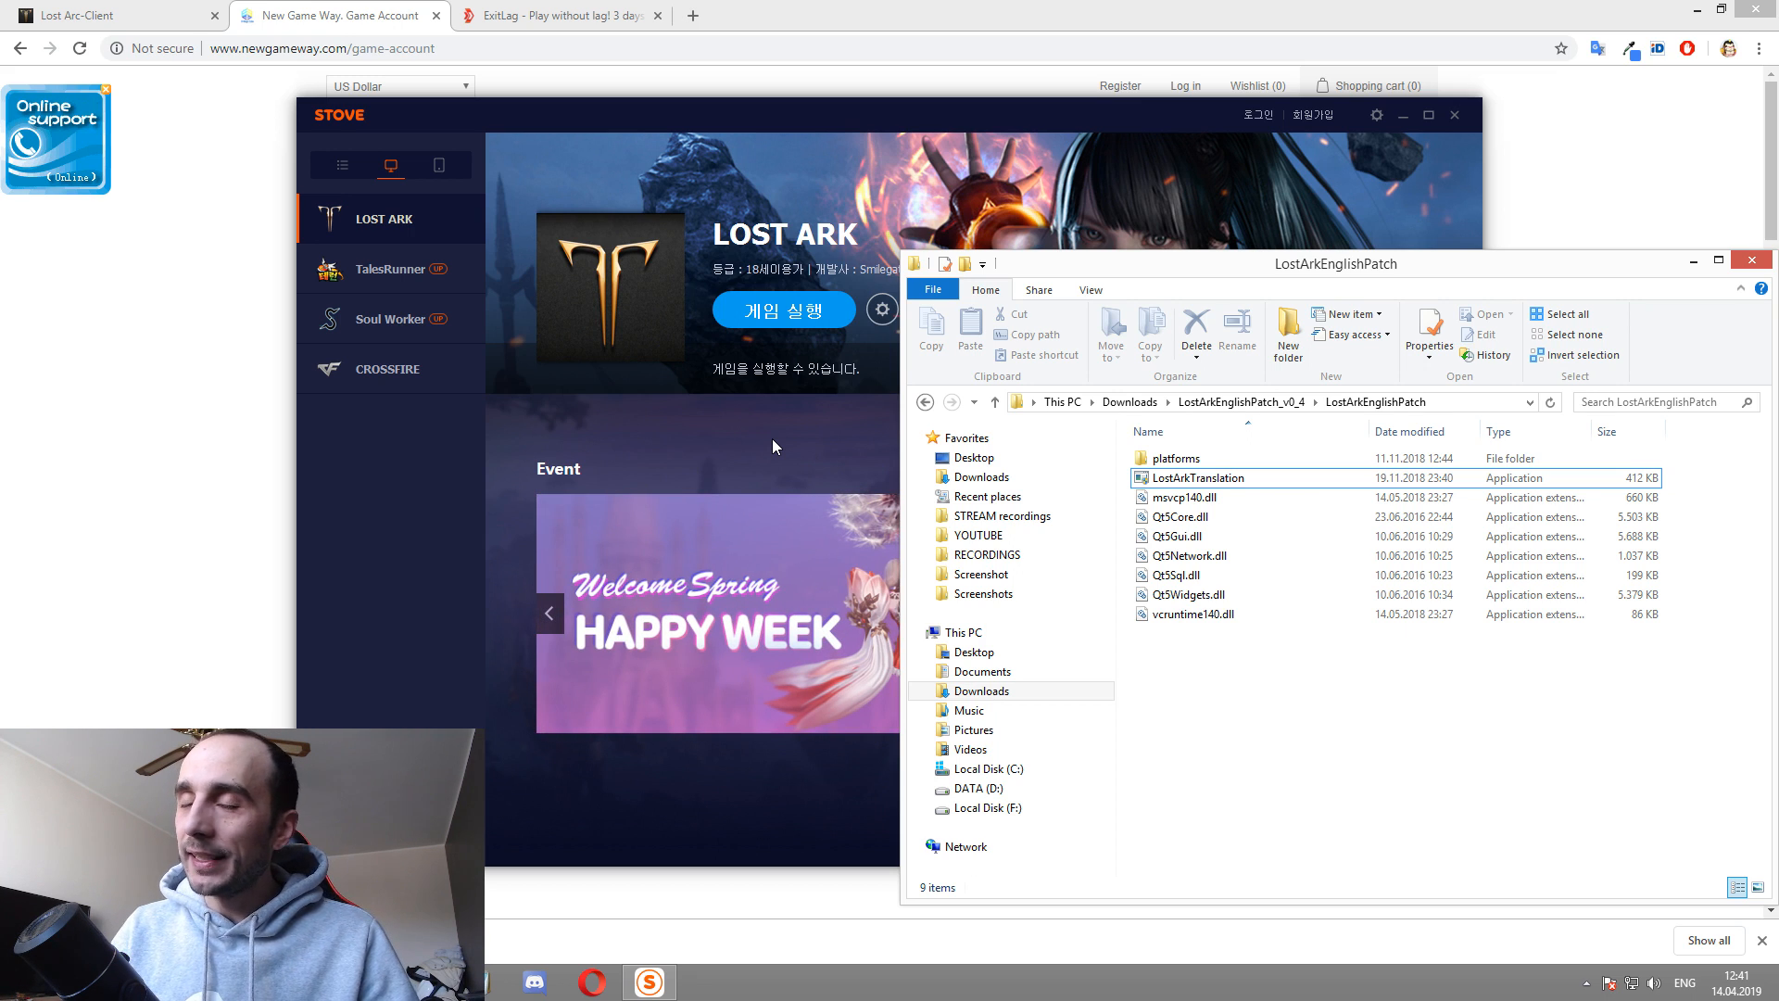
mouse_move(732, 309)
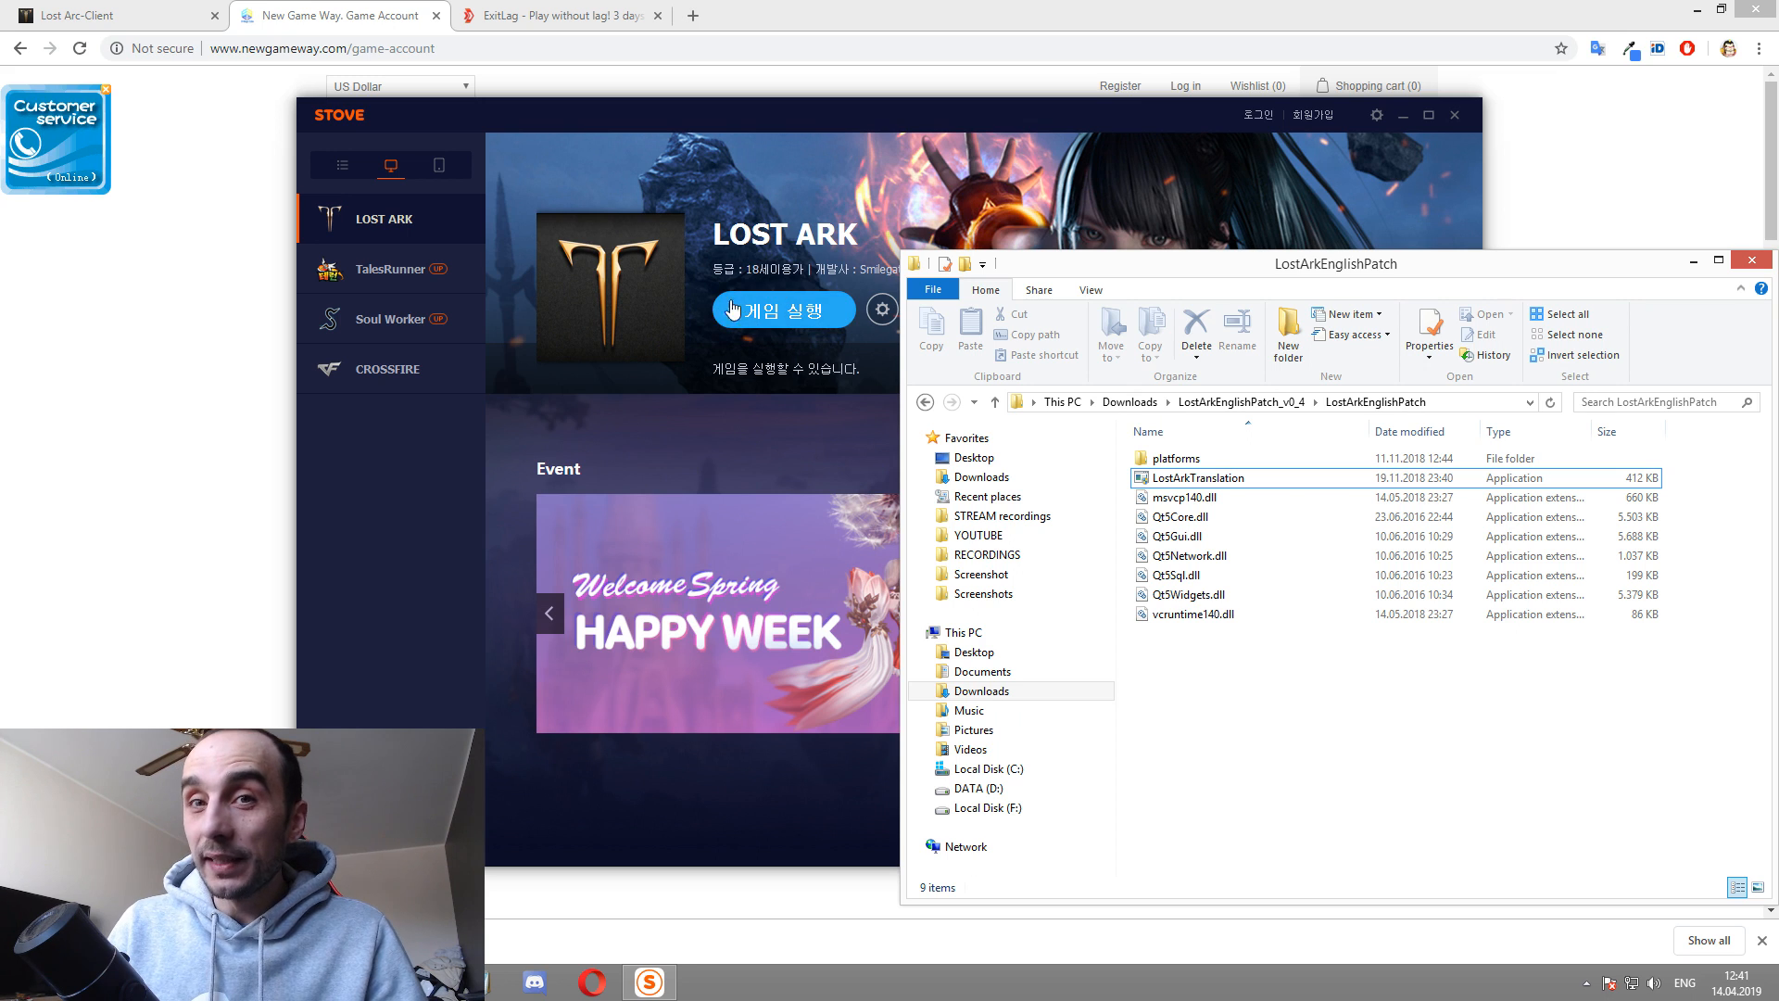
mouse_move(766, 333)
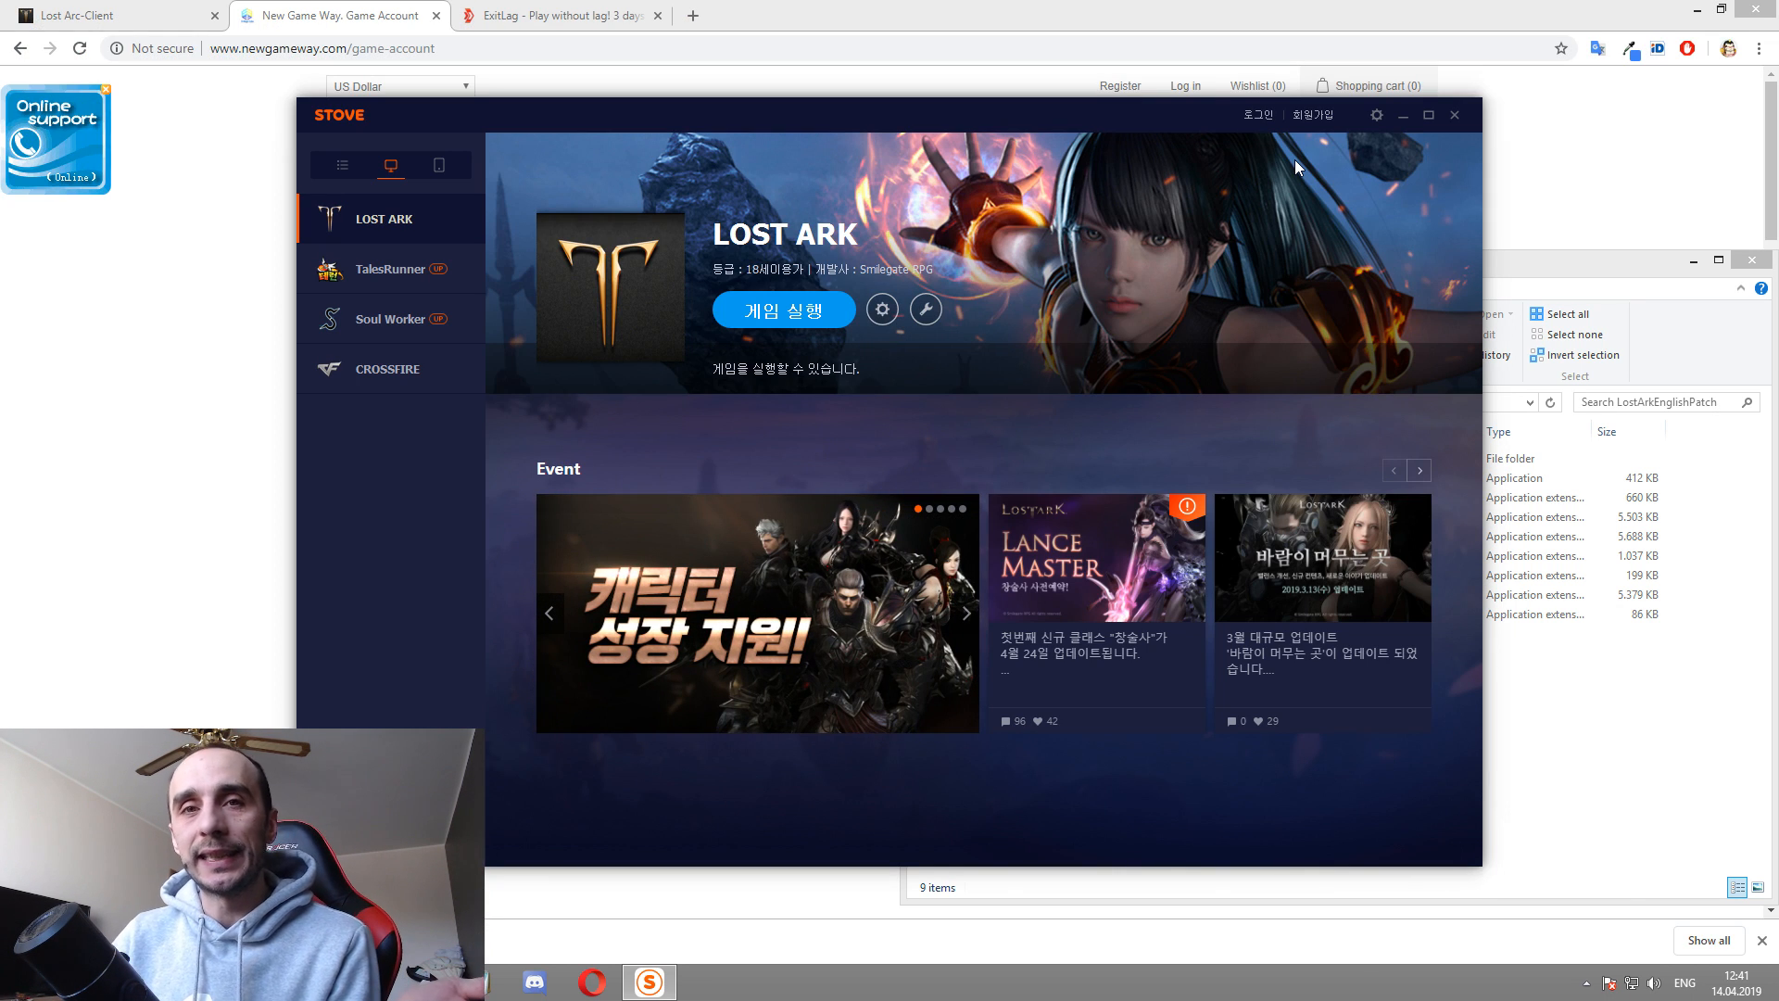
mouse_move(1160, 139)
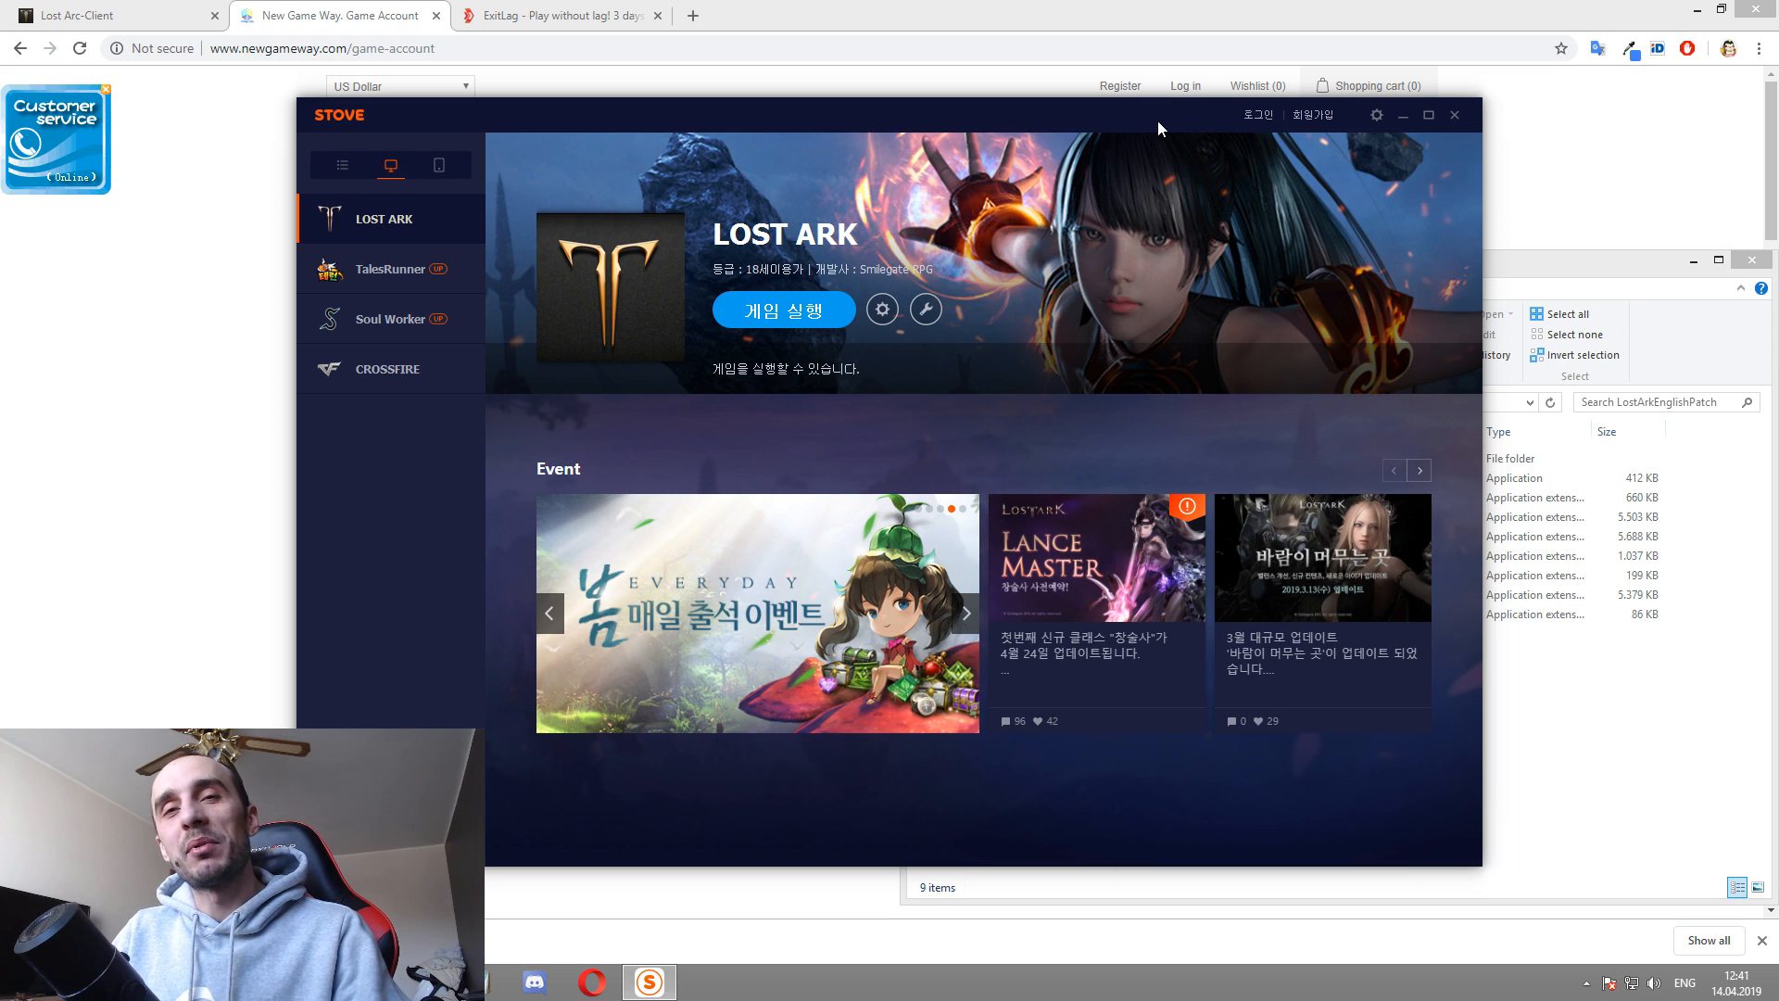
mouse_move(1133, 303)
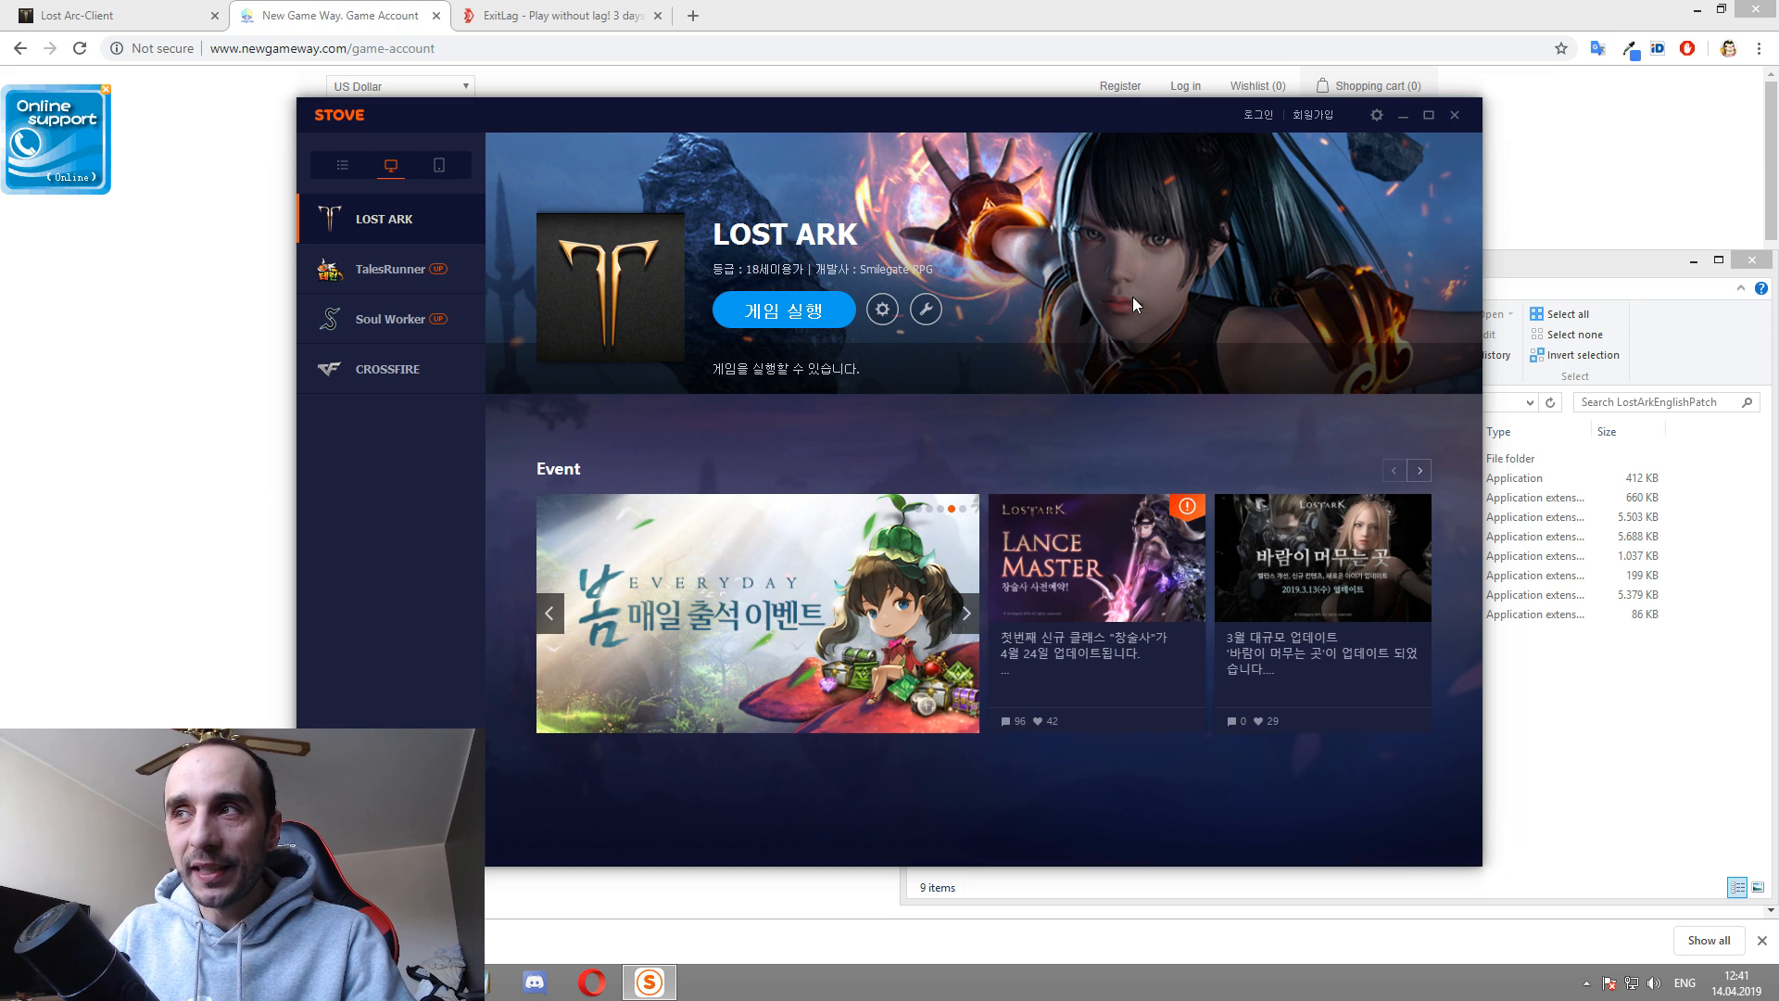